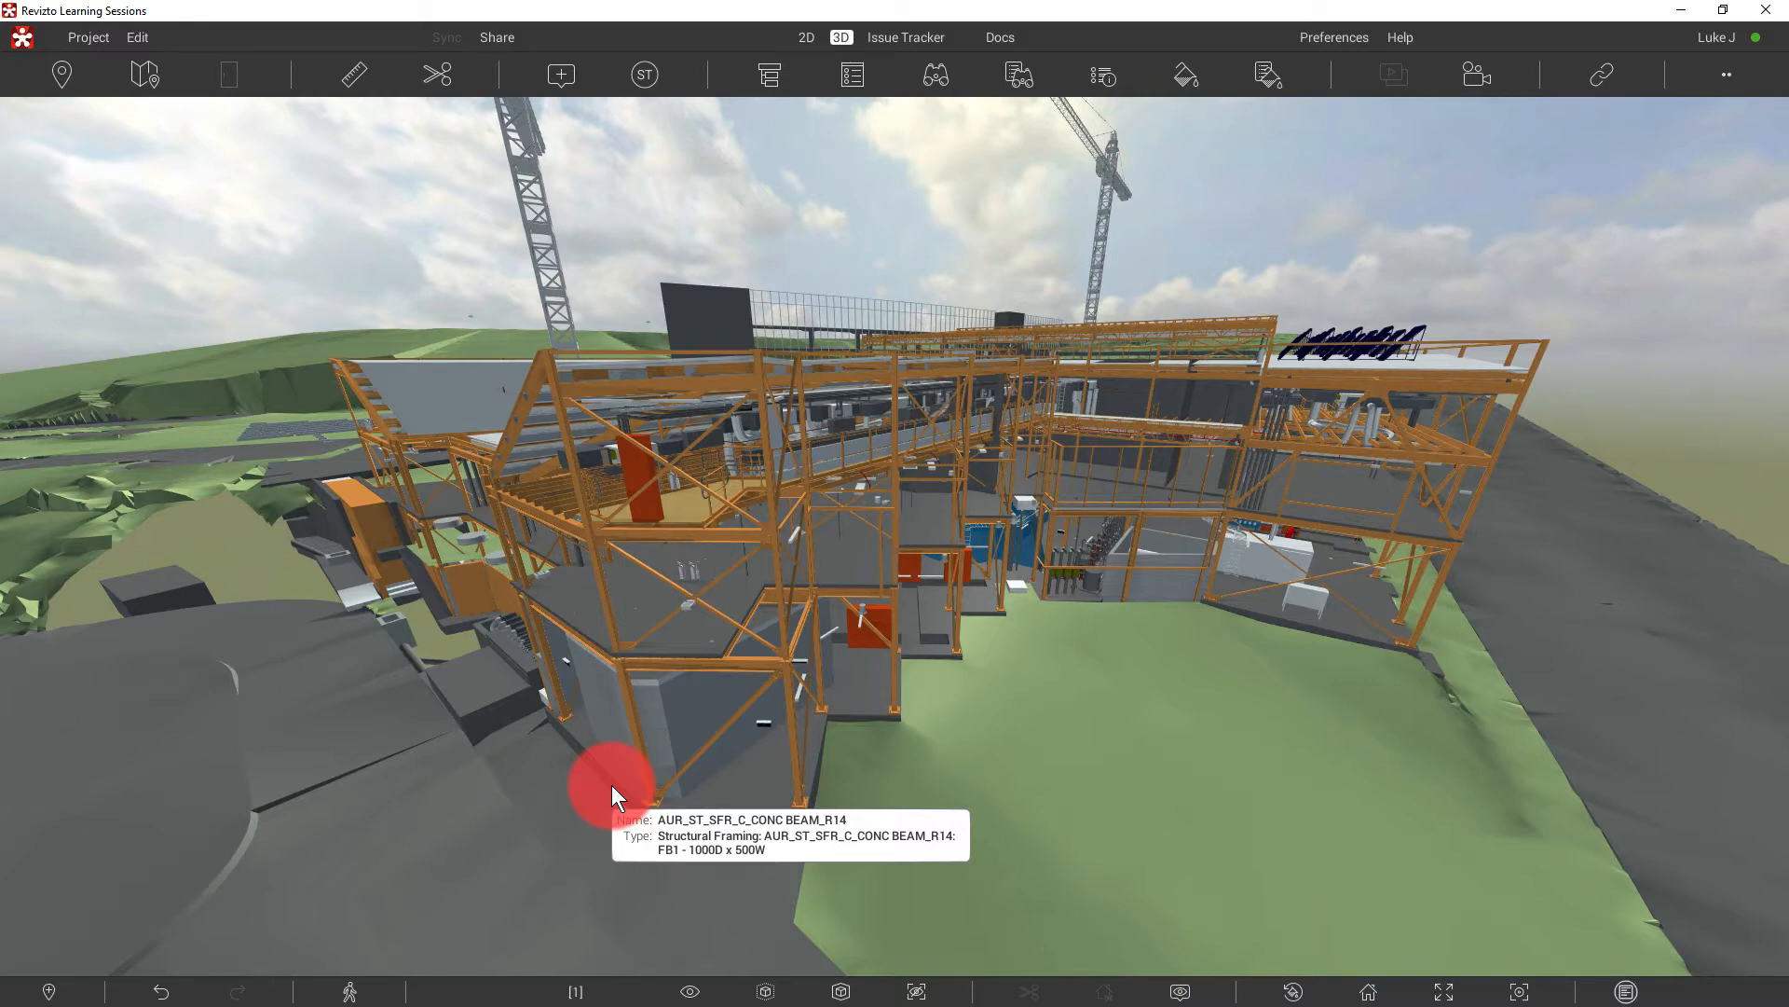
mouse_move(1215, 662)
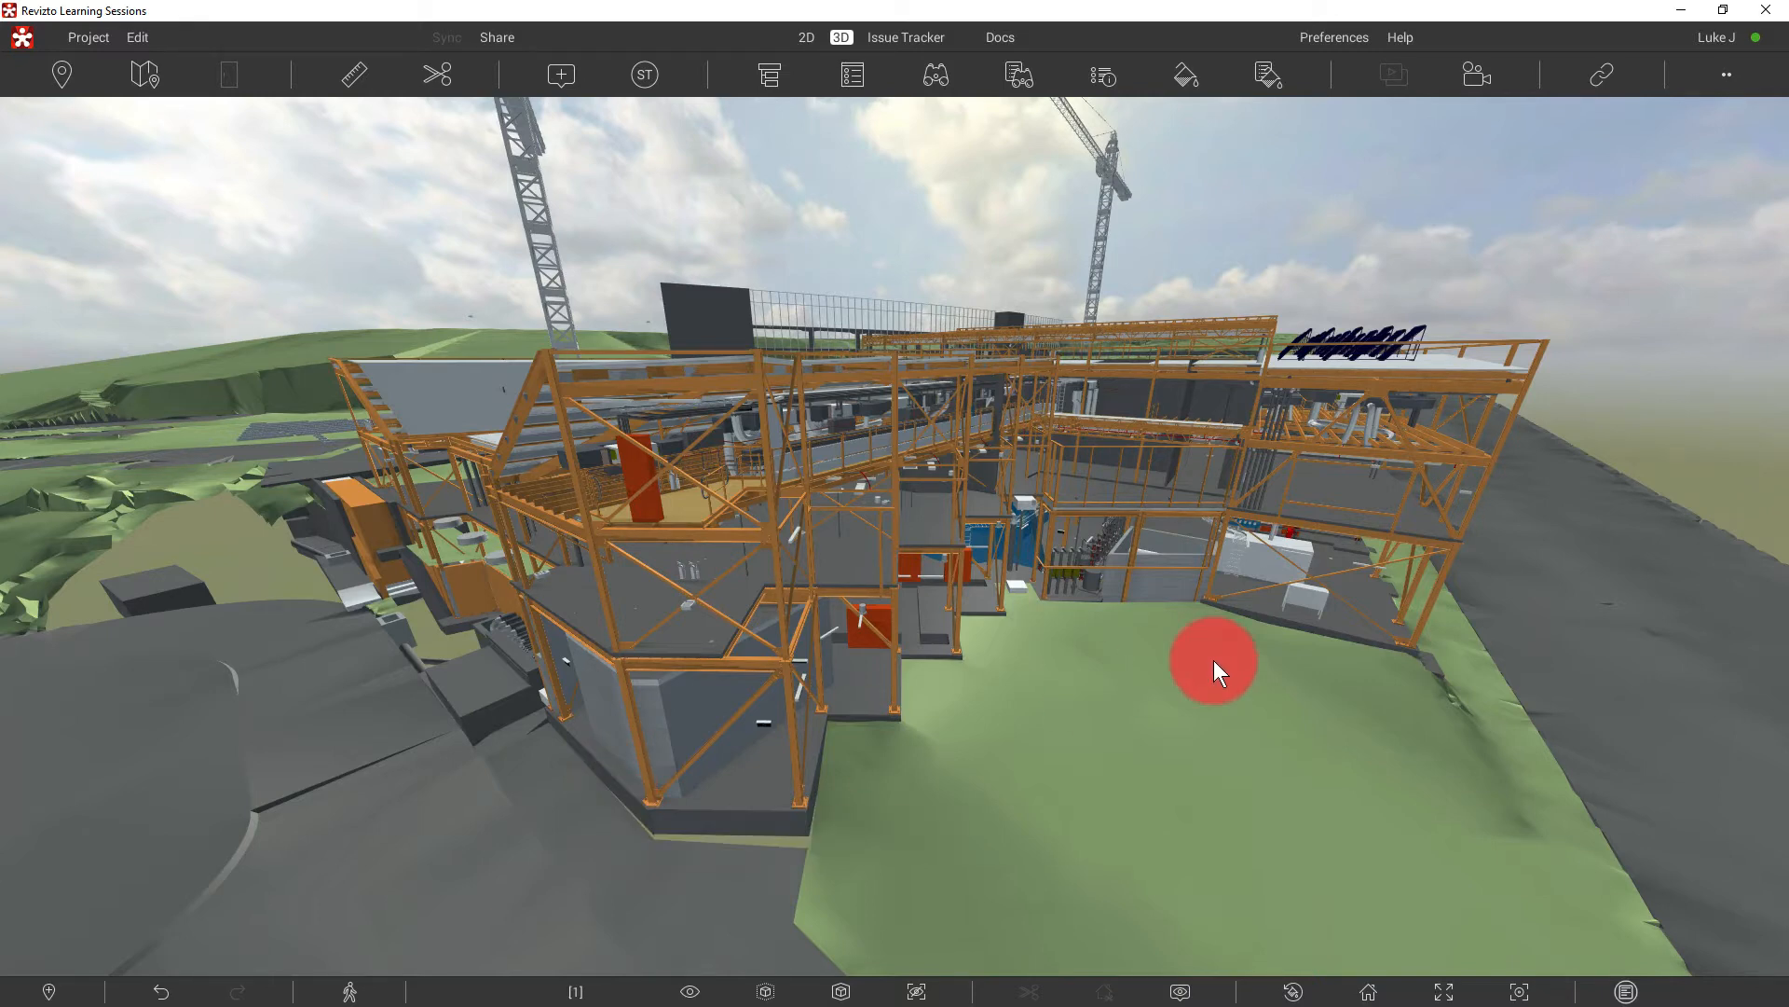
mouse_move(1216, 667)
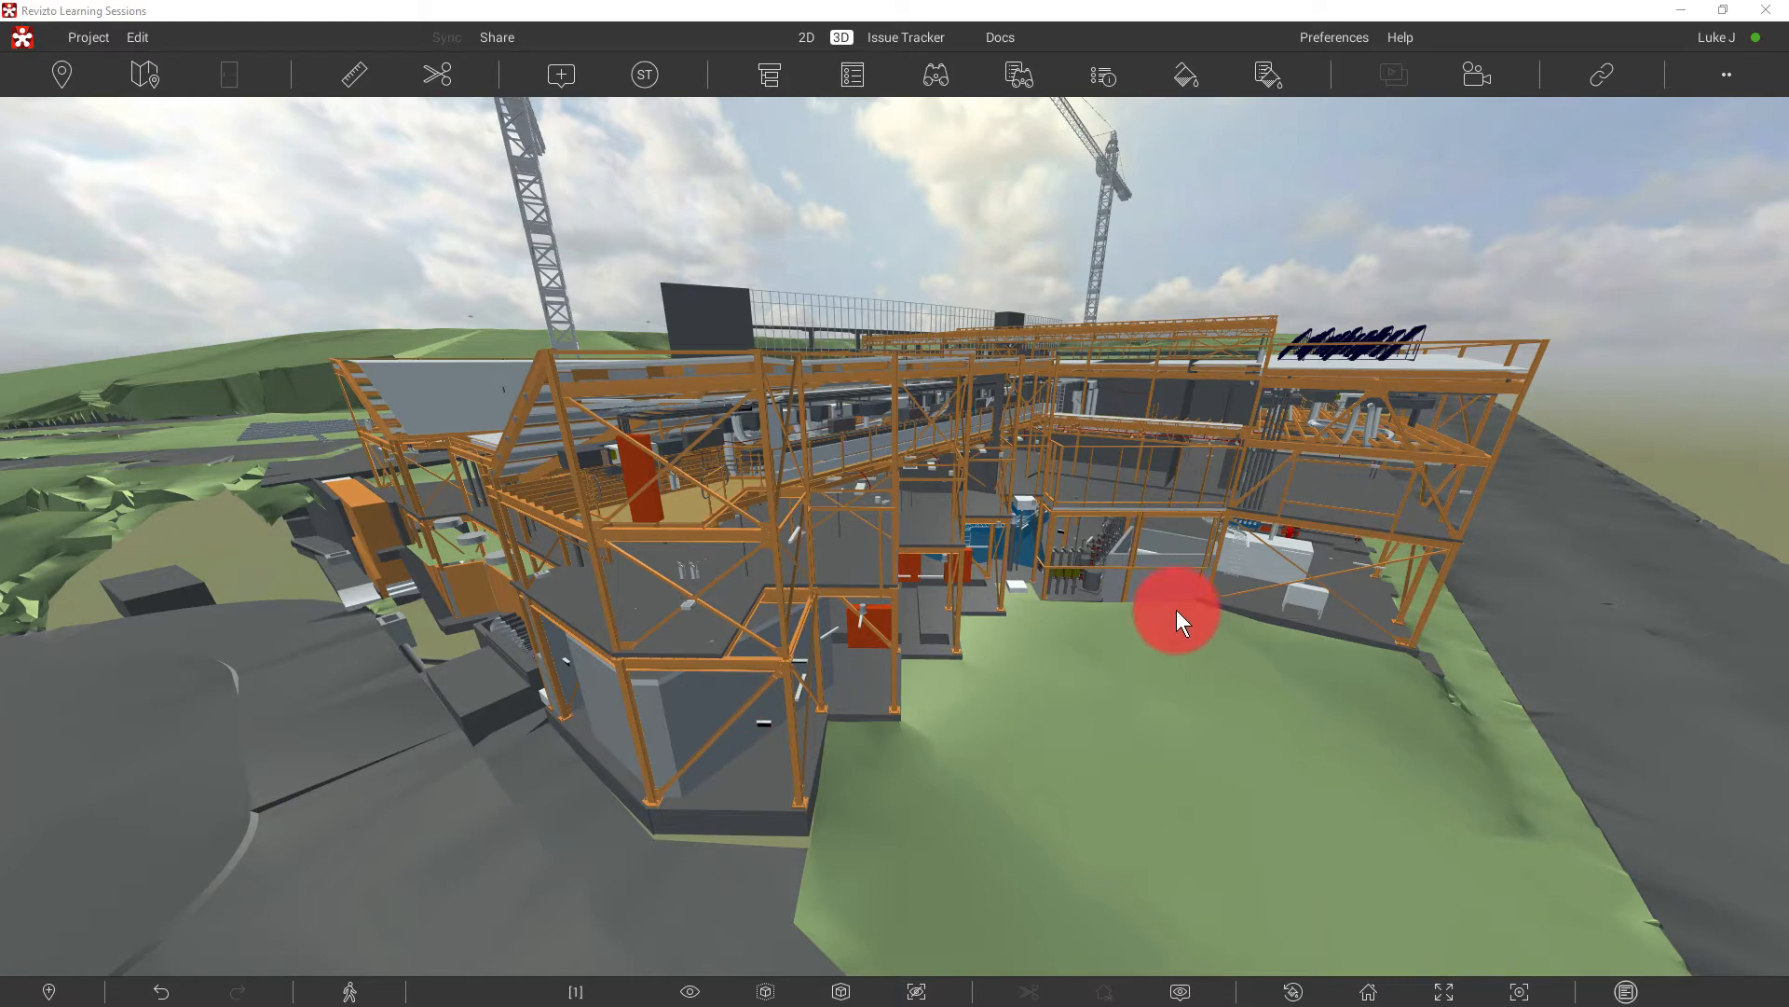
- Show the Viewpoints list, containing the HOME viewpoint and OPMHU-FED folder, beside the model
left_click(61, 74)
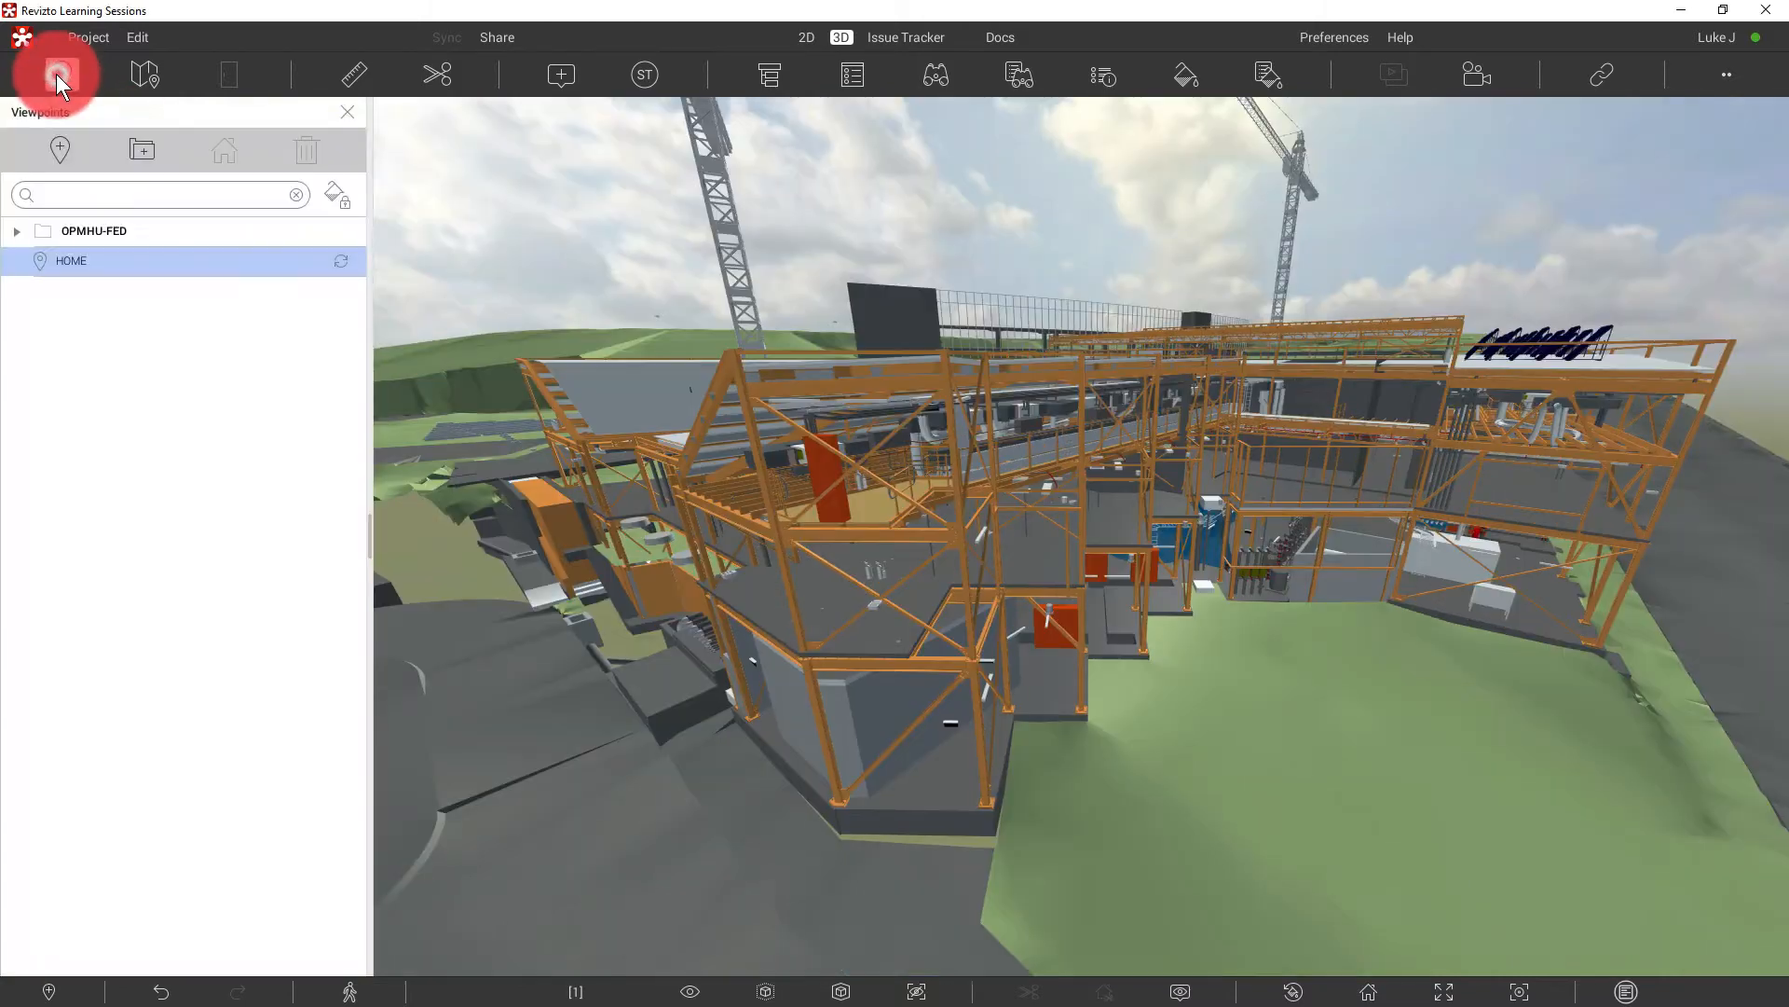
left_click(71, 260)
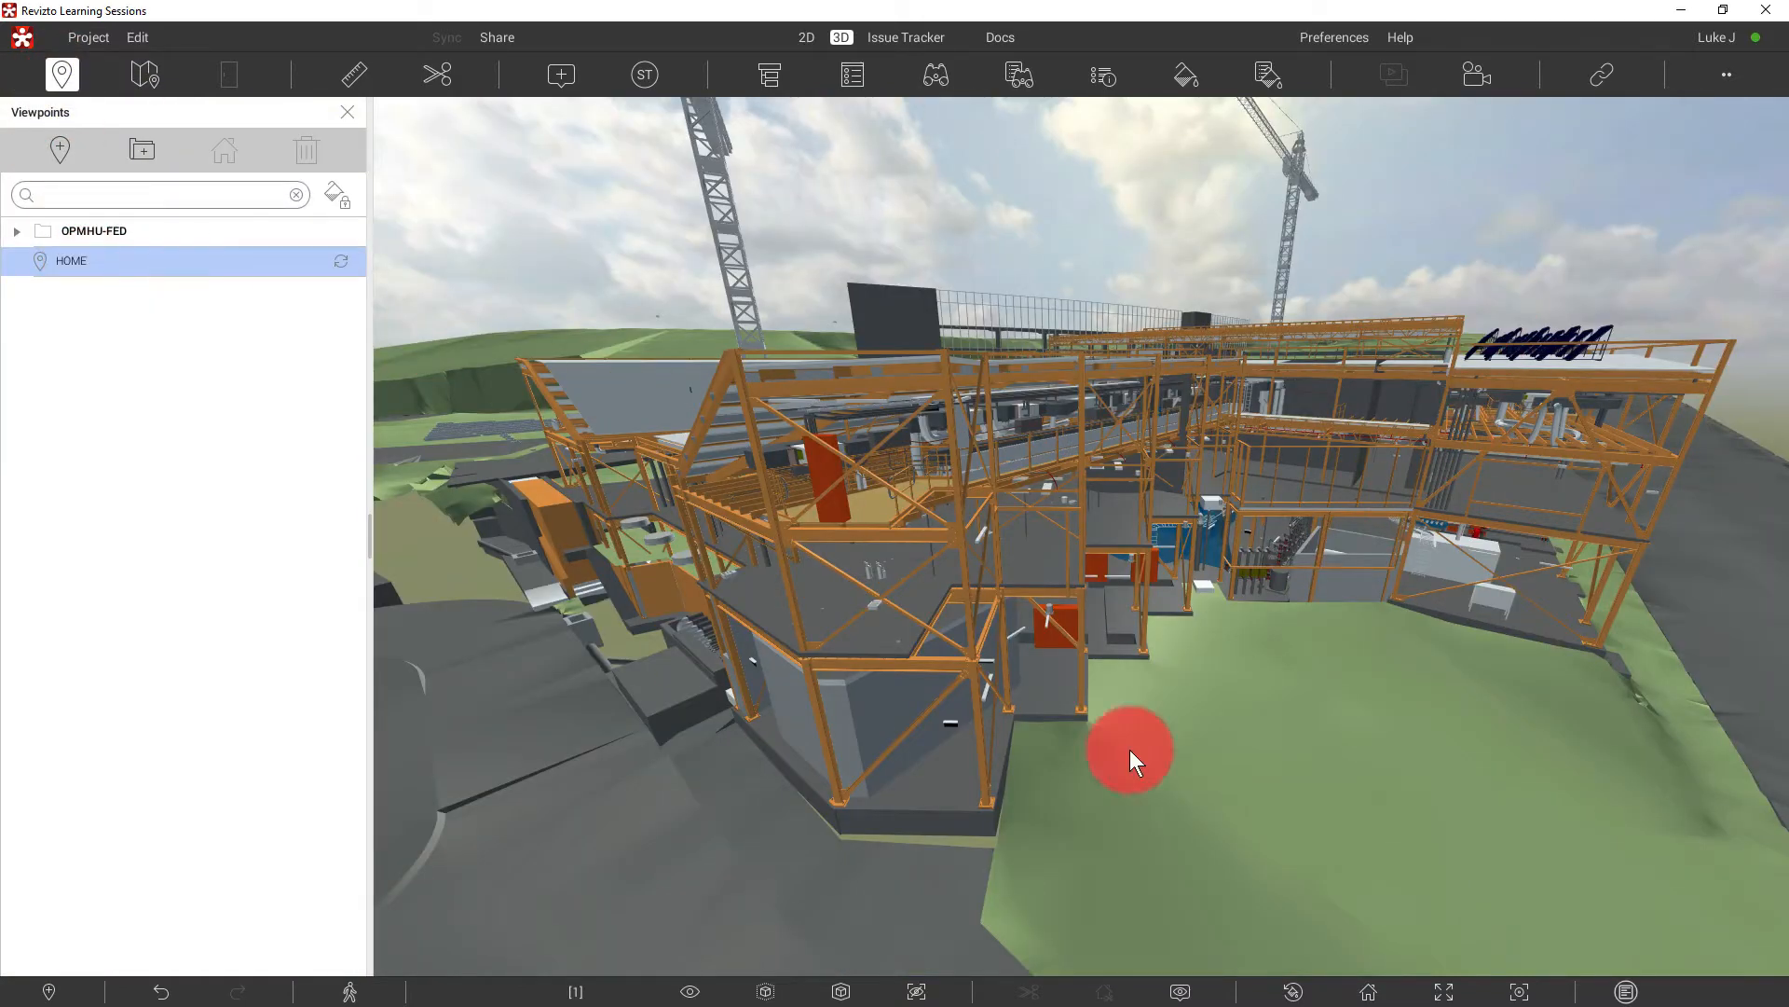
mouse_move(1186, 759)
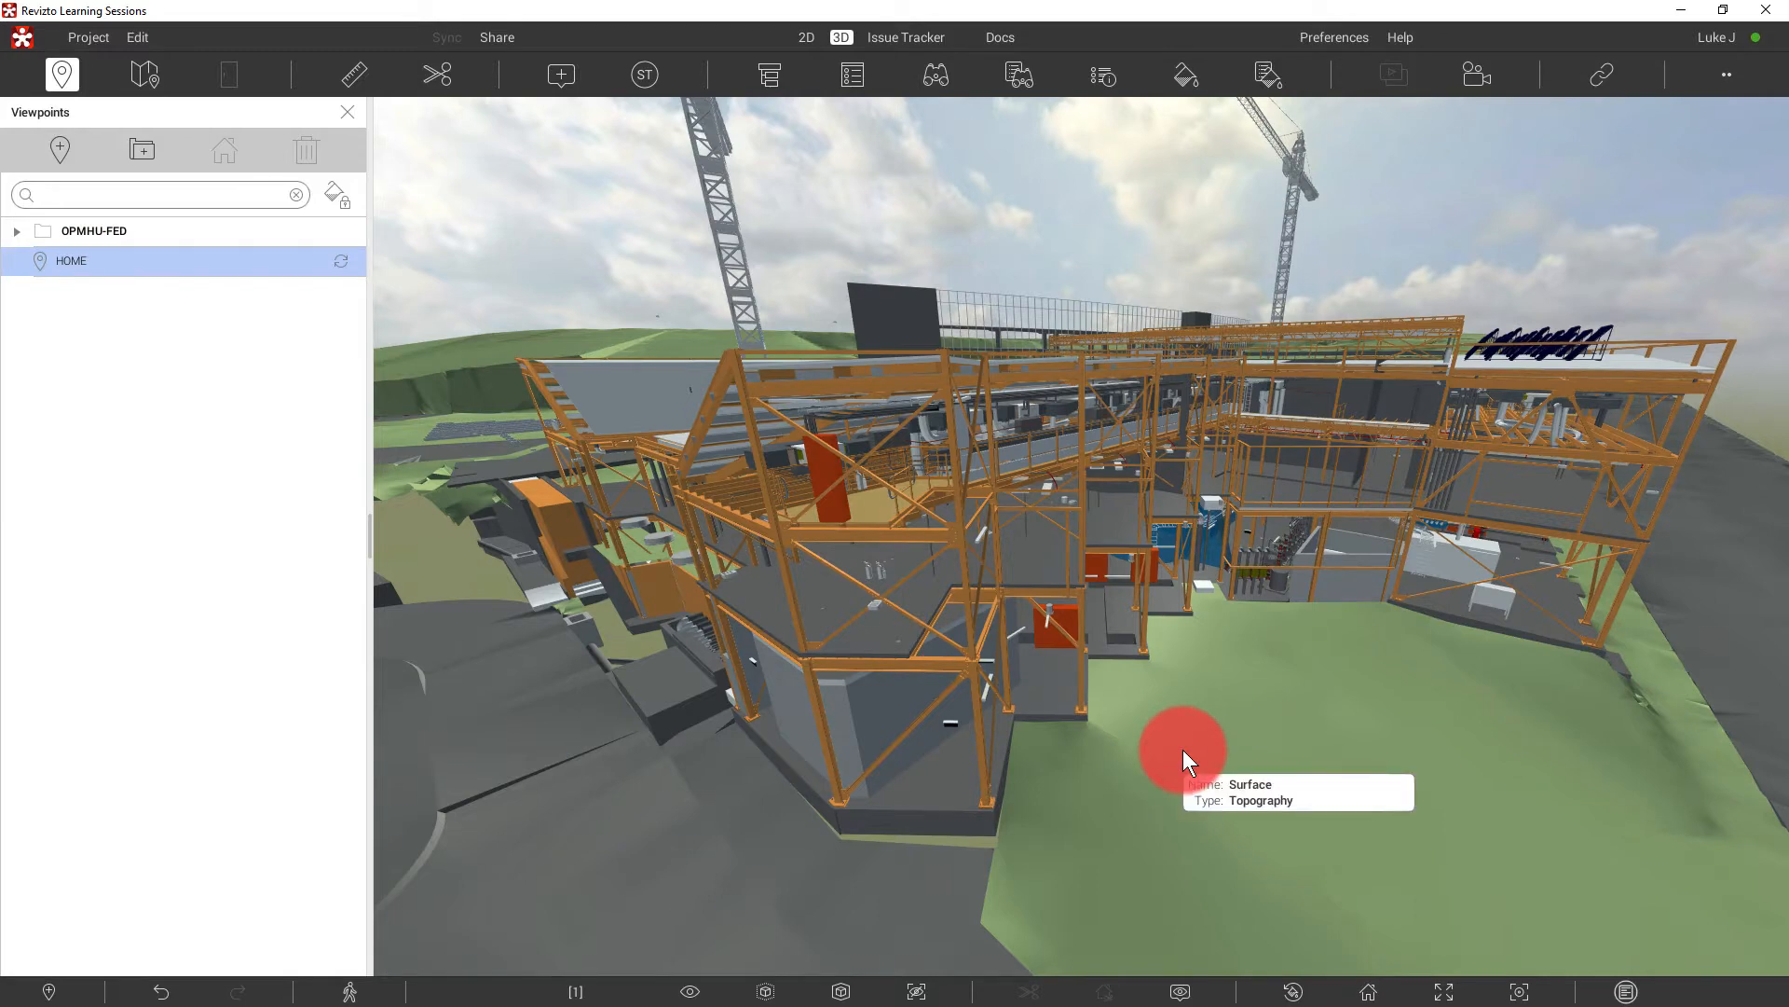
mouse_move(257, 833)
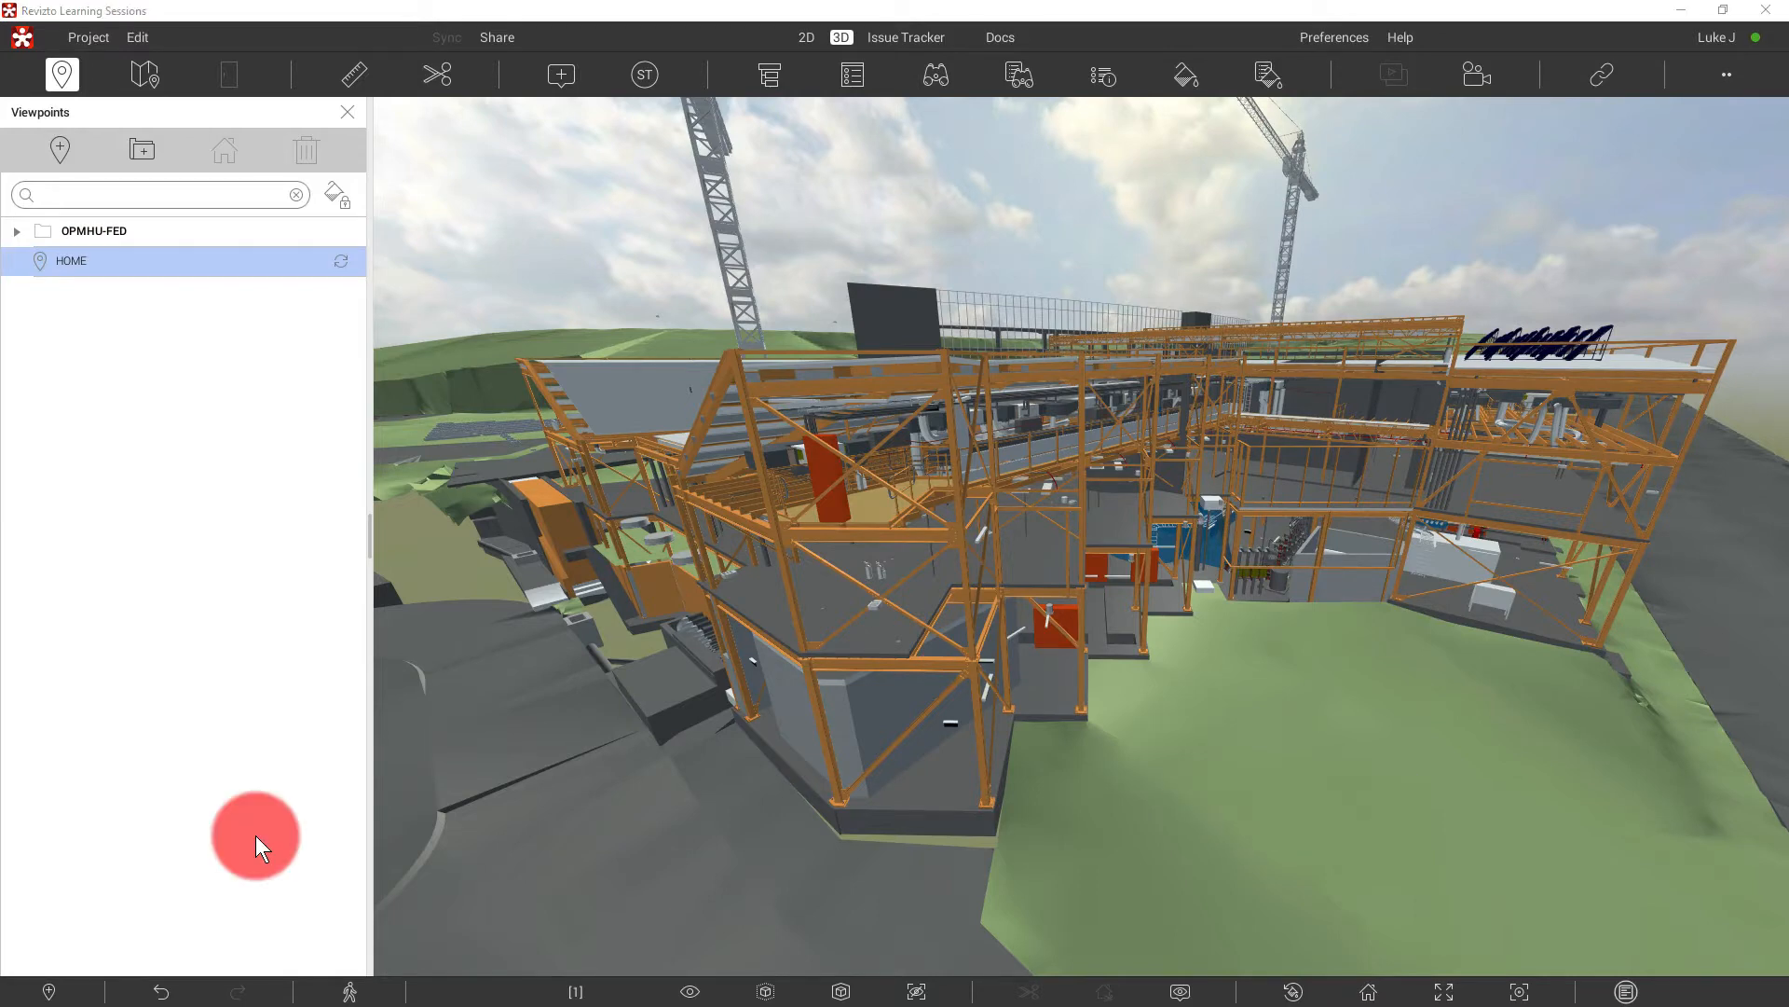
mouse_move(243, 542)
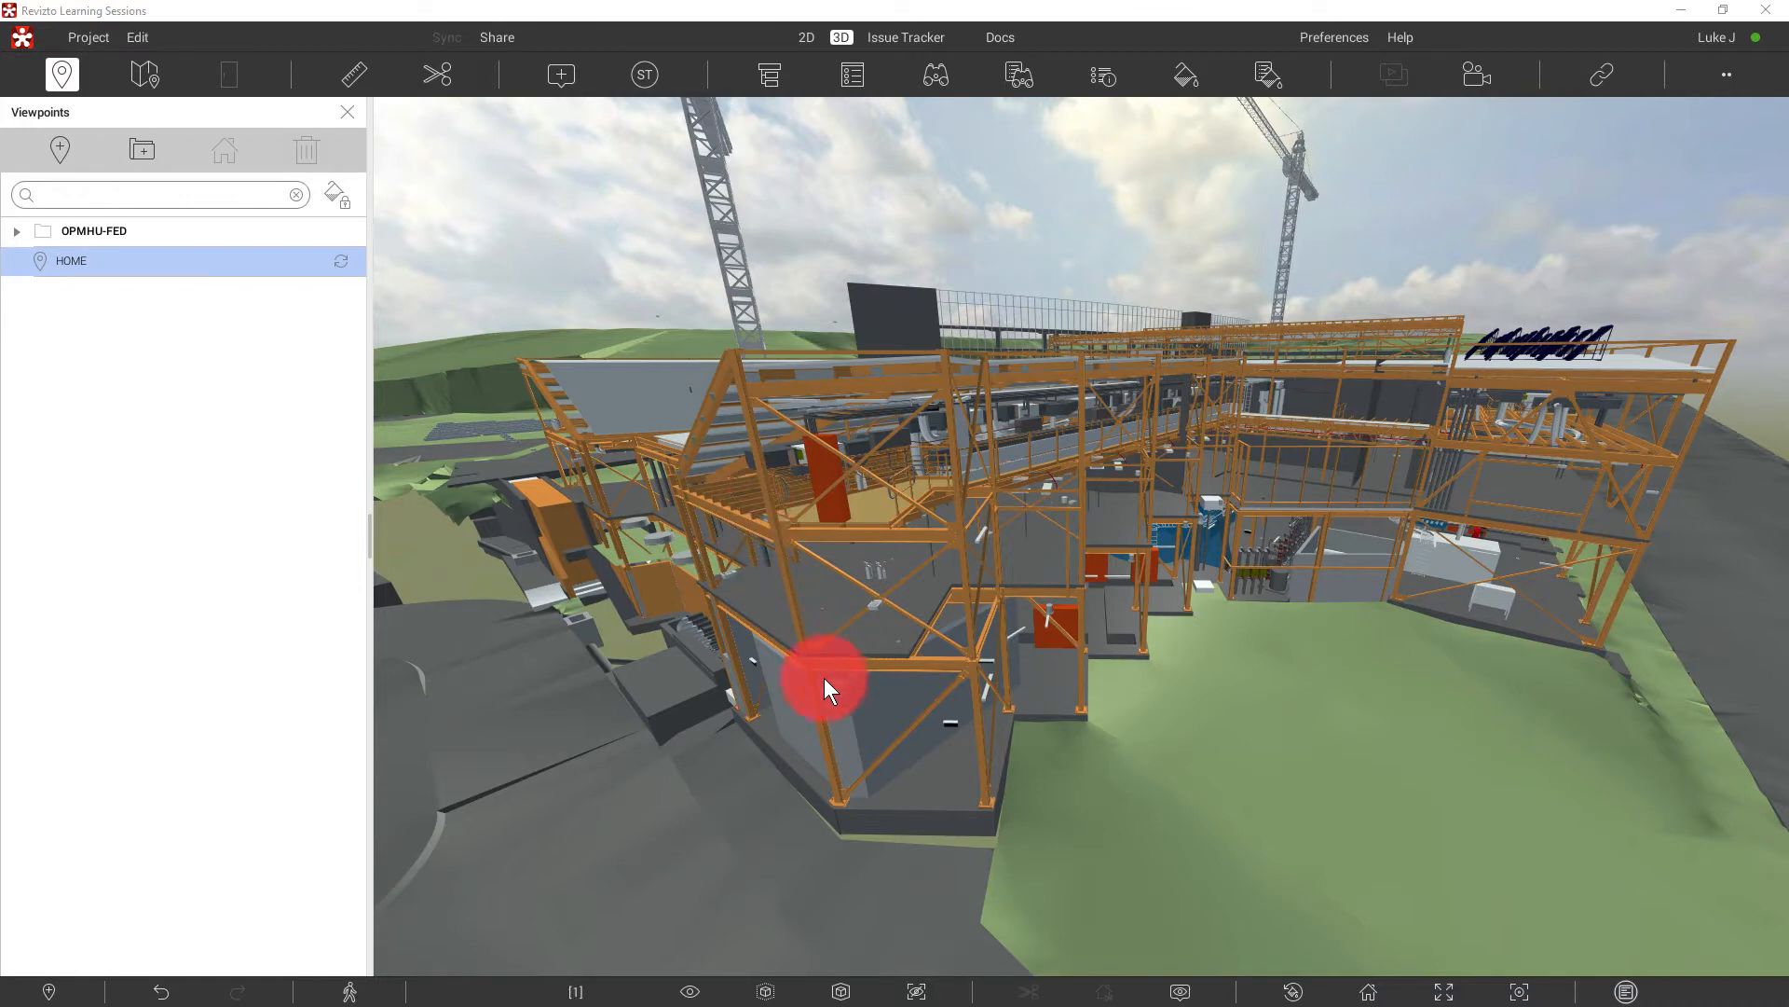
mouse_move(885, 662)
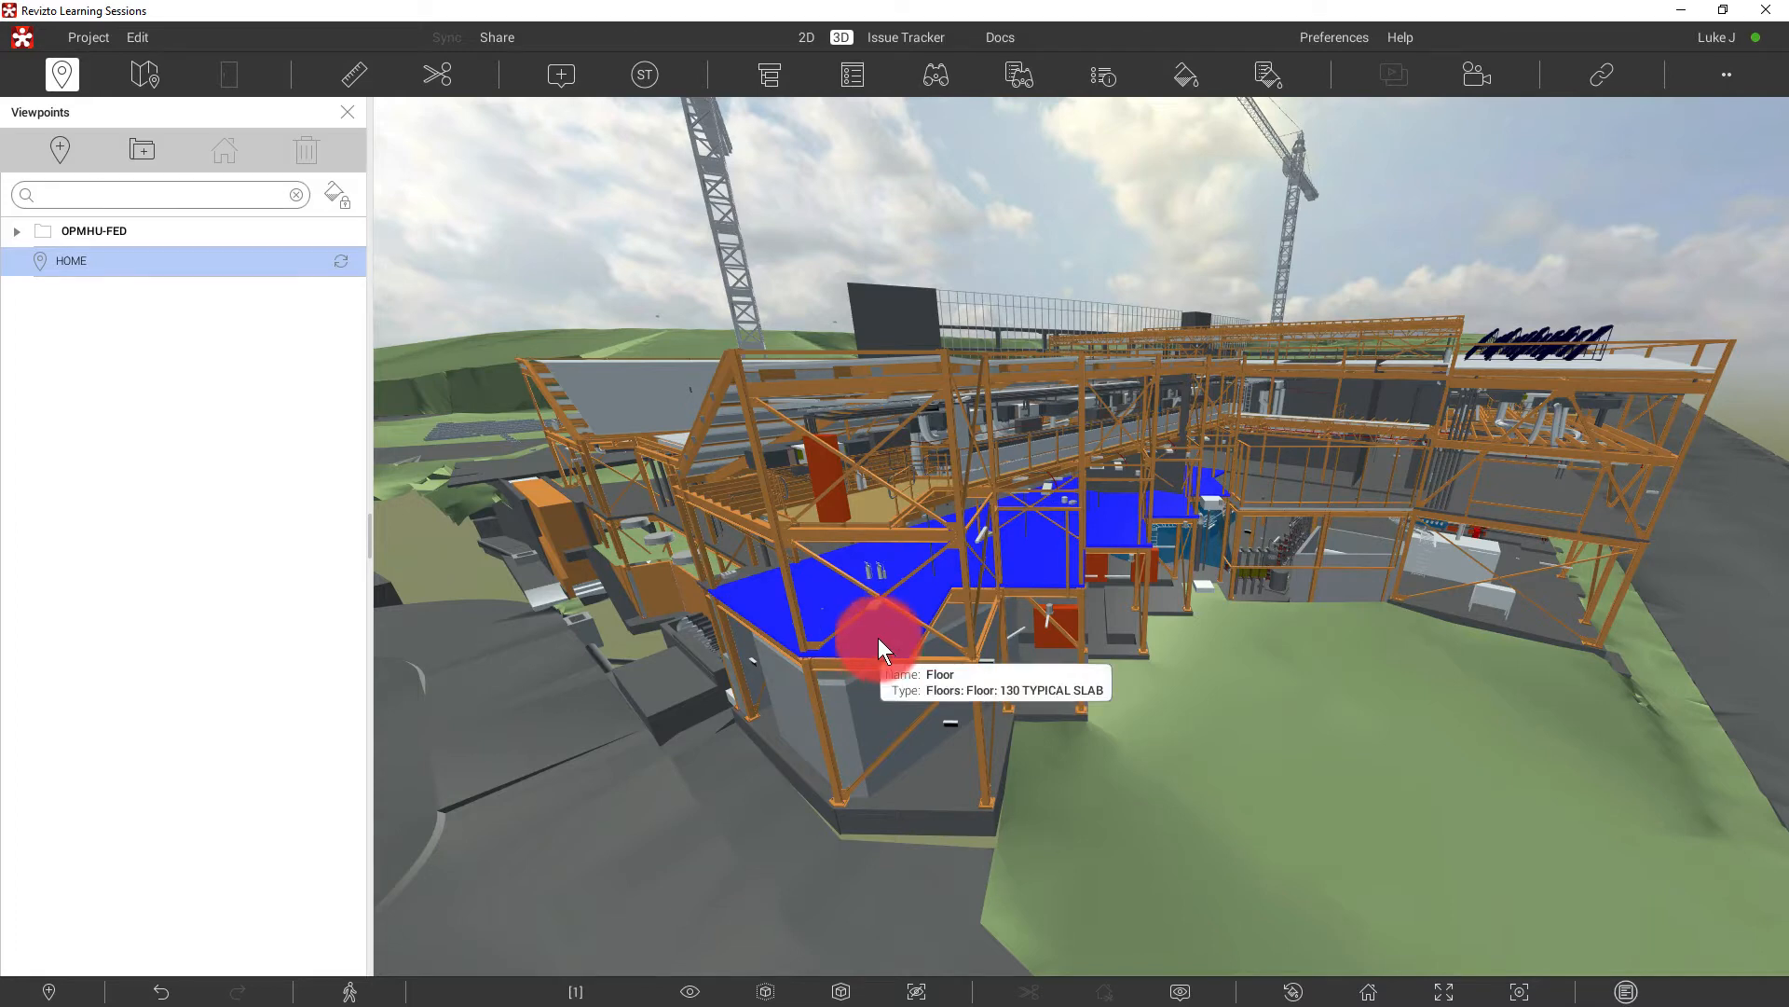
- Filter the selected floor slab's properties by 'File' and tick its Source File property
left_click(851, 75)
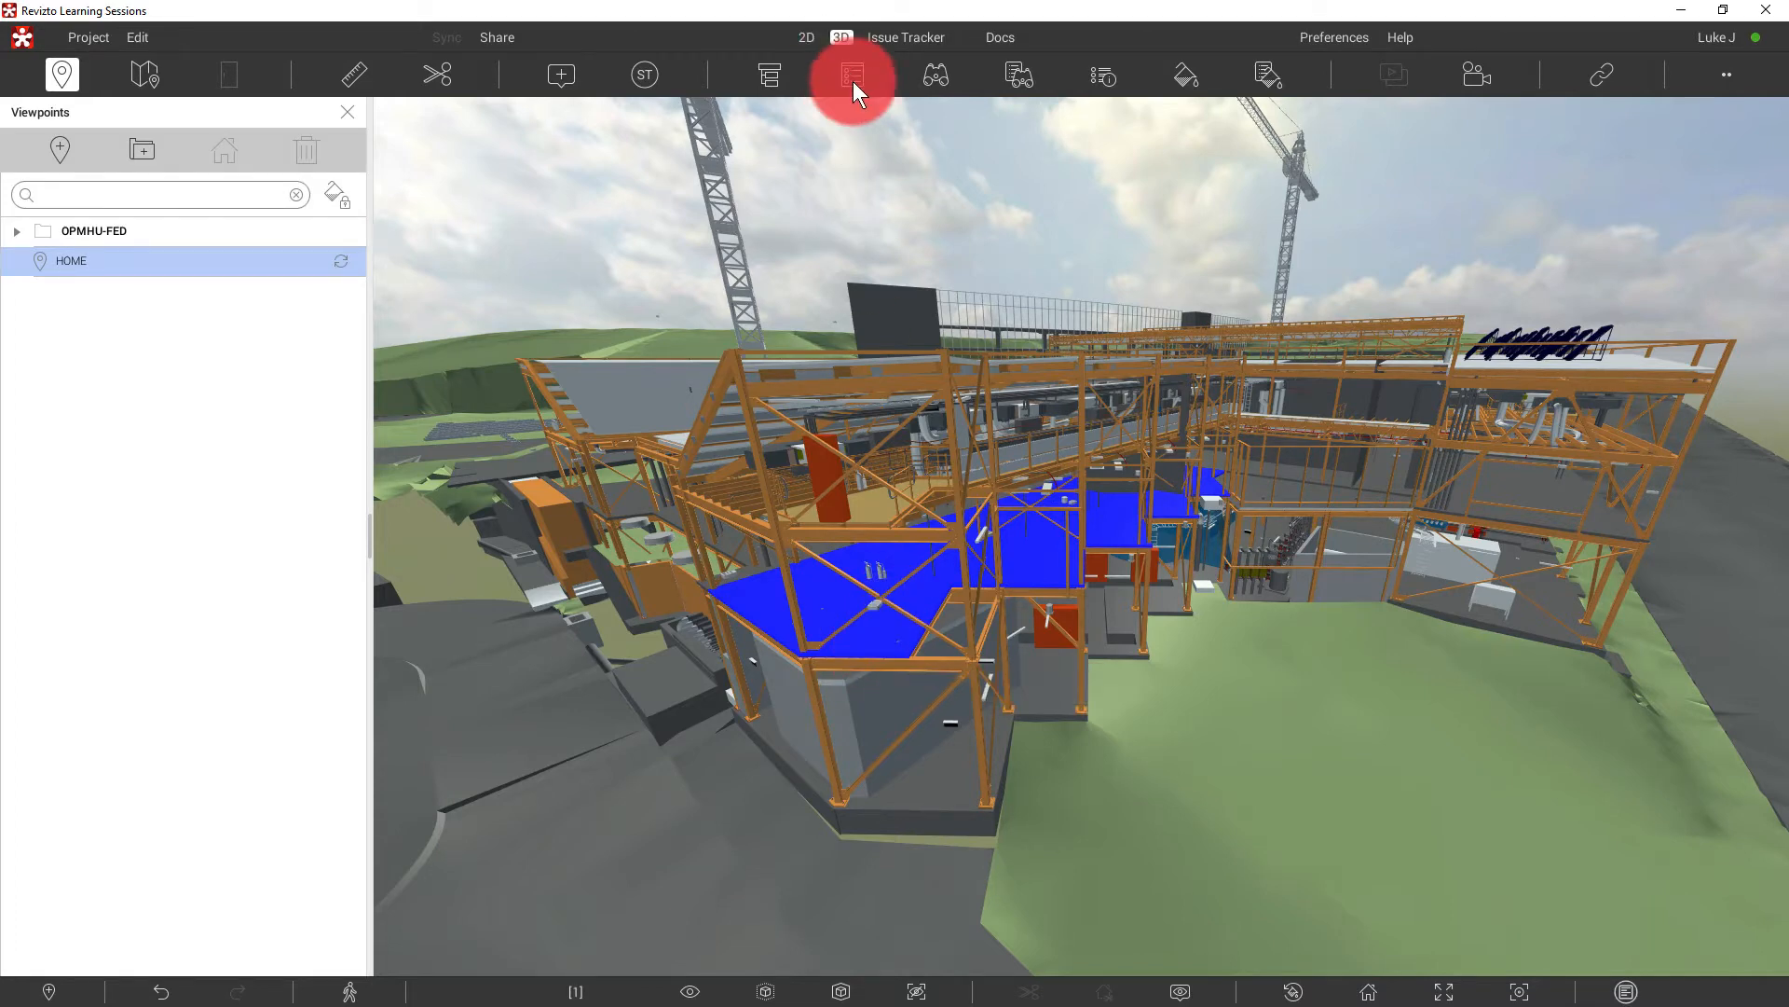
left_click(851, 75)
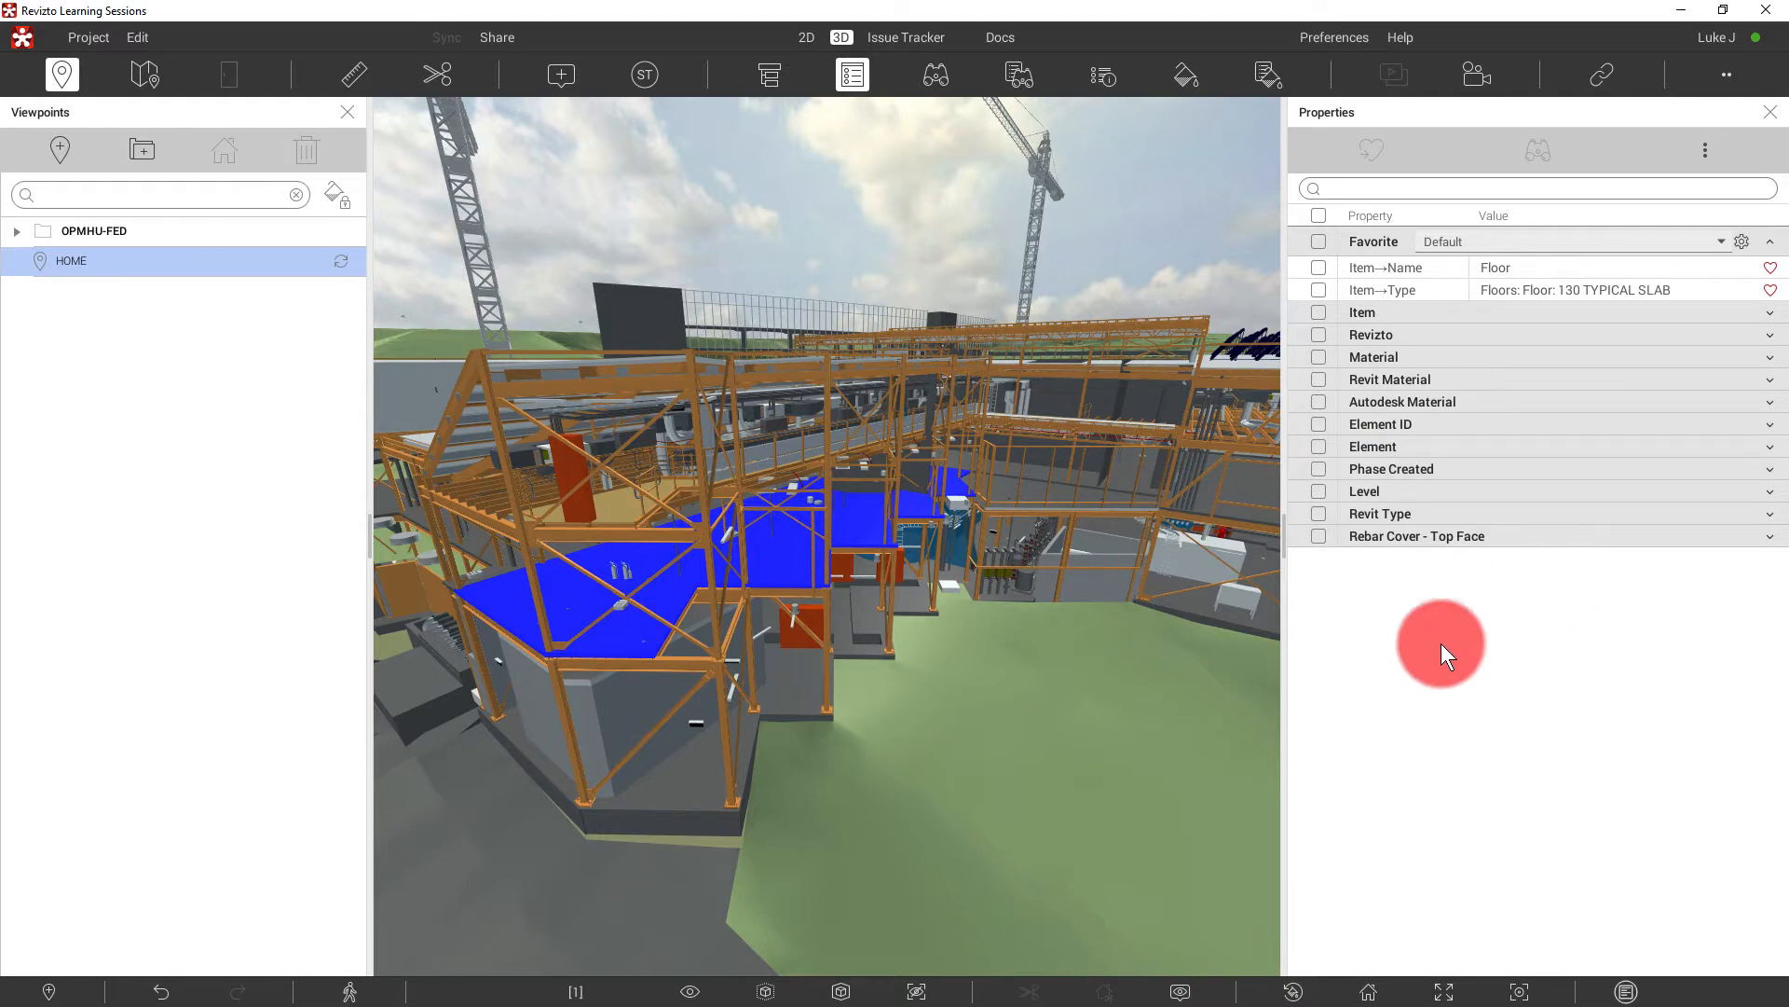
mouse_move(1413, 199)
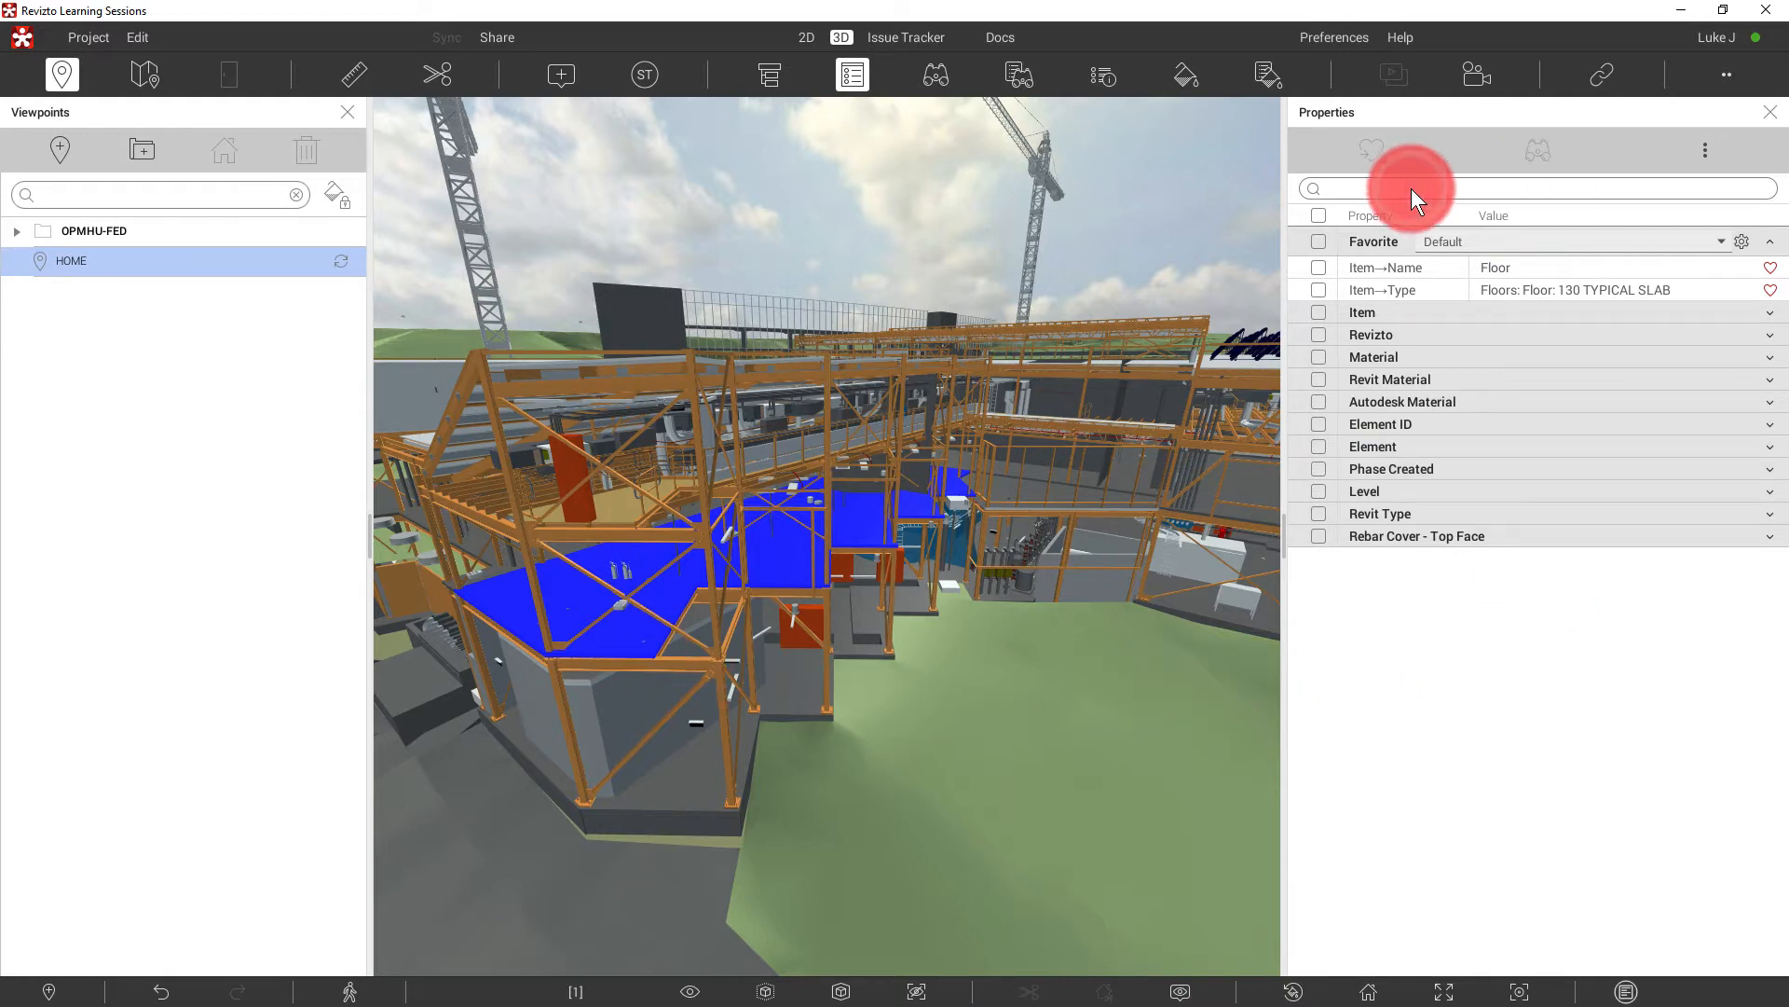
type("File")
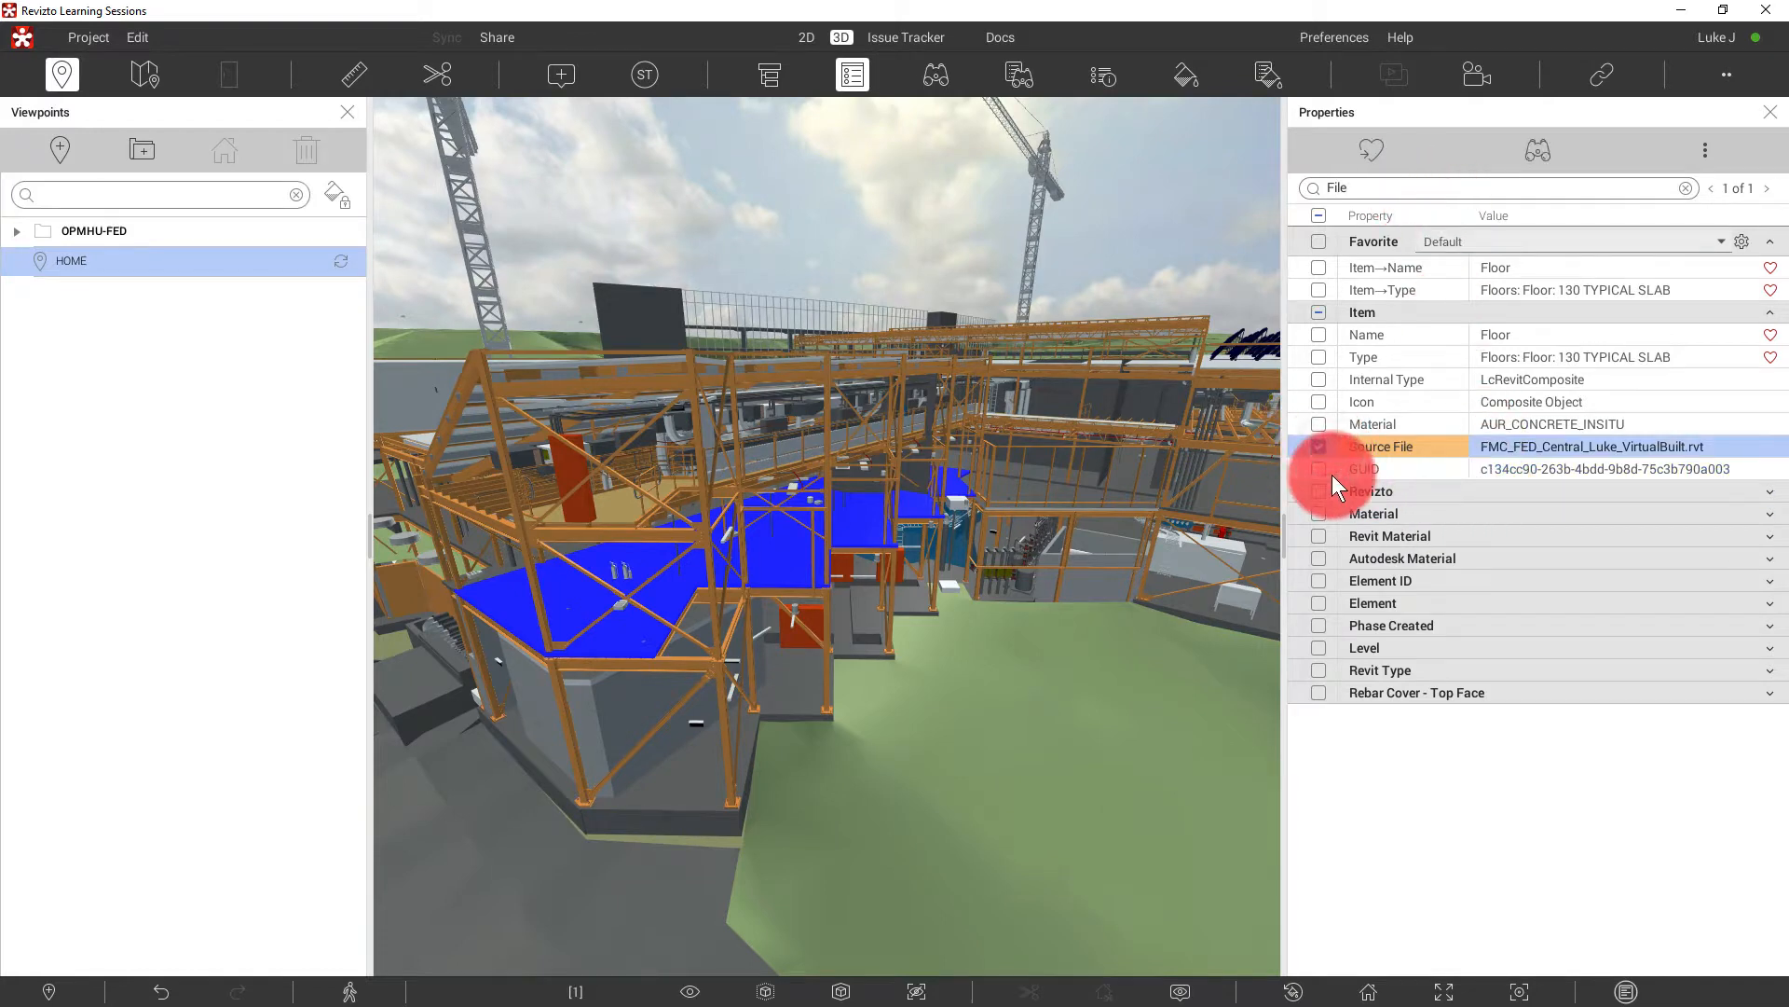
left_click(1319, 446)
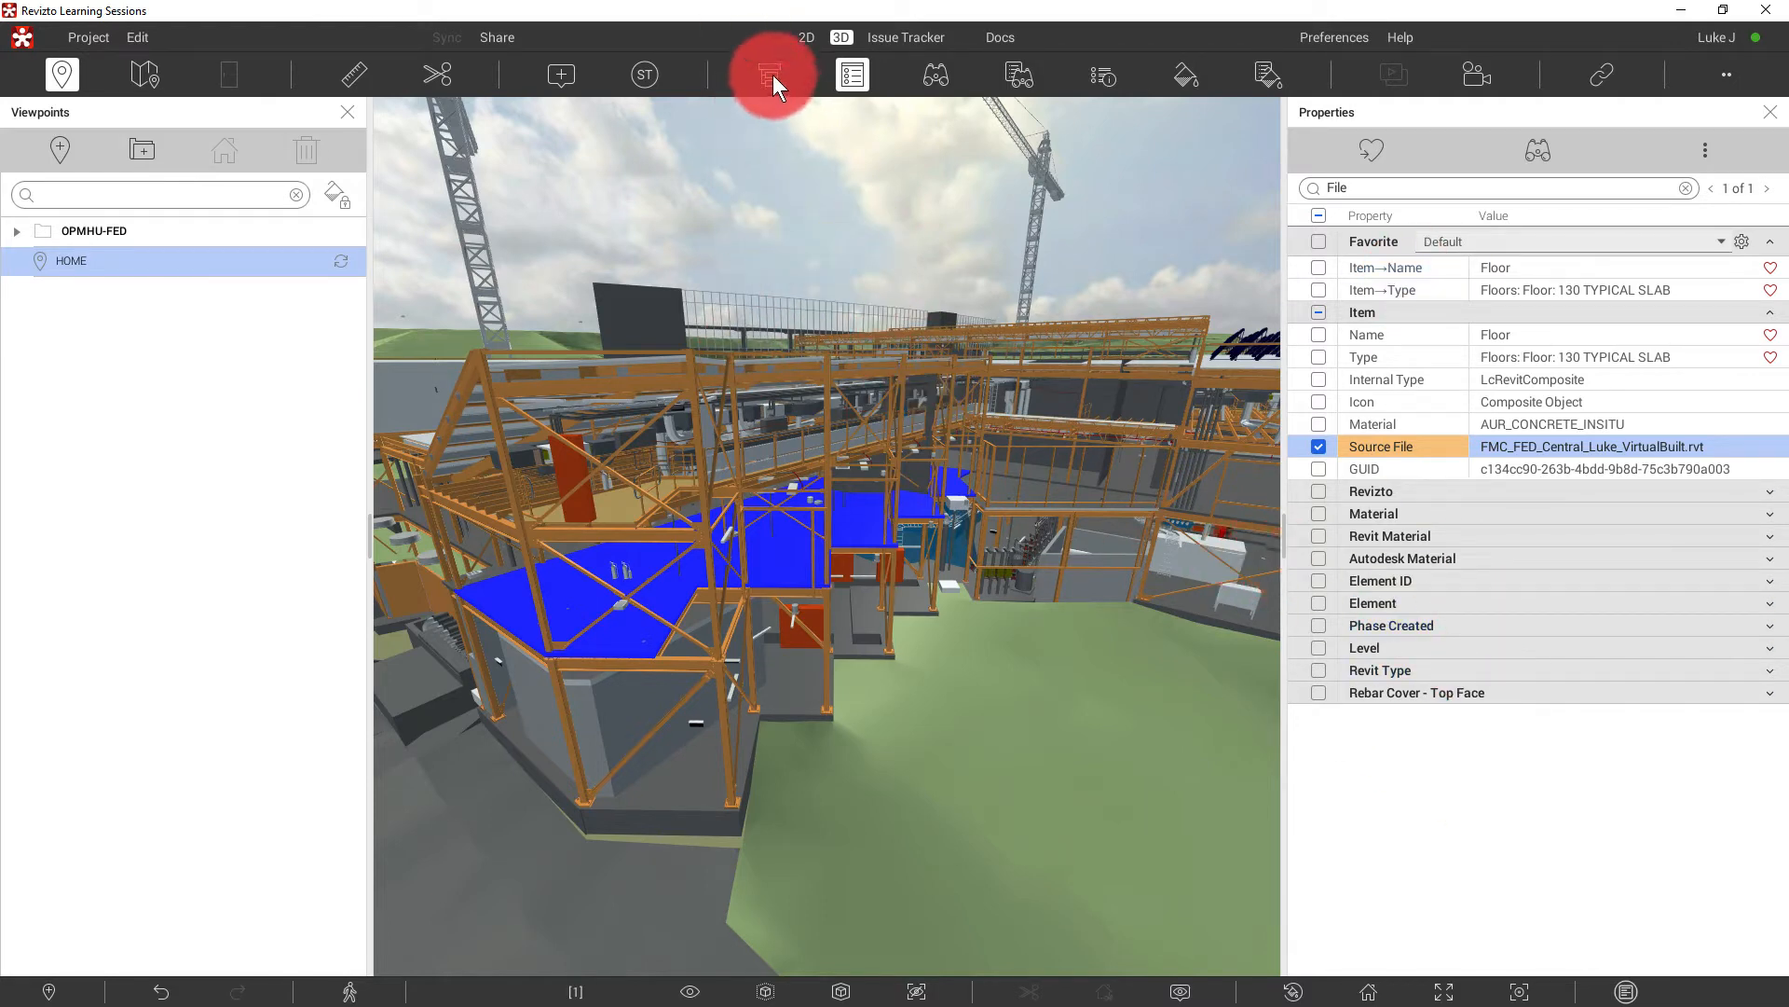
- In the Object Tree, clear the selection and select OPMHU-EC to view its source file name
left_click(769, 74)
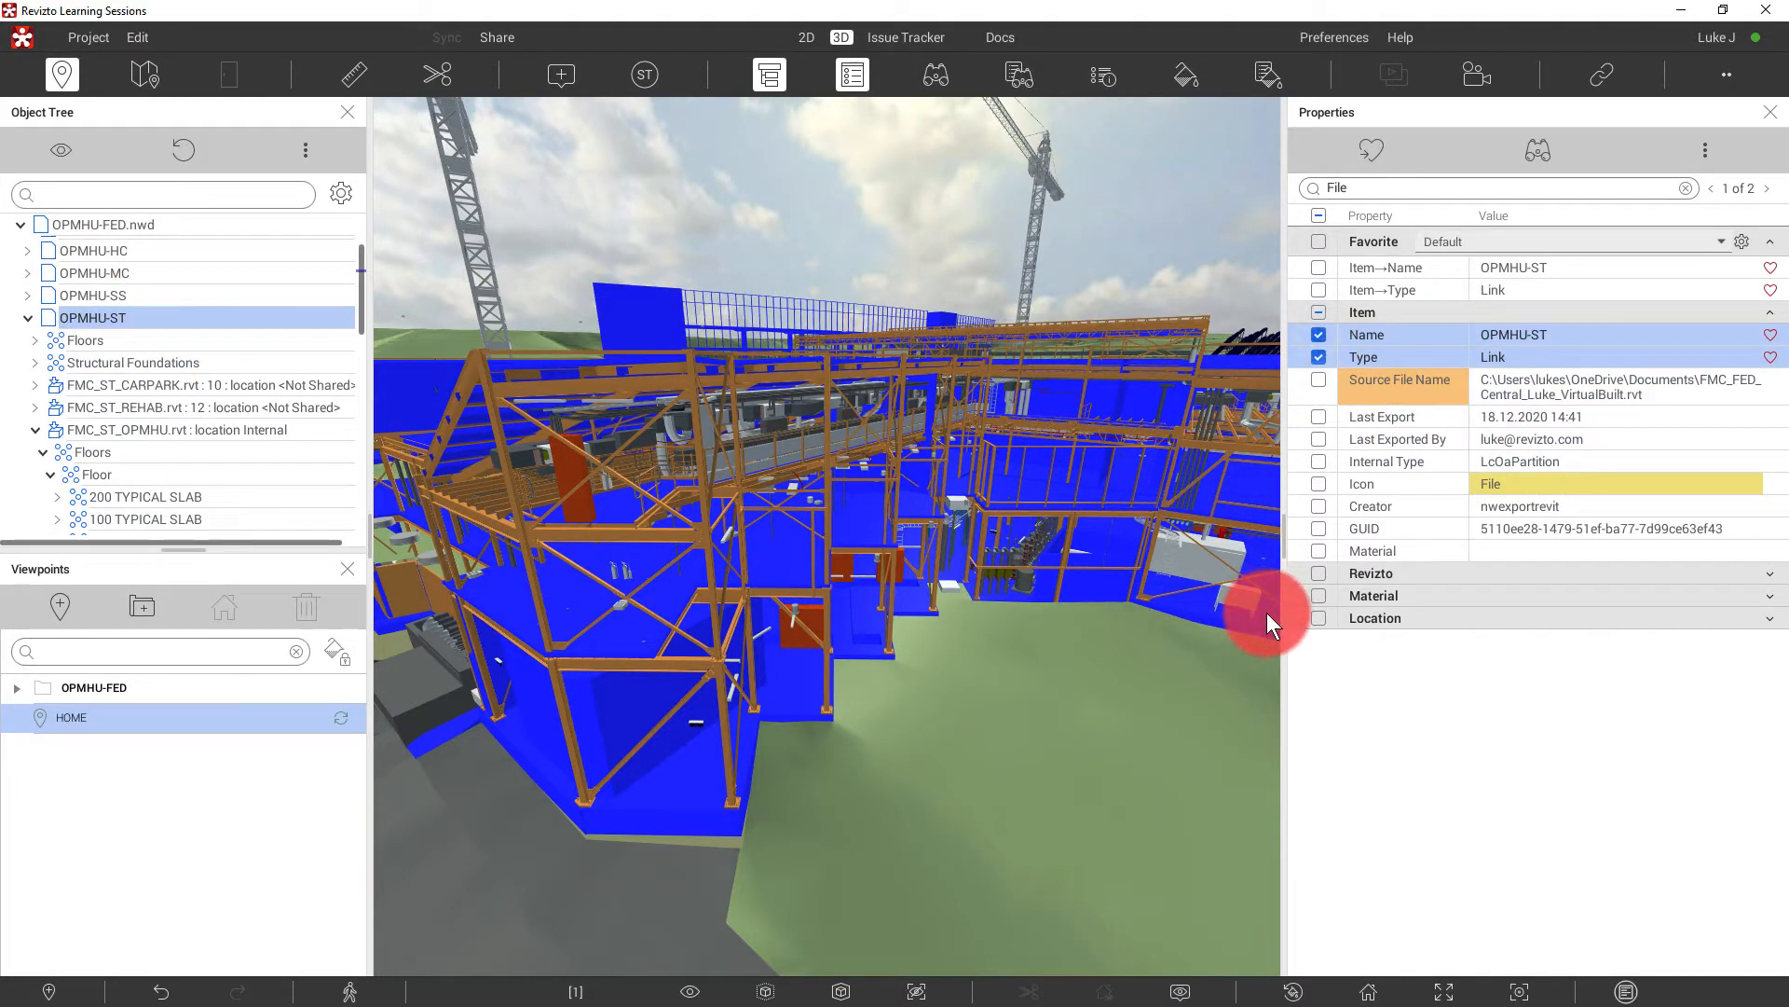
mouse_move(1272, 622)
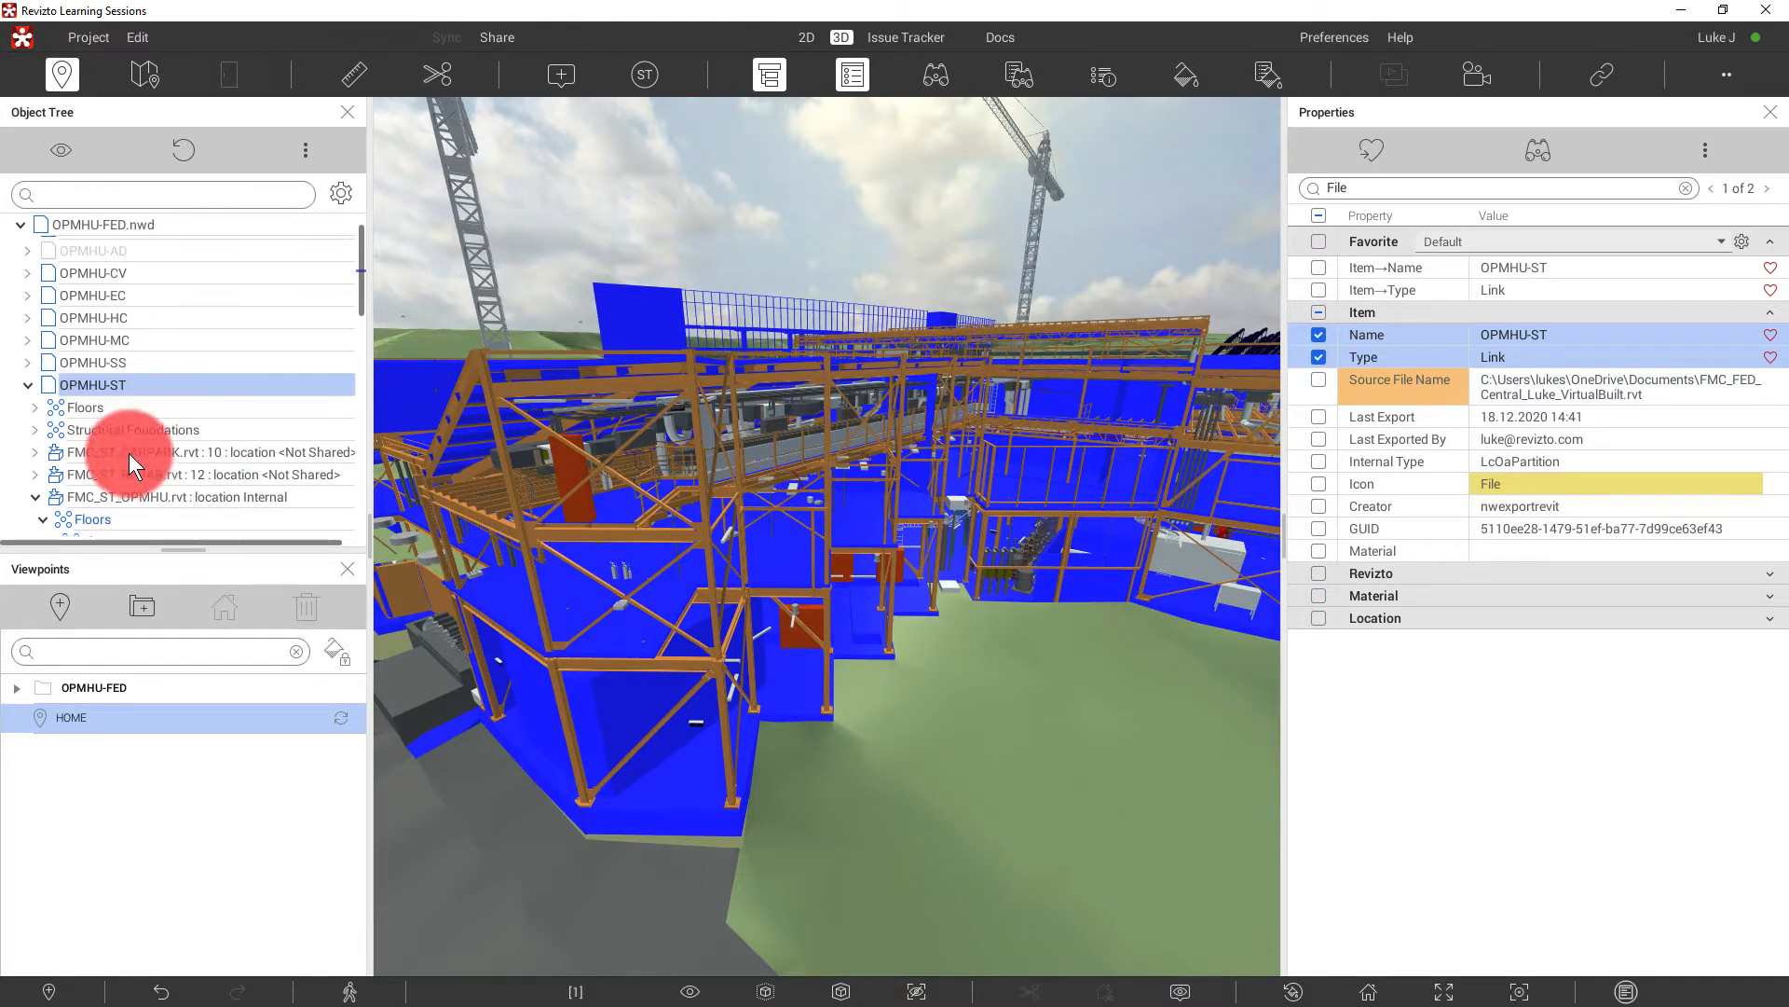
left_click(1038, 696)
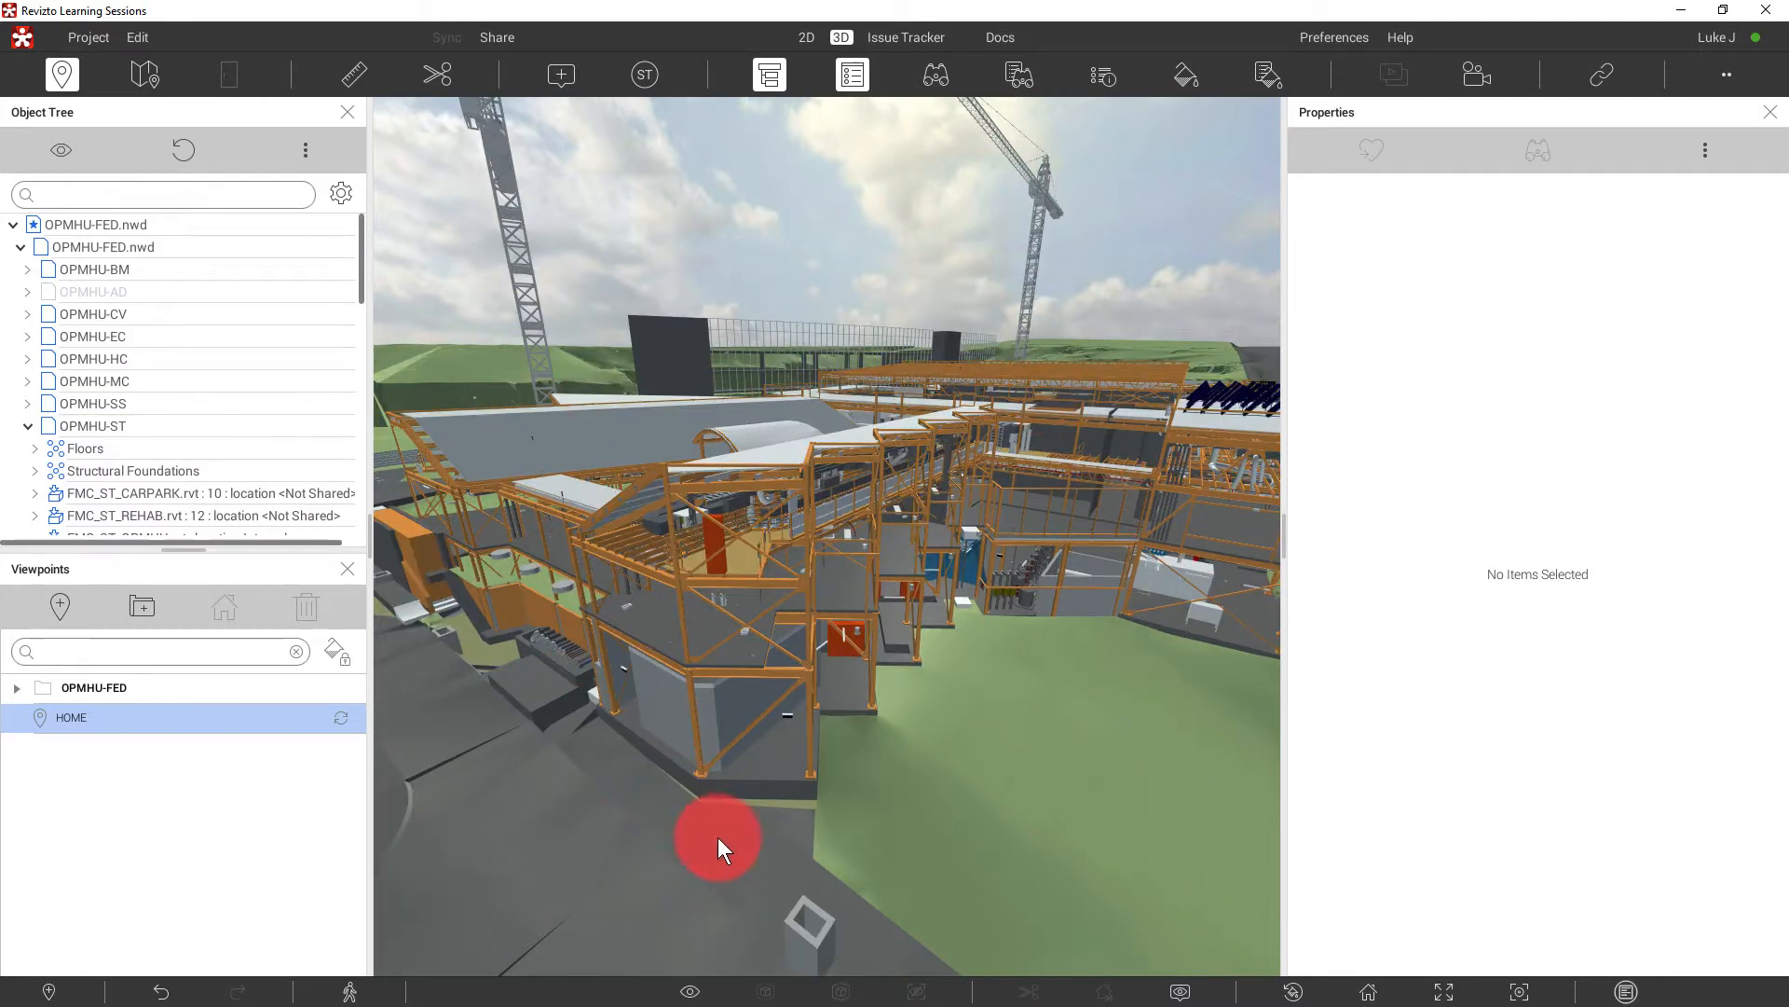
mouse_move(739, 852)
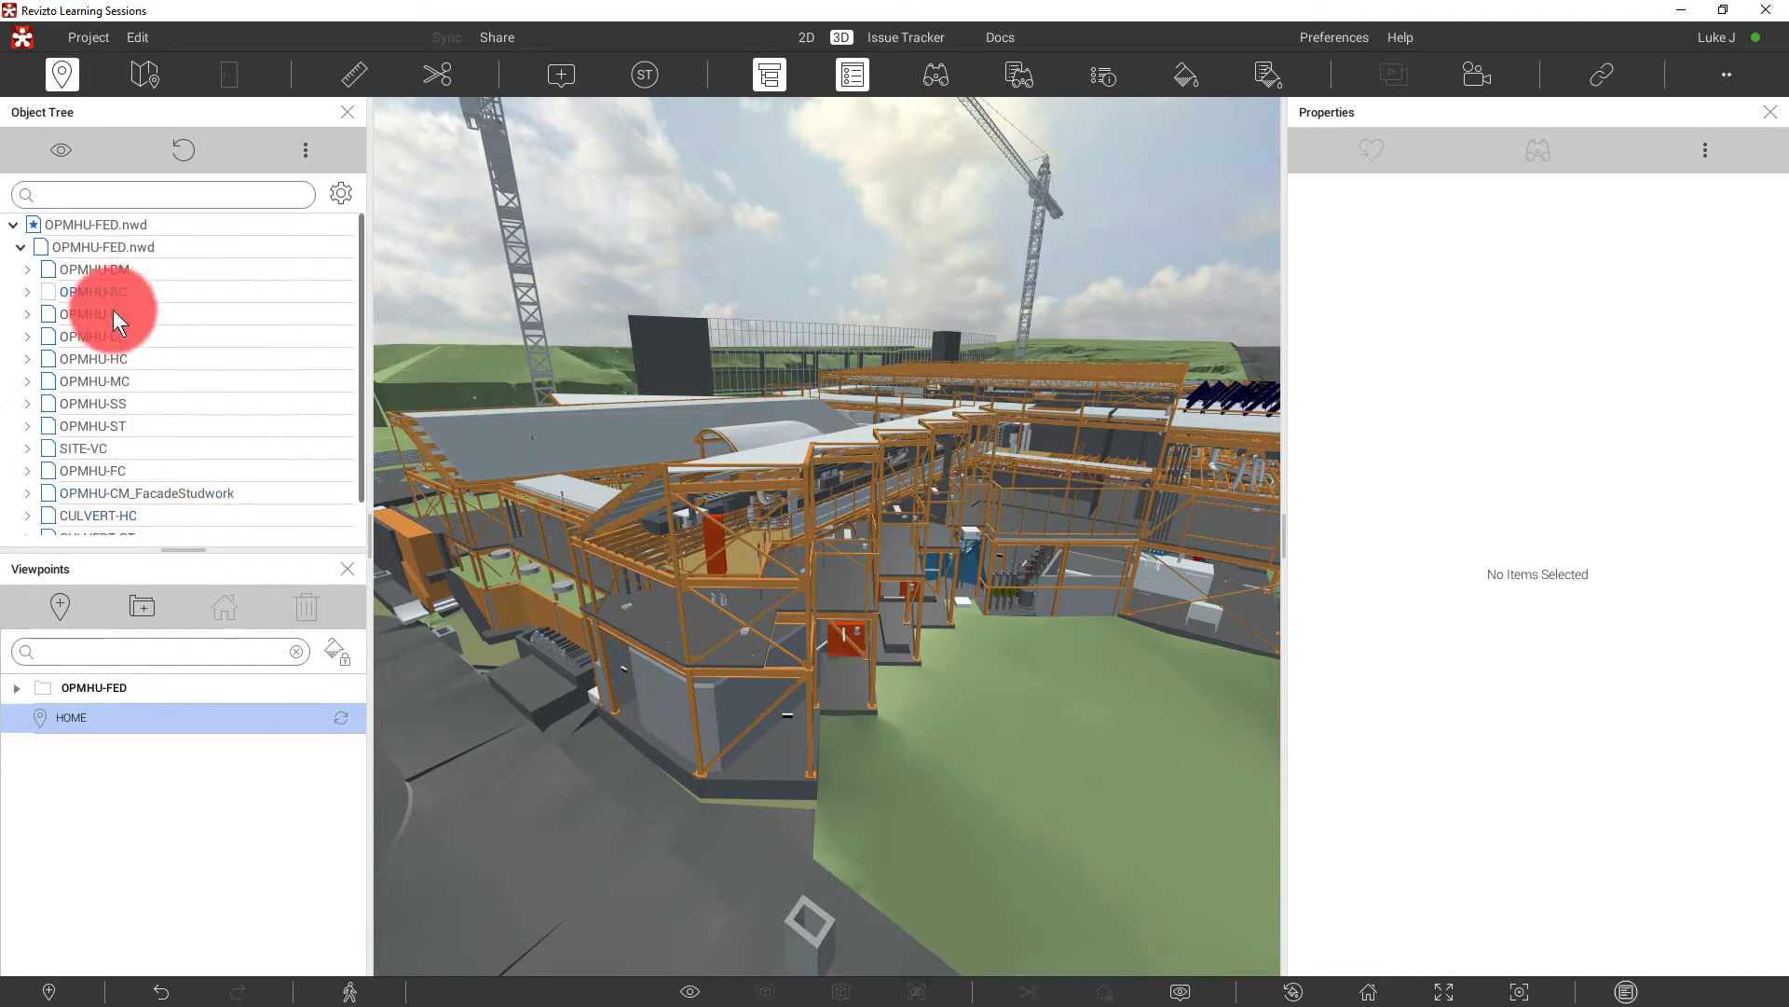
left_click(91, 336)
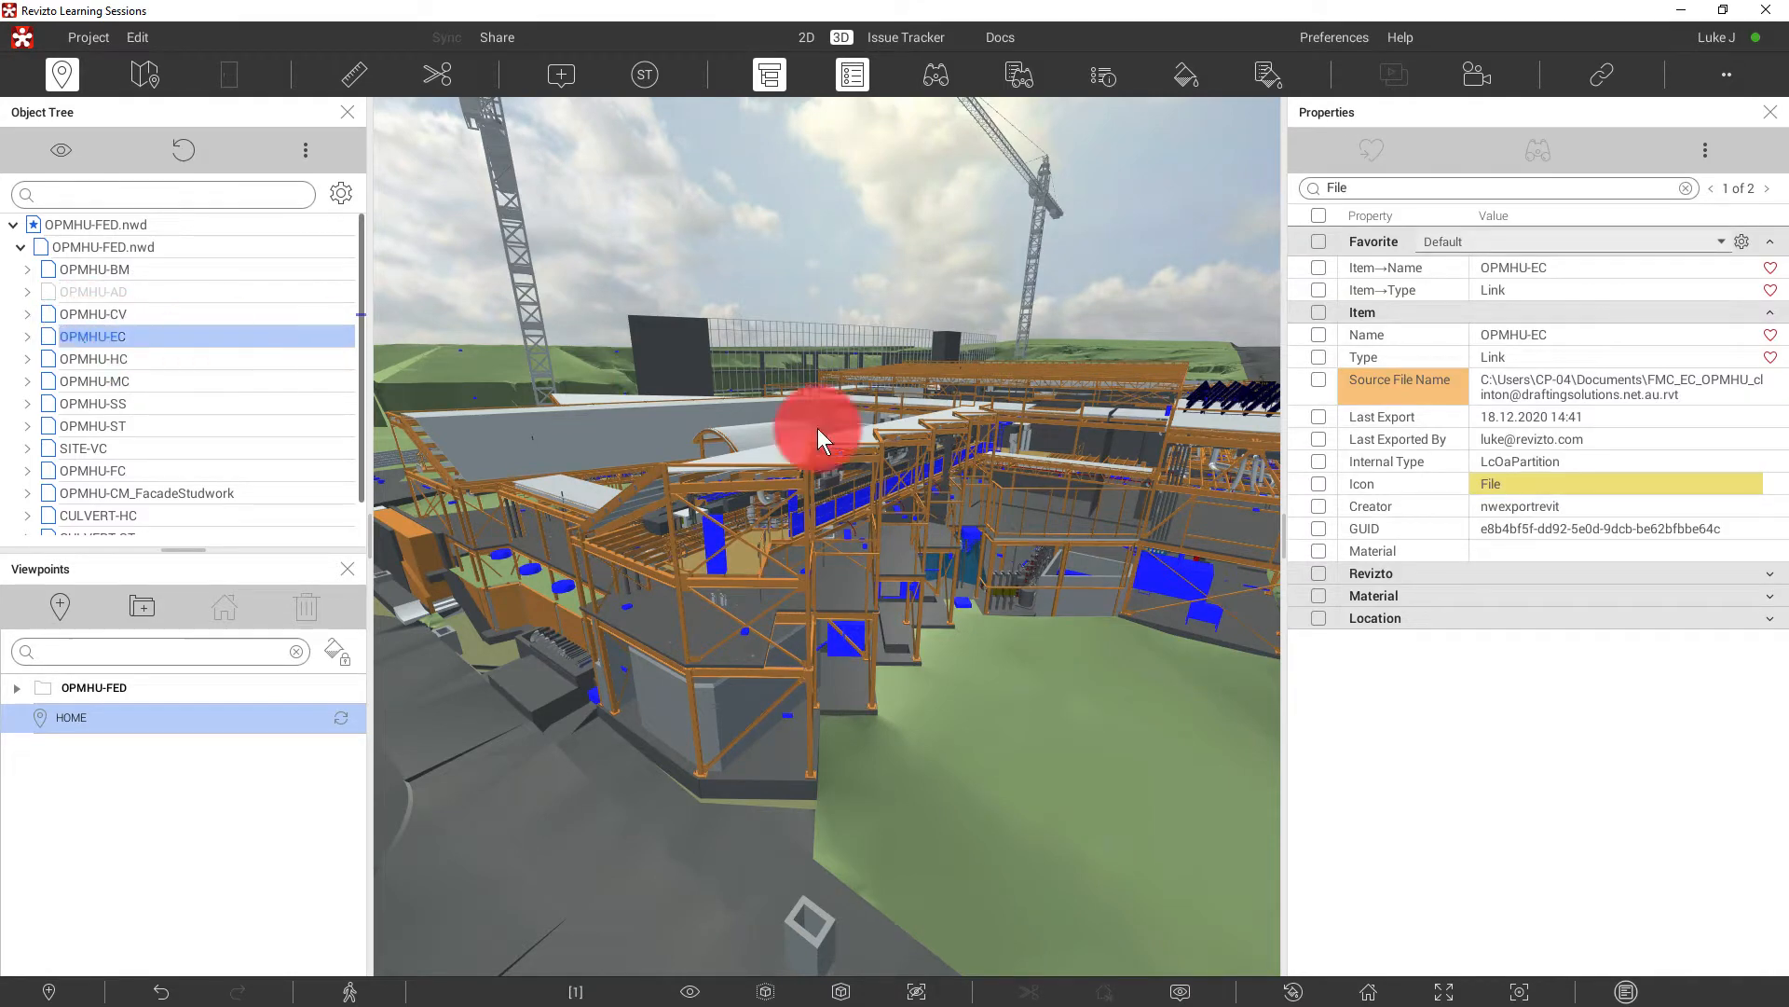
mouse_move(1021, 422)
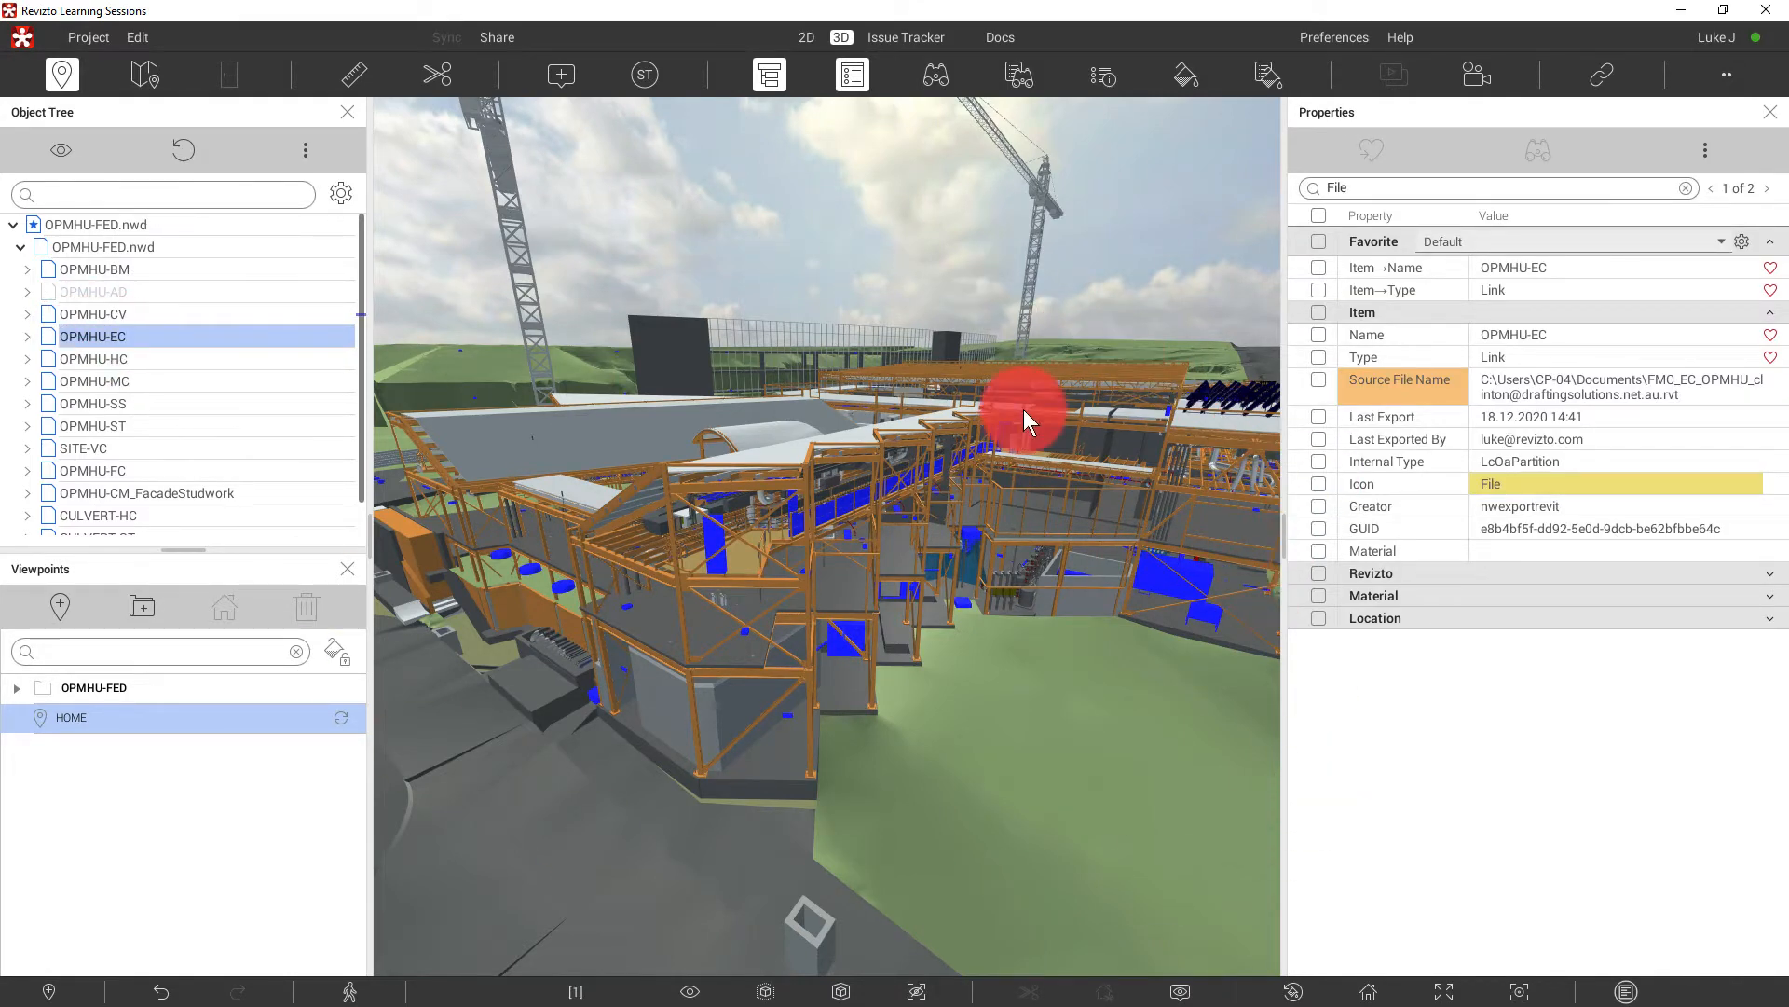
mouse_move(1024, 419)
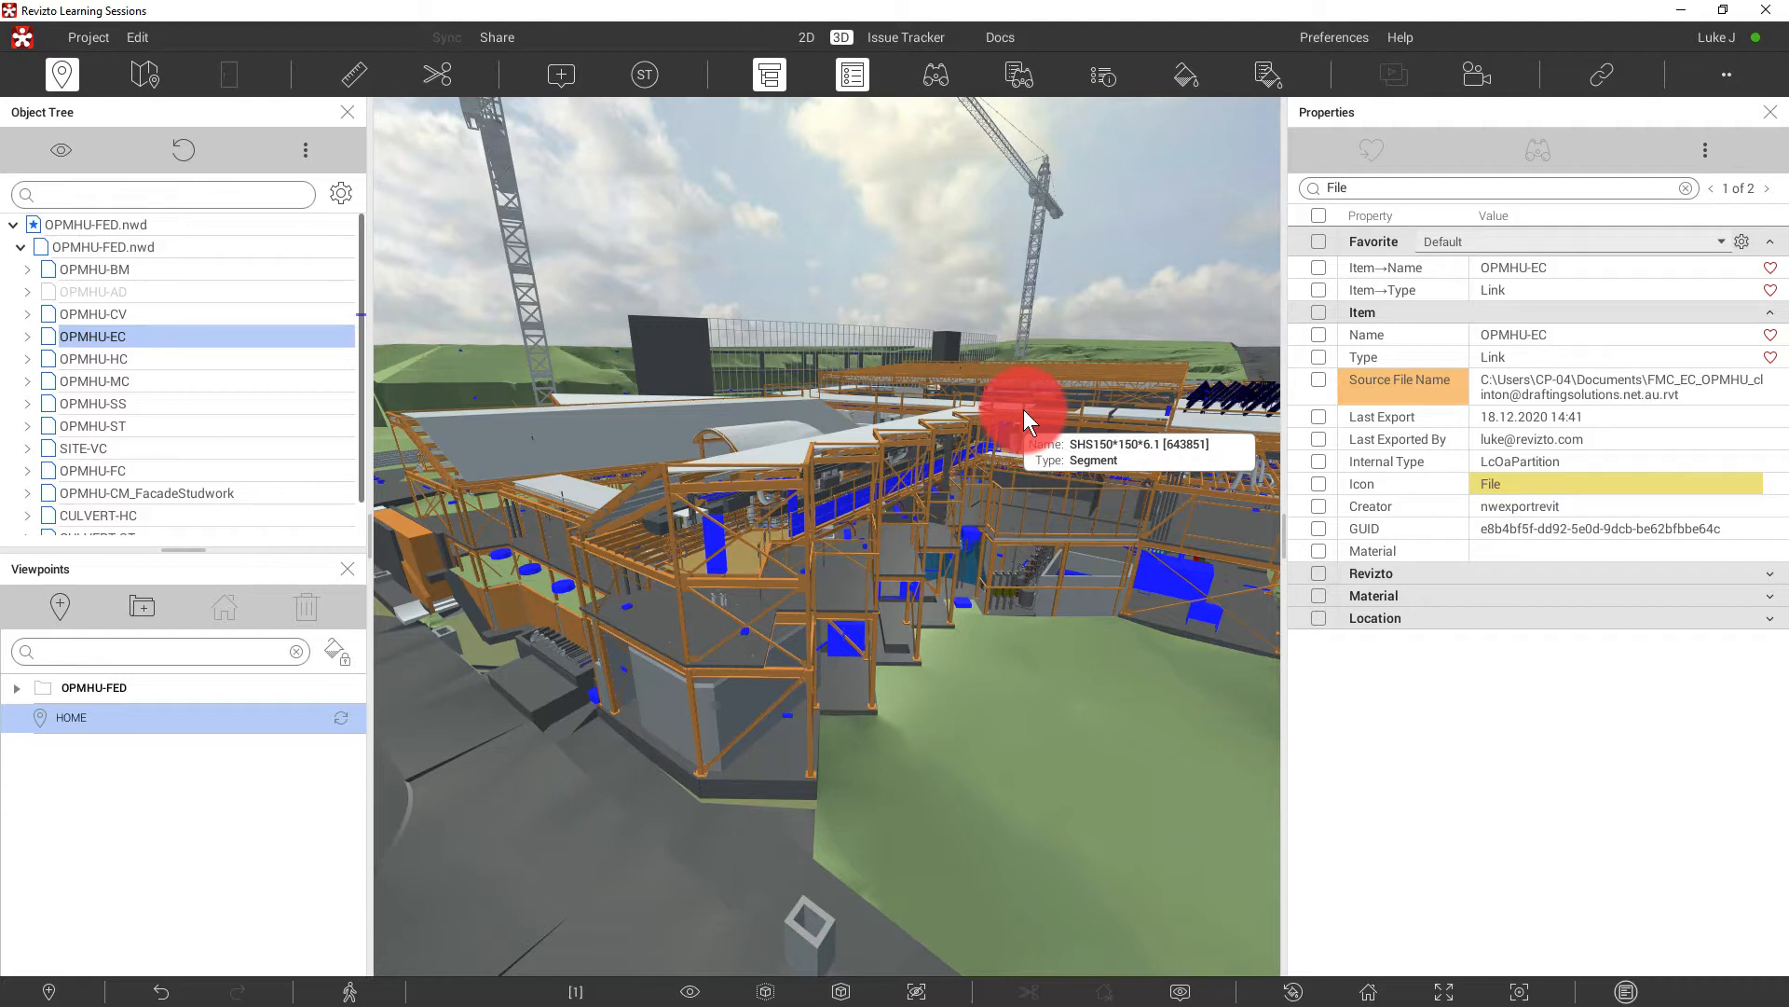
- Find all objects whose Source File Name contains _HC_
left_click(92, 321)
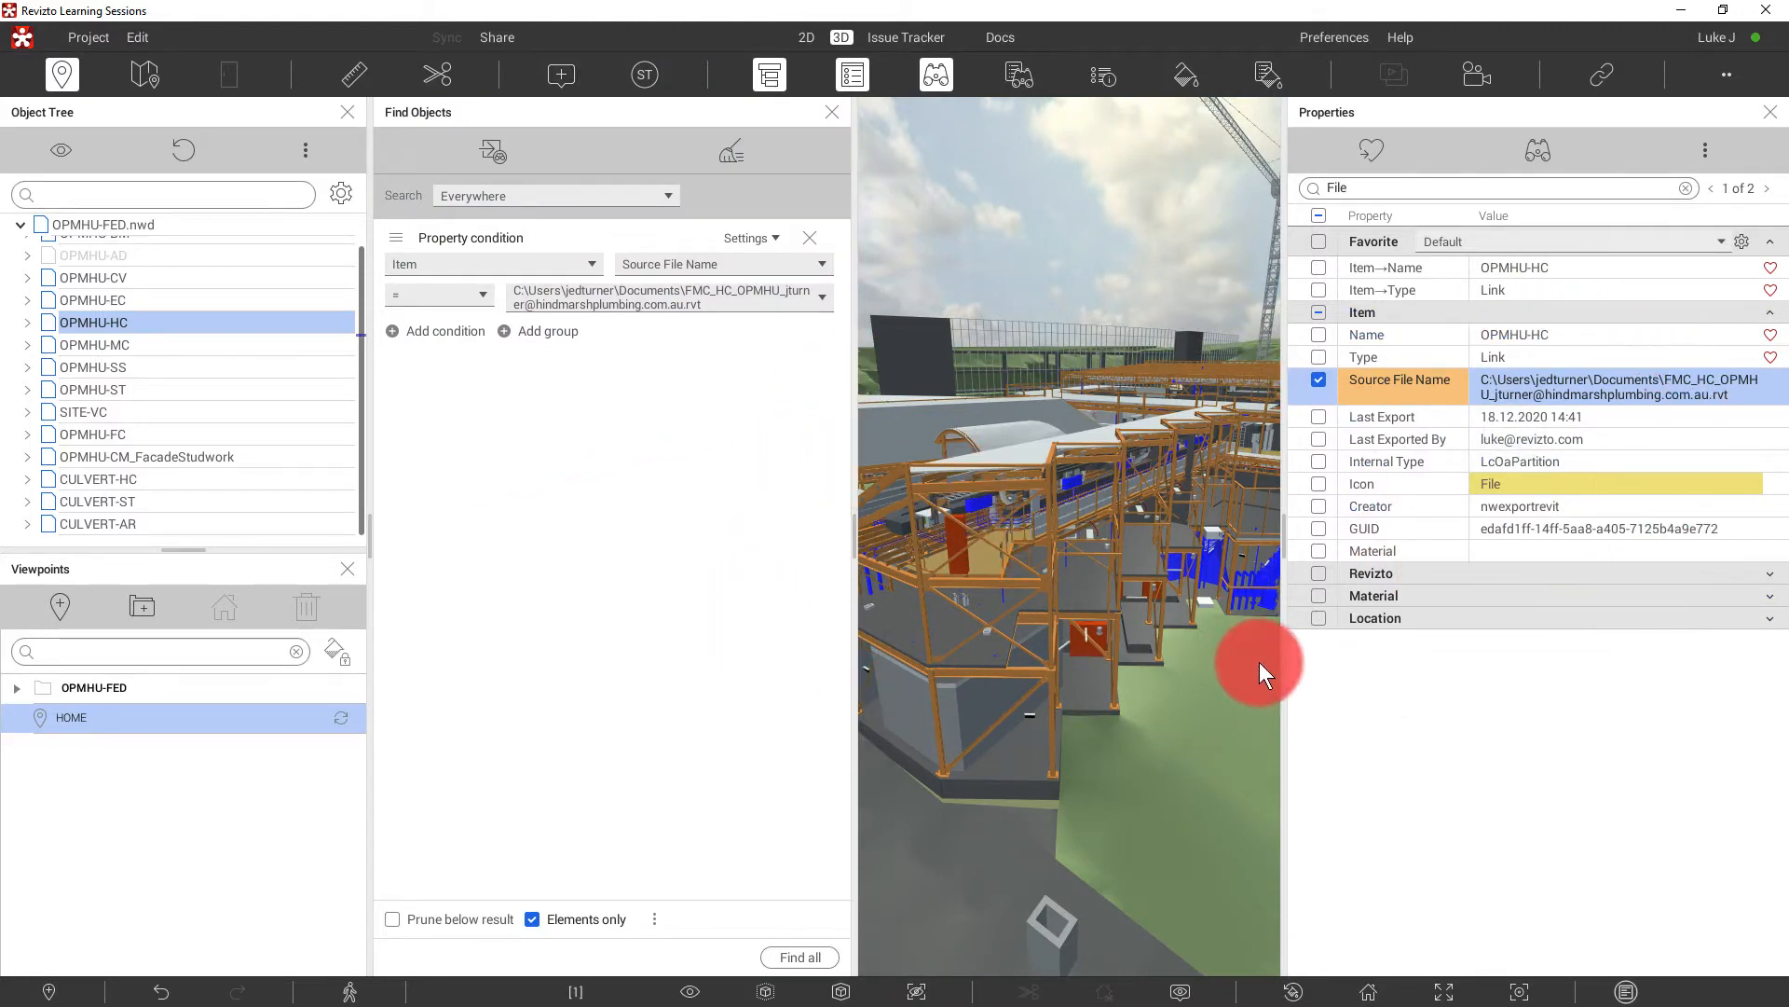
left_click(630, 309)
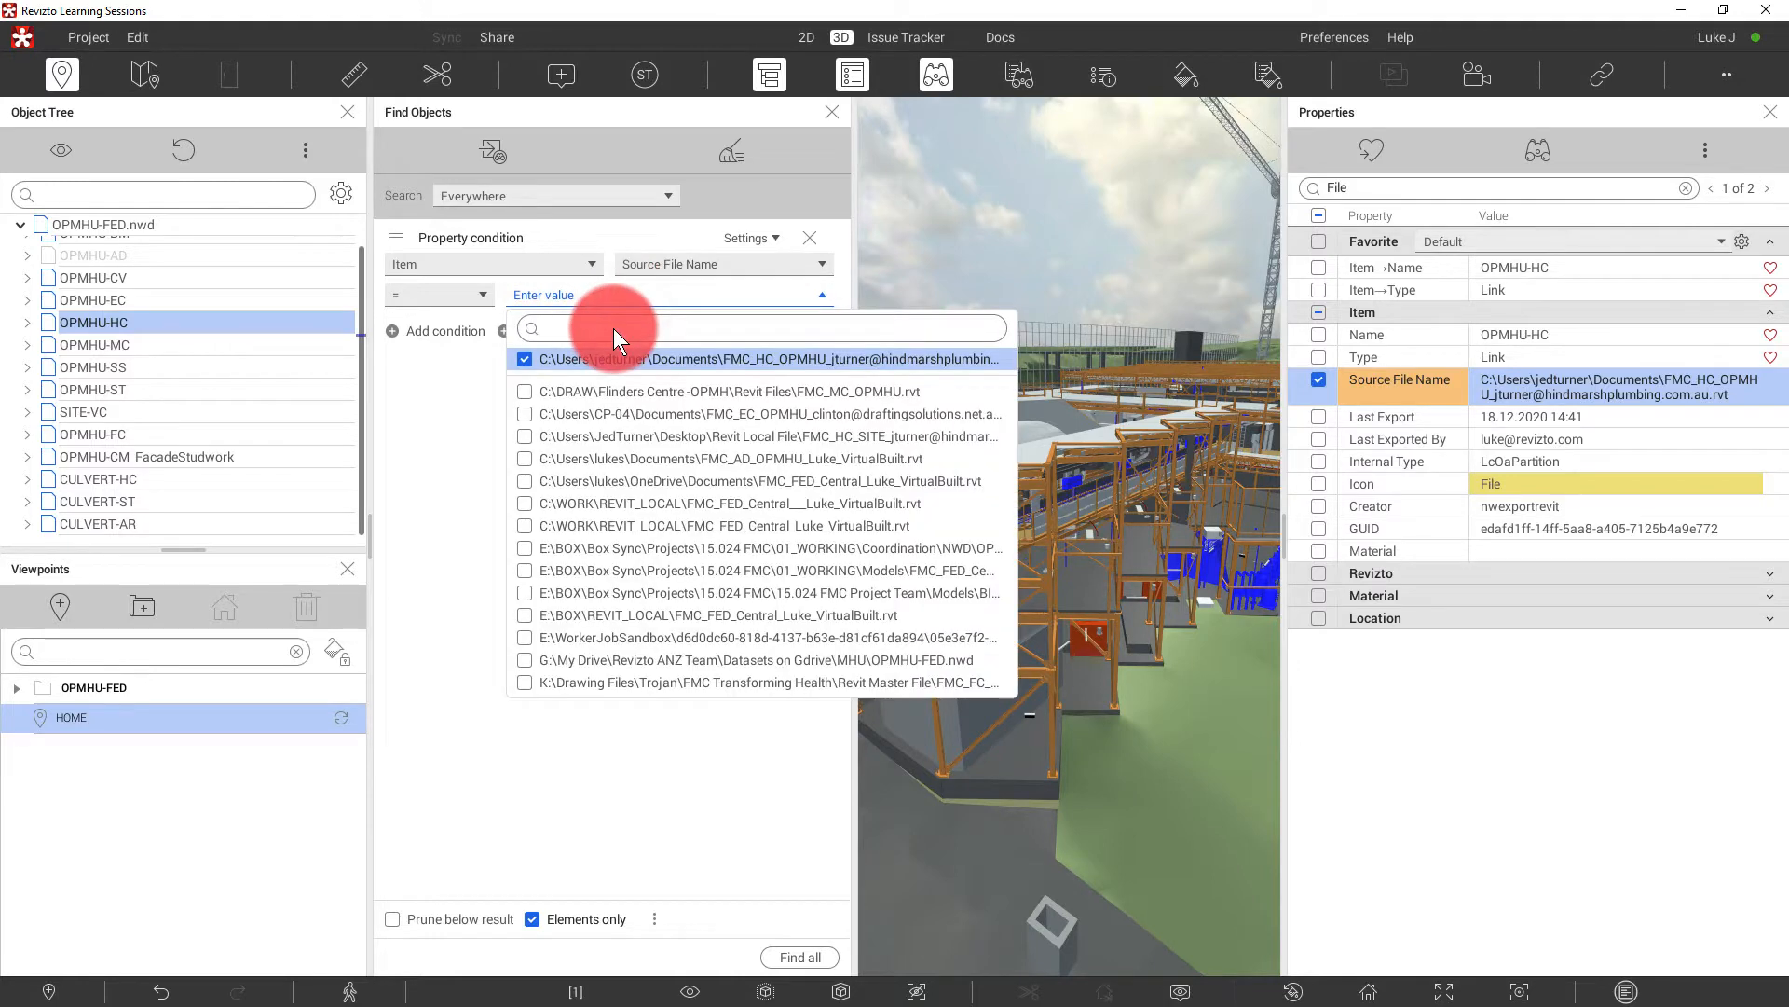
type("_HC_")
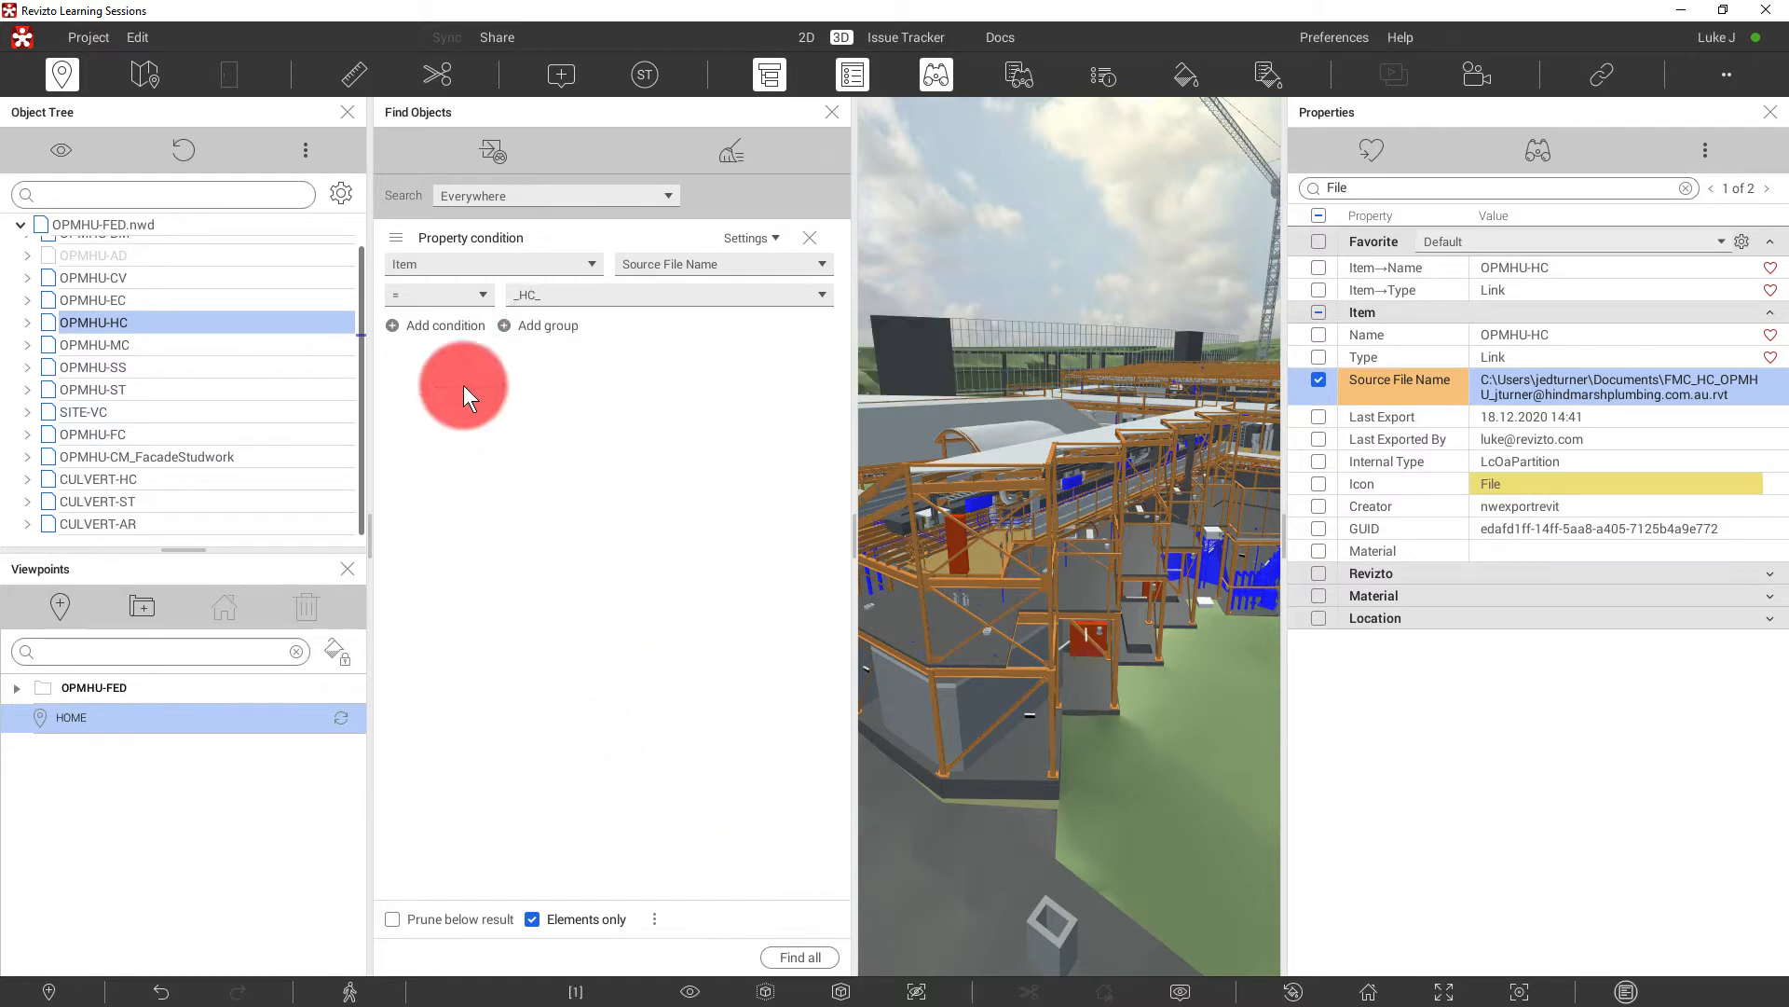
left_click(438, 294)
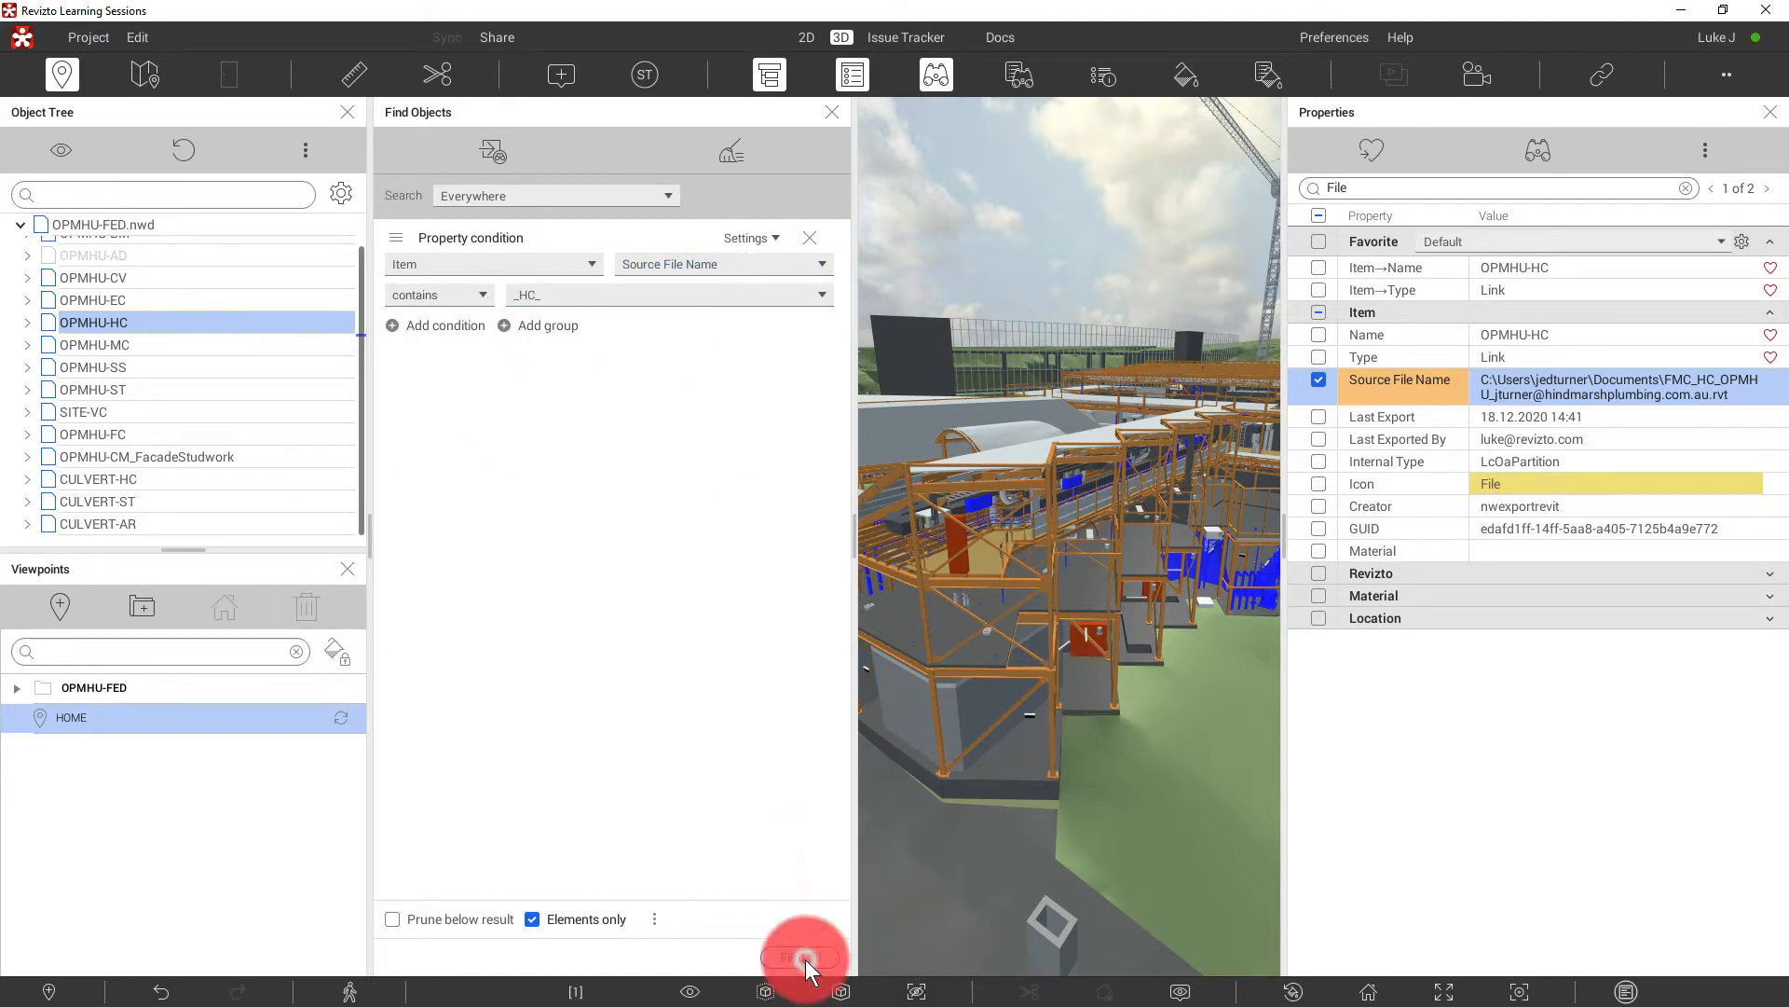
left_click(805, 956)
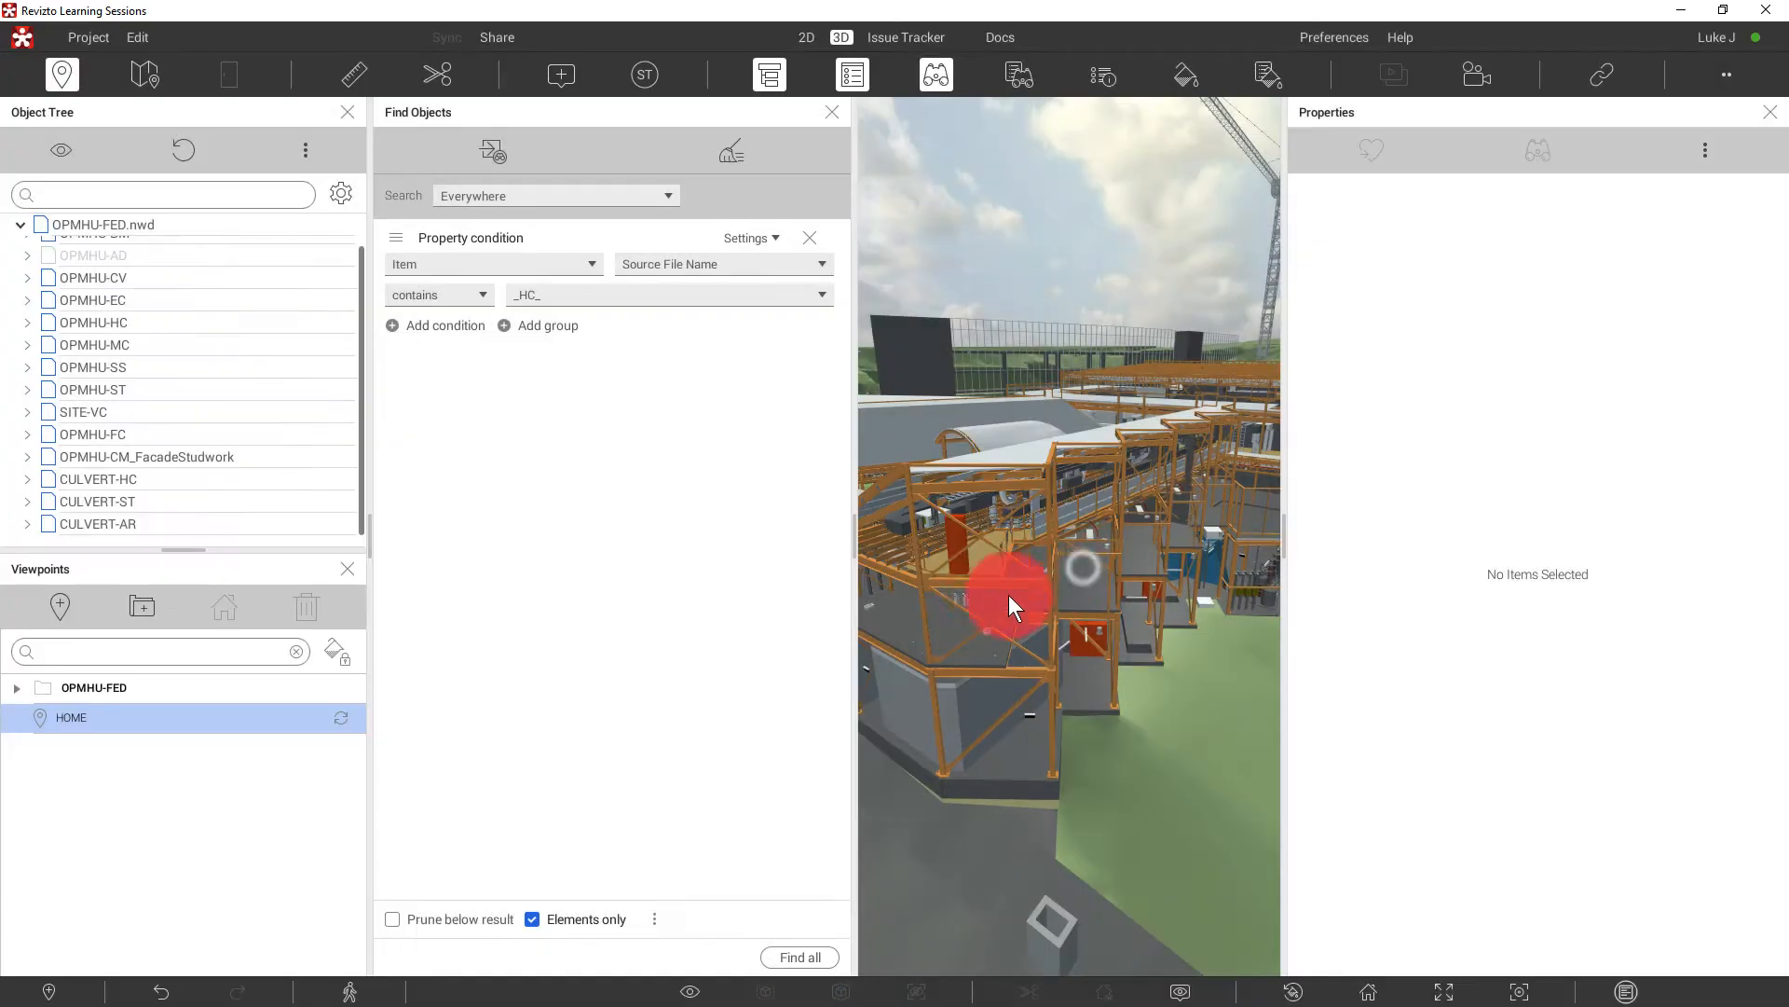
mouse_move(968, 580)
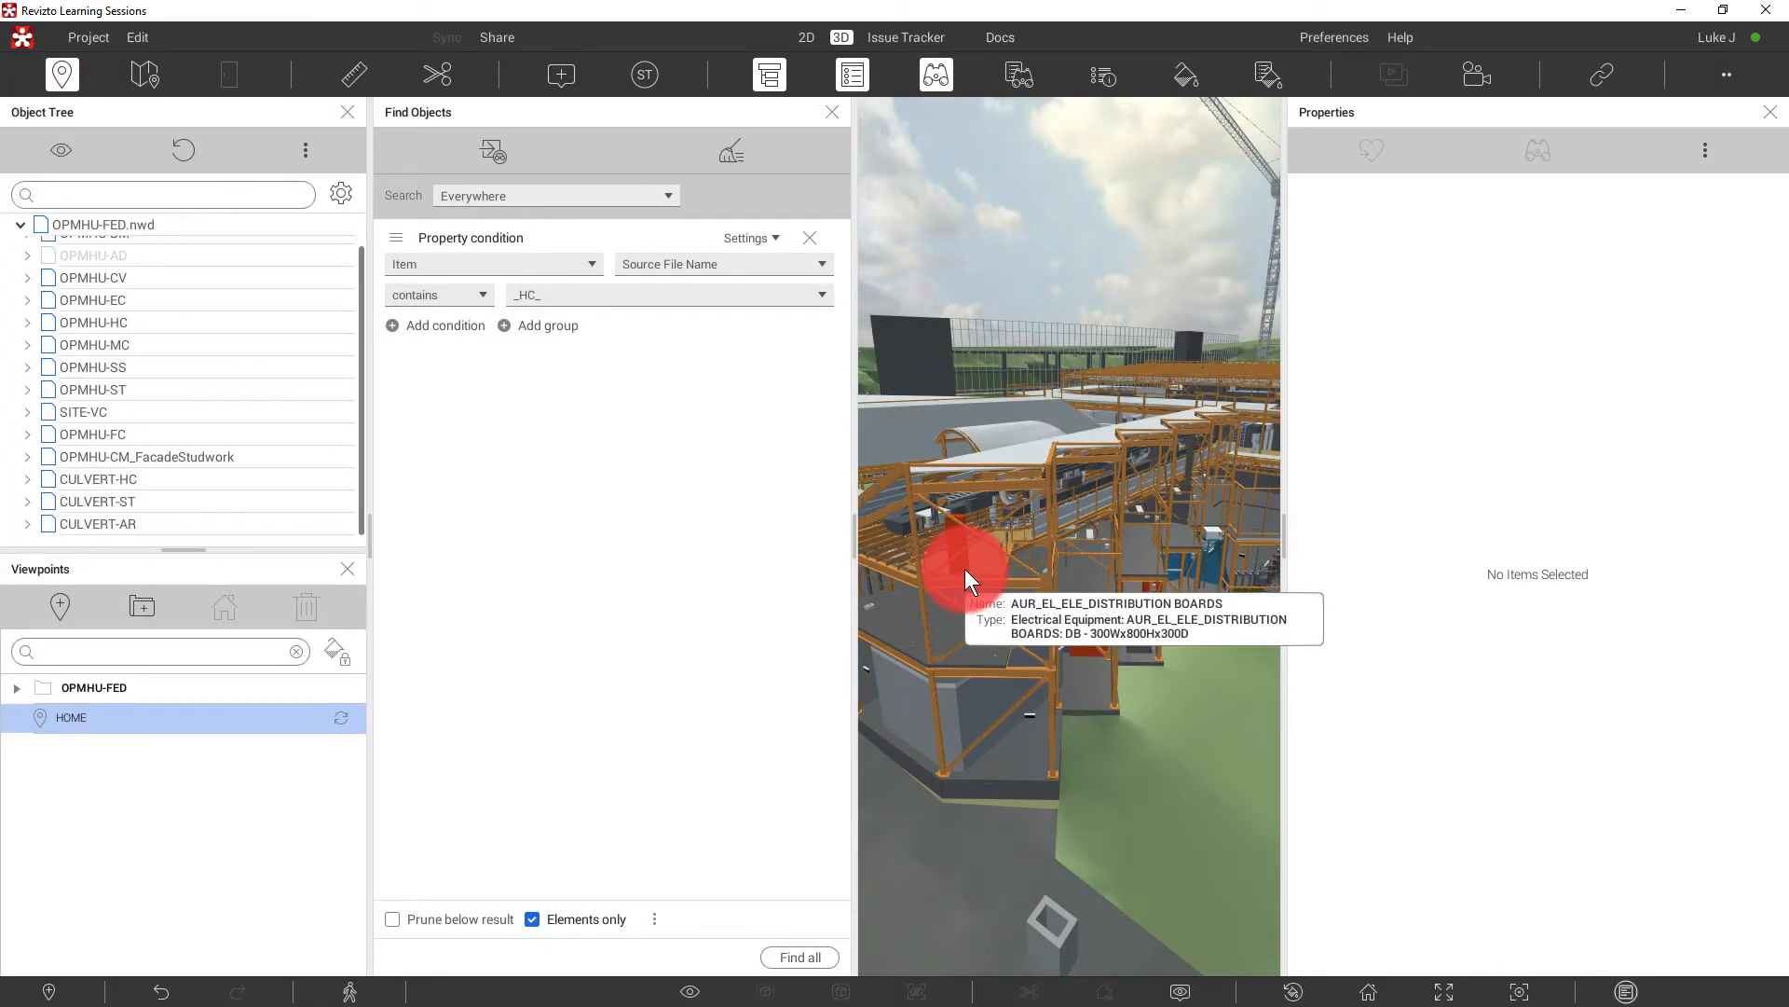
- Rerun the _HC_ search without the Elements only limit and show the Search Sets list
left_click(533, 919)
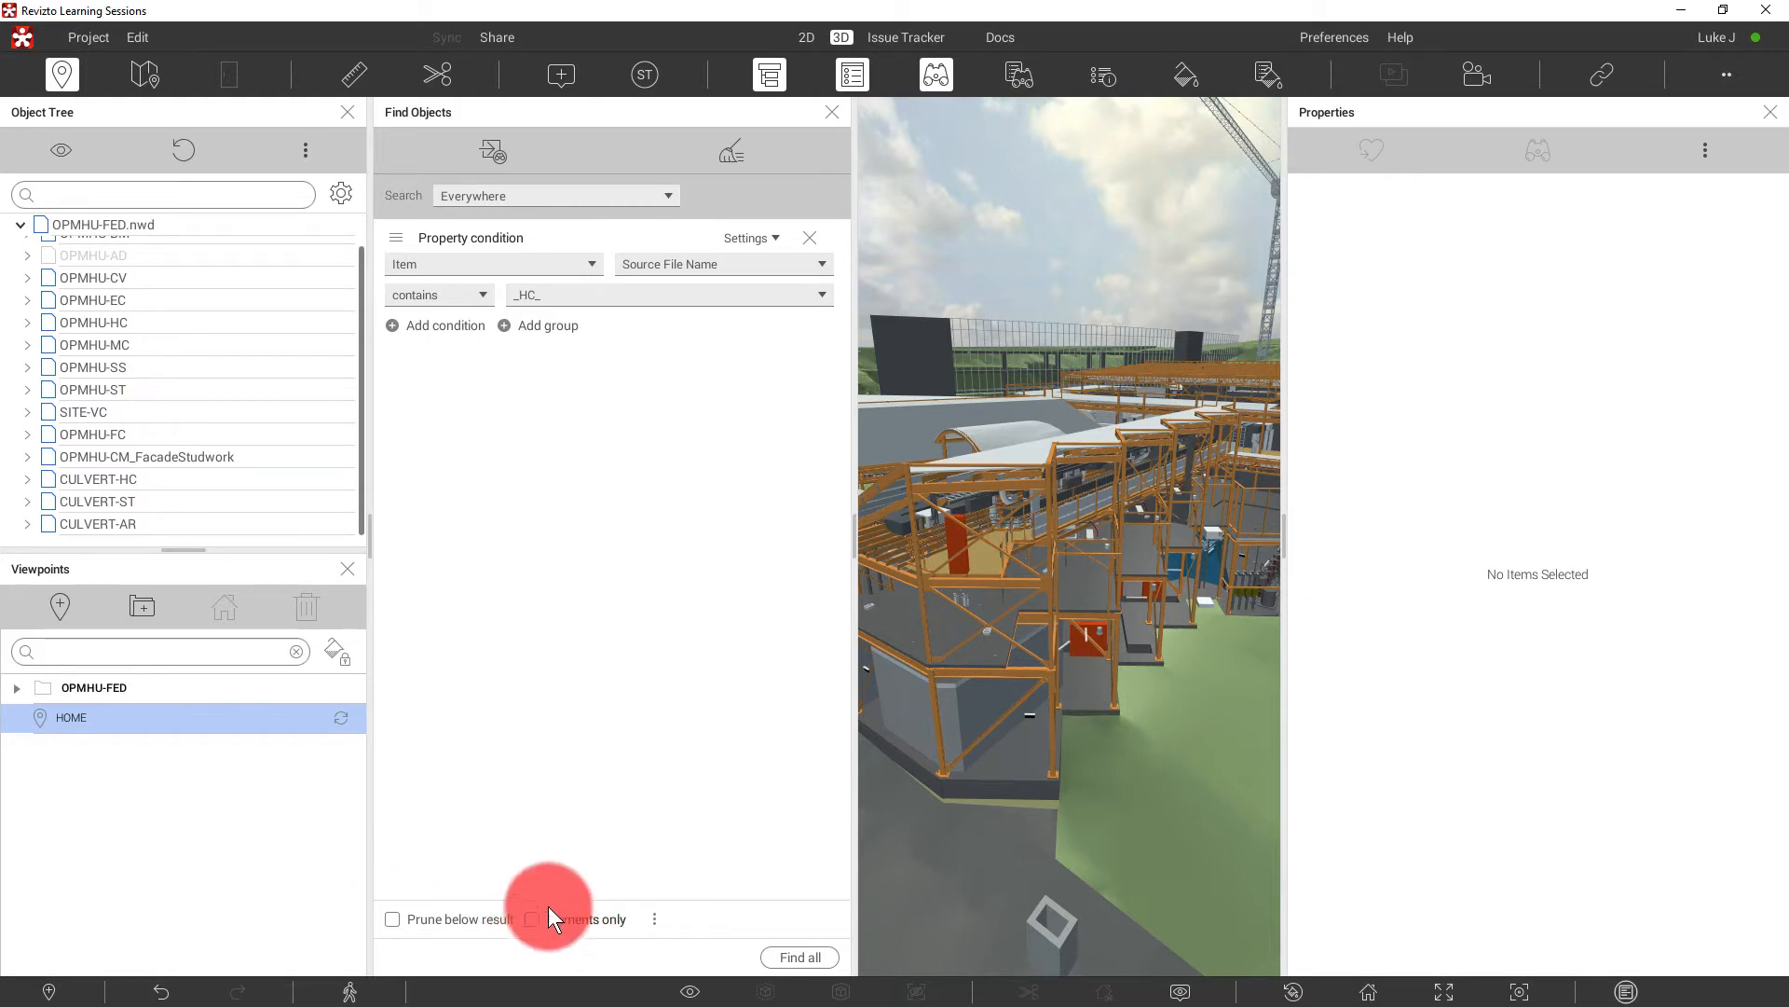
left_click(799, 956)
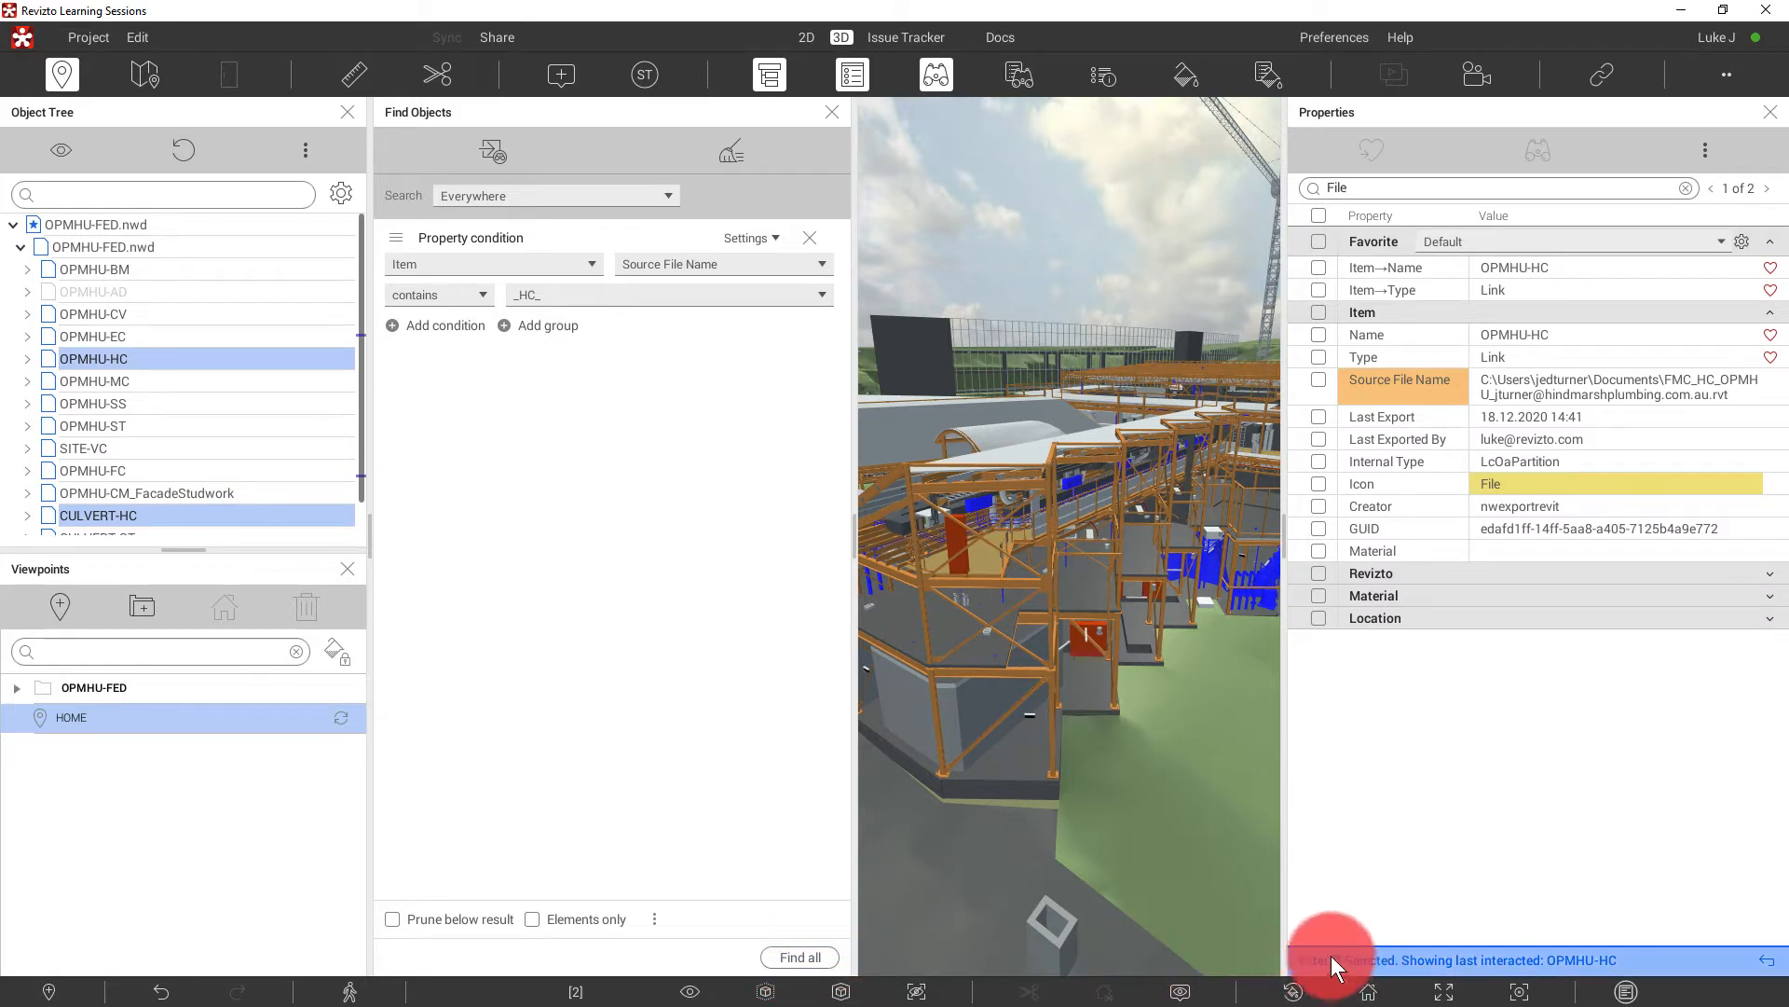
left_click(126, 515)
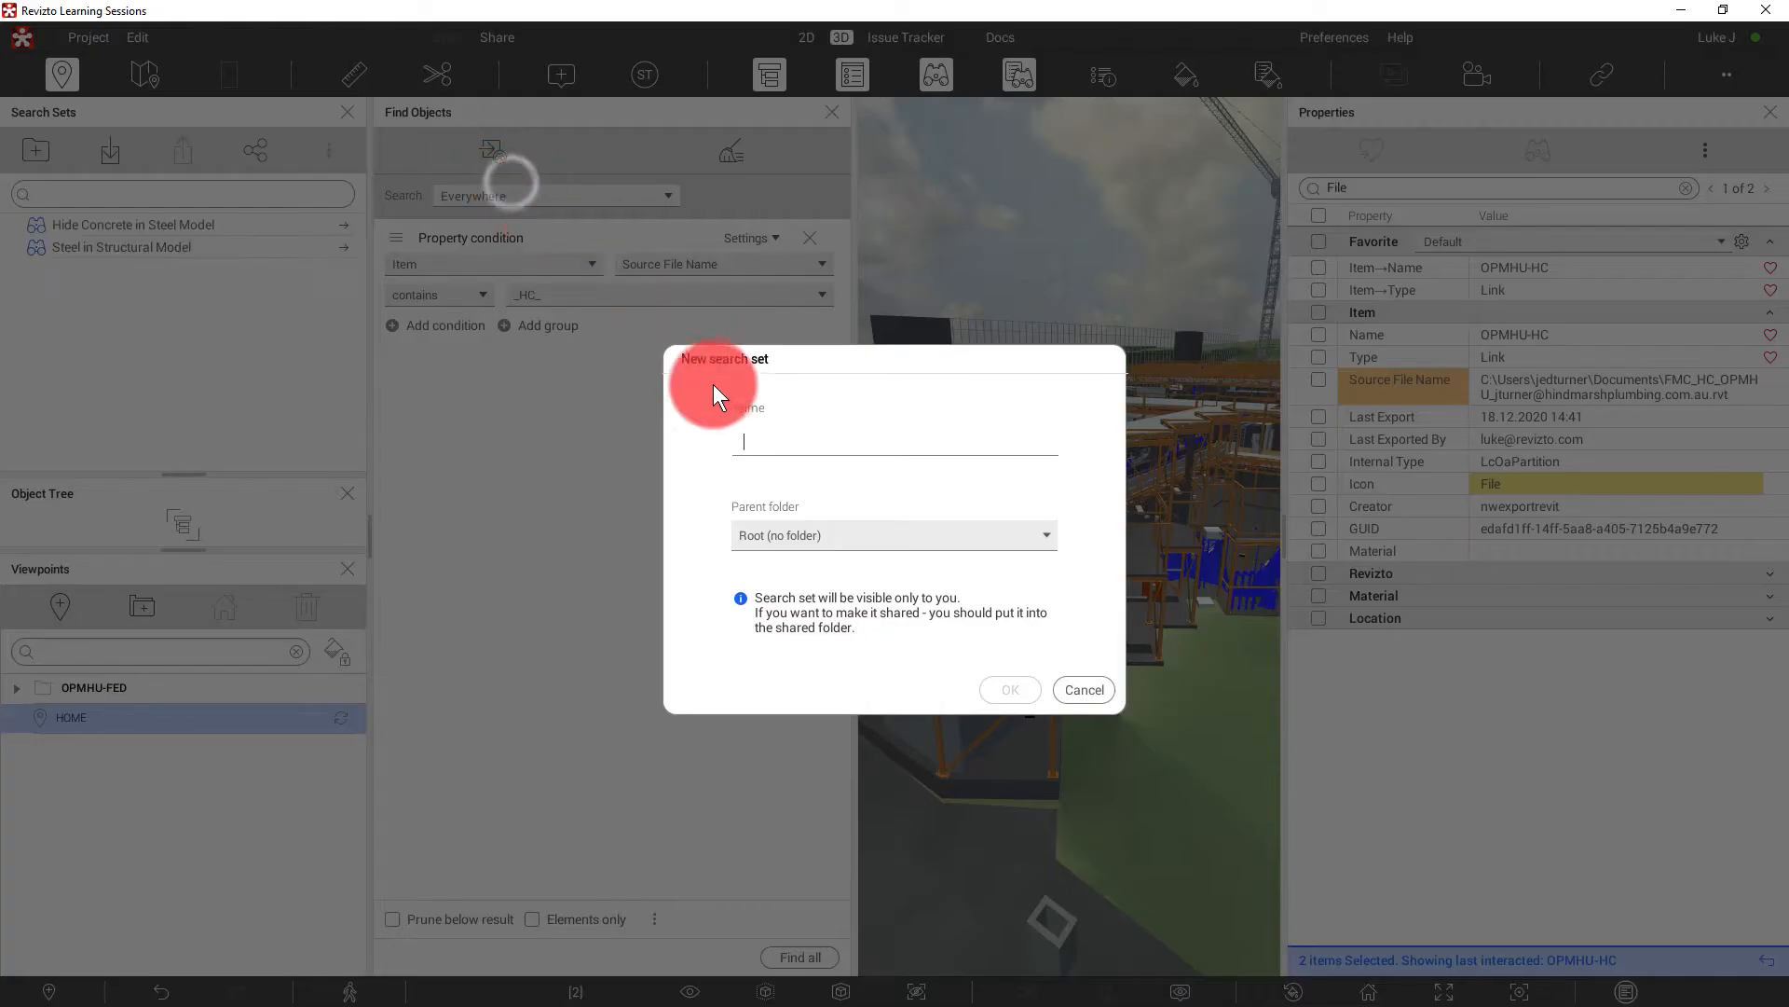
- Save the set as Hydraulic, create a shared Disciplines folder, and move Hydraulic into it
type("Hy")
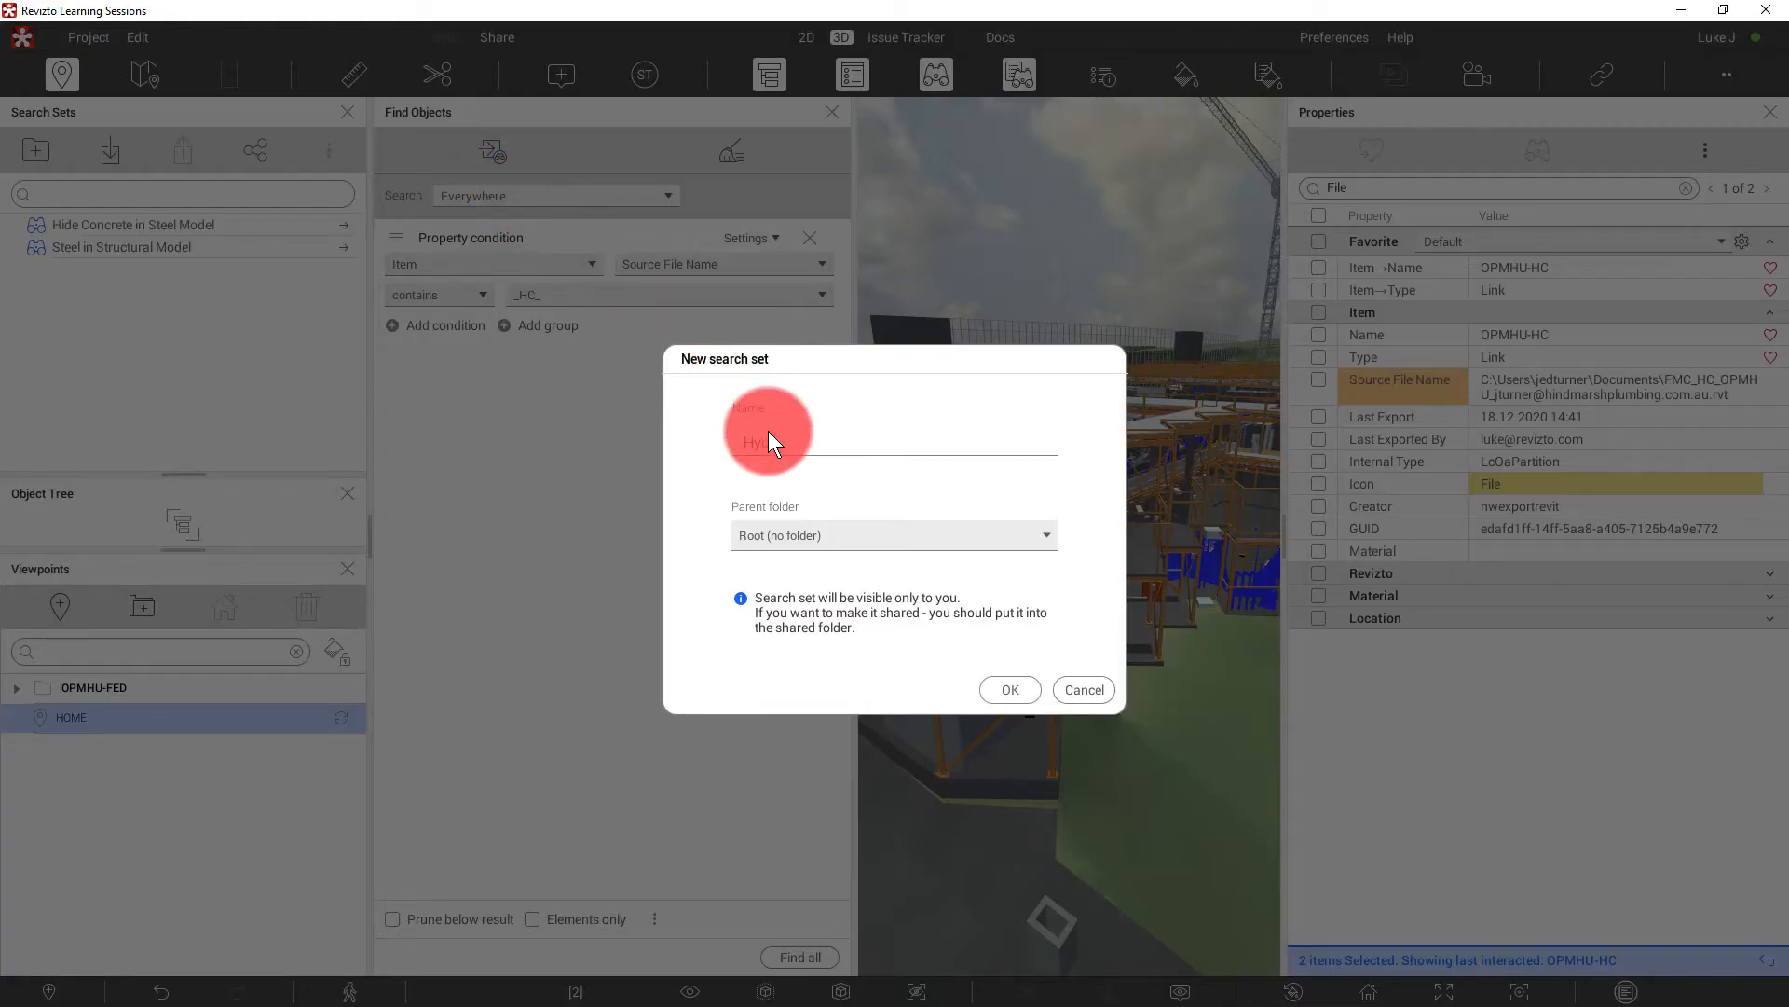
left_click(1007, 690)
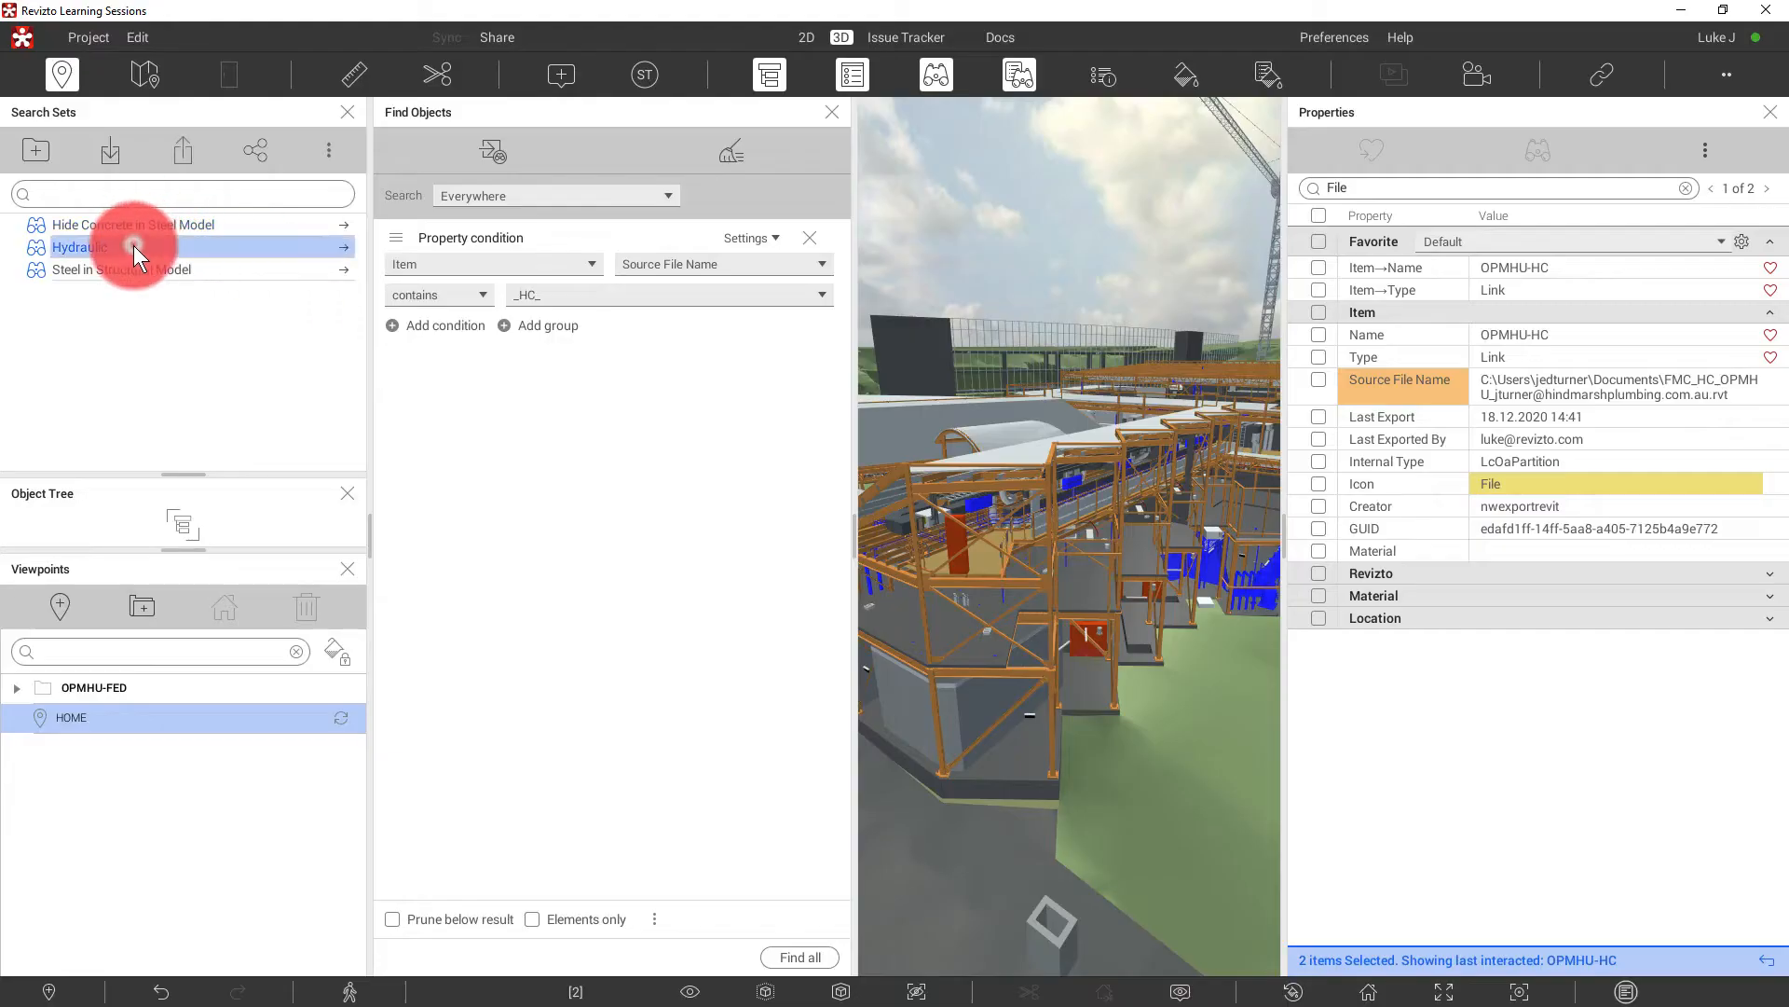
left_click(34, 149)
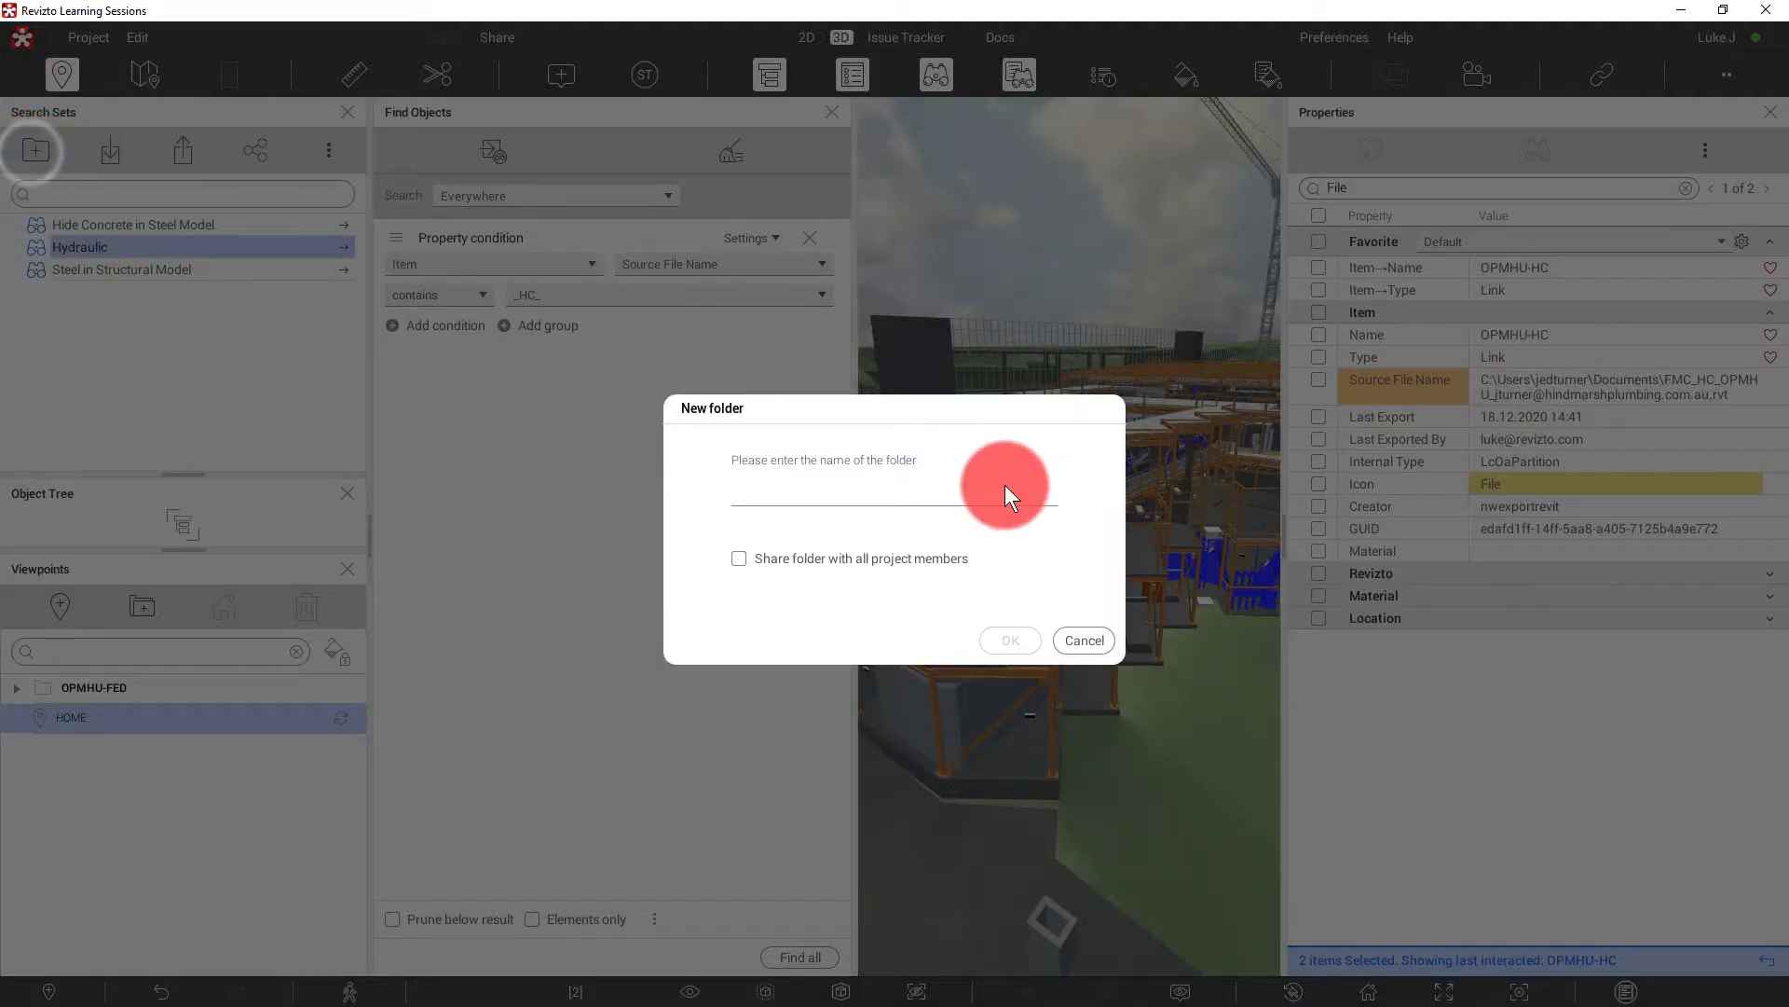
type("Discipline")
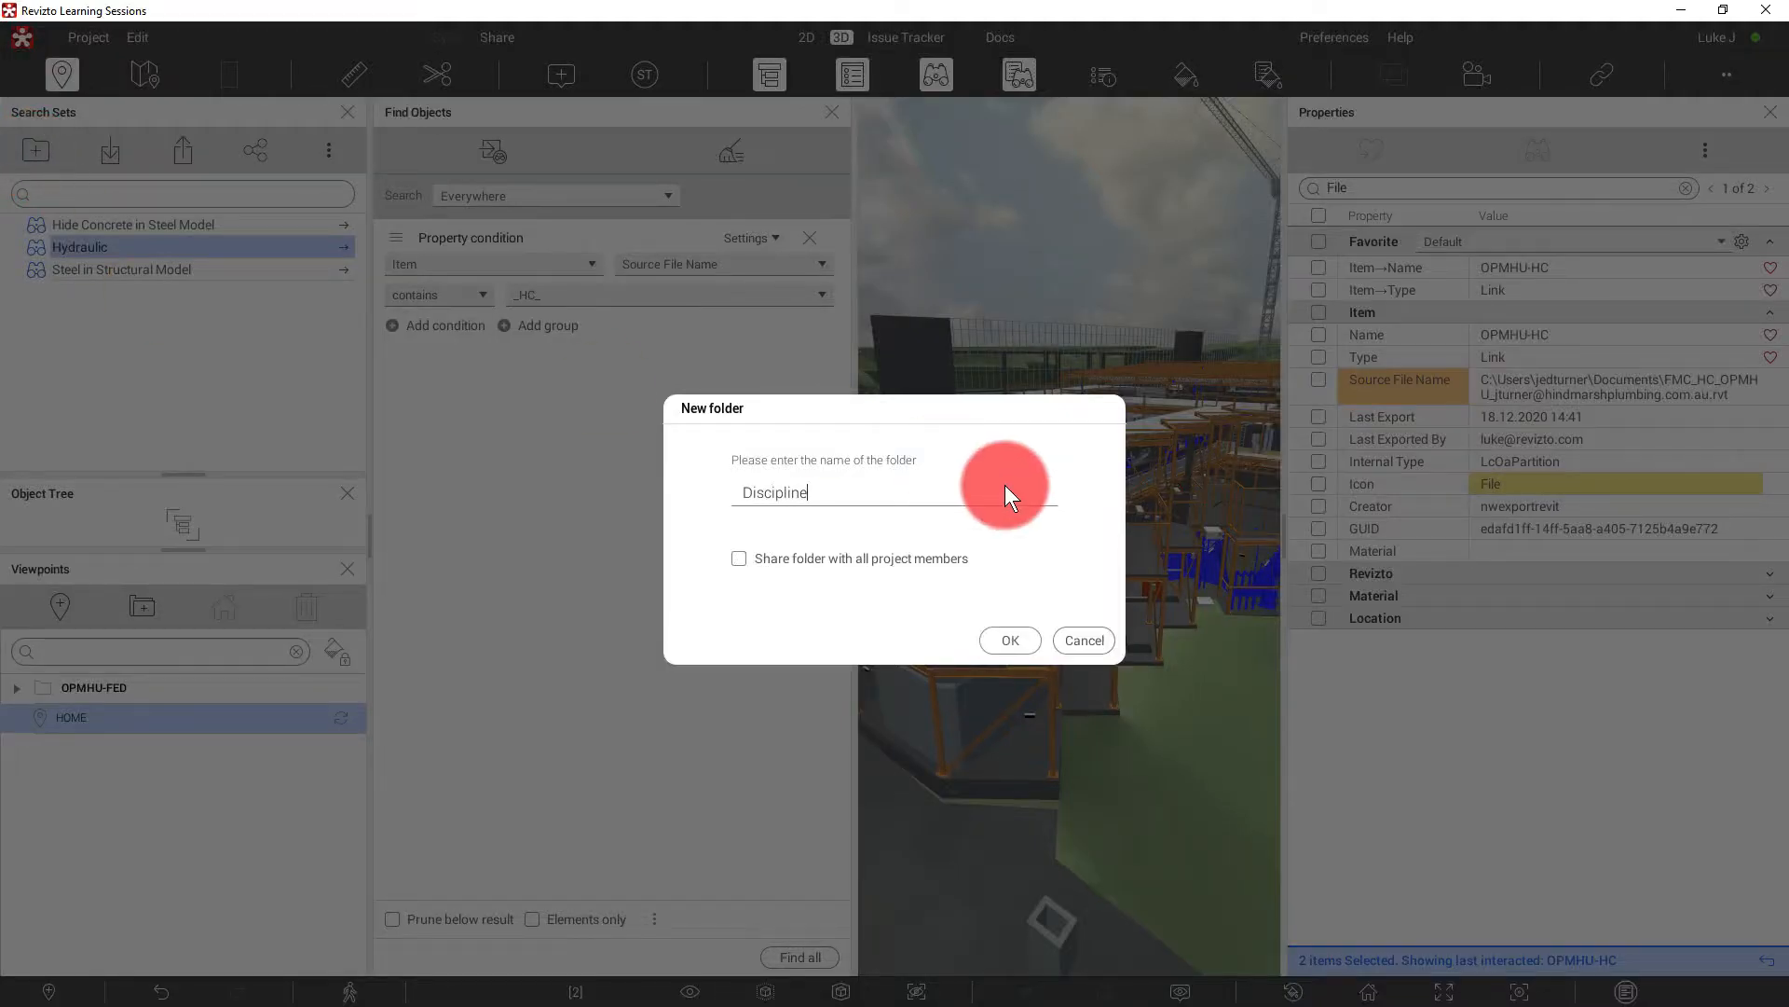
left_click(739, 558)
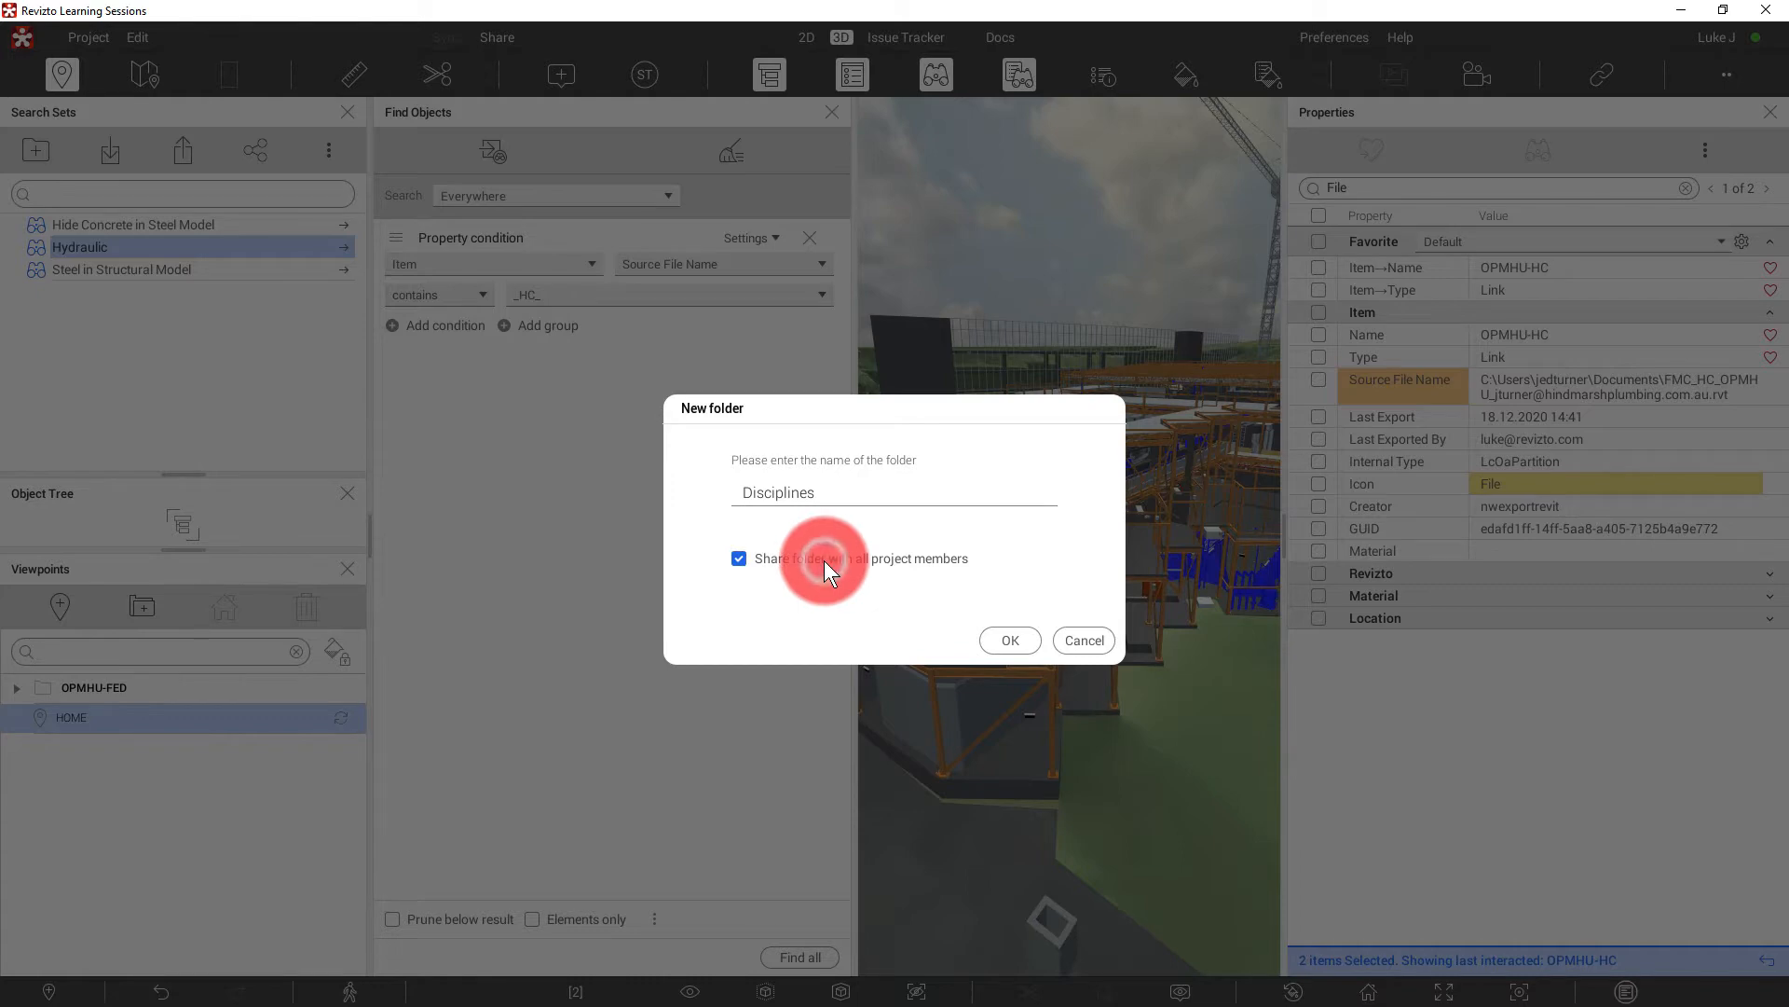
left_click(1007, 641)
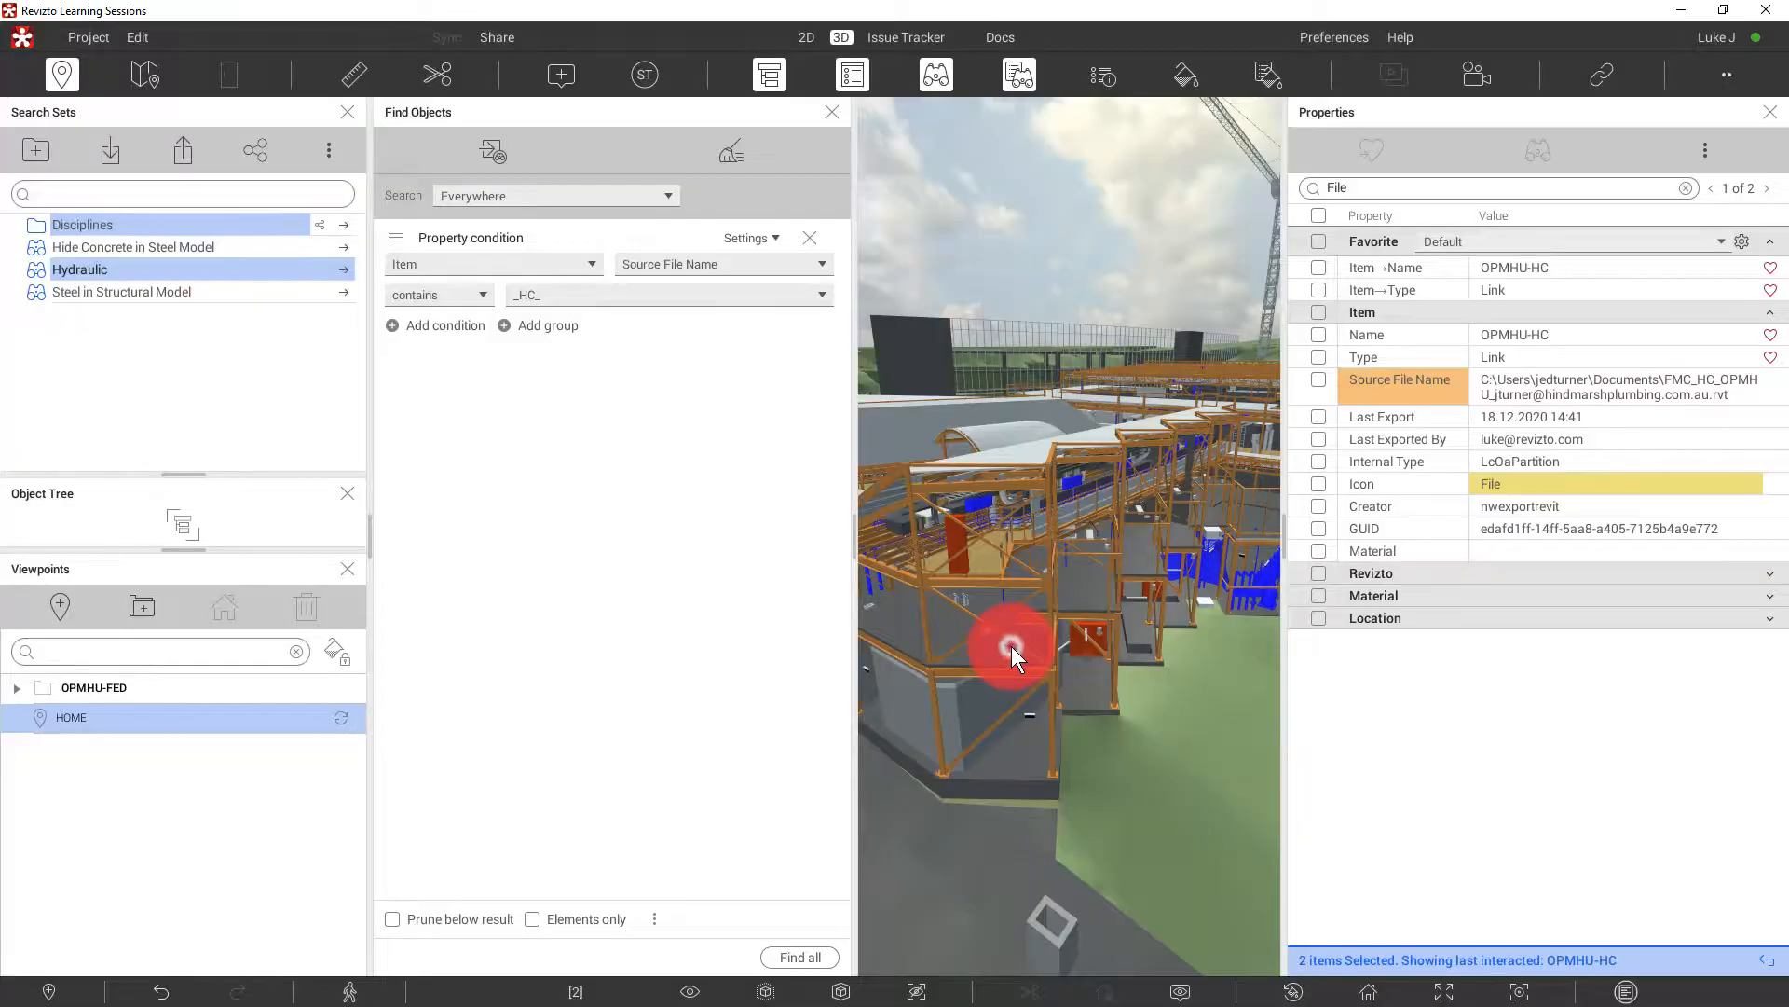
left_click(80, 268)
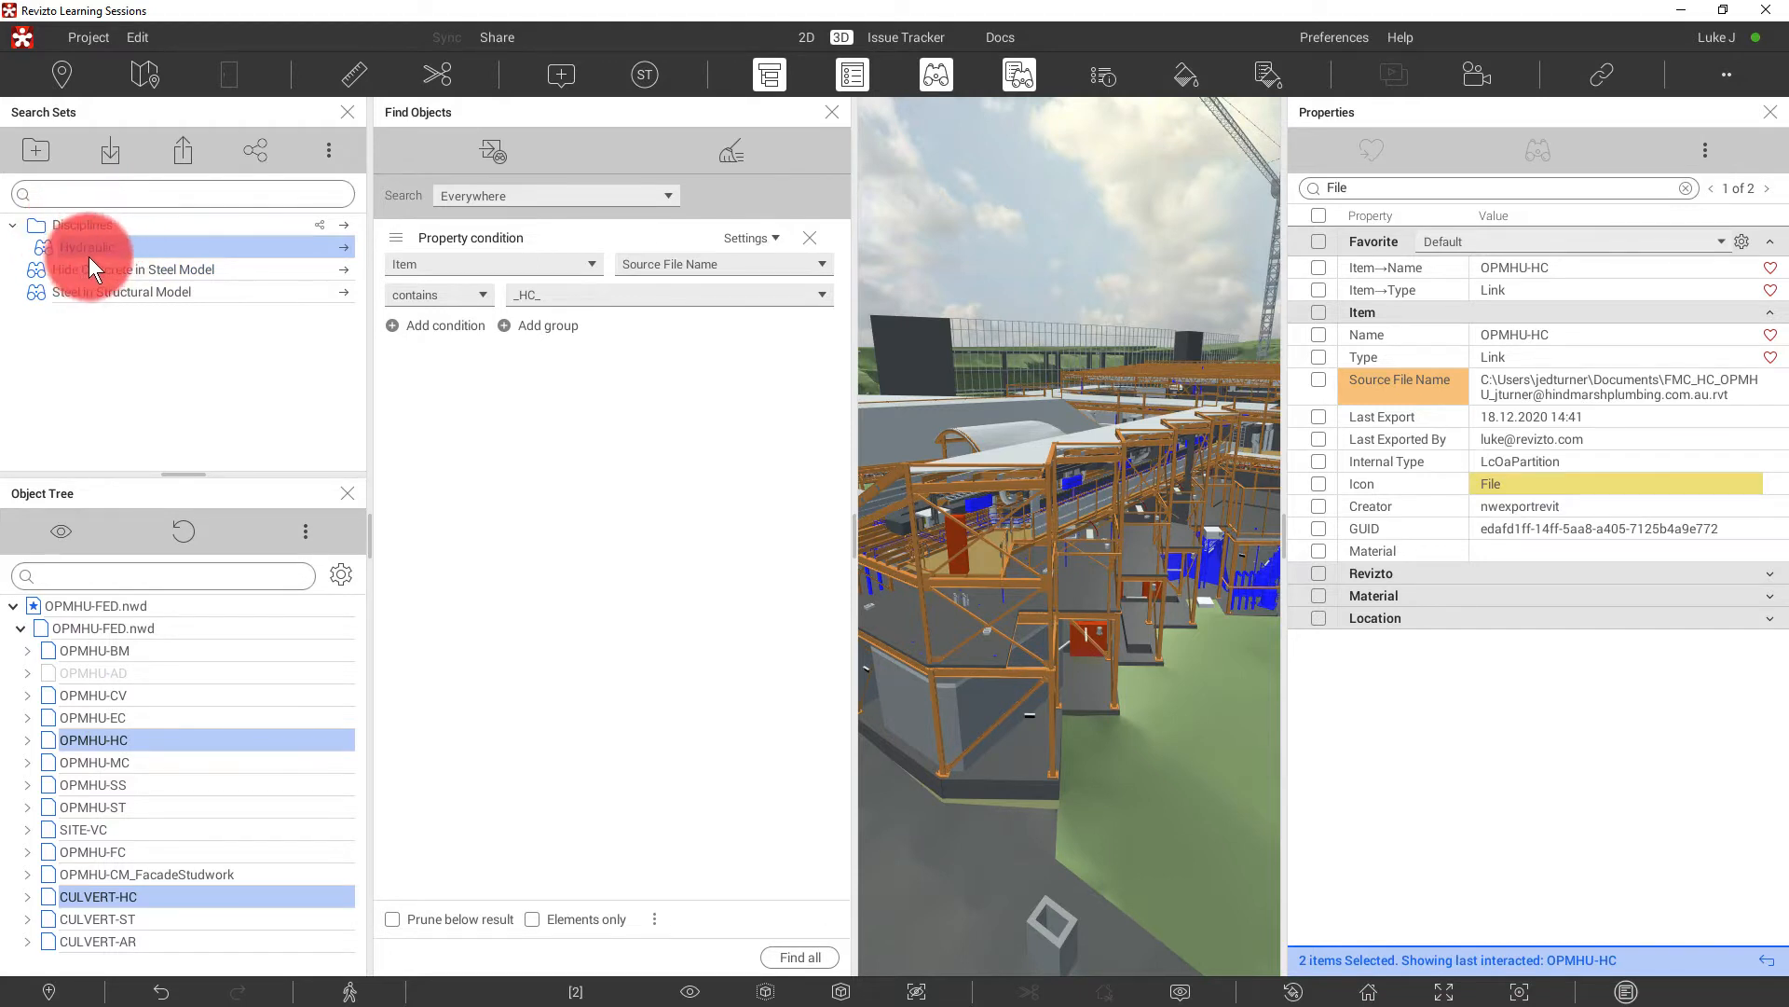
mouse_move(199, 702)
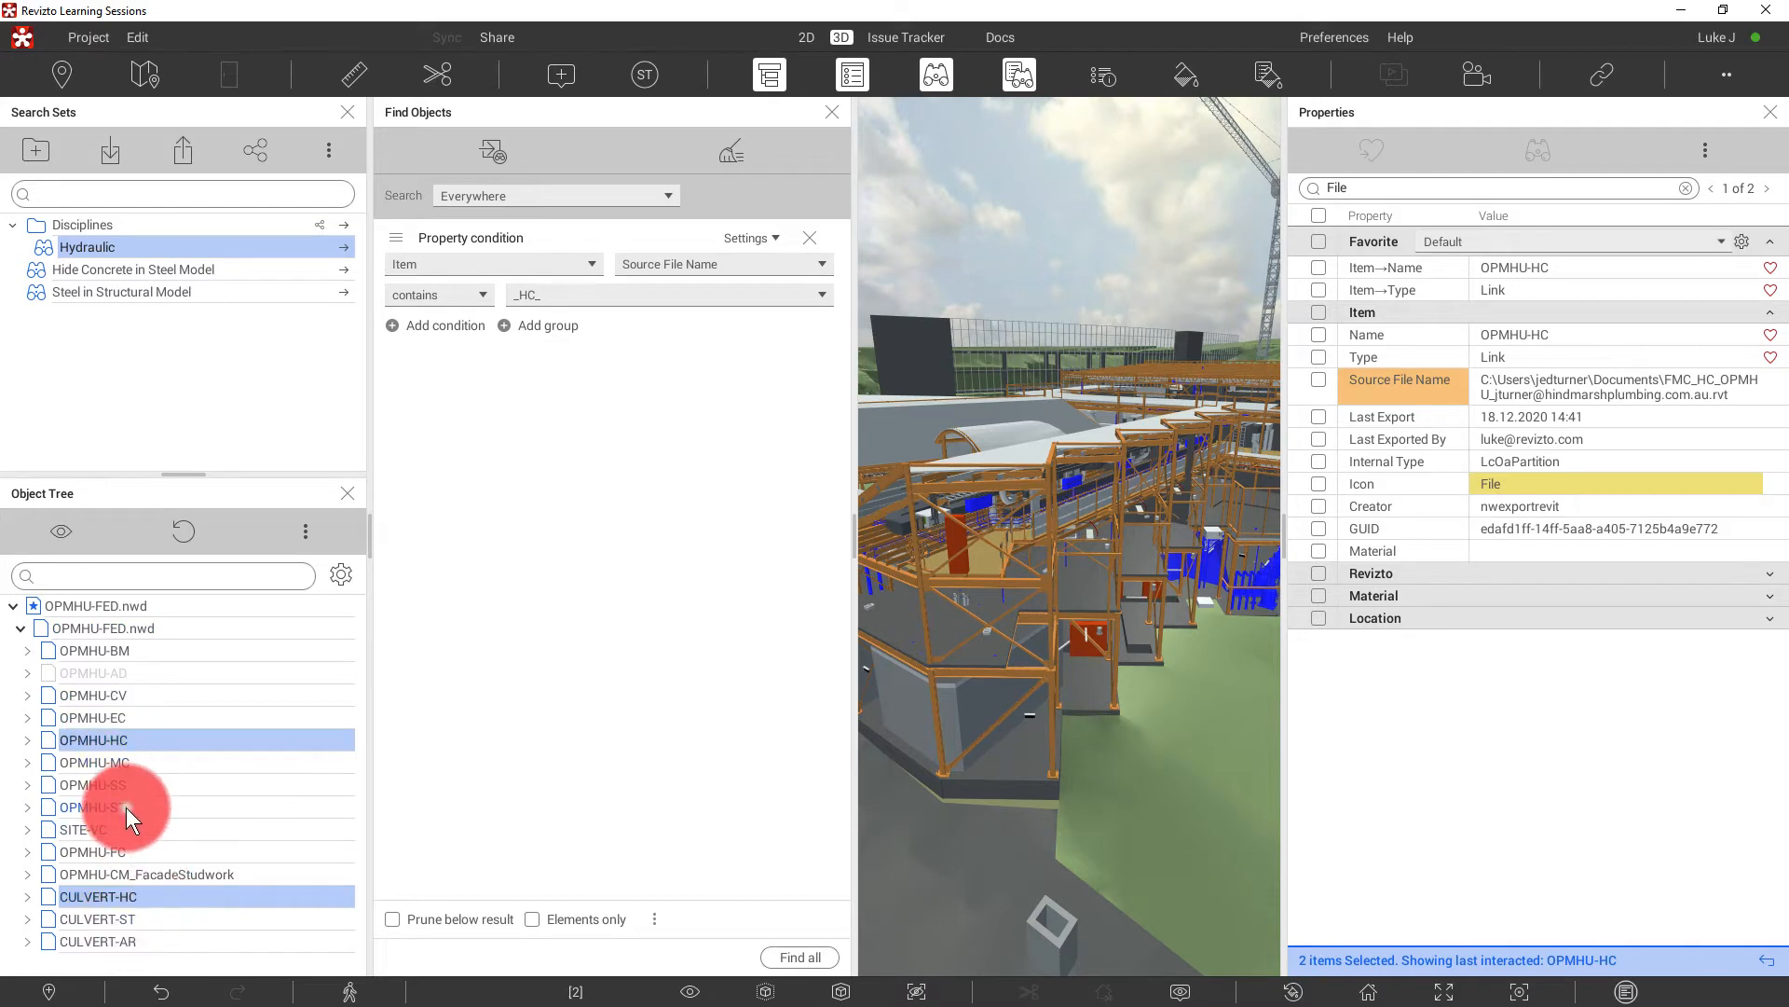
- Start a new search from OPMHU-ST's Name and Type properties
left_click(91, 807)
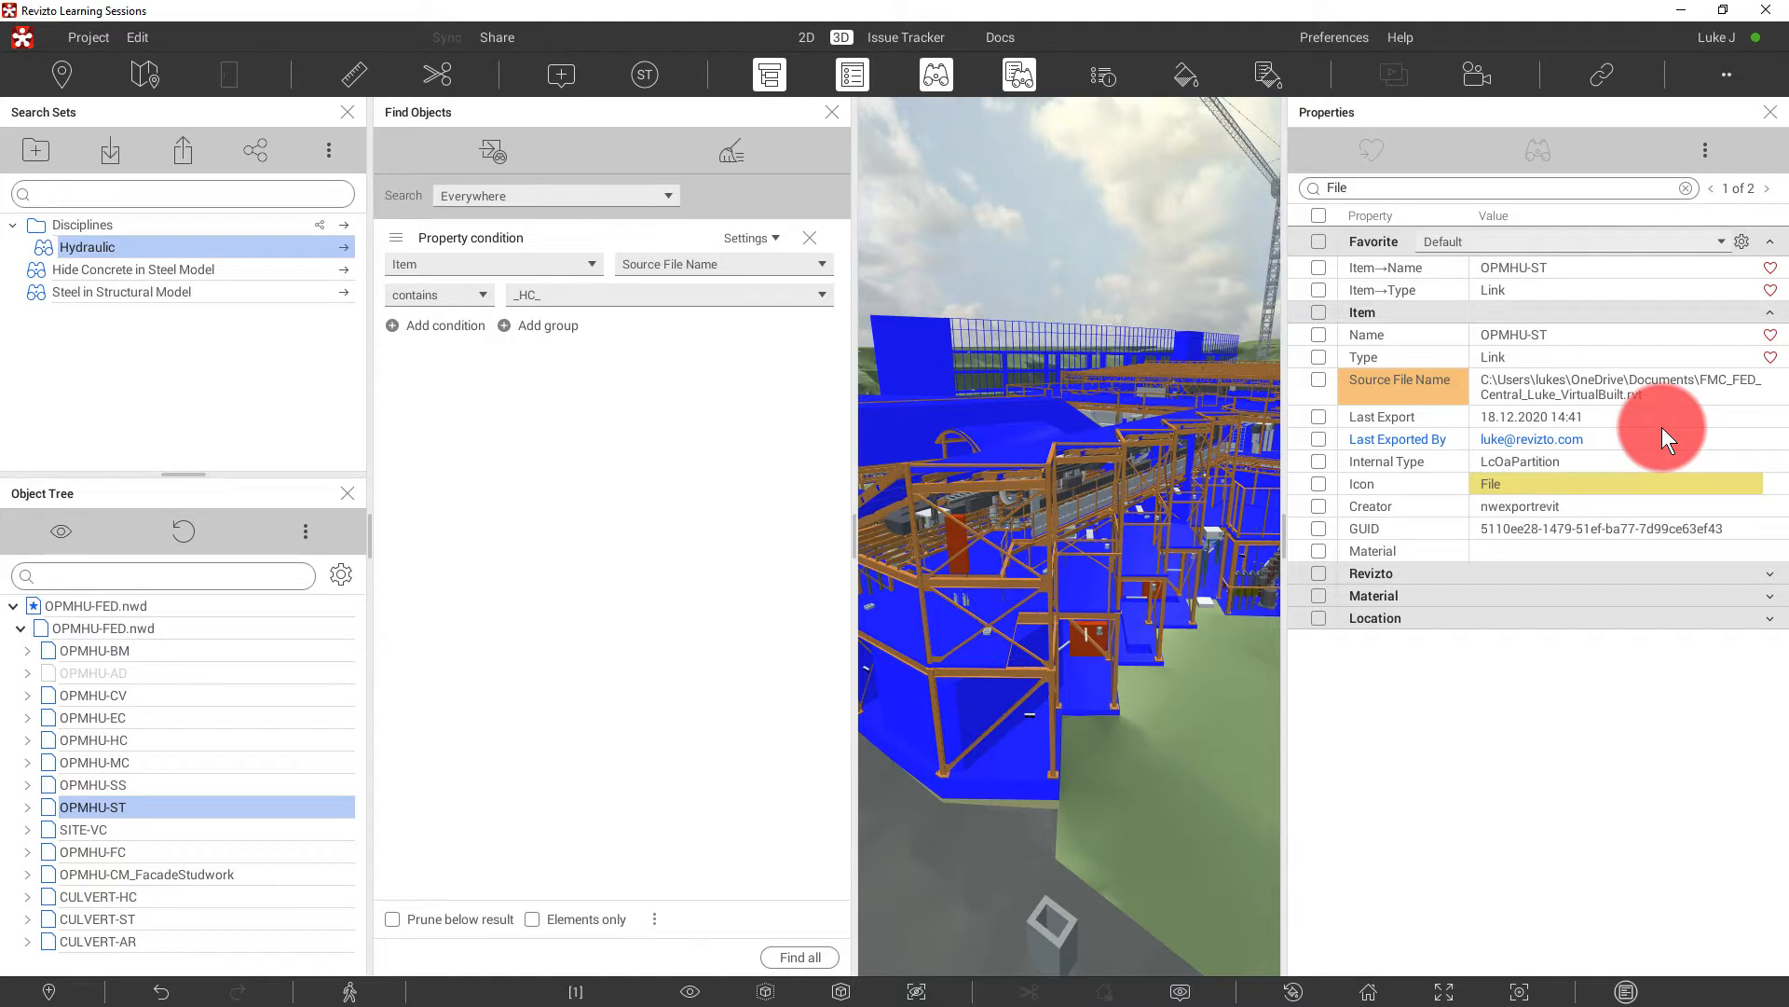
mouse_move(1430, 346)
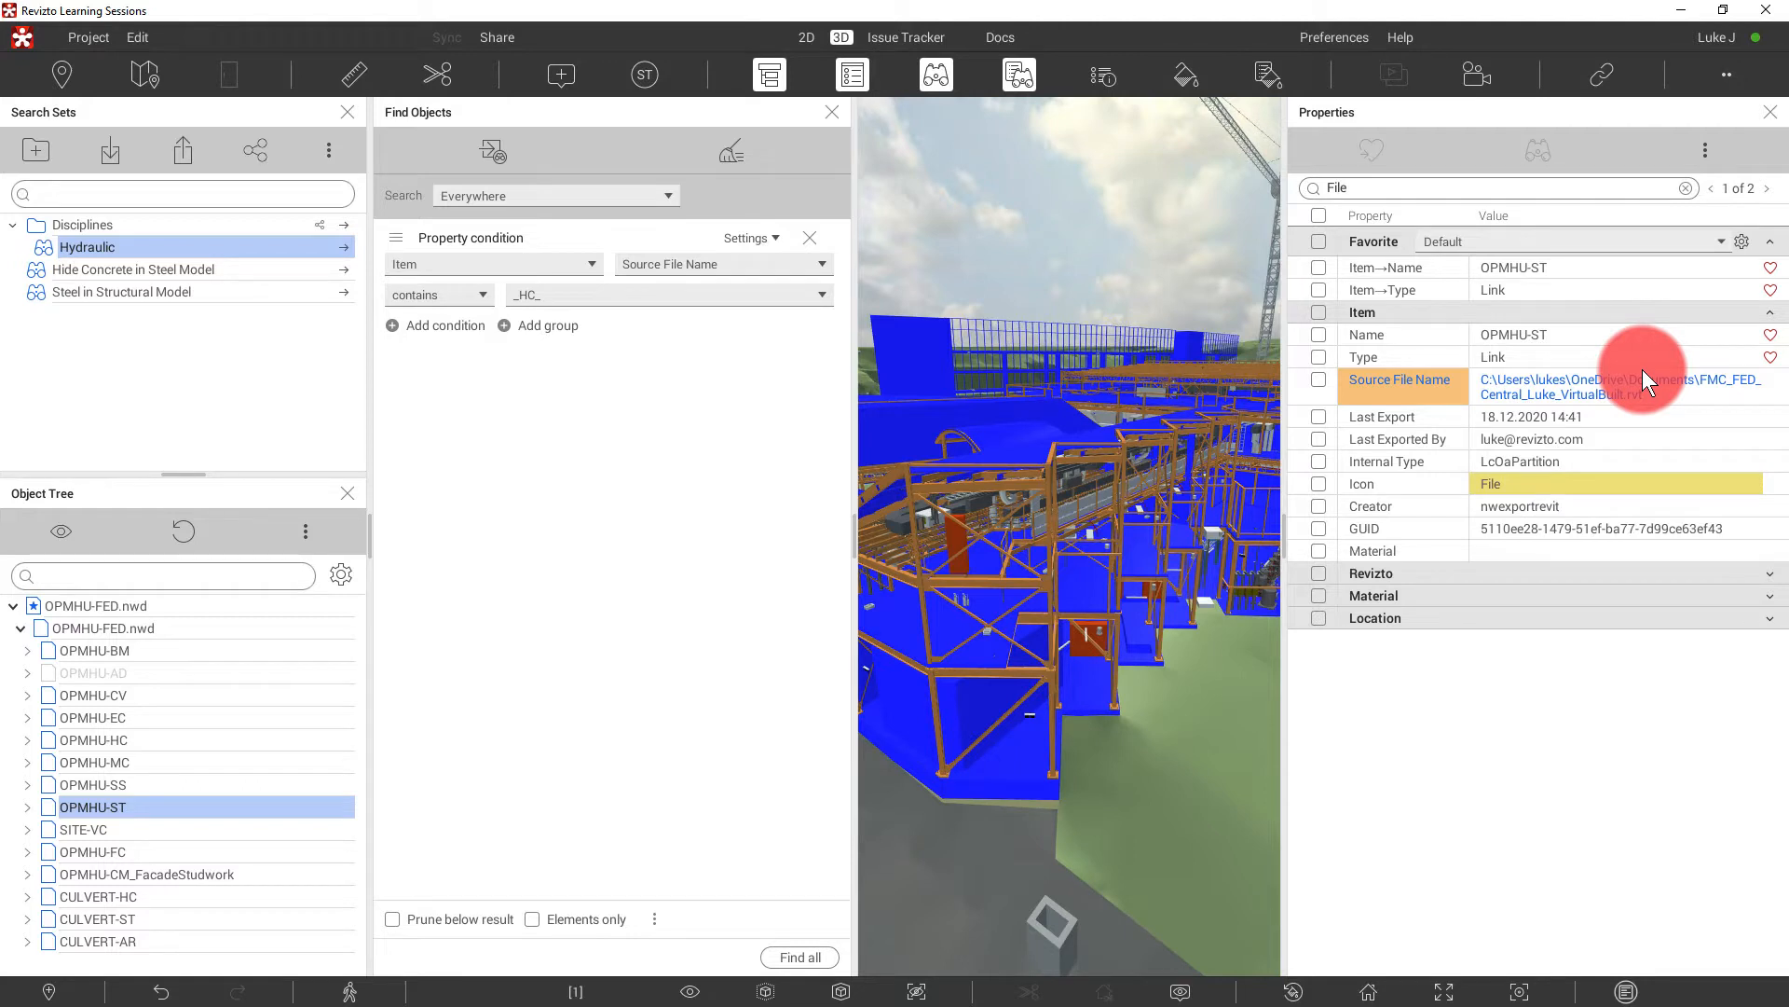
mouse_move(1323, 347)
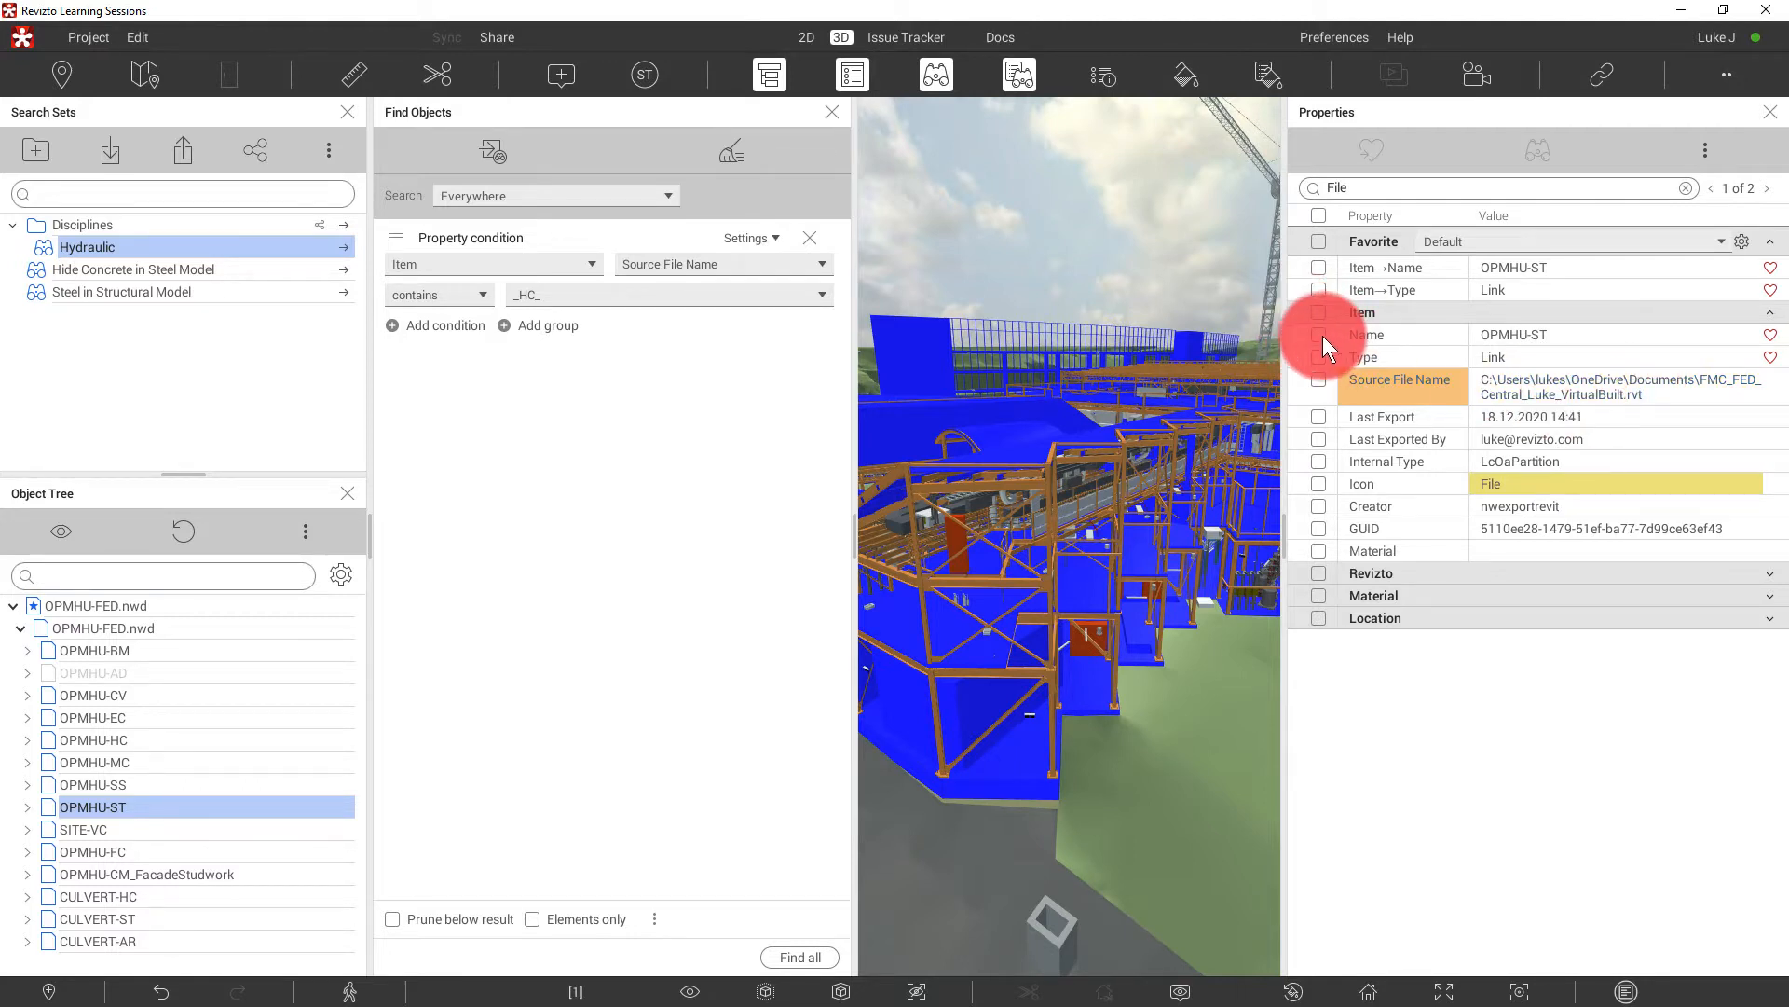
left_click(1320, 311)
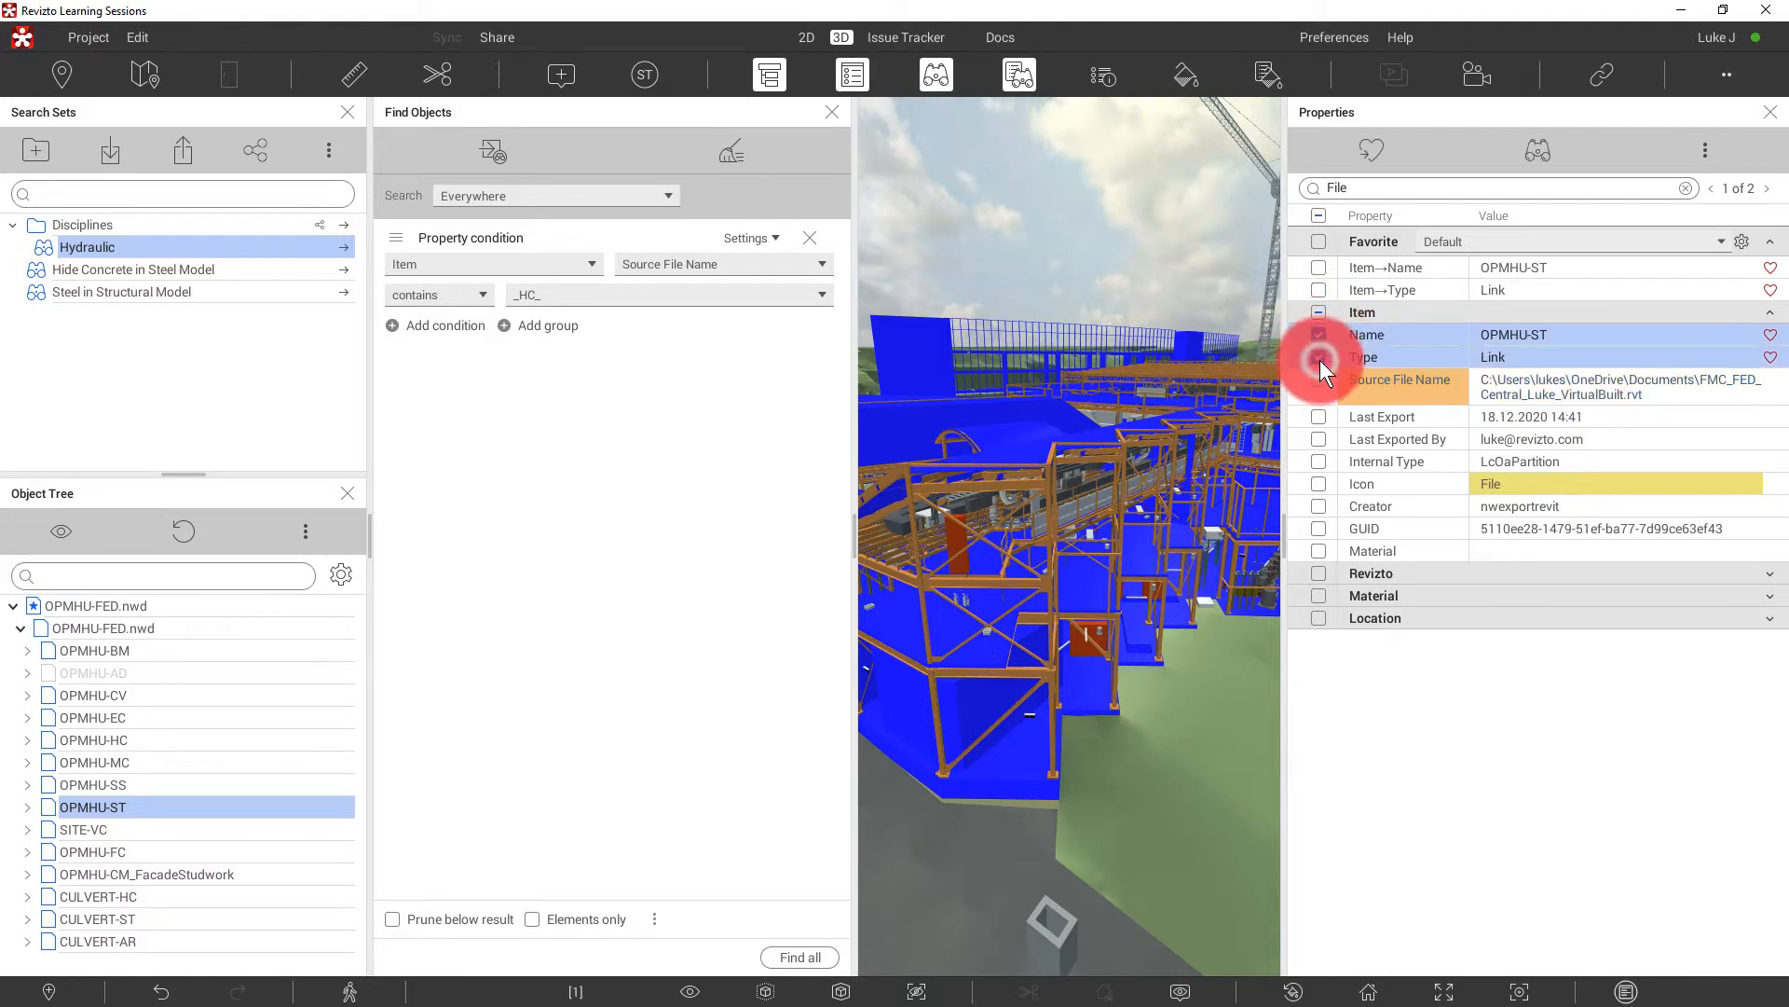
left_click(1318, 334)
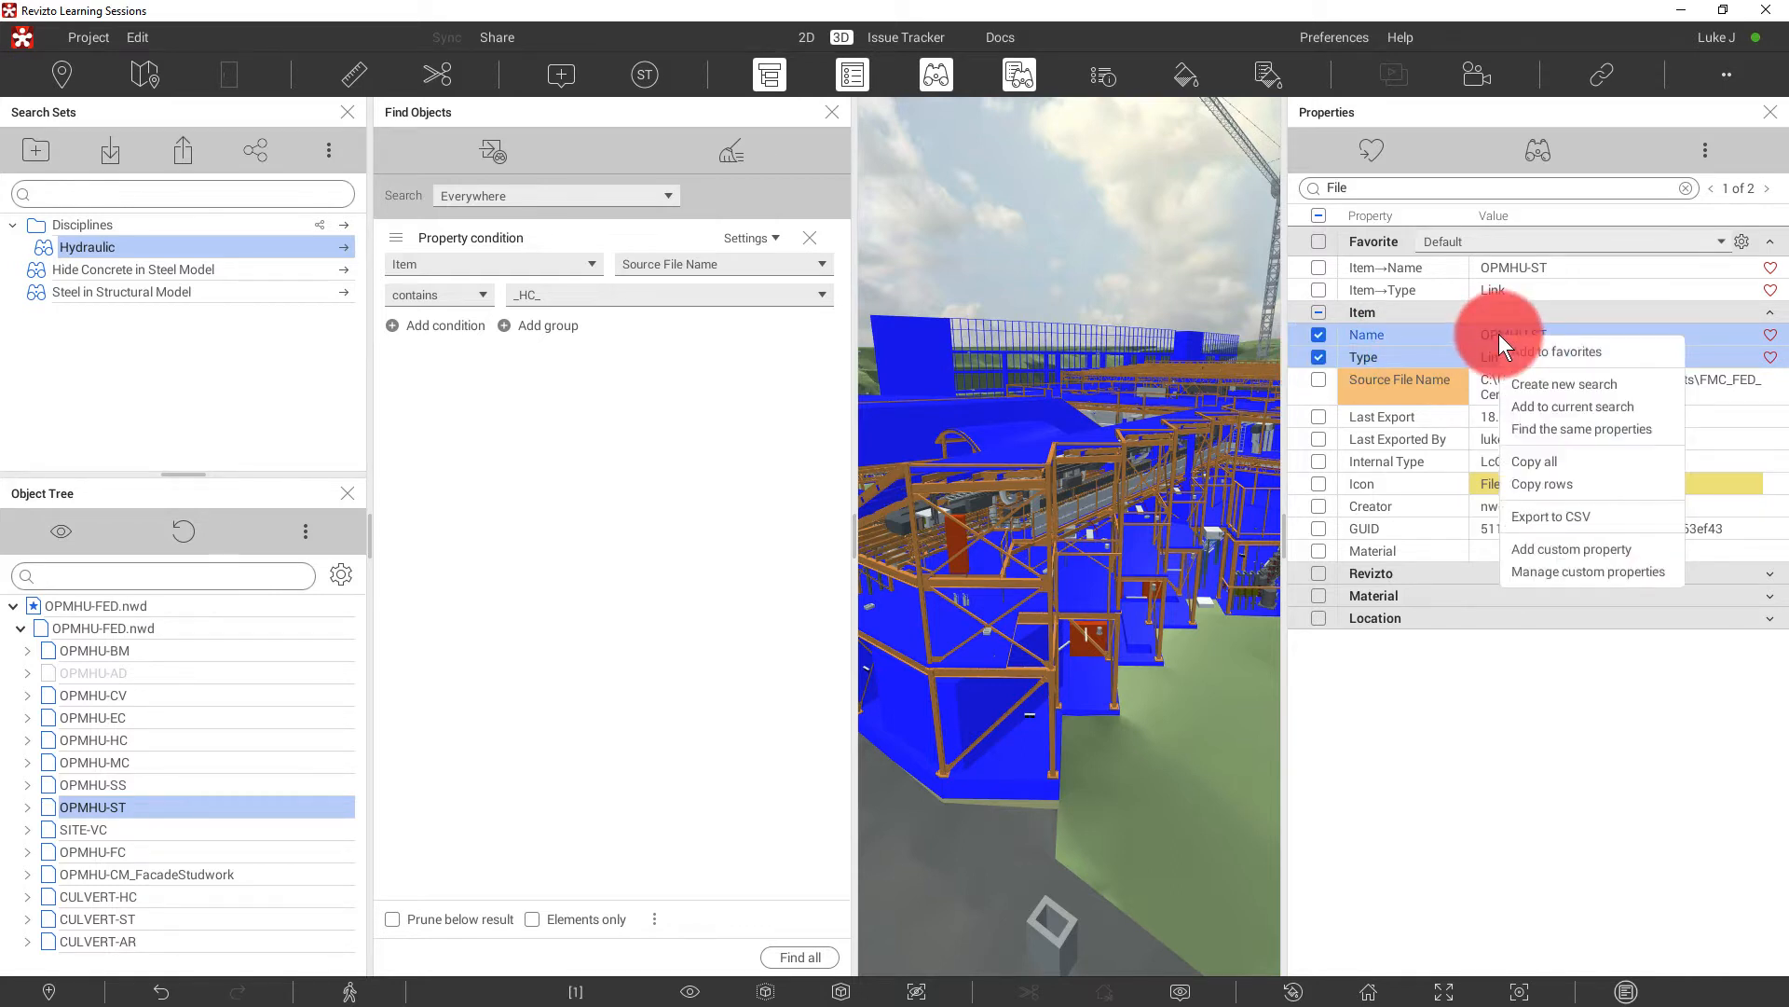
left_click(1573, 407)
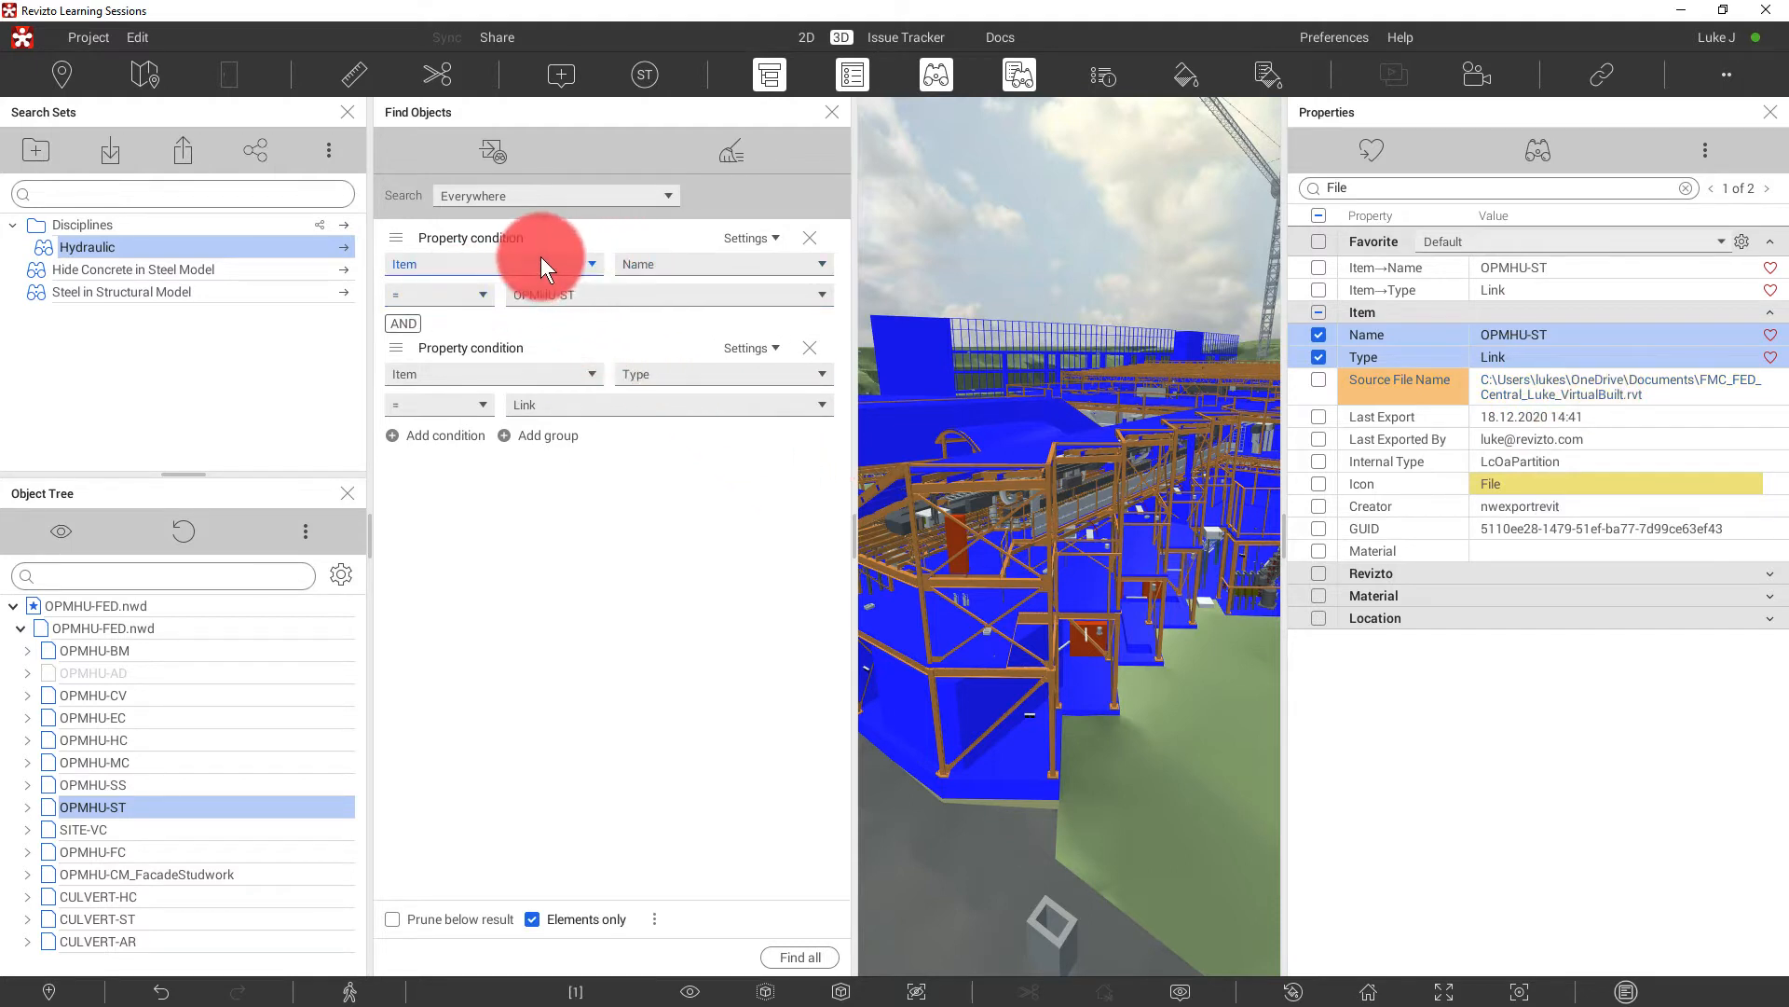
- Set the Name condition to contains -ST, run the search, and dismiss the notice
left_click(439, 294)
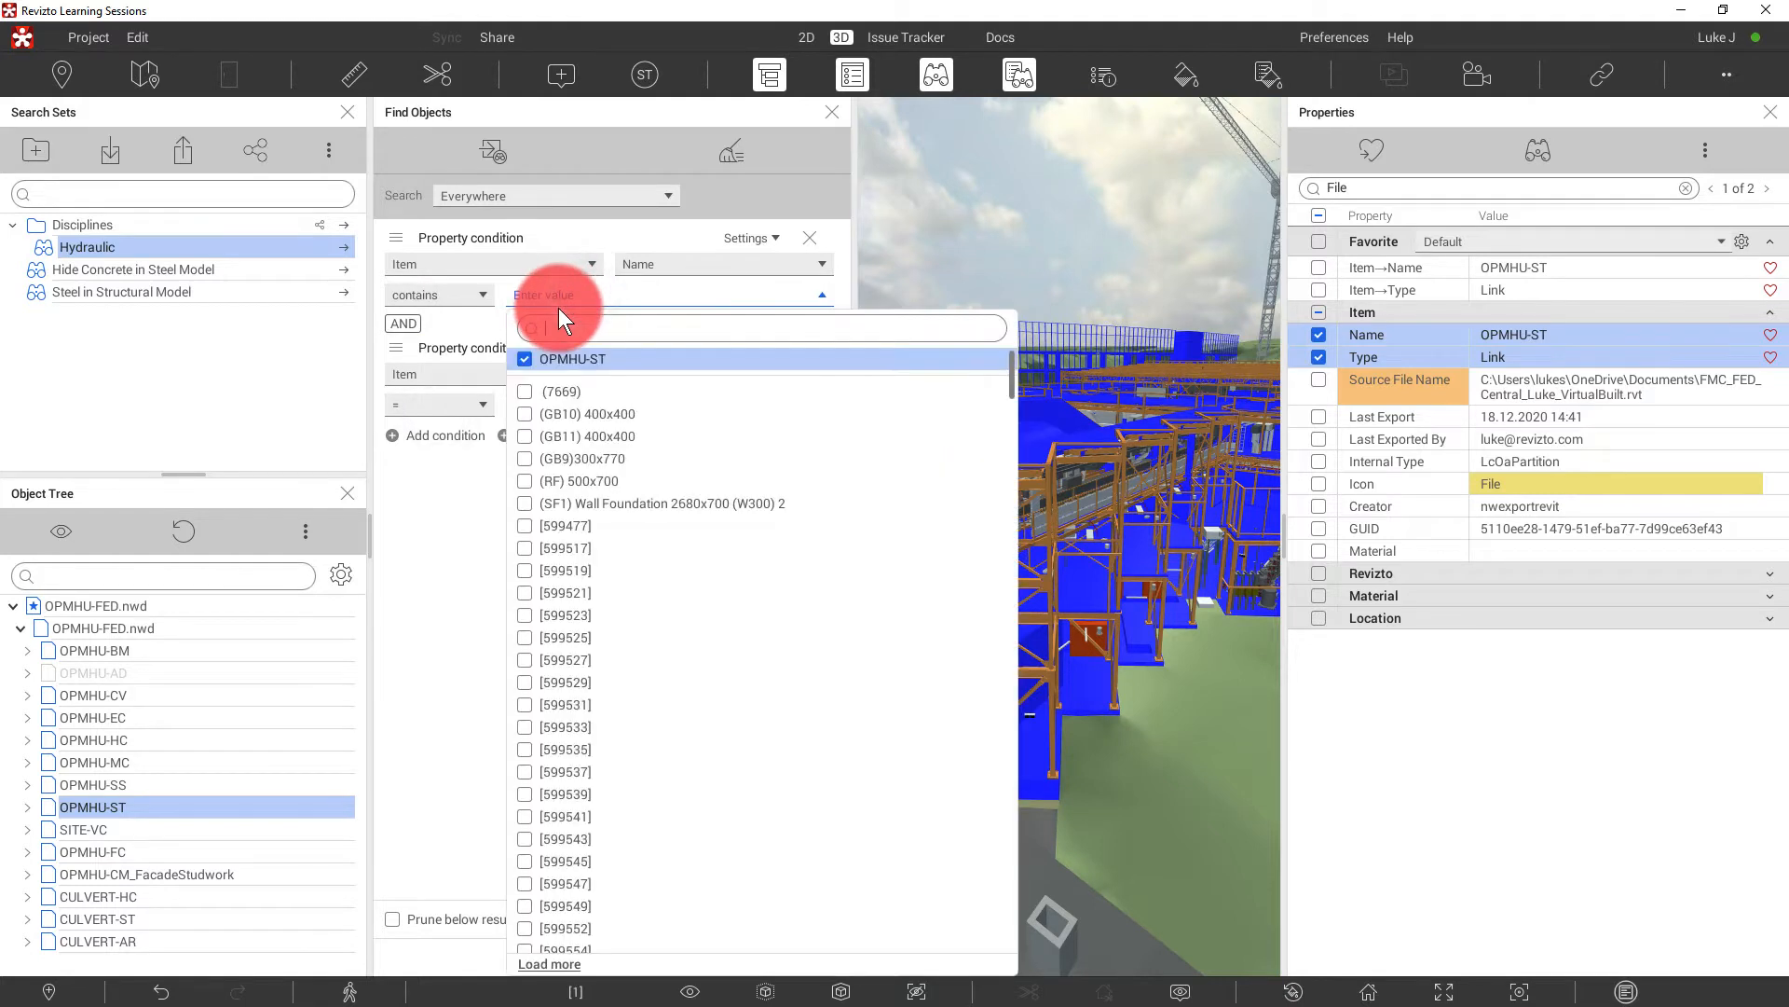
type("ST")
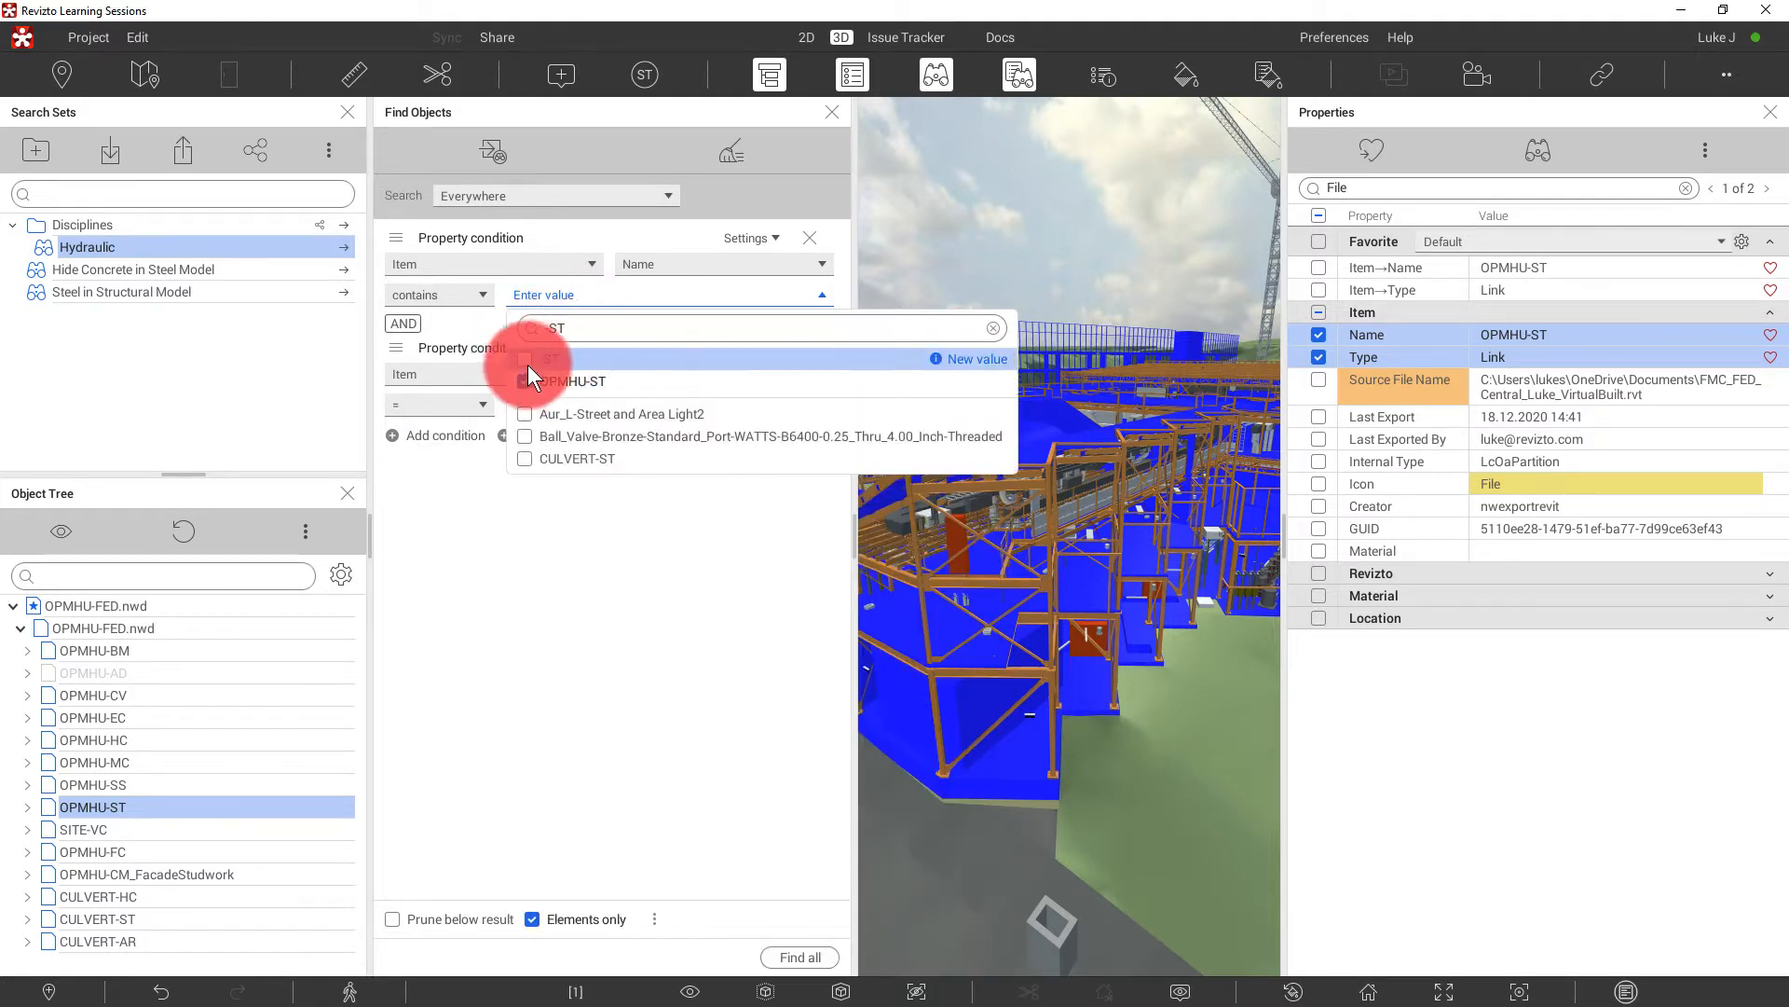
left_click(559, 380)
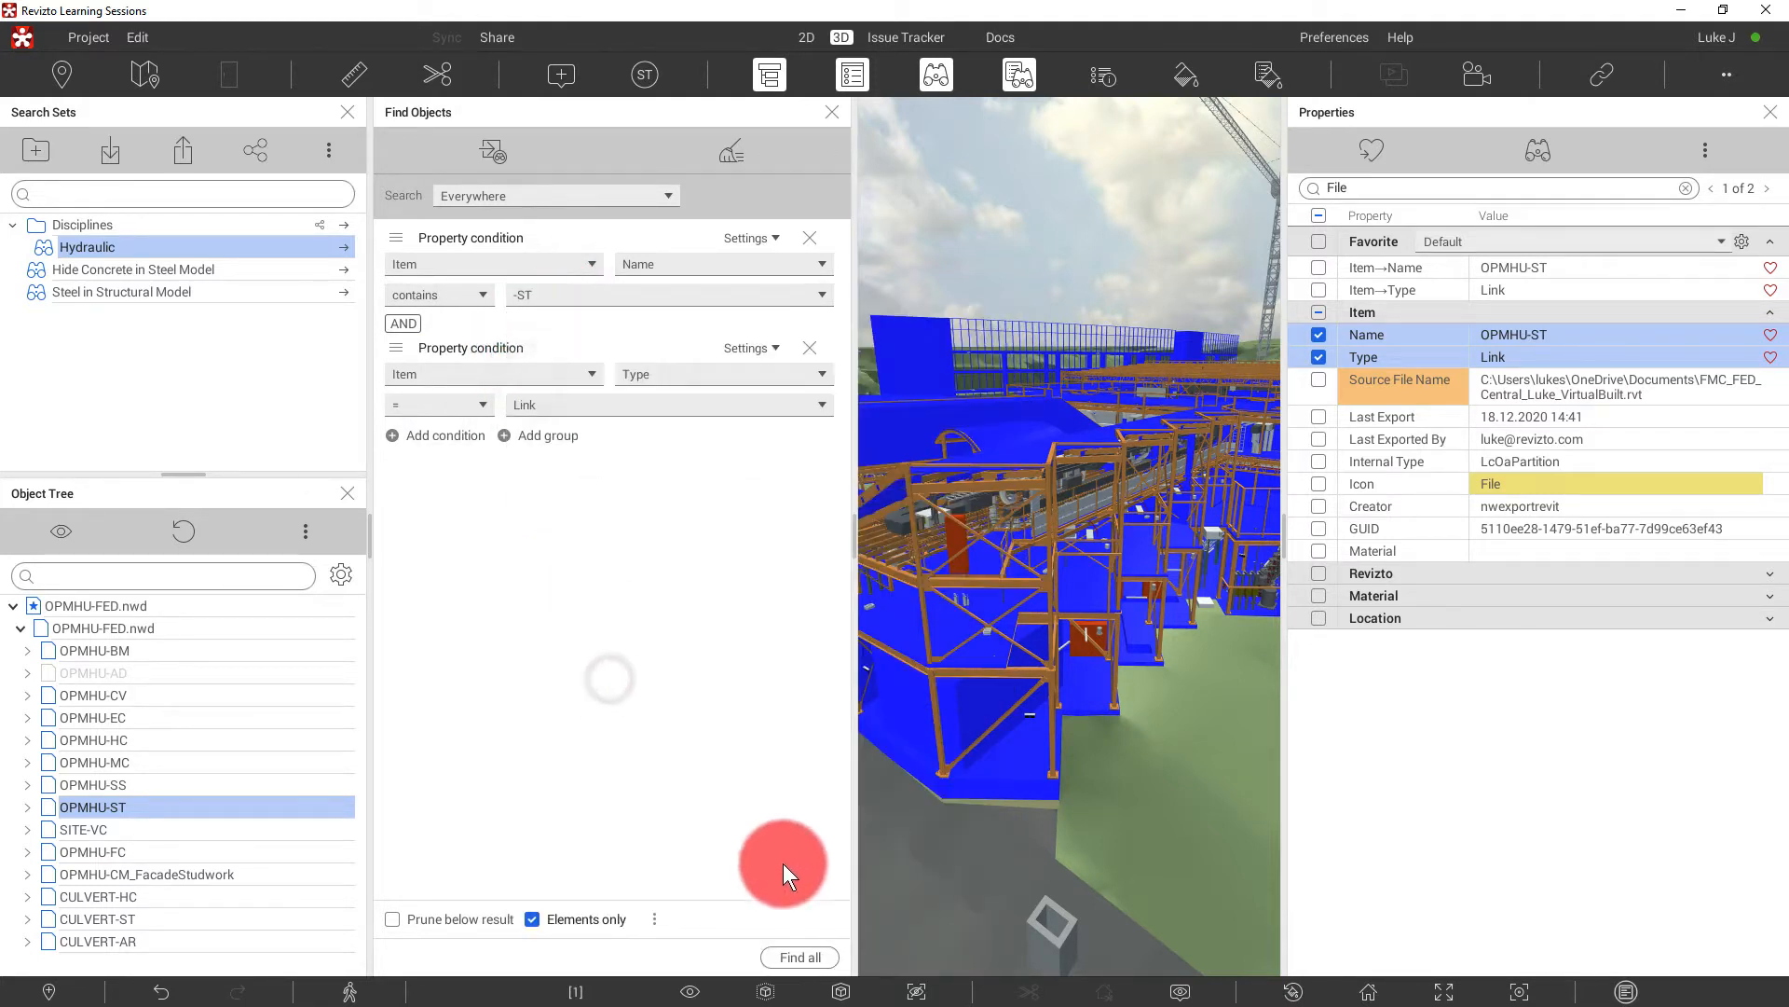
left_click(799, 956)
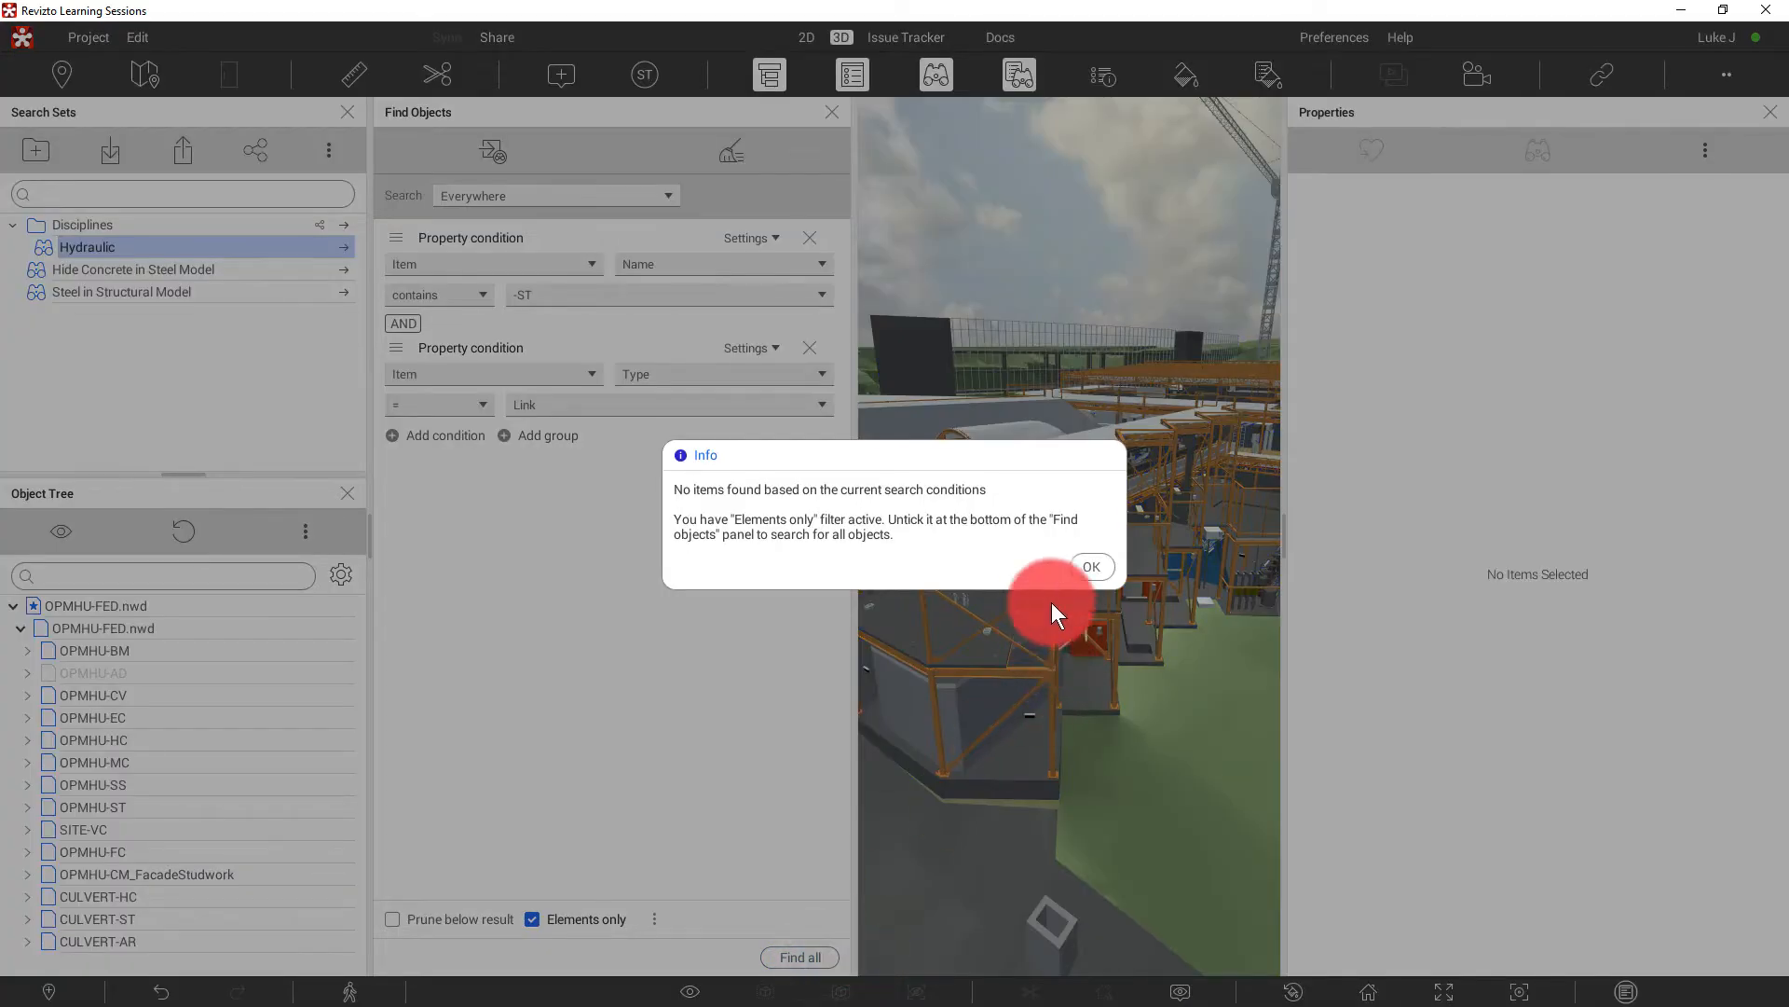
left_click(1089, 566)
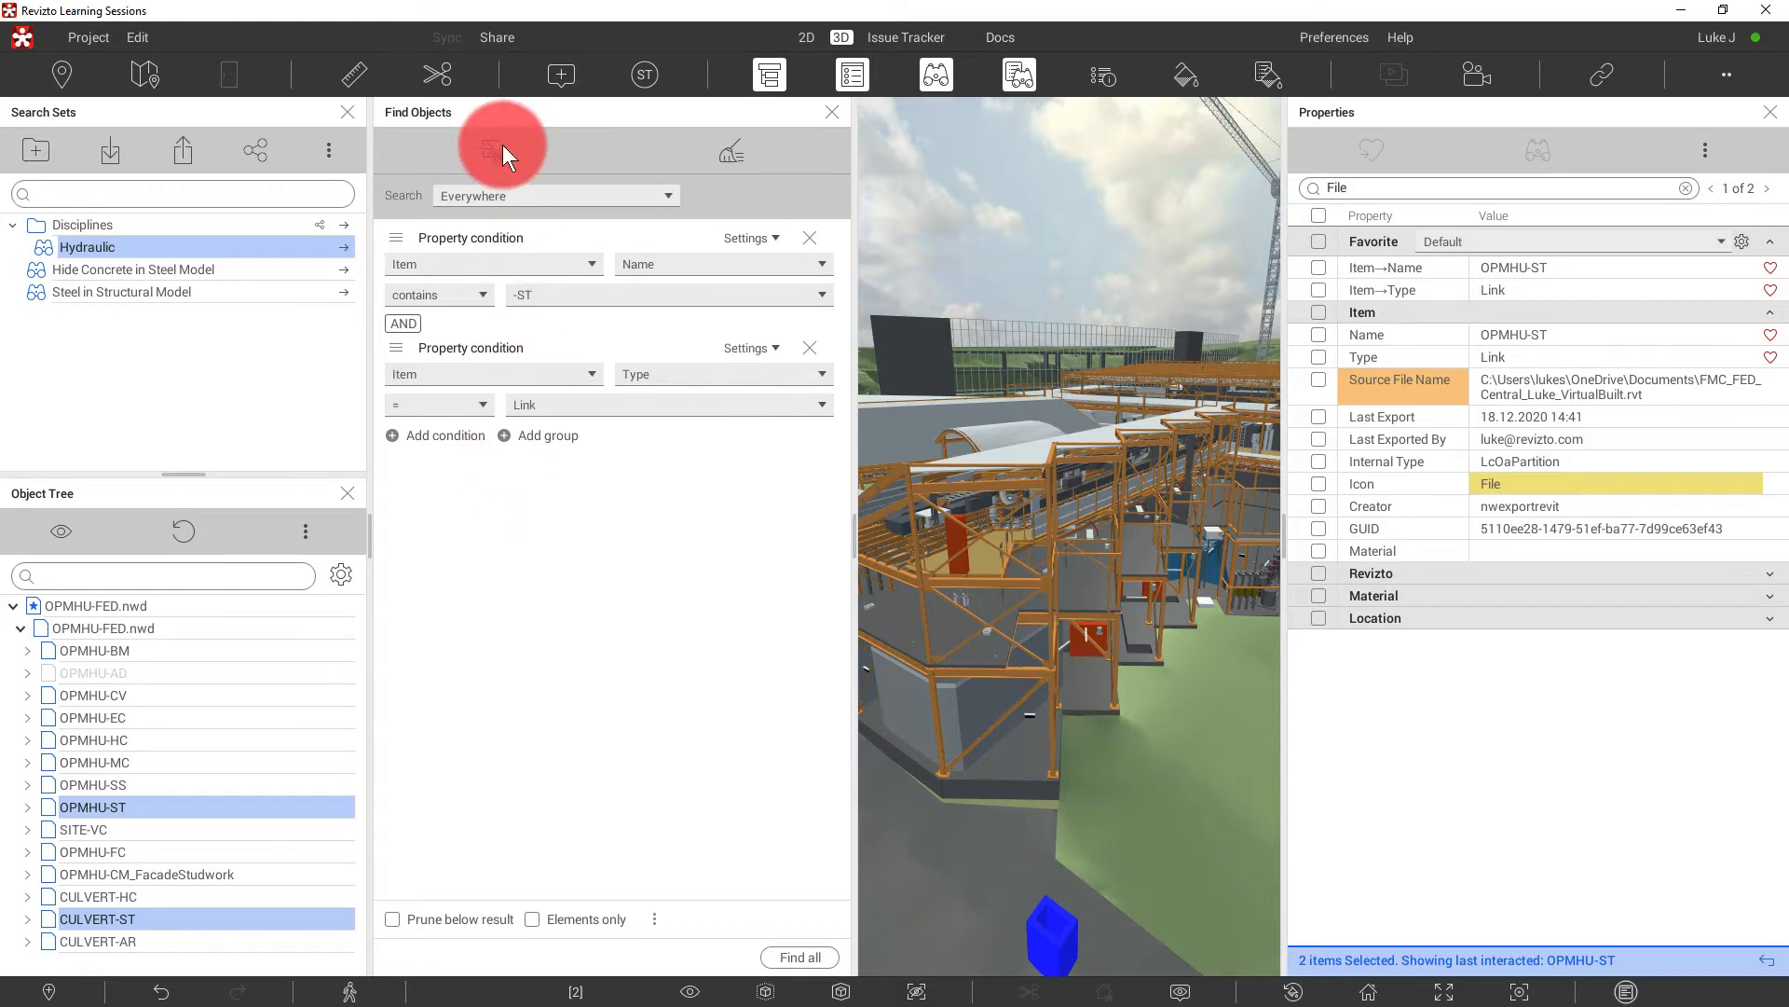
- Save the -ST search as the Structural Design search set
left_click(491, 149)
type("Structural Design")
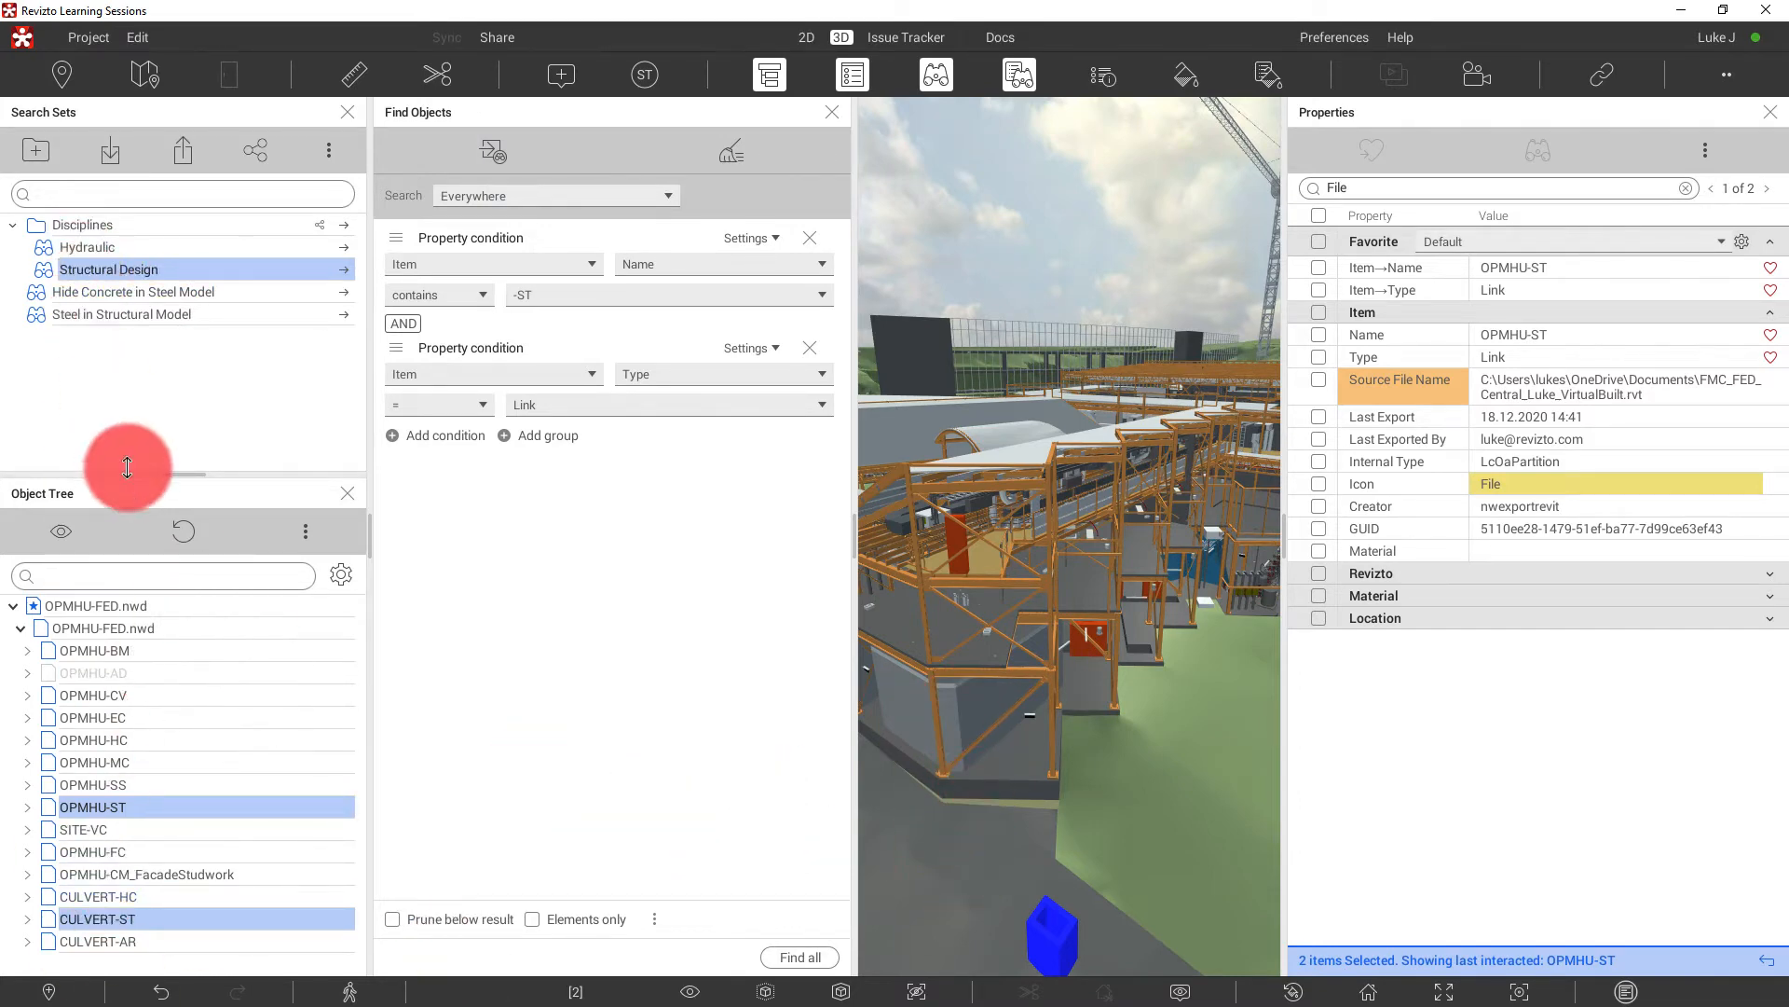
left_click(91, 717)
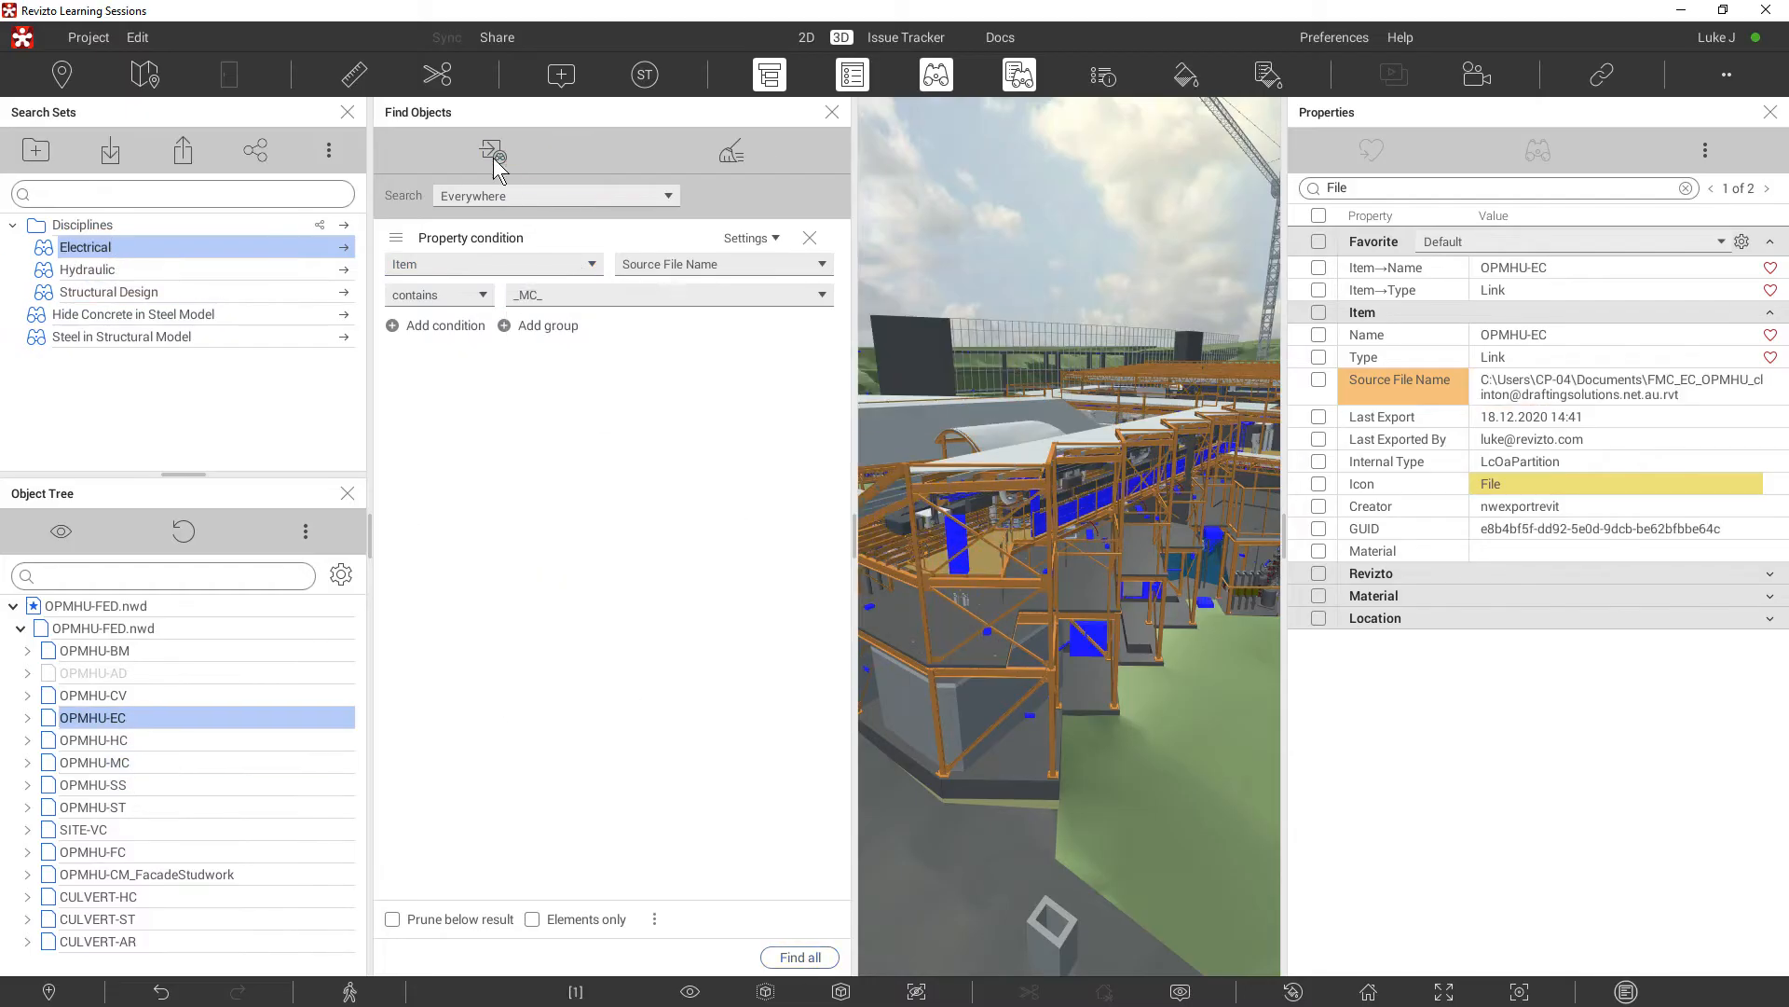
left_click(668, 295)
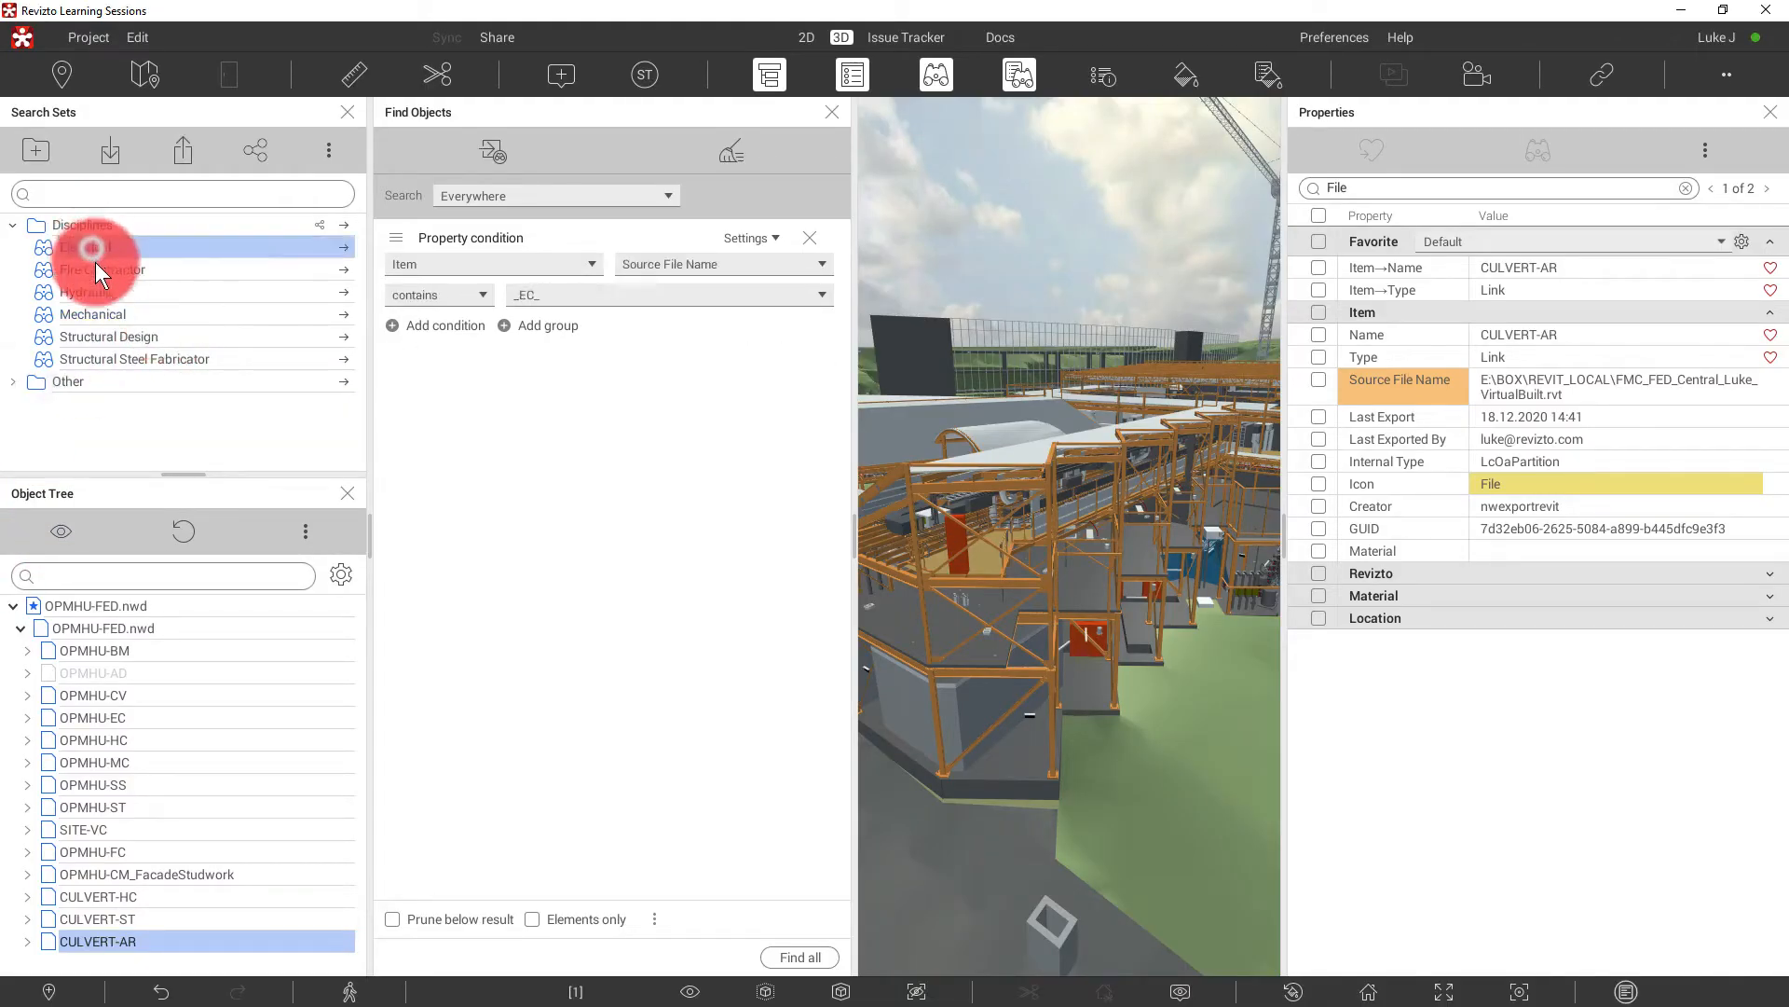
- Run the Electrical, Fire Contractor, Mechanical and Structural Steel Fabricator search sets
left_click(85, 247)
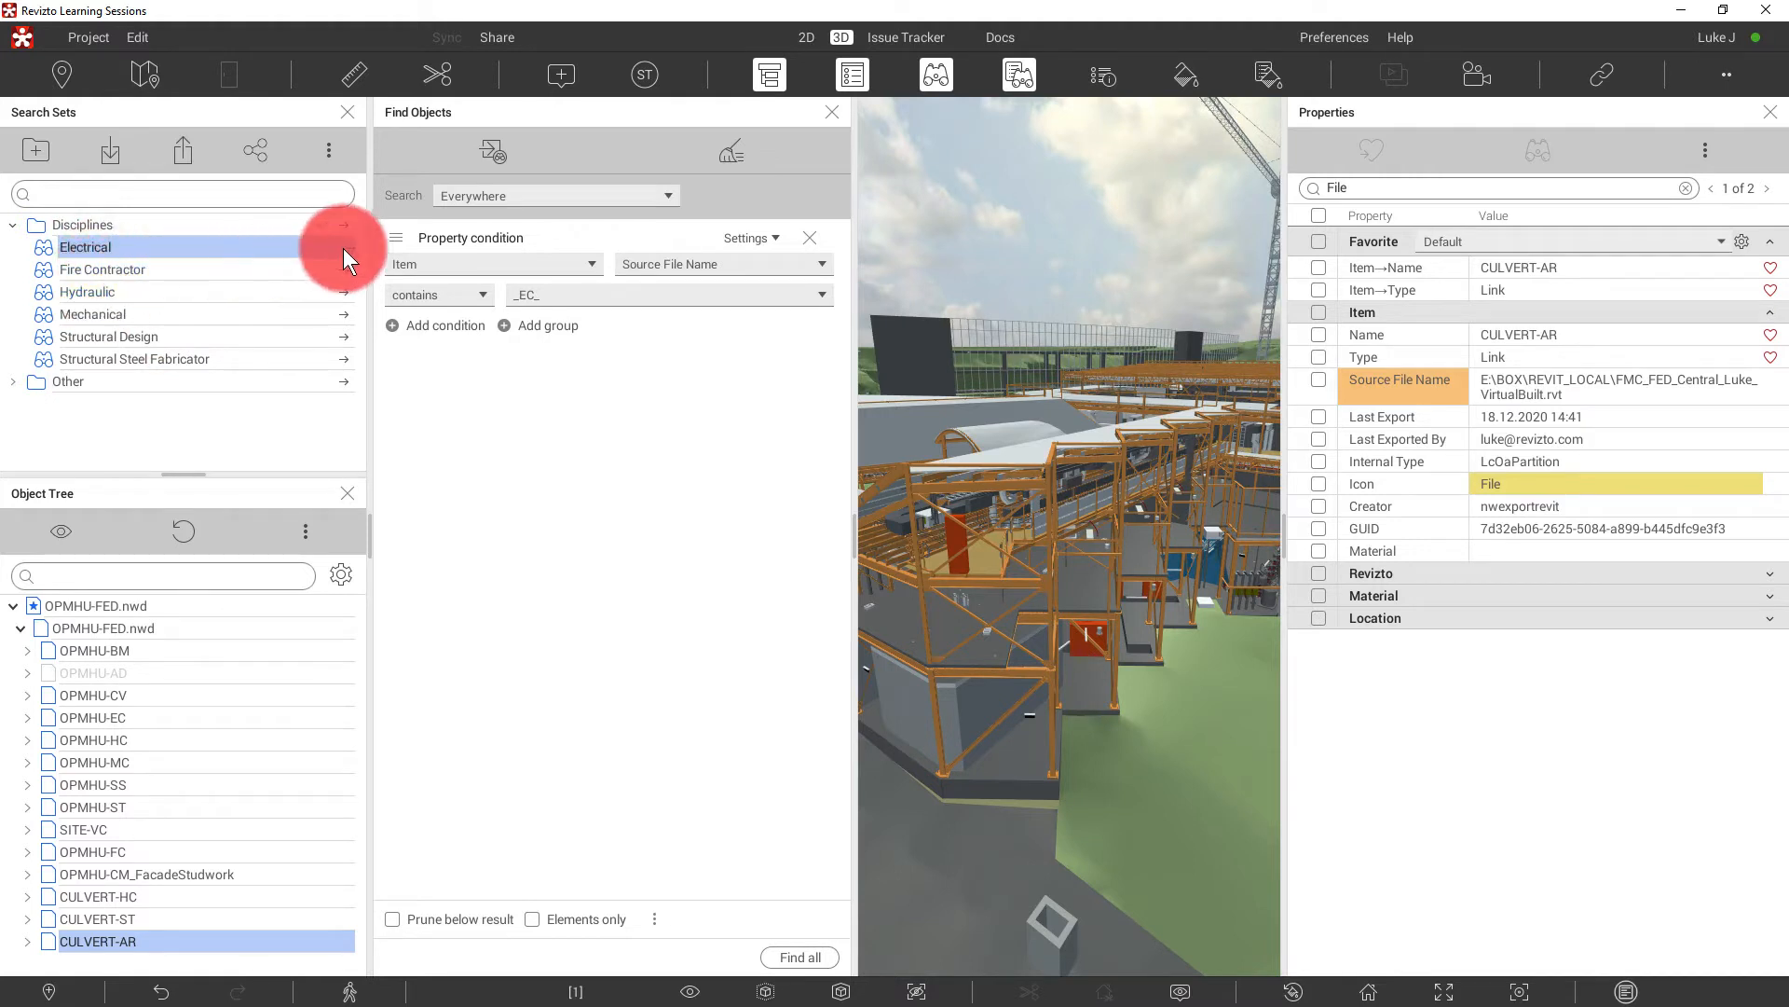
left_click(103, 270)
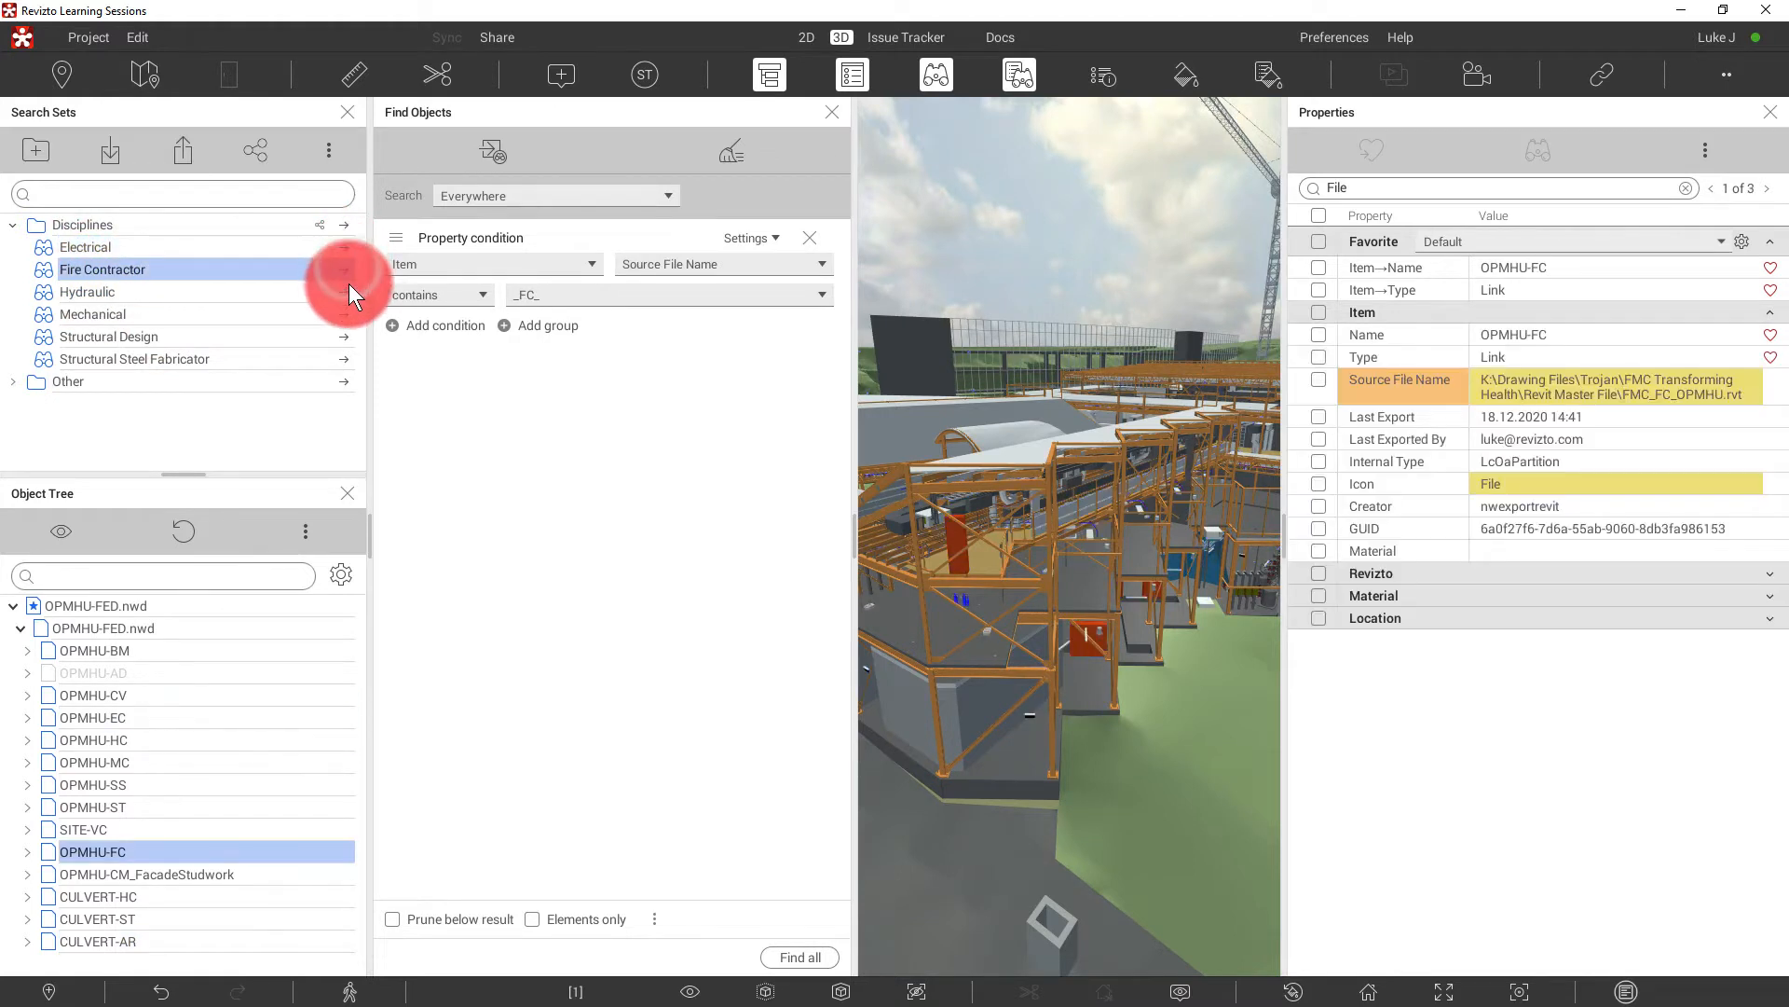
left_click(93, 314)
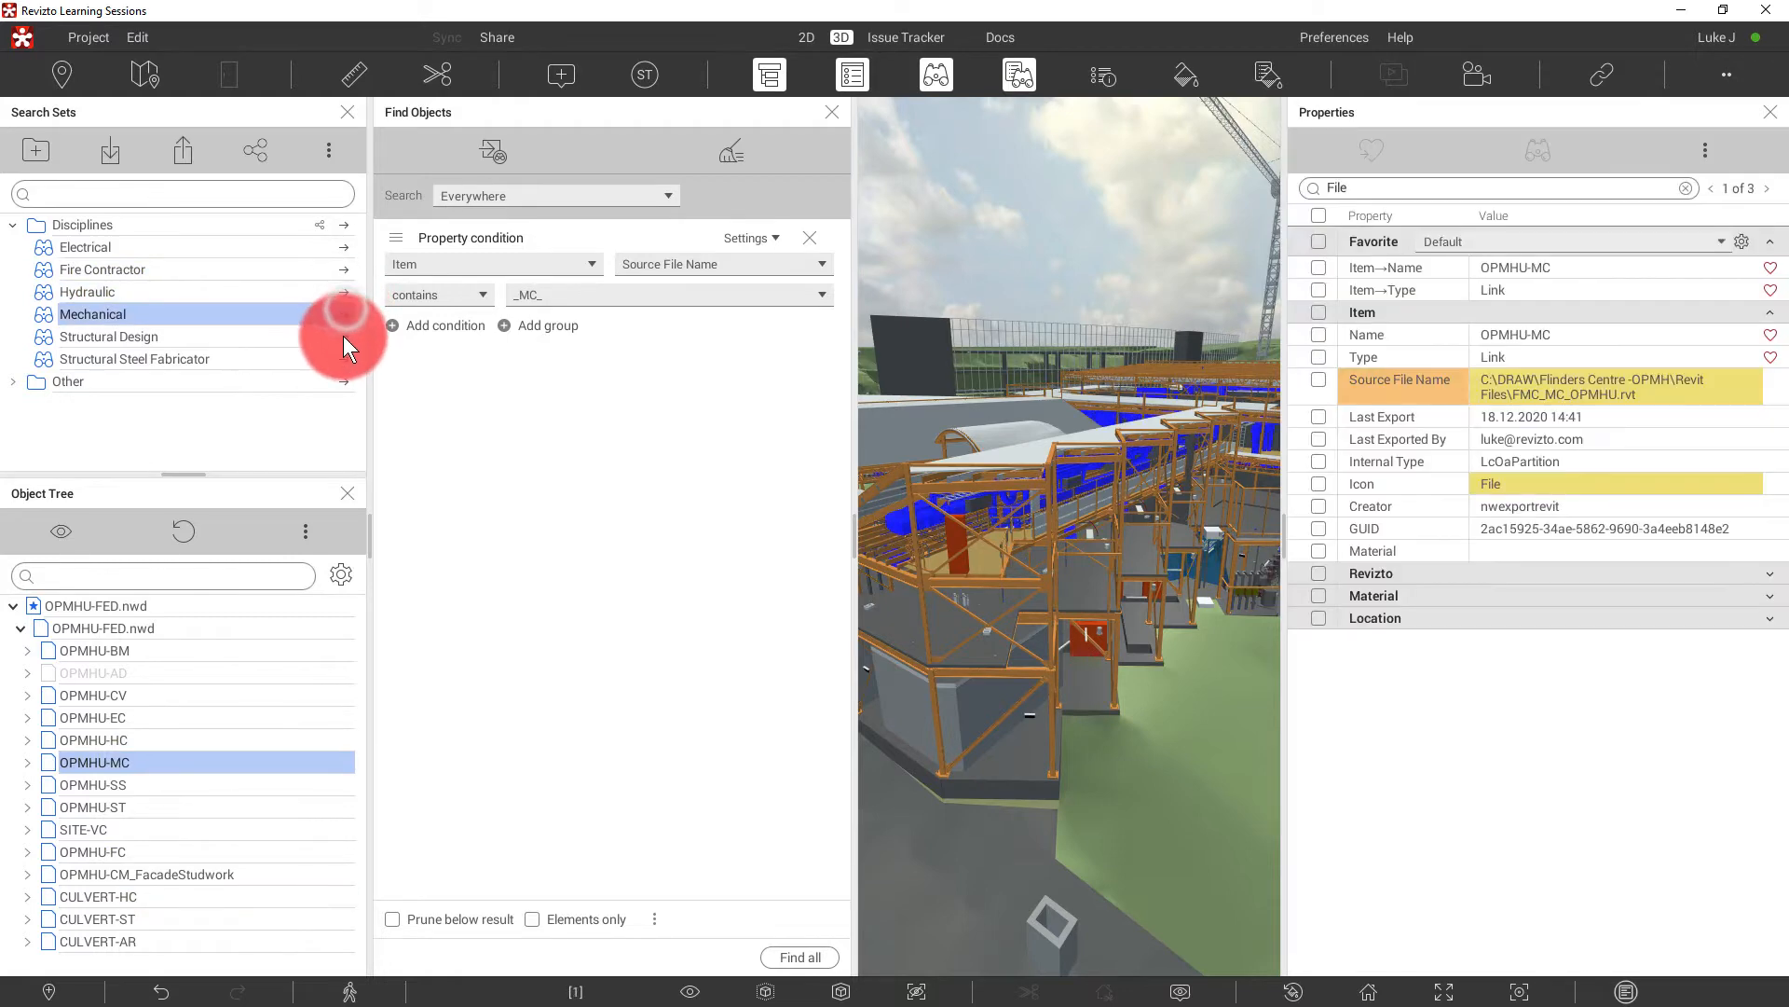
left_click(133, 358)
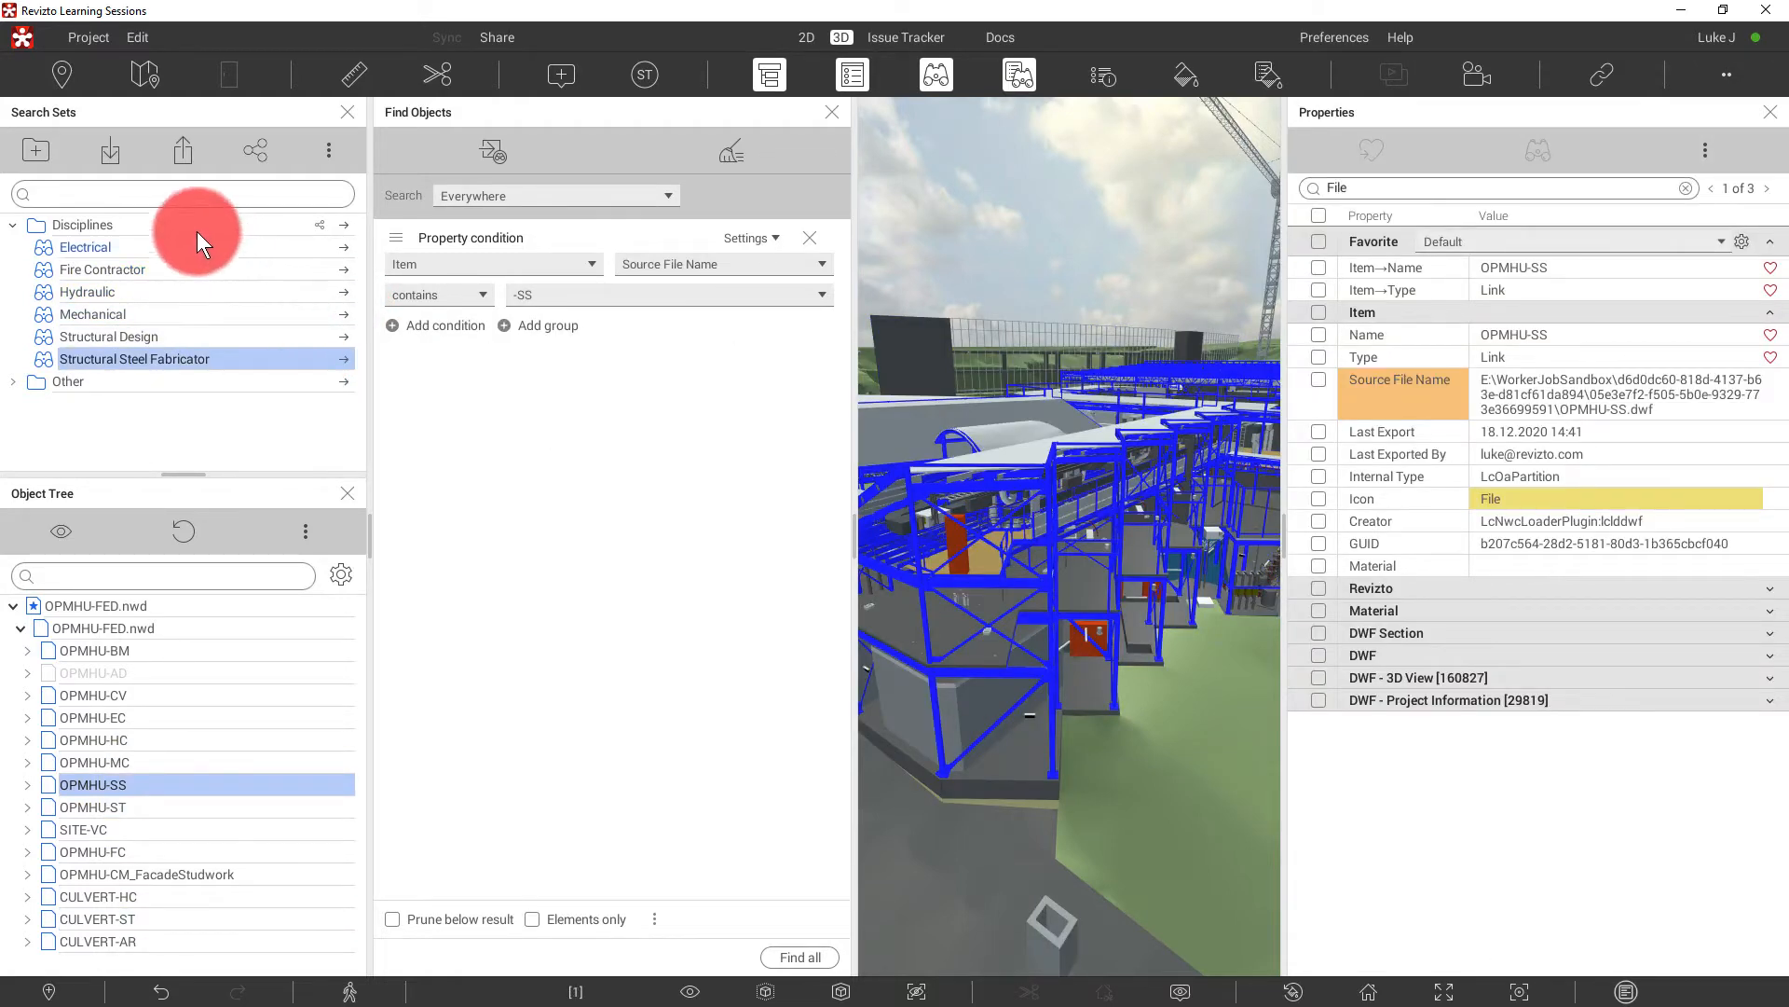
mouse_move(159, 405)
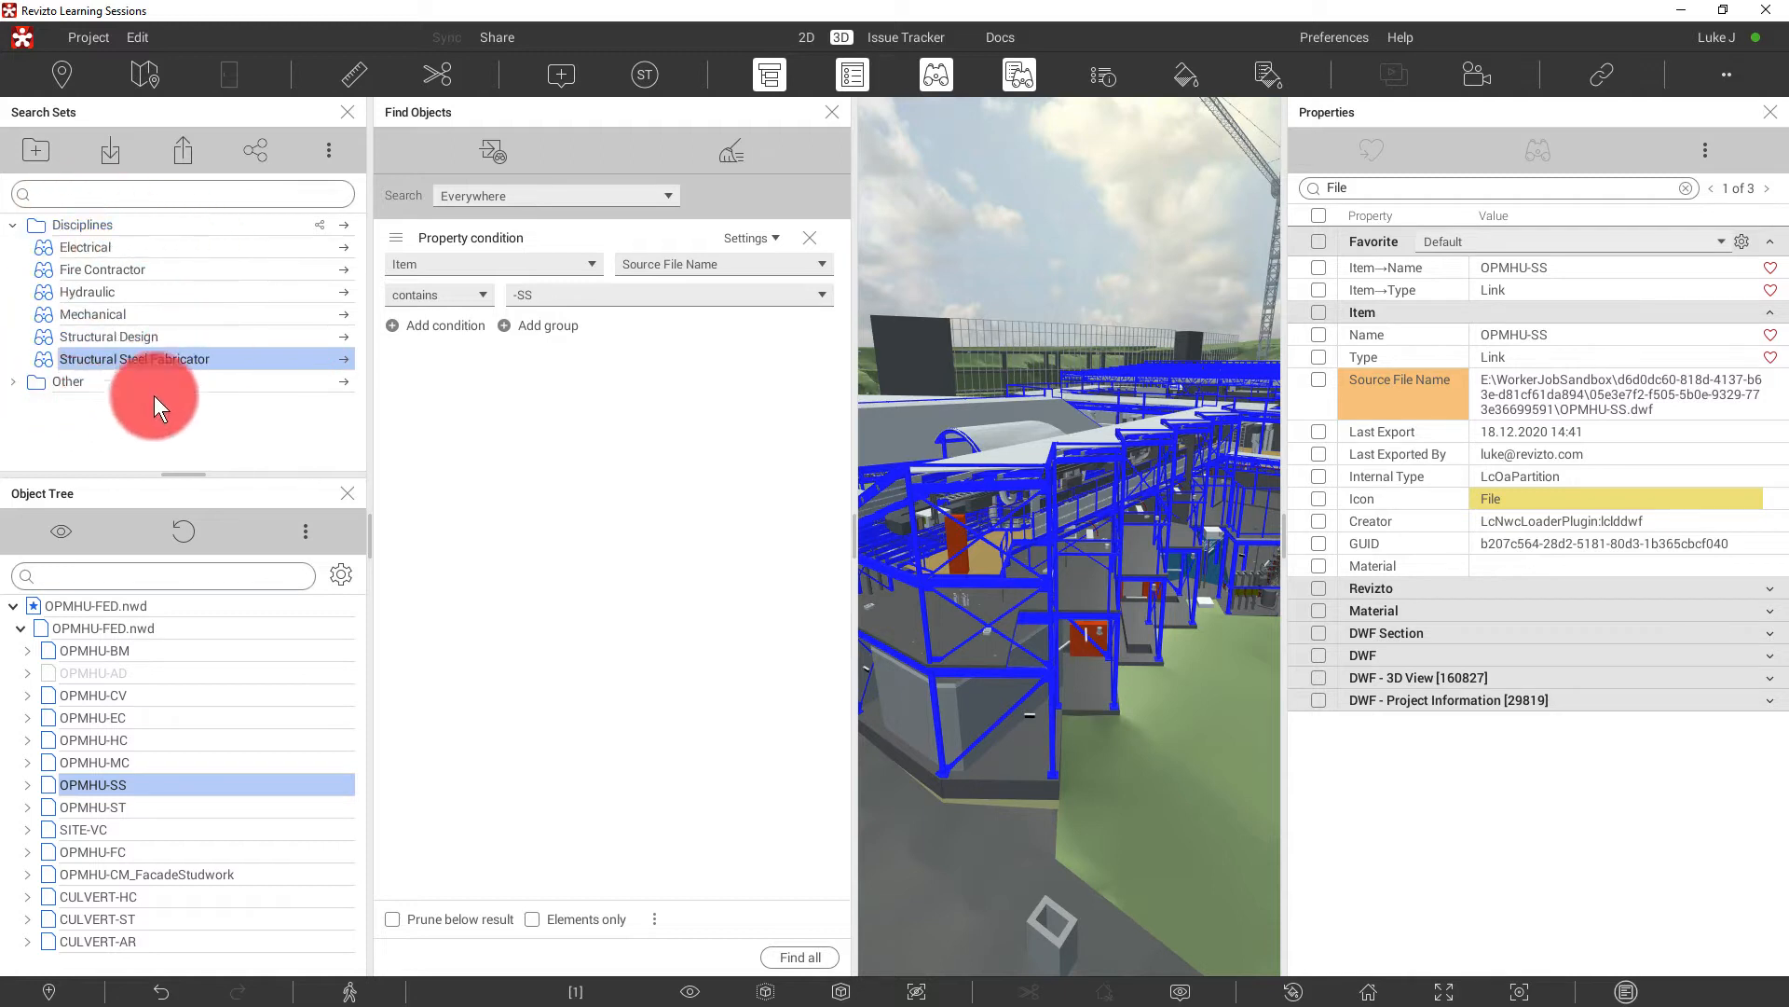
mouse_move(149, 280)
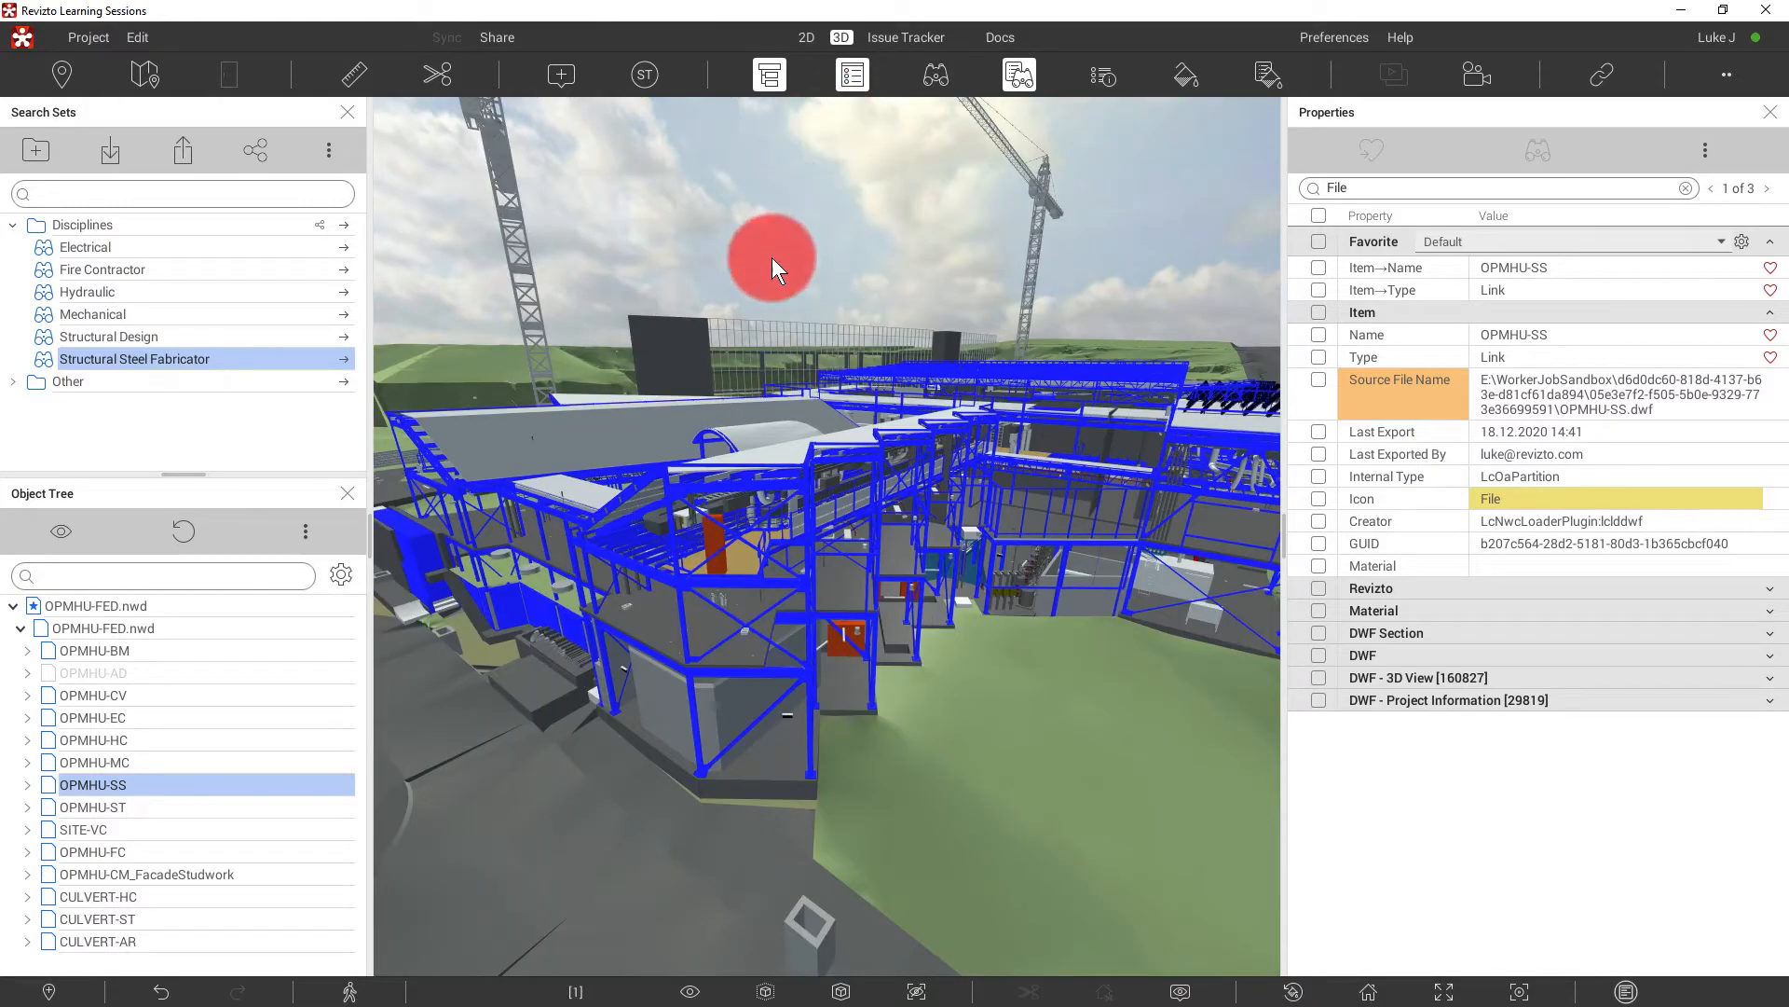
- Navigate down onto the walkway among the highlighted OPMHU-SS steelwork
left_click_drag(774, 263, 685, 411)
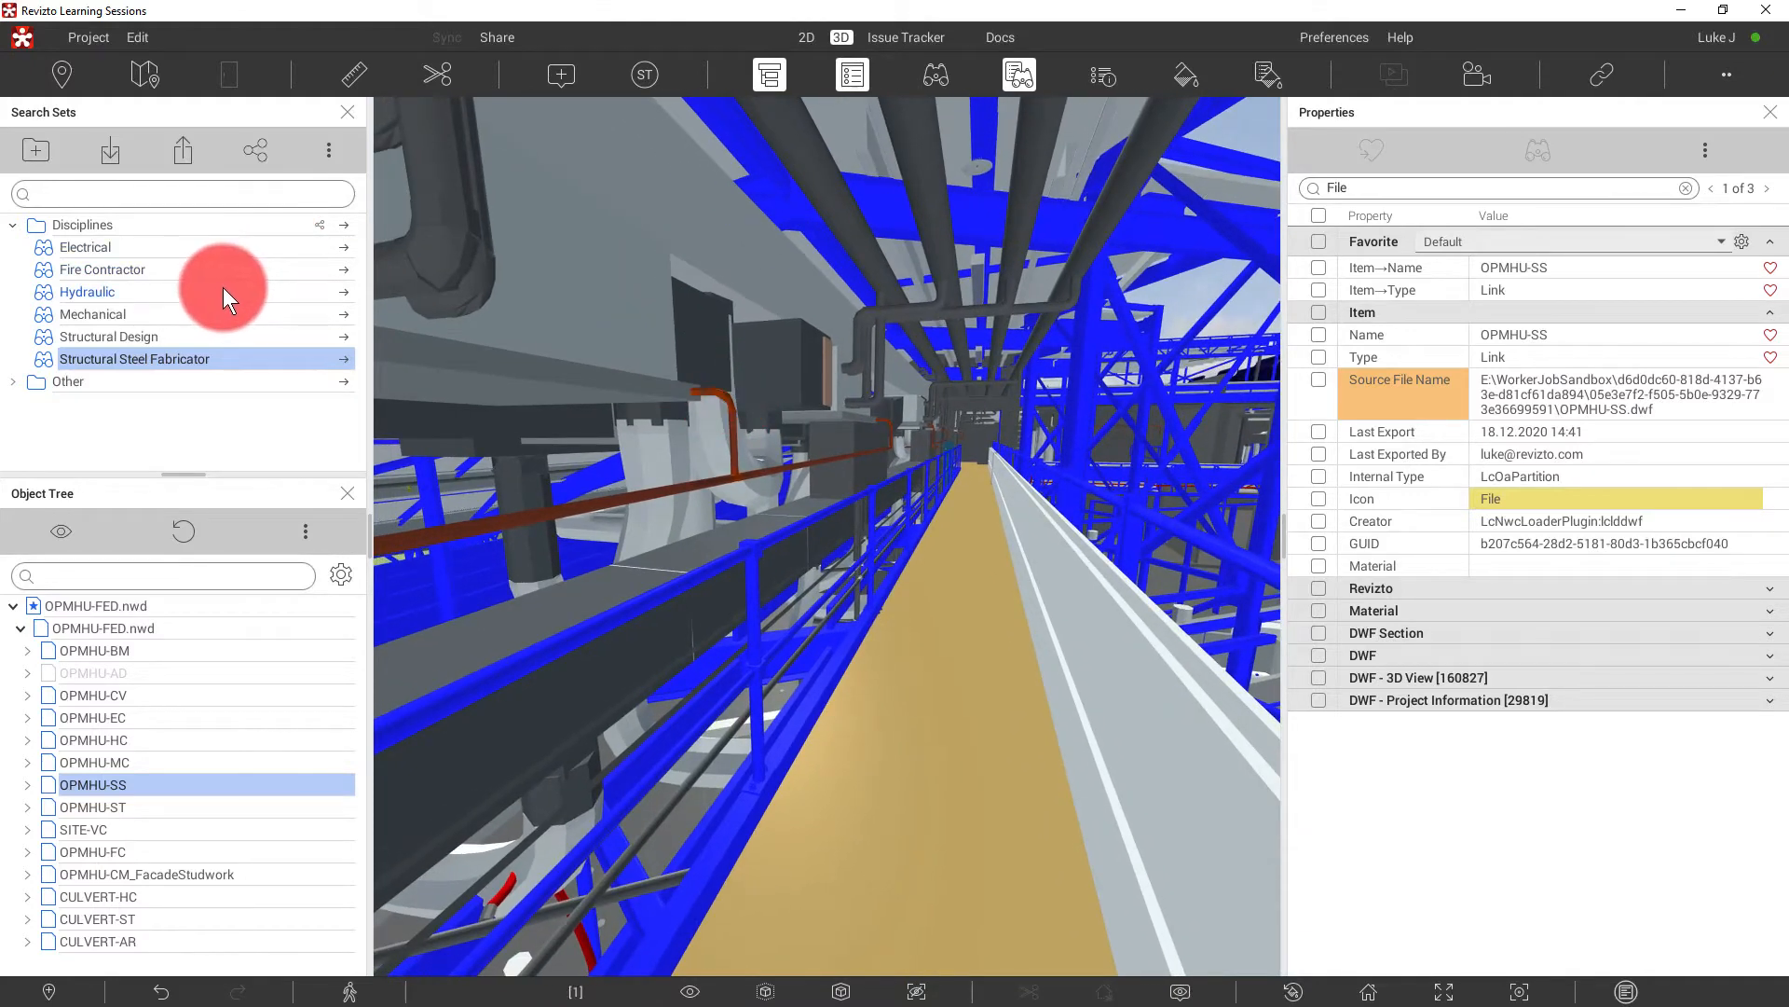
- Give the Structural Design search set the grey colour #908D9D
left_click(108, 336)
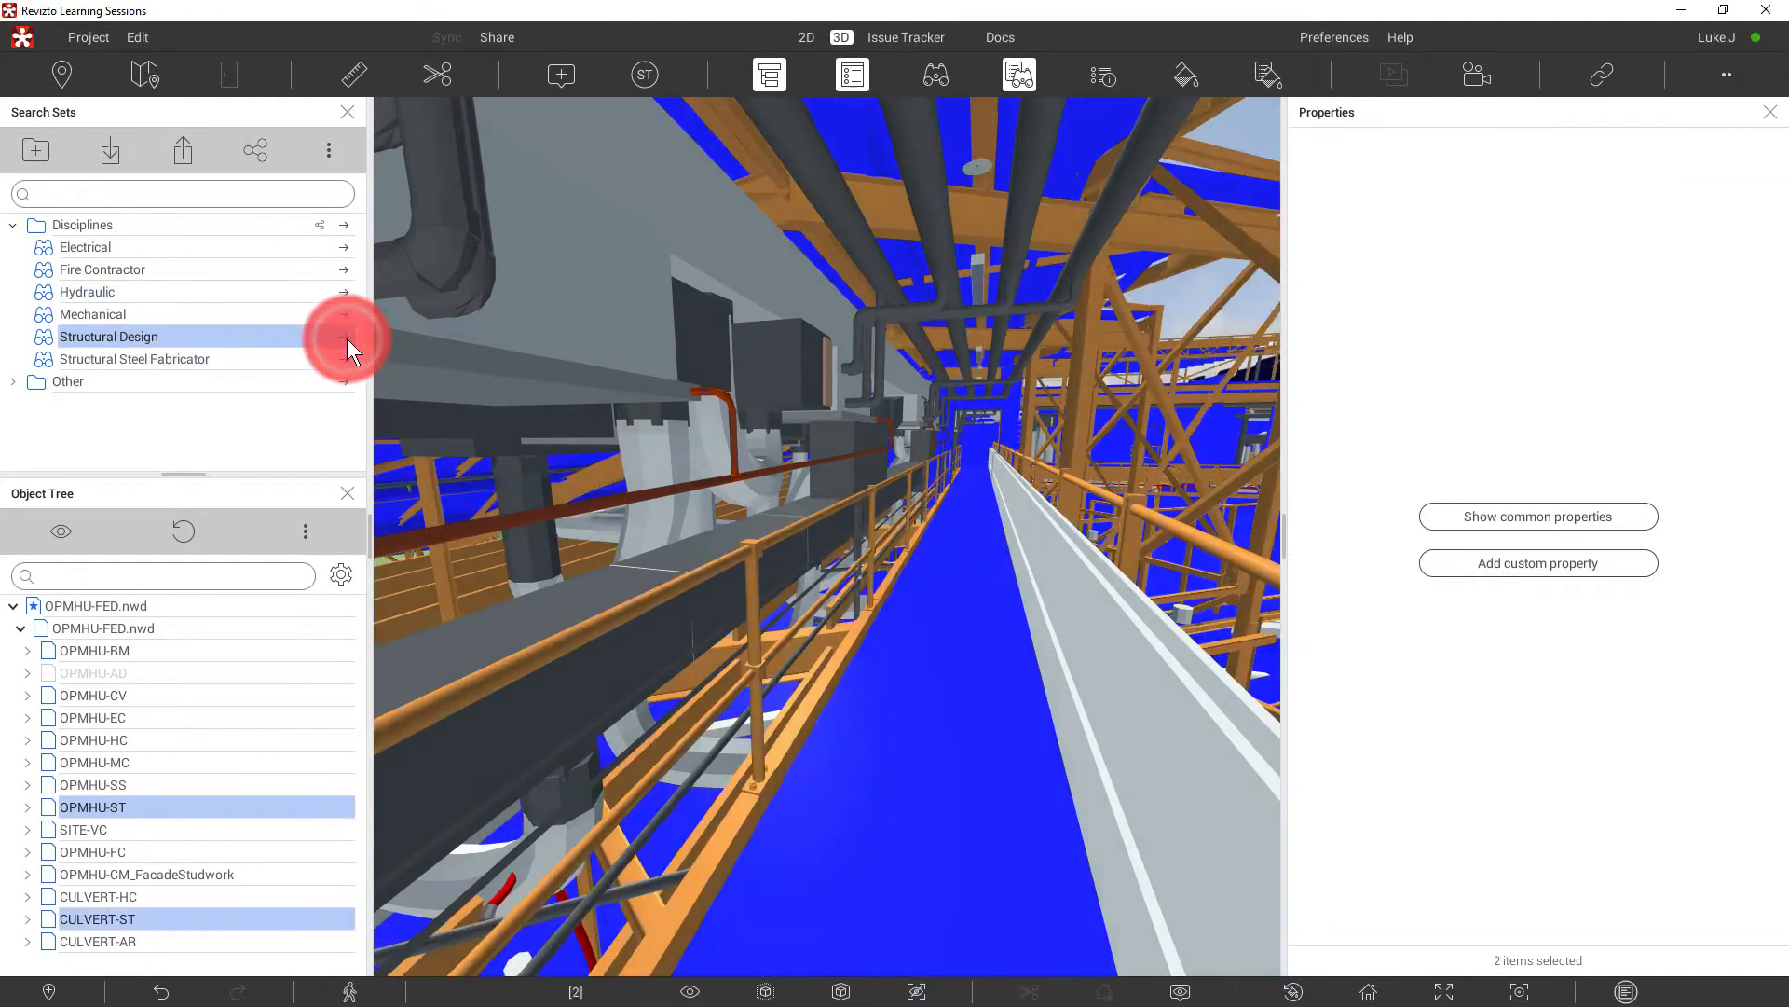
right_click(108, 335)
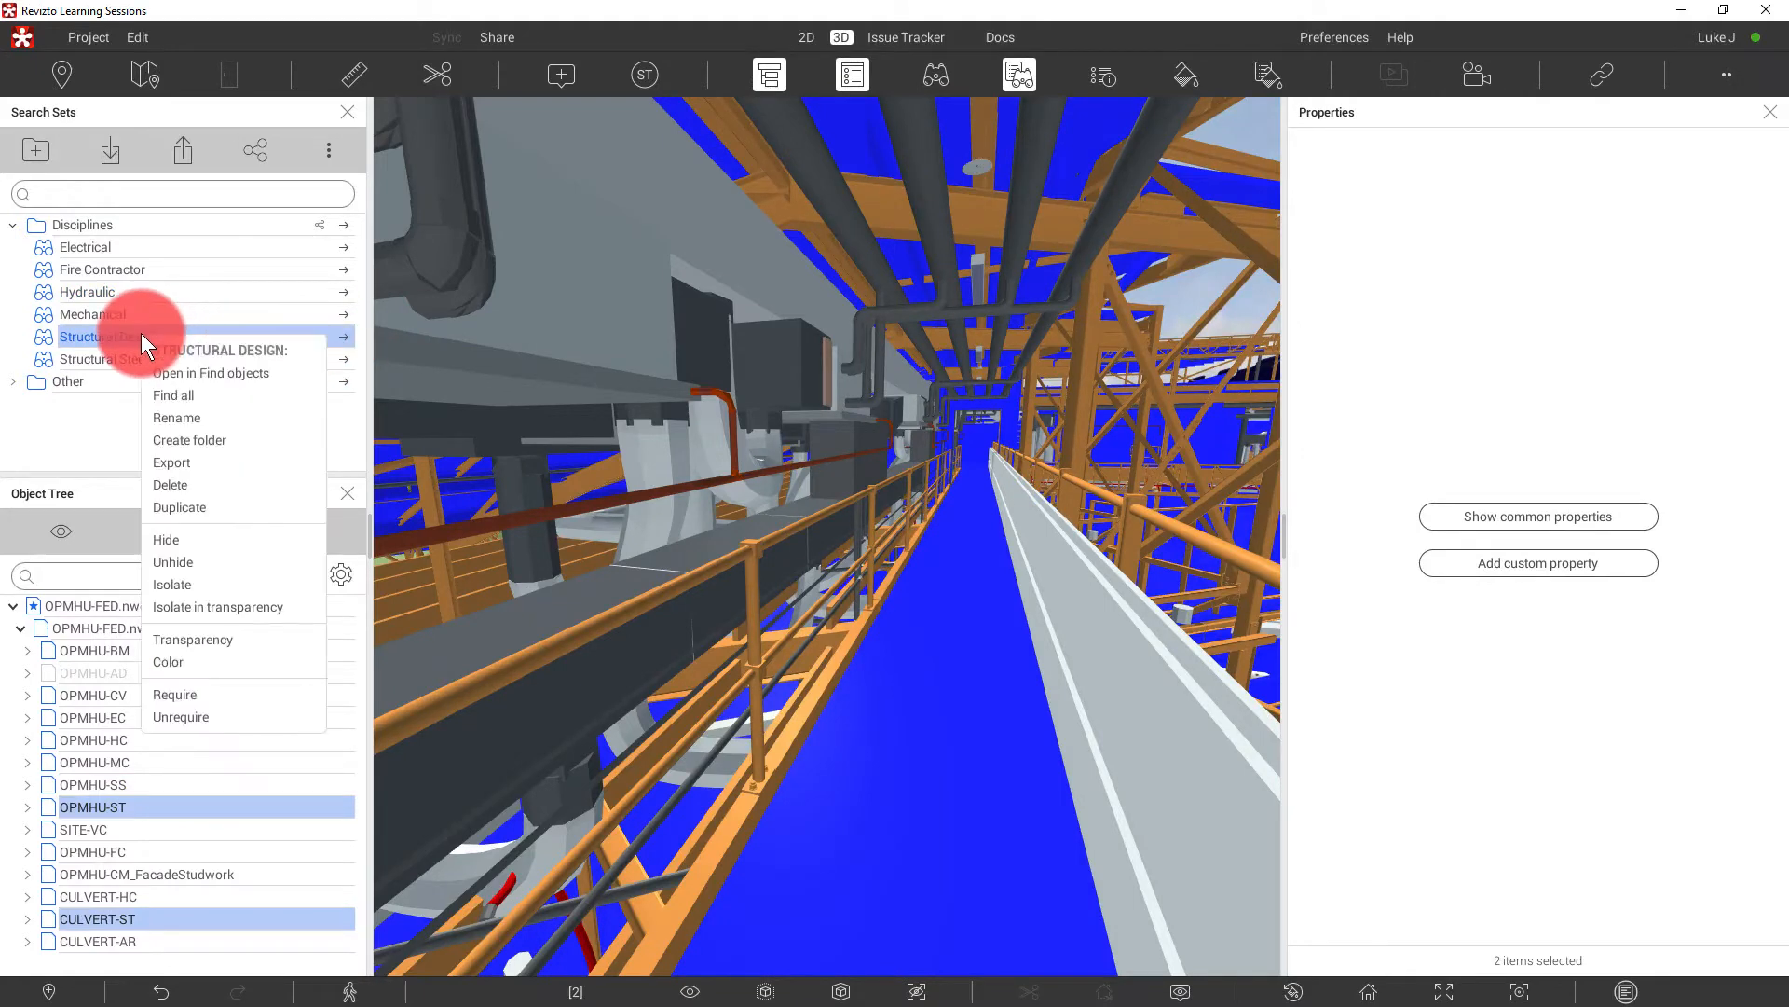
left_click(167, 662)
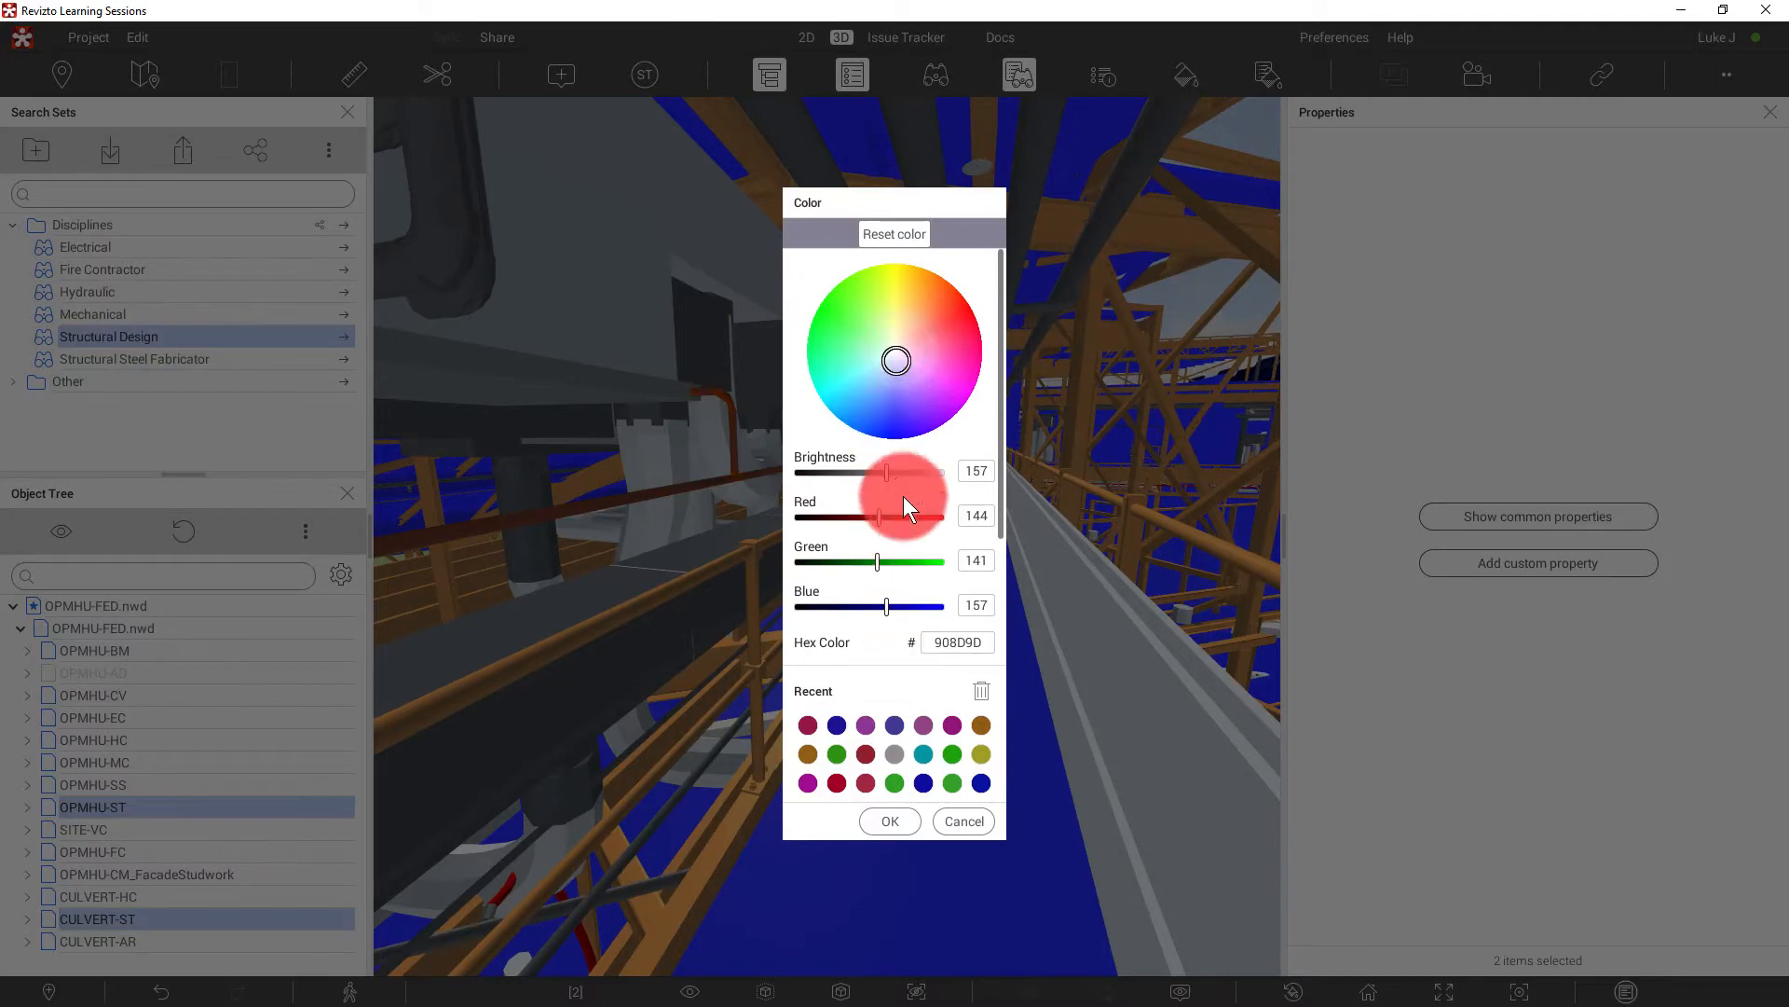
left_click(889, 820)
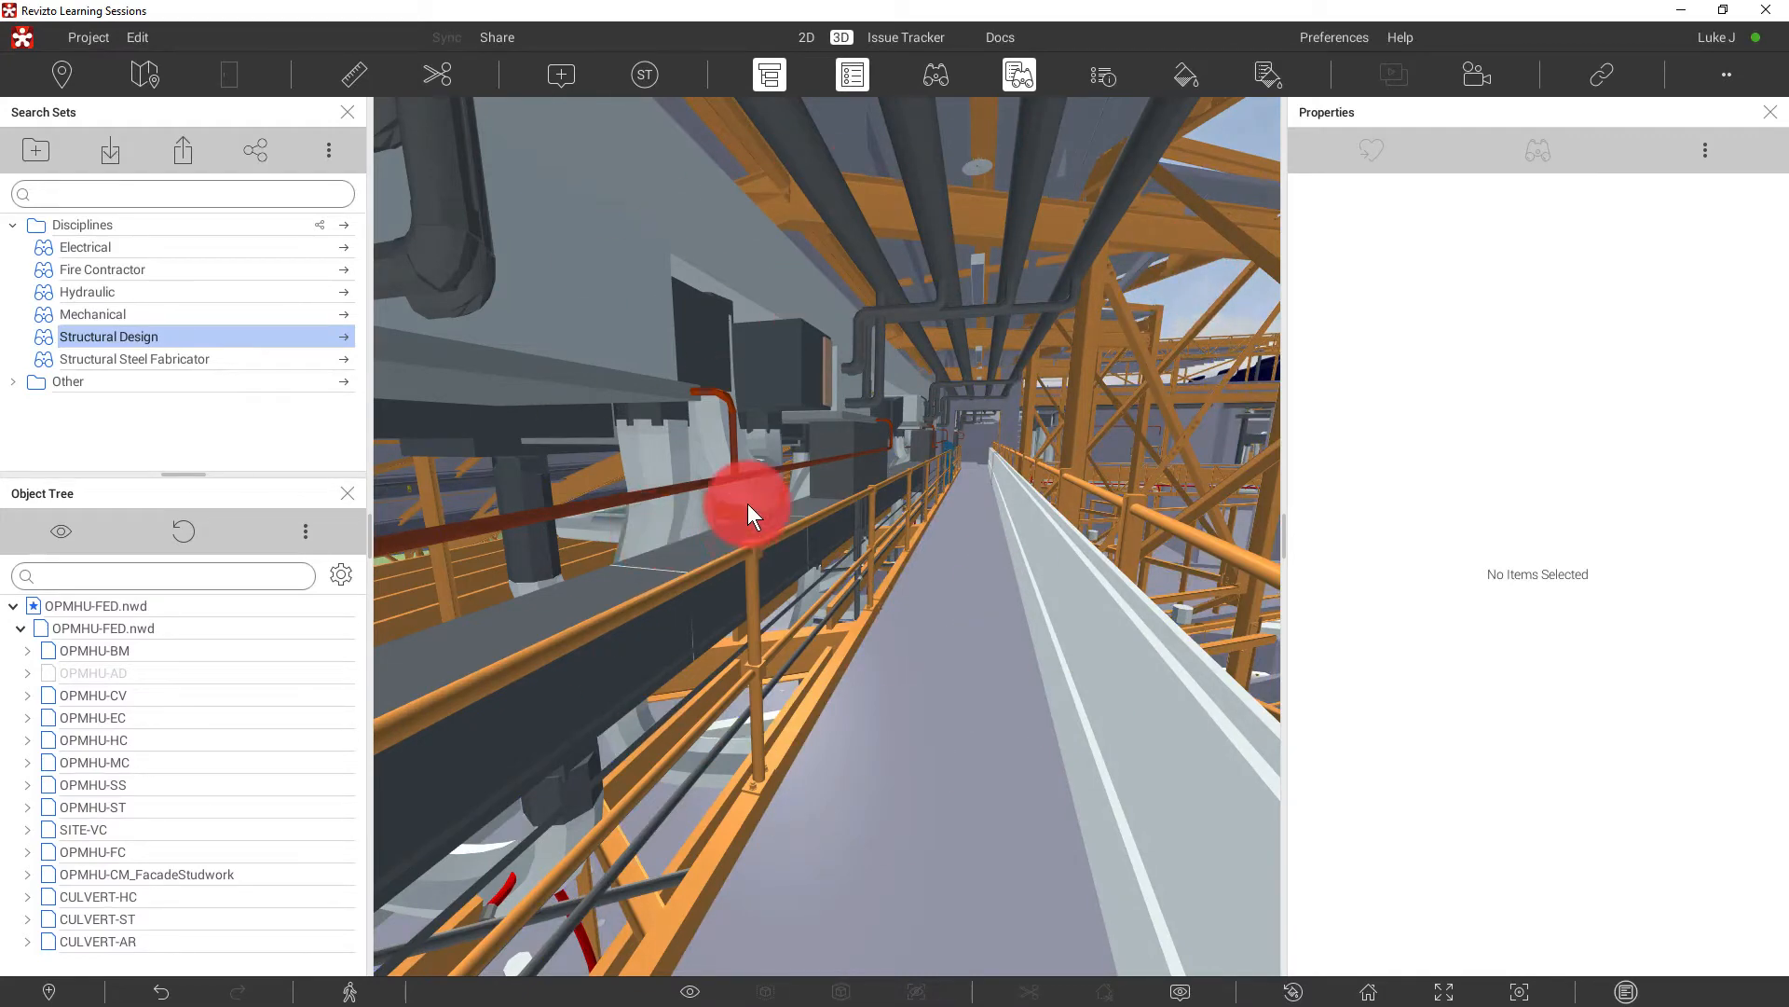
- Show the Appearance Profiler rules down to the Structural Design Color rule
left_click(1184, 75)
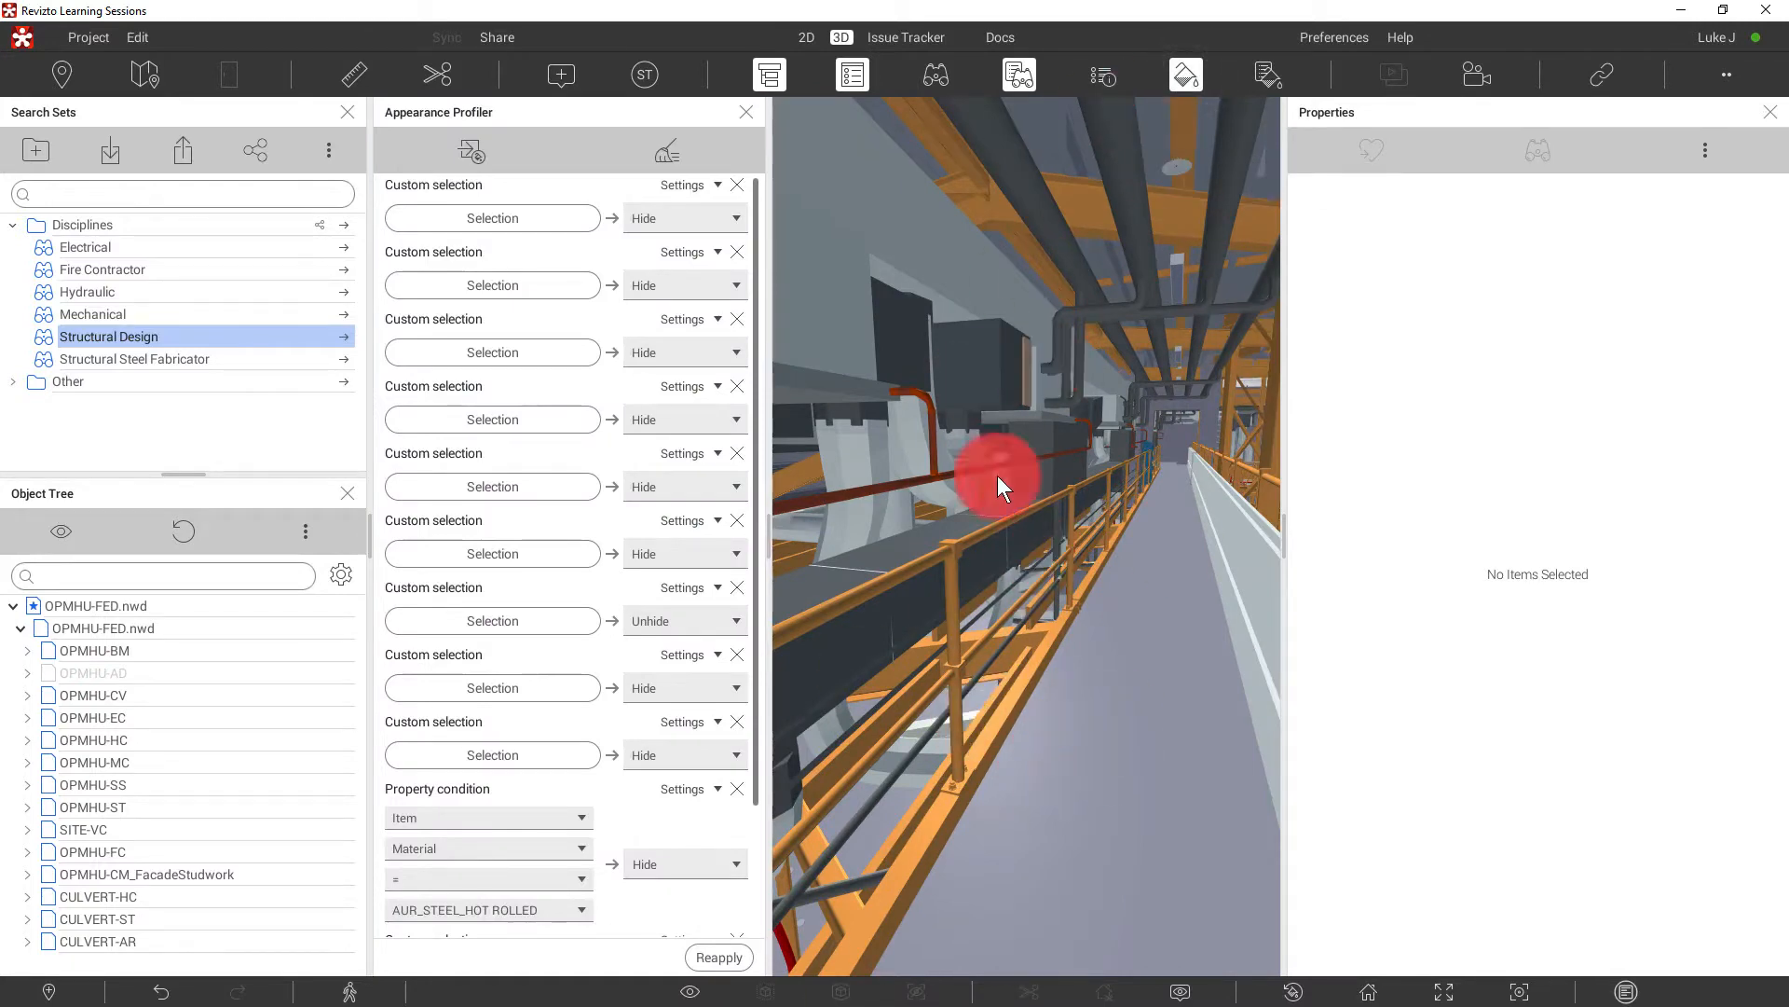
left_click_drag(998, 484, 1215, 428)
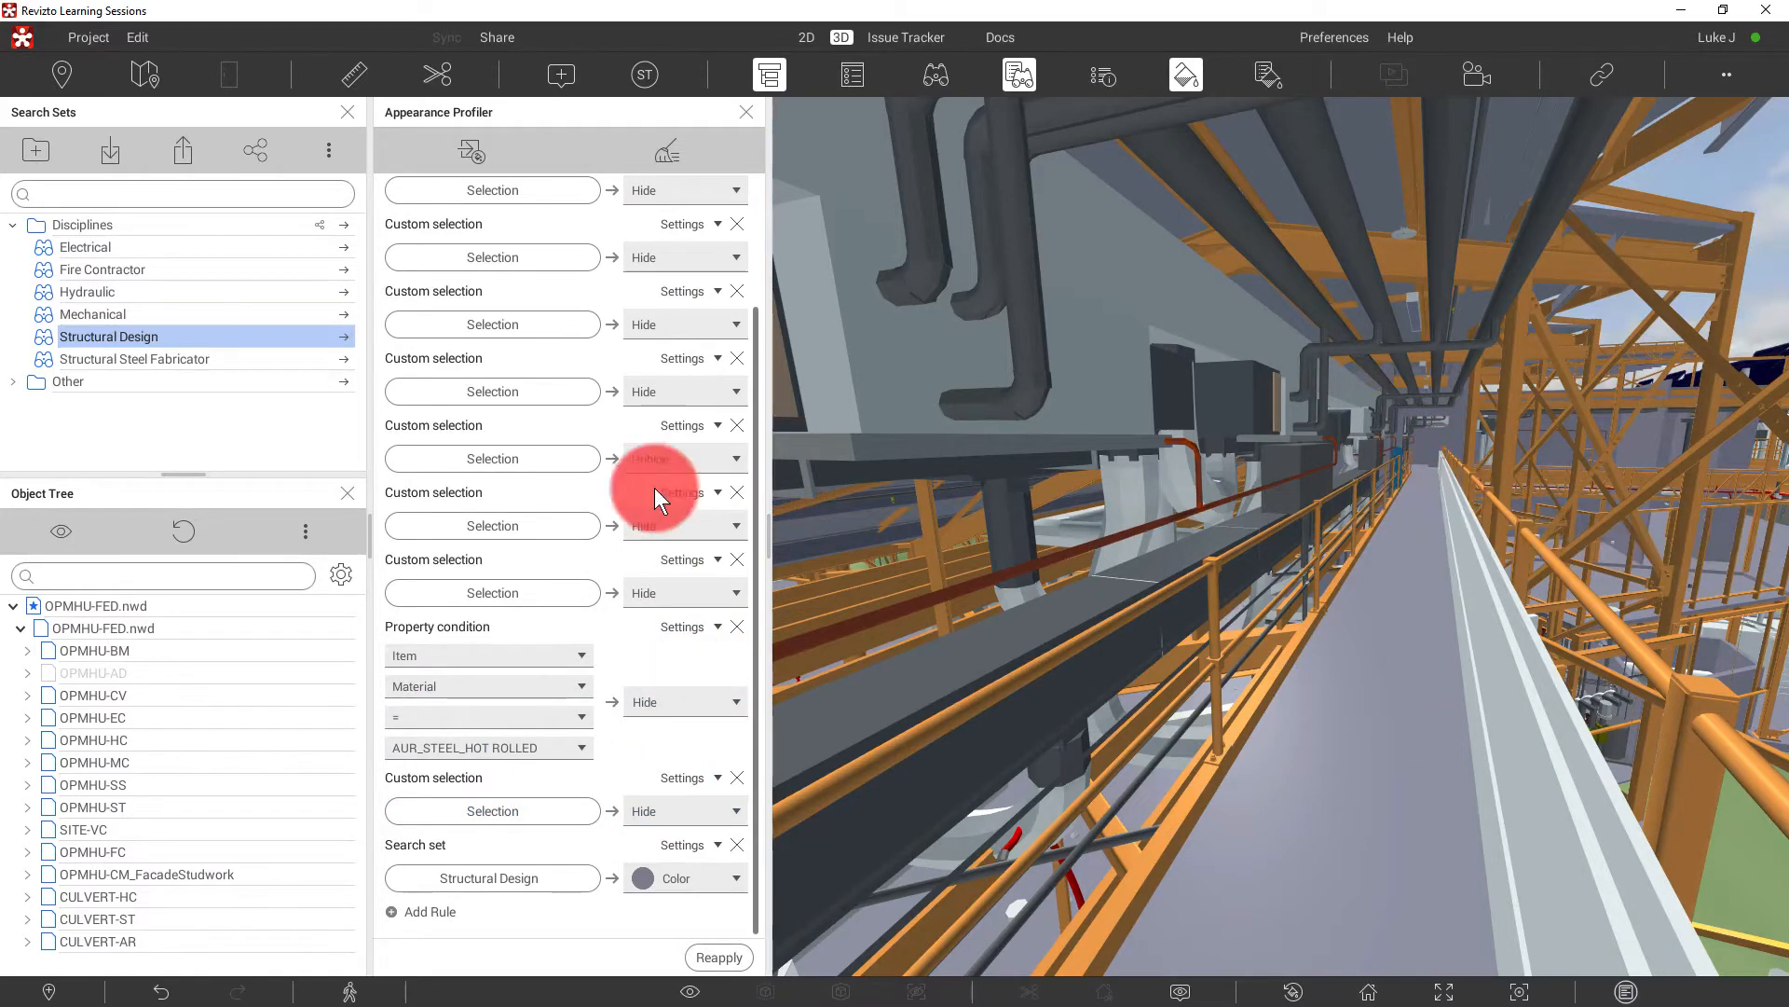
left_click(685, 457)
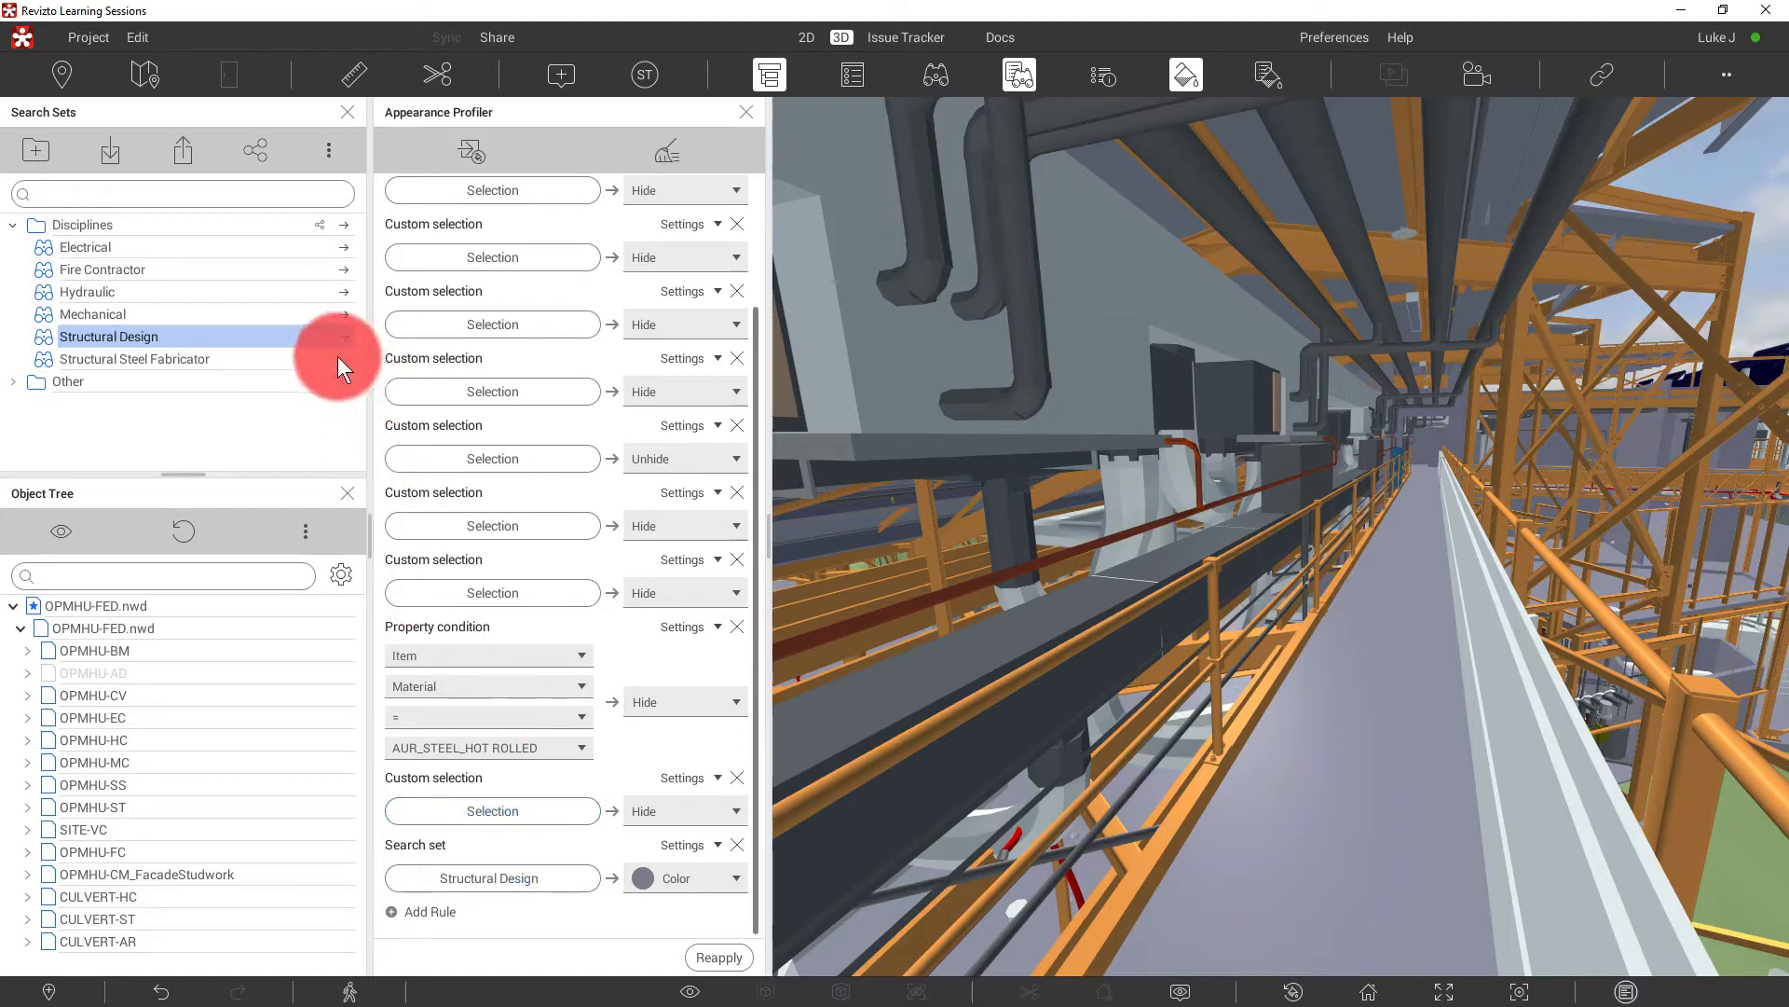
- Colour the Structural Steel Fabricator search set orange and the Mechanical set purple
left_click(133, 358)
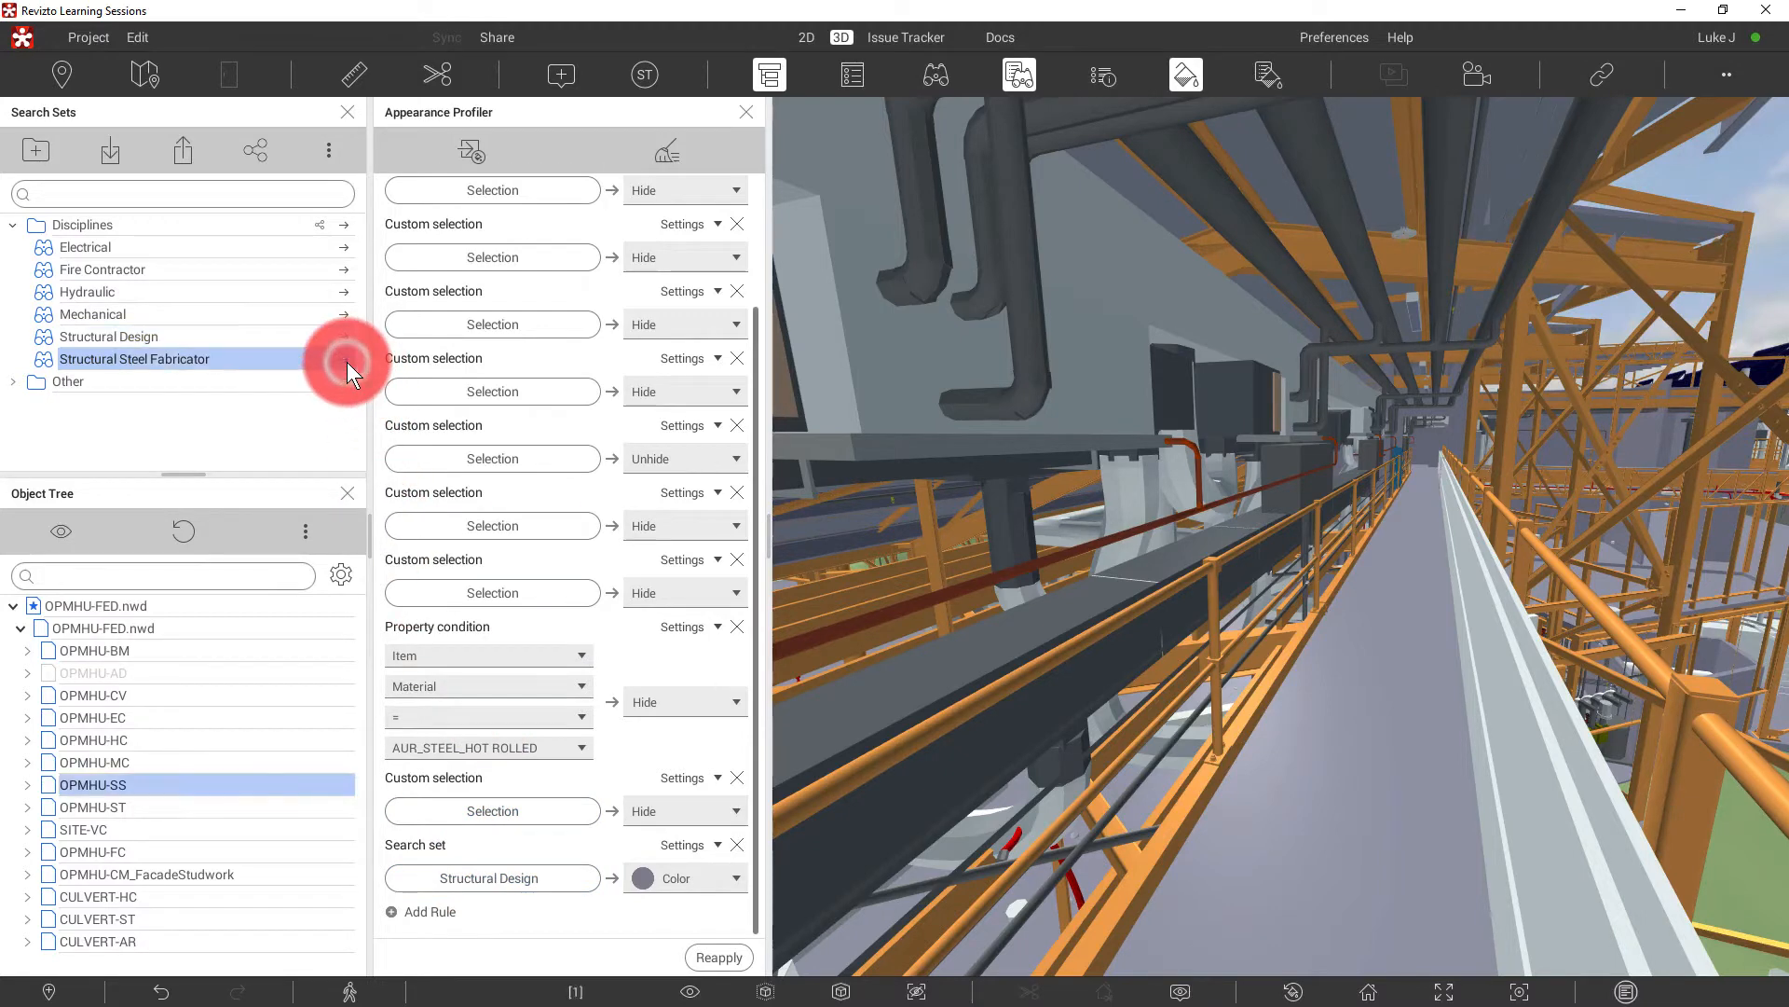
right_click(134, 358)
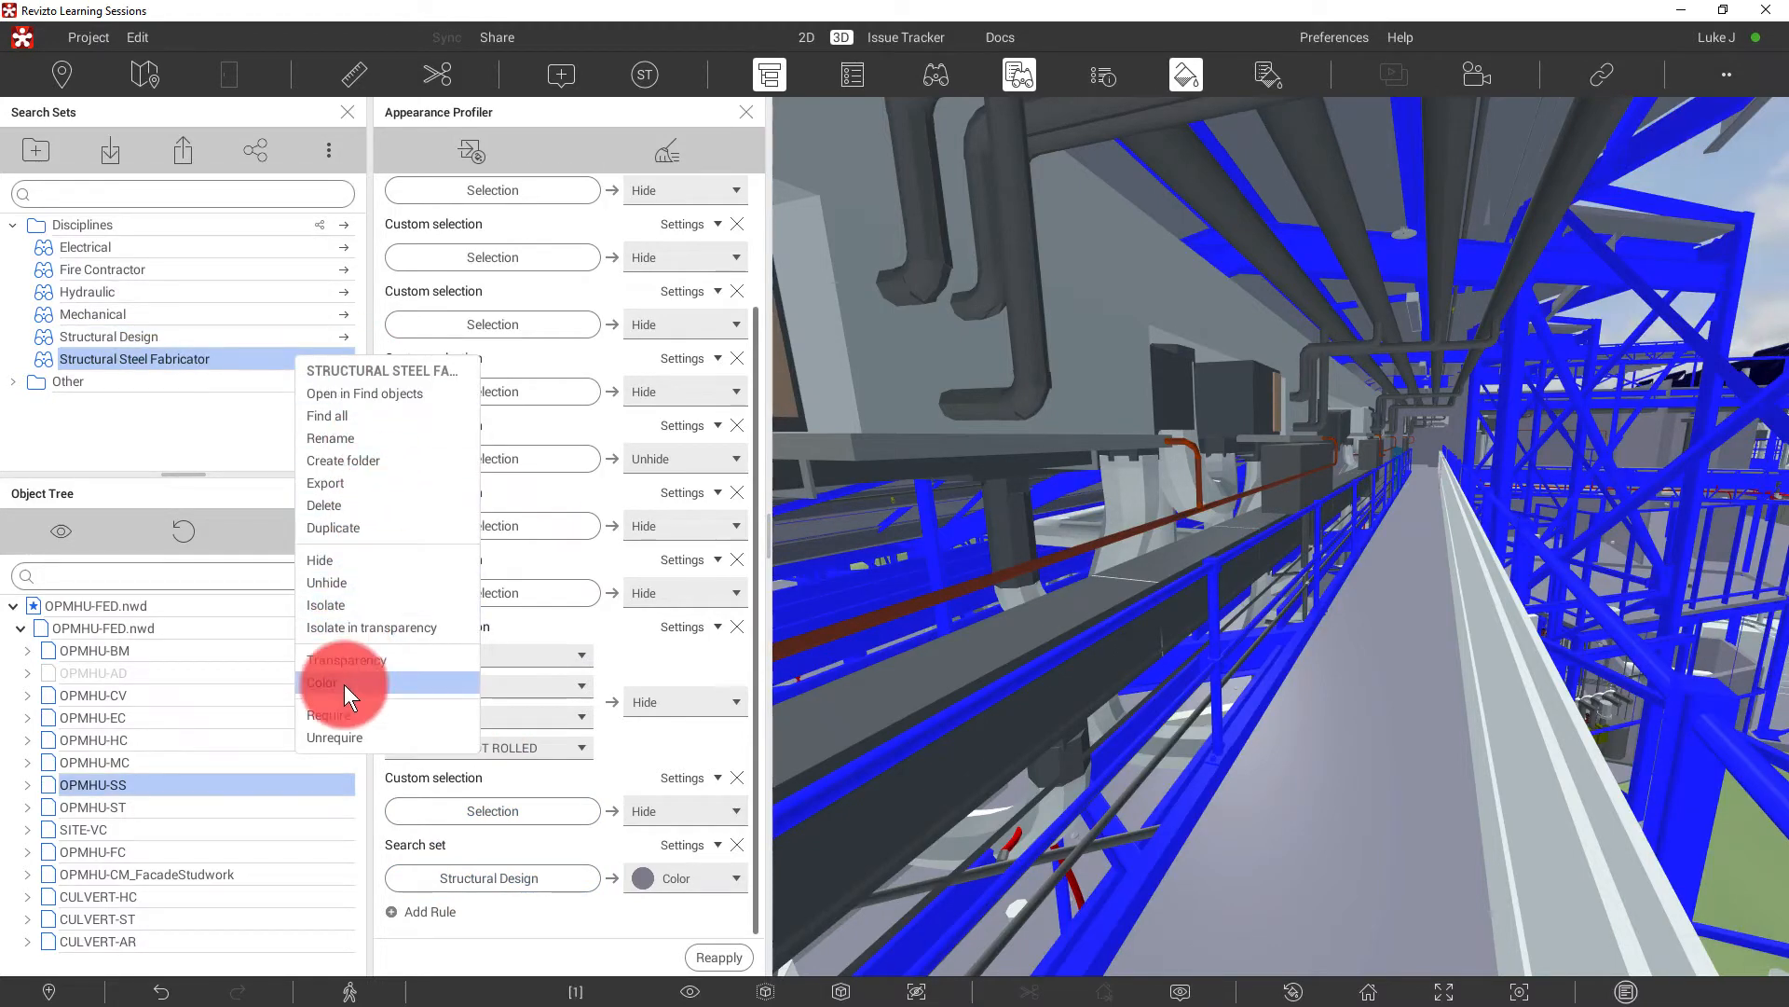
left_click(323, 681)
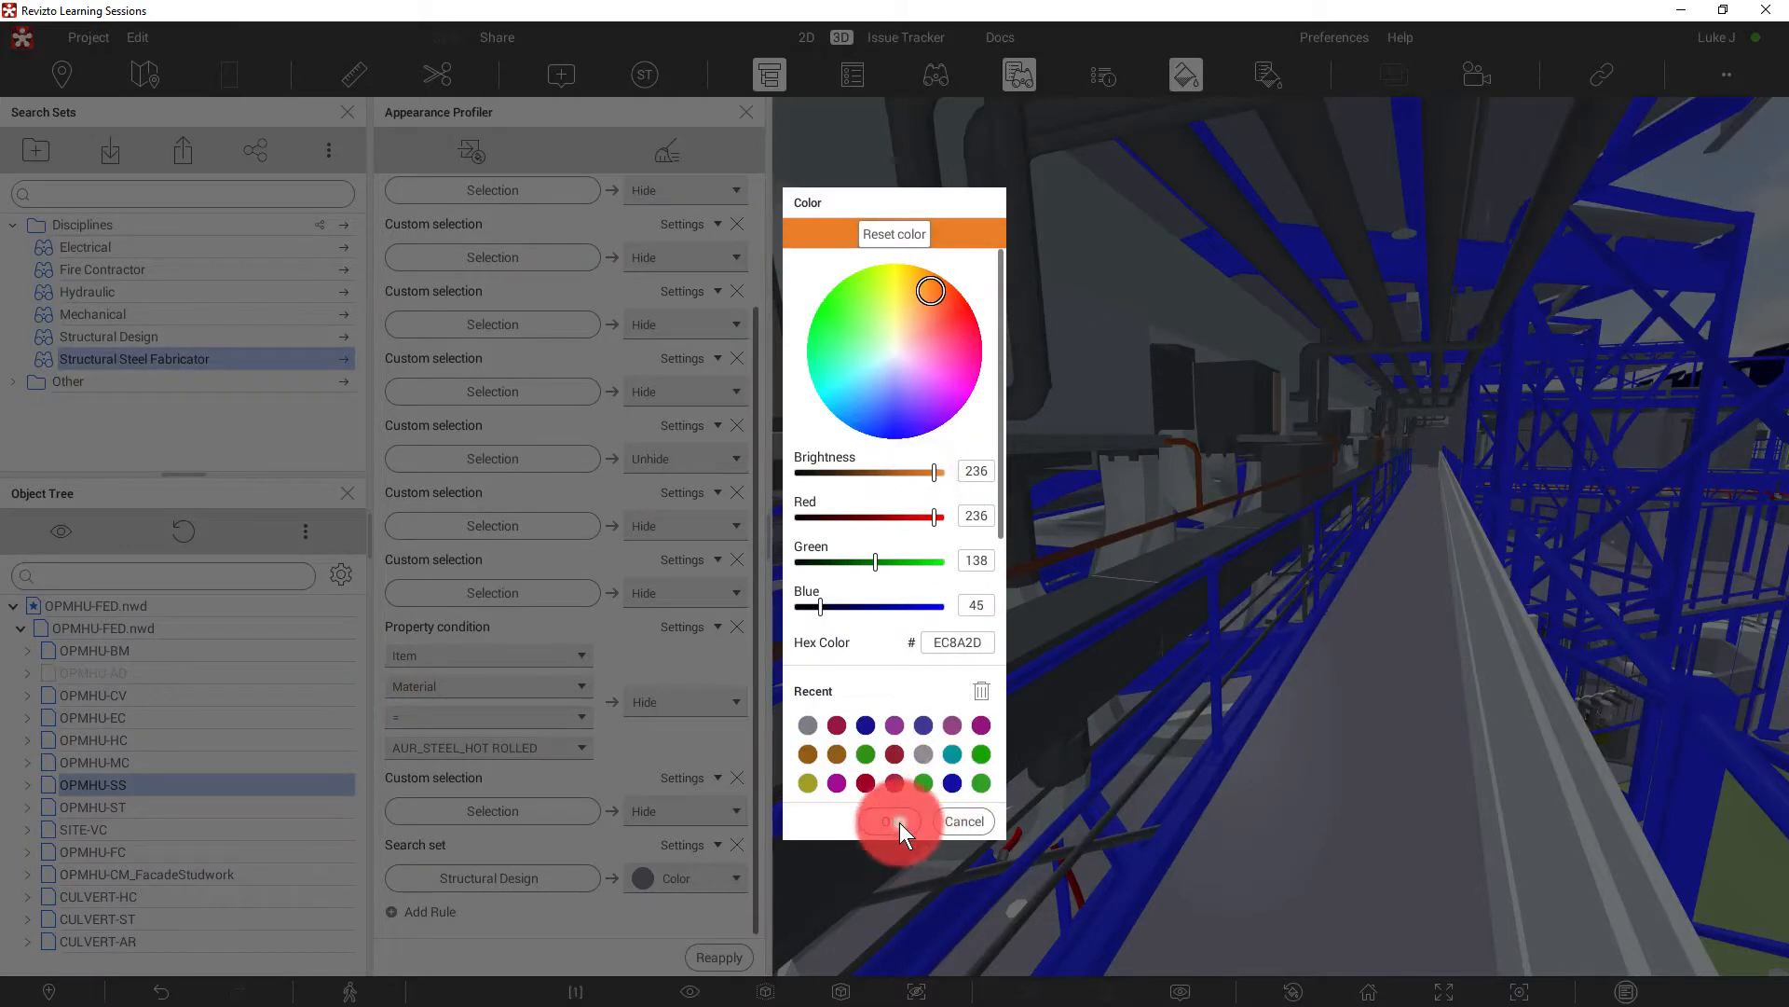
left_click(893, 820)
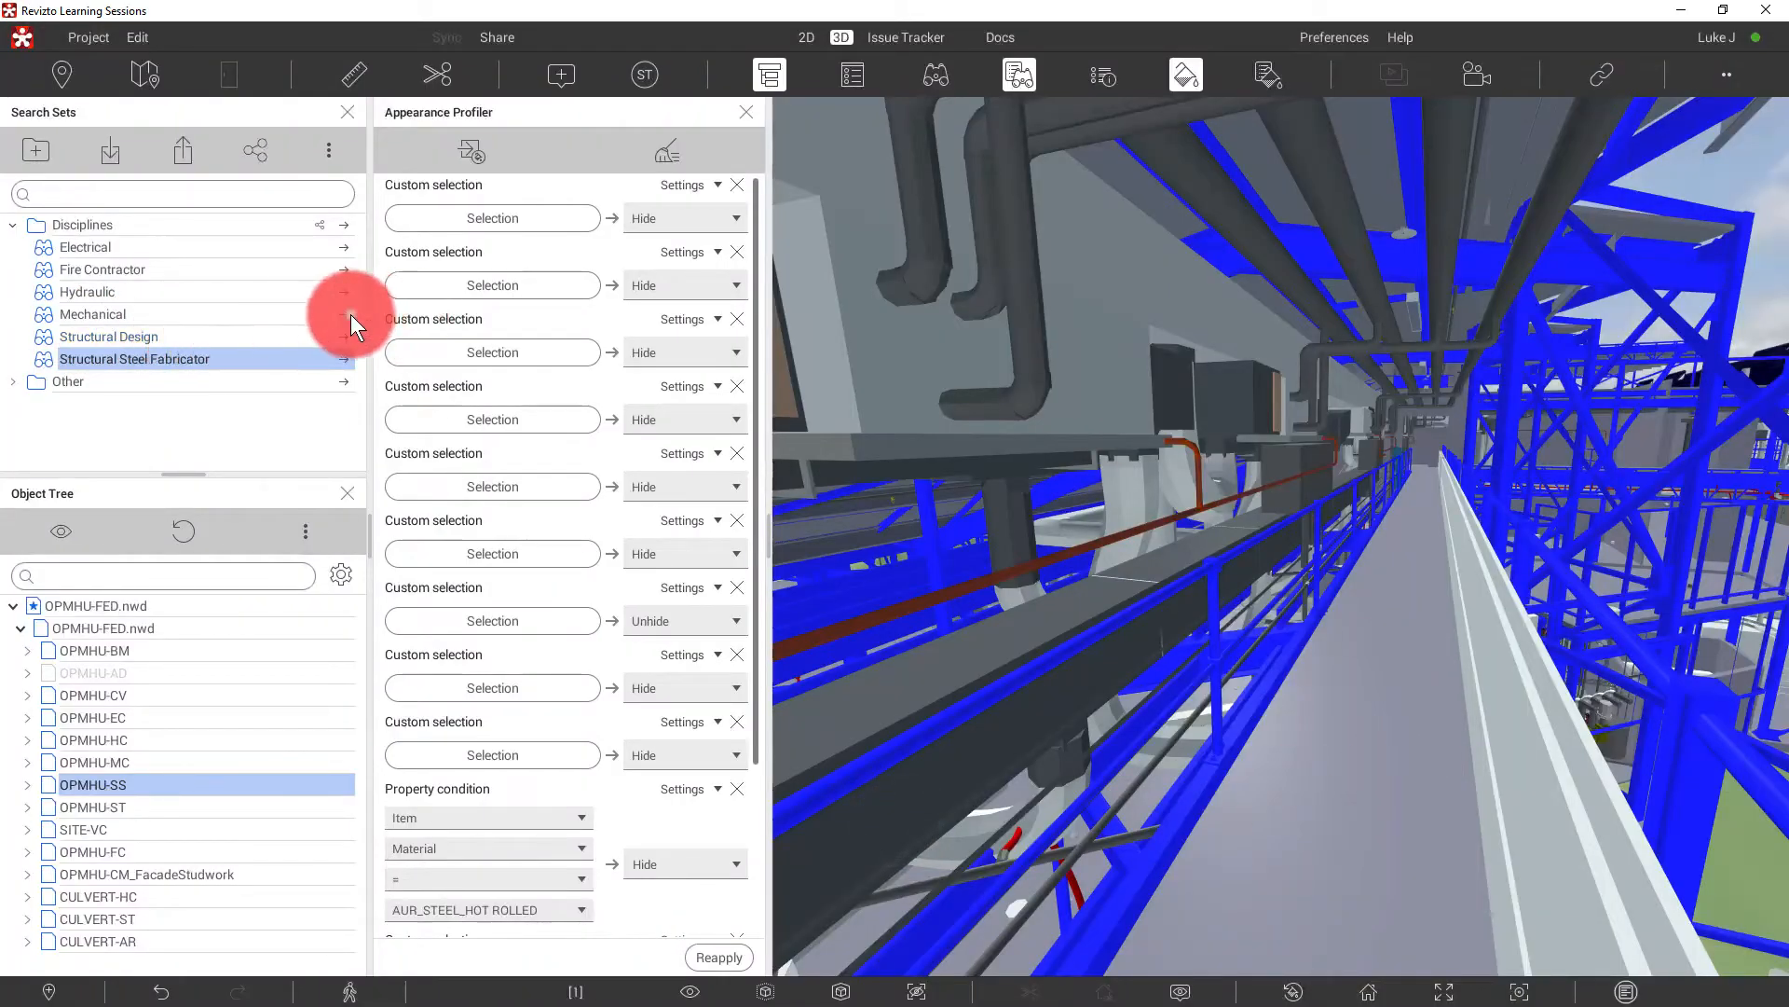
left_click(92, 314)
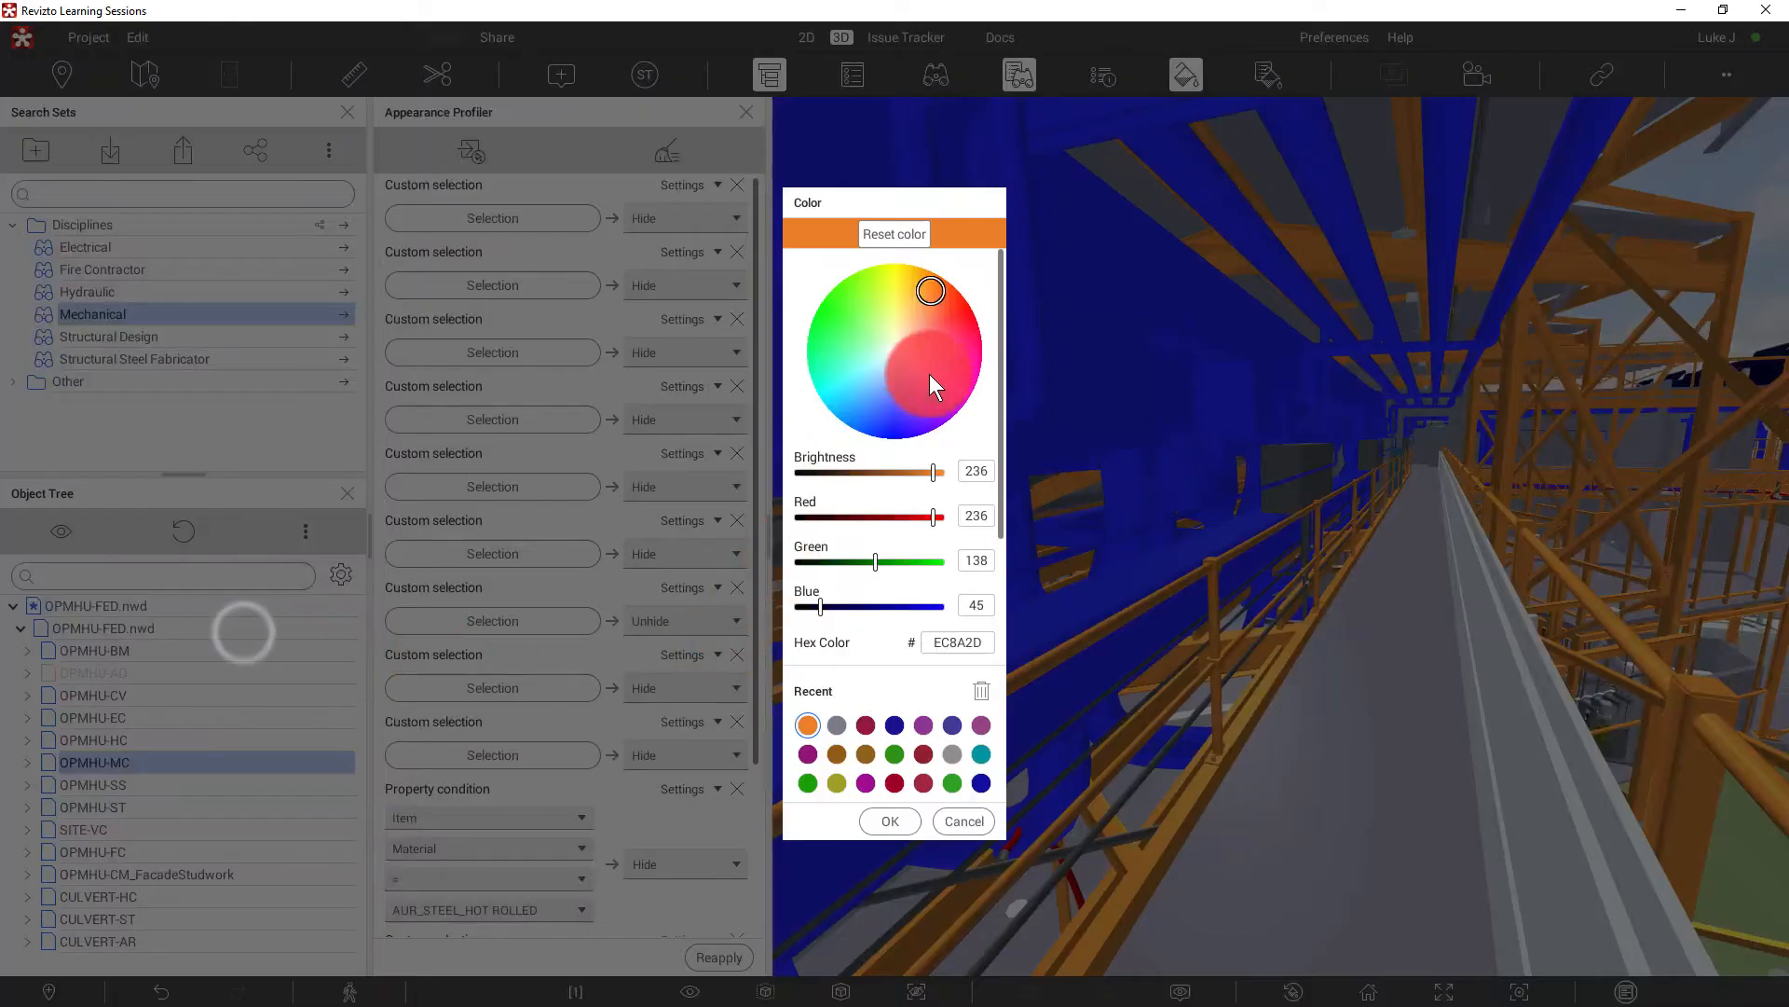
left_click(951, 411)
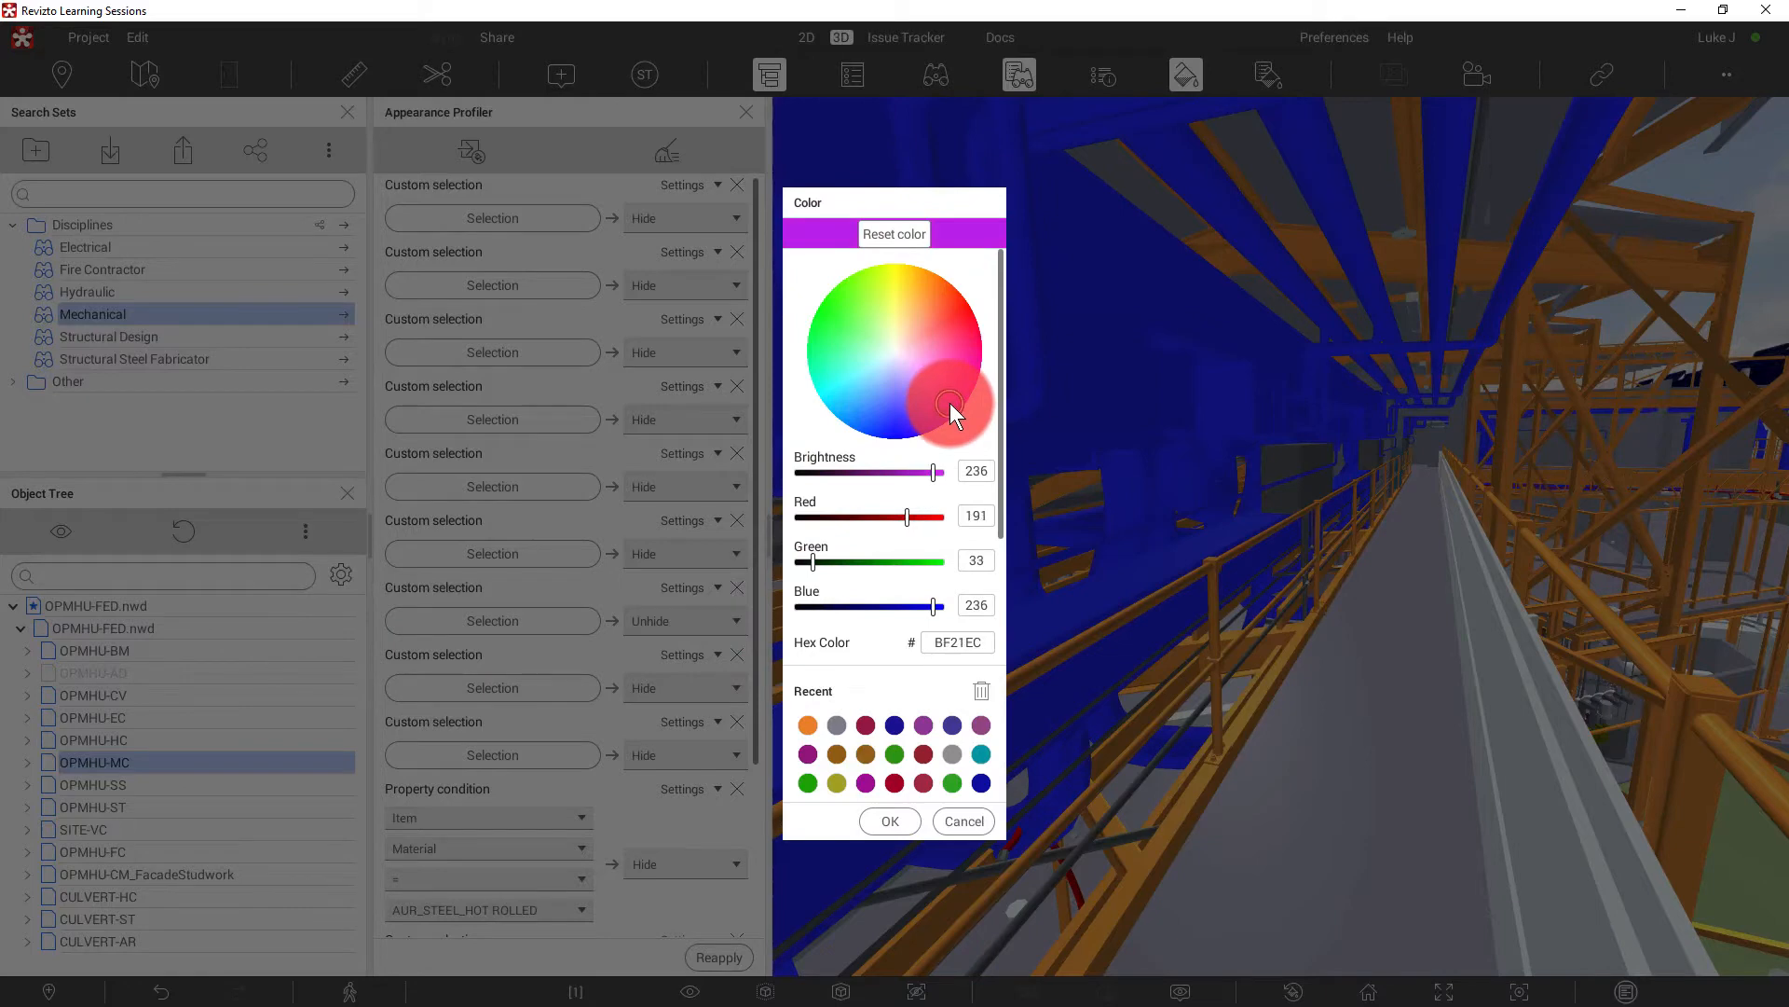
left_click(889, 820)
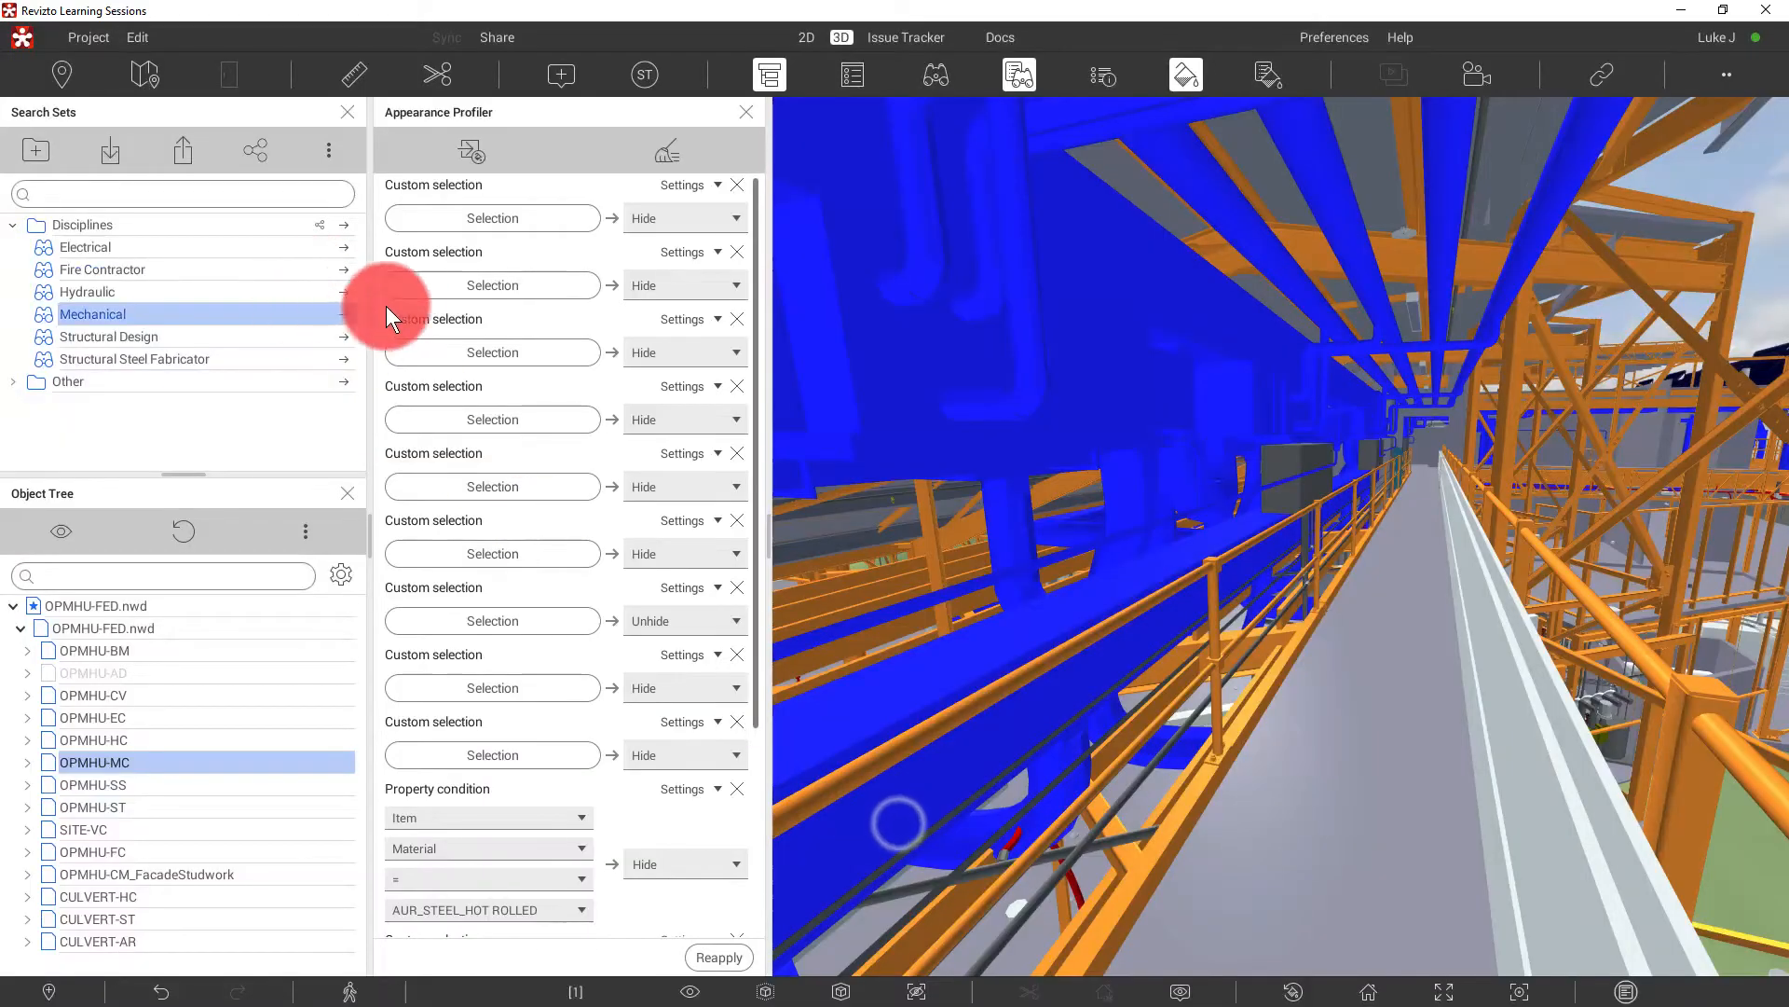
- Colour the Hydraulic set cyan, Fire Contractor red and Electrical green
left_click(87, 291)
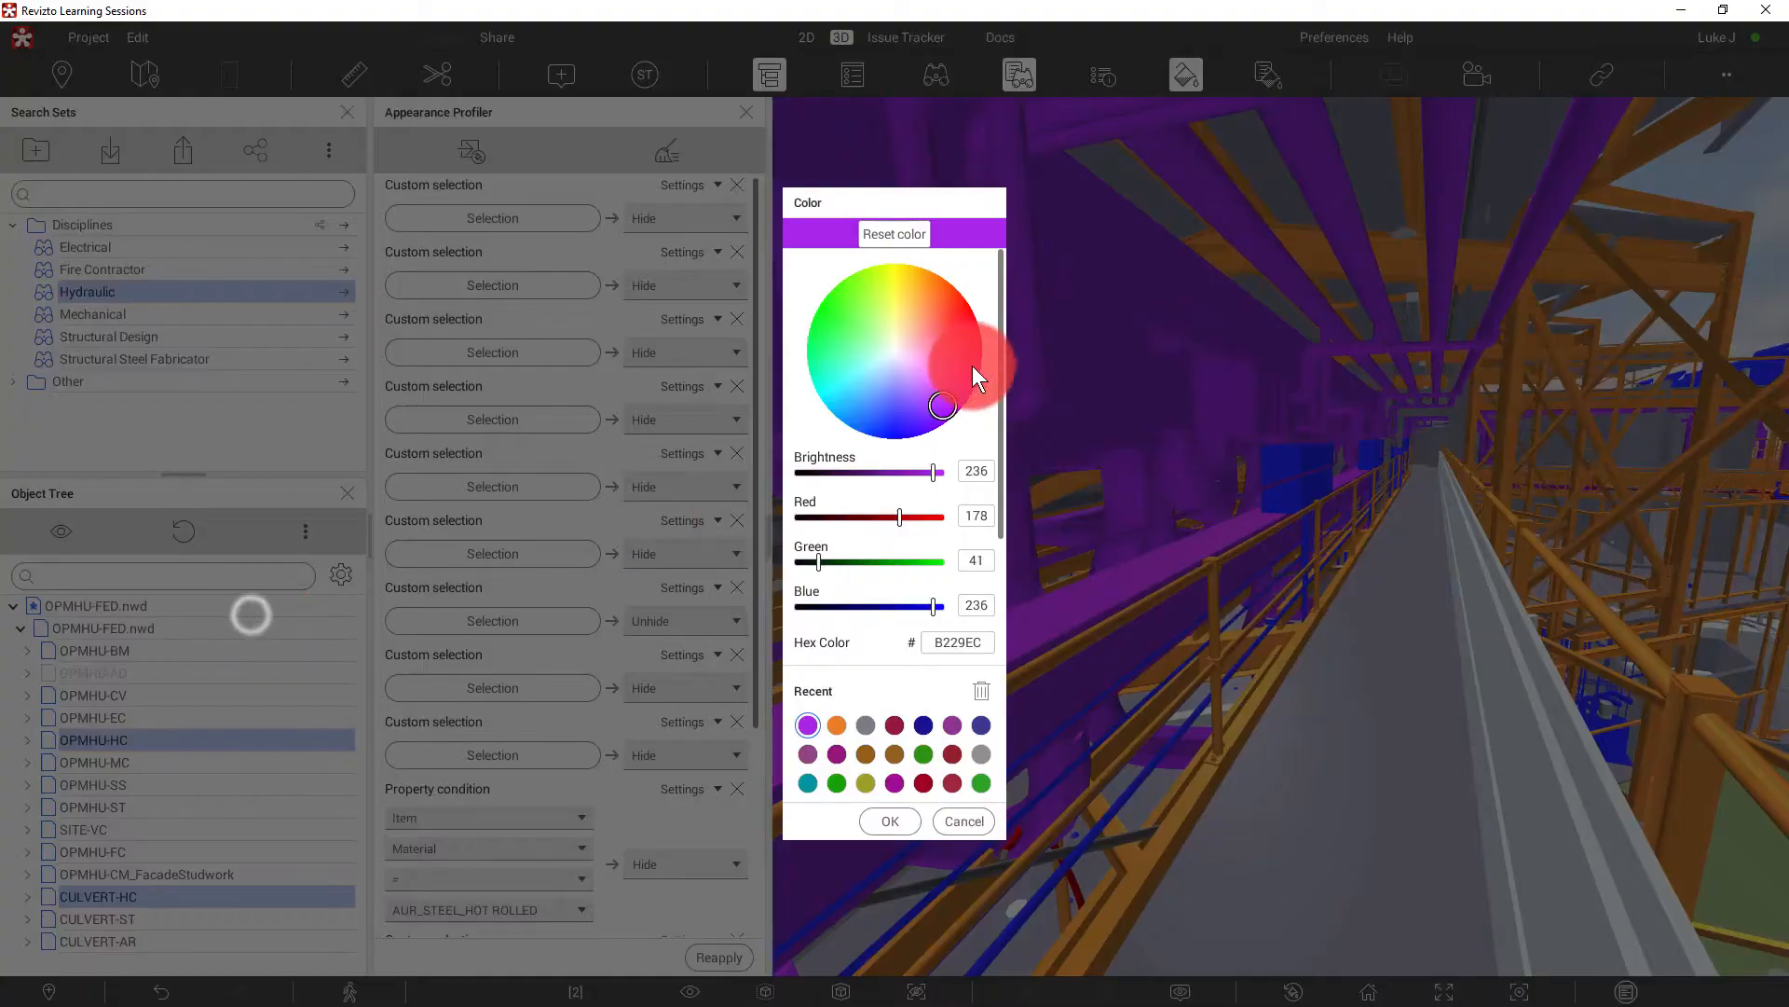
left_click(890, 820)
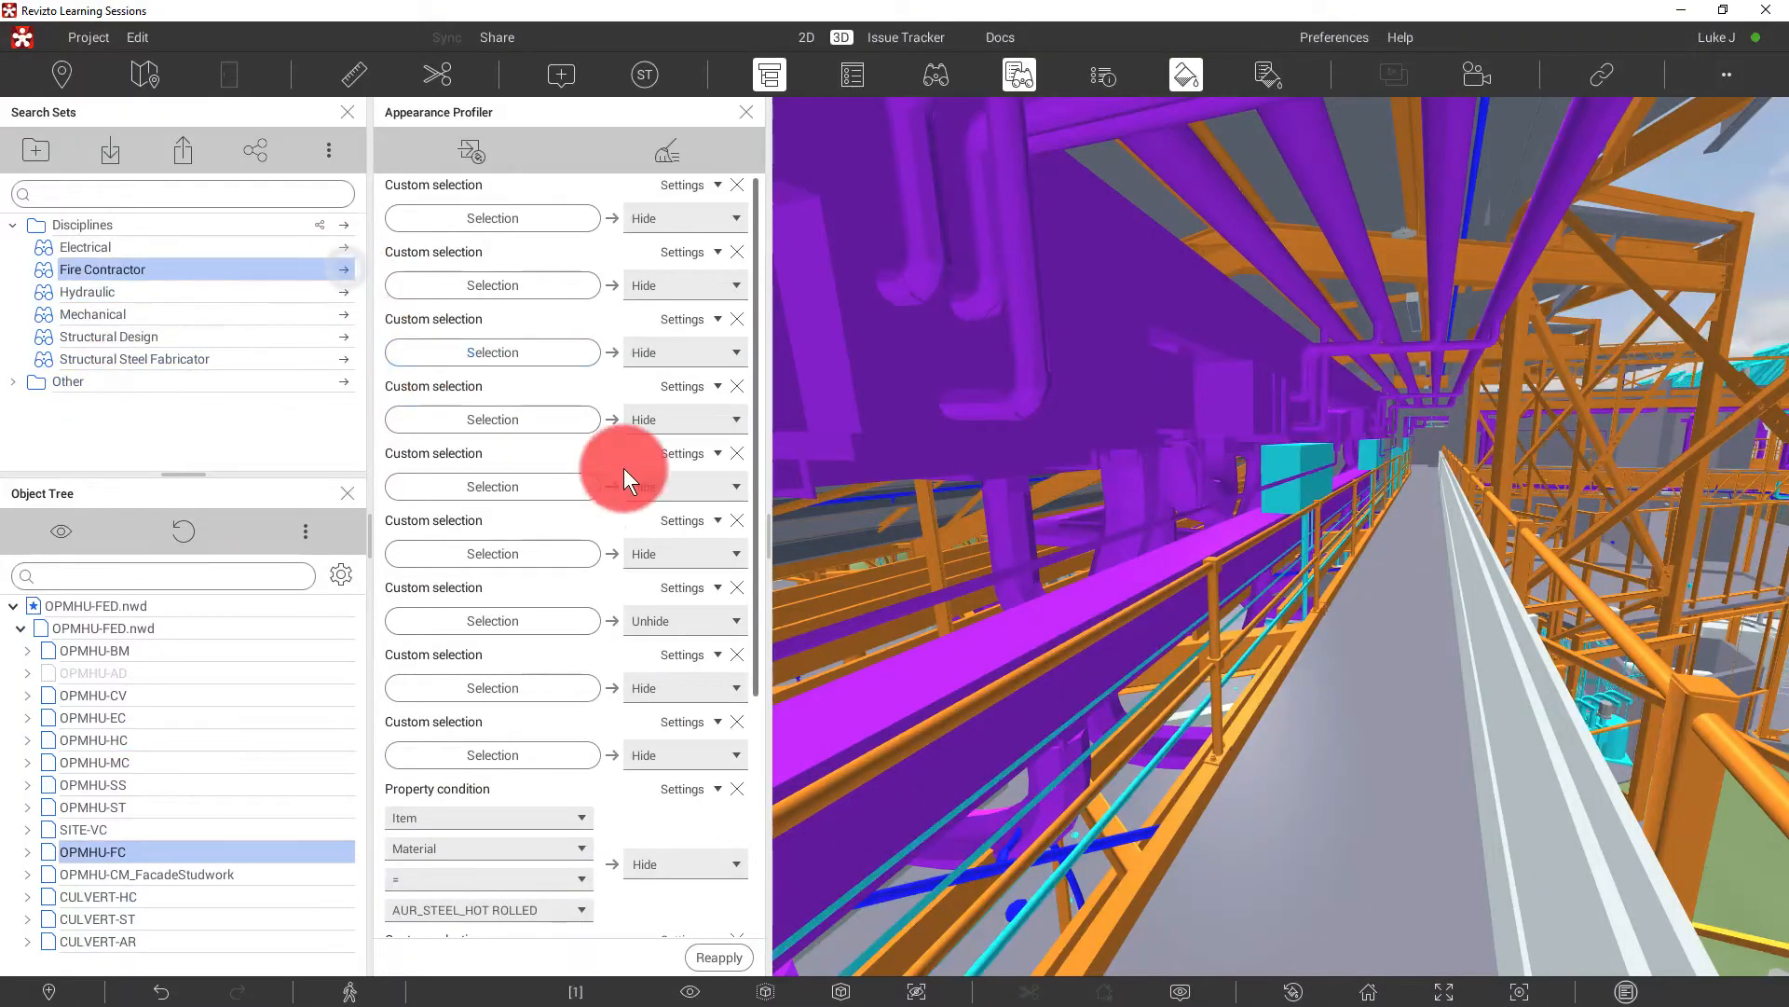
right_click(102, 270)
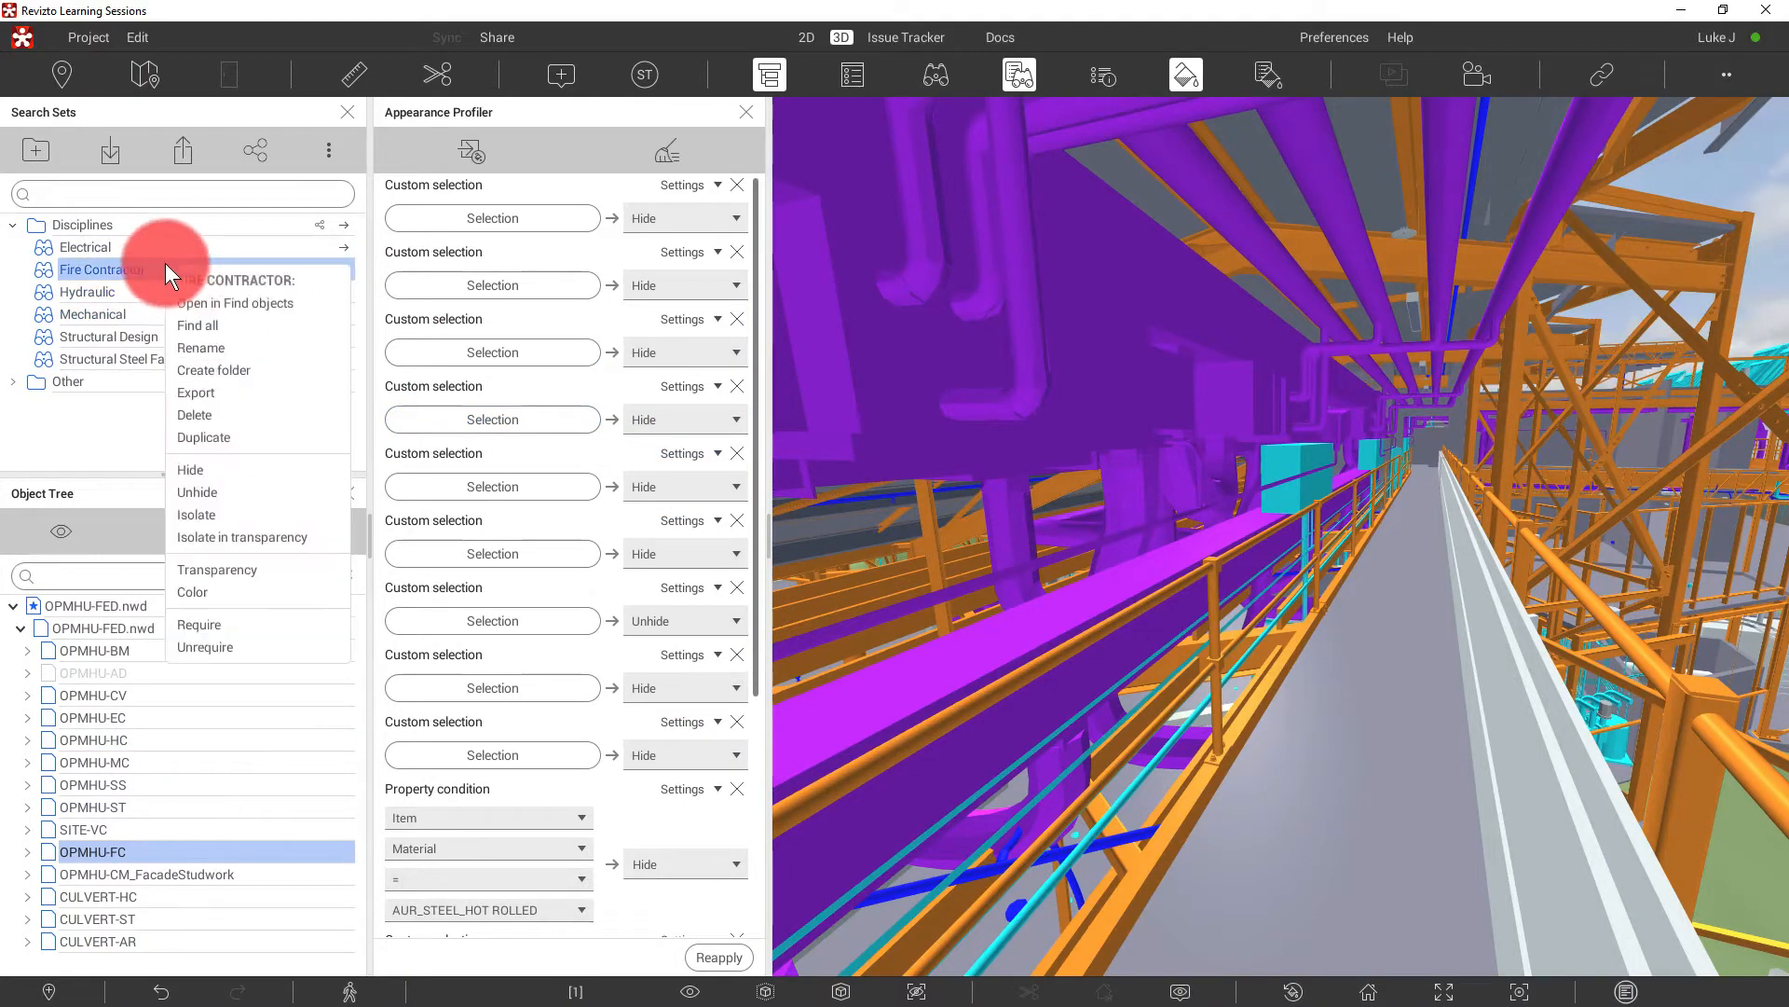
left_click(192, 591)
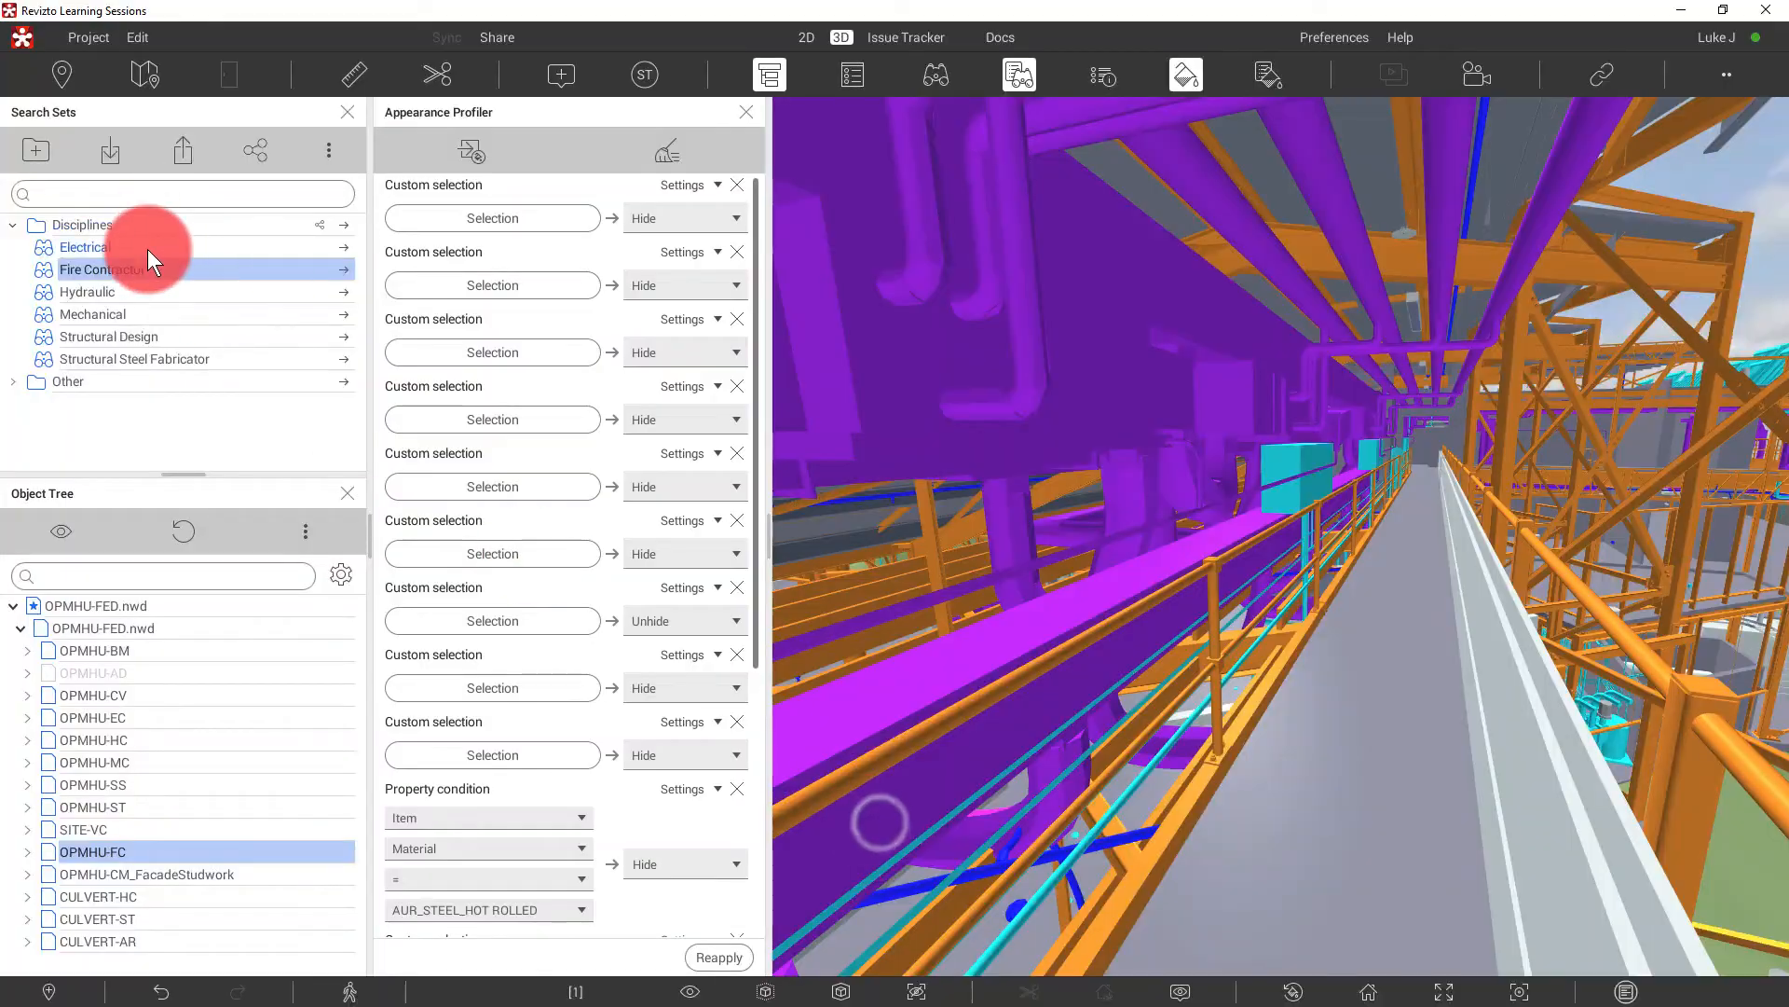
right_click(83, 246)
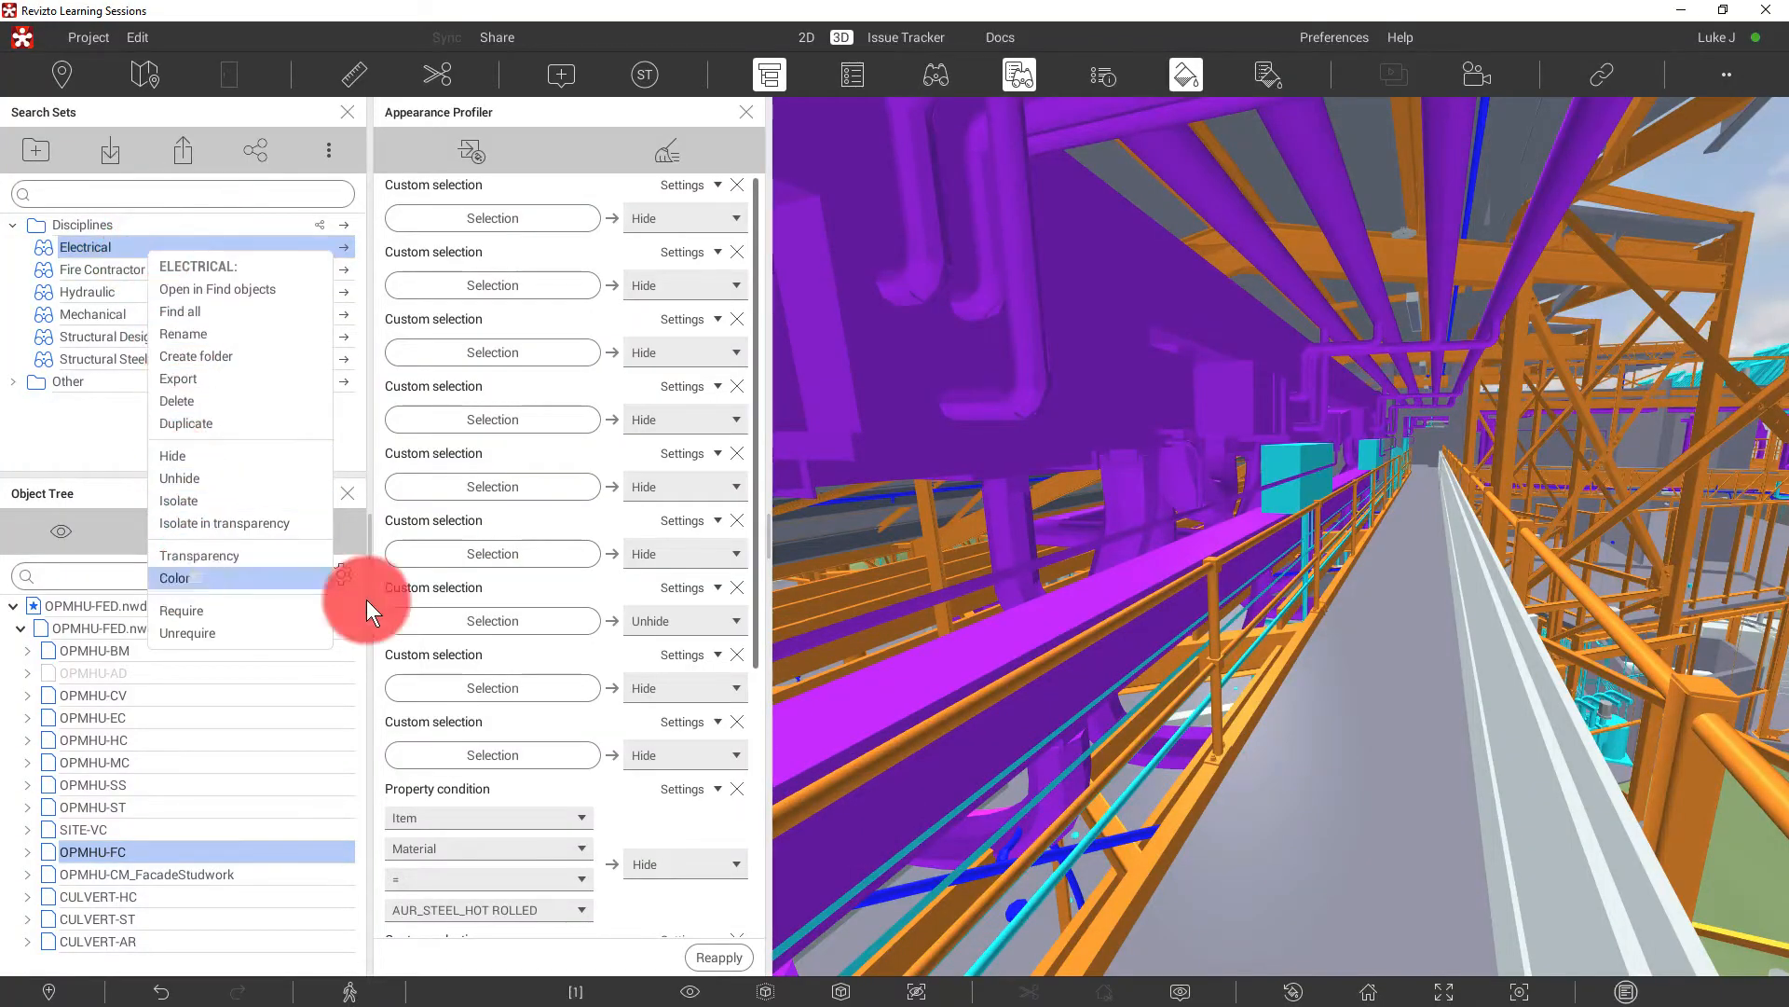
left_click(174, 578)
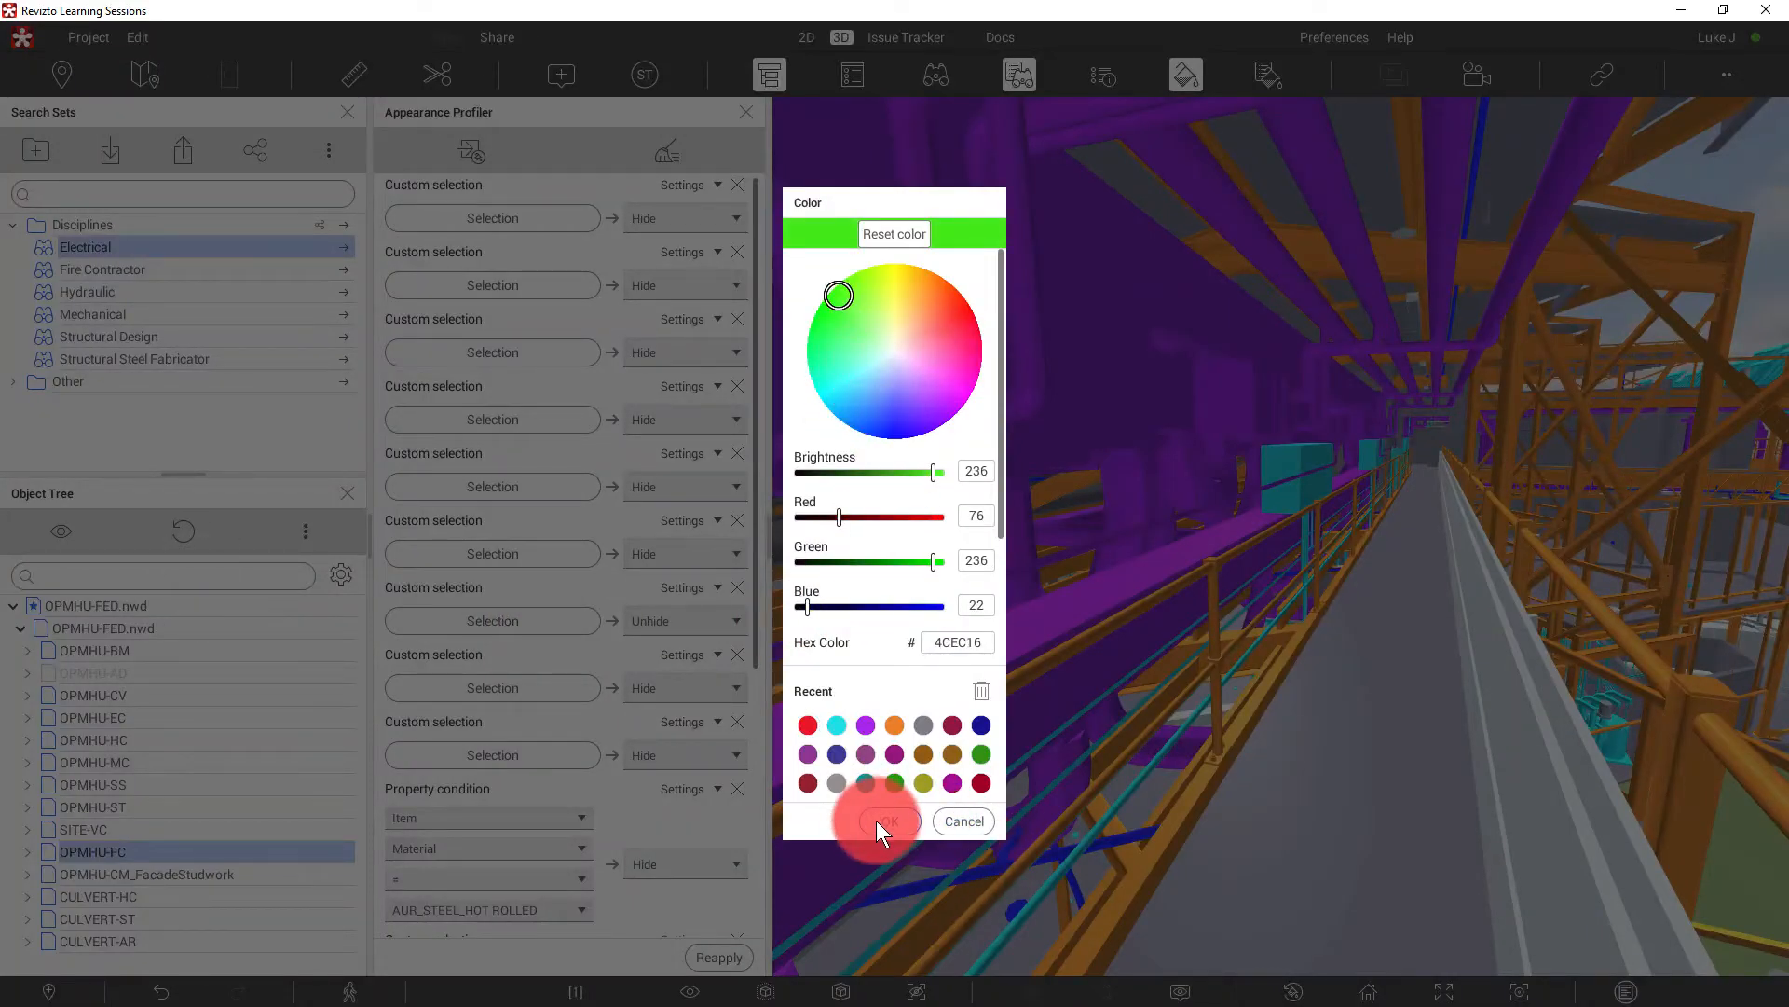
left_click(883, 820)
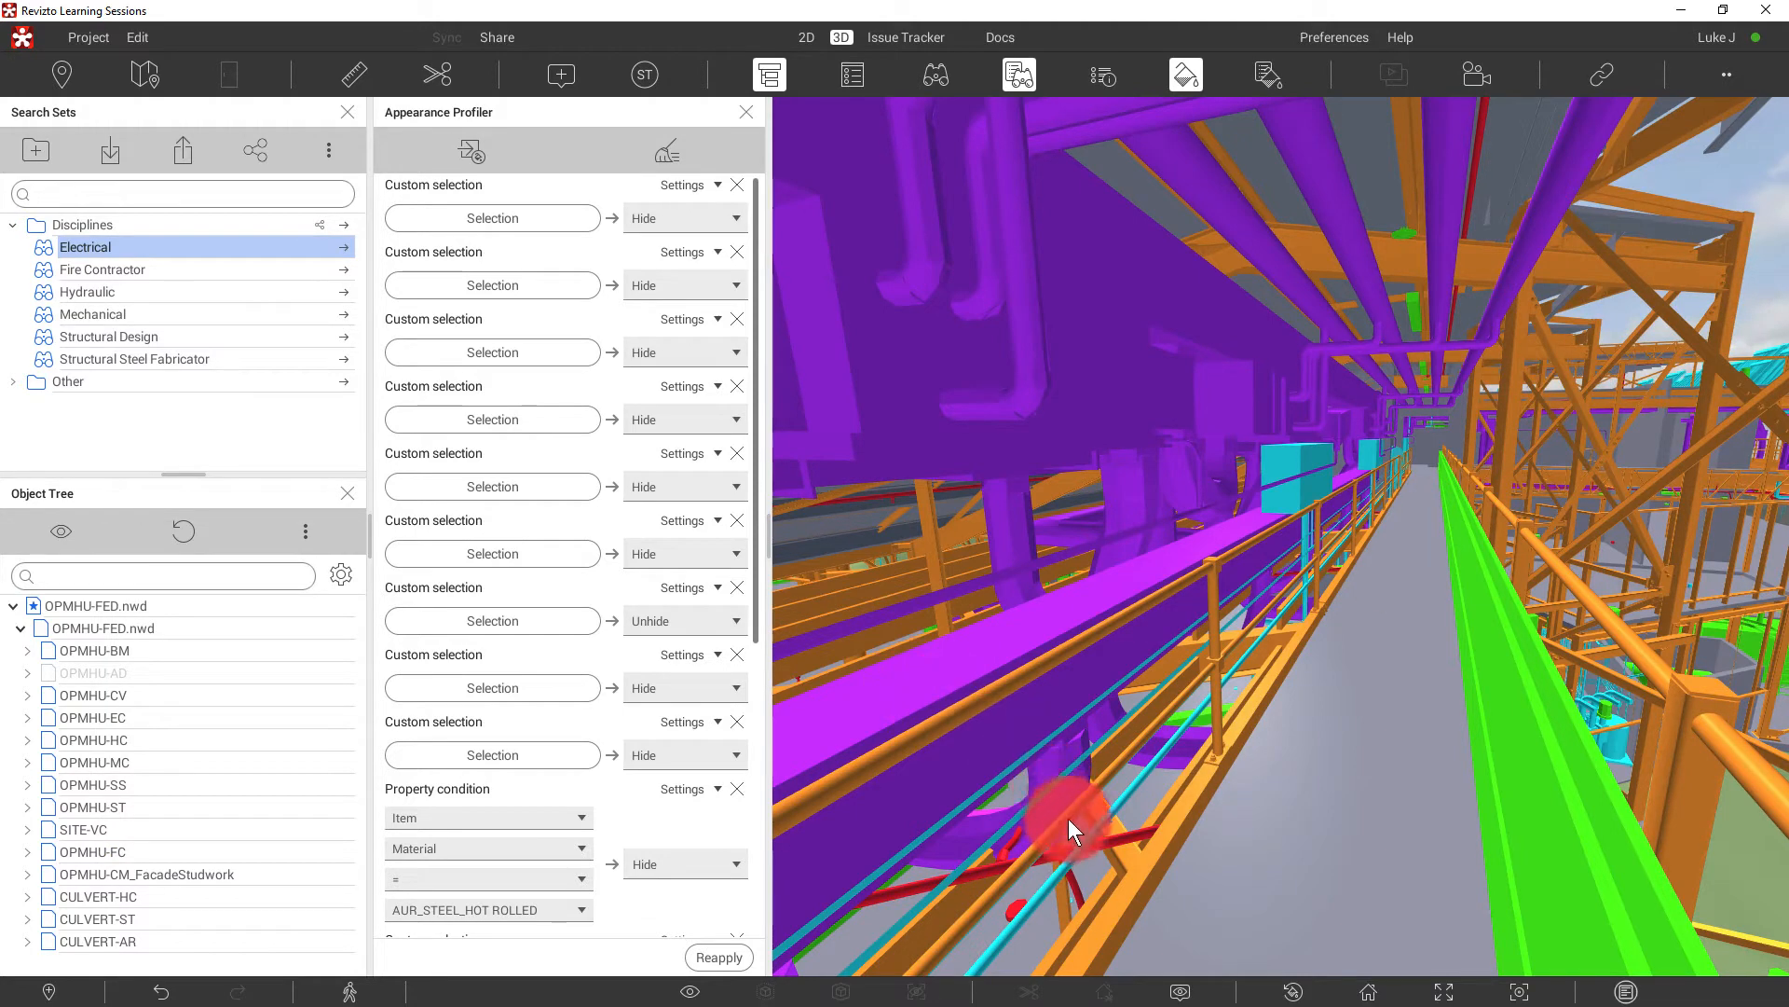
mouse_move(1038, 616)
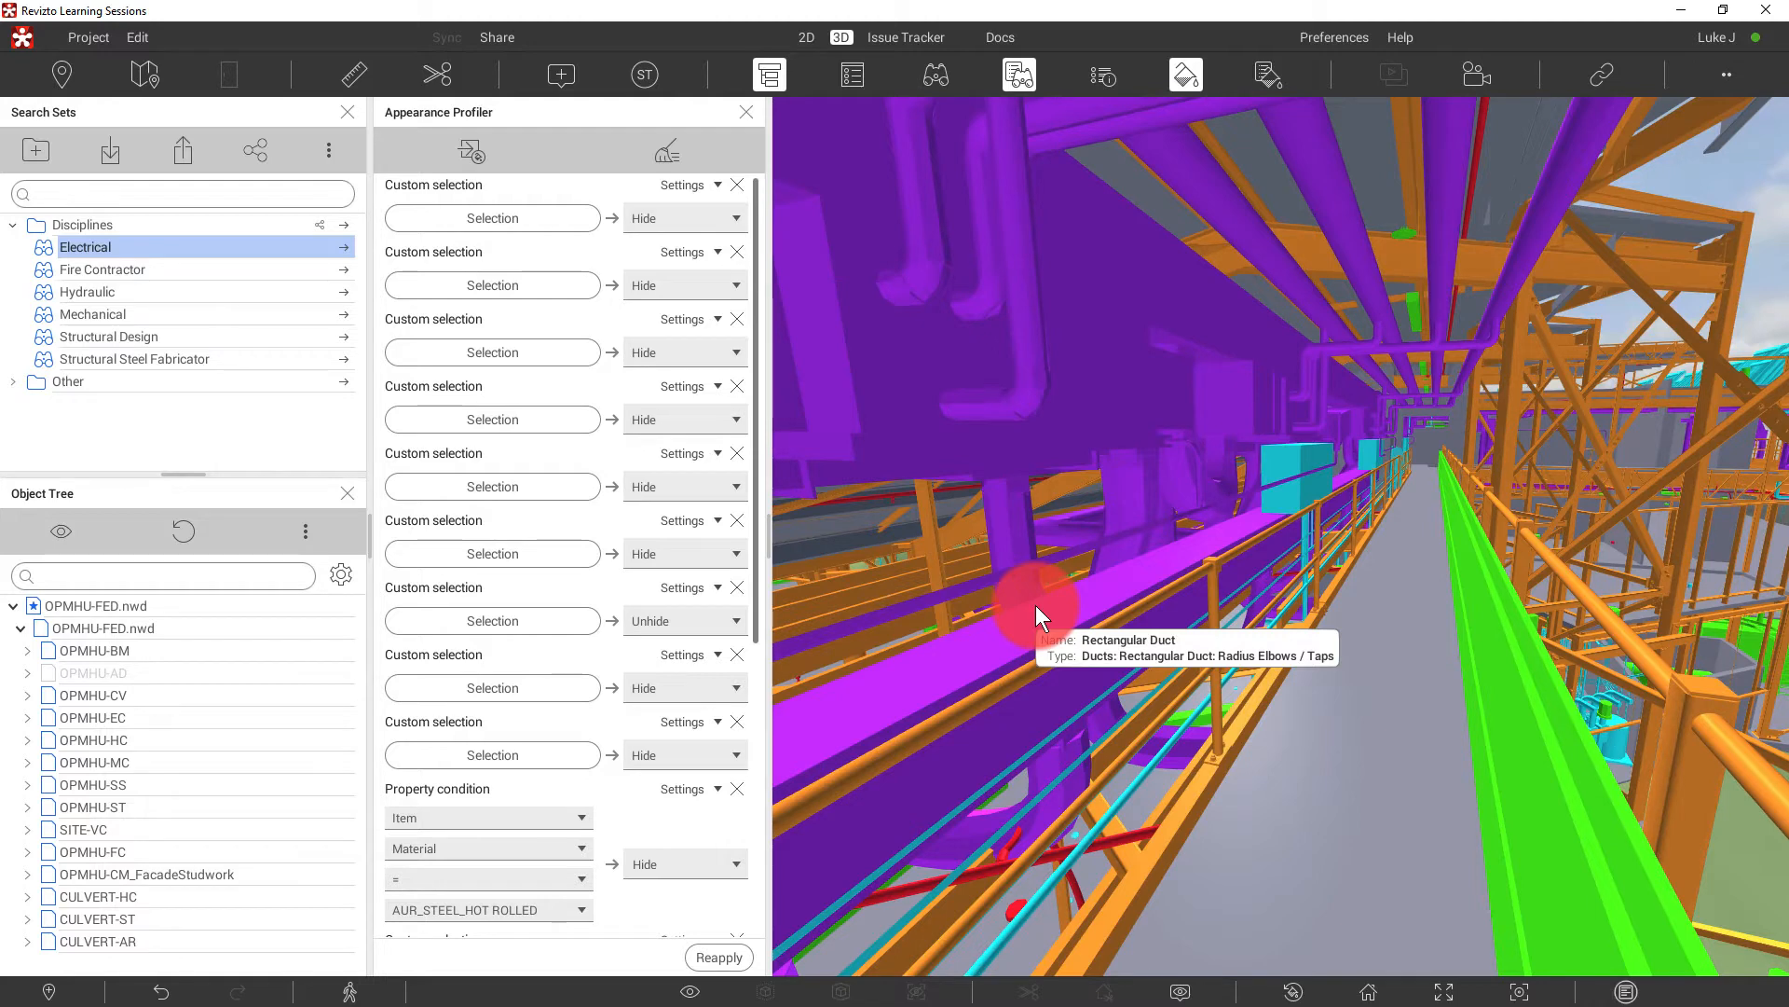
mouse_move(1107, 679)
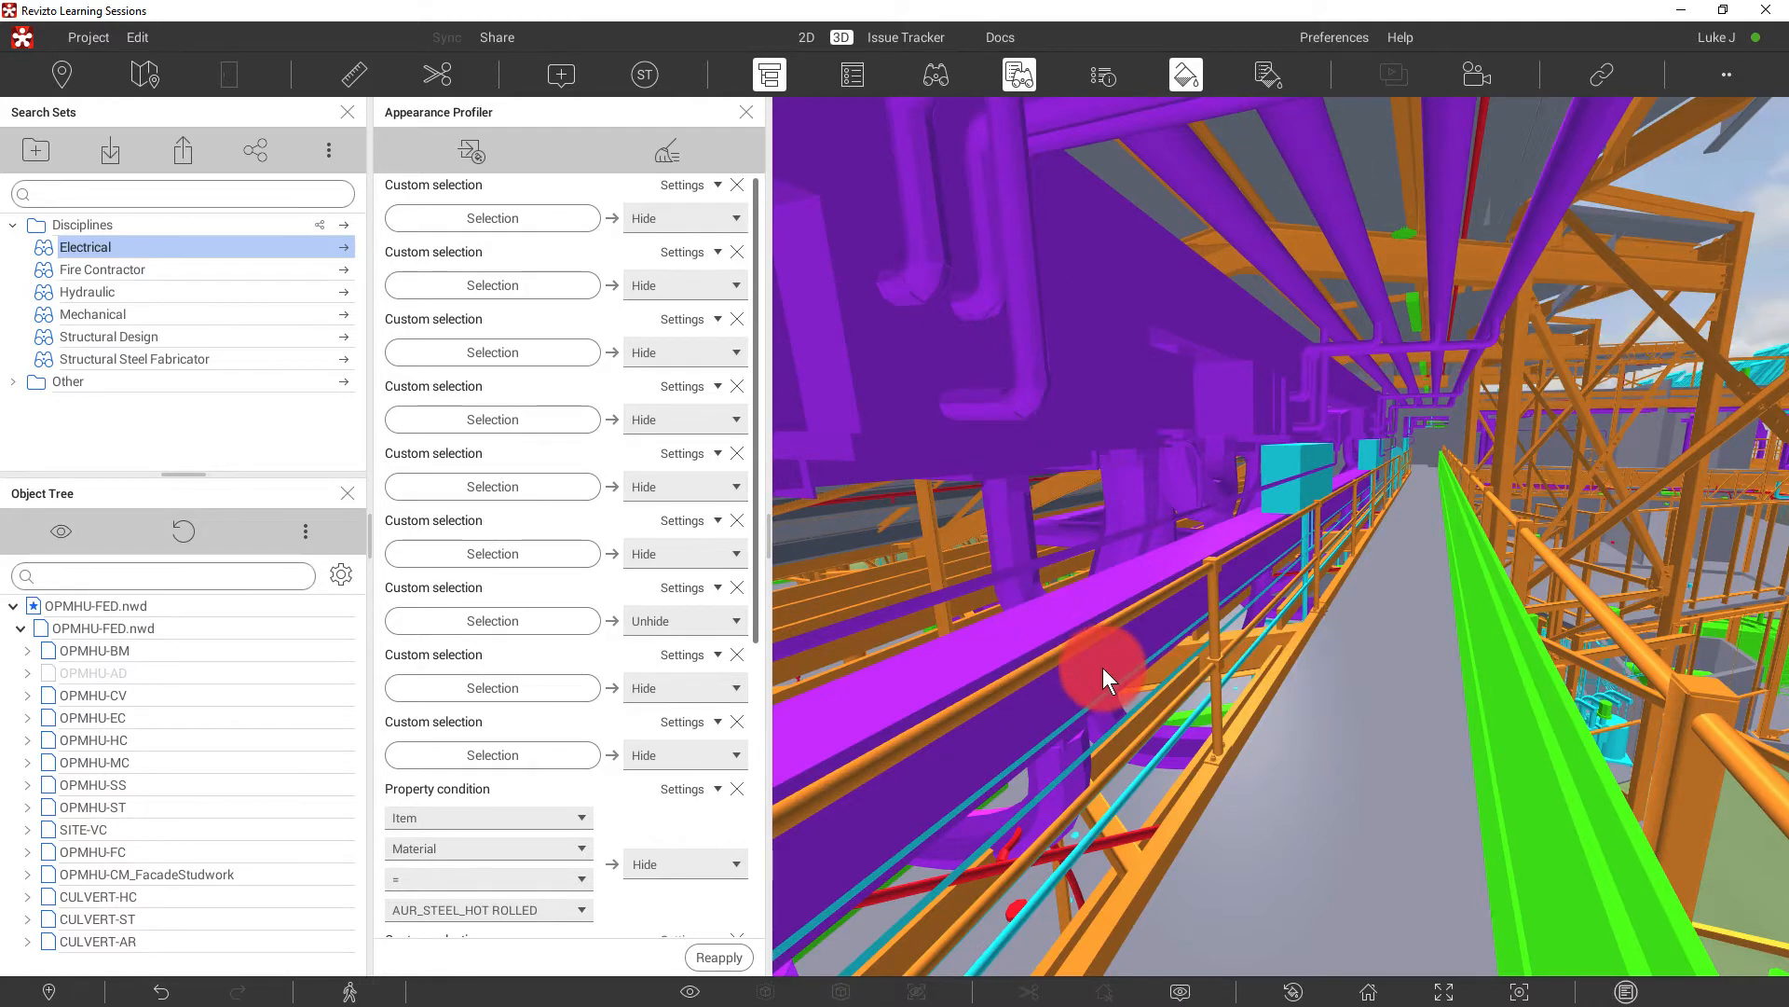
mouse_move(1107, 679)
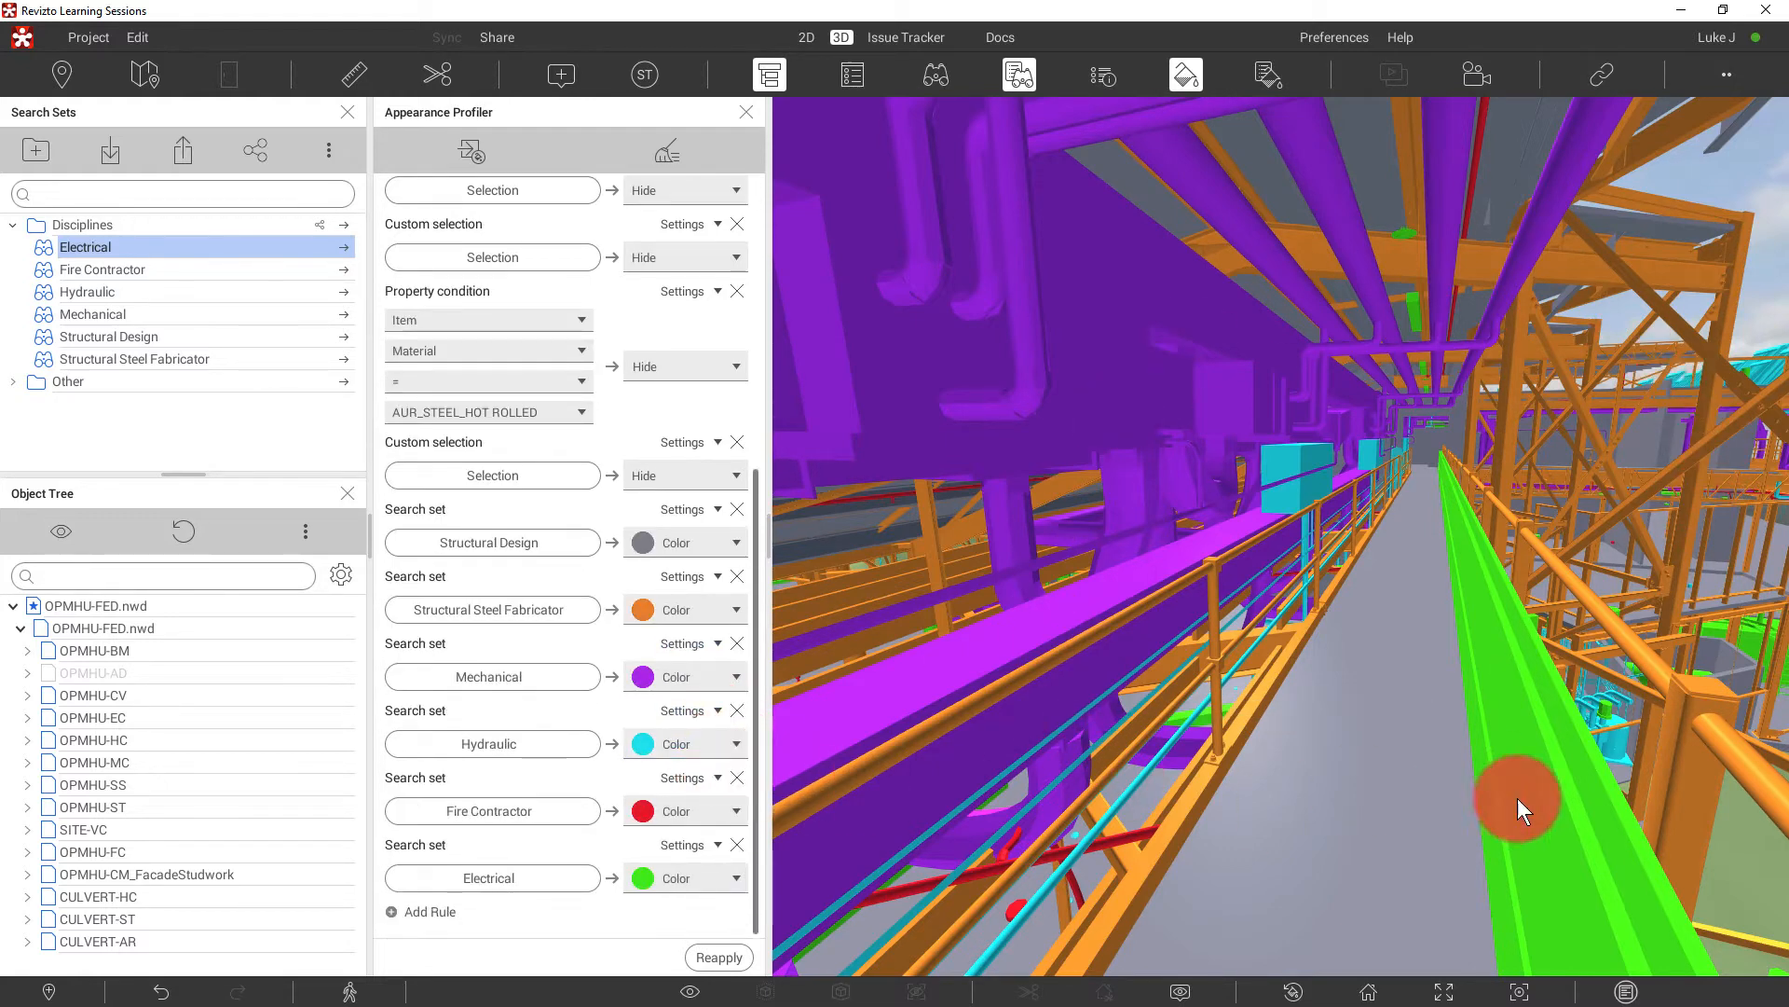
mouse_move(1370, 248)
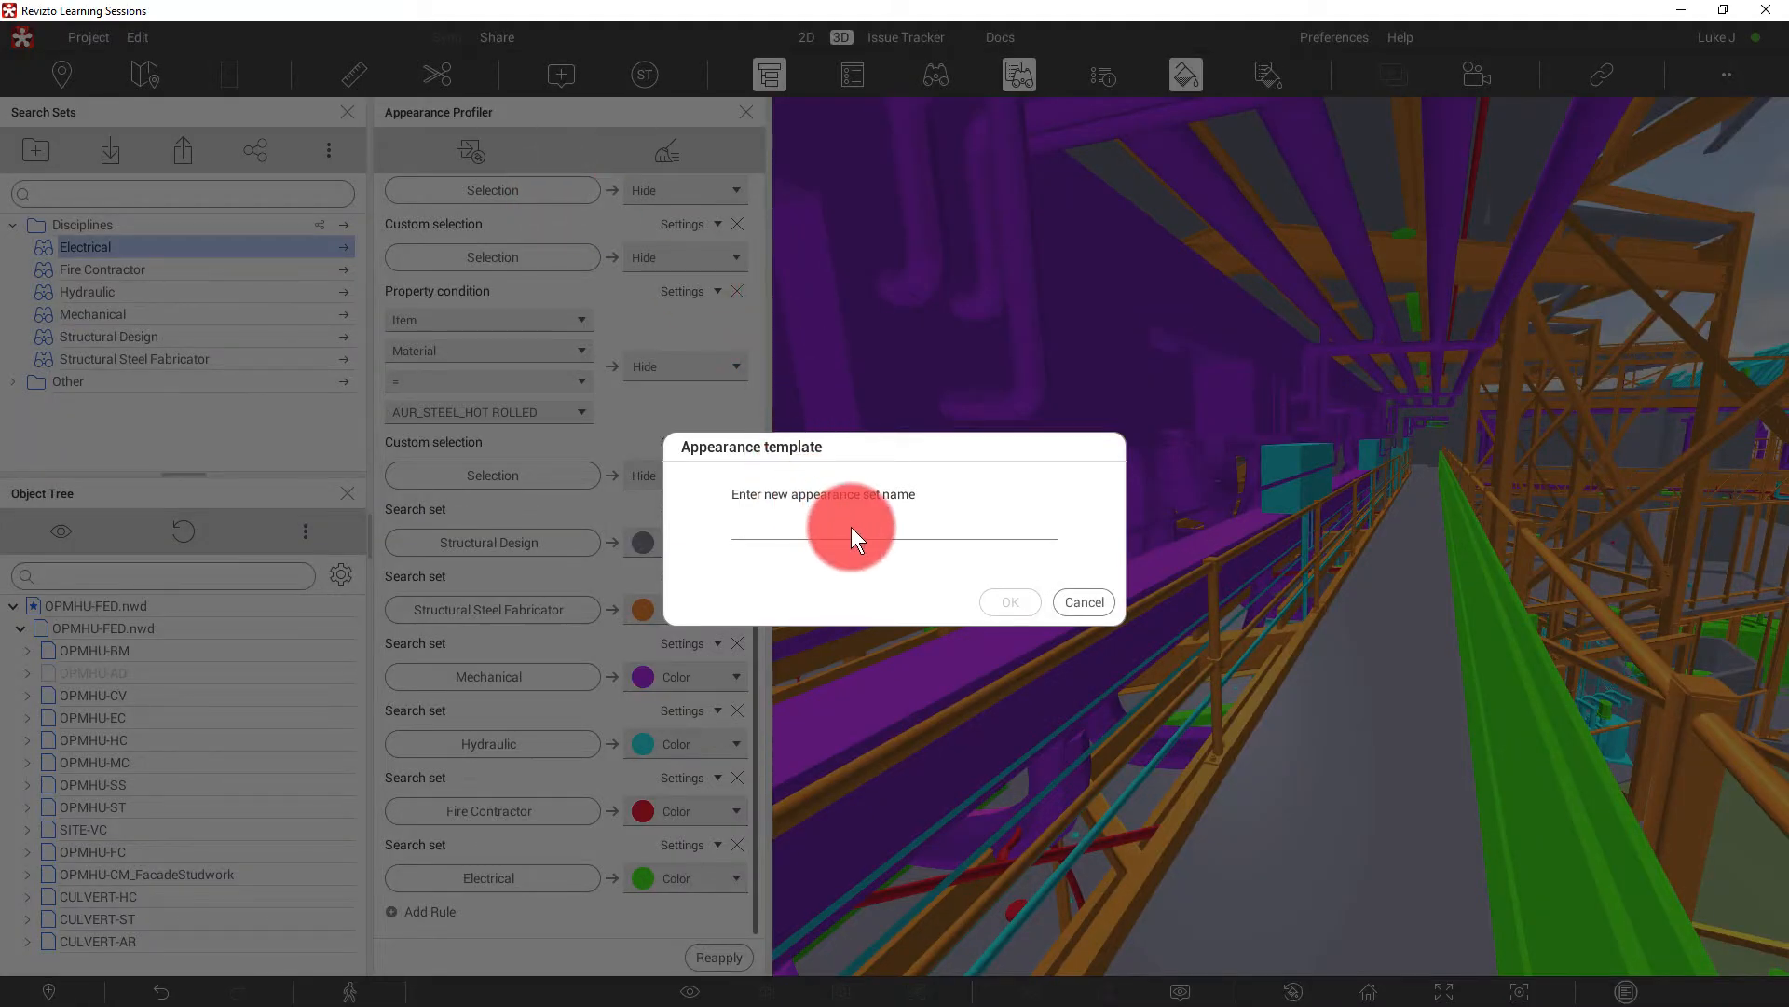
- Enter 'Discipline' and show the appearance template list with Discipline Colours
type("Discipline")
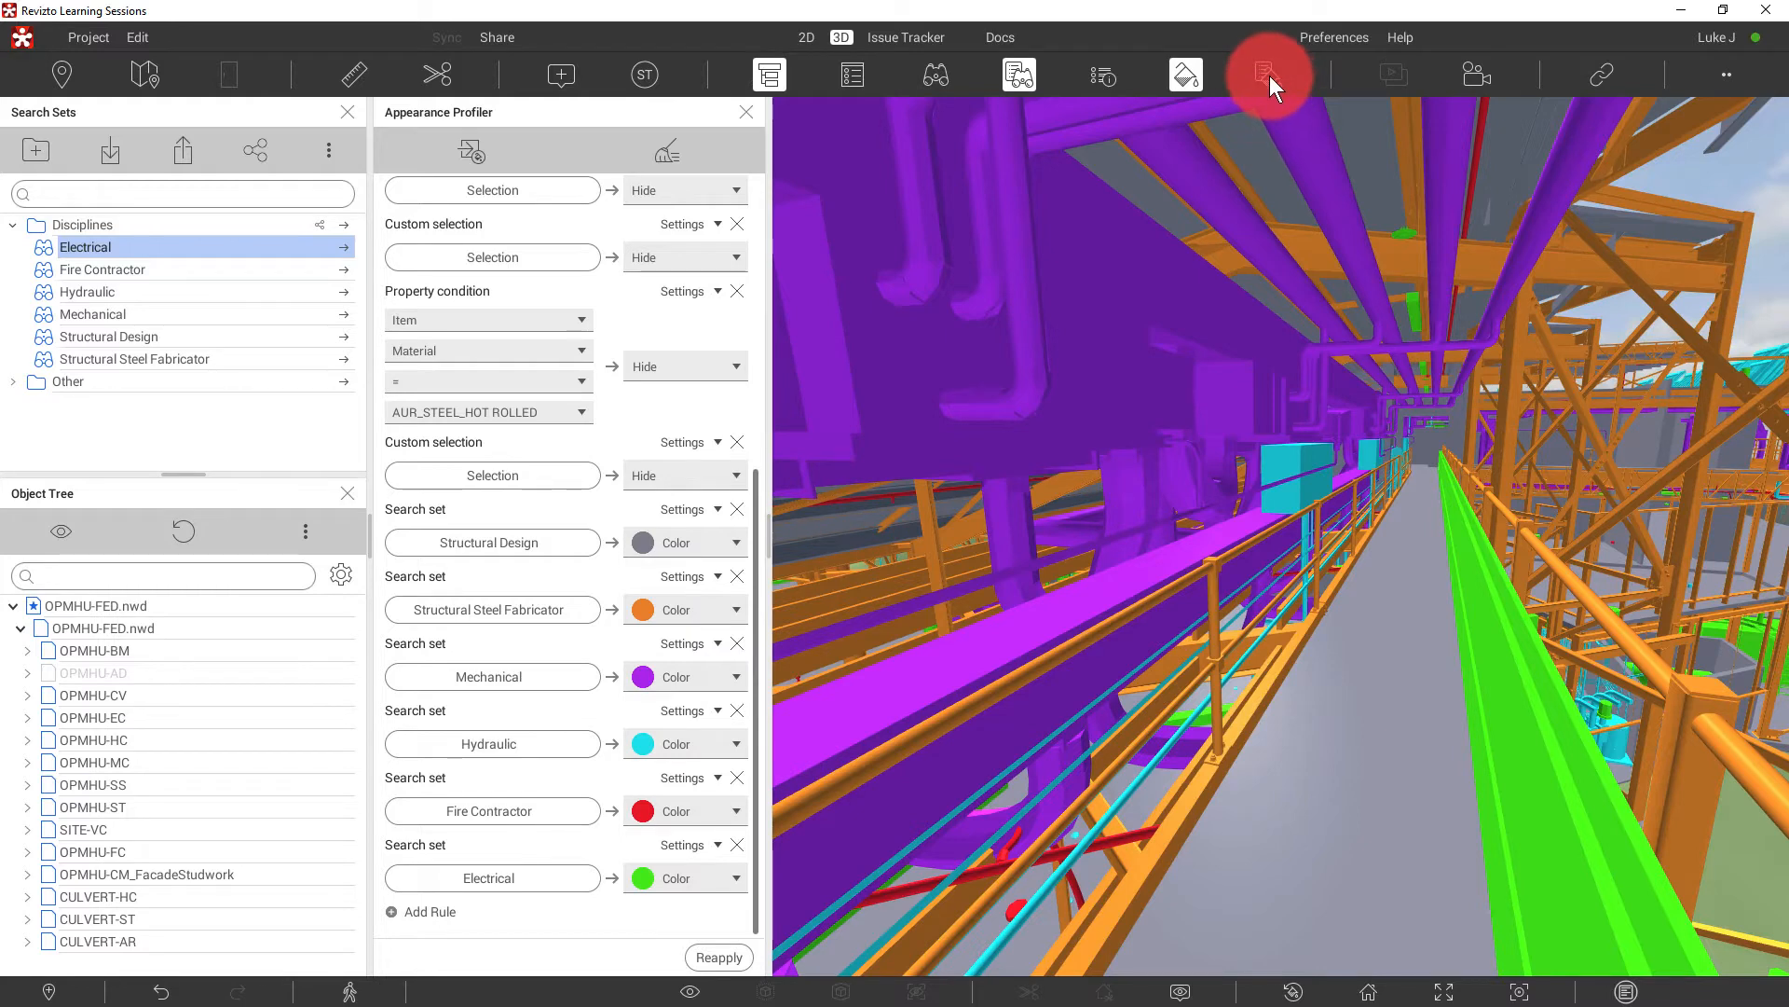
left_click(1267, 74)
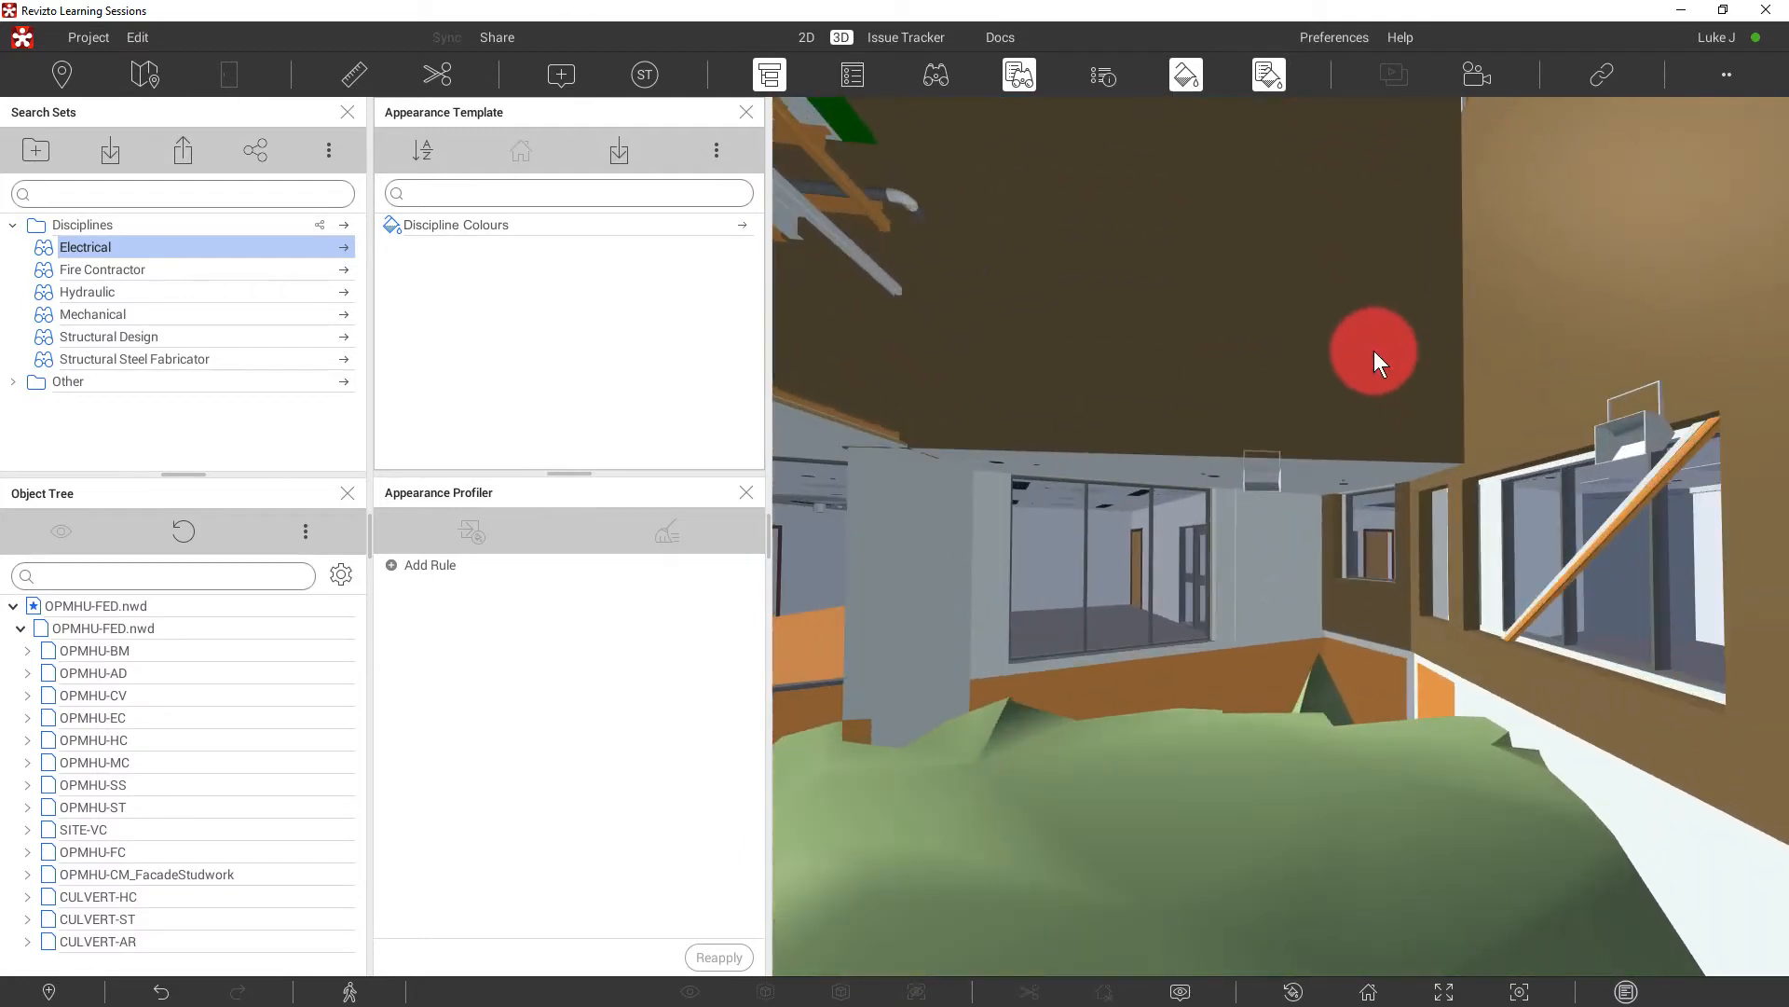
mouse_move(1377, 362)
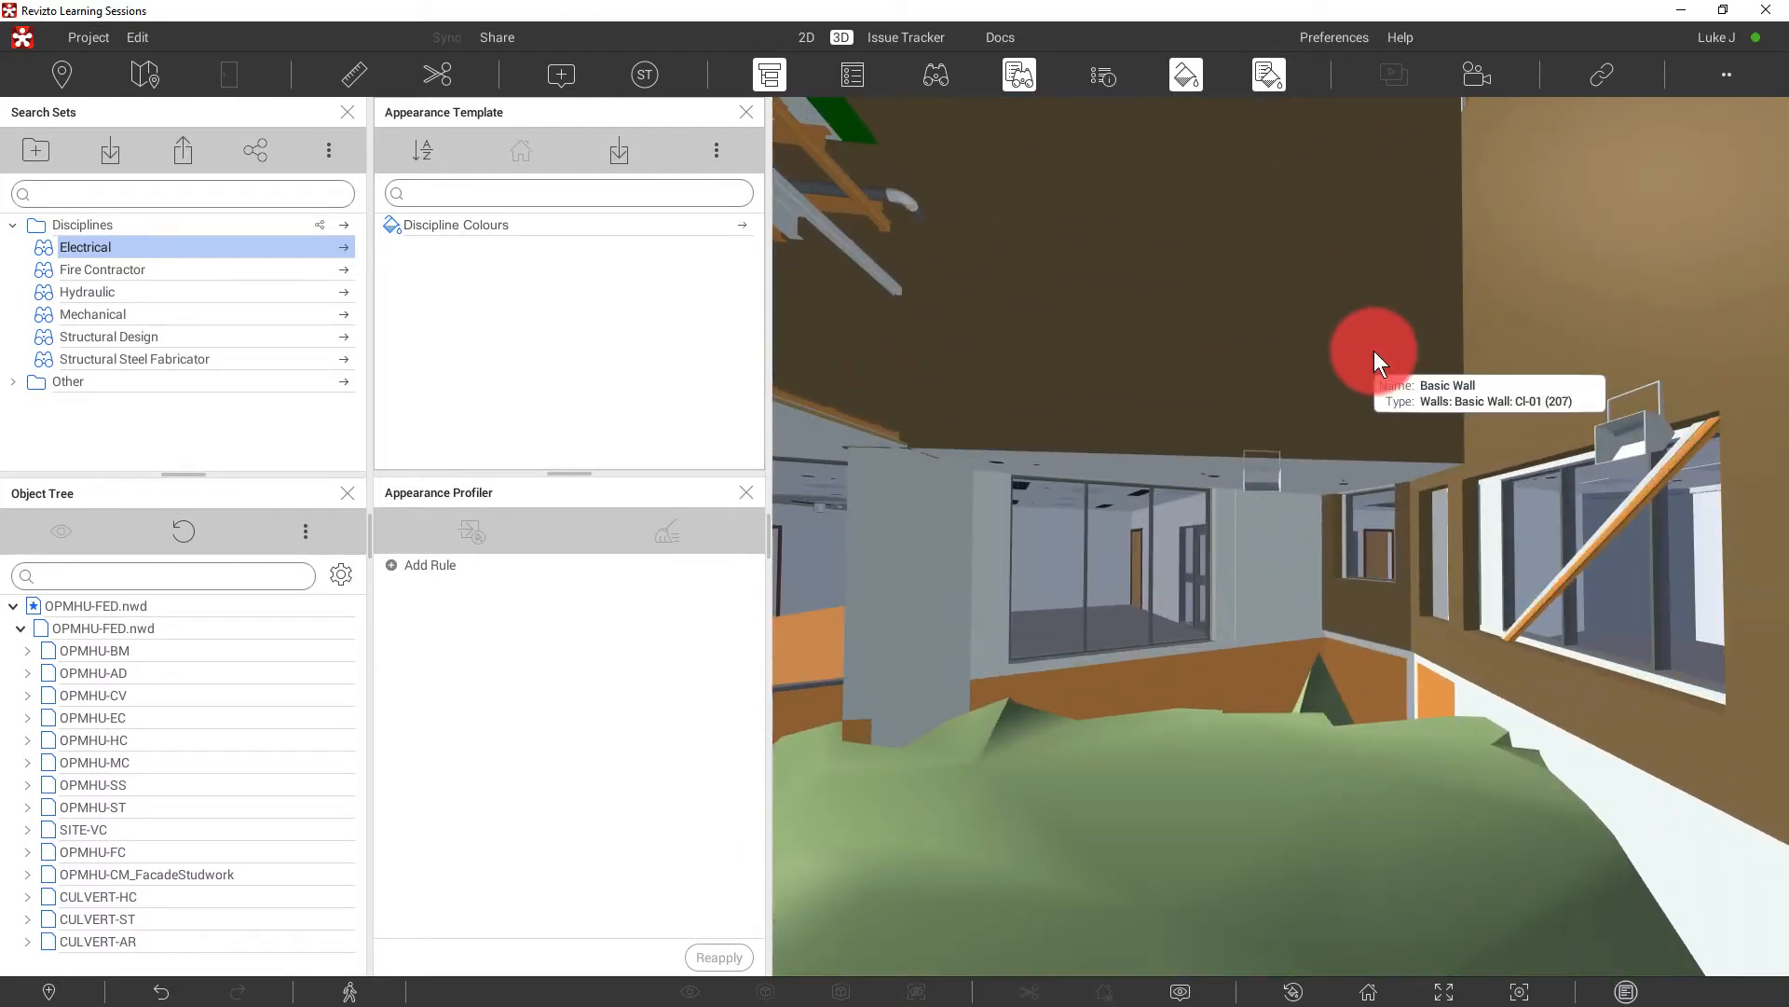
mouse_move(563, 217)
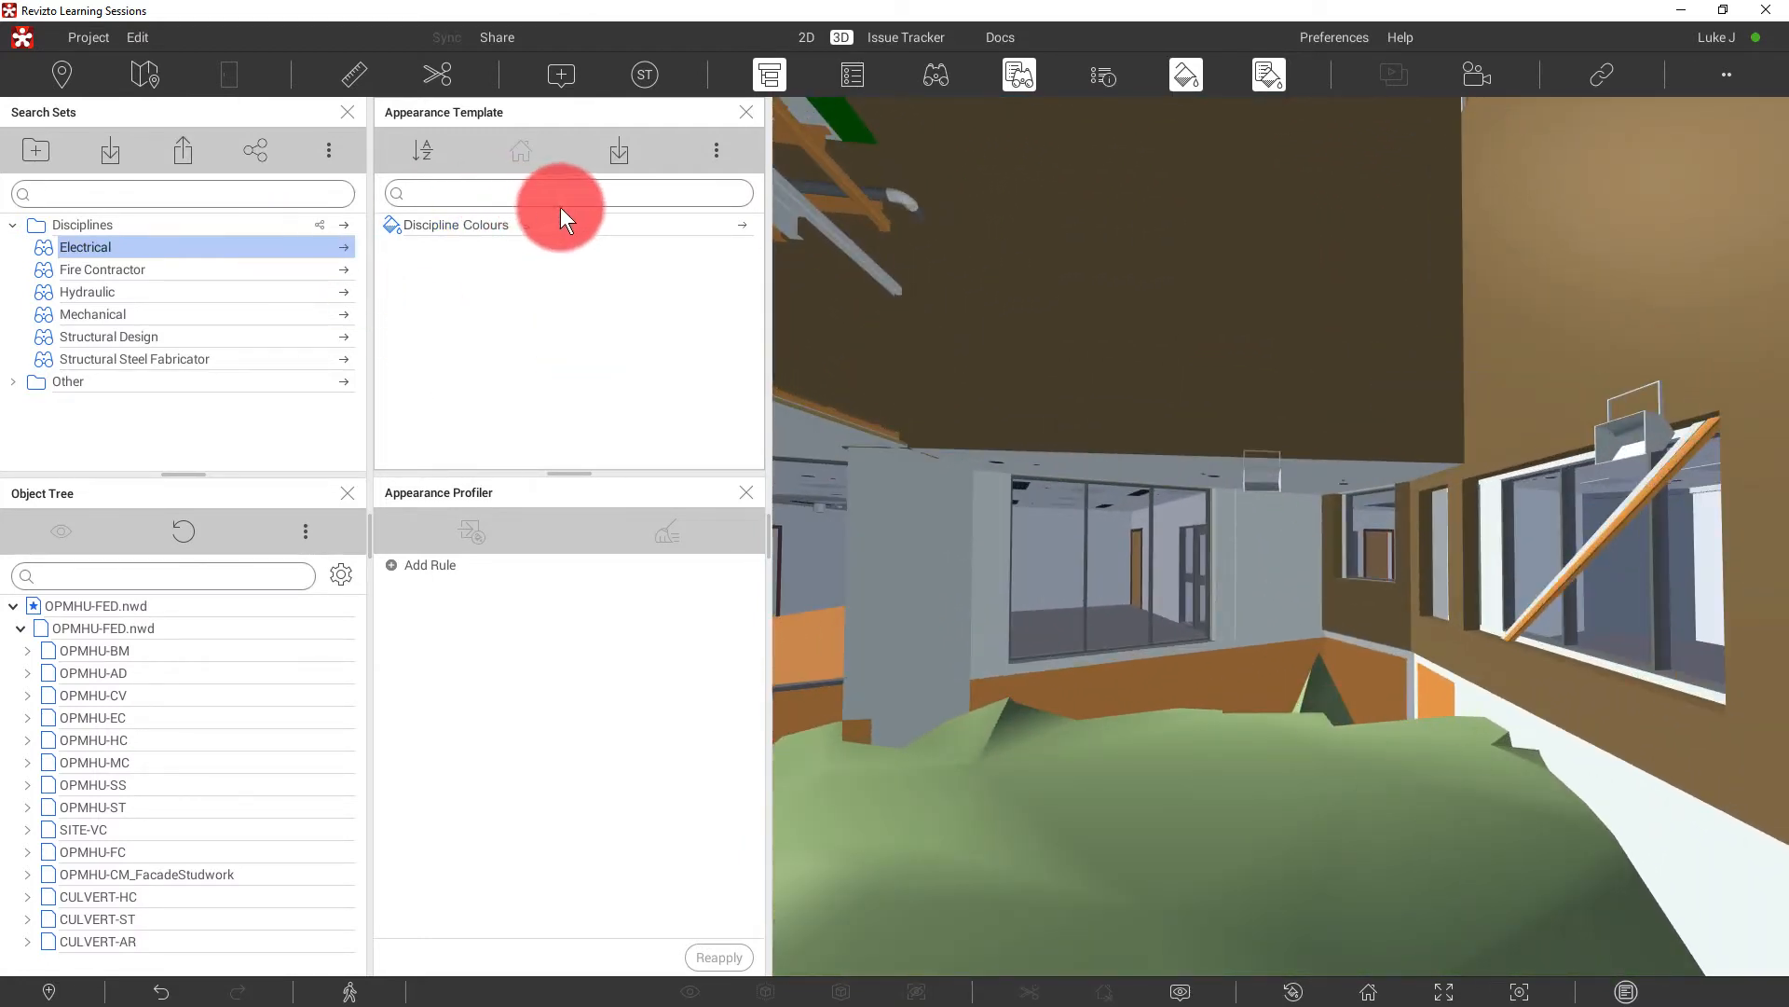
mouse_move(748, 236)
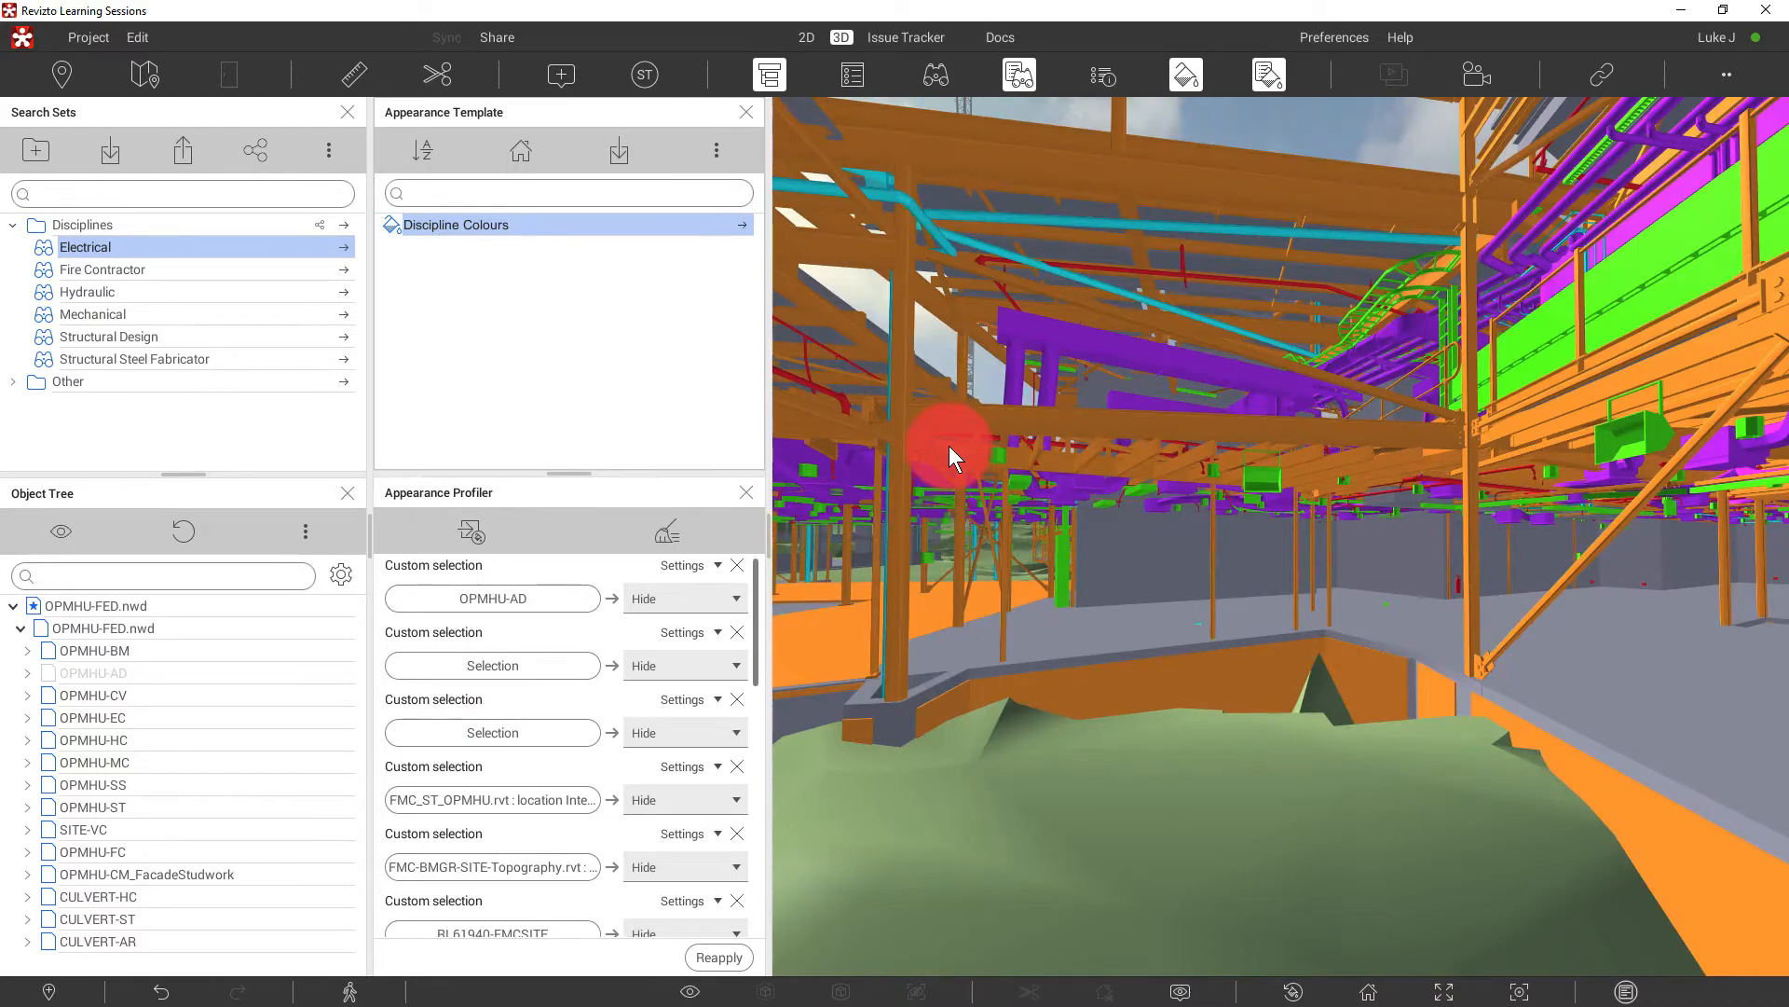
left_click_drag(952, 456, 1290, 502)
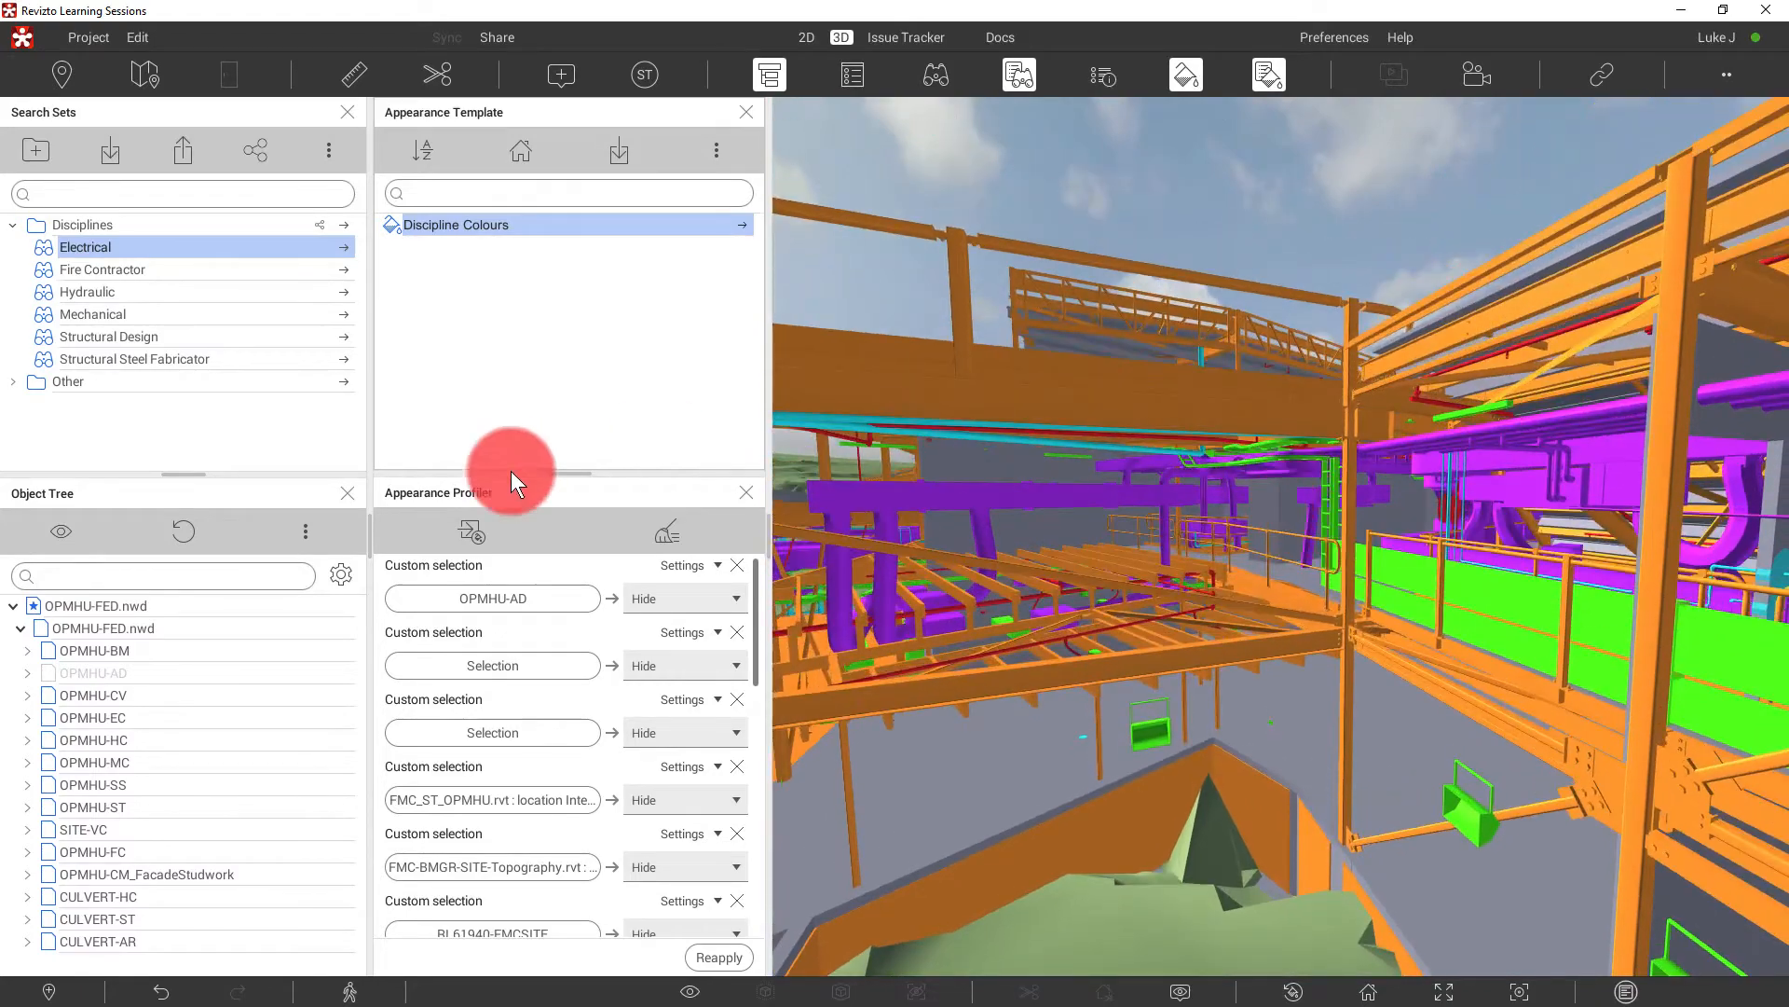
left_click(718, 957)
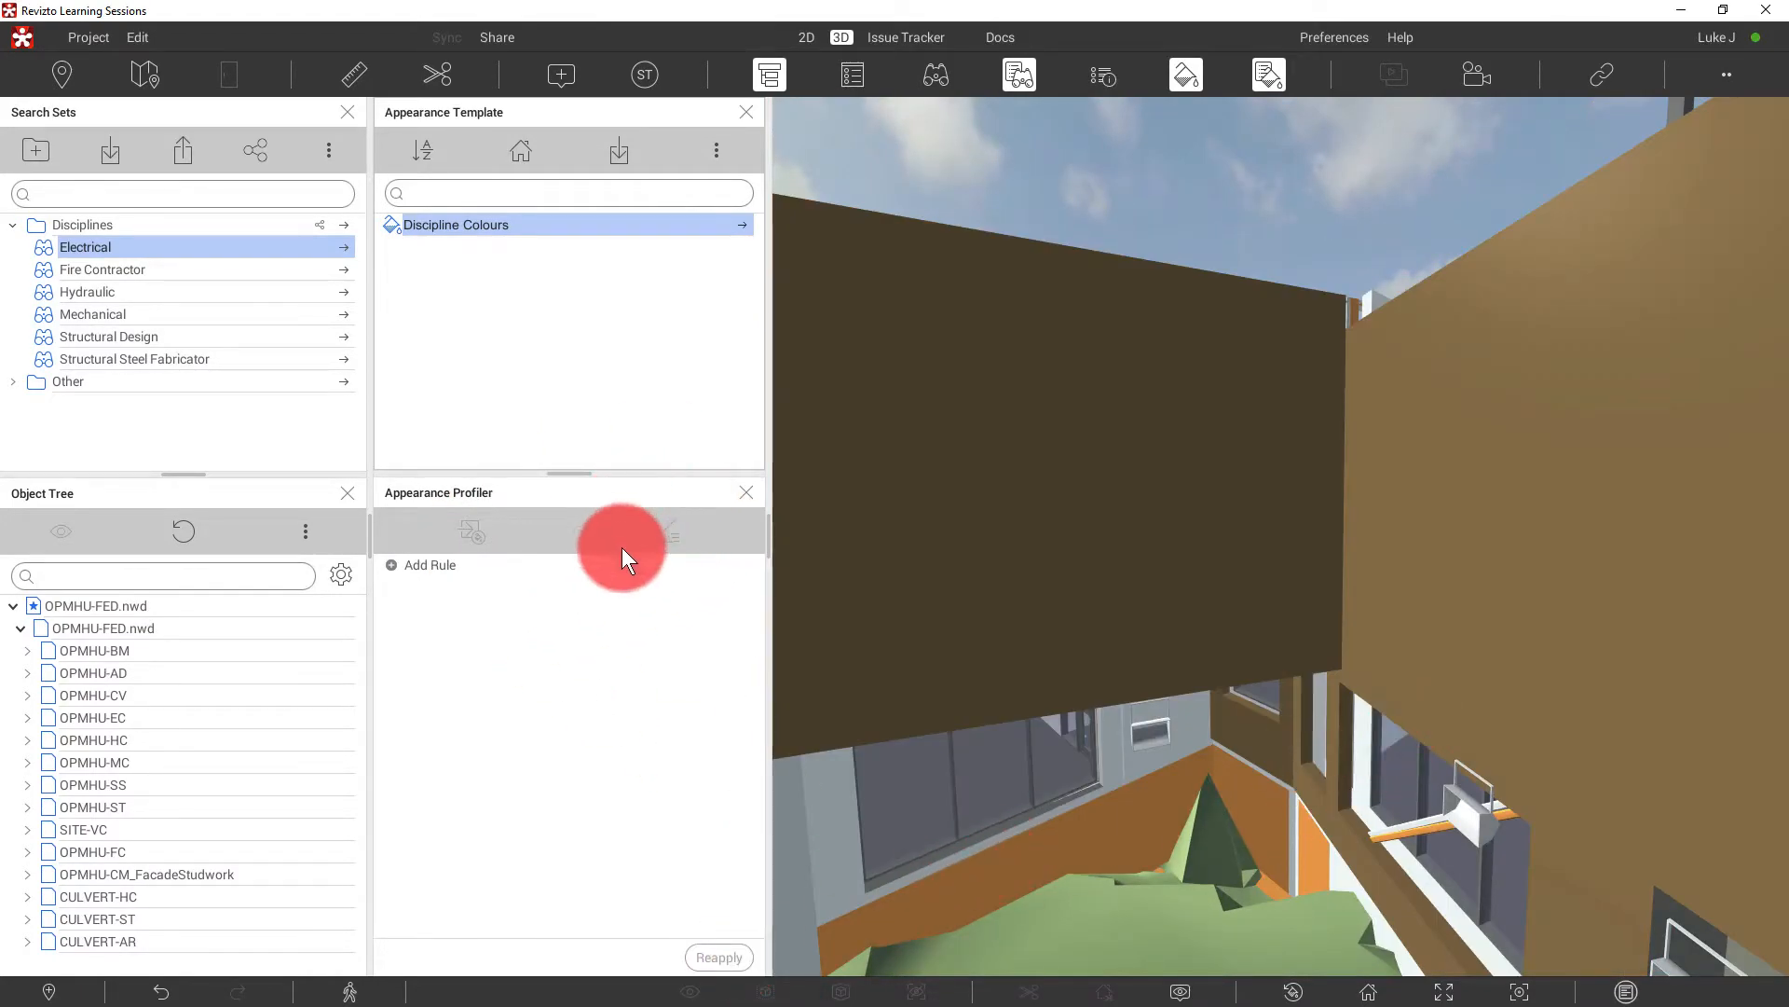
mouse_move(672, 530)
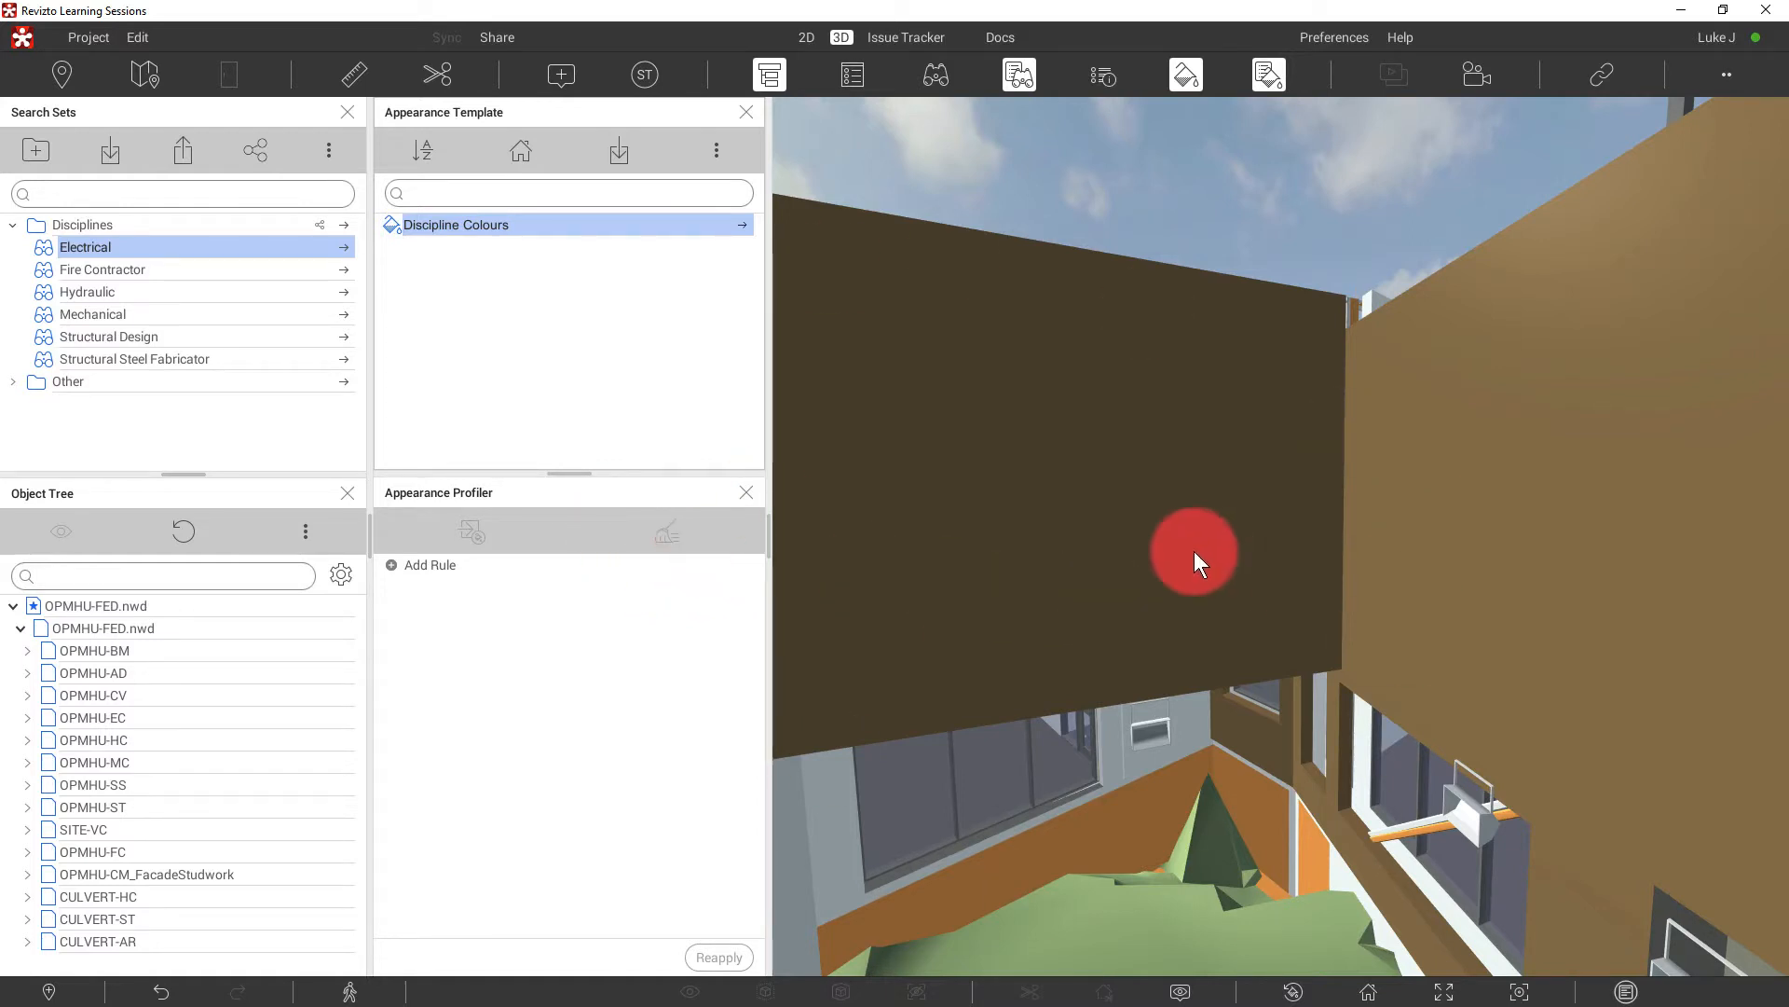
mouse_move(1195, 559)
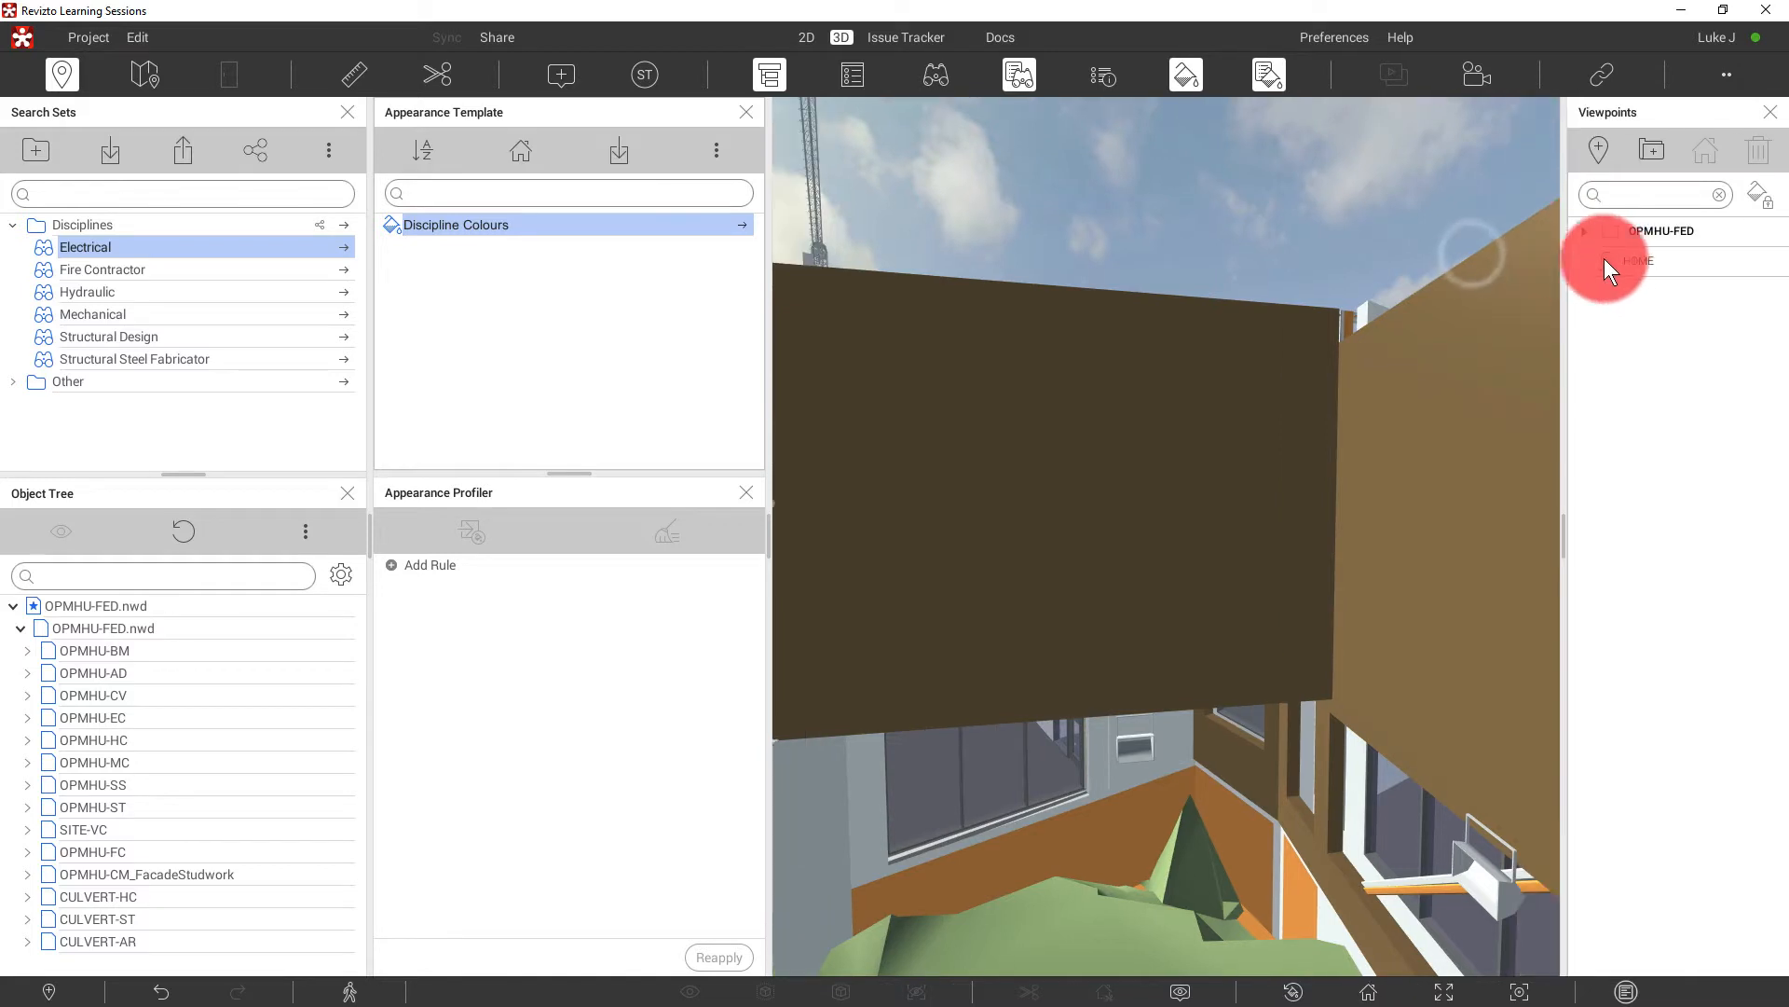
- Expand the OPMHU-FED viewpoints folder and step through View (13), View (15) and View (17)
left_click(1598, 260)
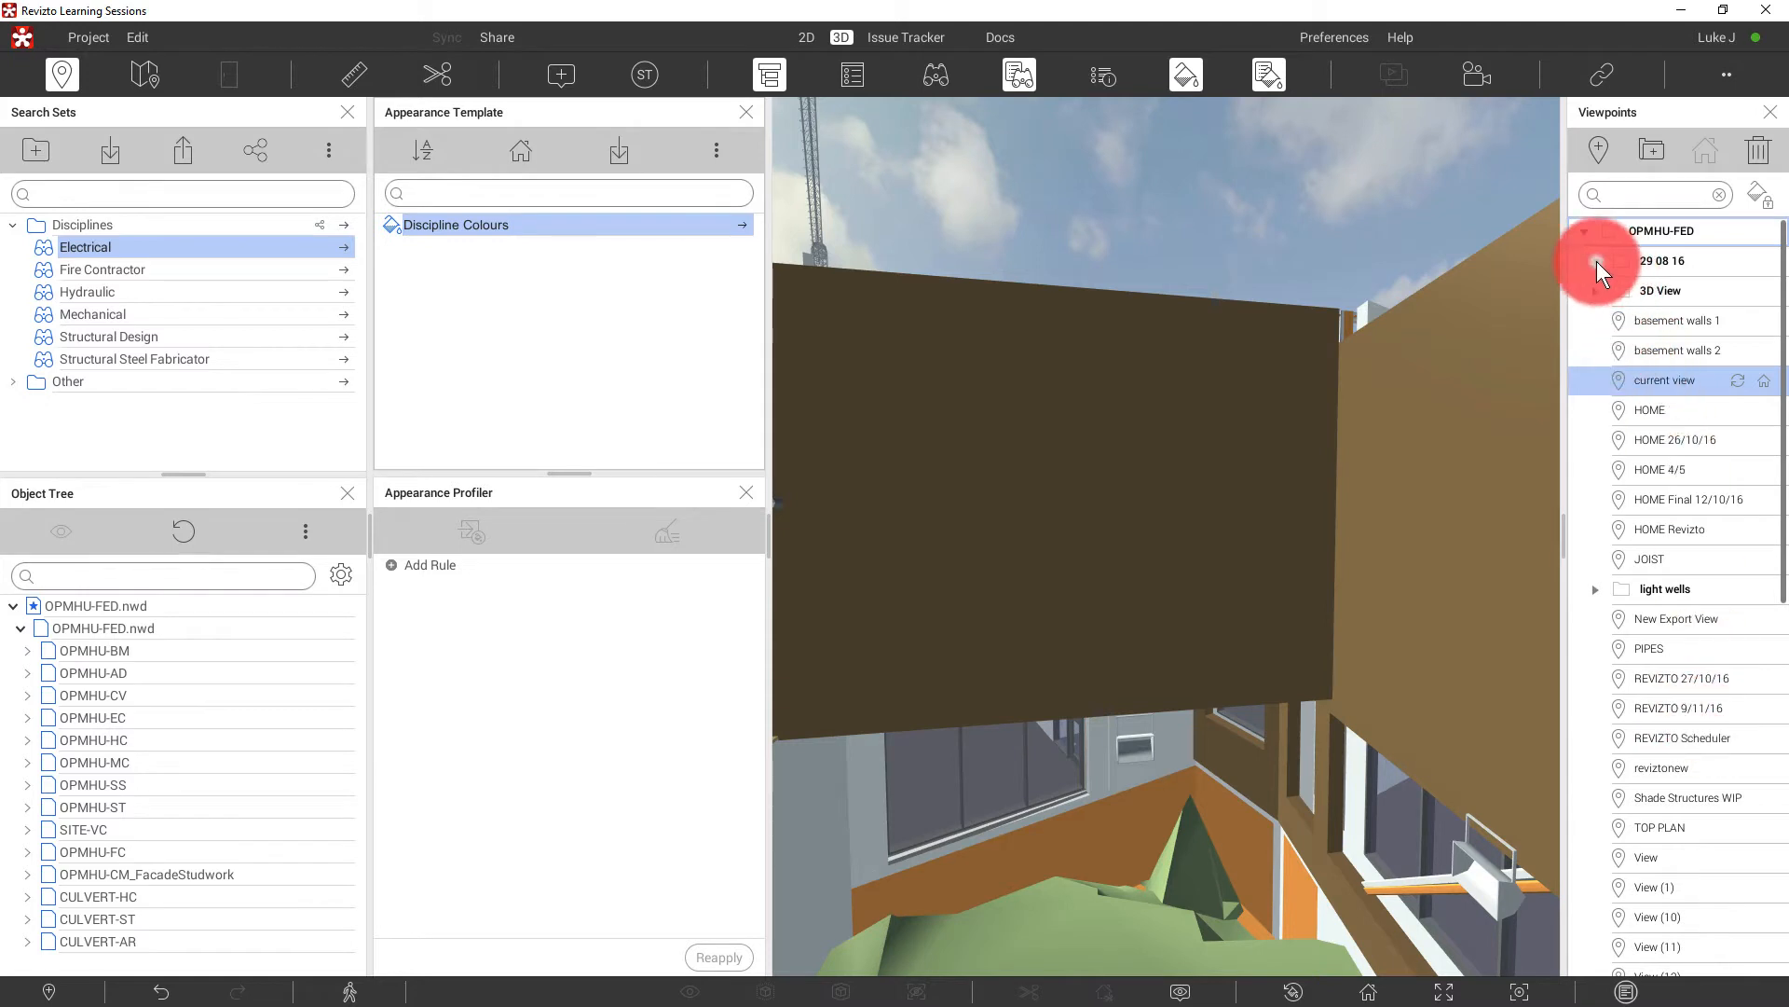
left_click(1597, 260)
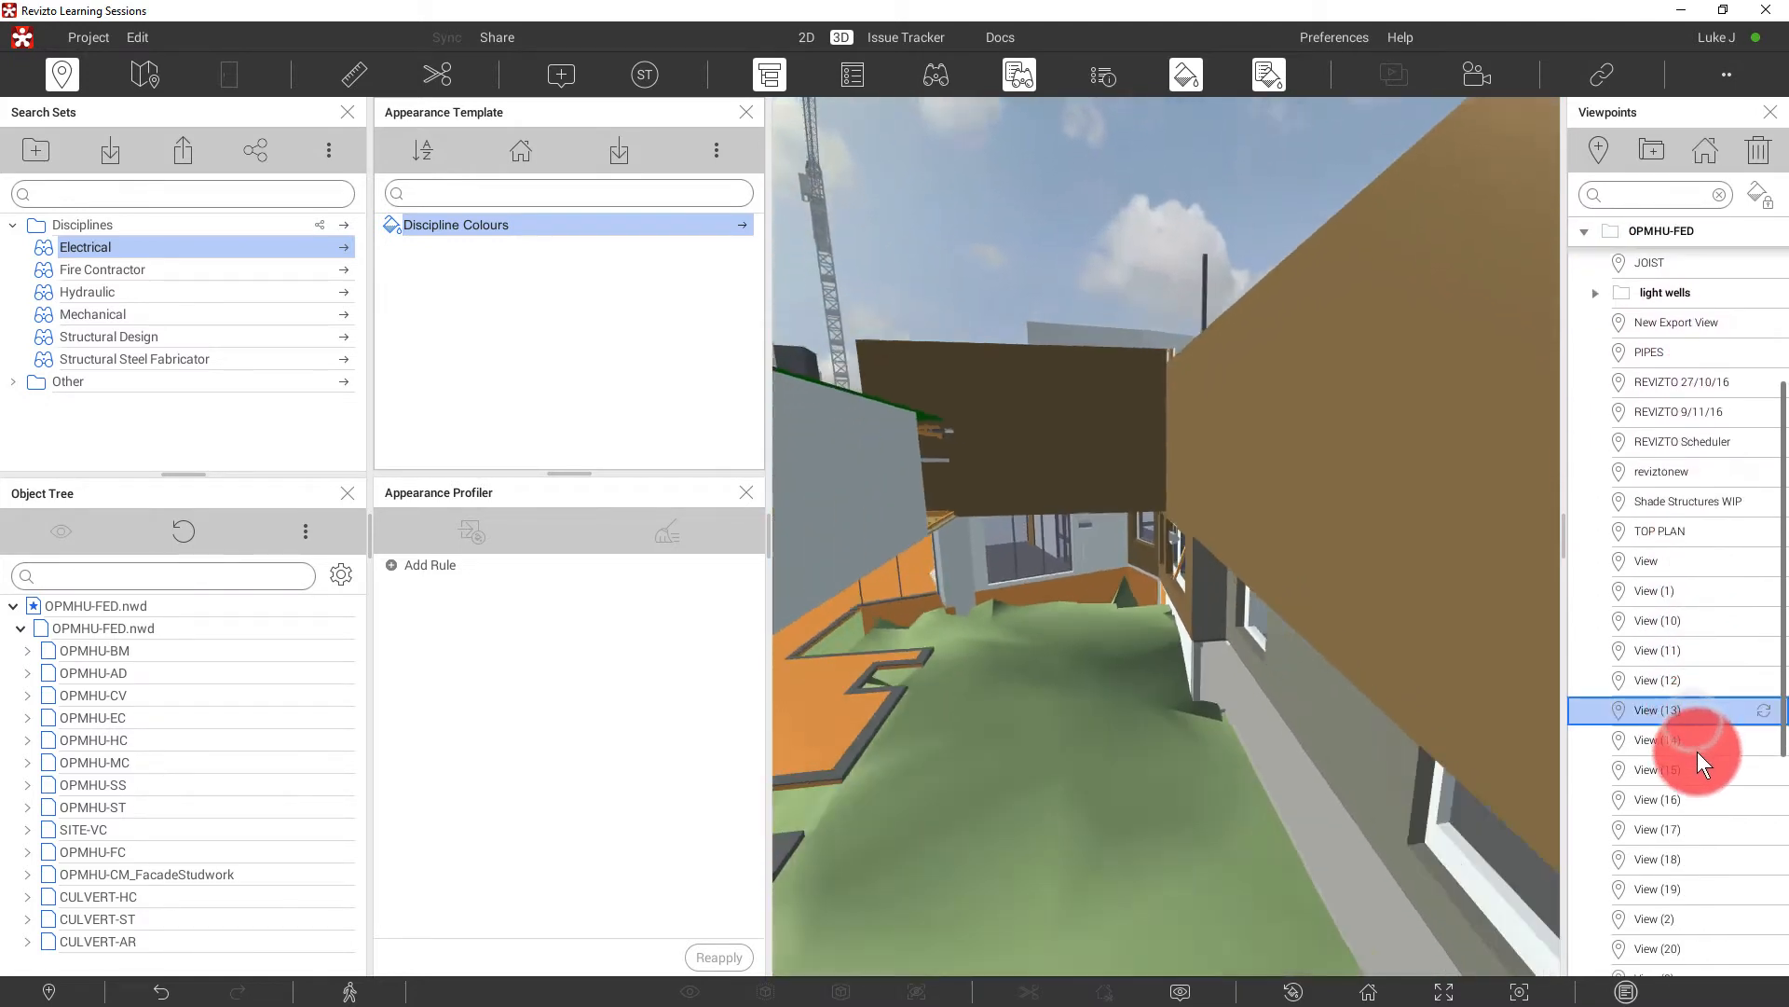
left_click(1658, 769)
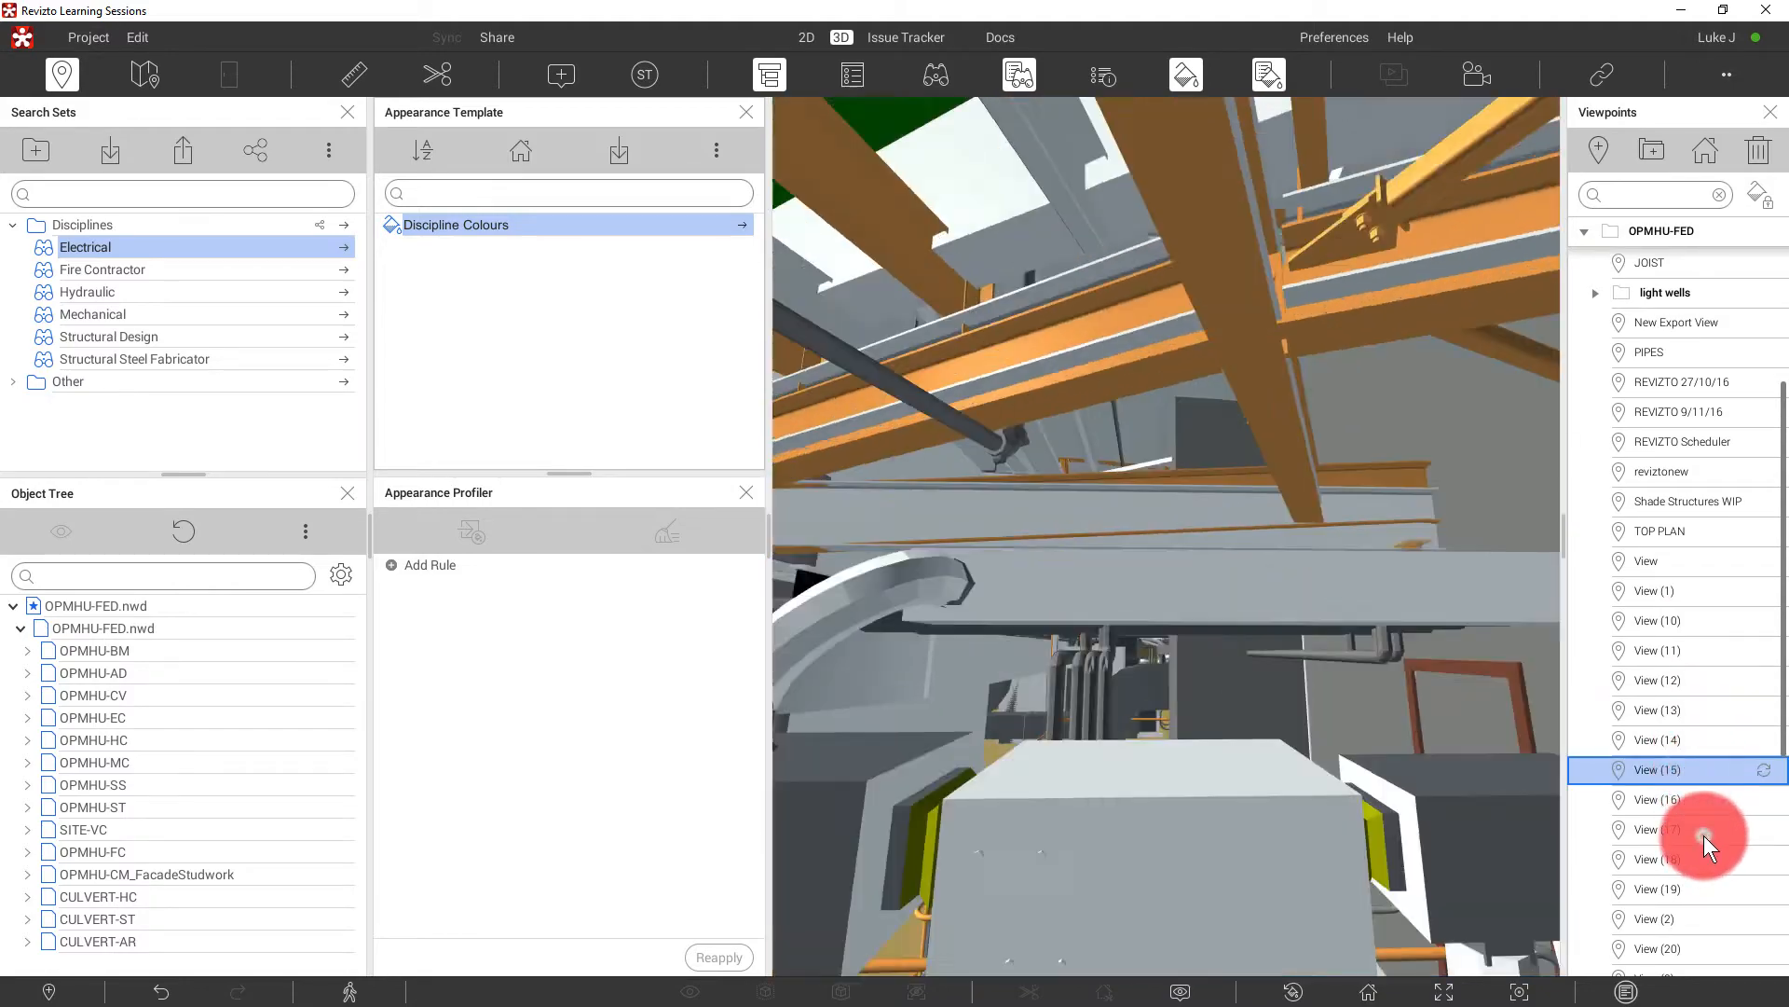
left_click(1658, 828)
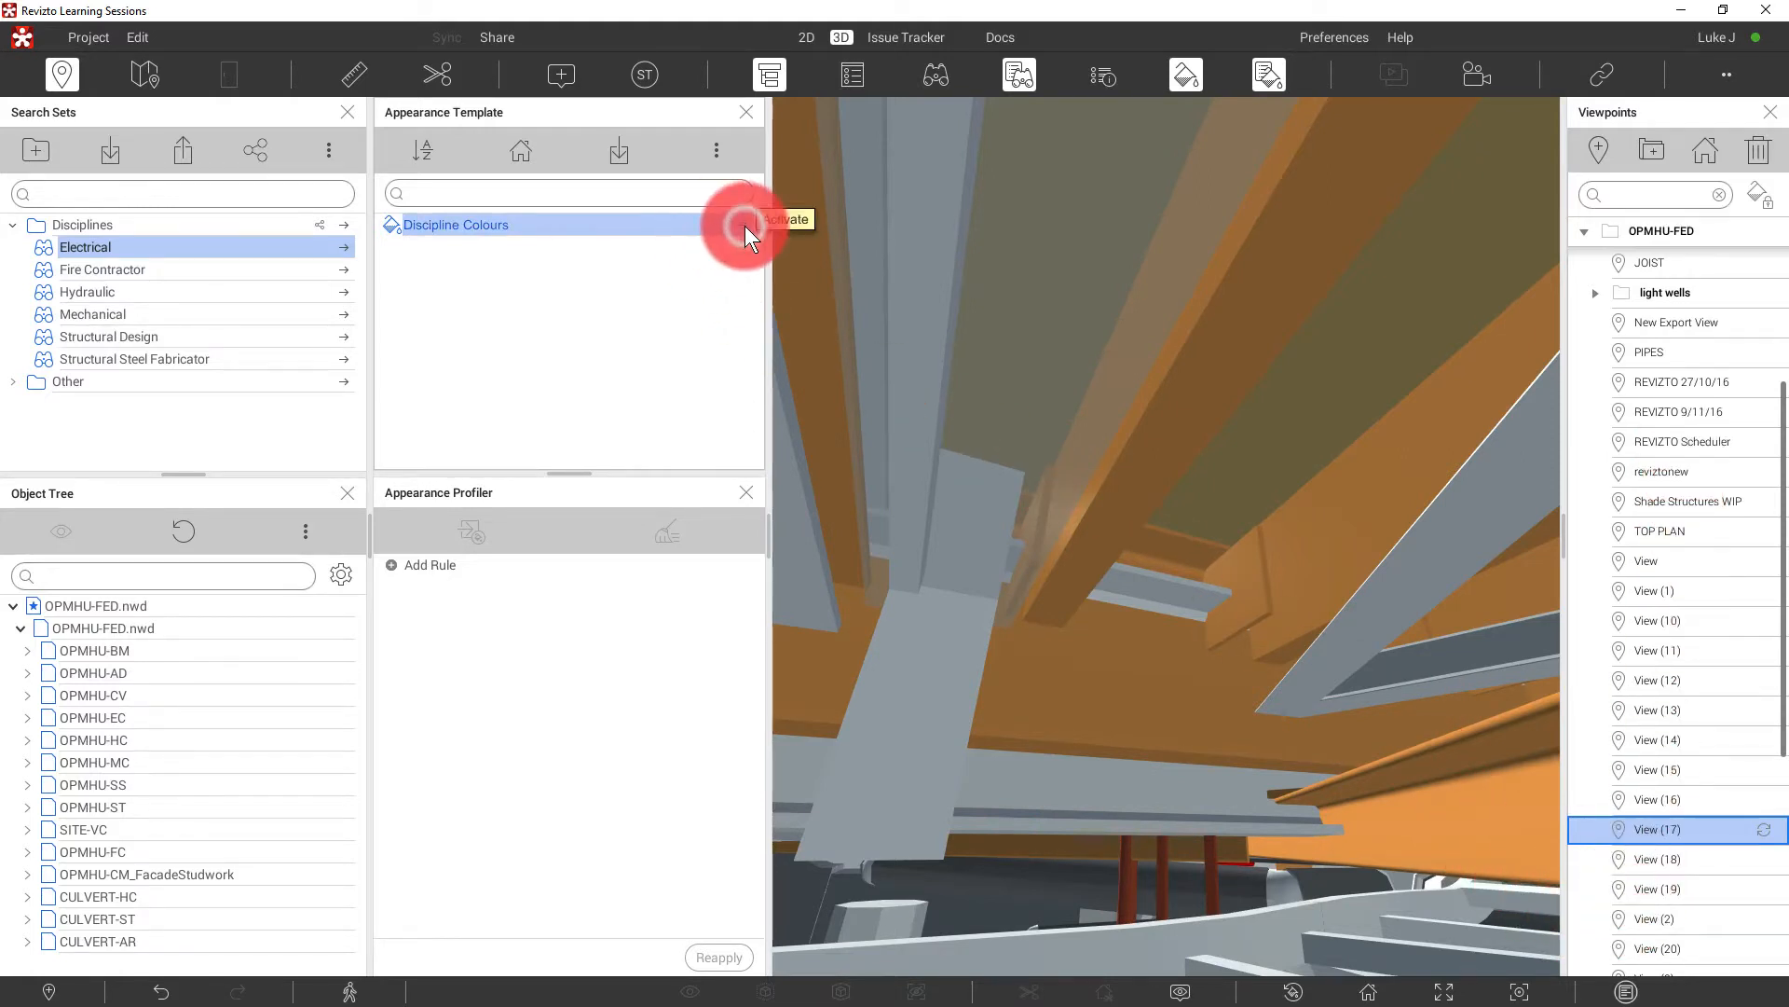
- Apply Discipline Colours, lock appearance in viewpoints, and visit Views 15, 14 and 13
left_click(785, 219)
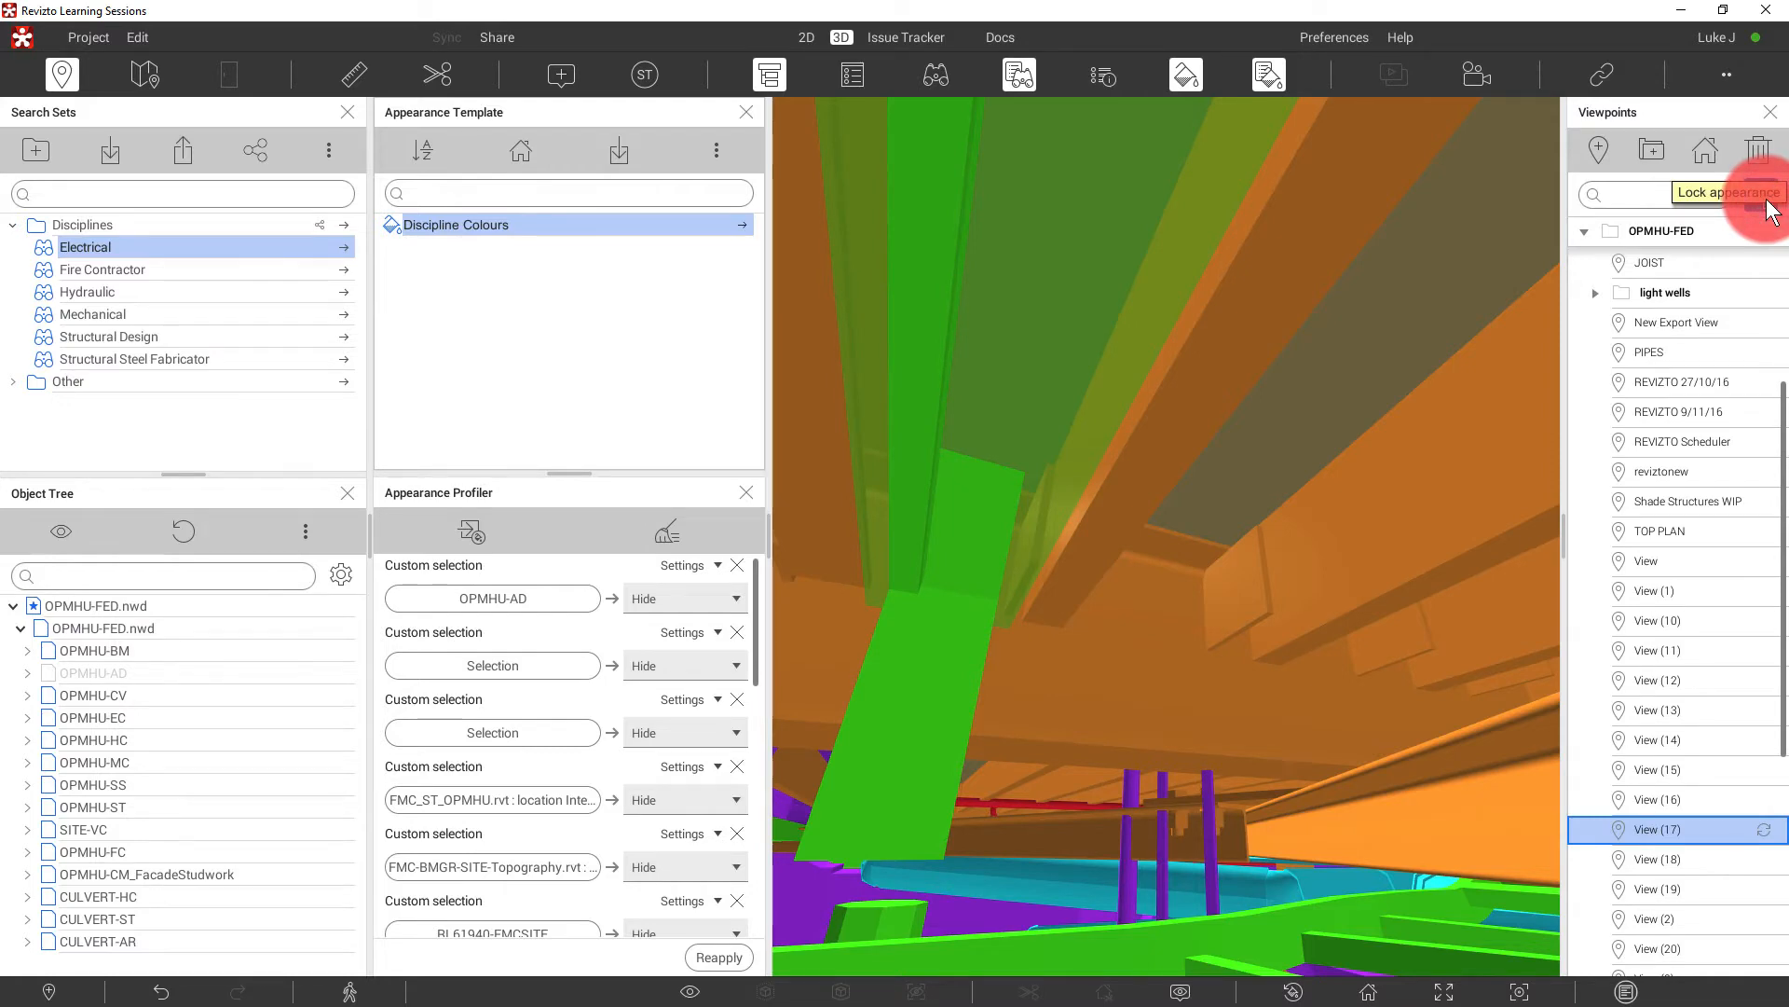
left_click(1656, 799)
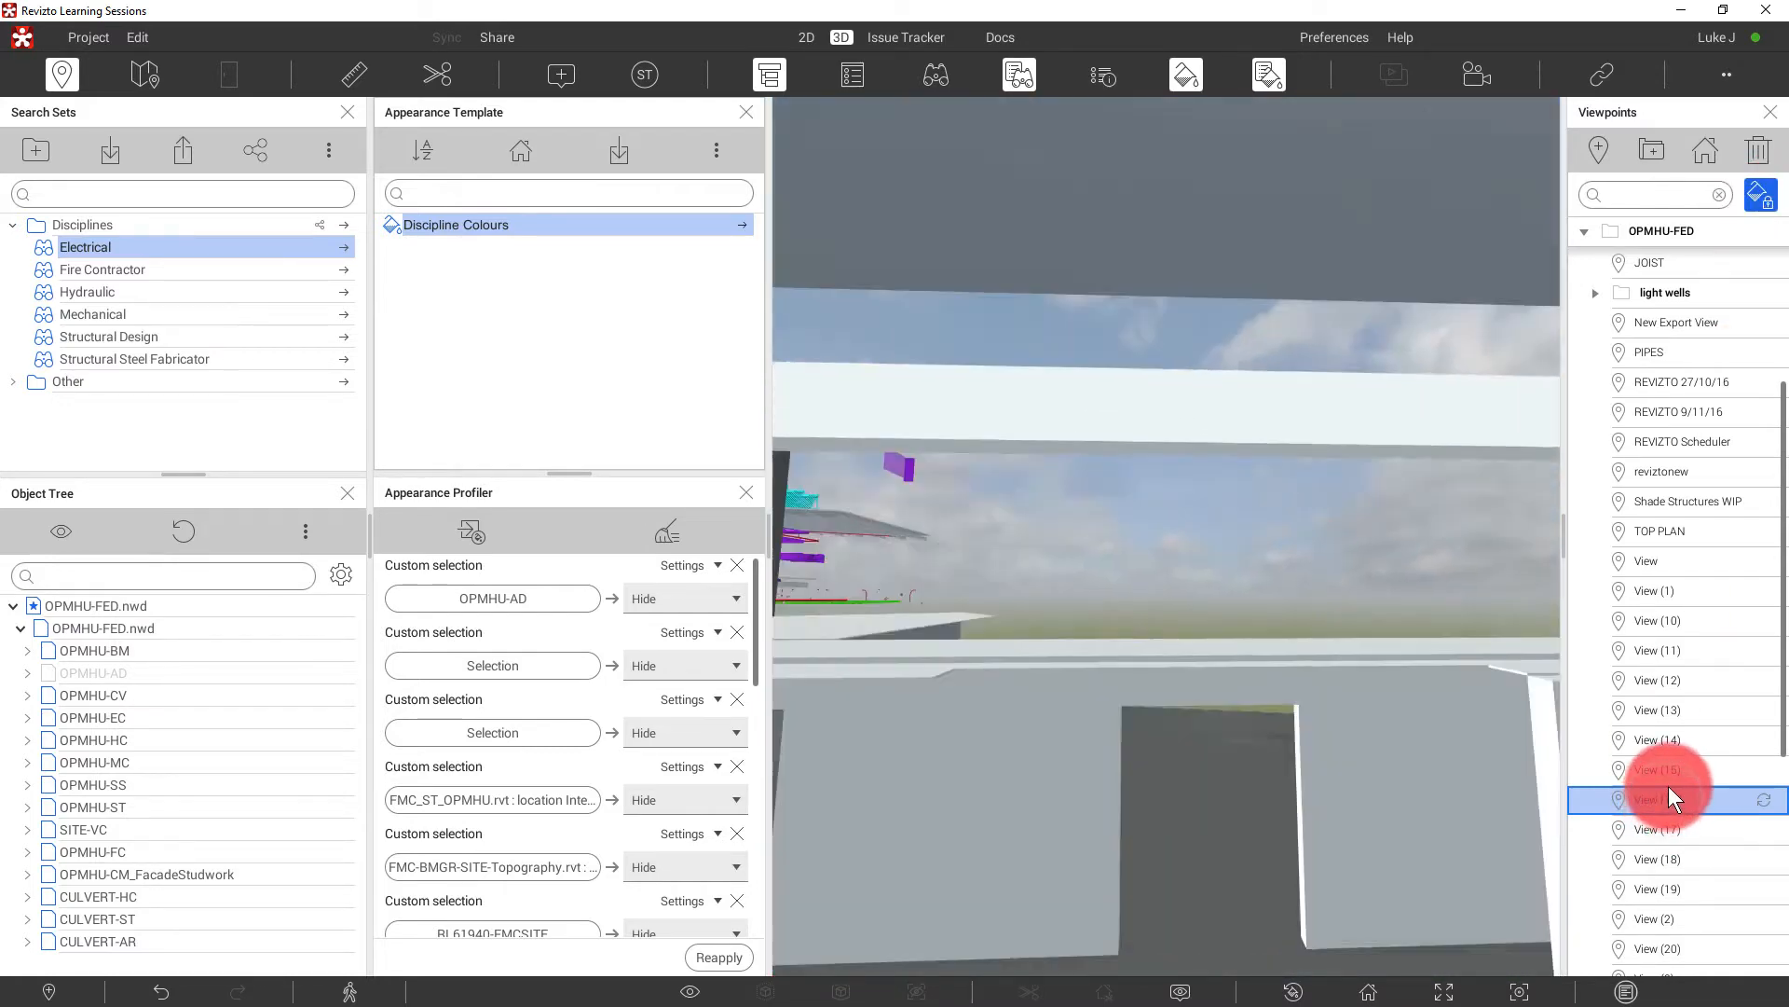
left_click(1658, 769)
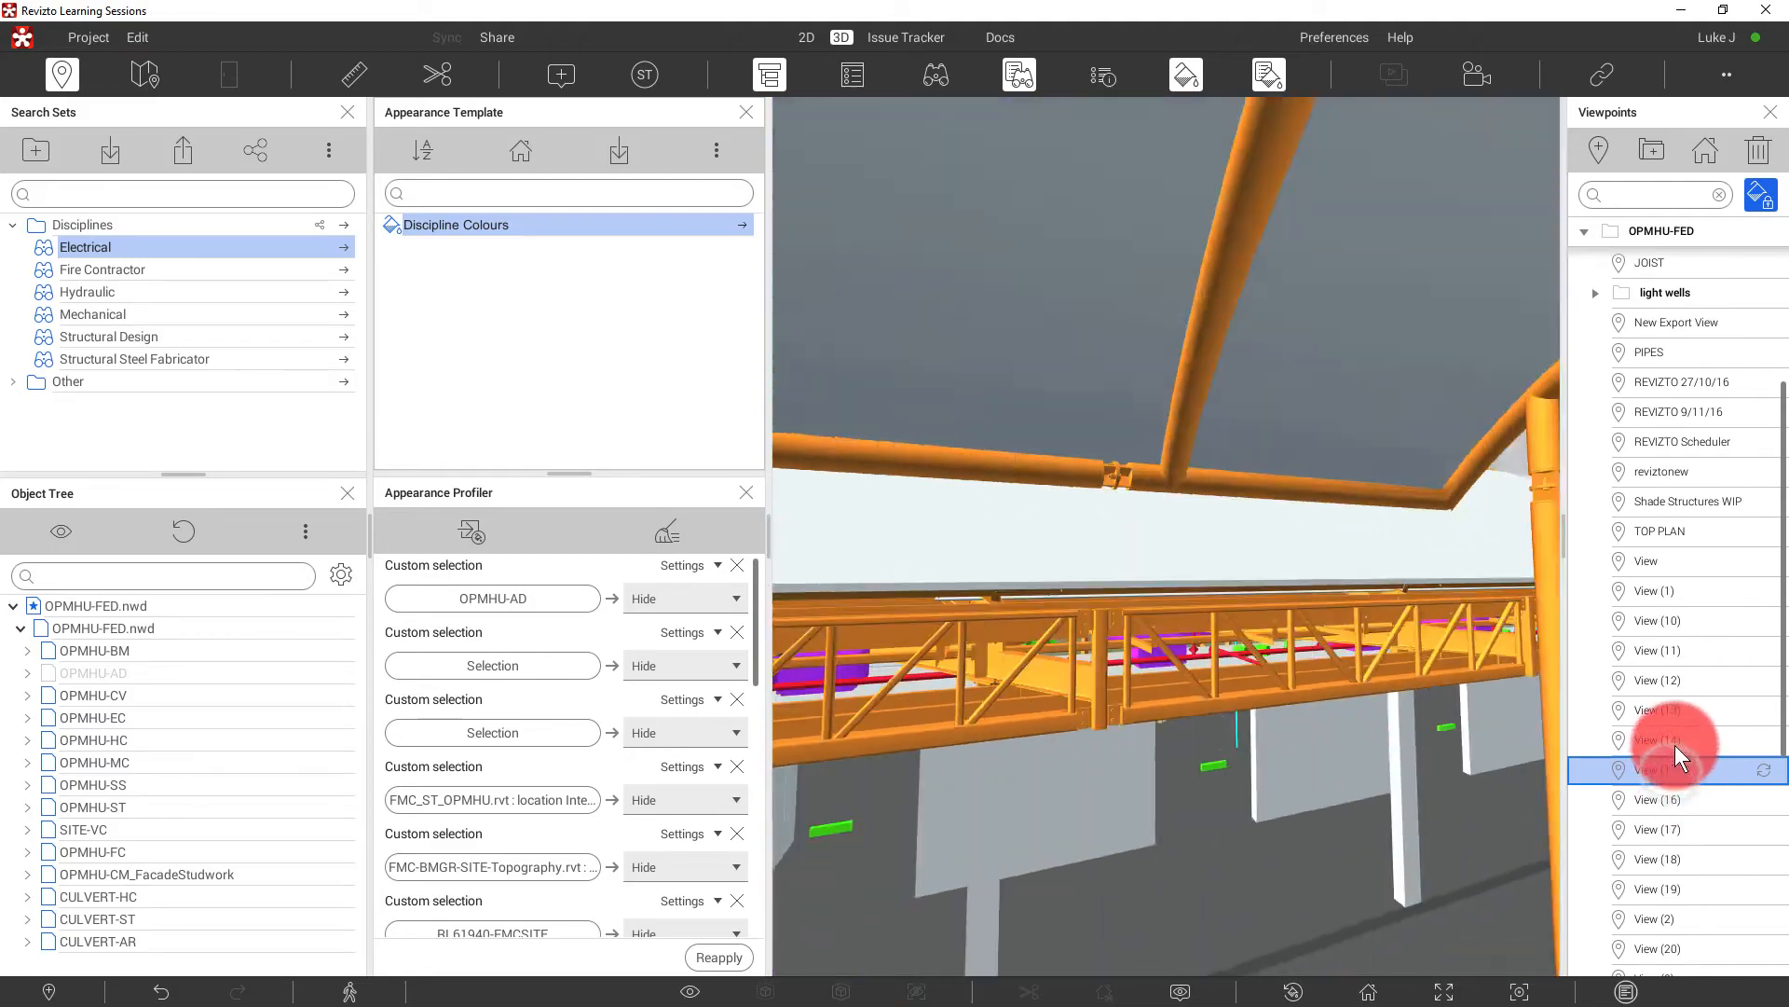
left_click(1666, 739)
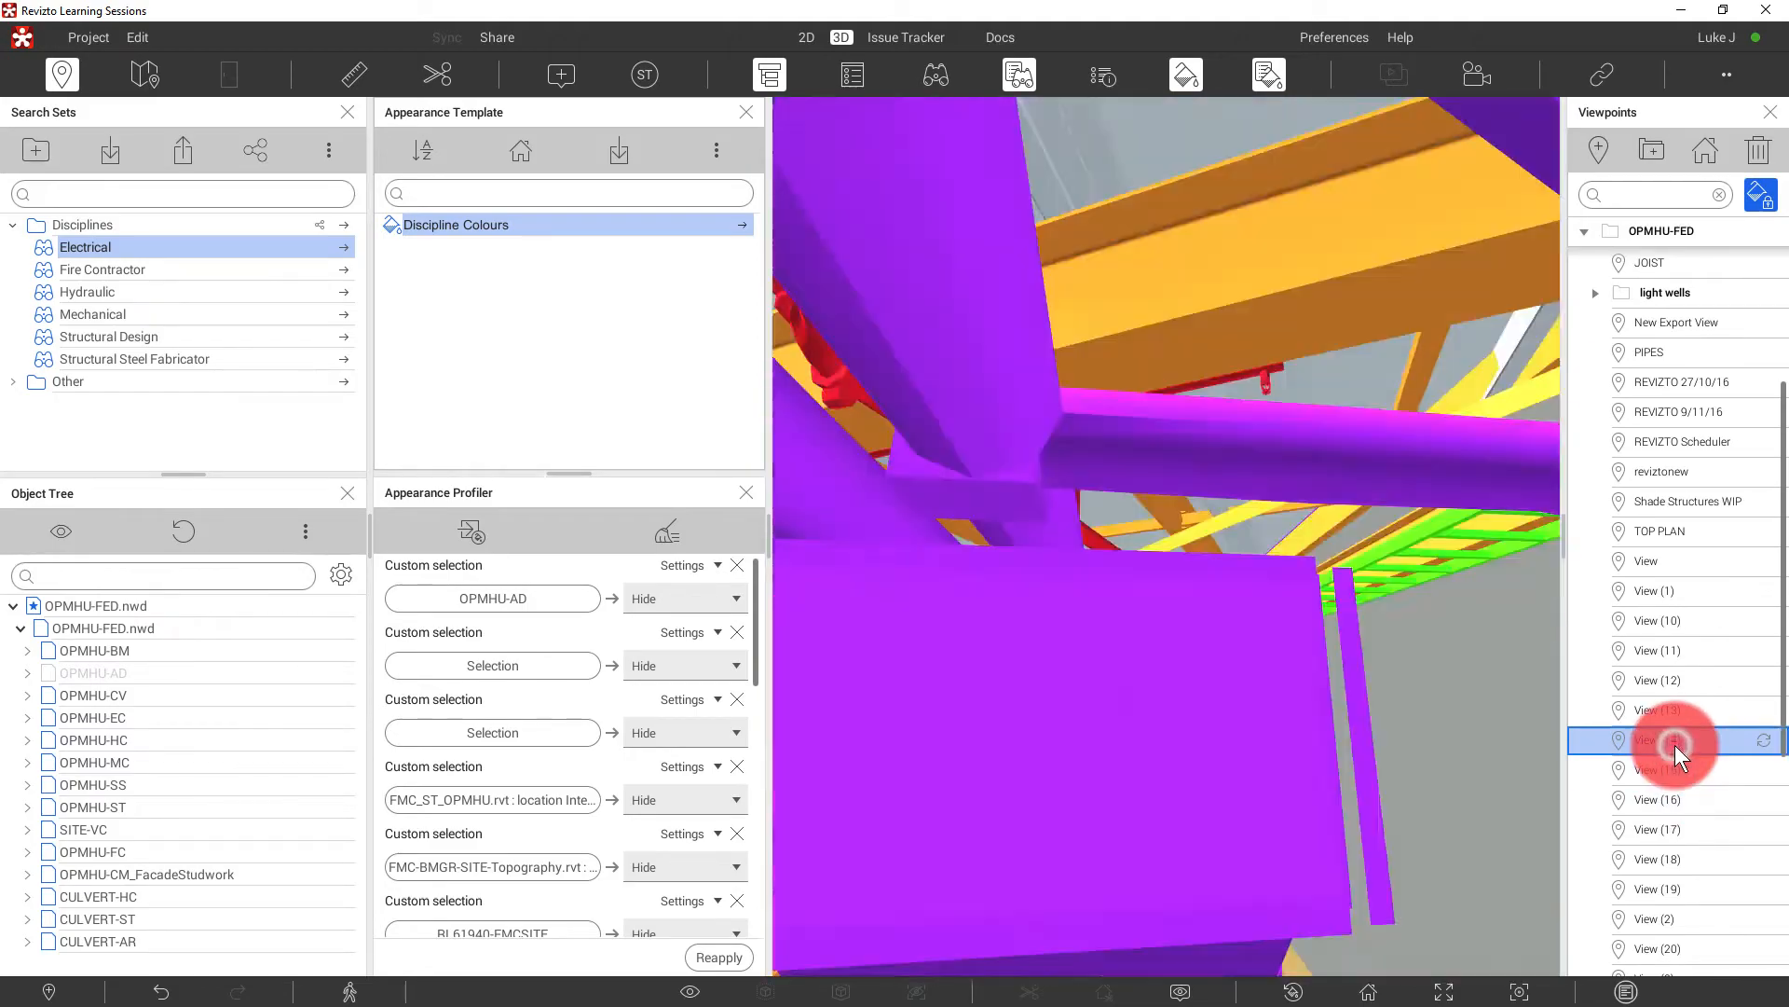
left_click(1666, 711)
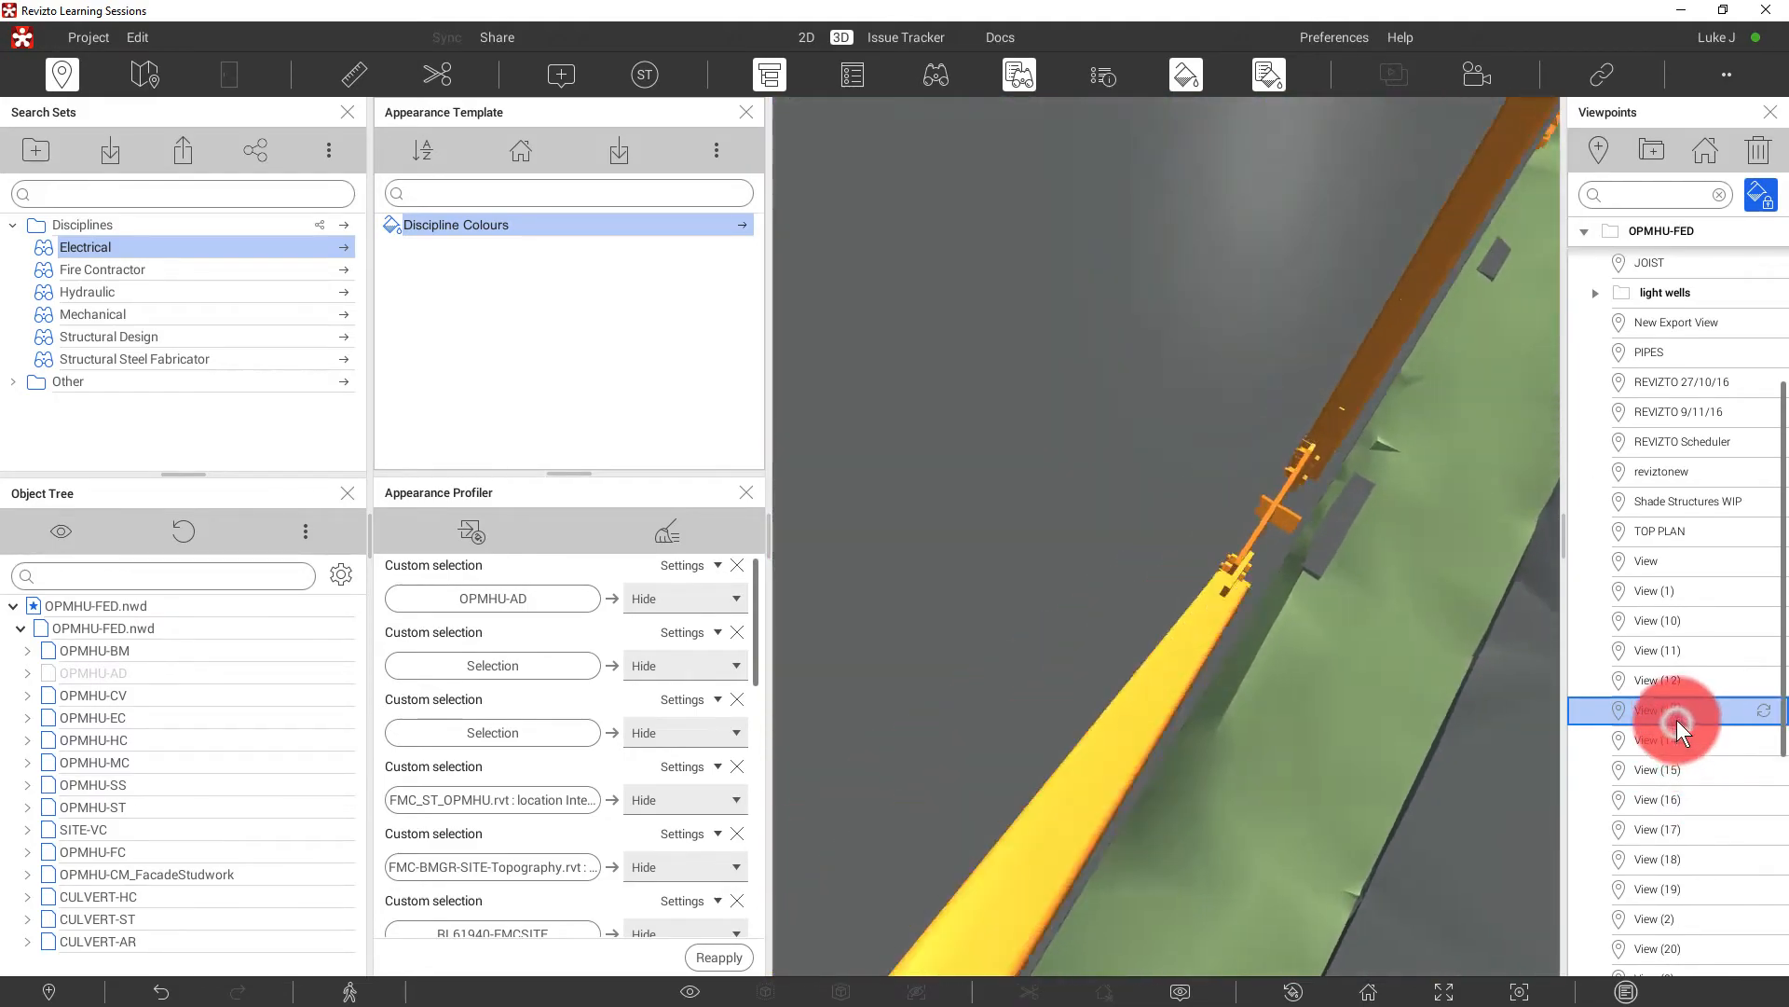
- Expand the light wells folder and view the 4-h and 6-h viewpoints
left_click(1678, 710)
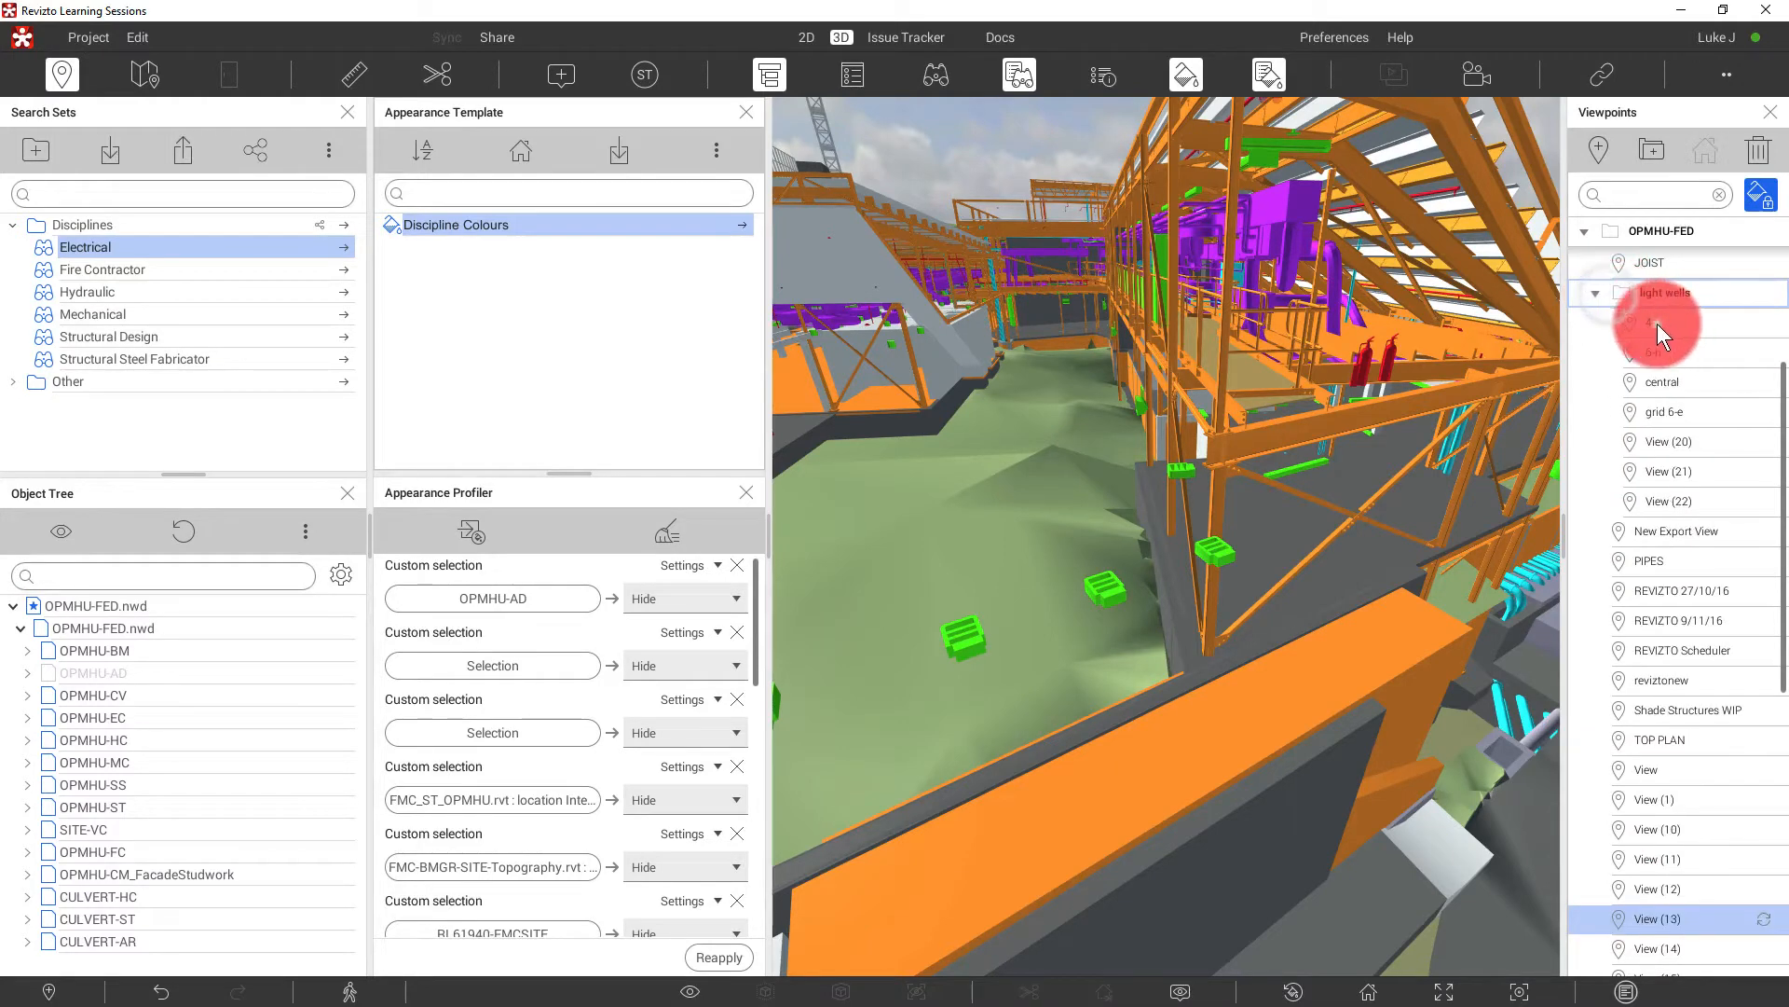
left_click(1653, 321)
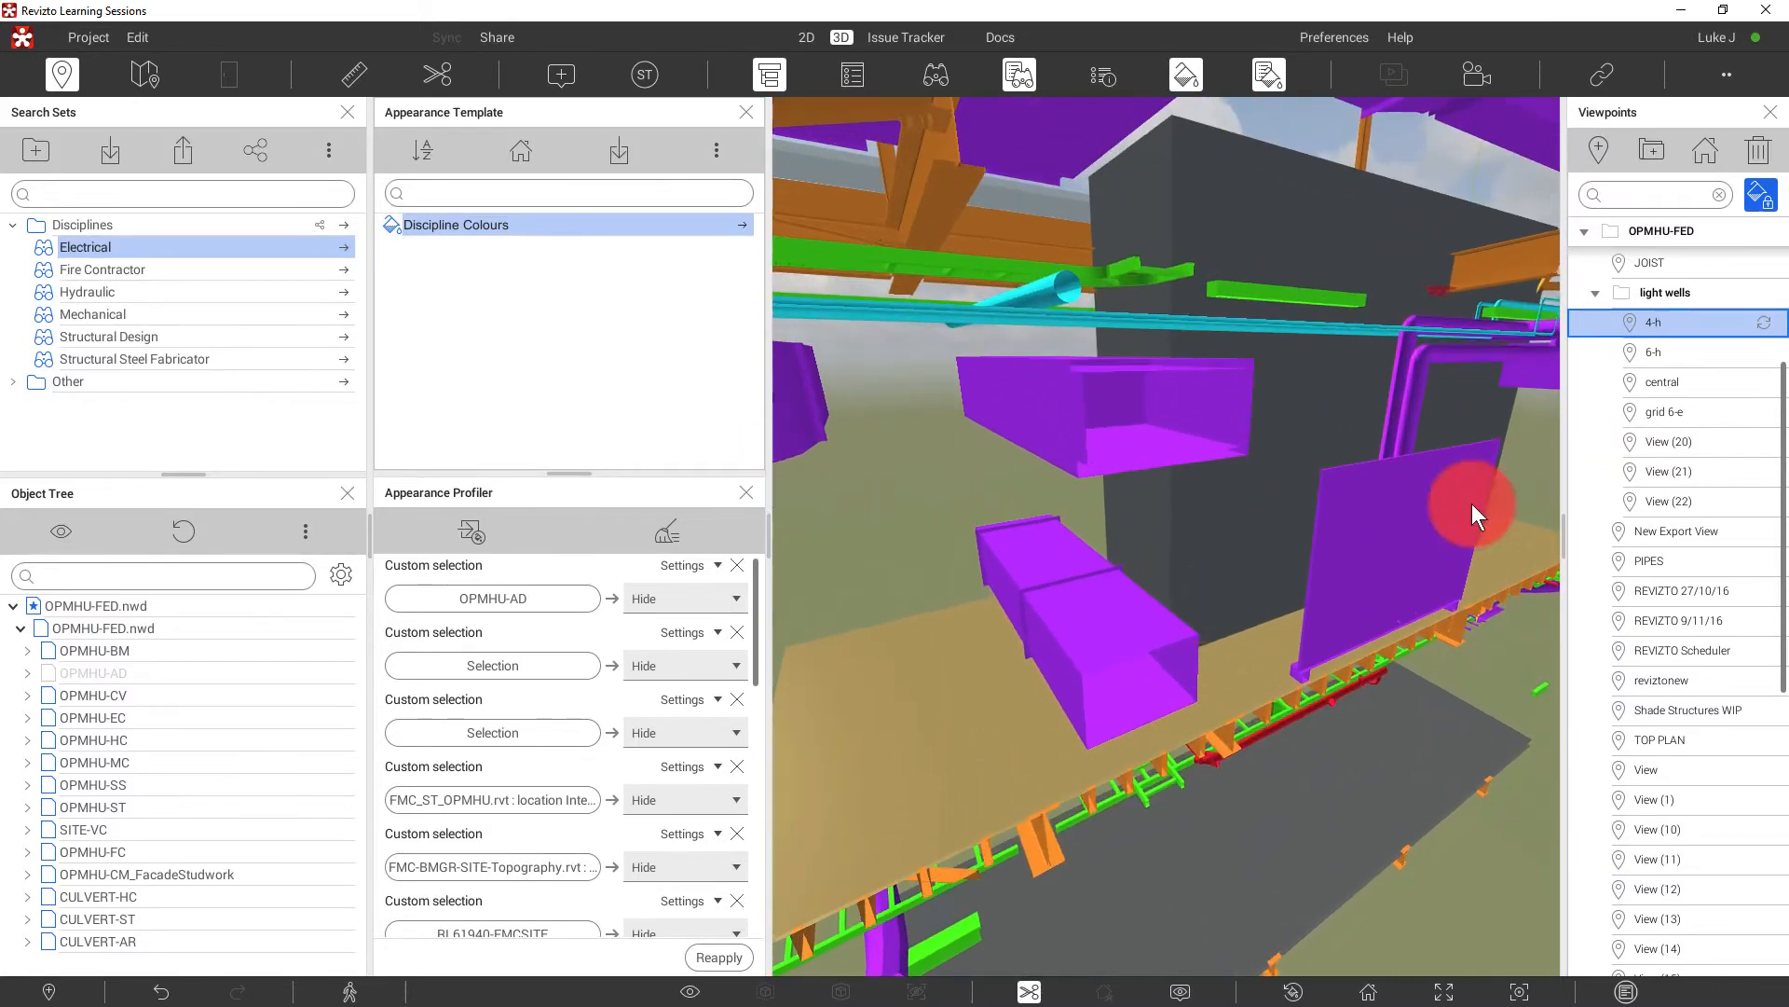
left_click(1652, 351)
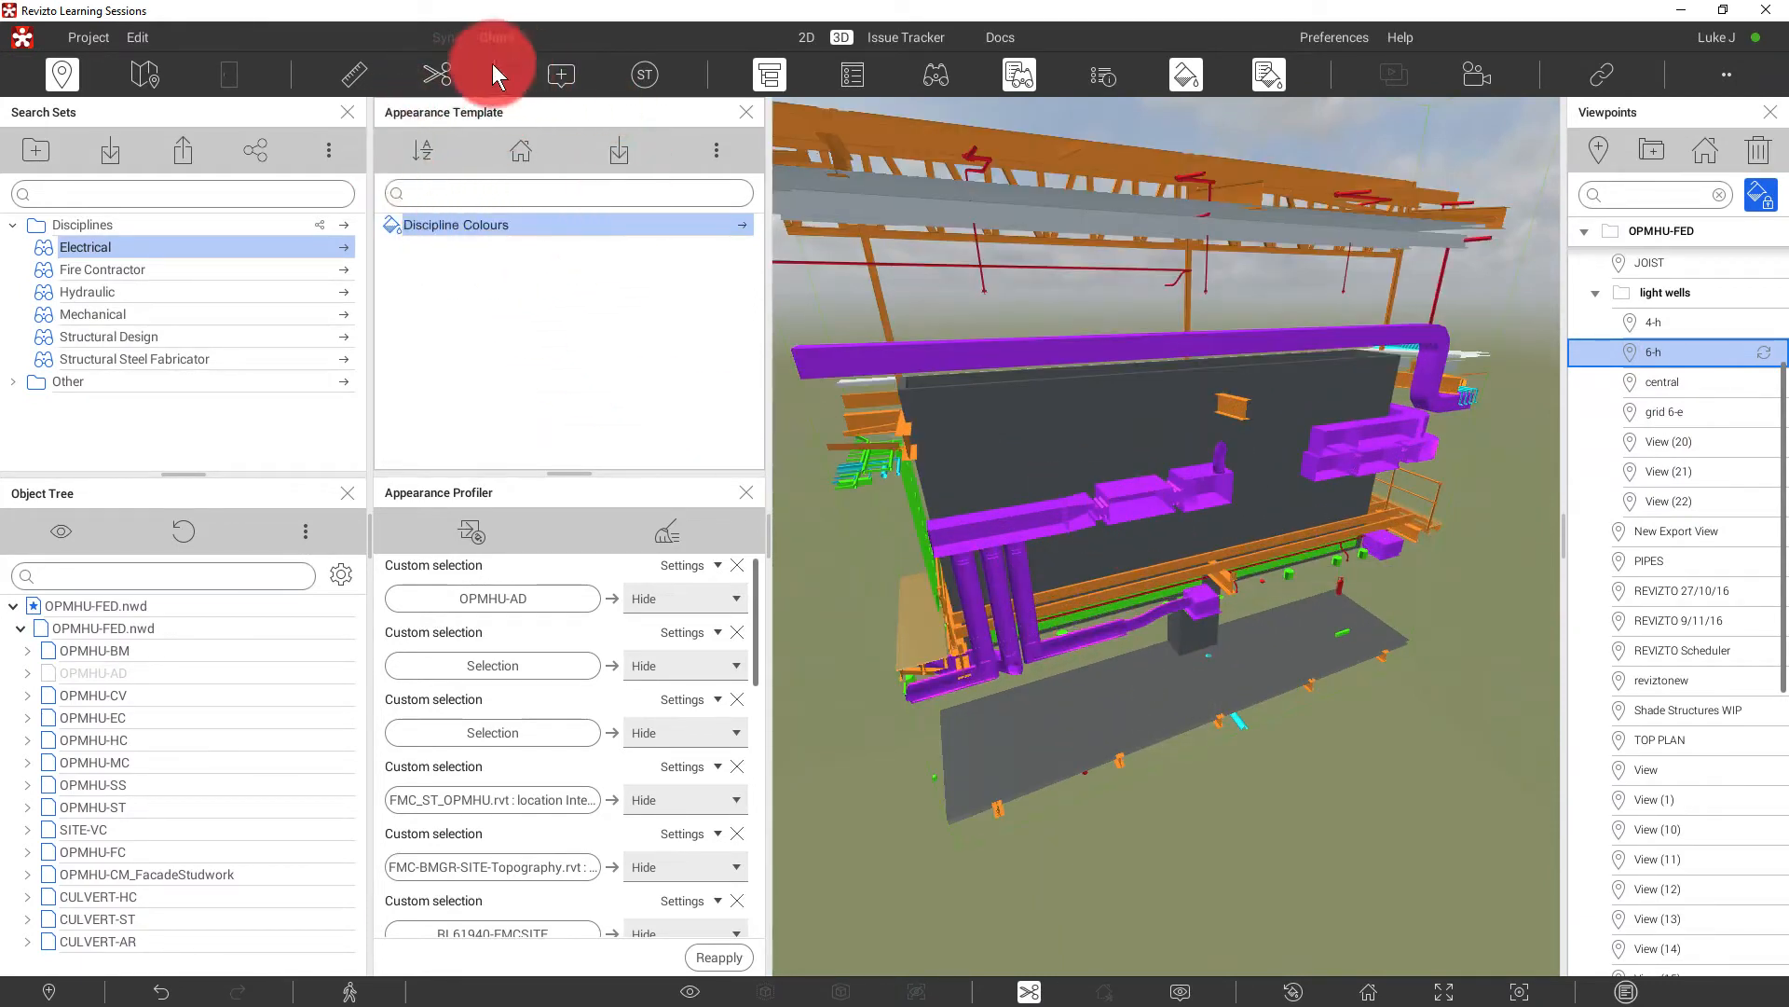
mouse_move(581, 285)
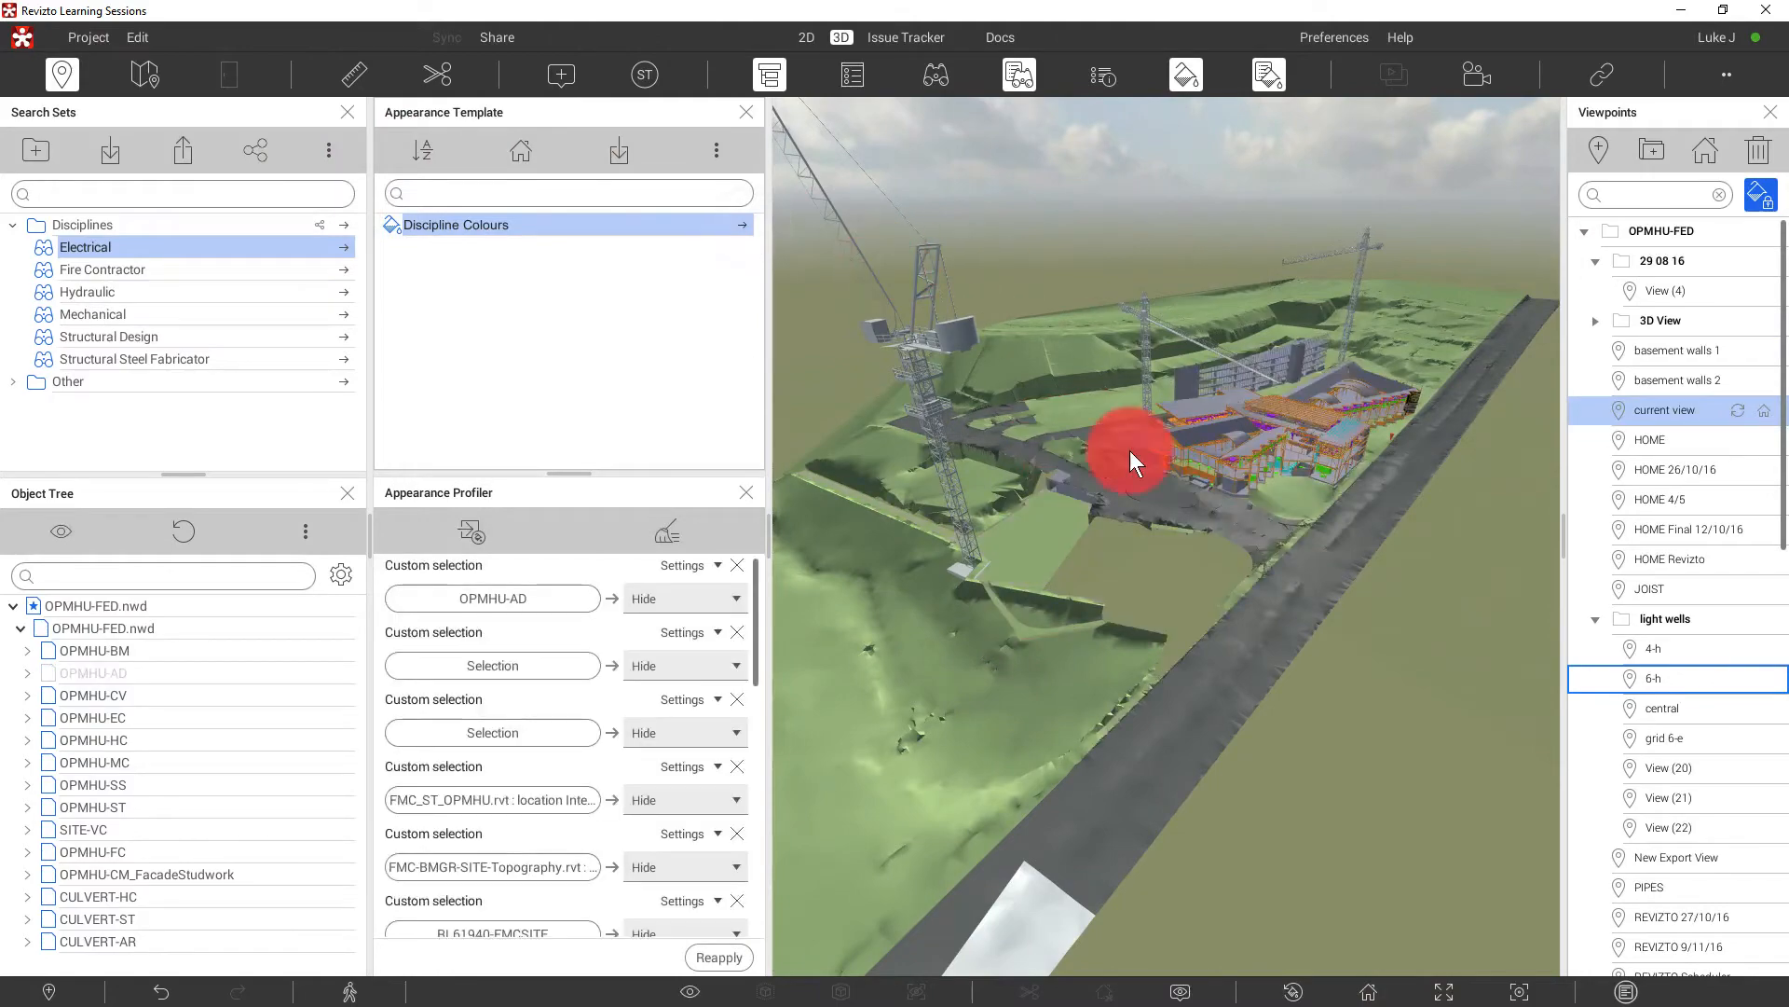
- Build a Flex Ducts search from a round flex duct's Category, filed under Categories
left_click_drag(1129, 457, 1249, 497)
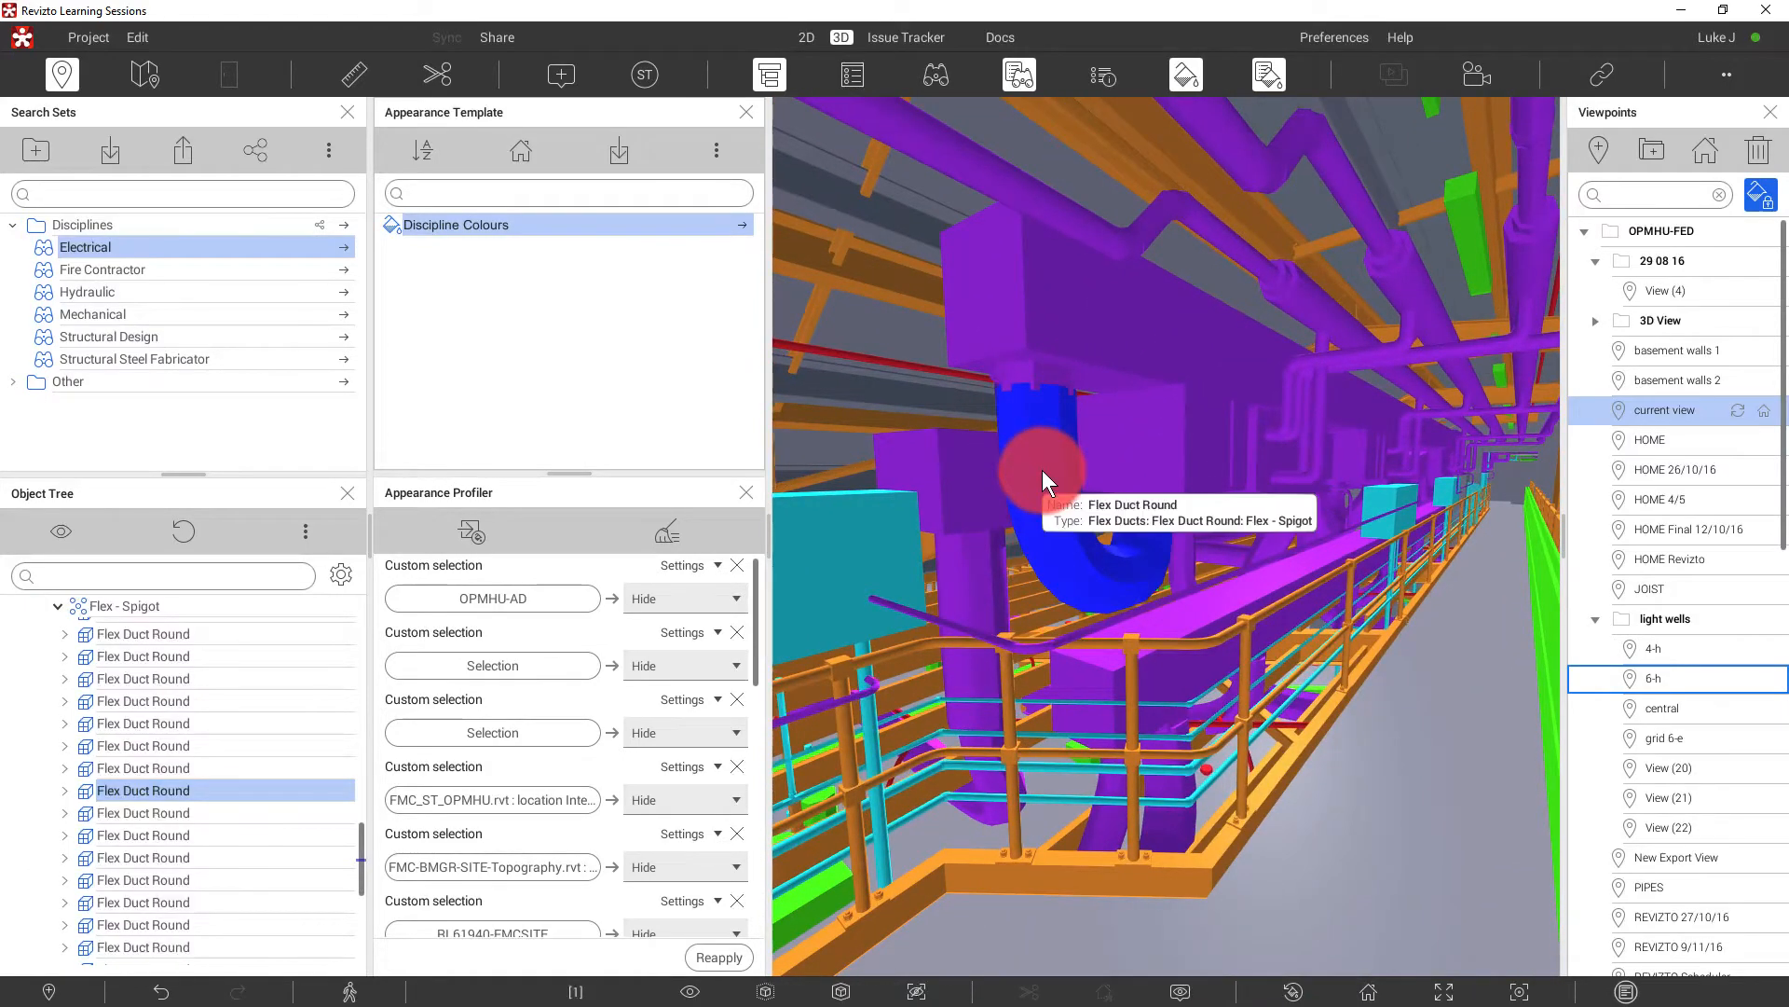
left_click(850, 76)
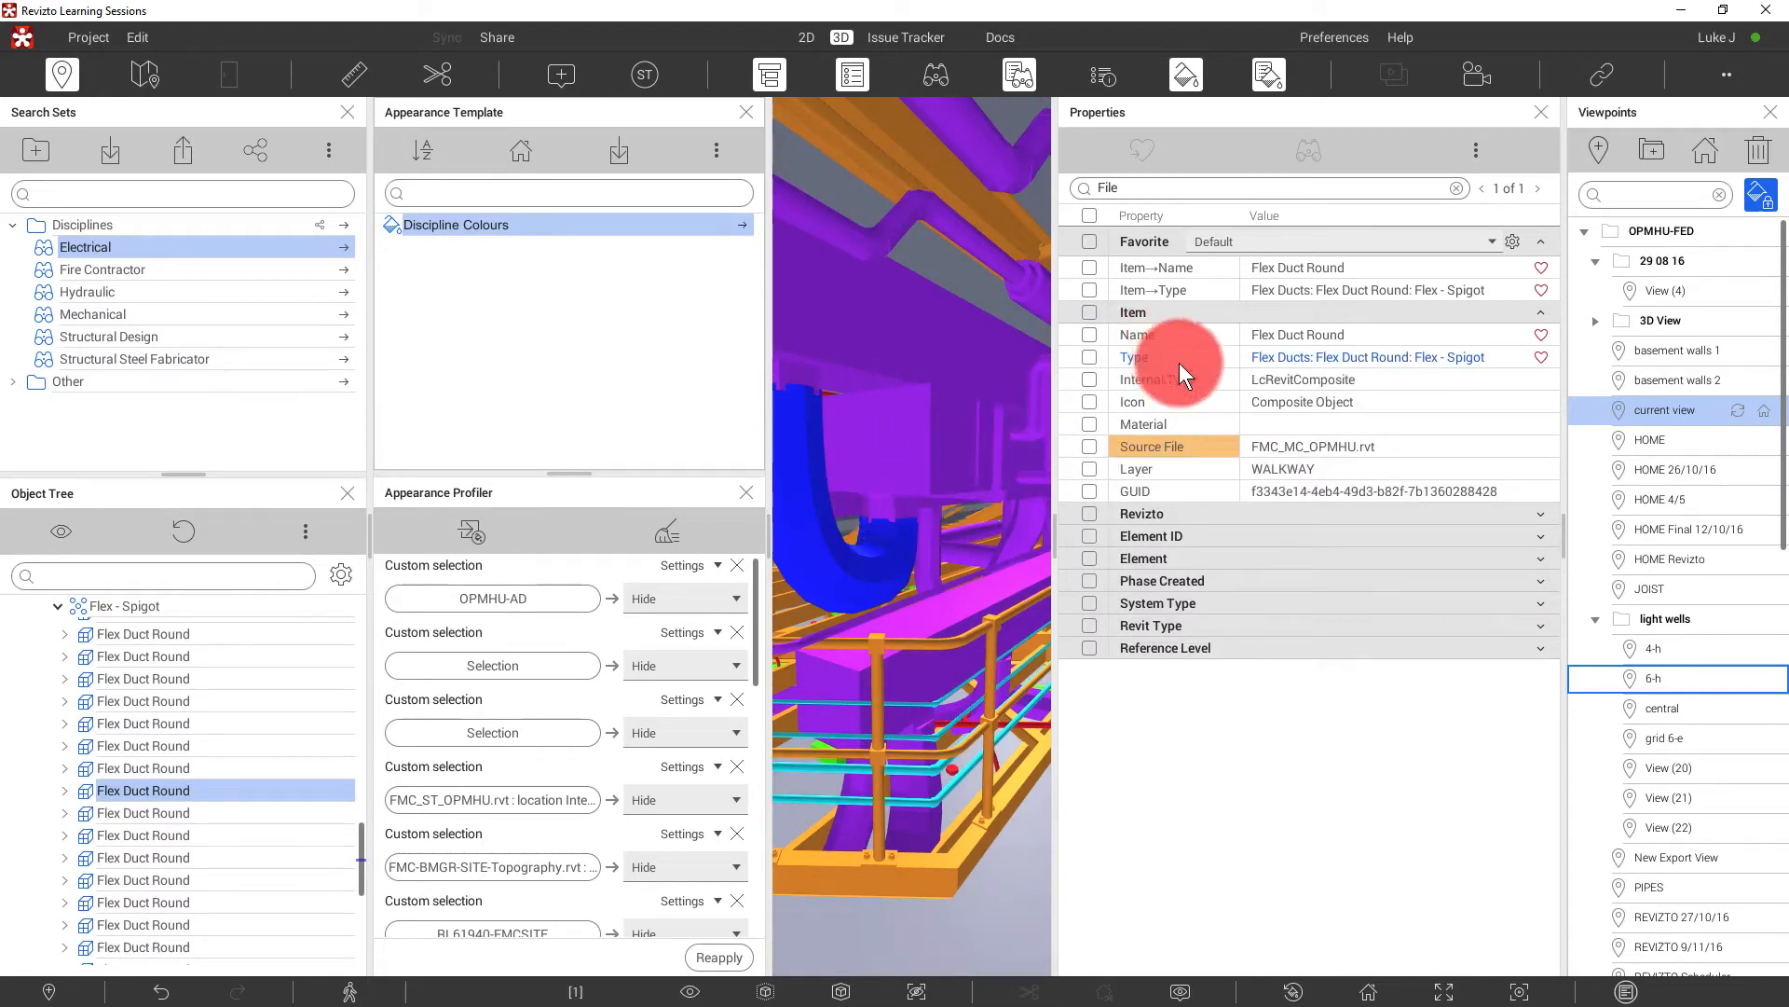
left_click(1142, 558)
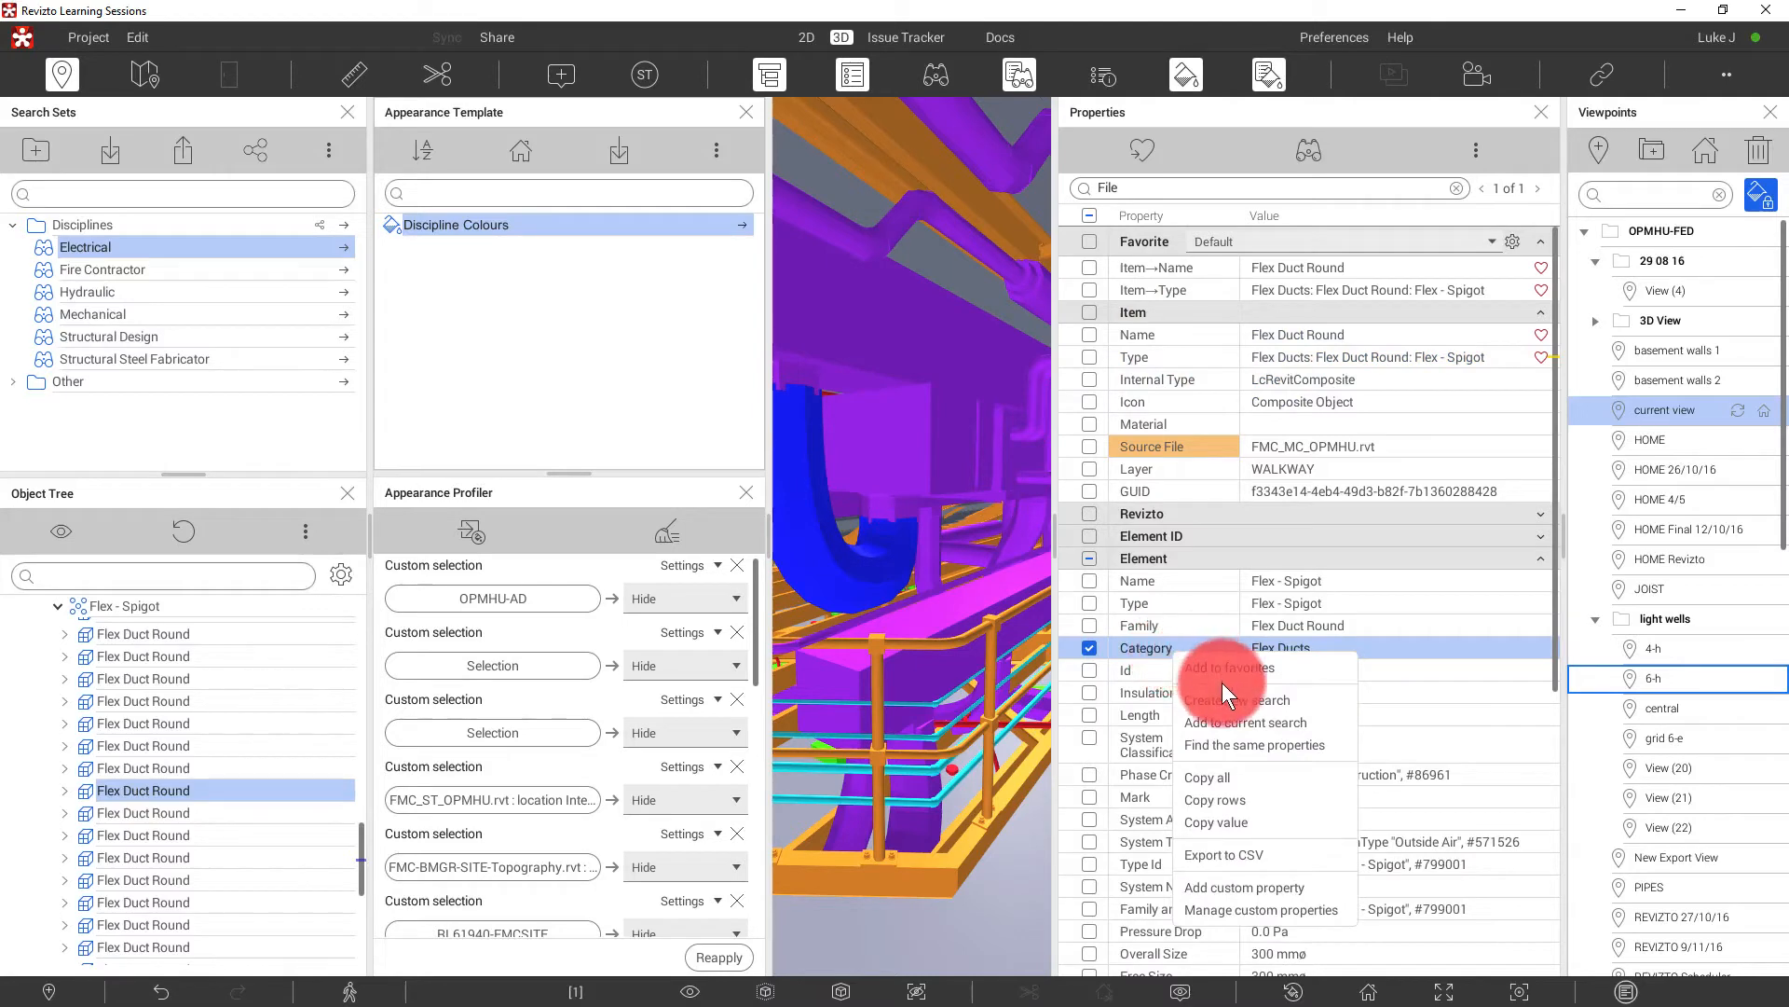
left_click(1251, 743)
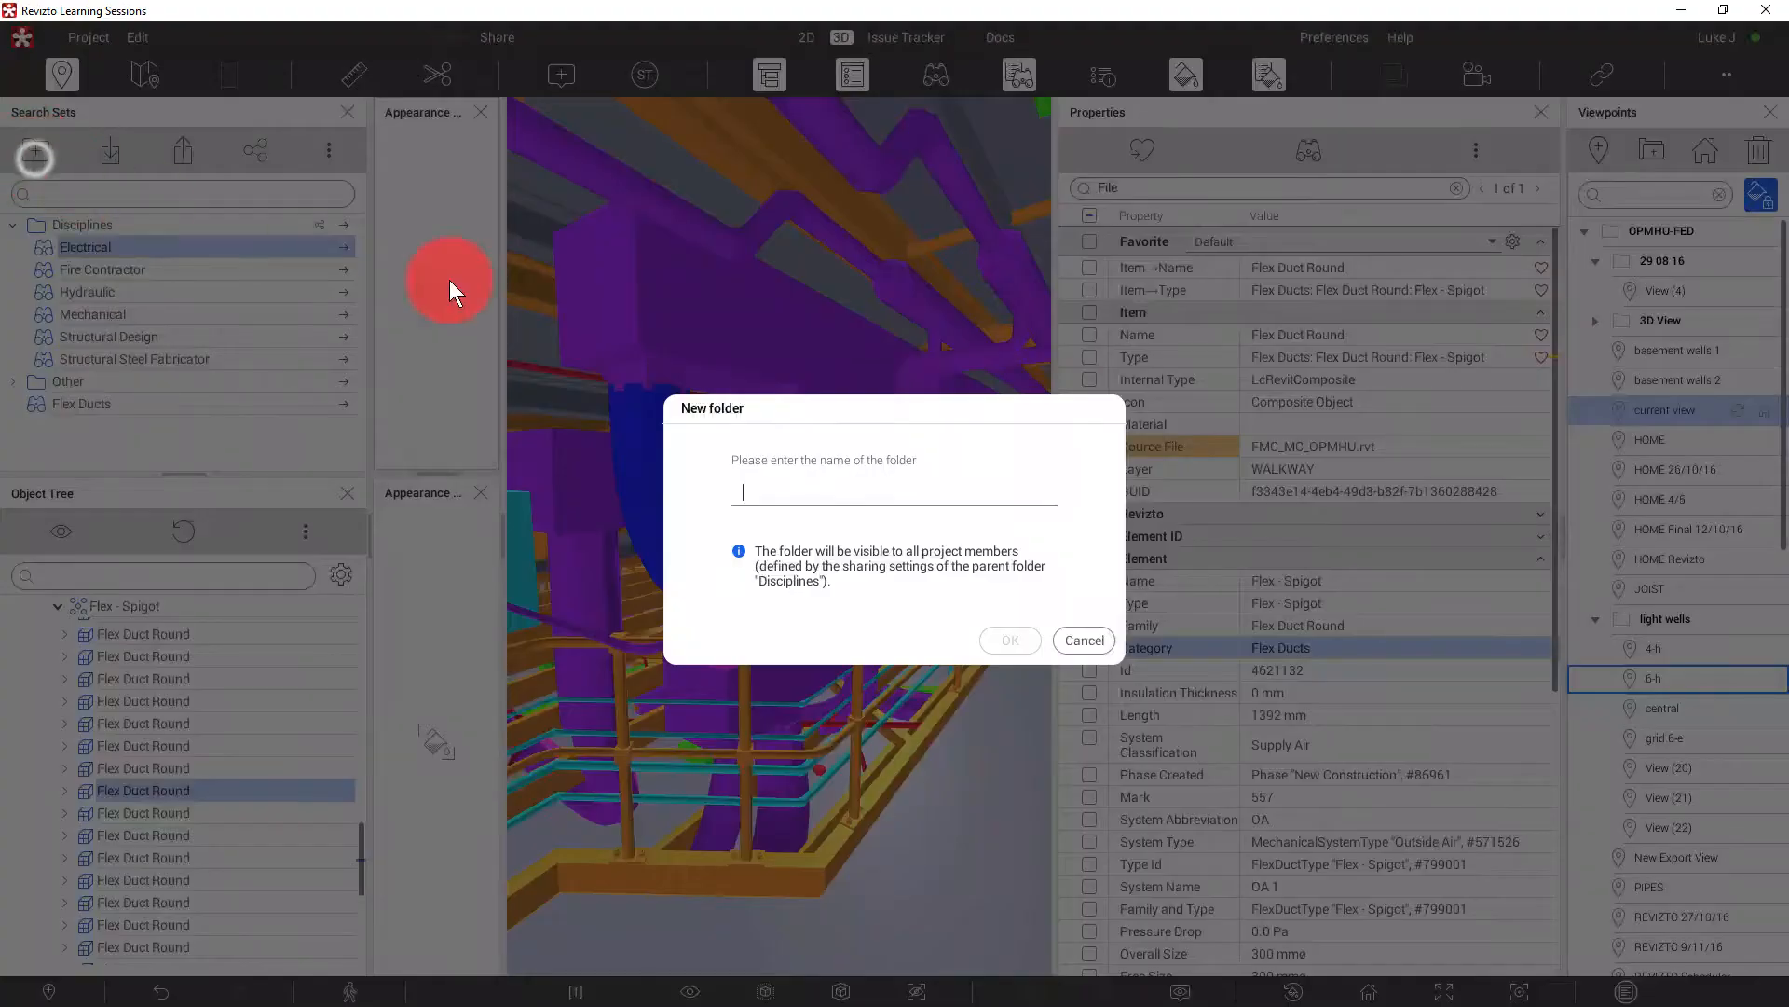
type("Categor")
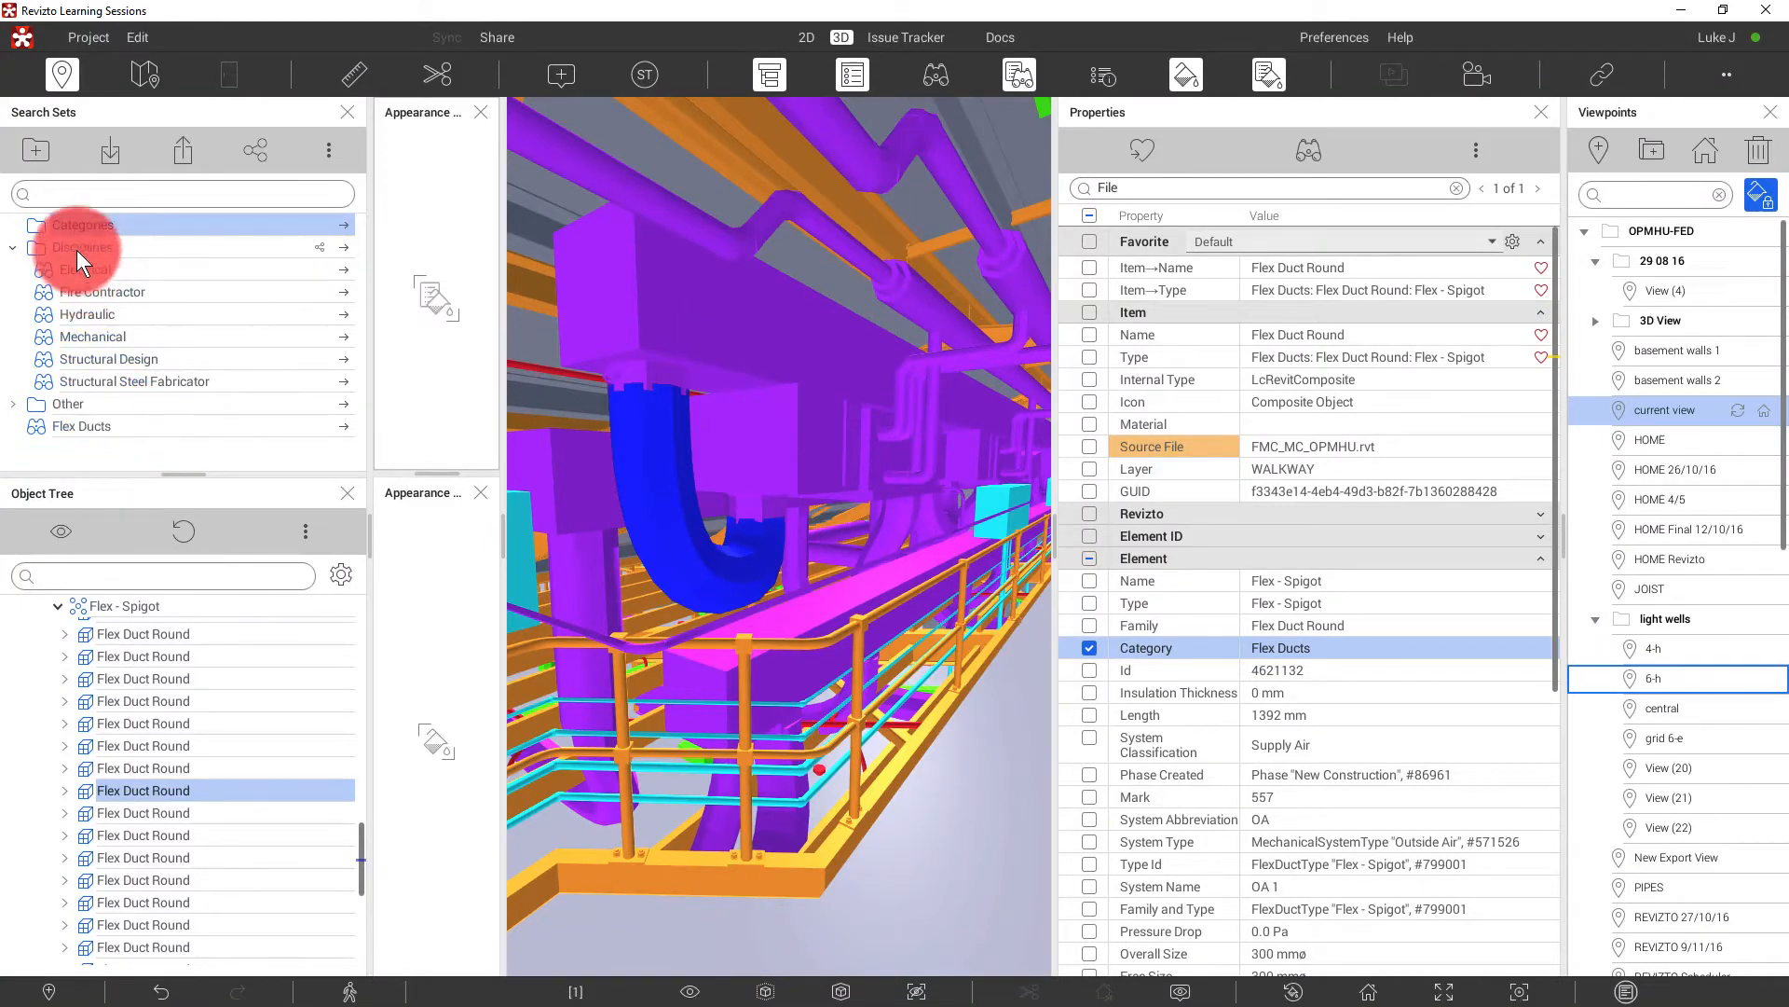
left_click(82, 225)
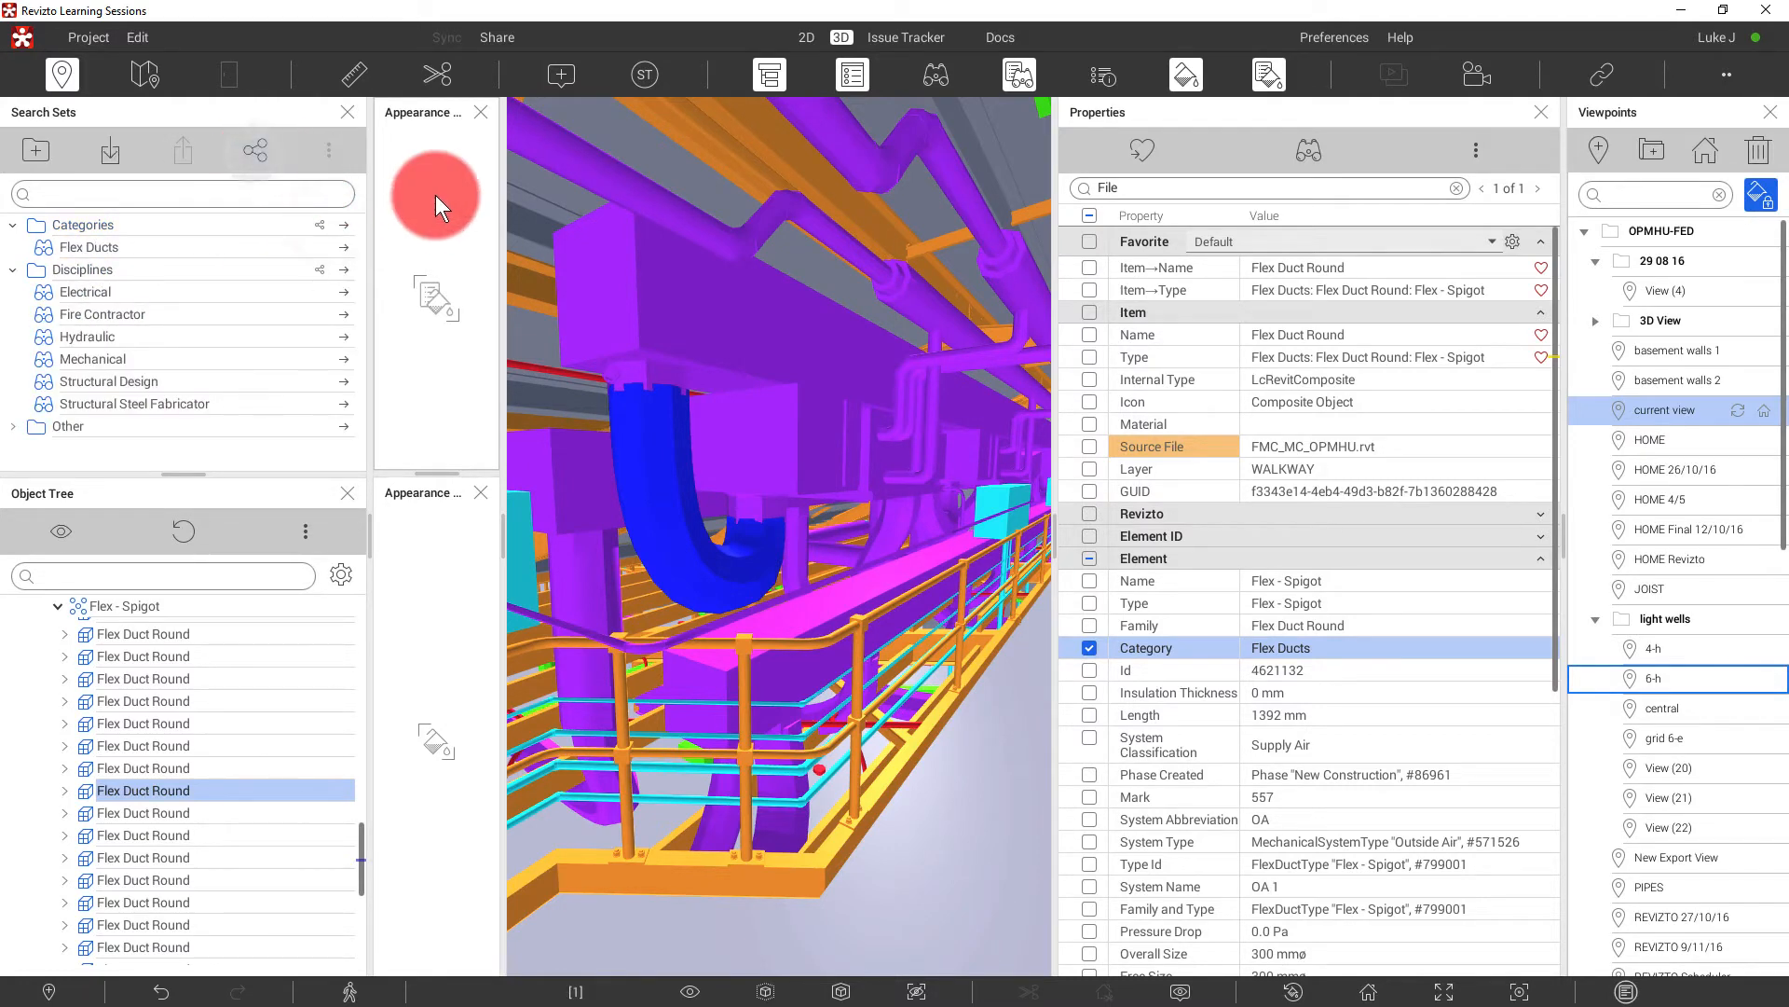
left_click(86, 246)
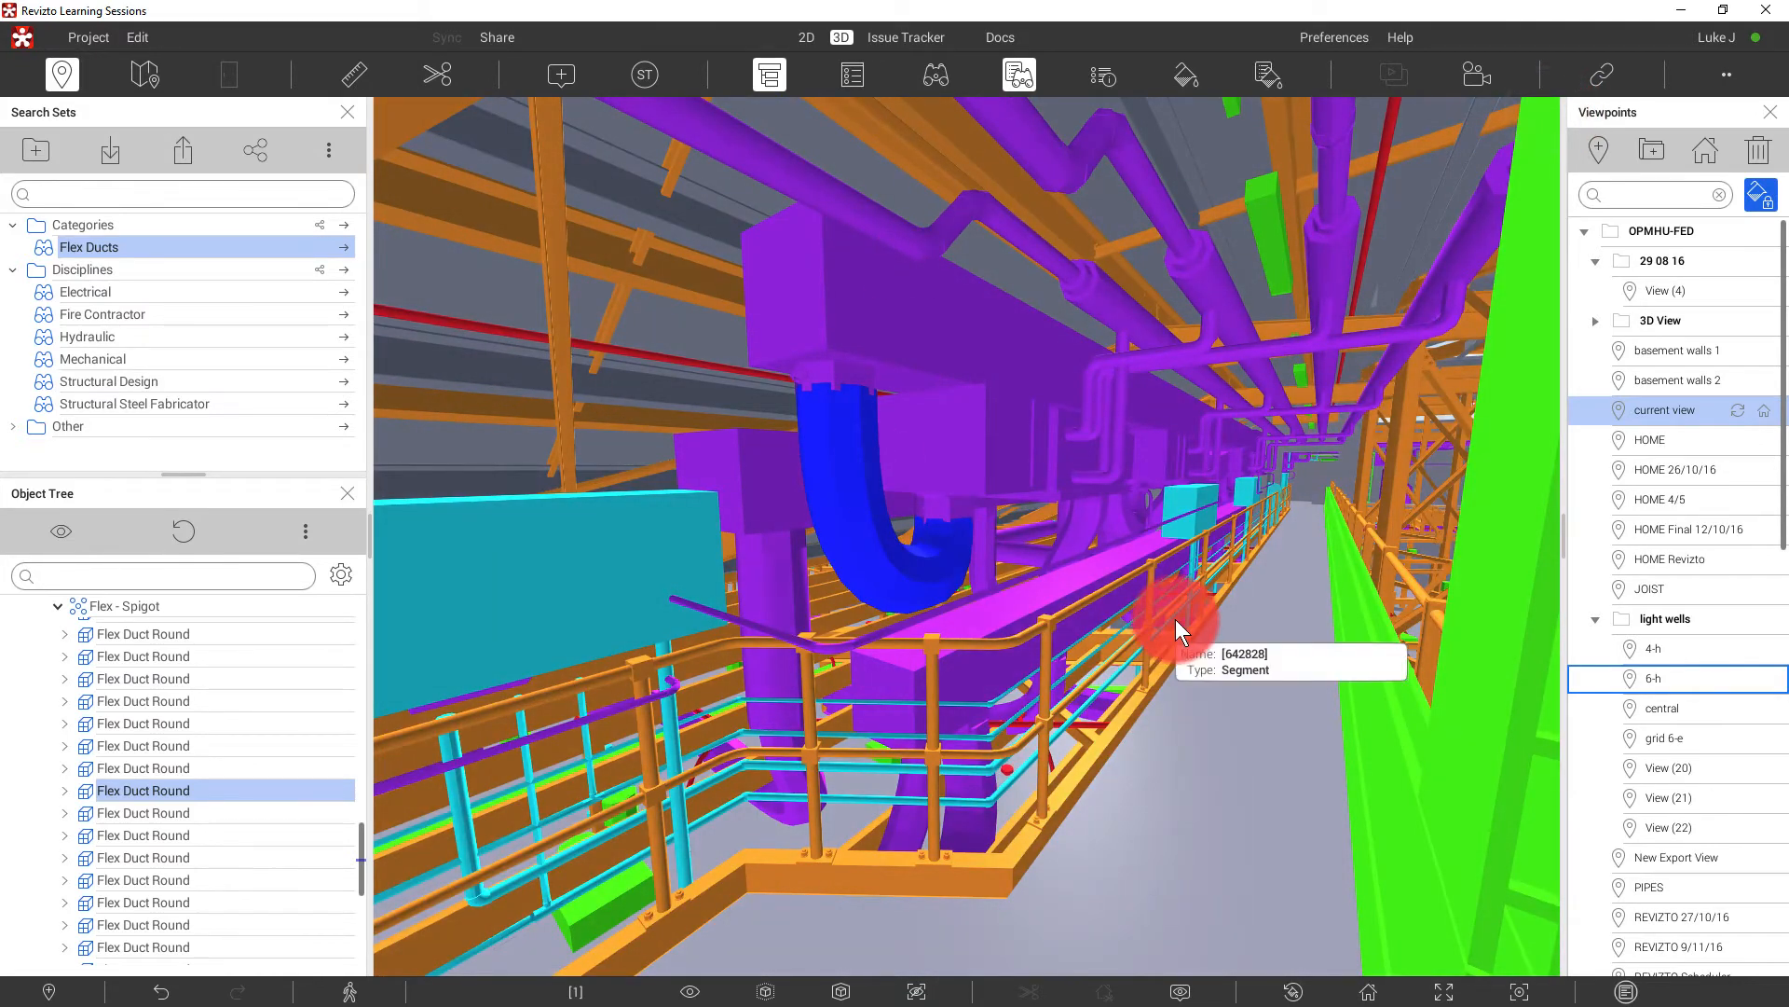
mouse_move(657, 479)
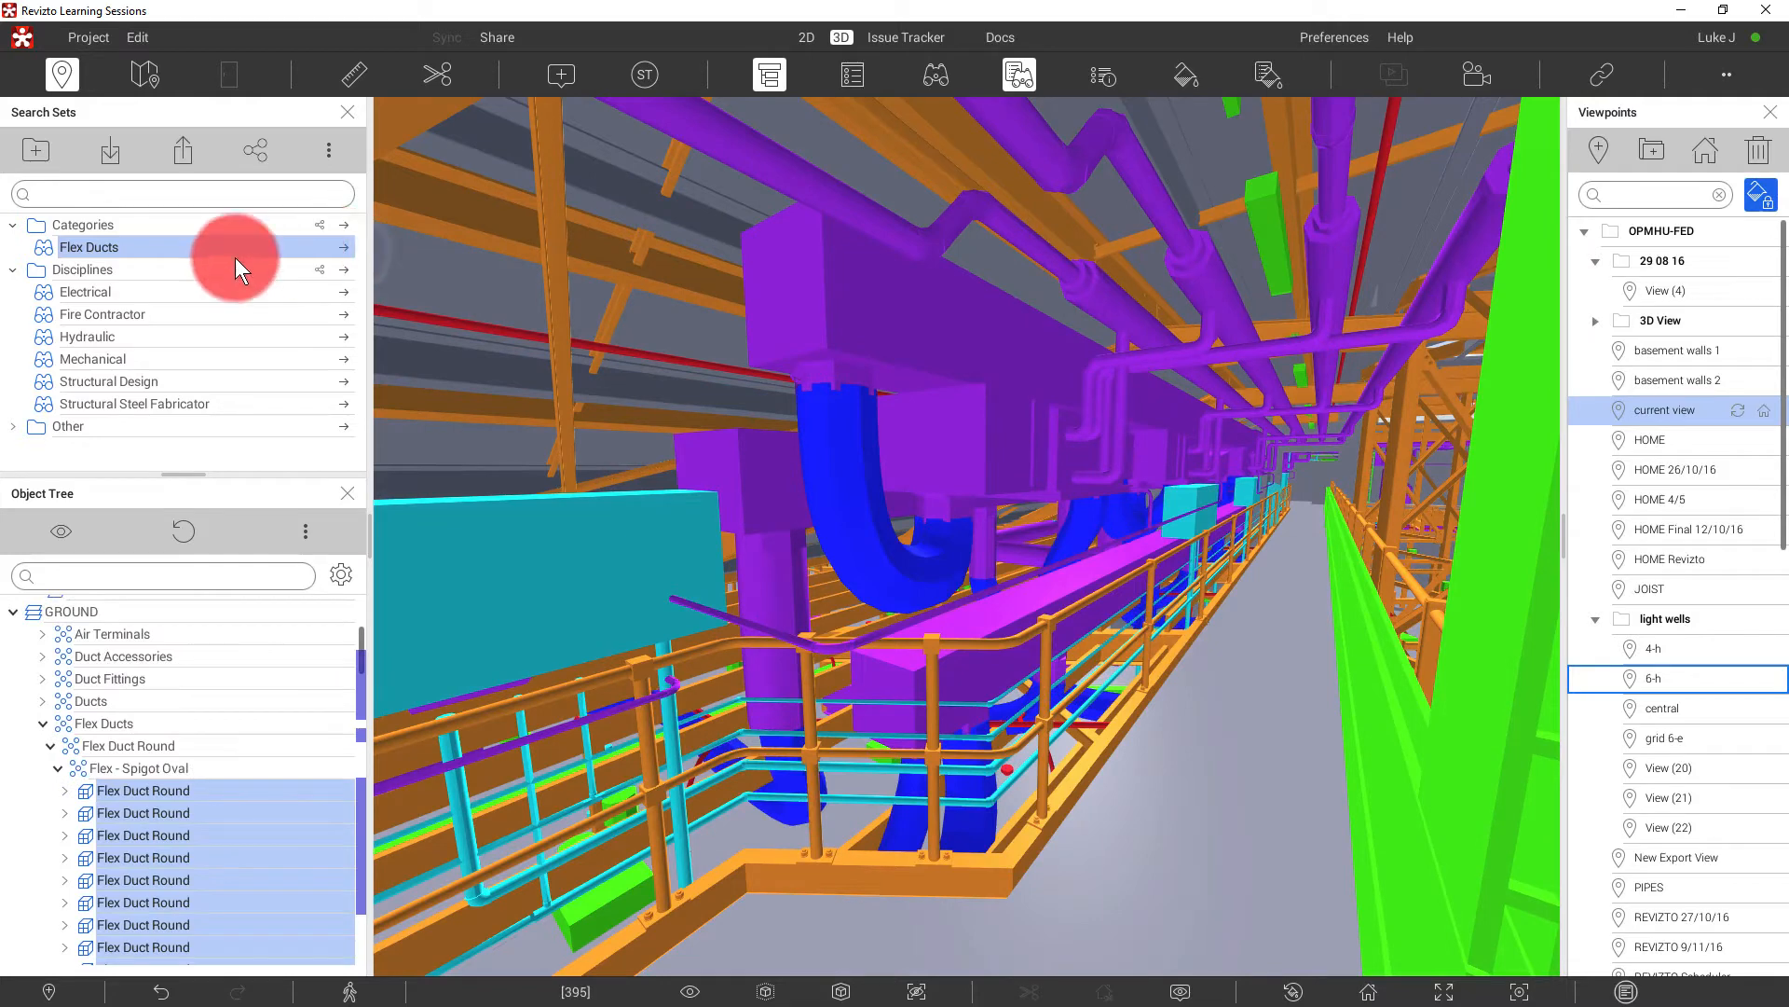
- Make Flex Ducts transparent and save a duct insulation object as a Duct Insulation search set
right_click(90, 246)
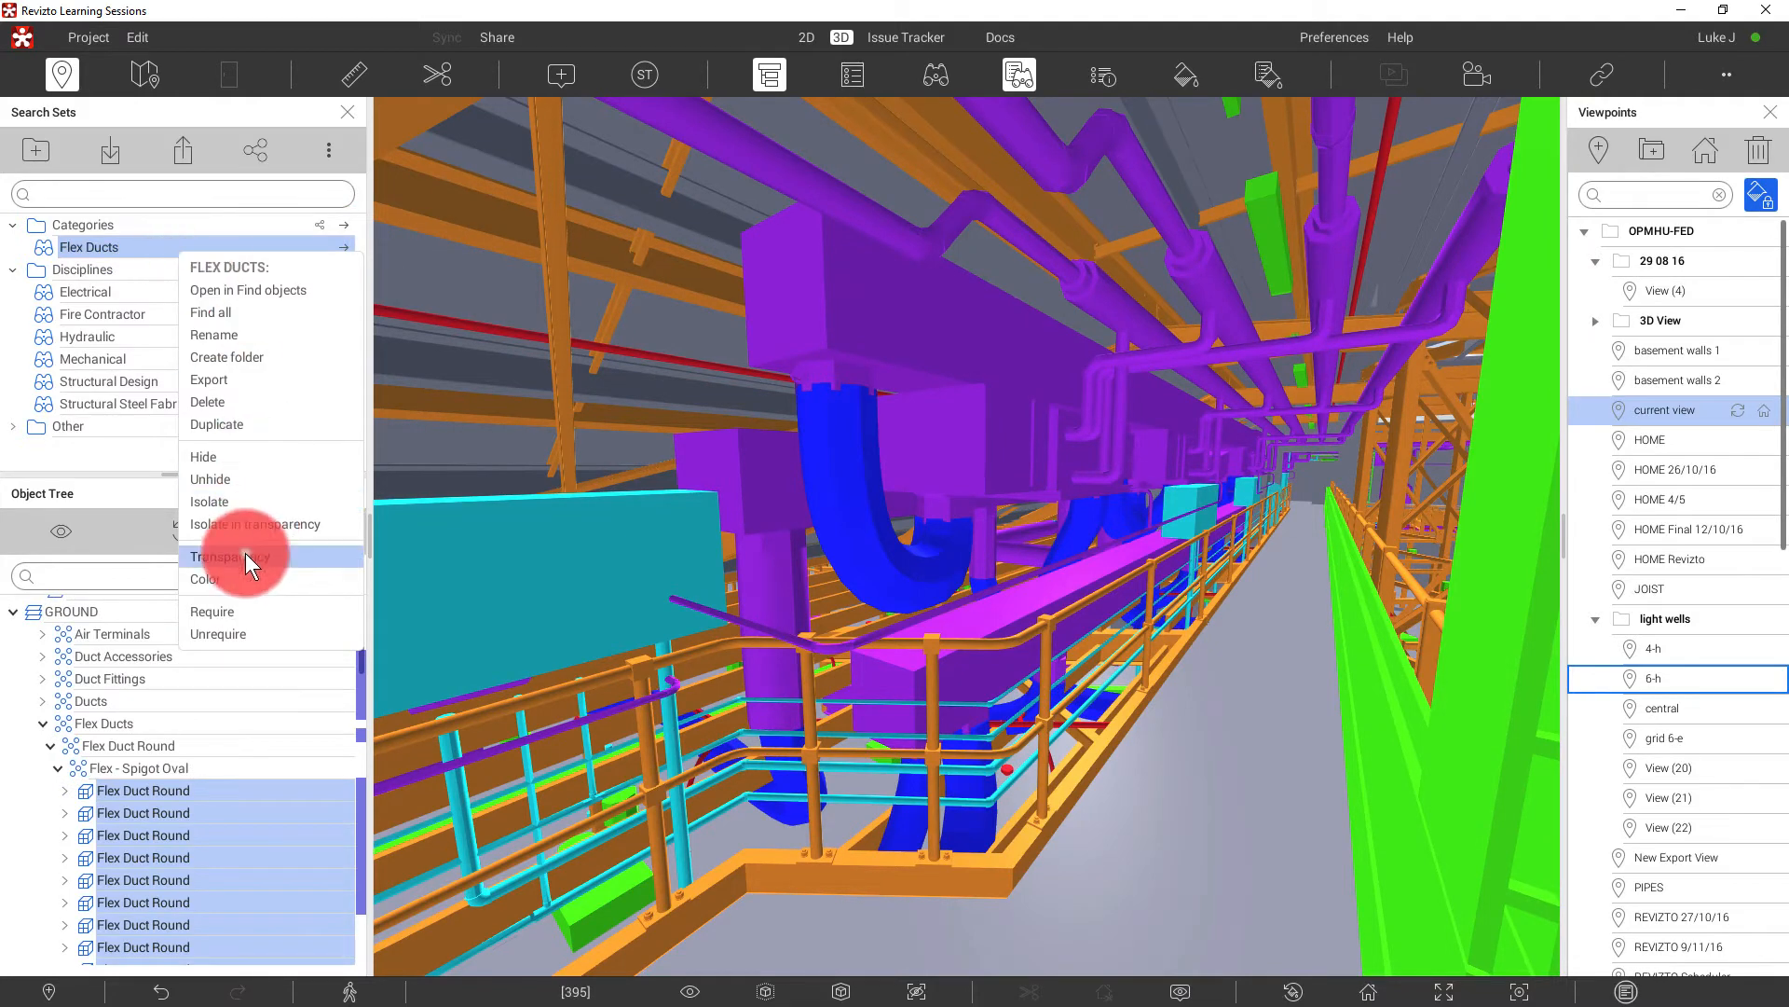
left_click(233, 558)
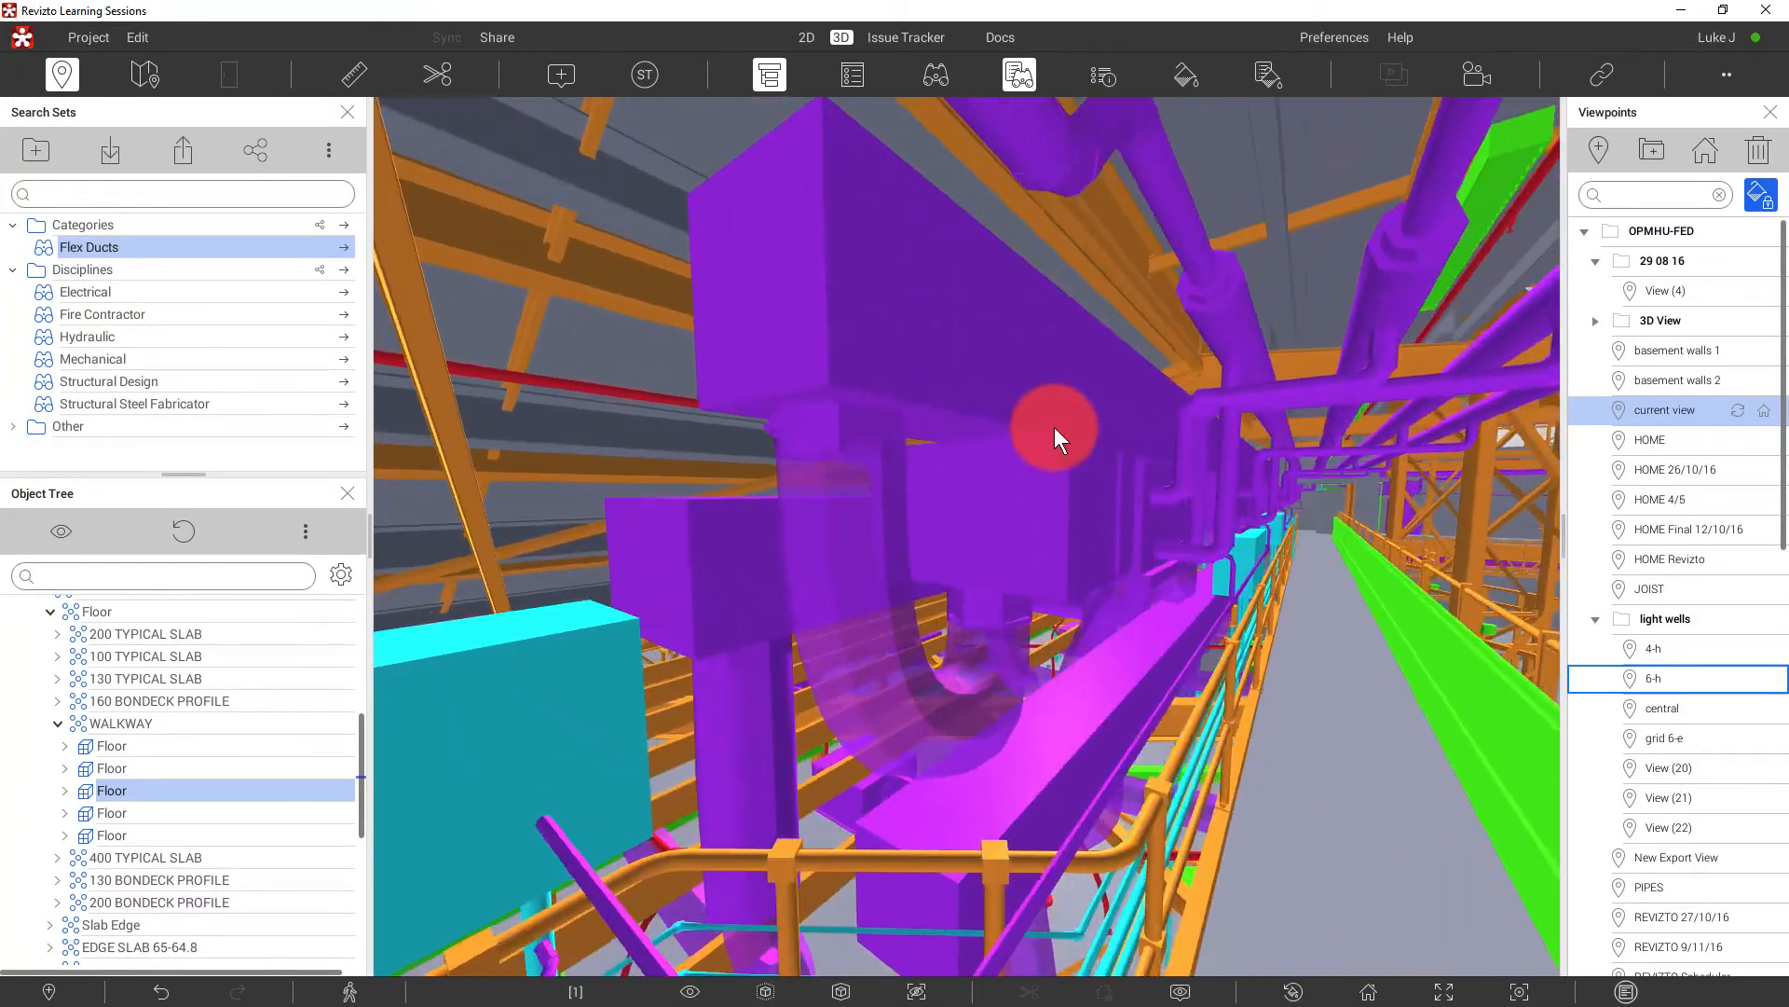
left_click(1056, 437)
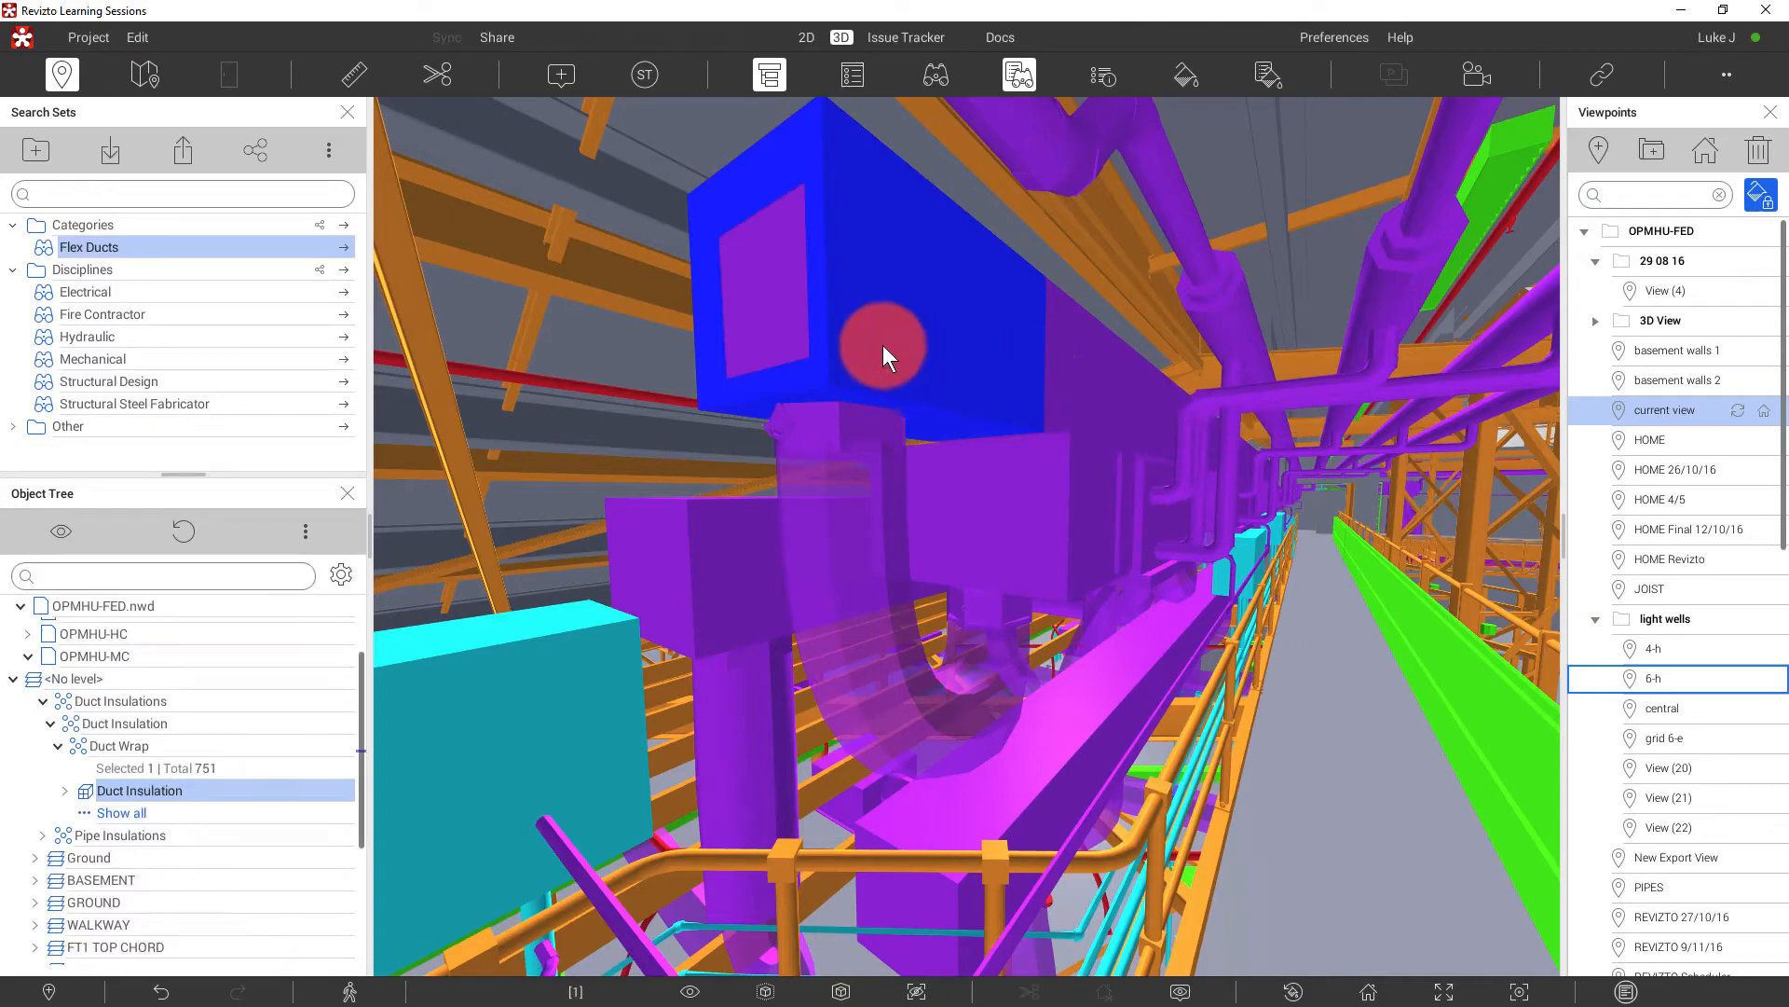
right_click(1144, 649)
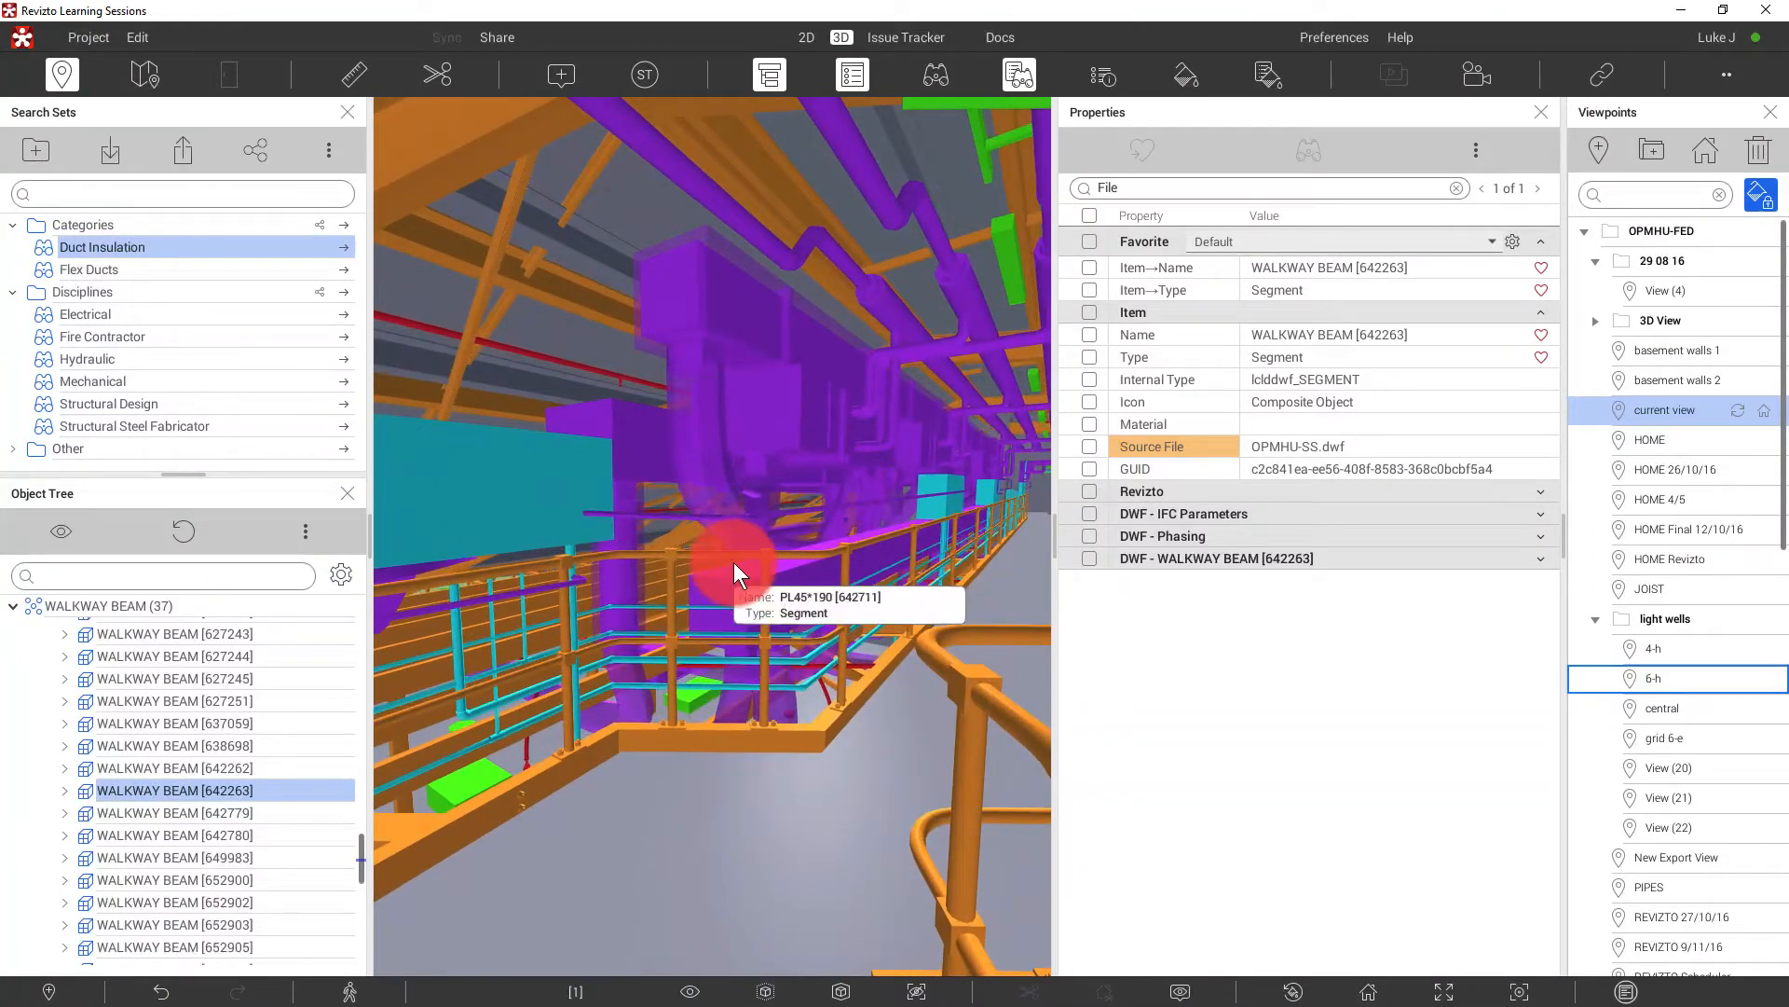
left_click(1542, 112)
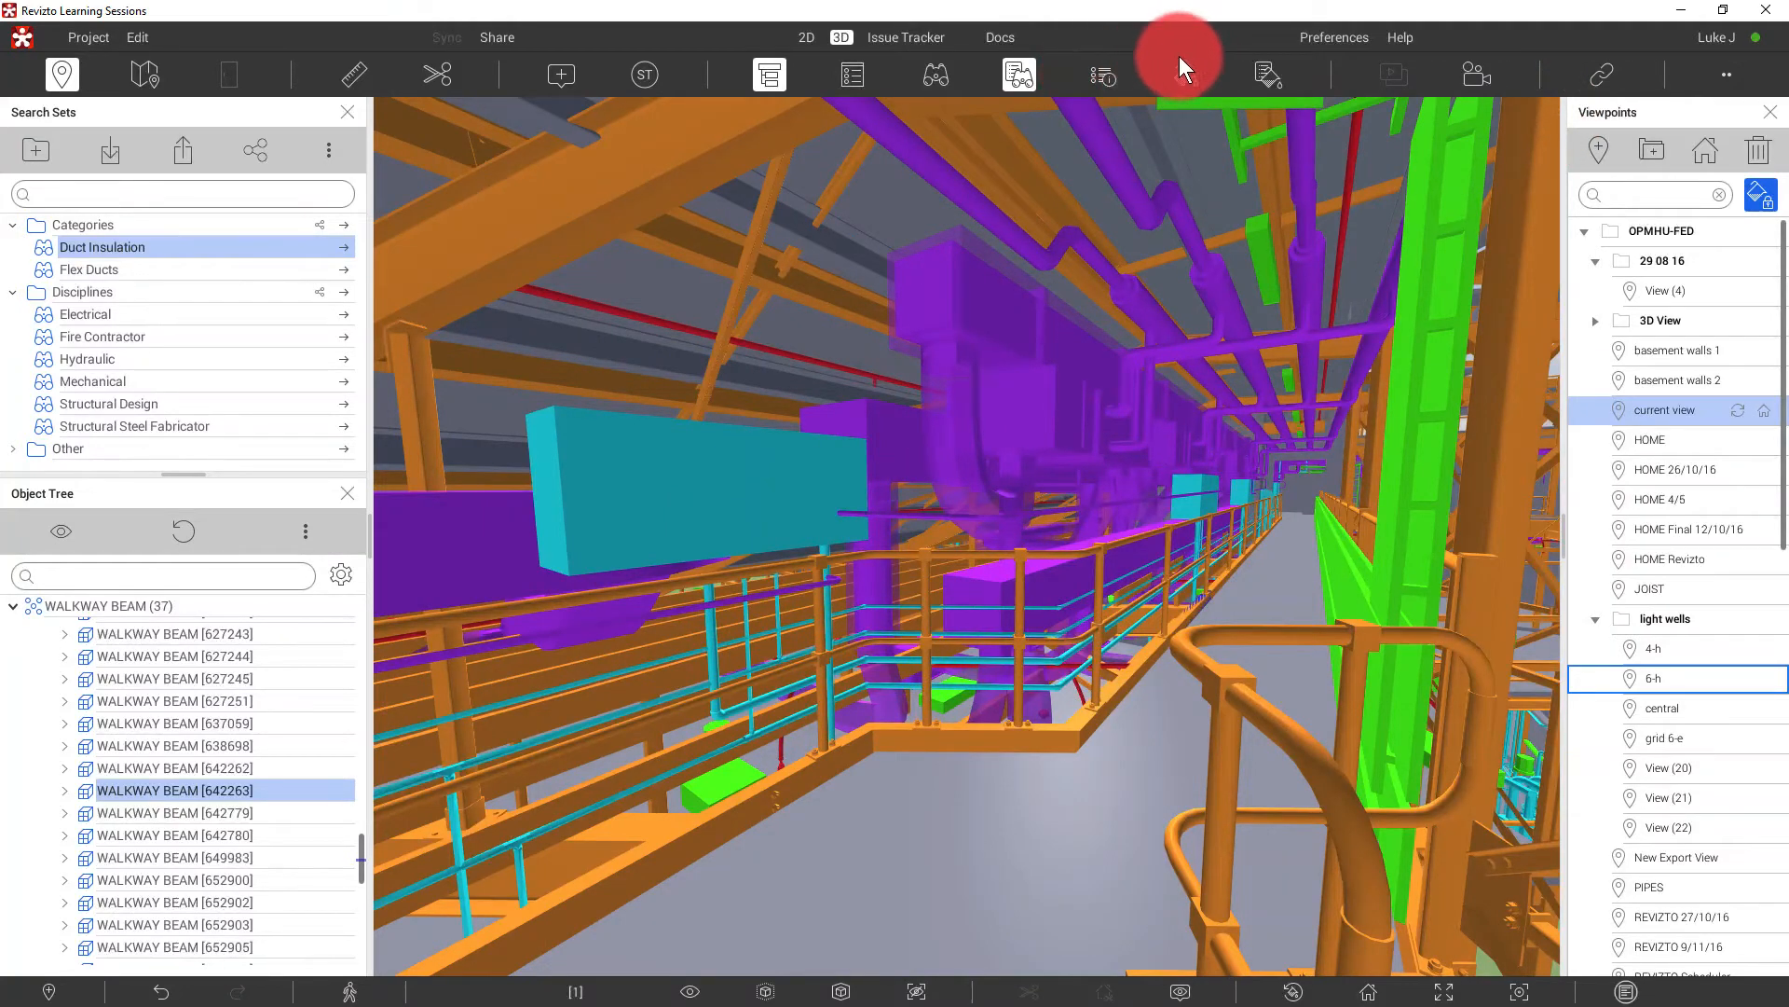
left_click(1182, 74)
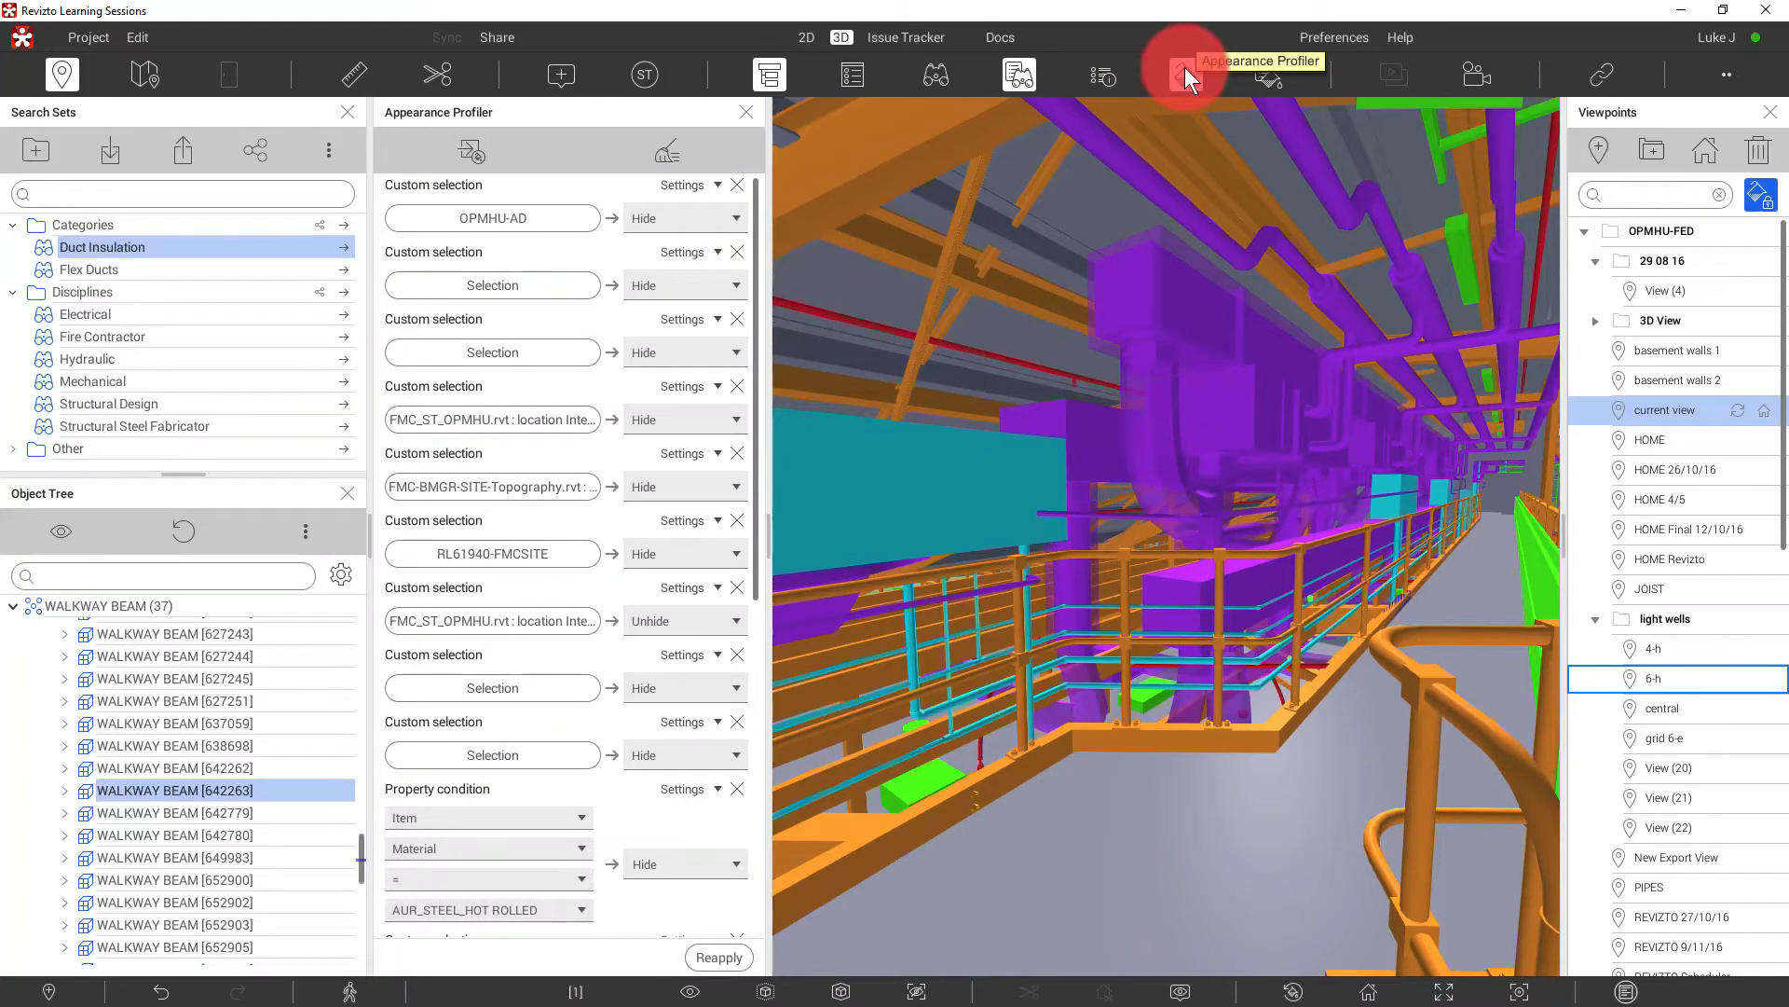
- Open the save-template options and orbit the model over the structure
left_click(469, 151)
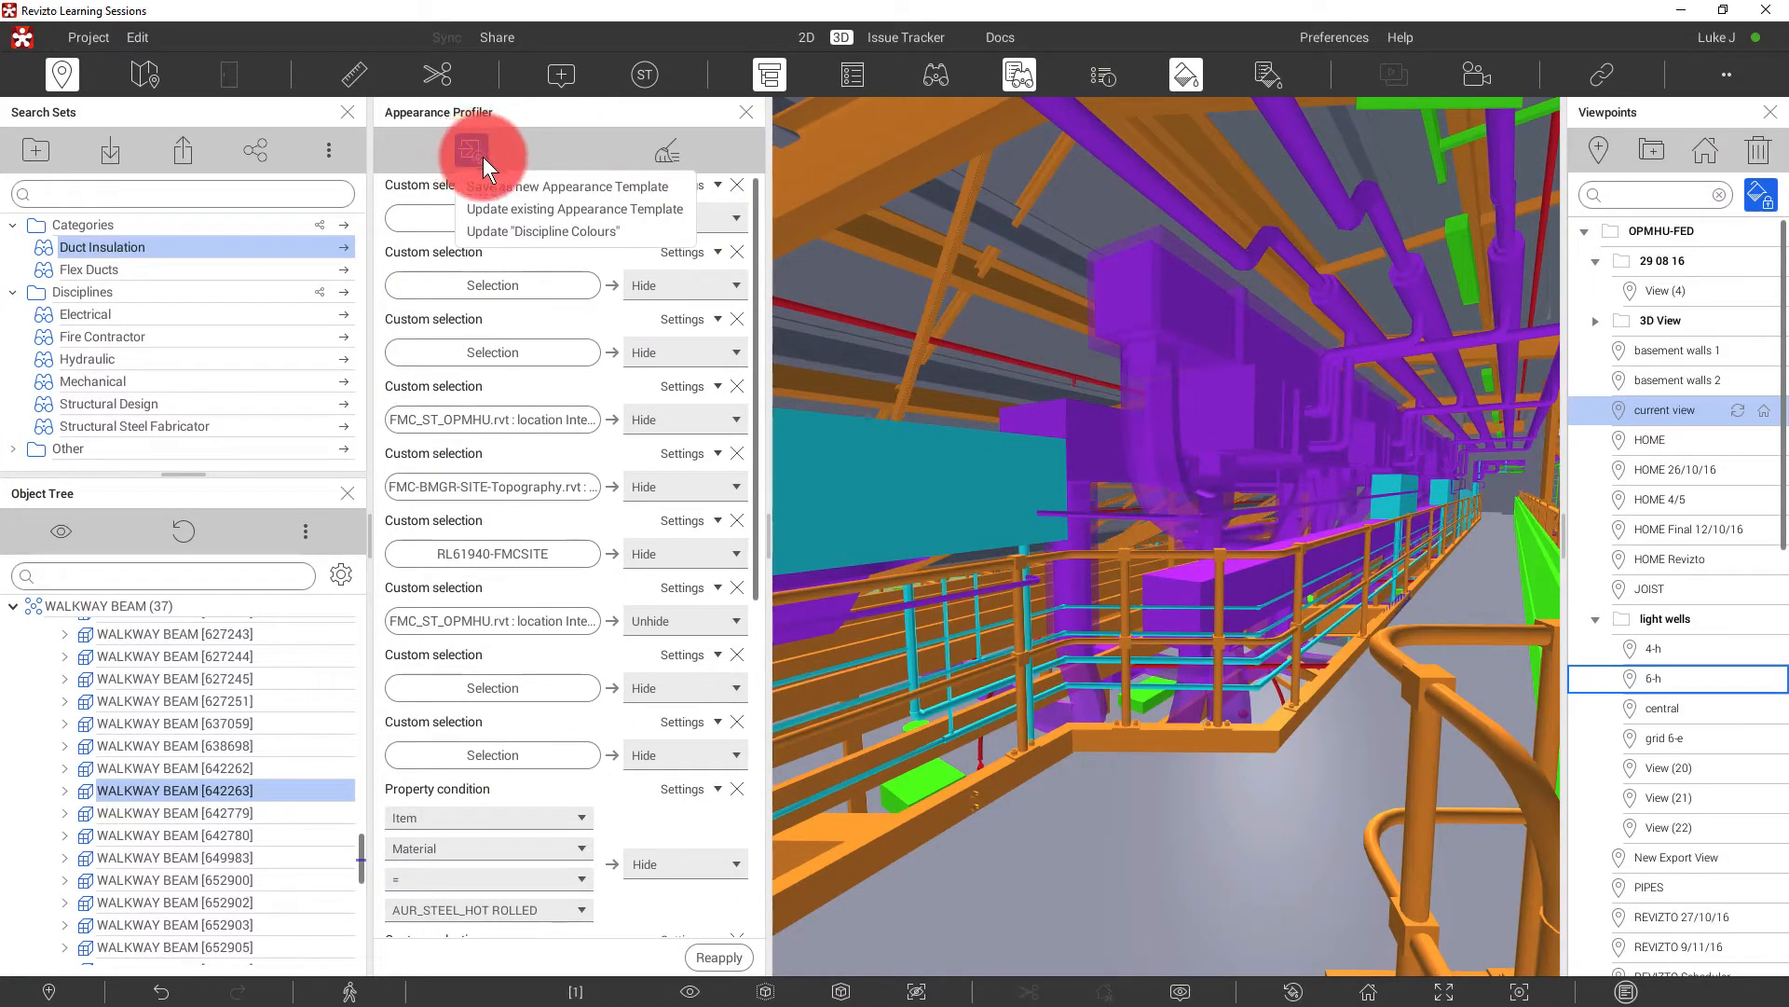
mouse_move(542, 230)
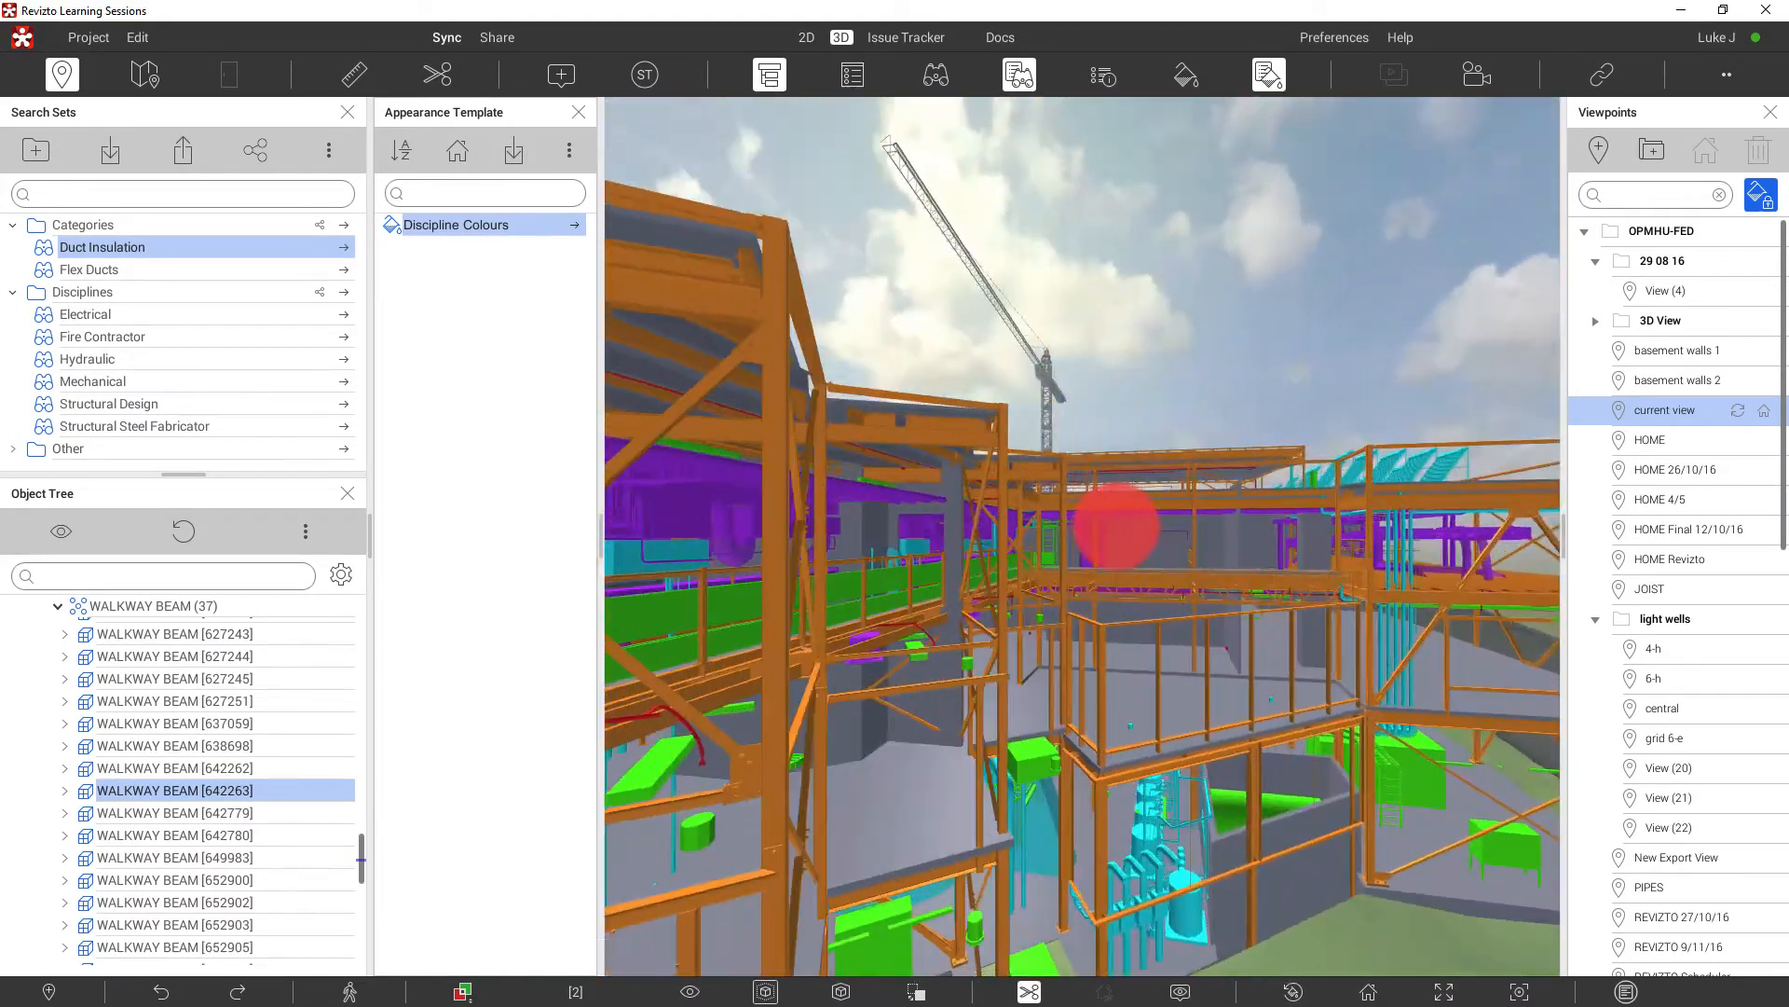
left_click_drag(1119, 524, 1010, 479)
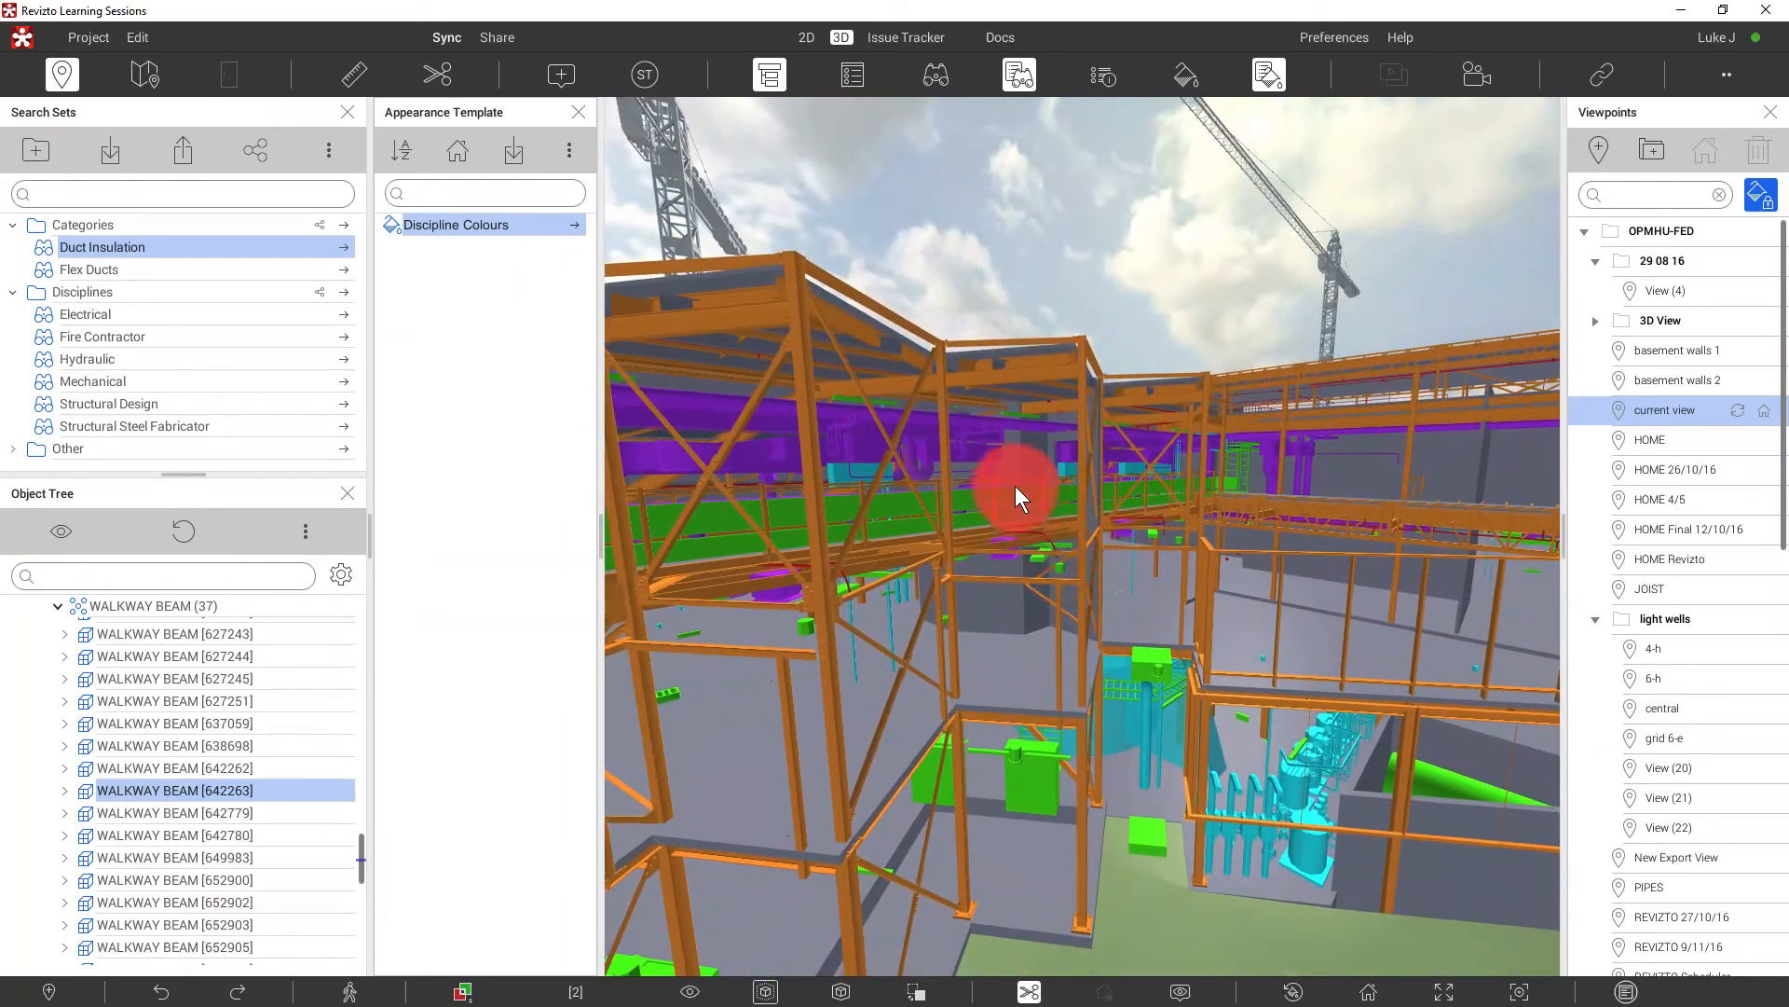
- In the Issue Tracker, view objects of QC issues including DUMMY joists, Lighting Fixtures VS SS and issue 6
left_click(904, 37)
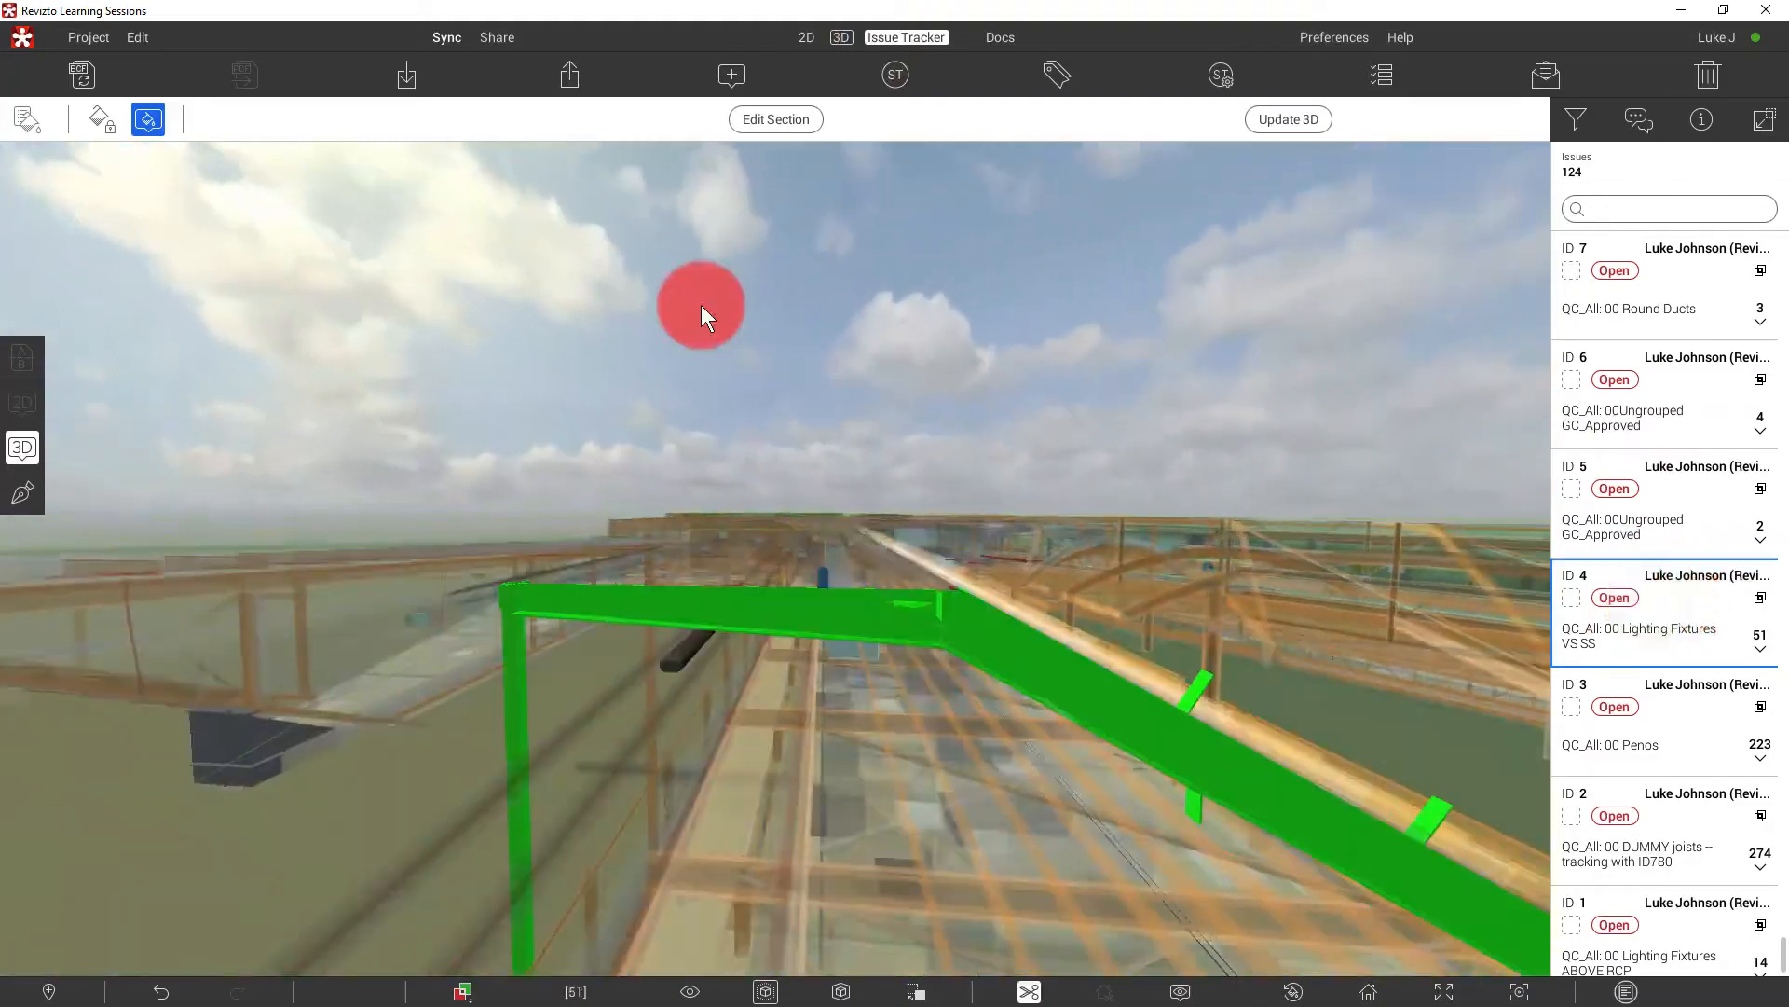
left_click(1656, 617)
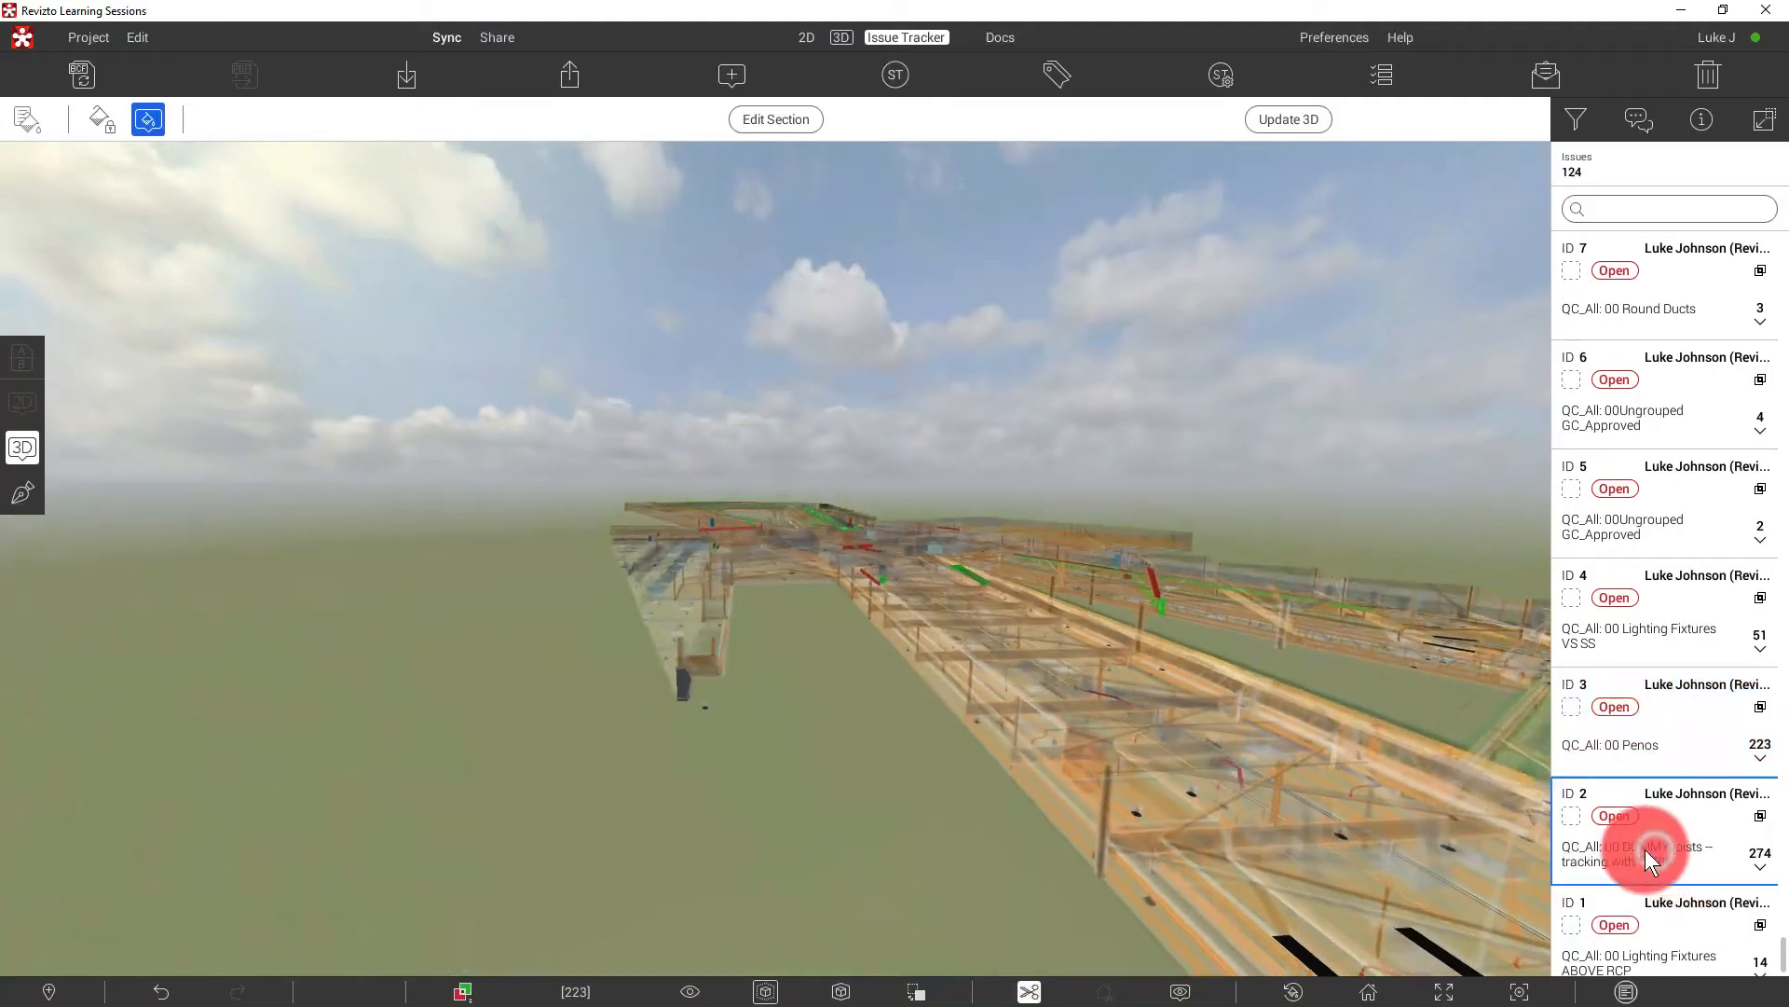
left_click(1661, 853)
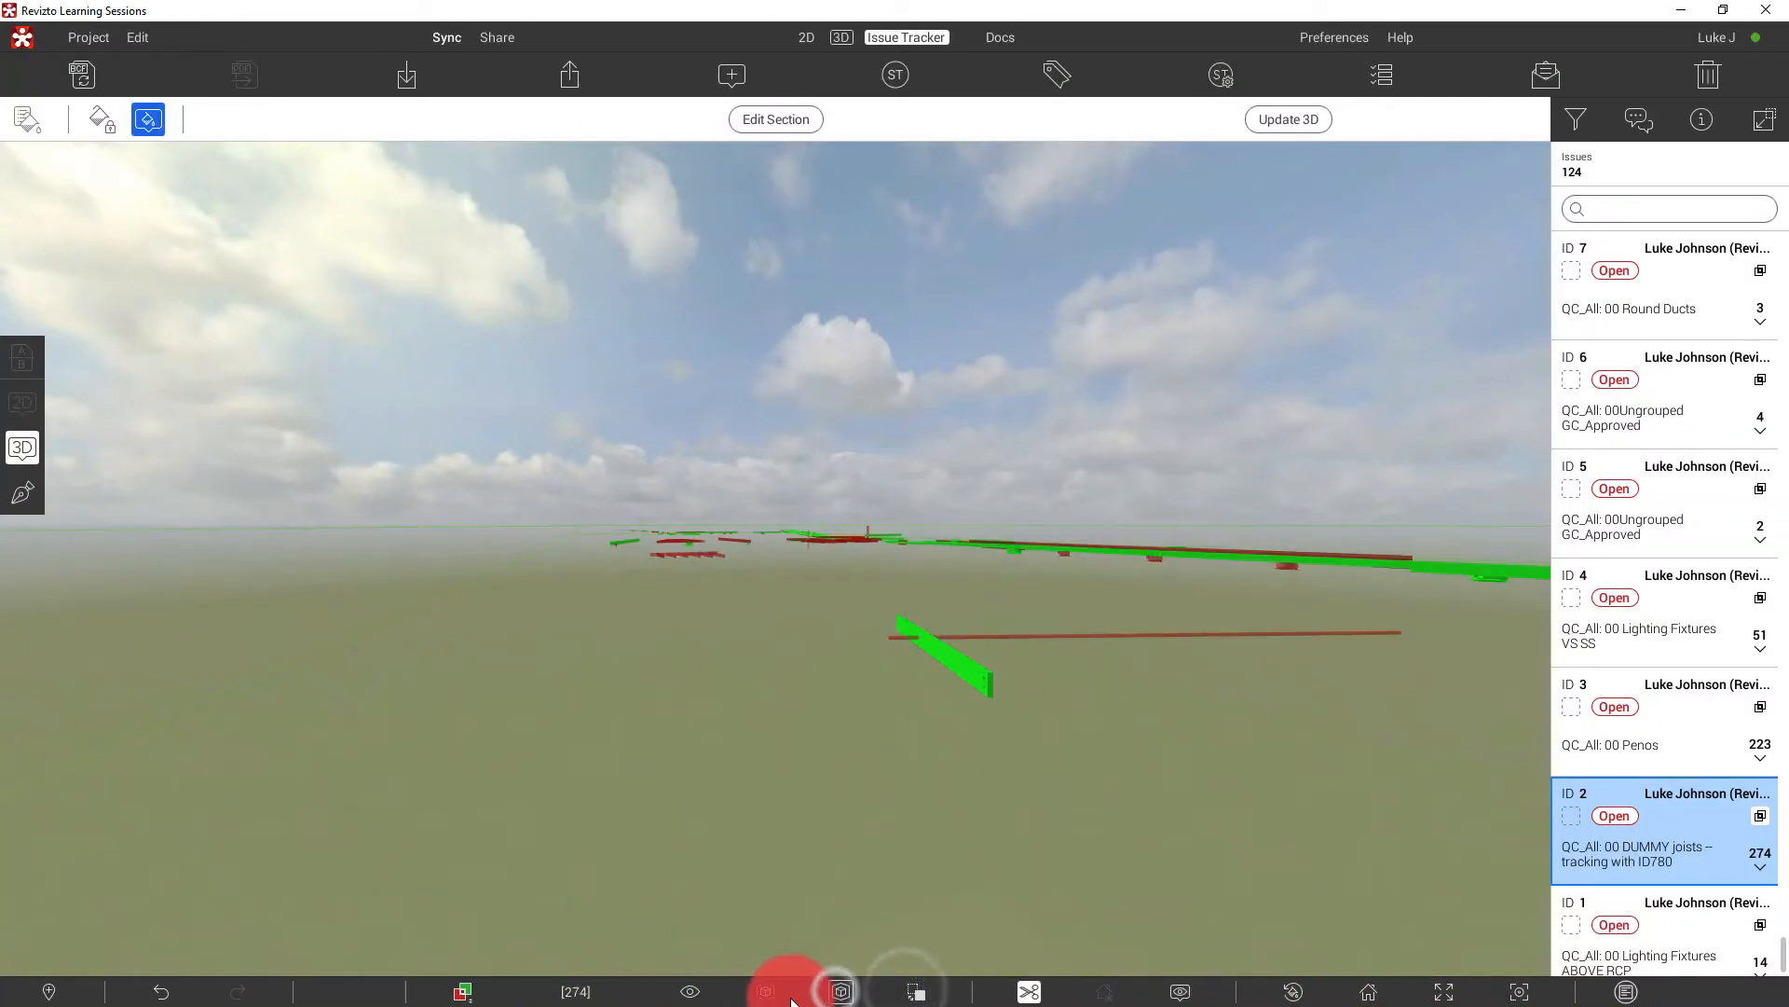
left_click(764, 990)
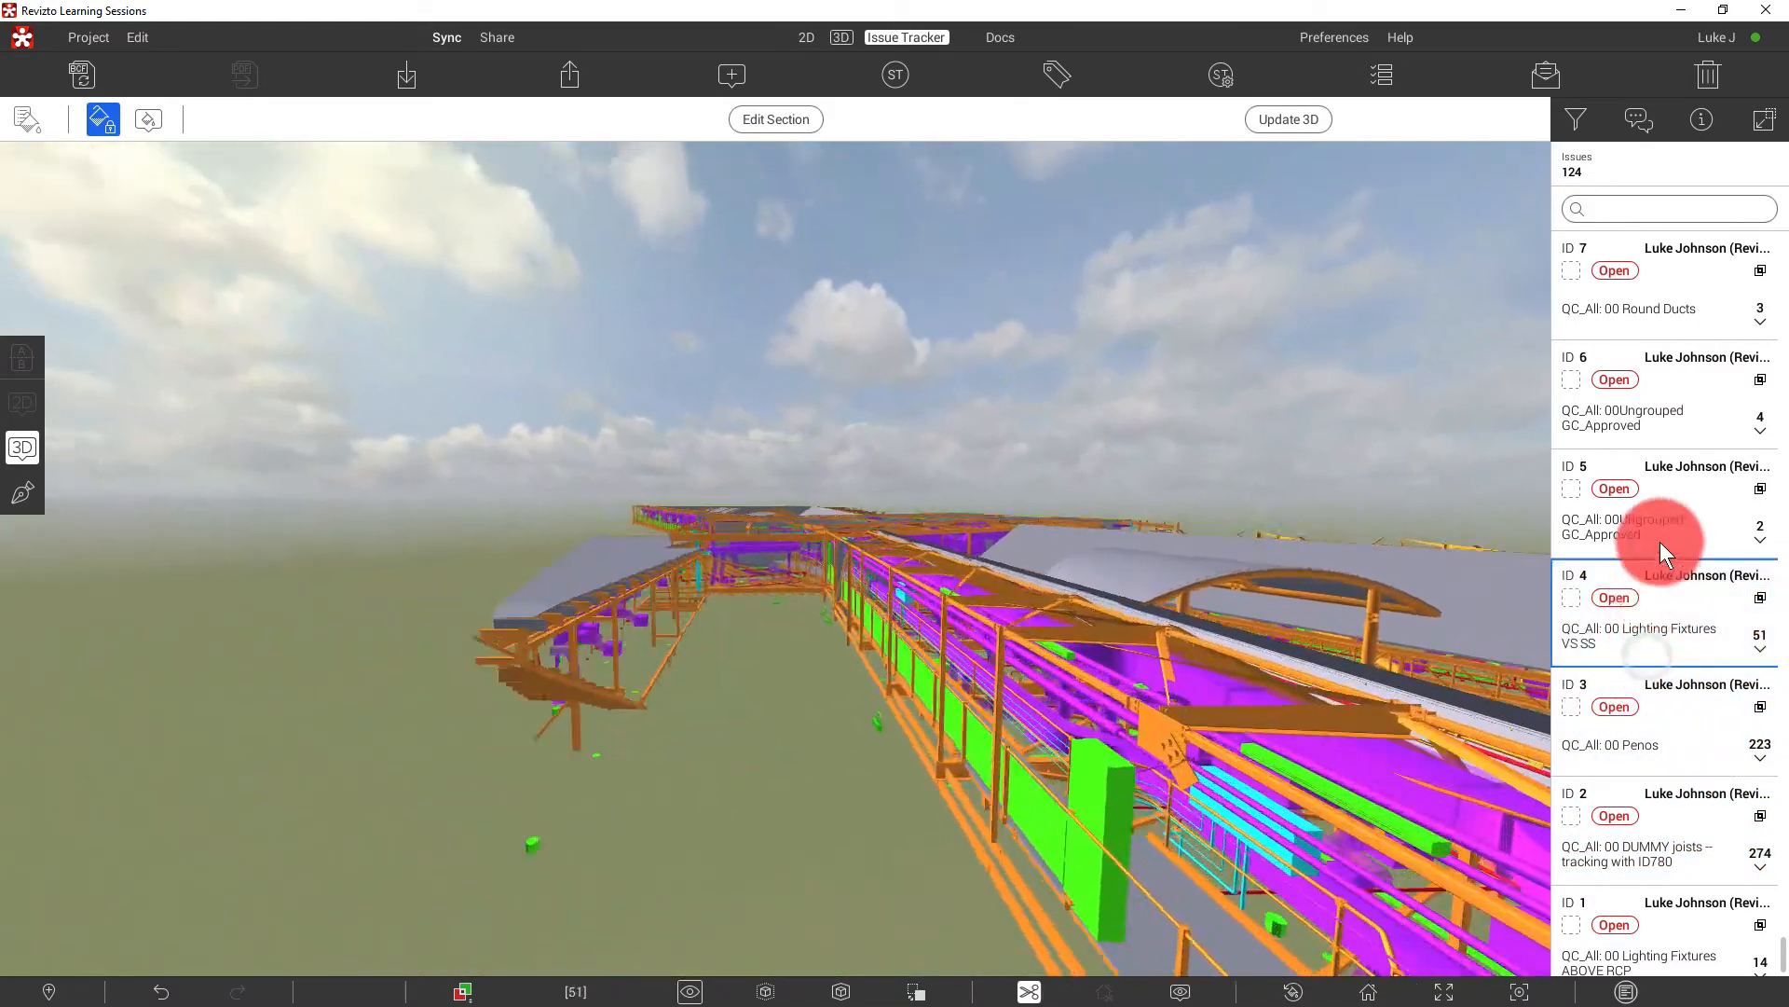
left_click(1649, 605)
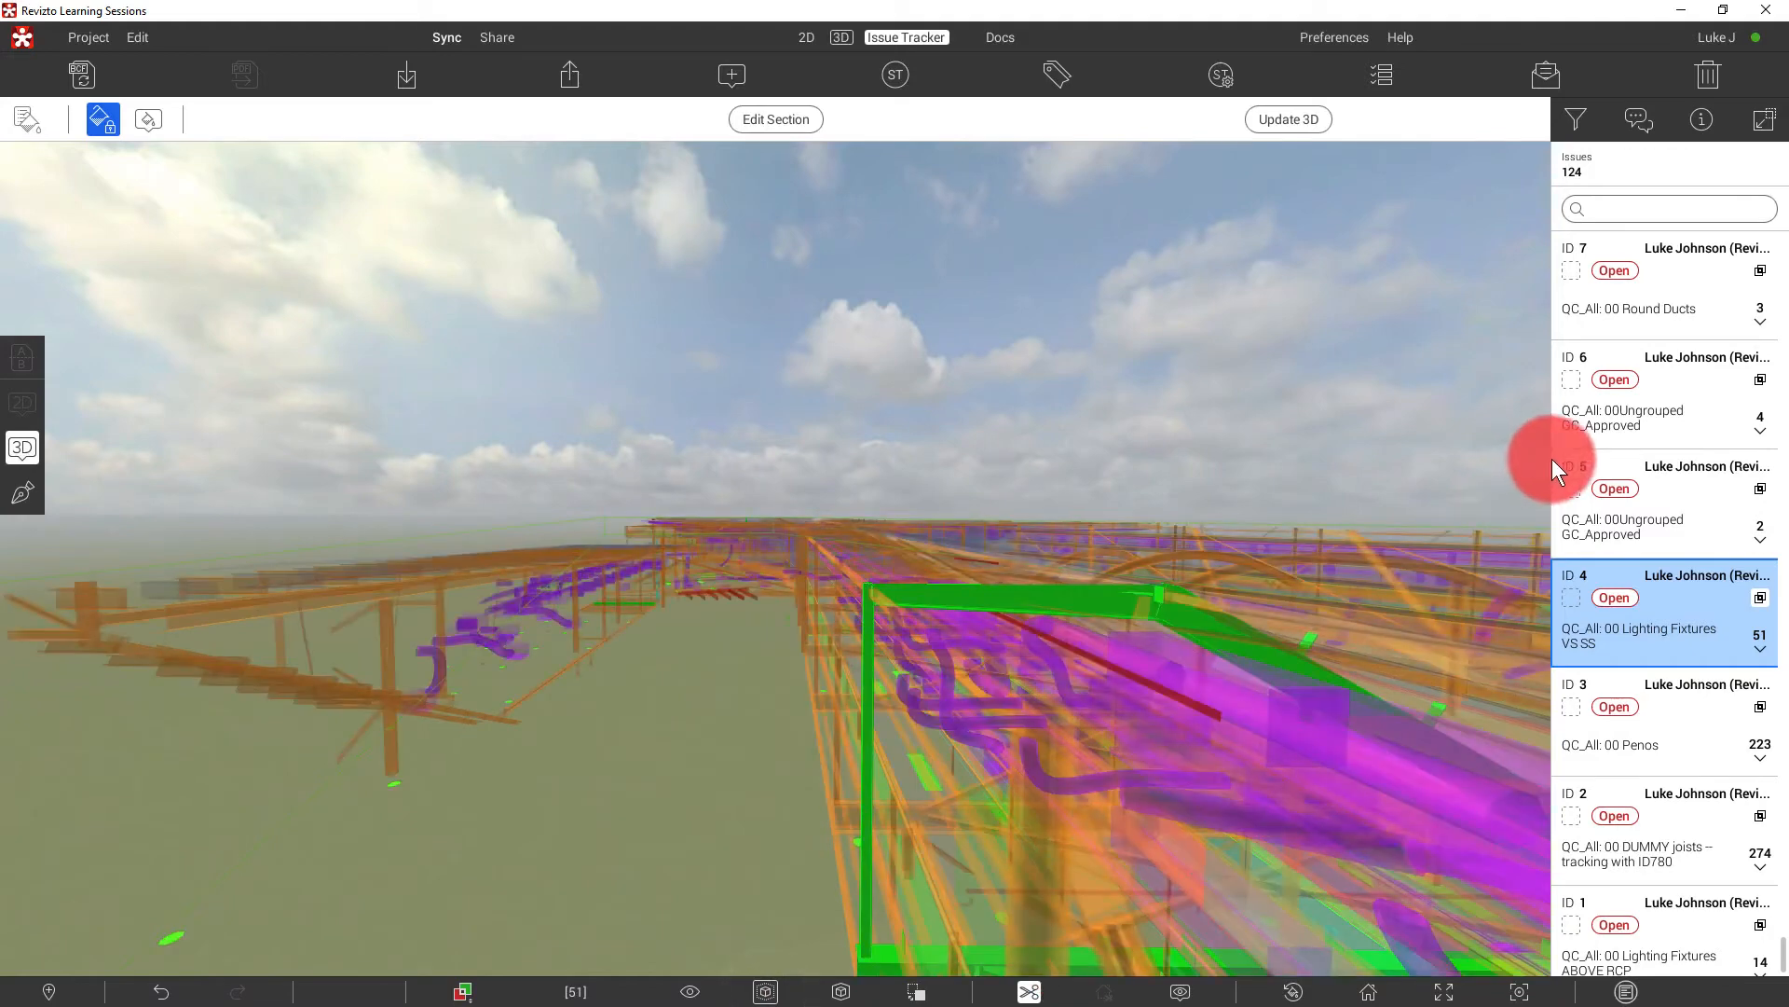
left_click(1614, 488)
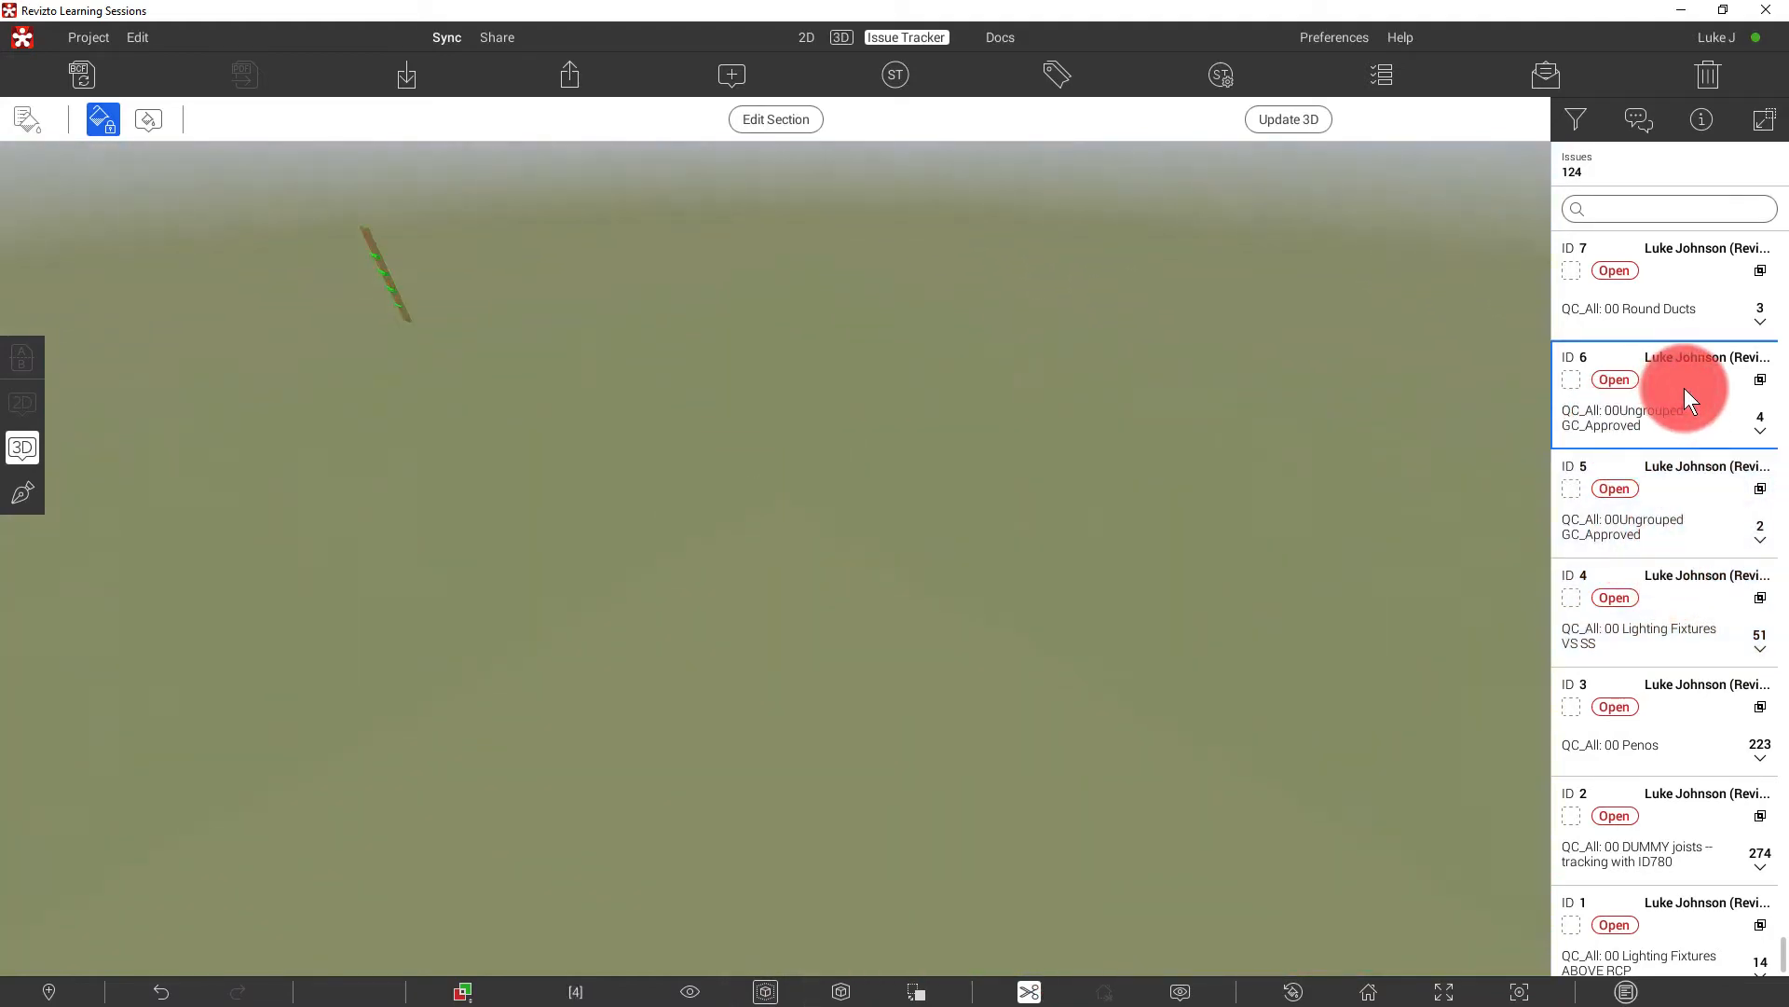
left_click(1655, 270)
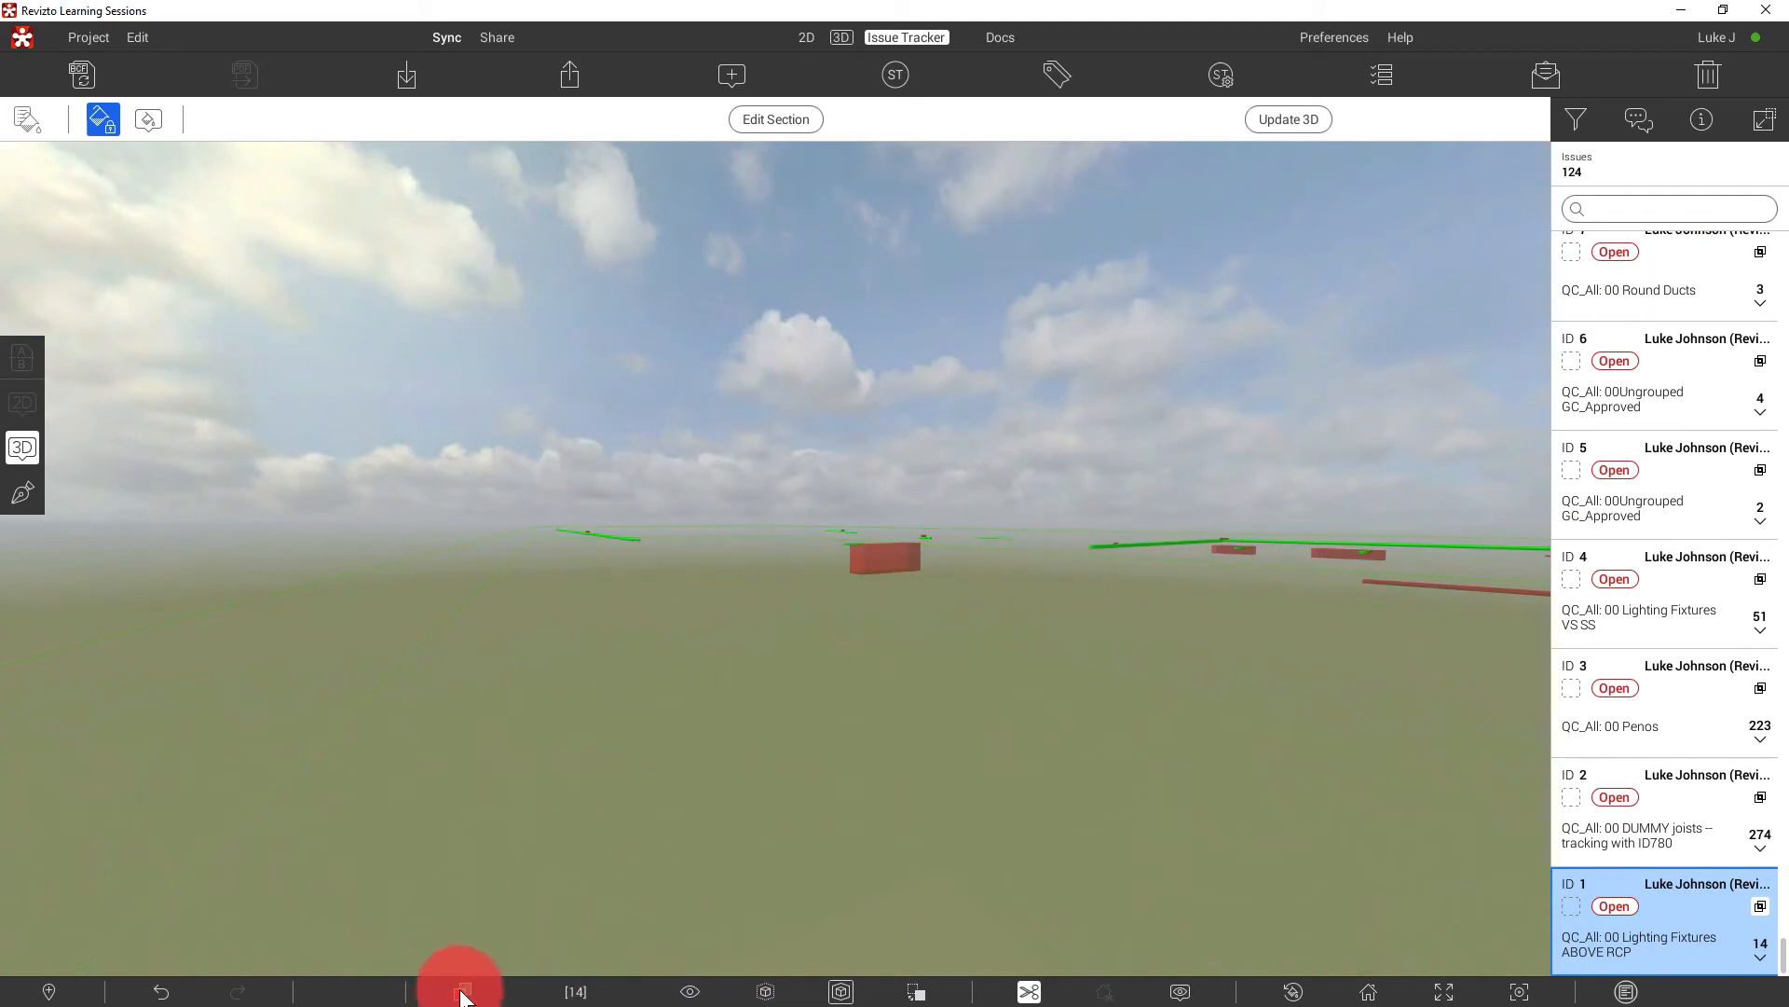
left_click(459, 990)
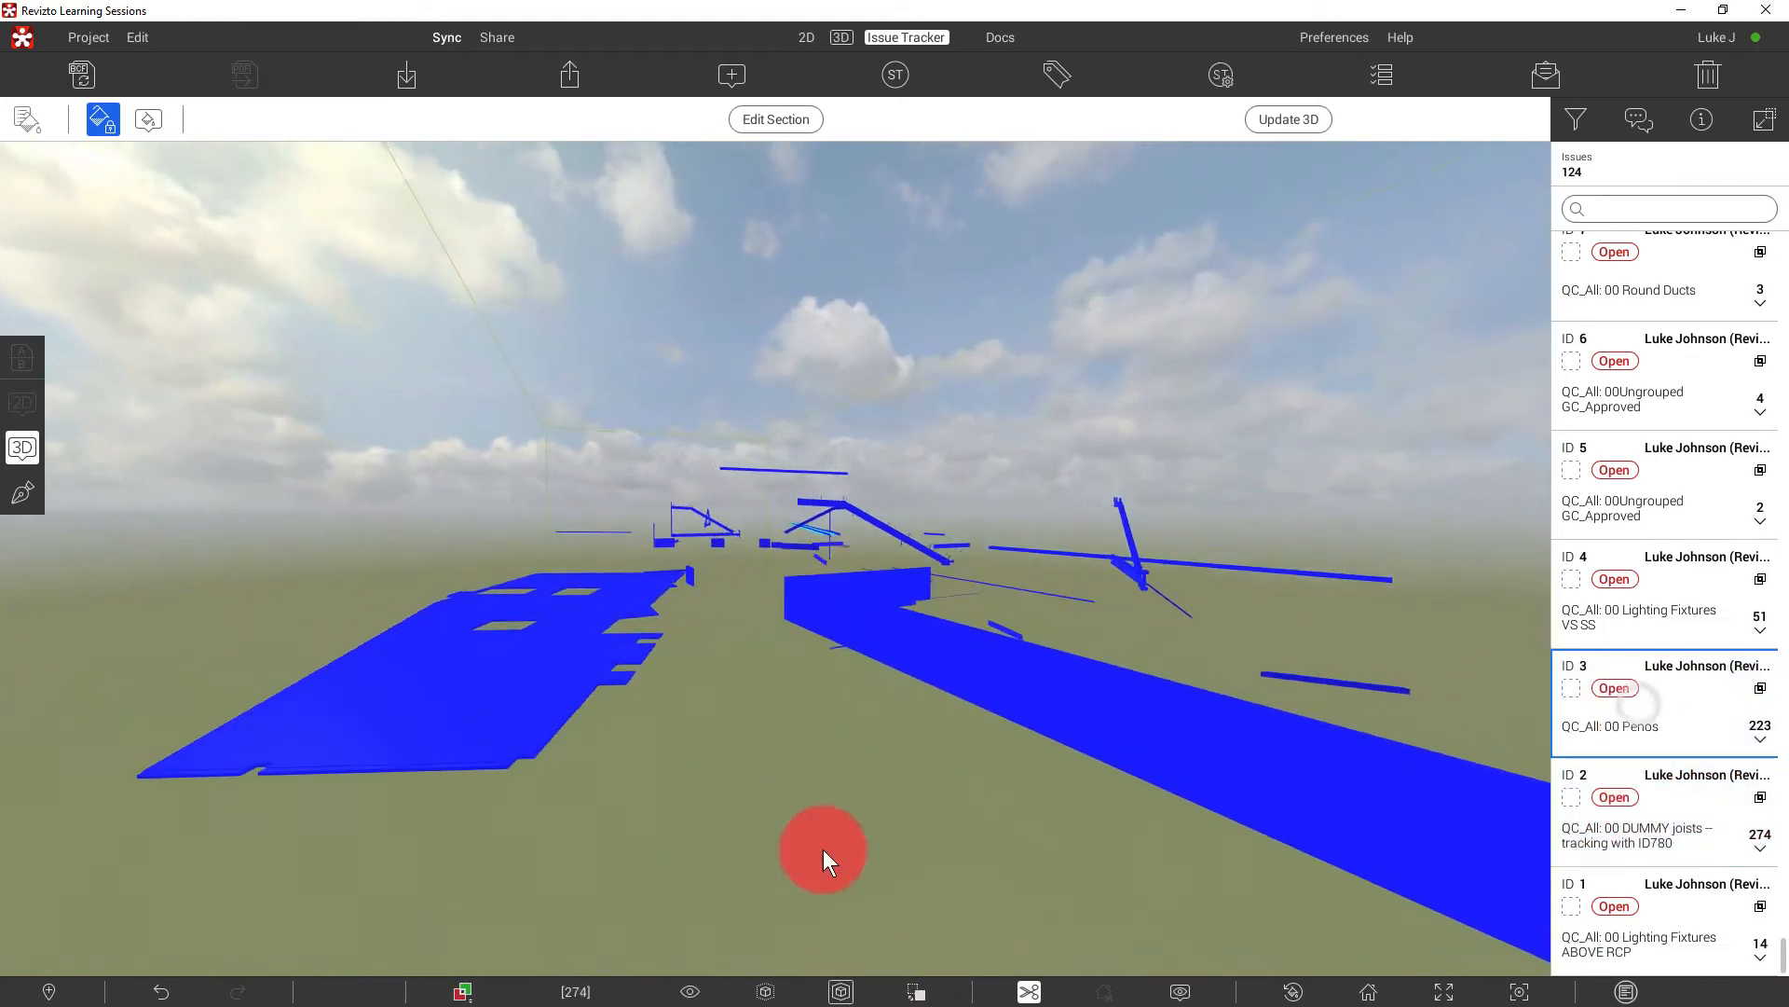
left_click(1655, 696)
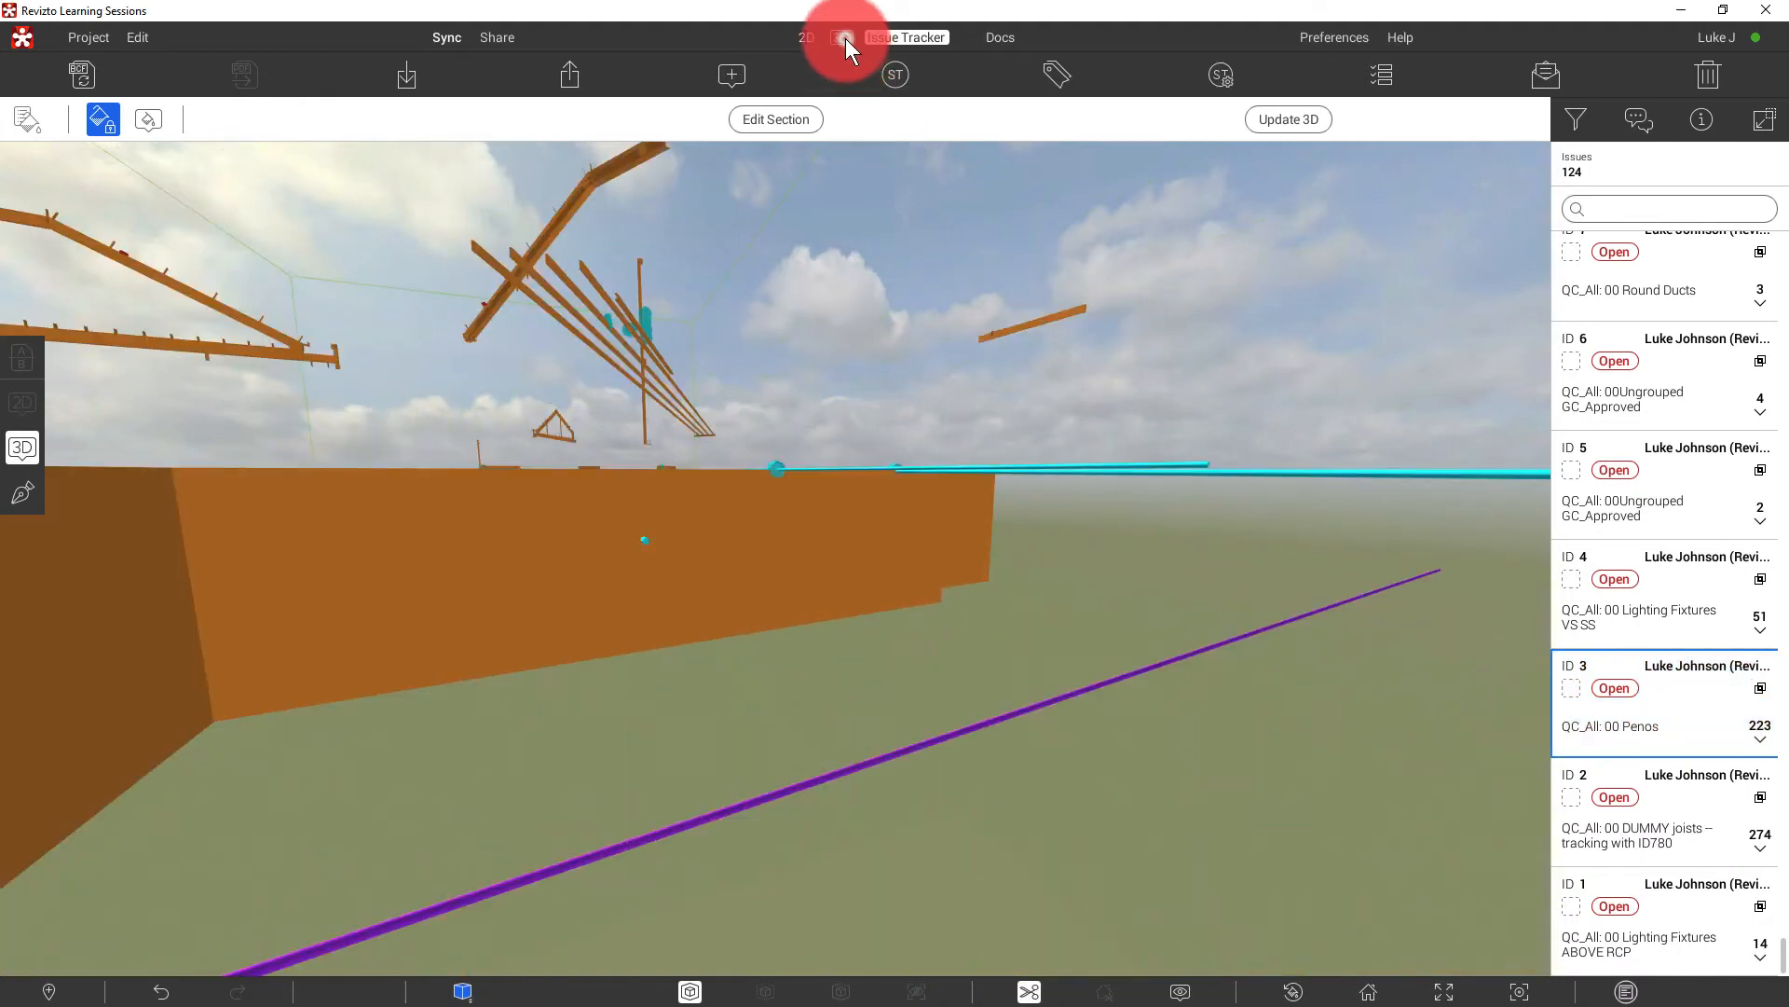
- Return to the 3D view, close the Appearance Profiler, and bring the whole site into view
left_click(843, 36)
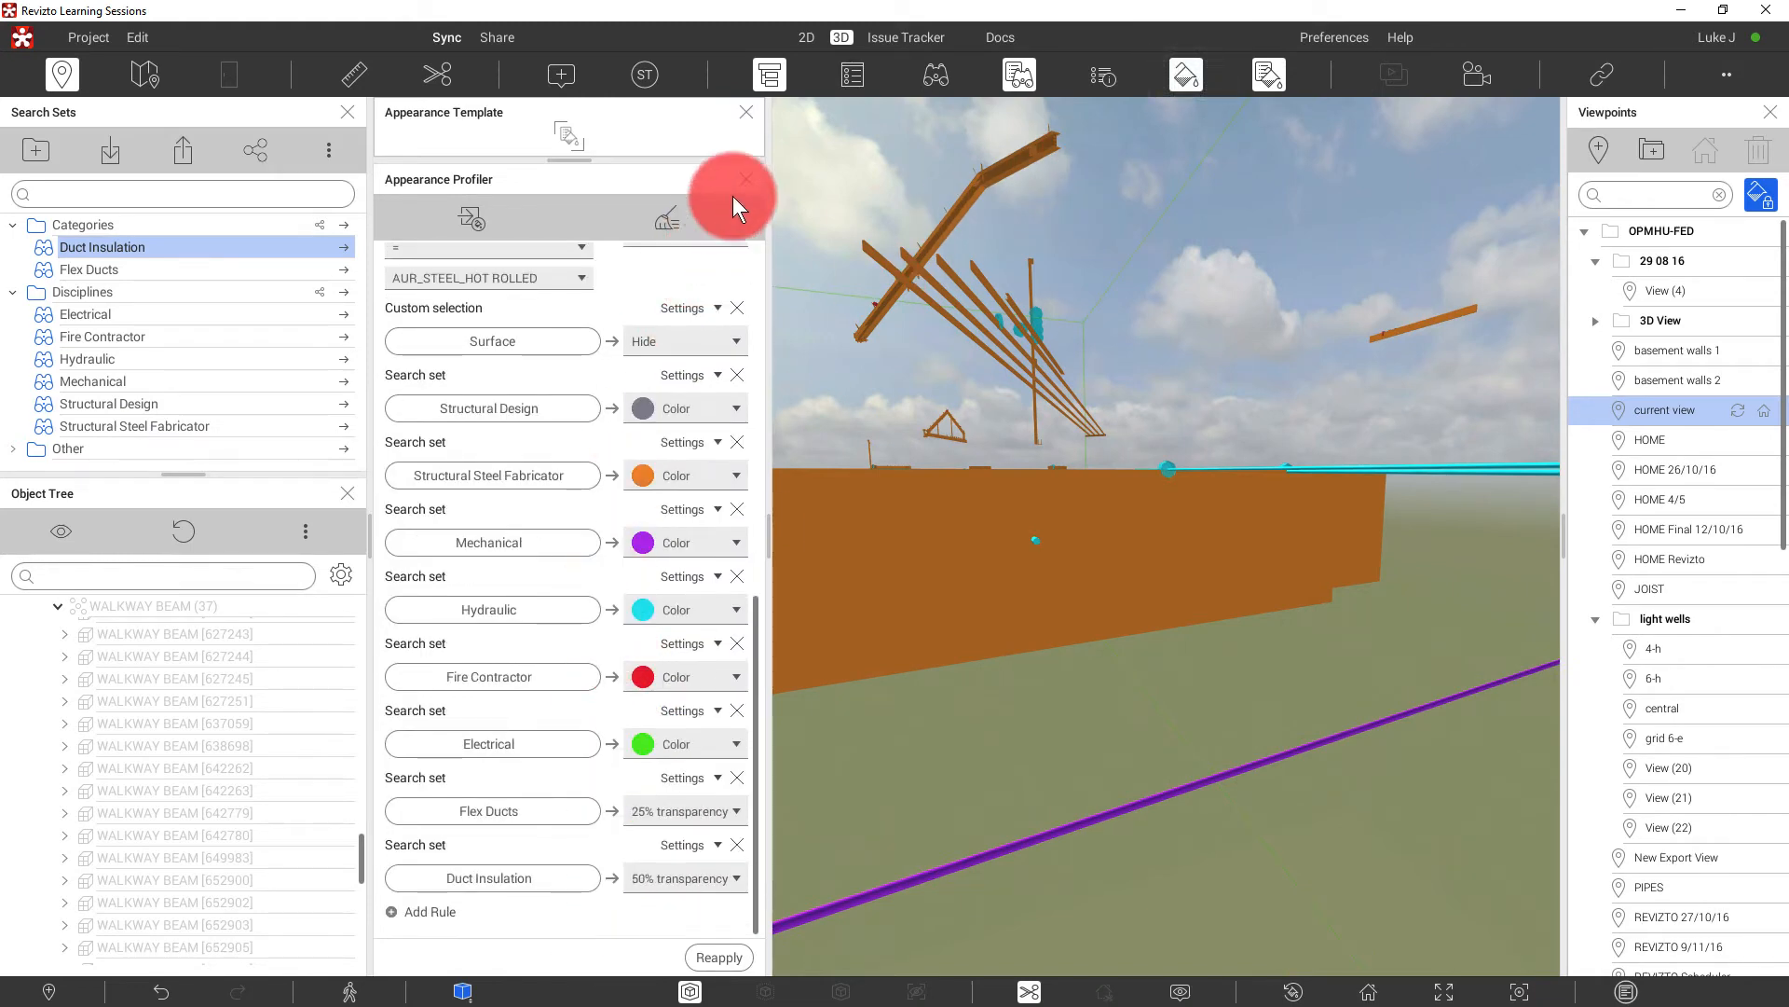
left_click(746, 179)
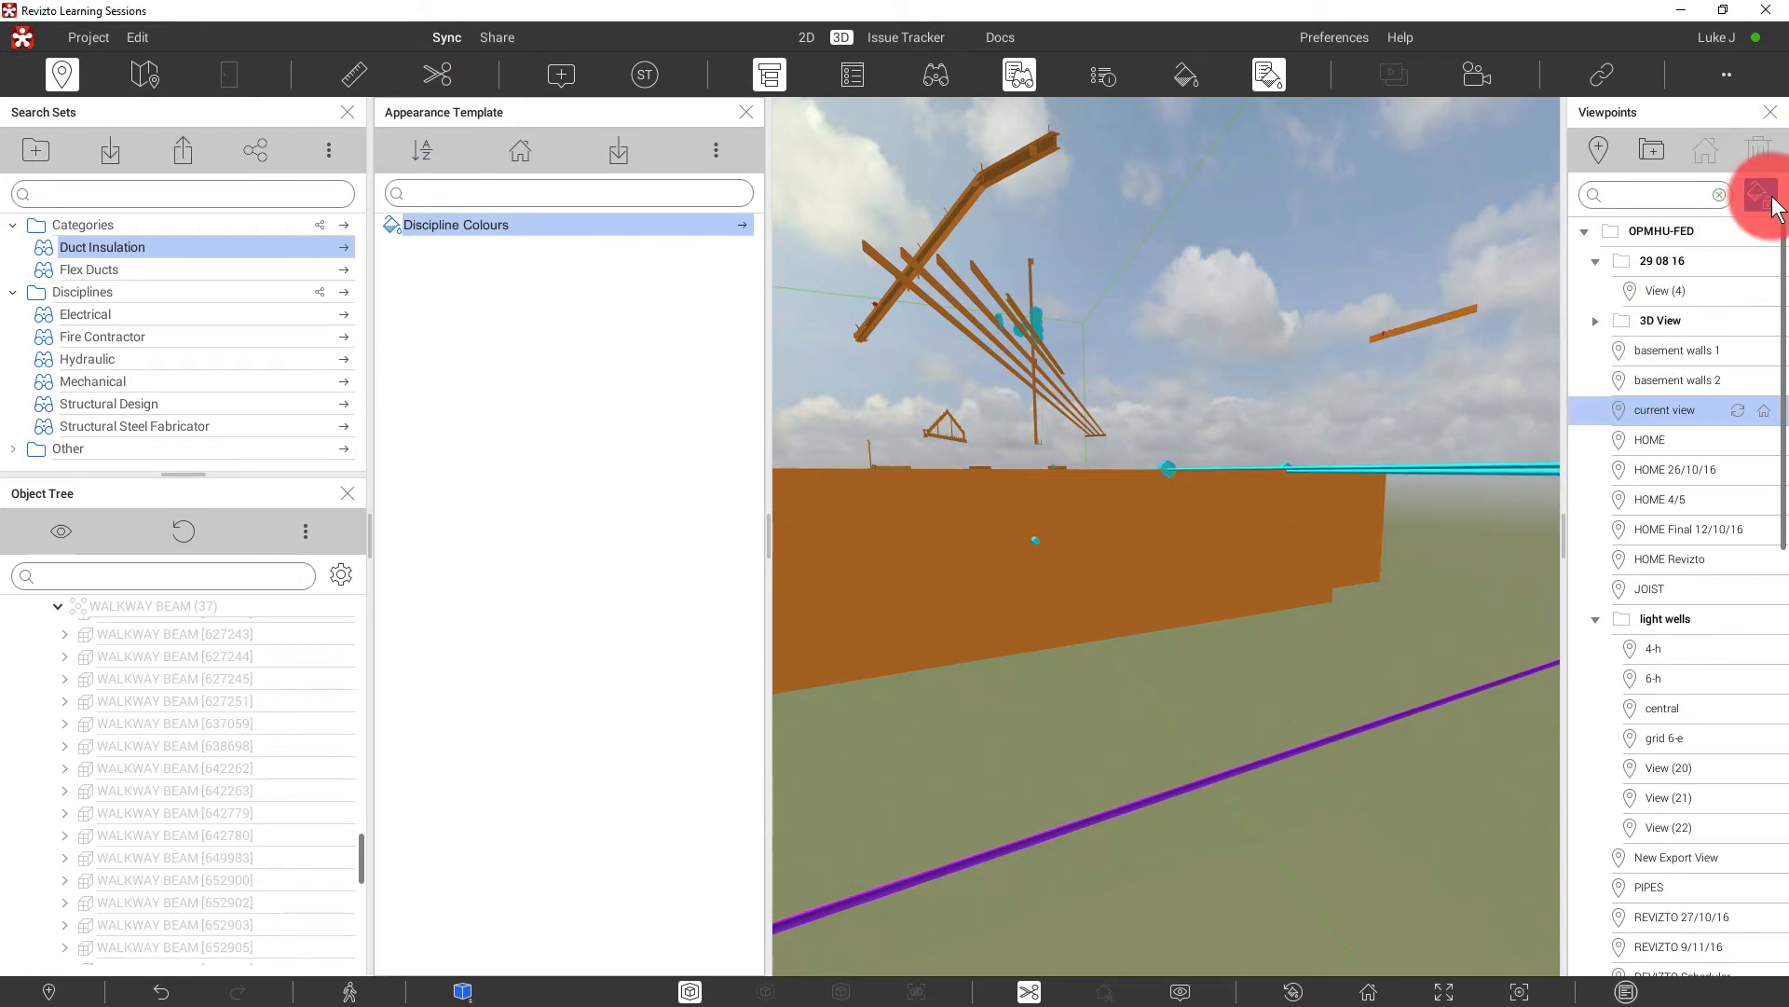
left_click(905, 36)
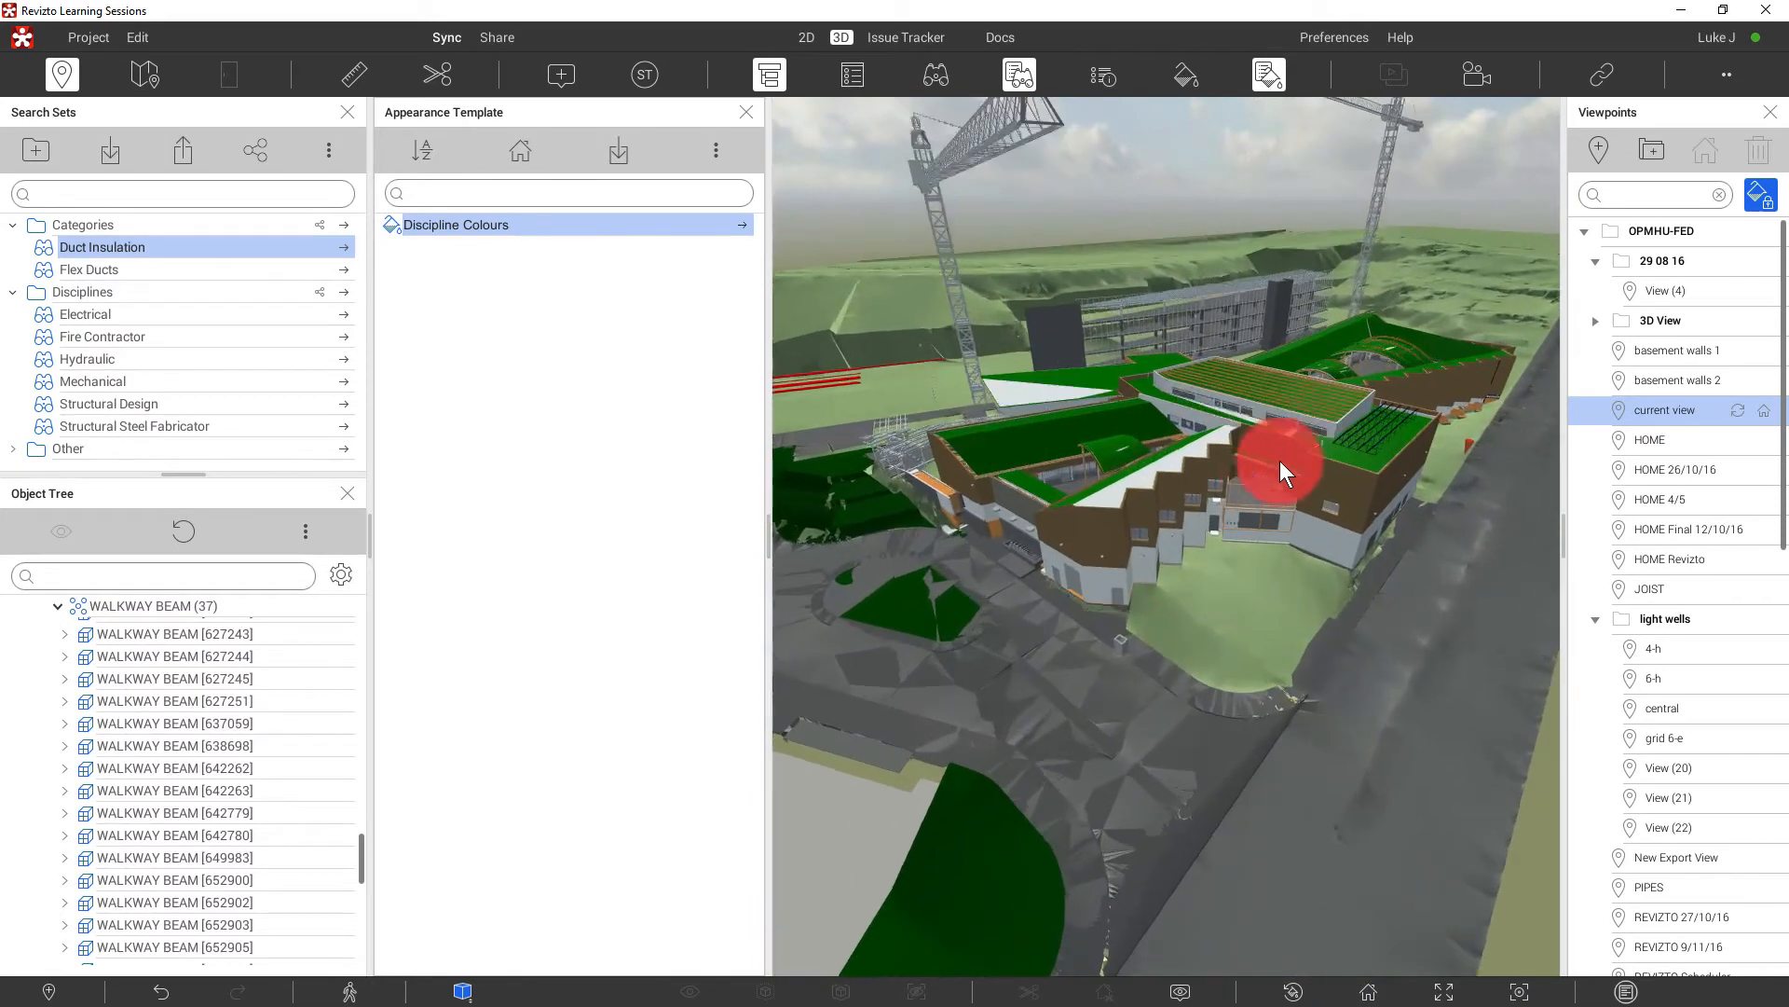
- Isolate the Hydraulic and Mechanical search sets and orbit the cyan and purple services
left_click_drag(1278, 468, 1016, 411)
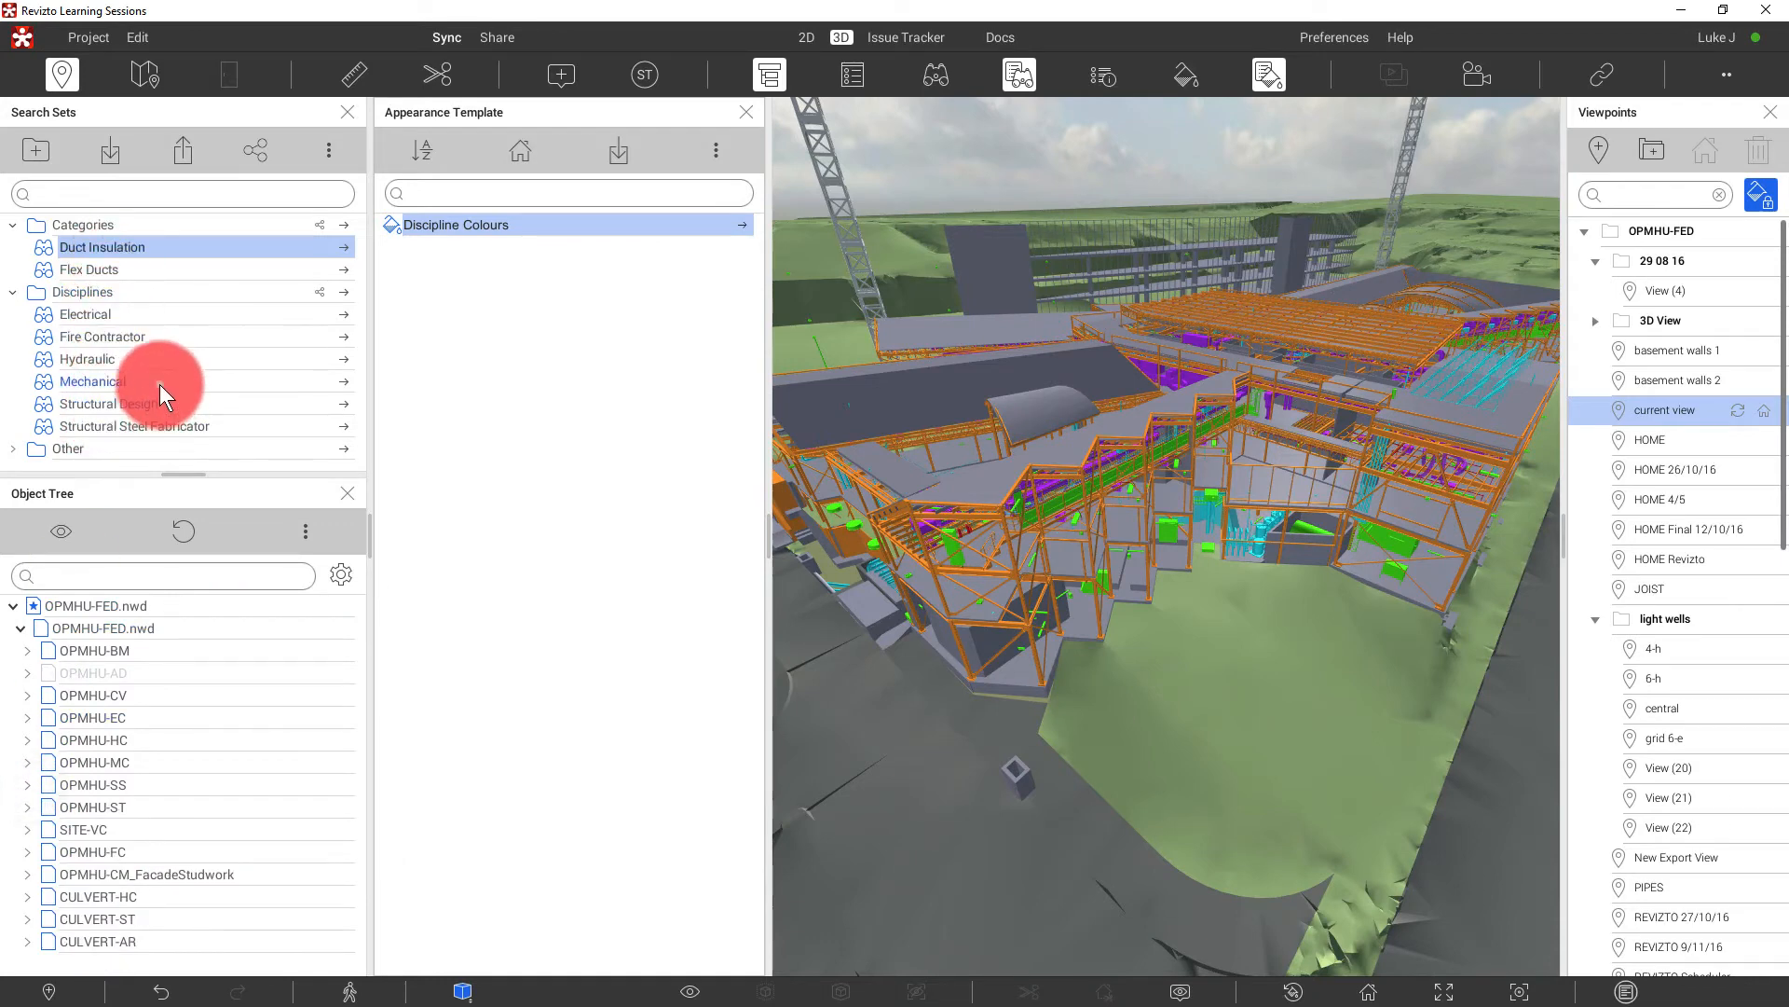
left_click(91, 380)
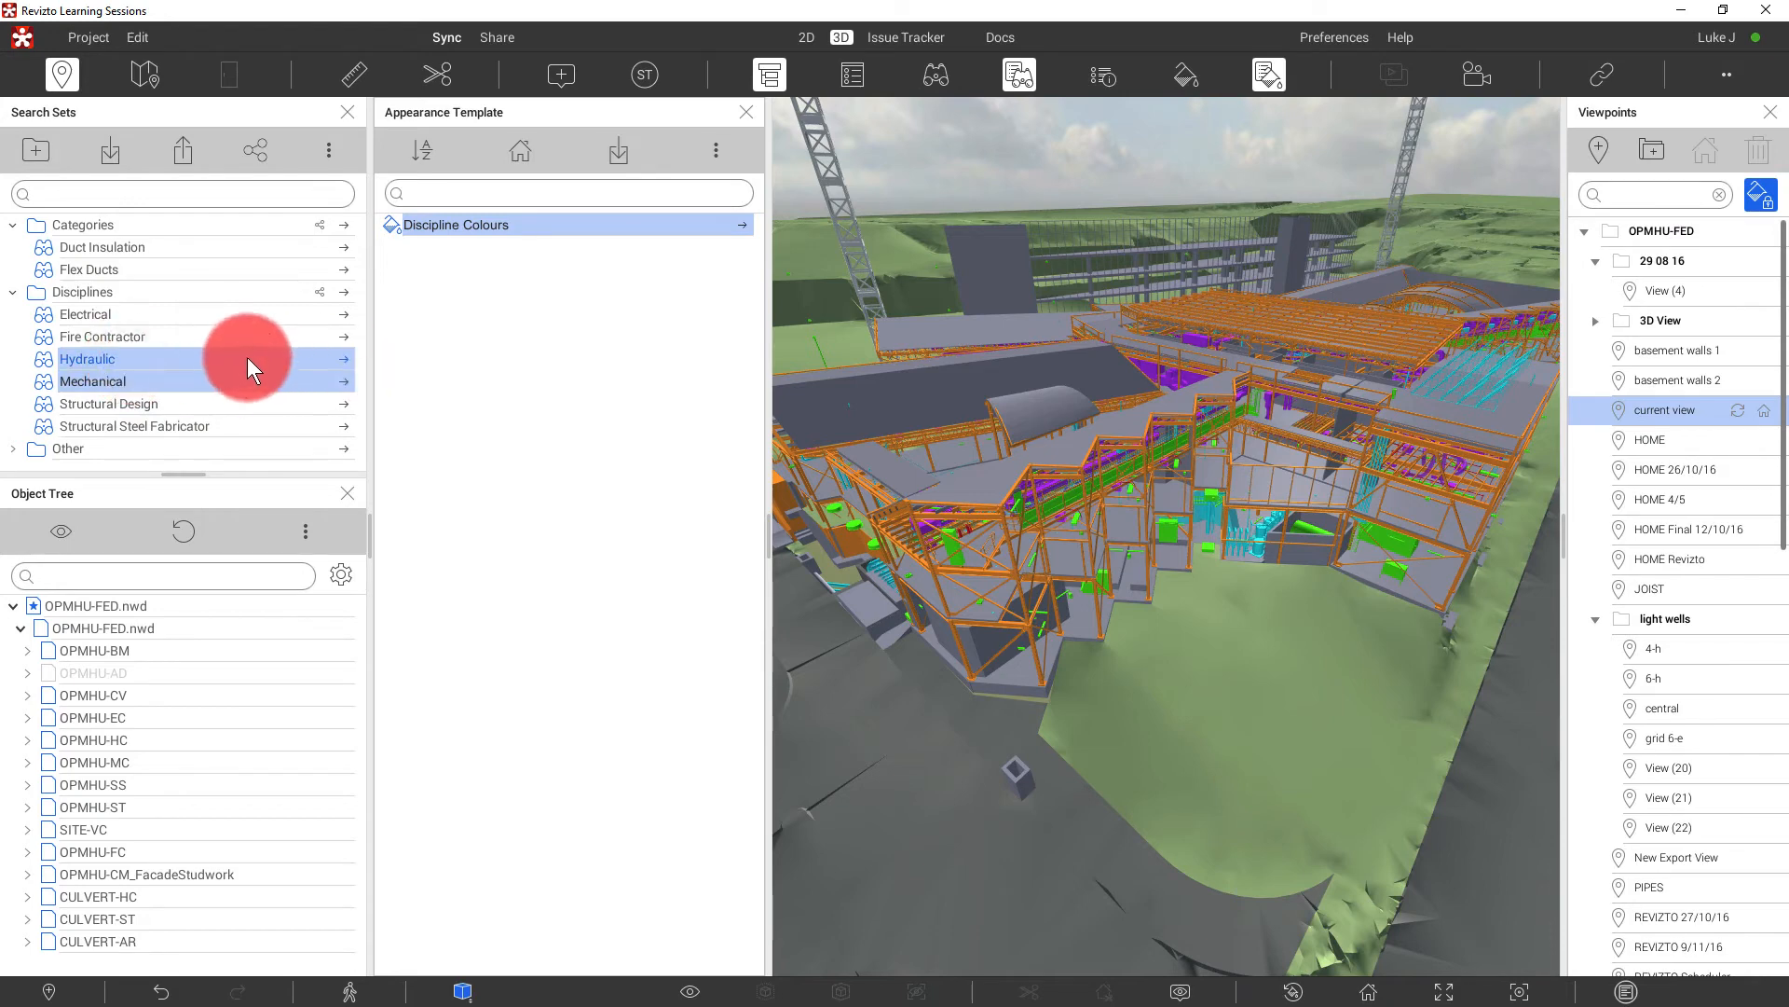
right_click(126, 370)
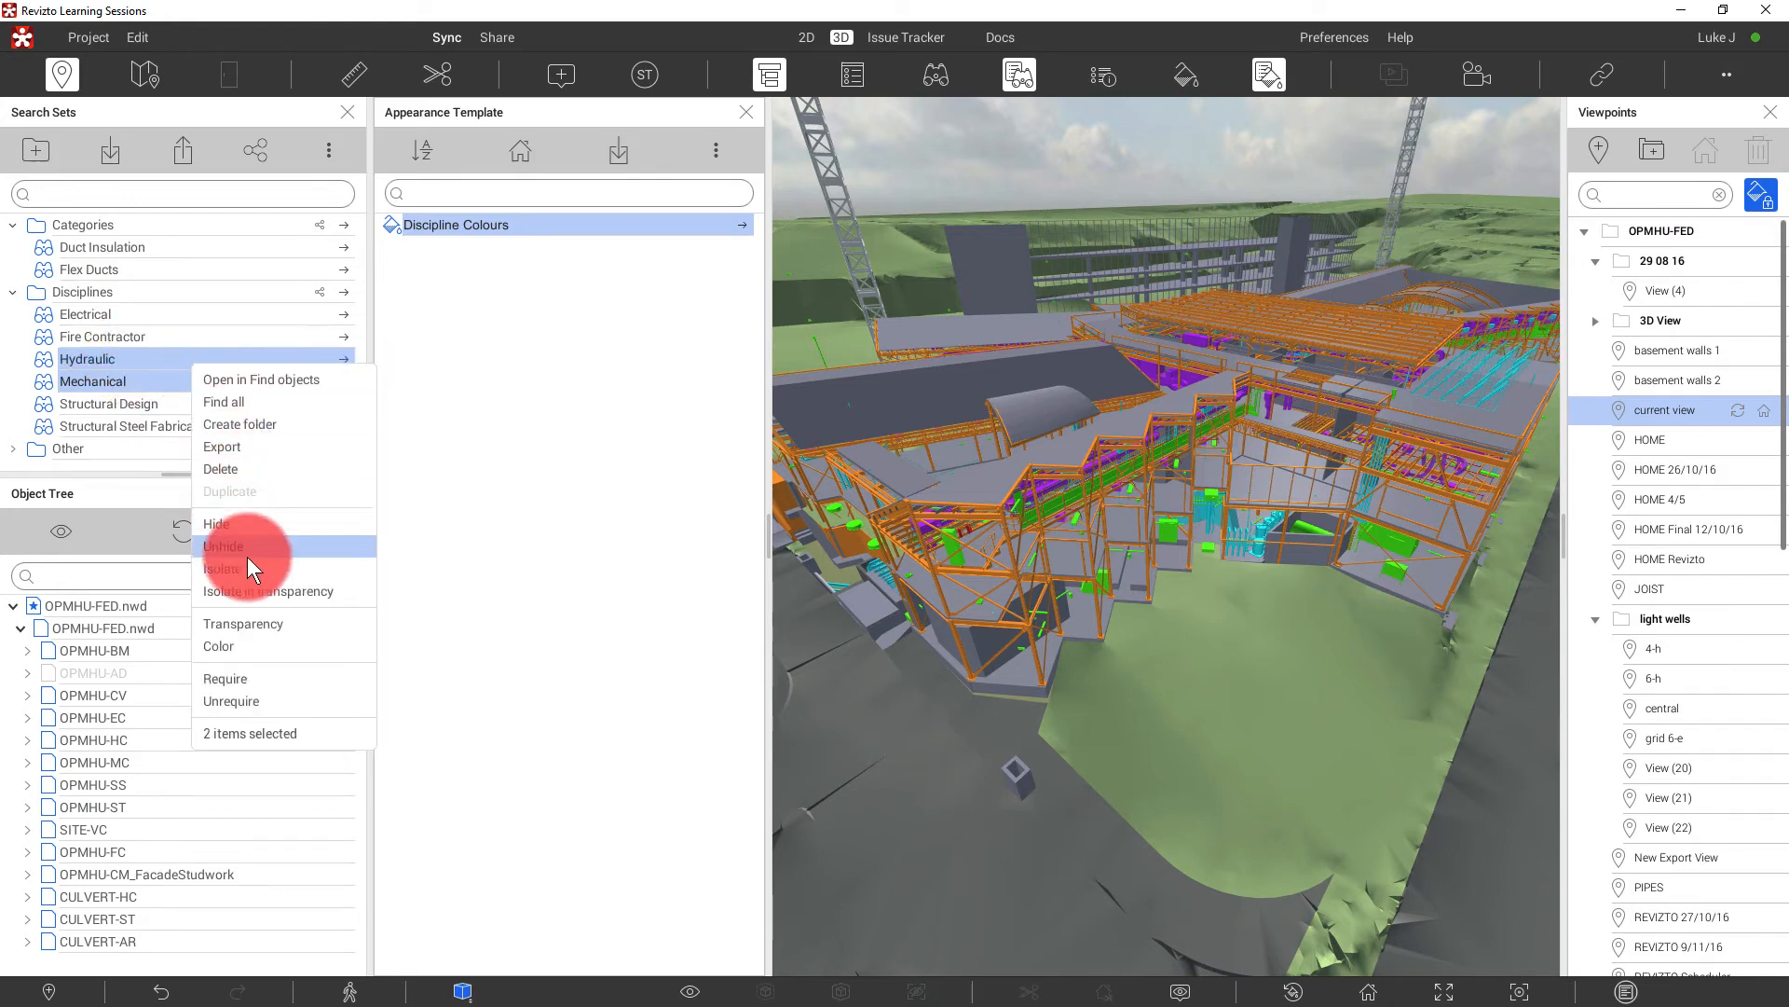
left_click(223, 568)
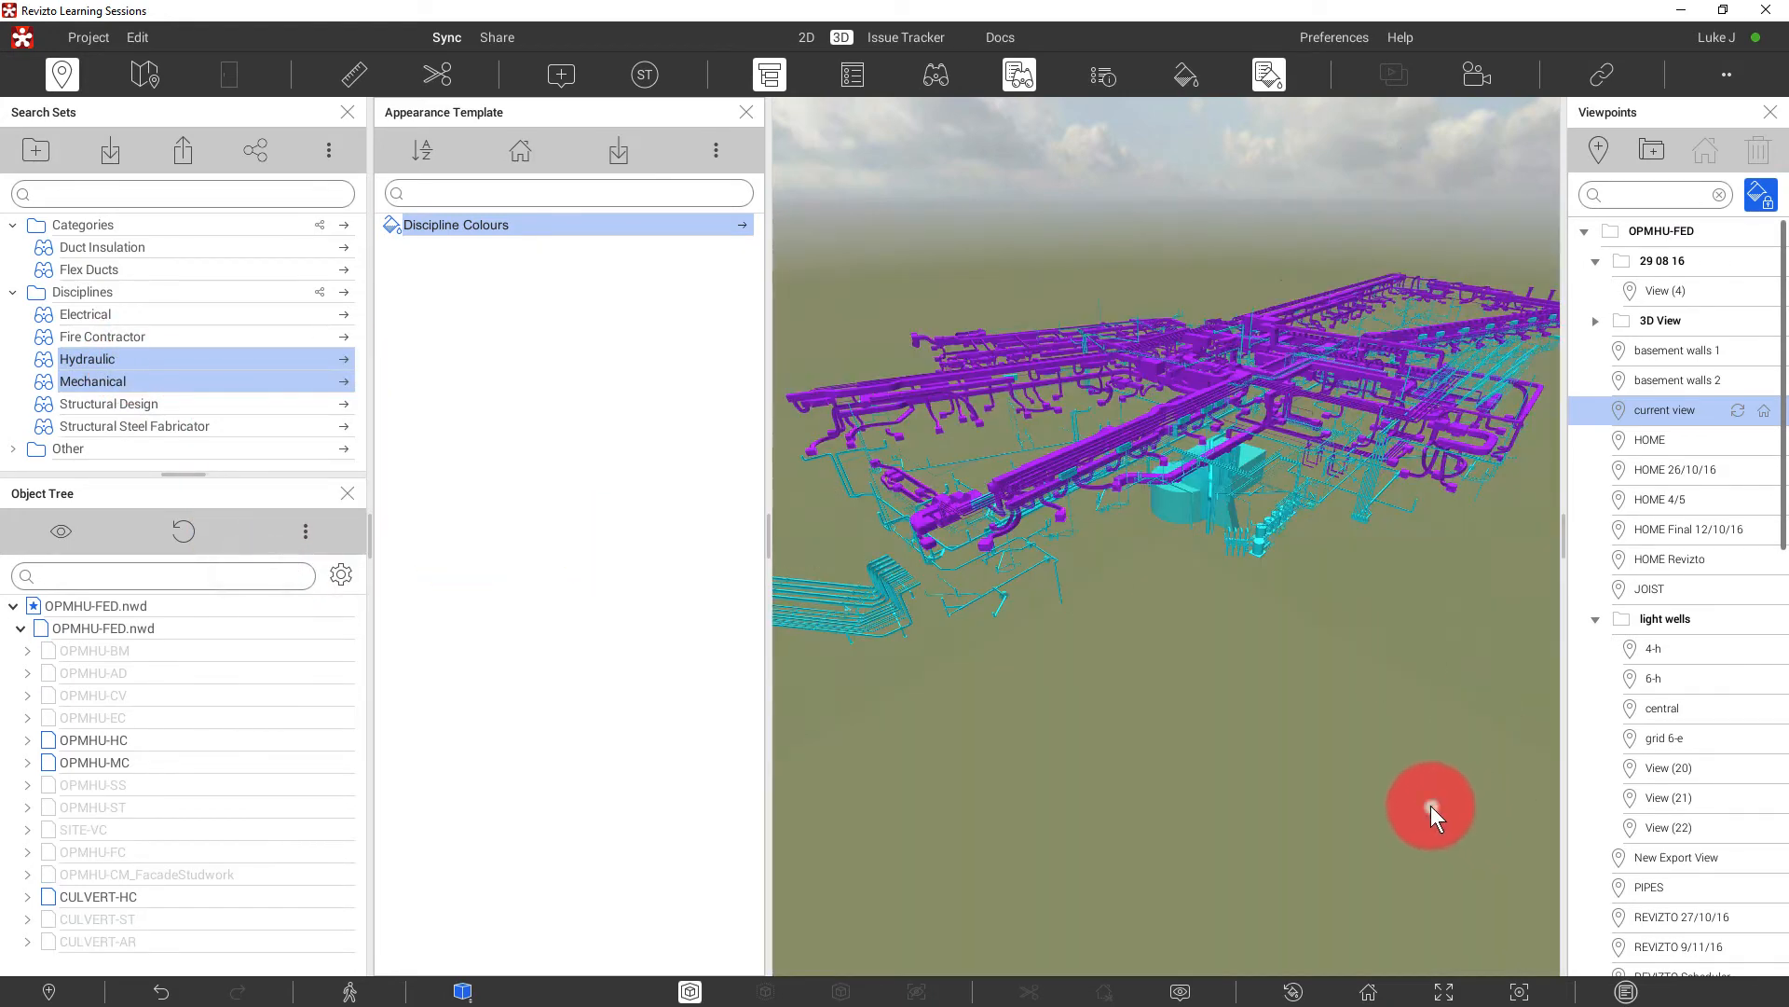
left_click_drag(1430, 810, 1342, 557)
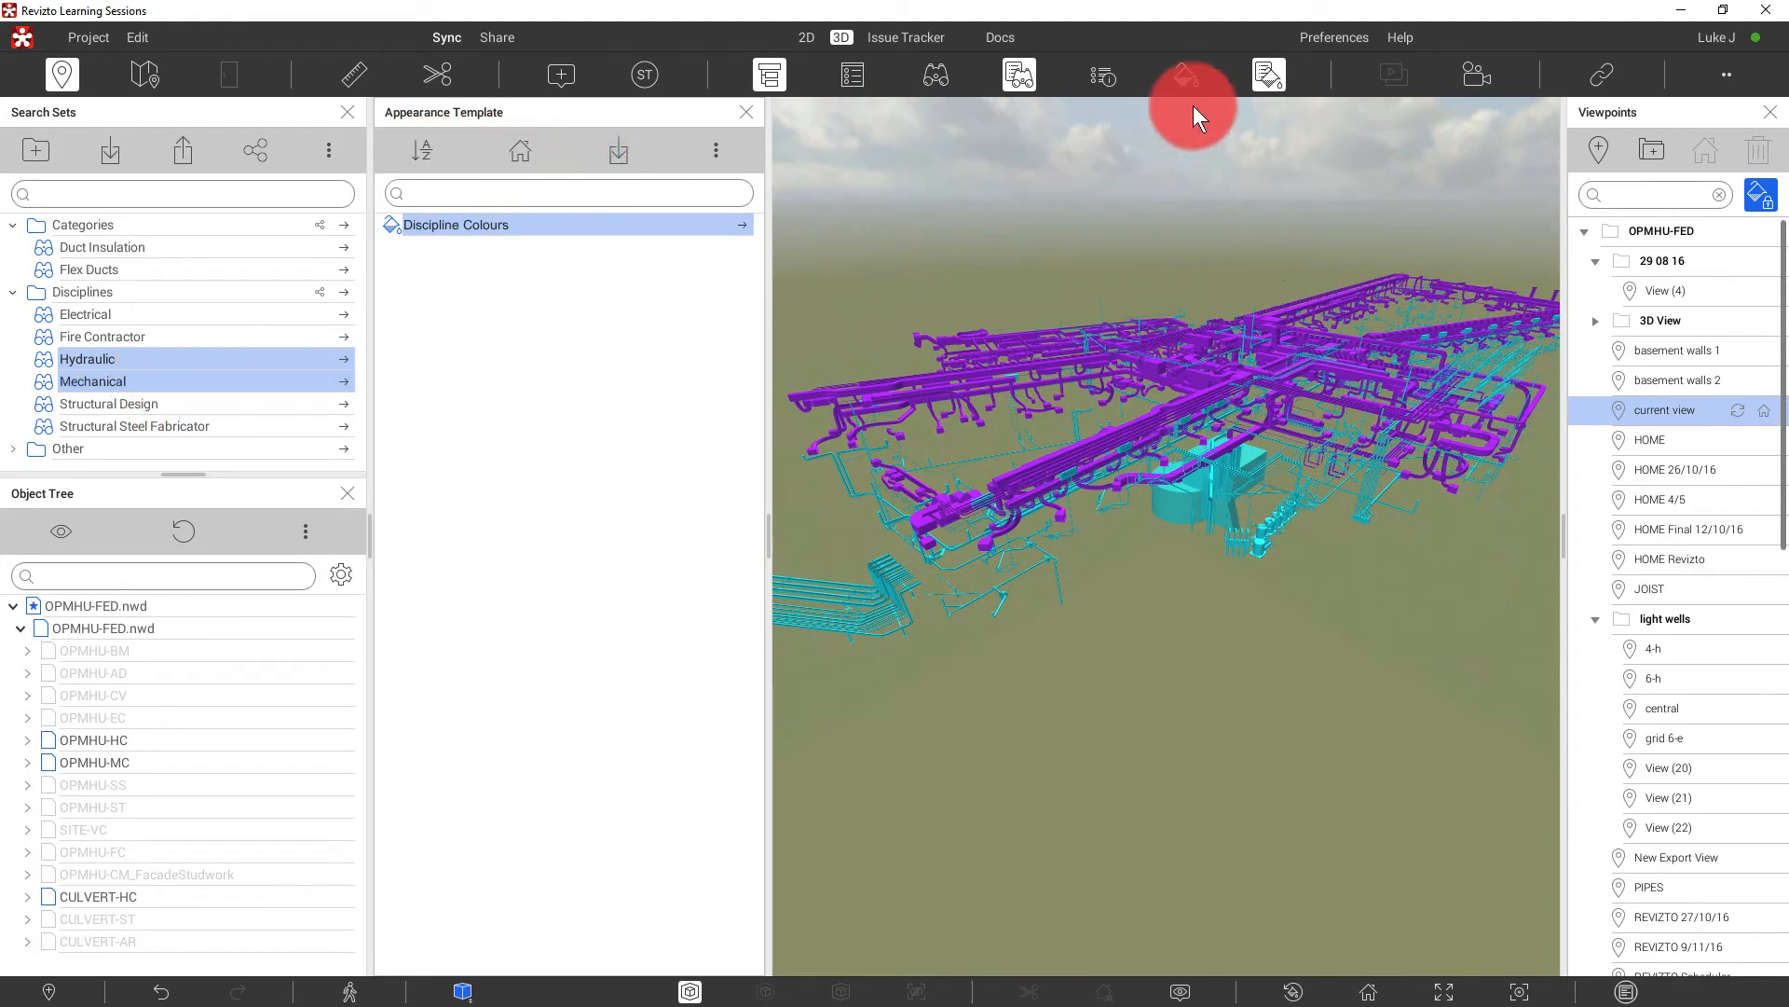
- Save the current appearance rules as template 'Mech vs Plumbing' and apply it
left_click(1181, 74)
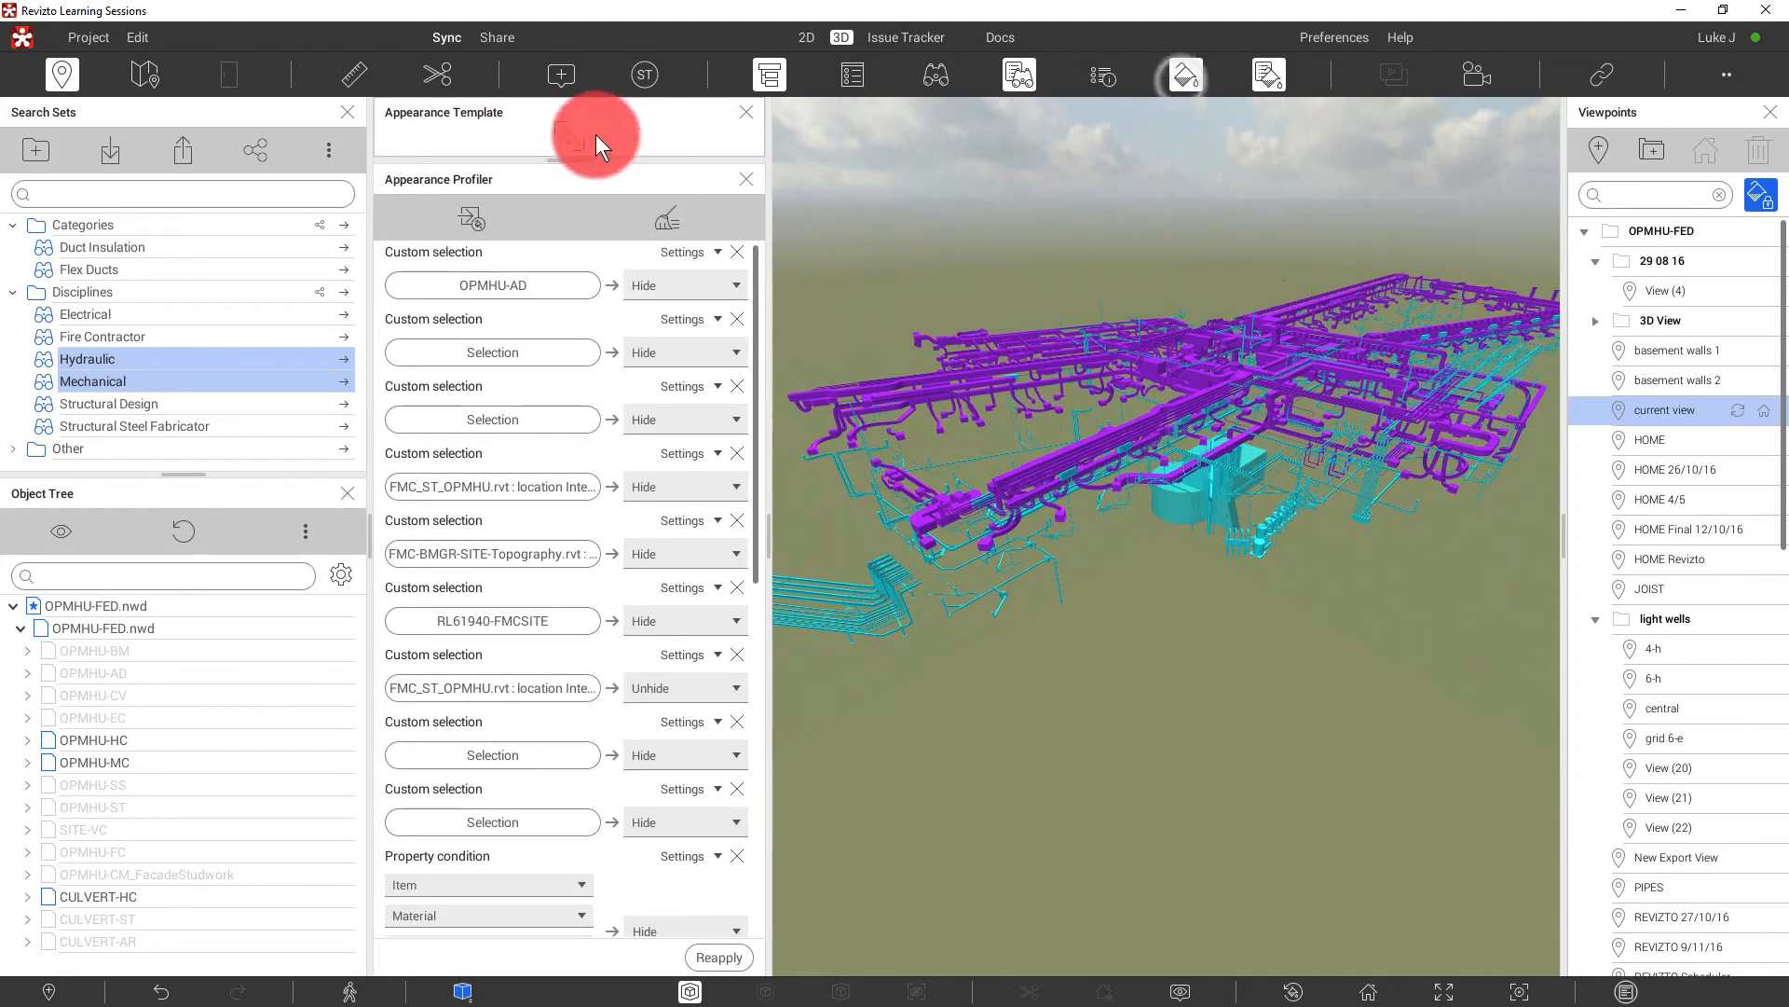
left_click(567, 134)
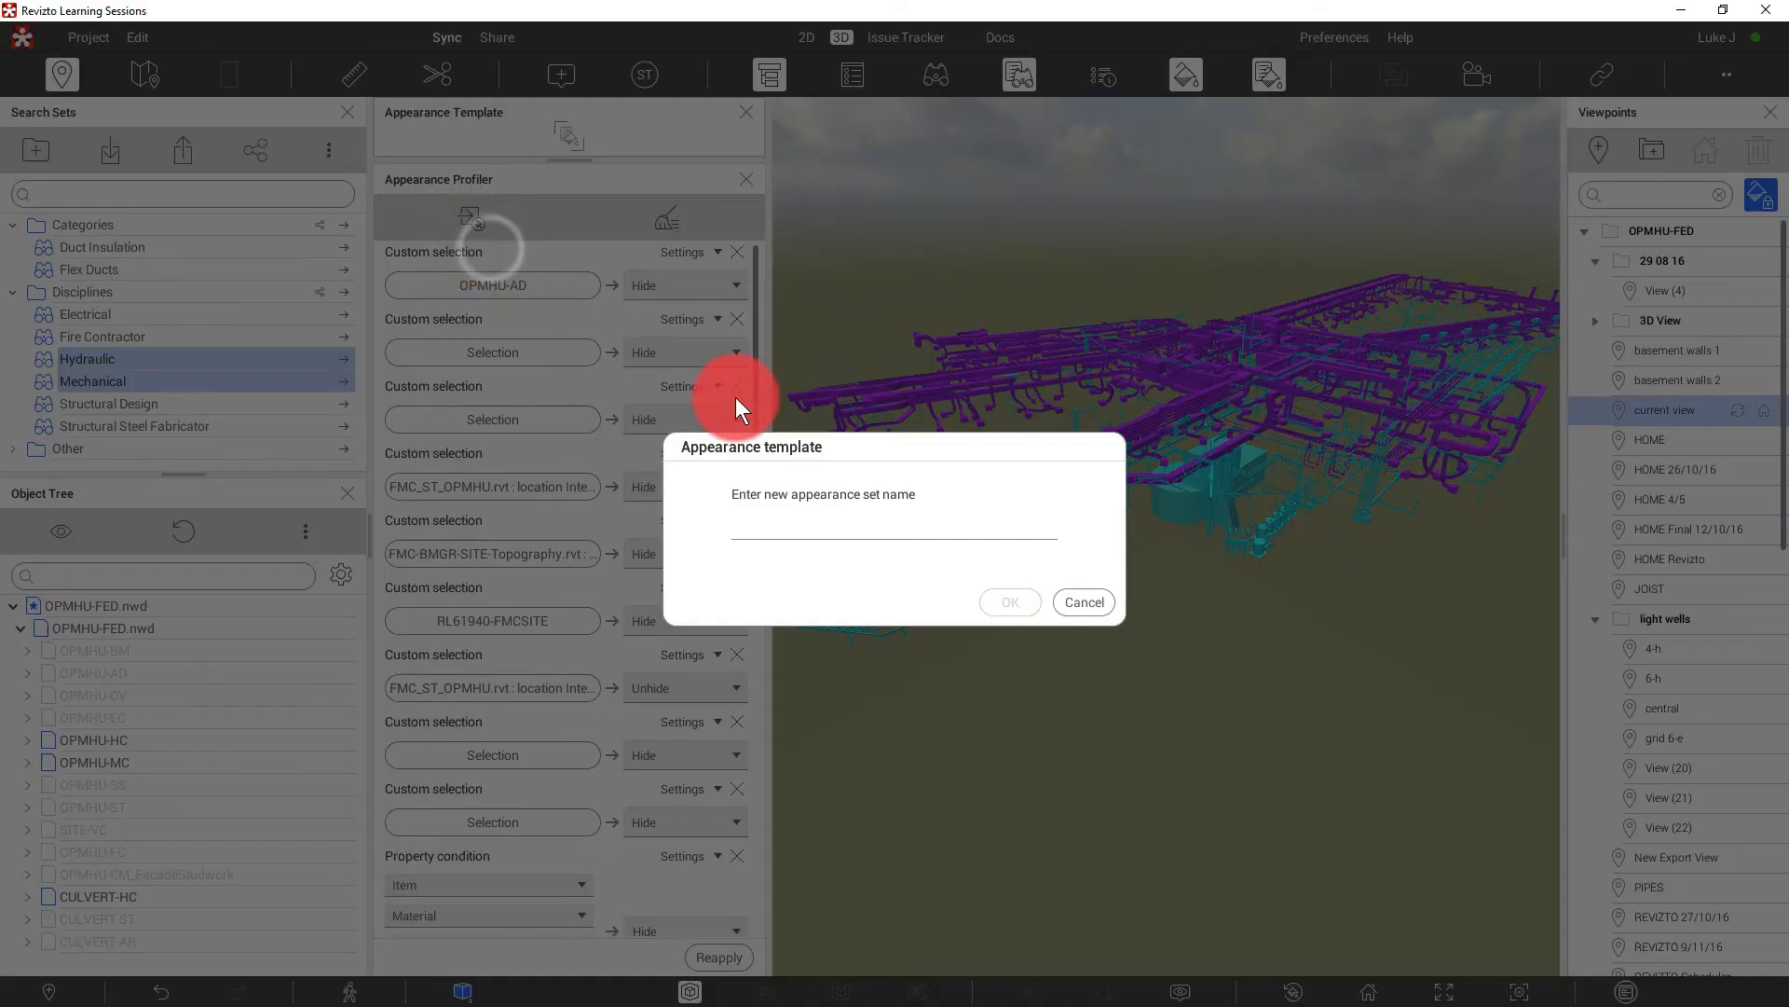
type("Mech")
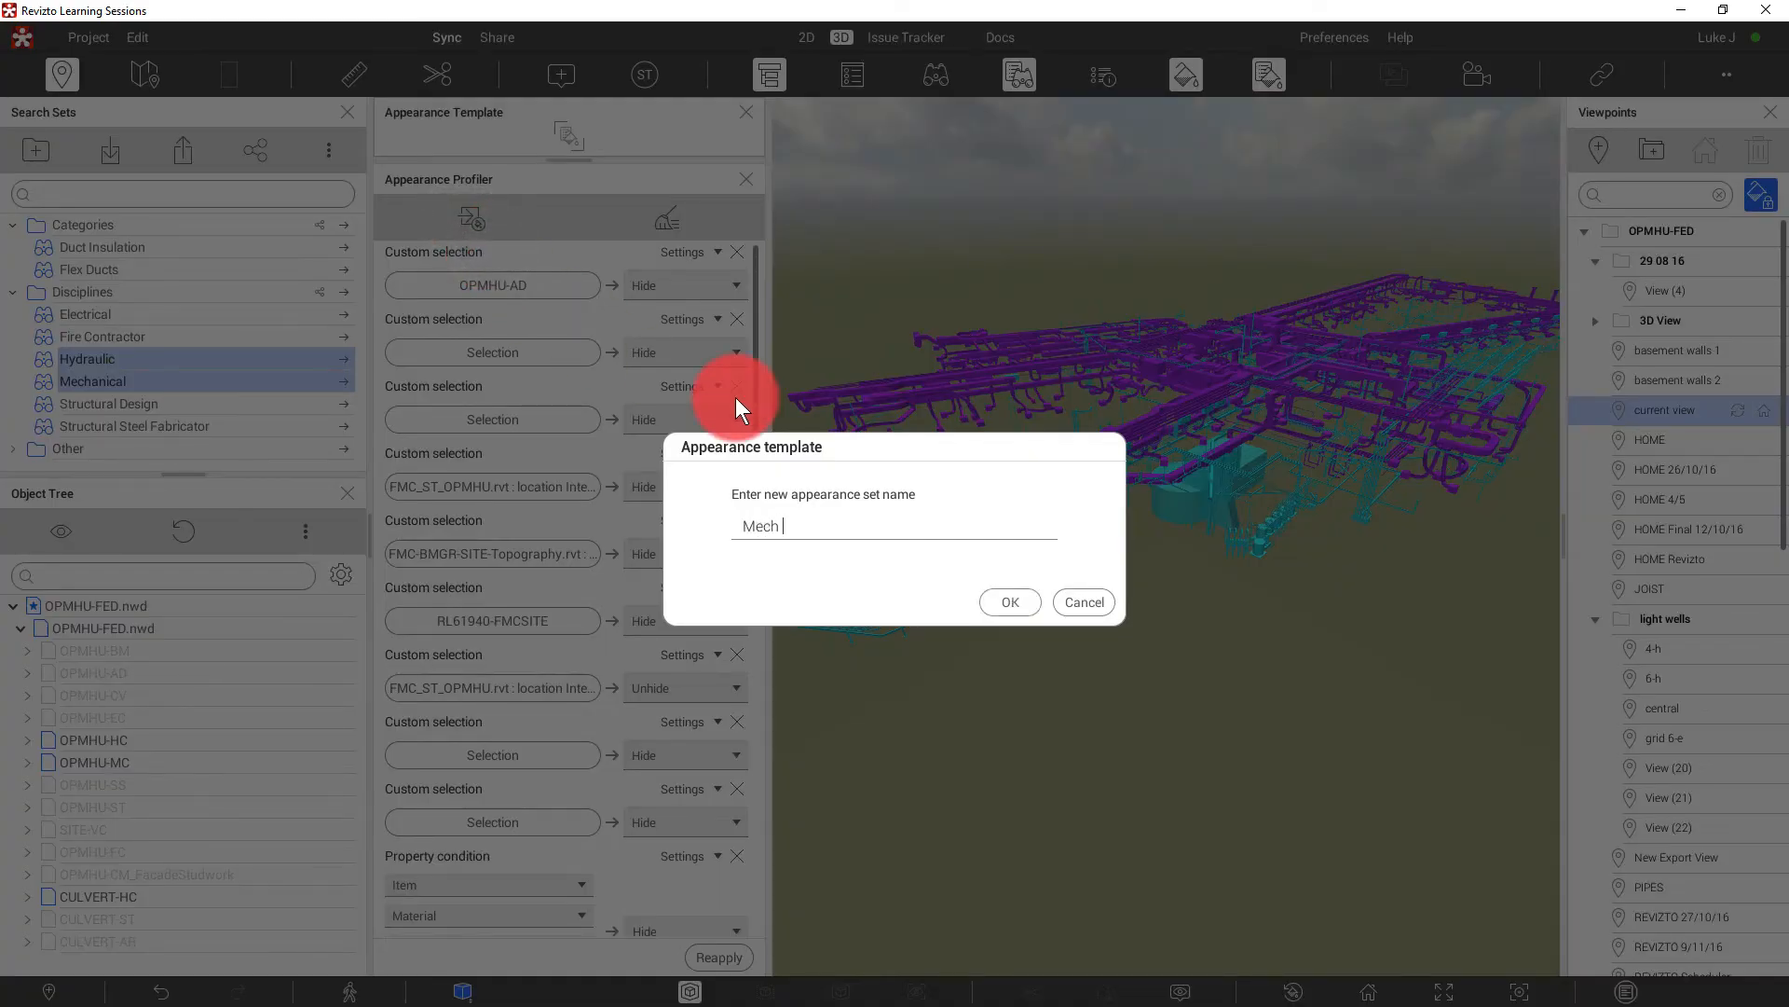
type("vs Plumbing")
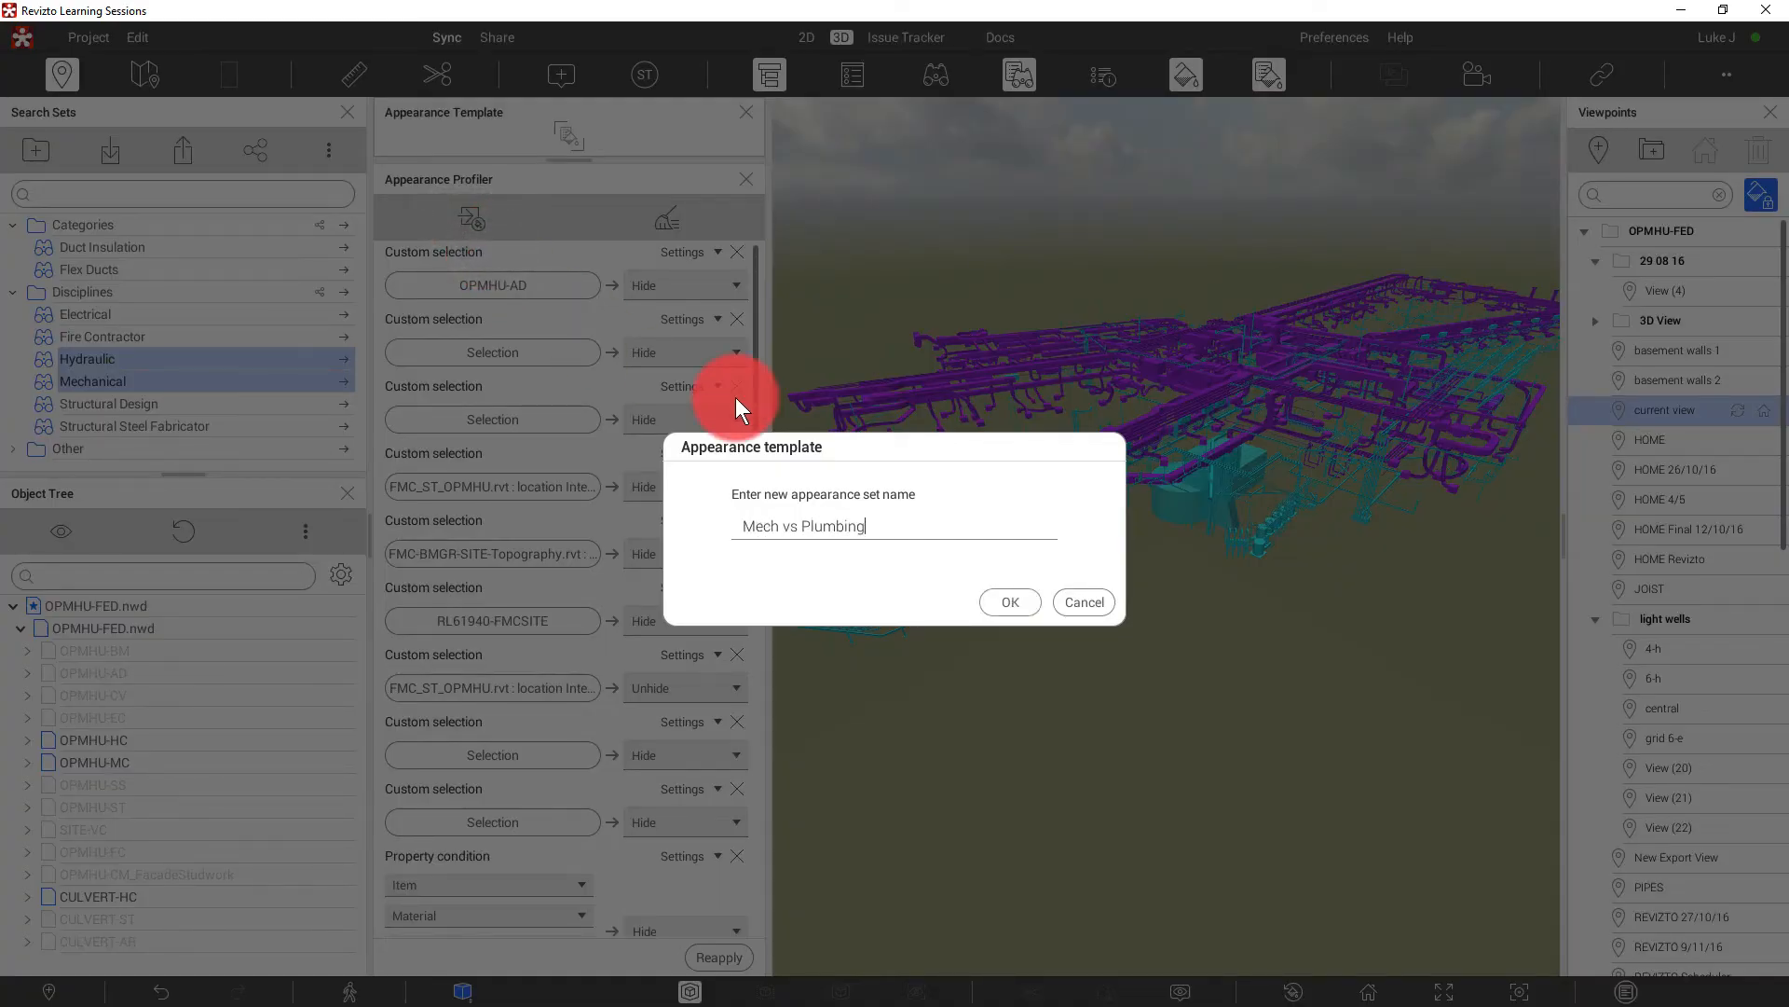
left_click(1007, 601)
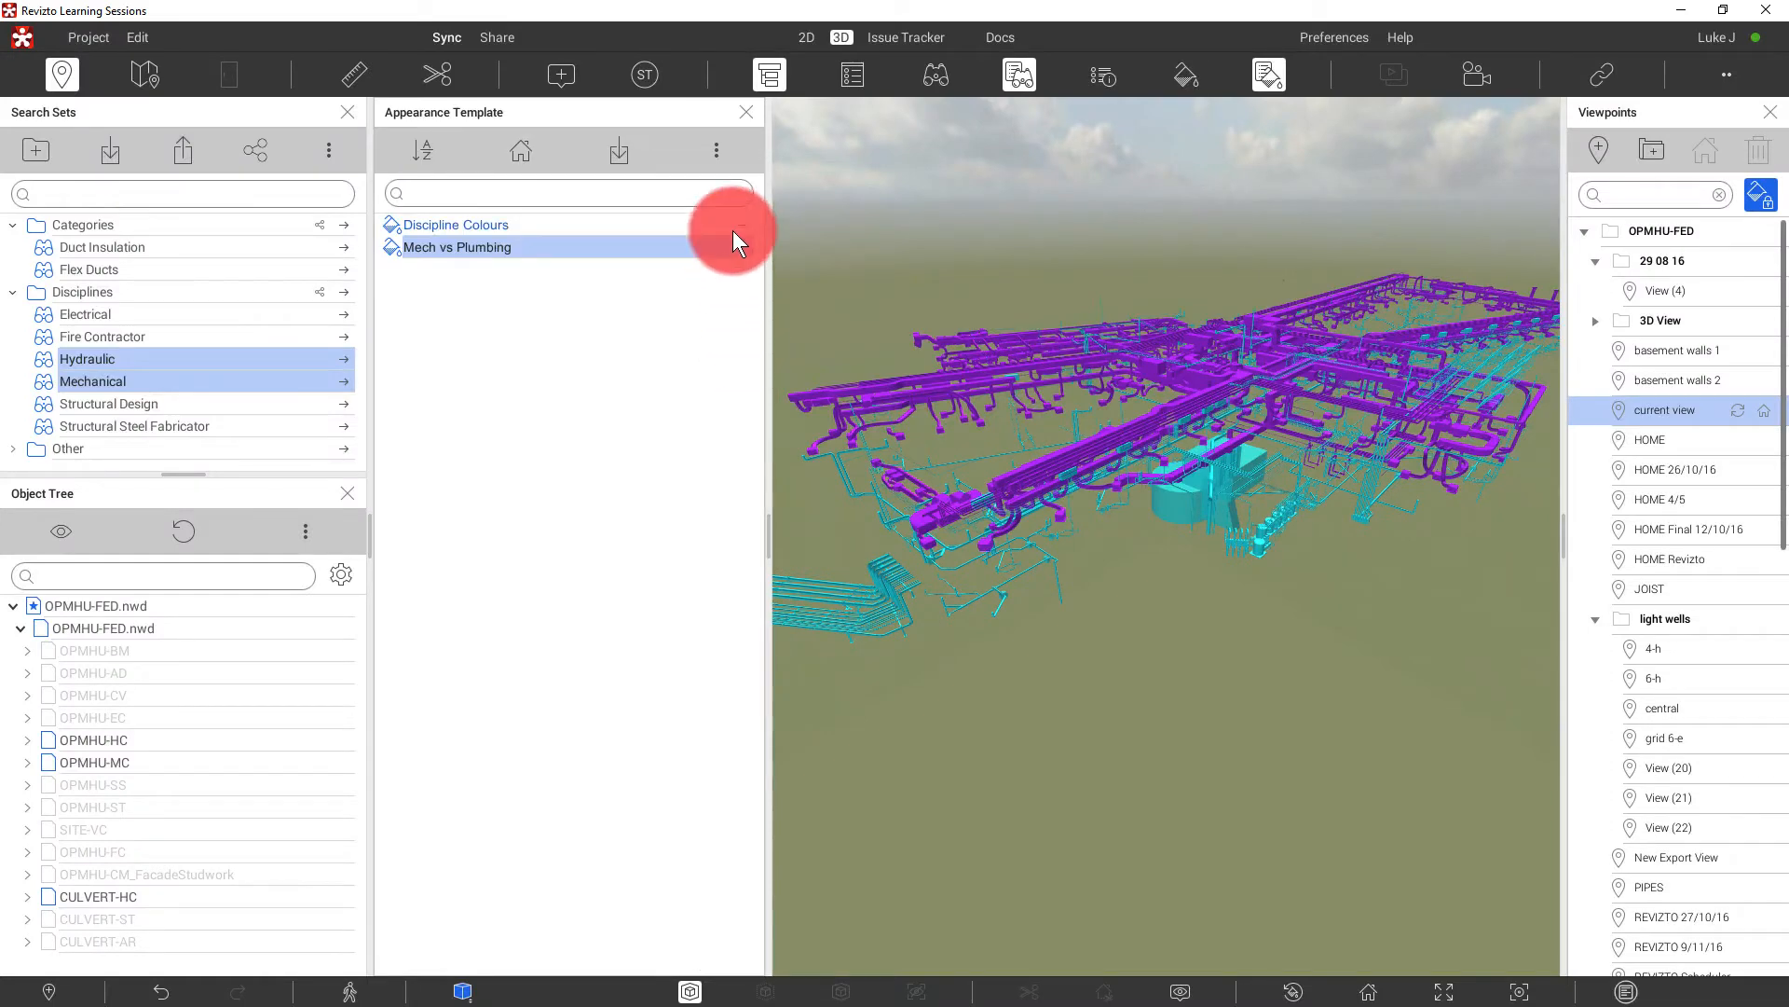
left_click(454, 224)
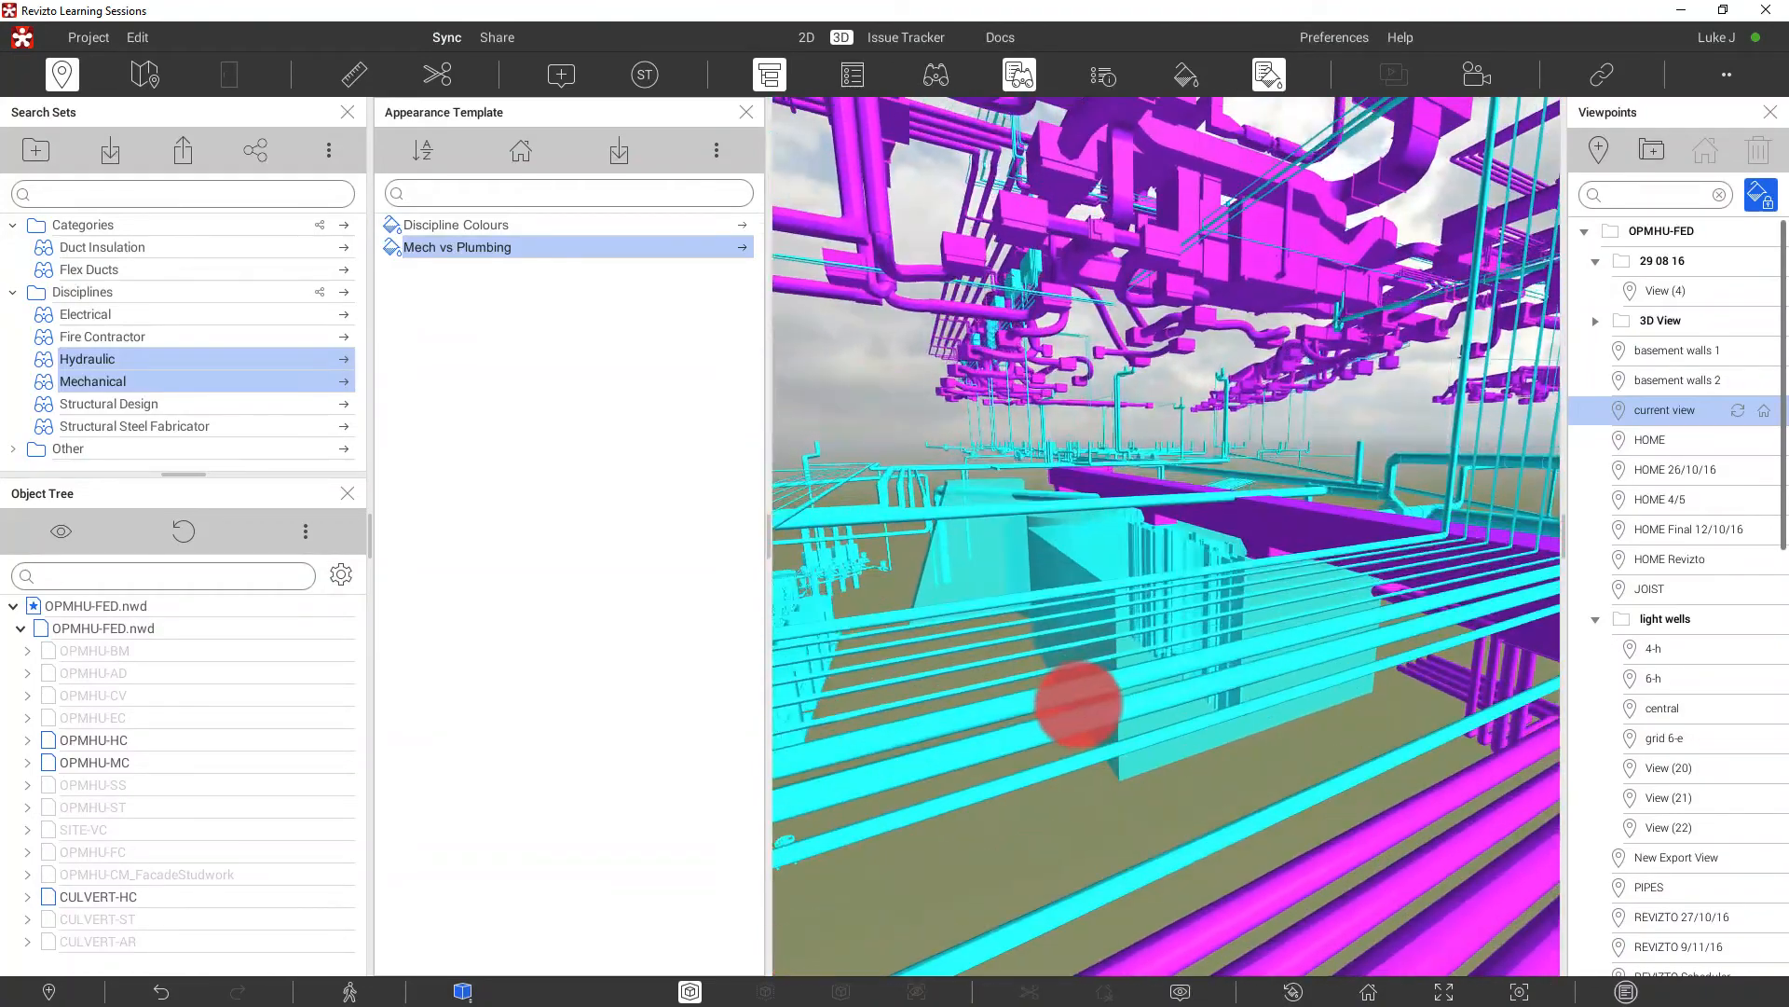
- Add the demo stamps, pick the Mechanical Error stamp, and exit stamp mode
left_click_drag(1079, 696, 793, 245)
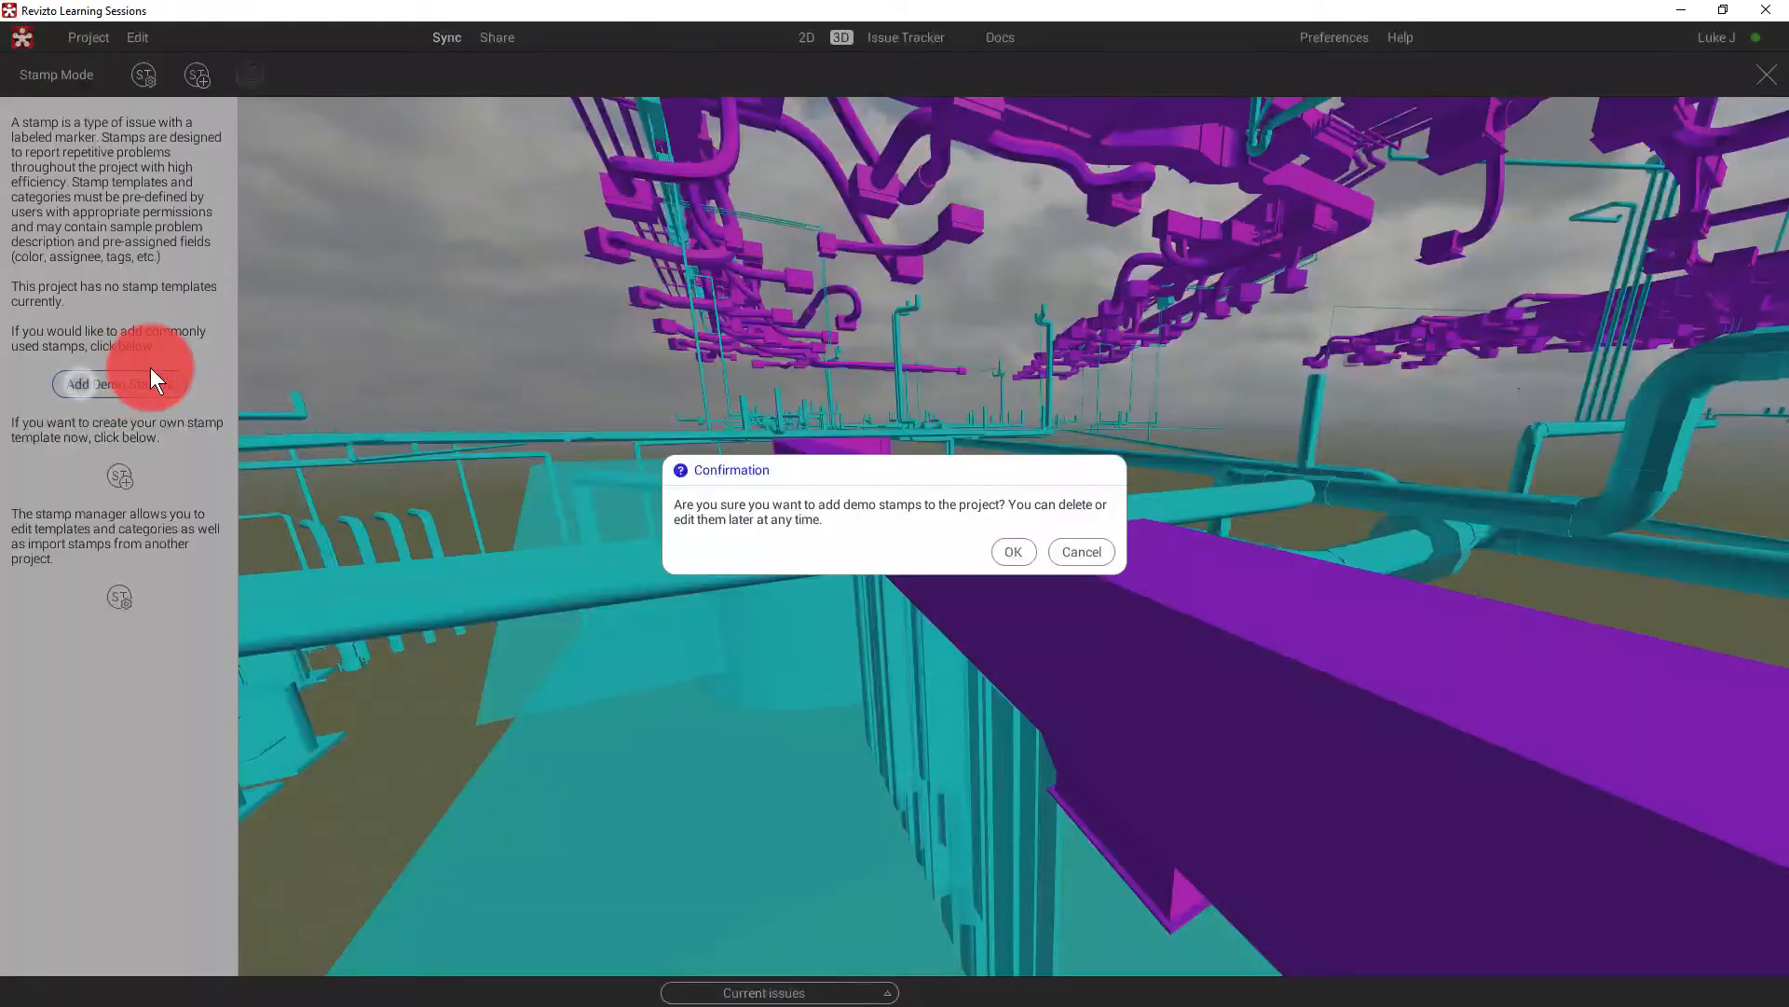
left_click(1011, 551)
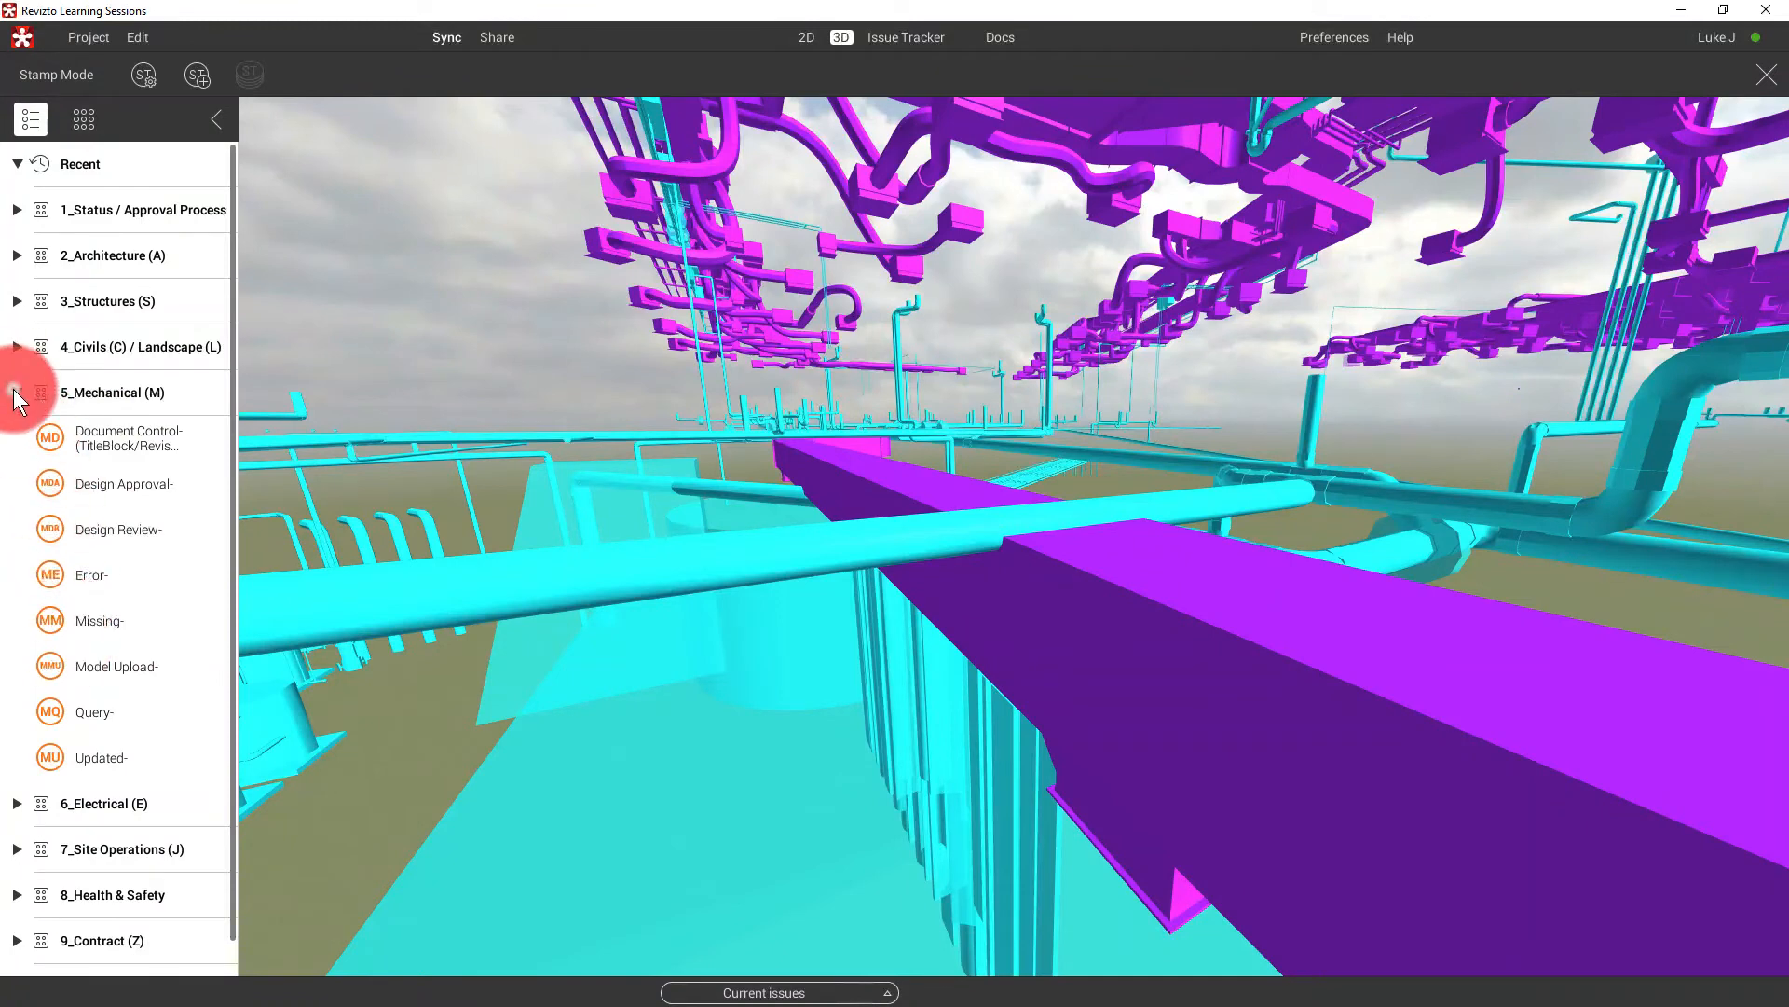
left_click(17, 392)
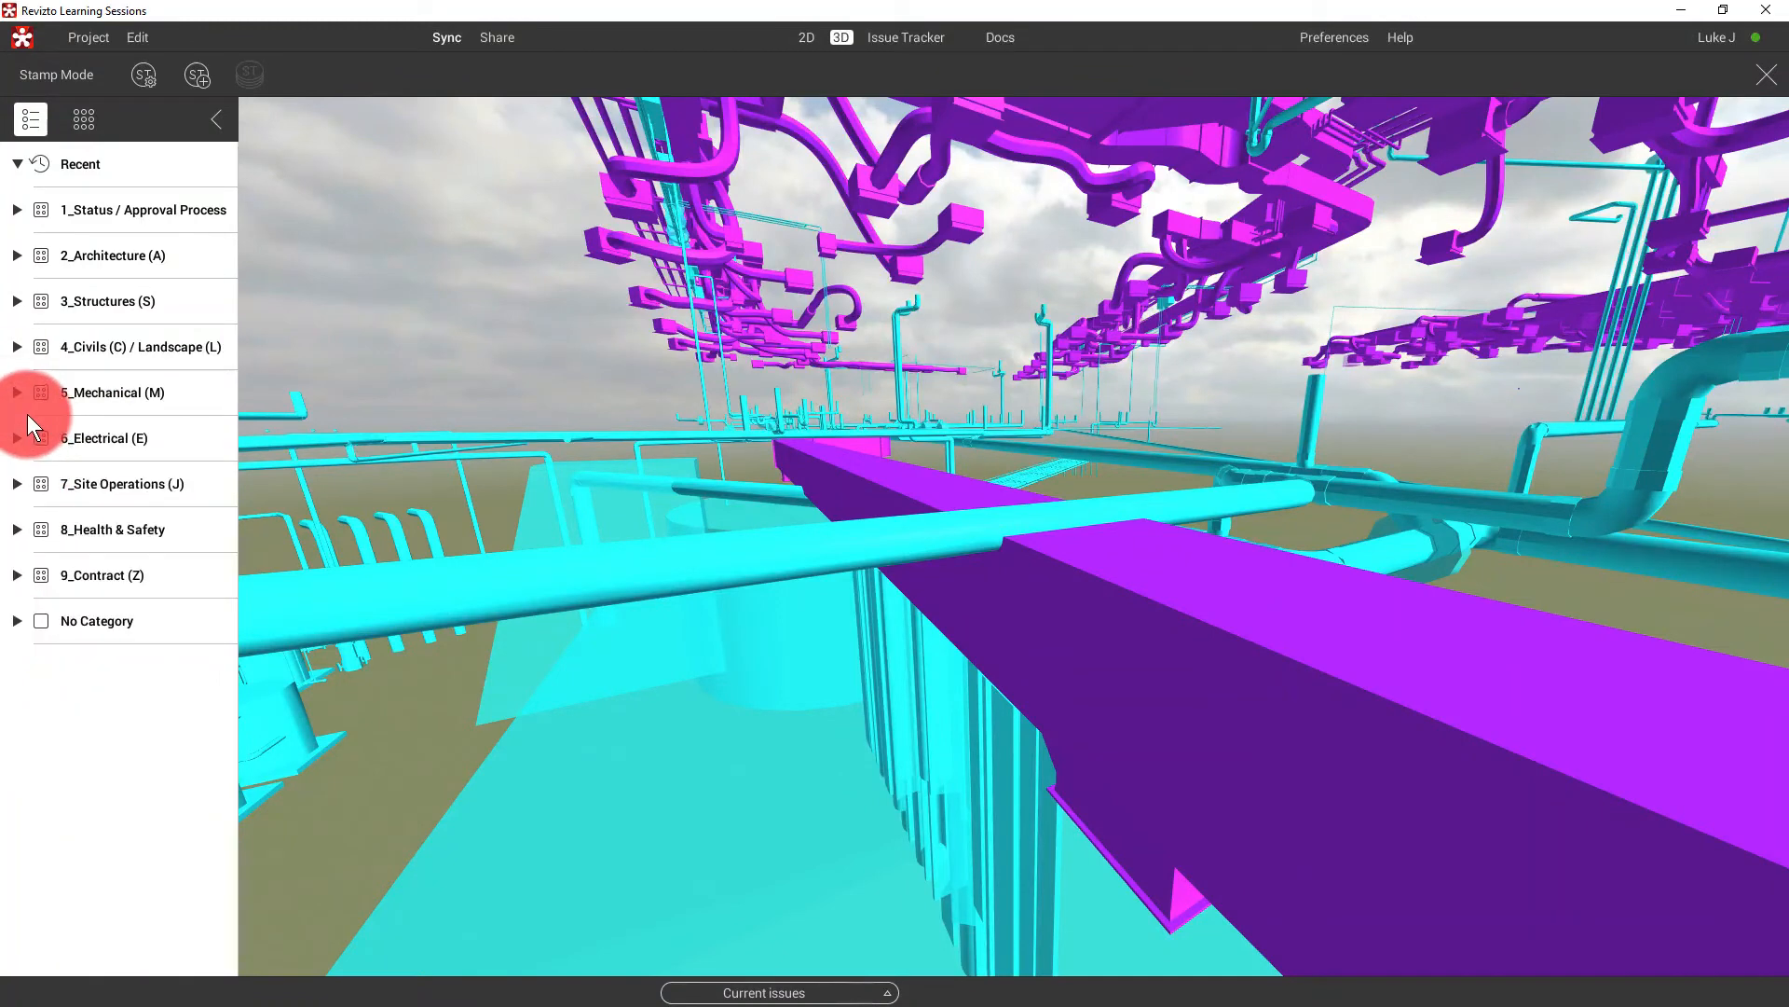
left_click(16, 392)
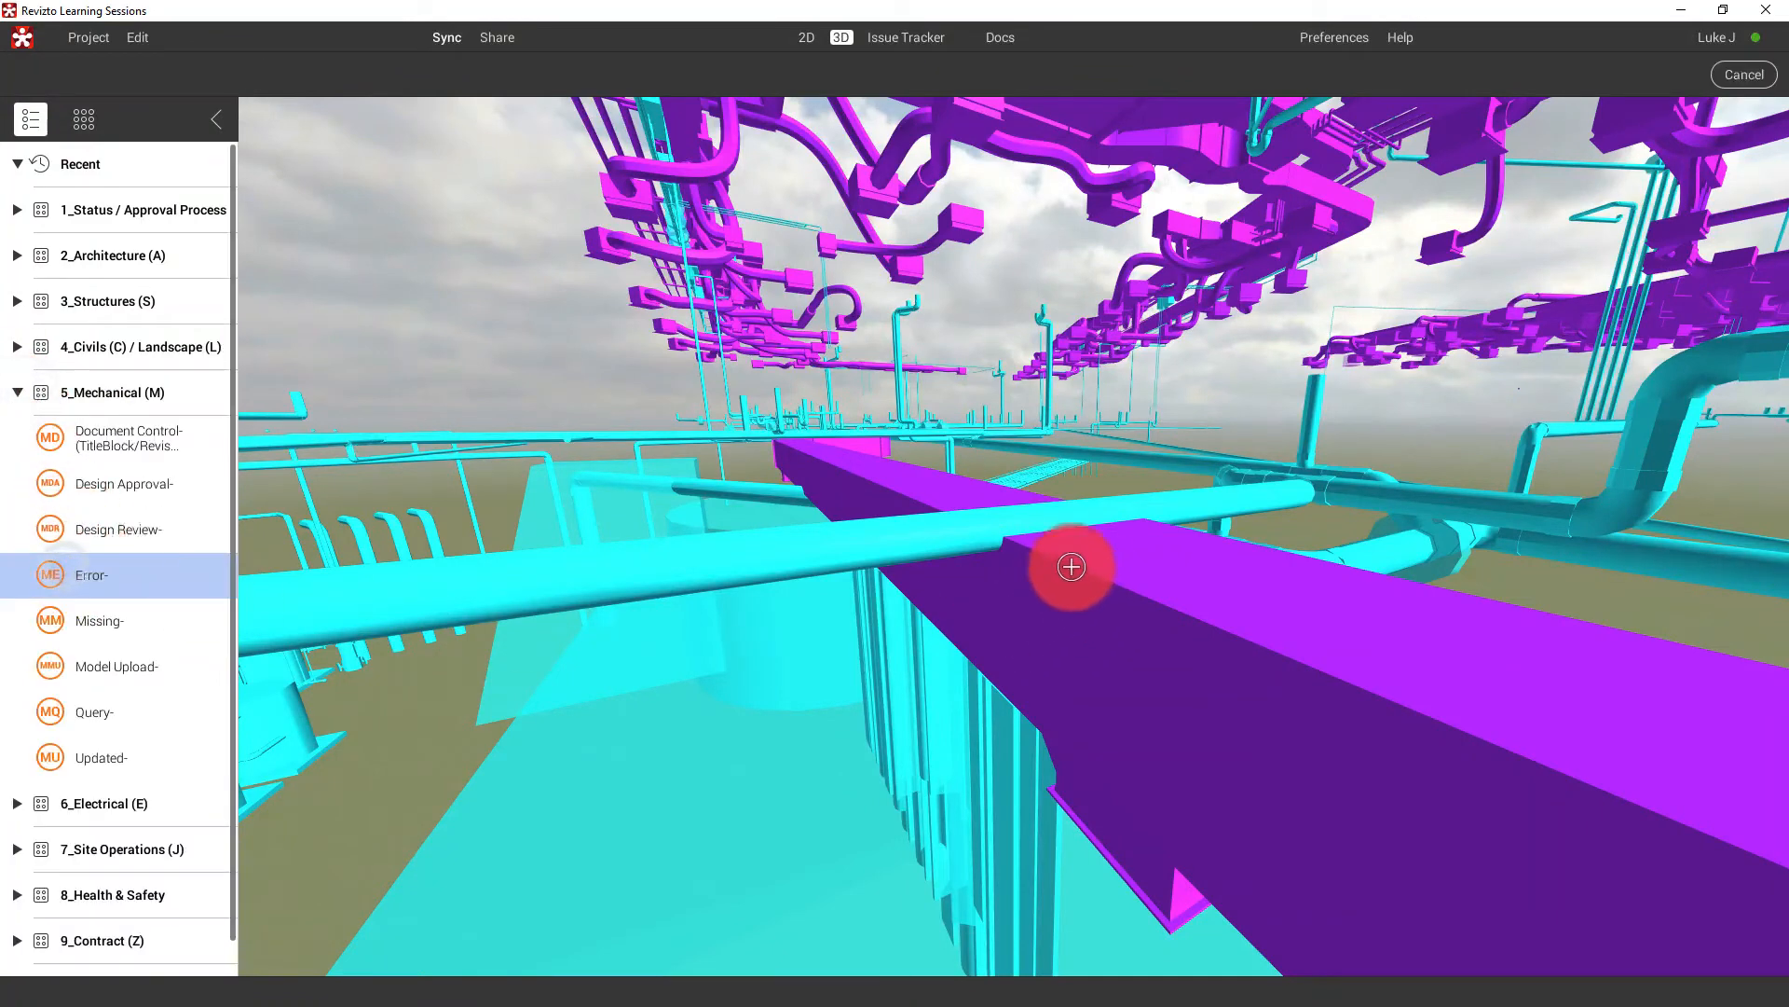
left_click(1071, 568)
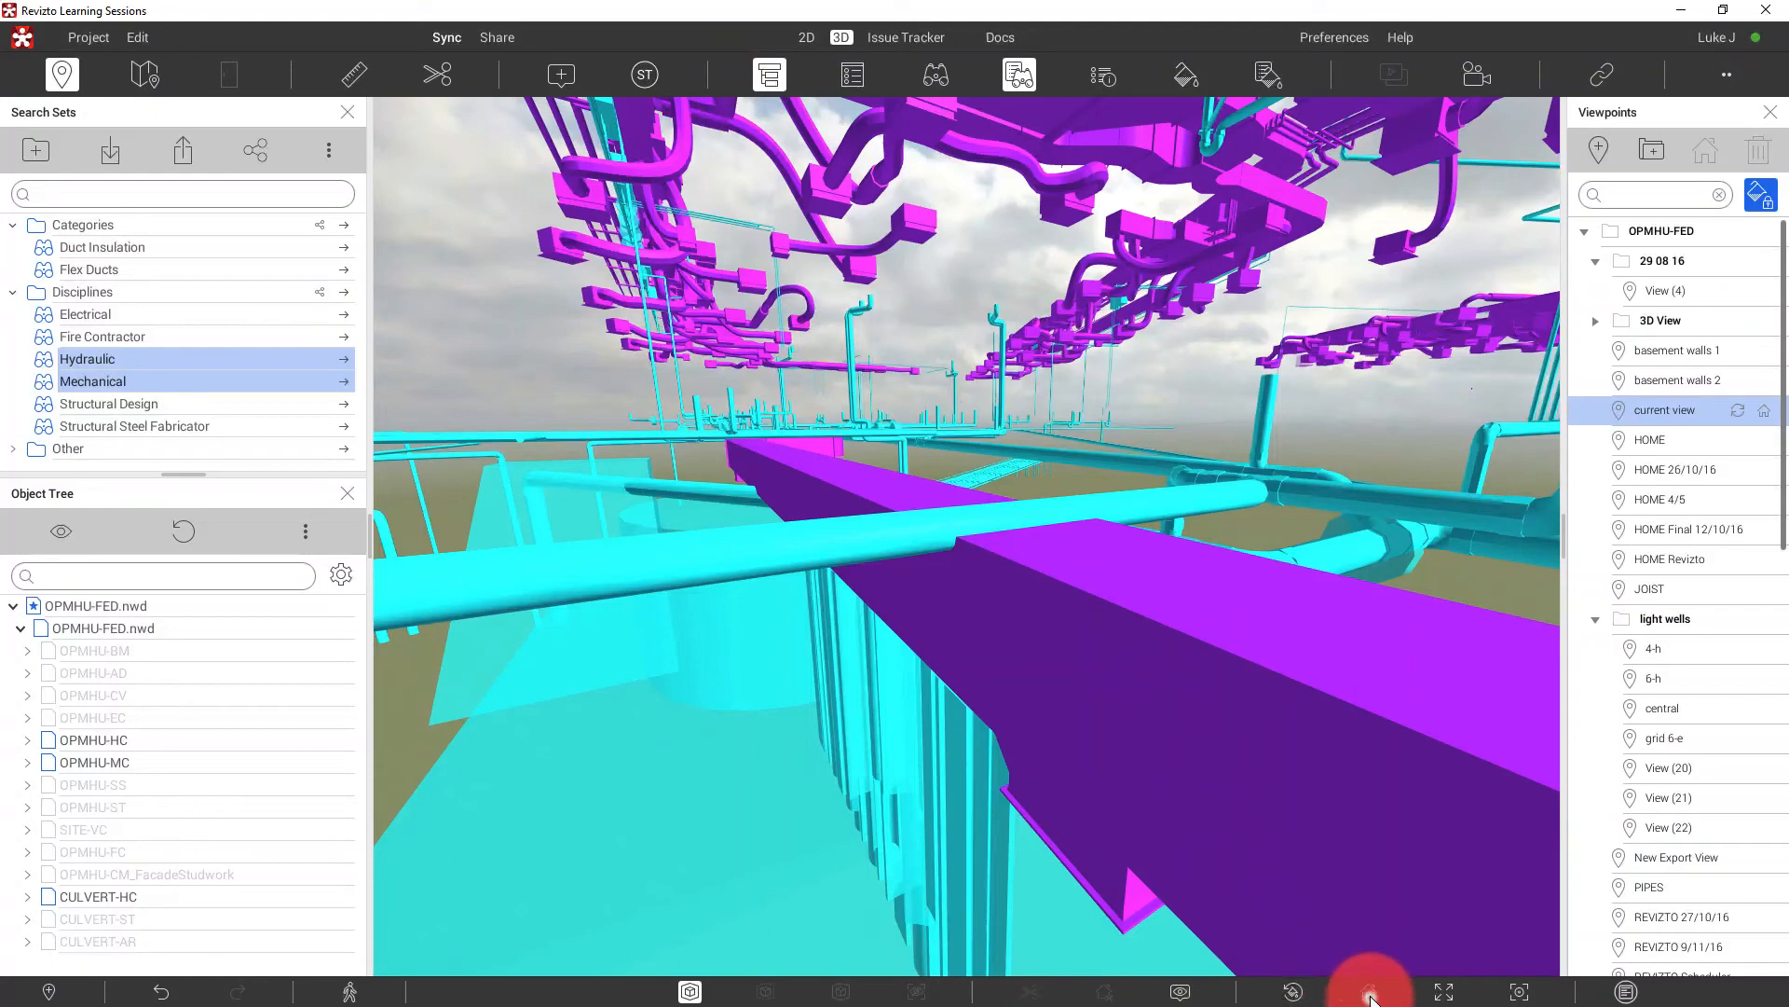
- Show the whole site, apply Discipline Colours, then start an empty Appearance Profiler
left_click(1366, 990)
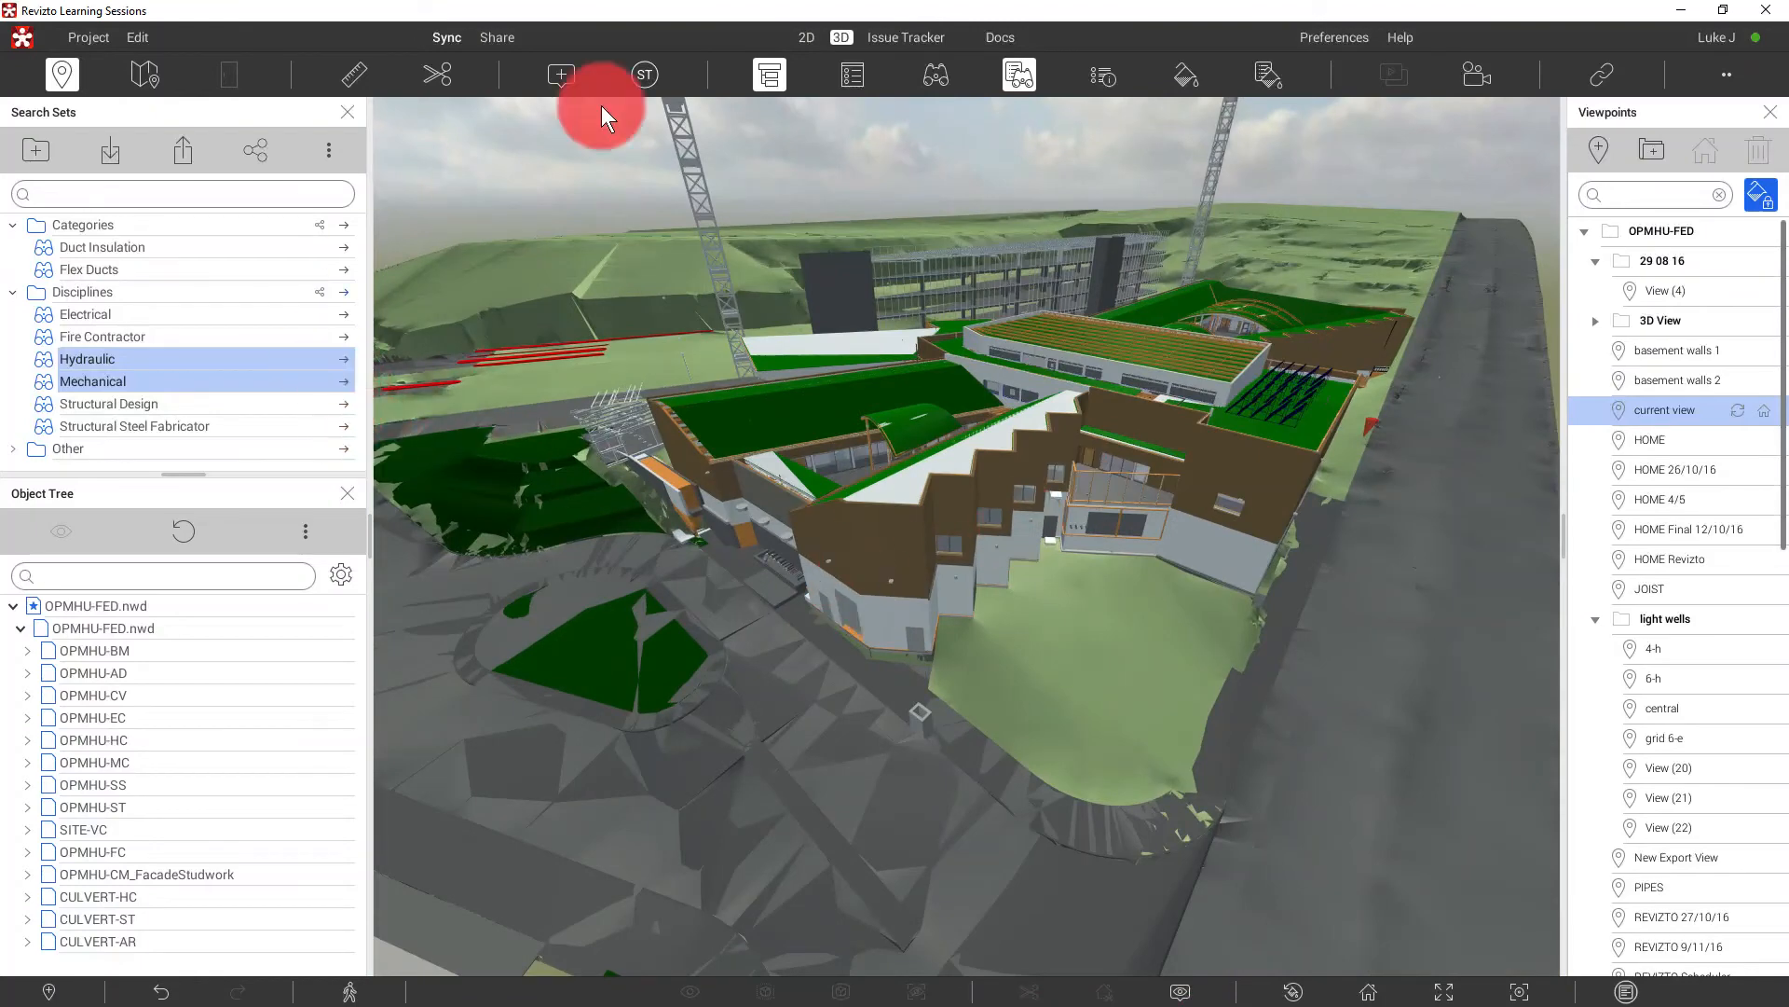
mouse_move(1290, 97)
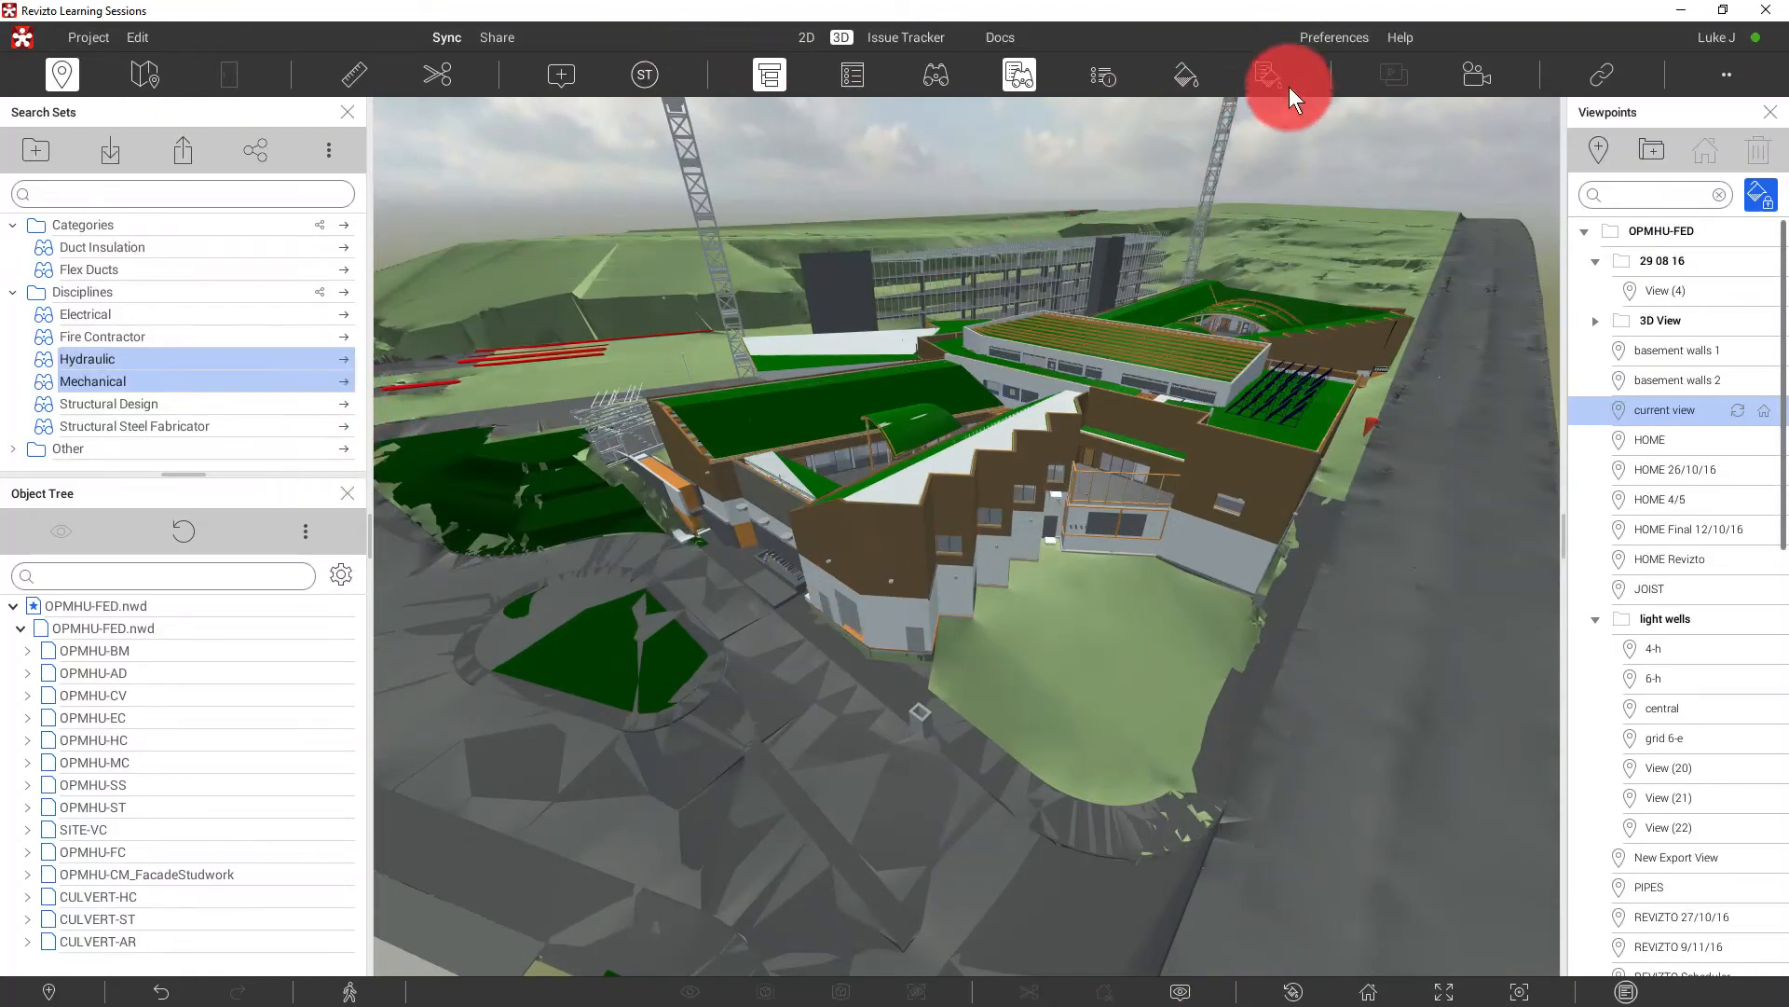
left_click(1268, 75)
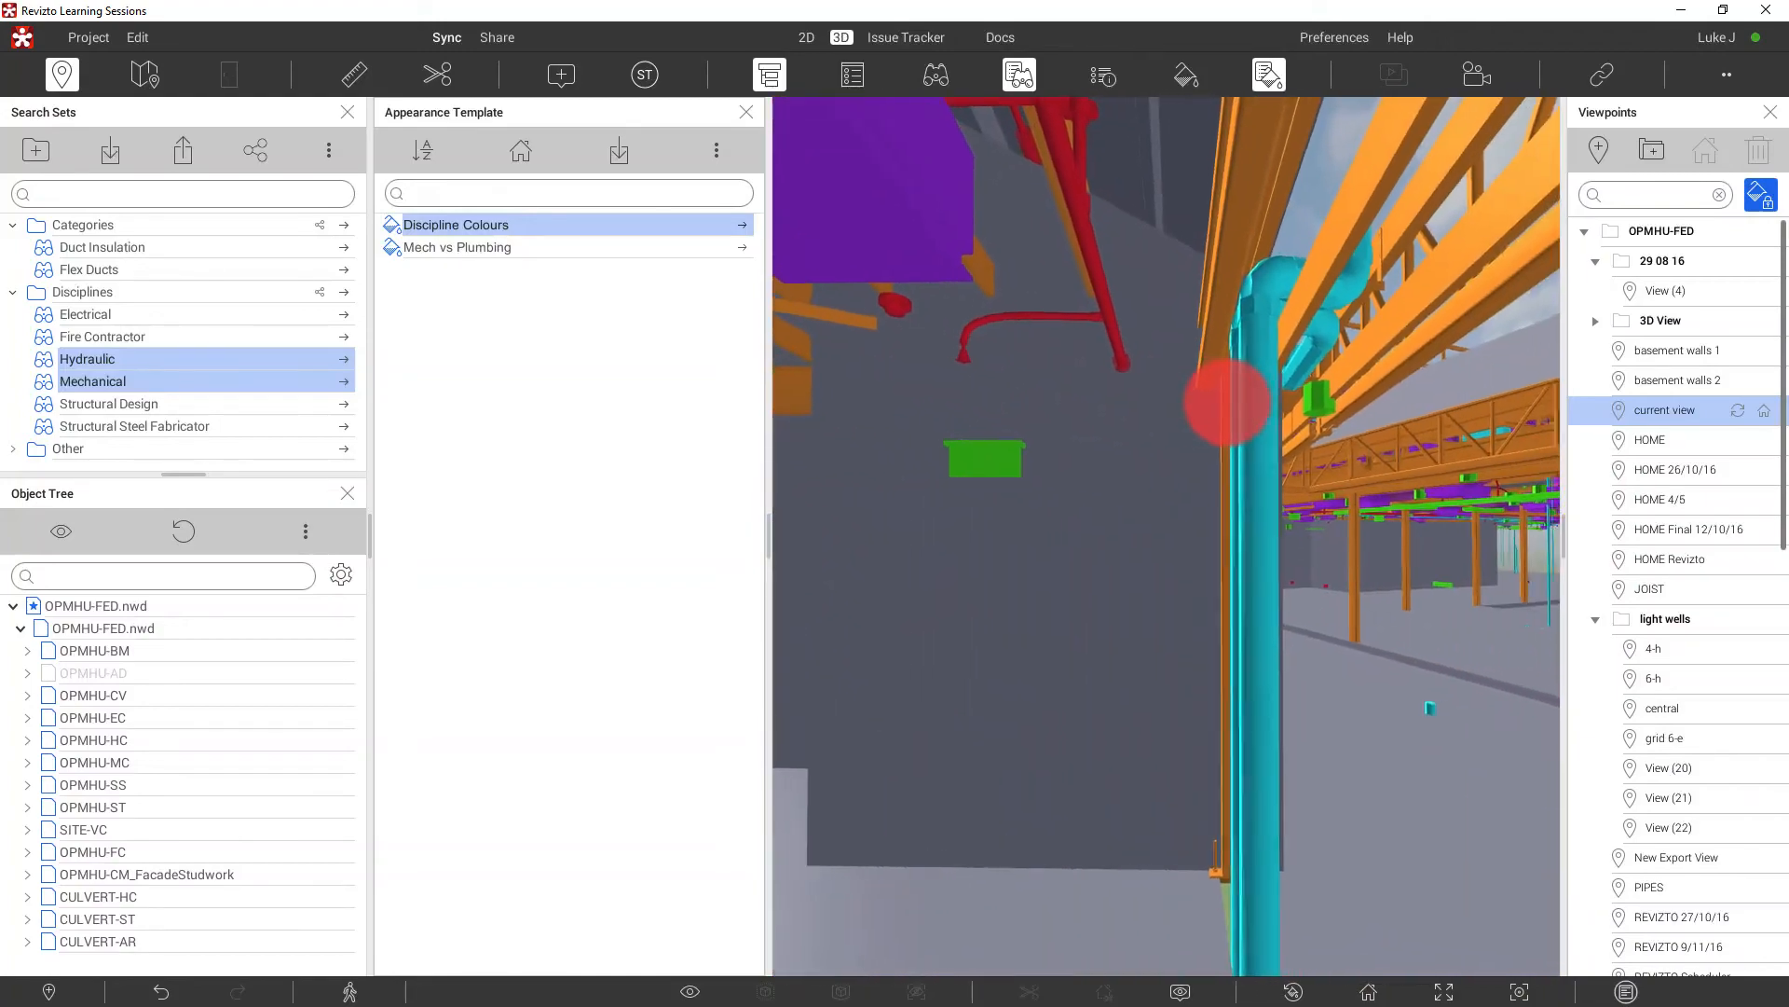
left_click(1270, 75)
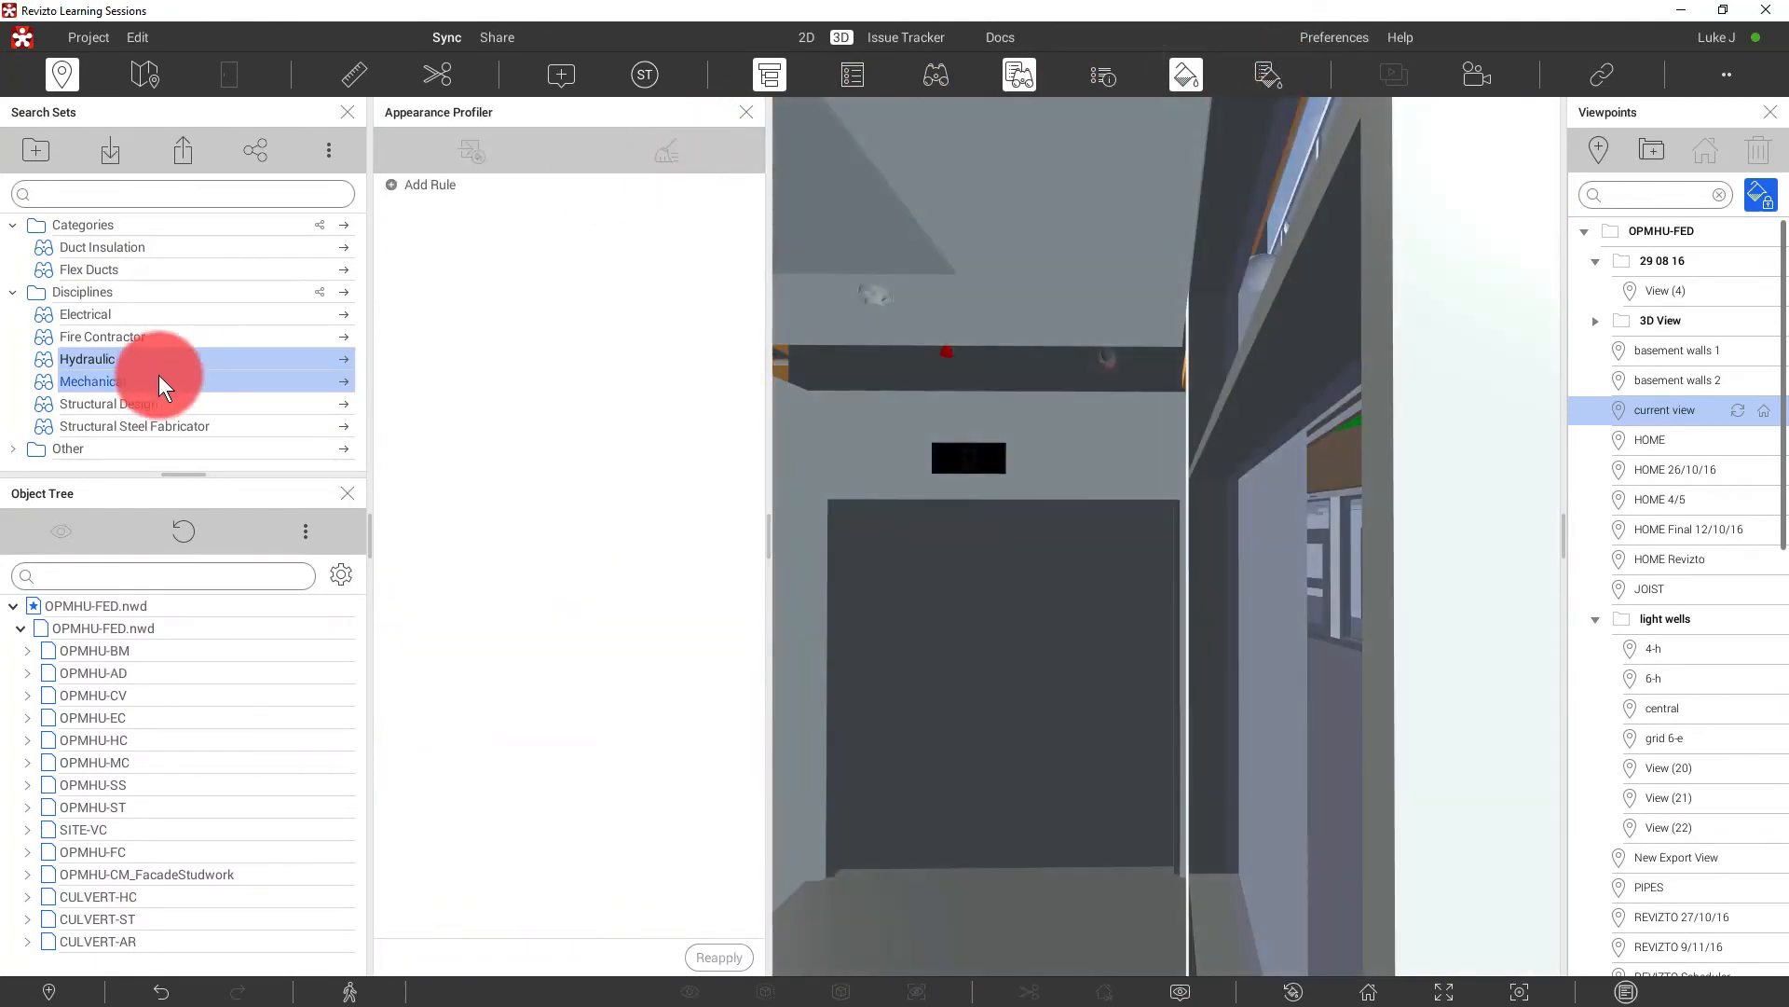
- Isolate the Hydraulic search set and filter a vertical pipe's properties by 'Sys'
right_click(86, 358)
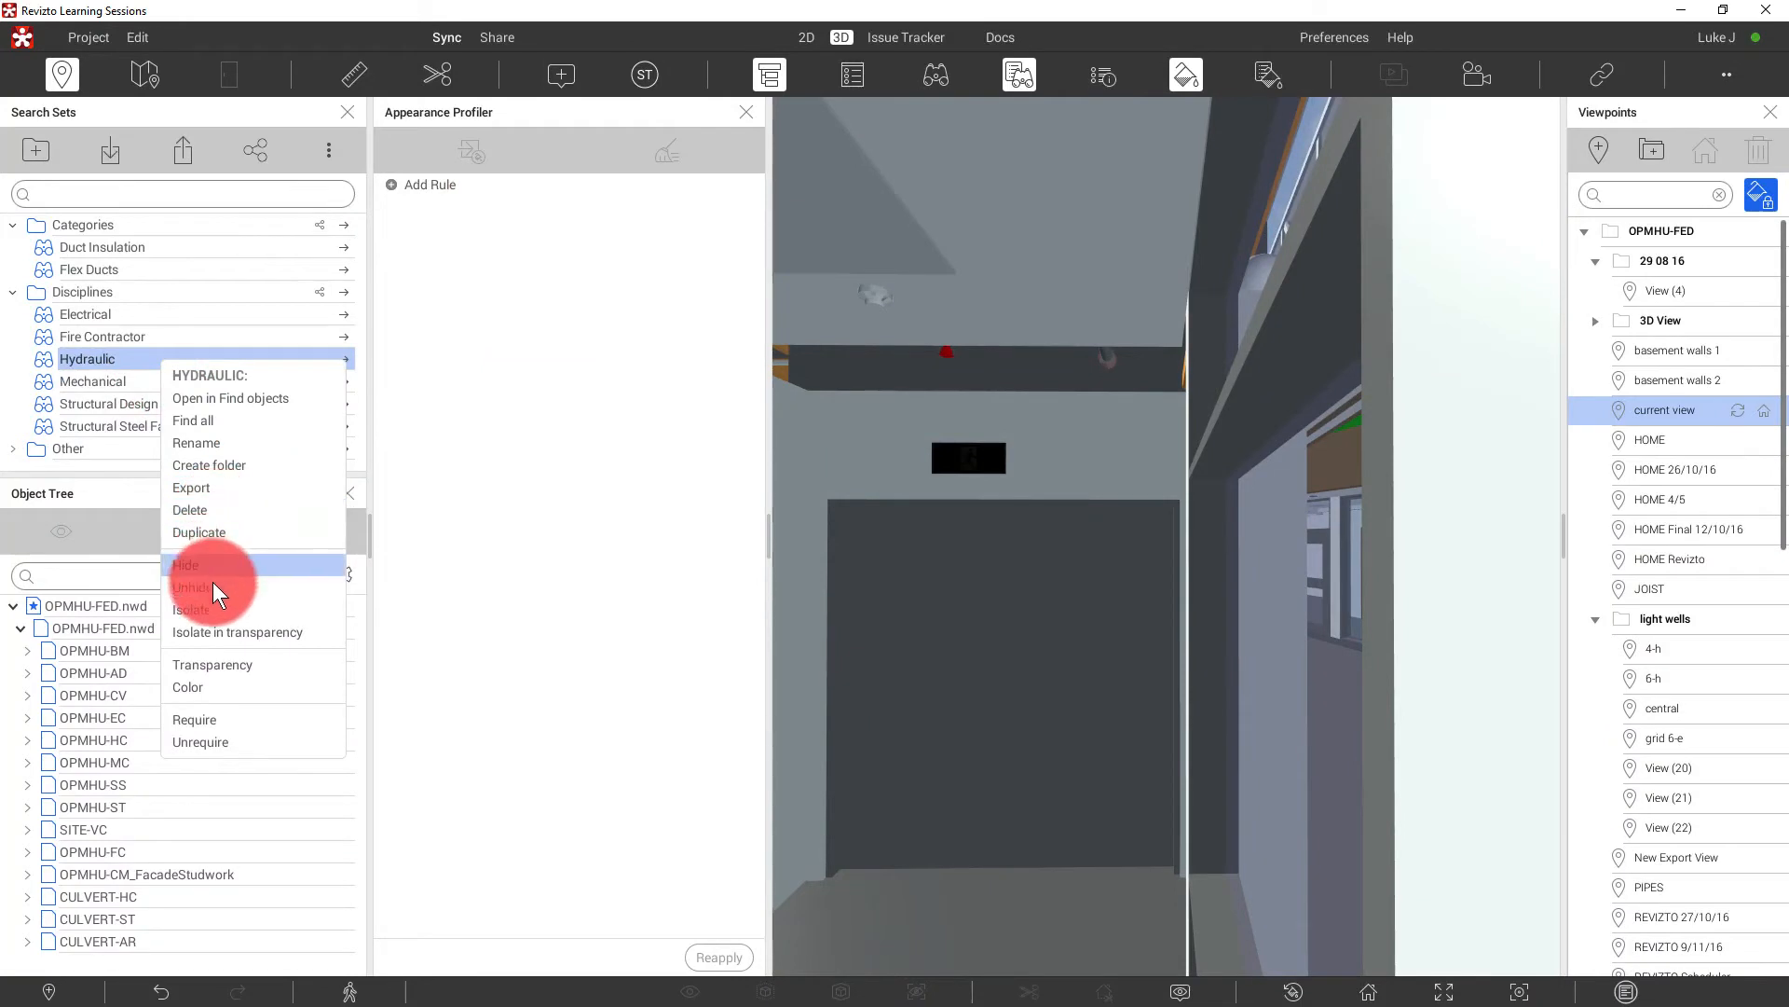
mouse_move(190, 610)
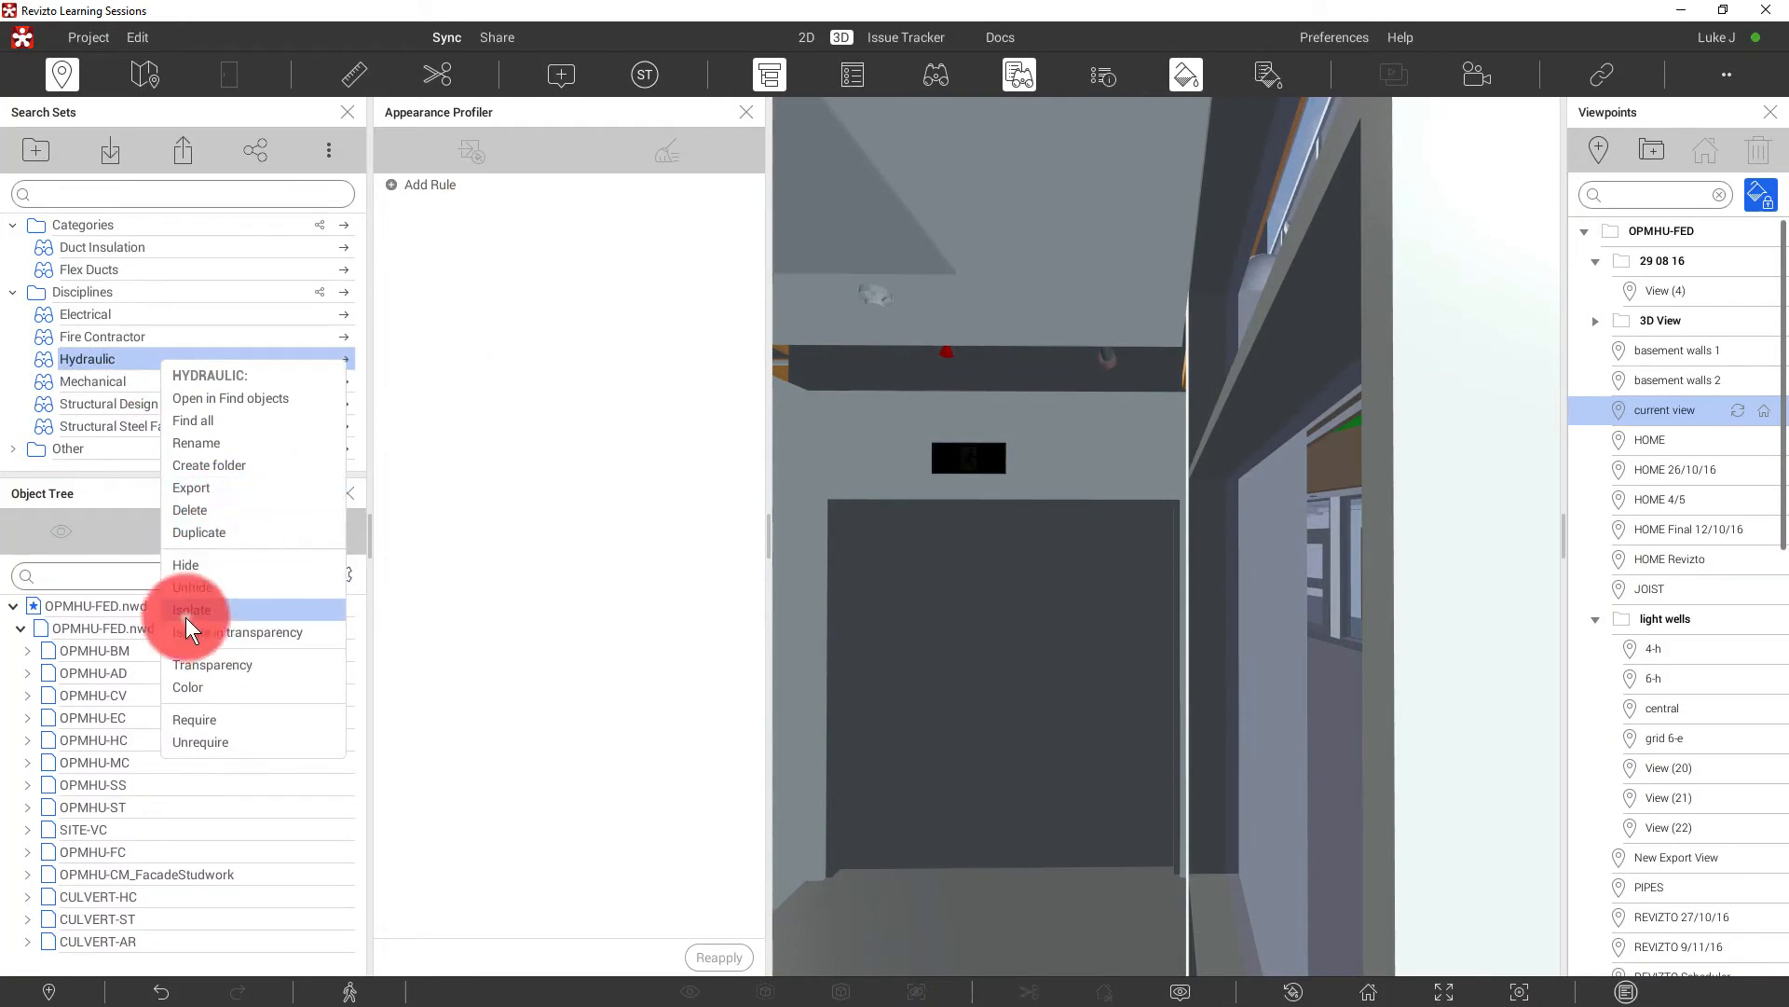
left_click(192, 608)
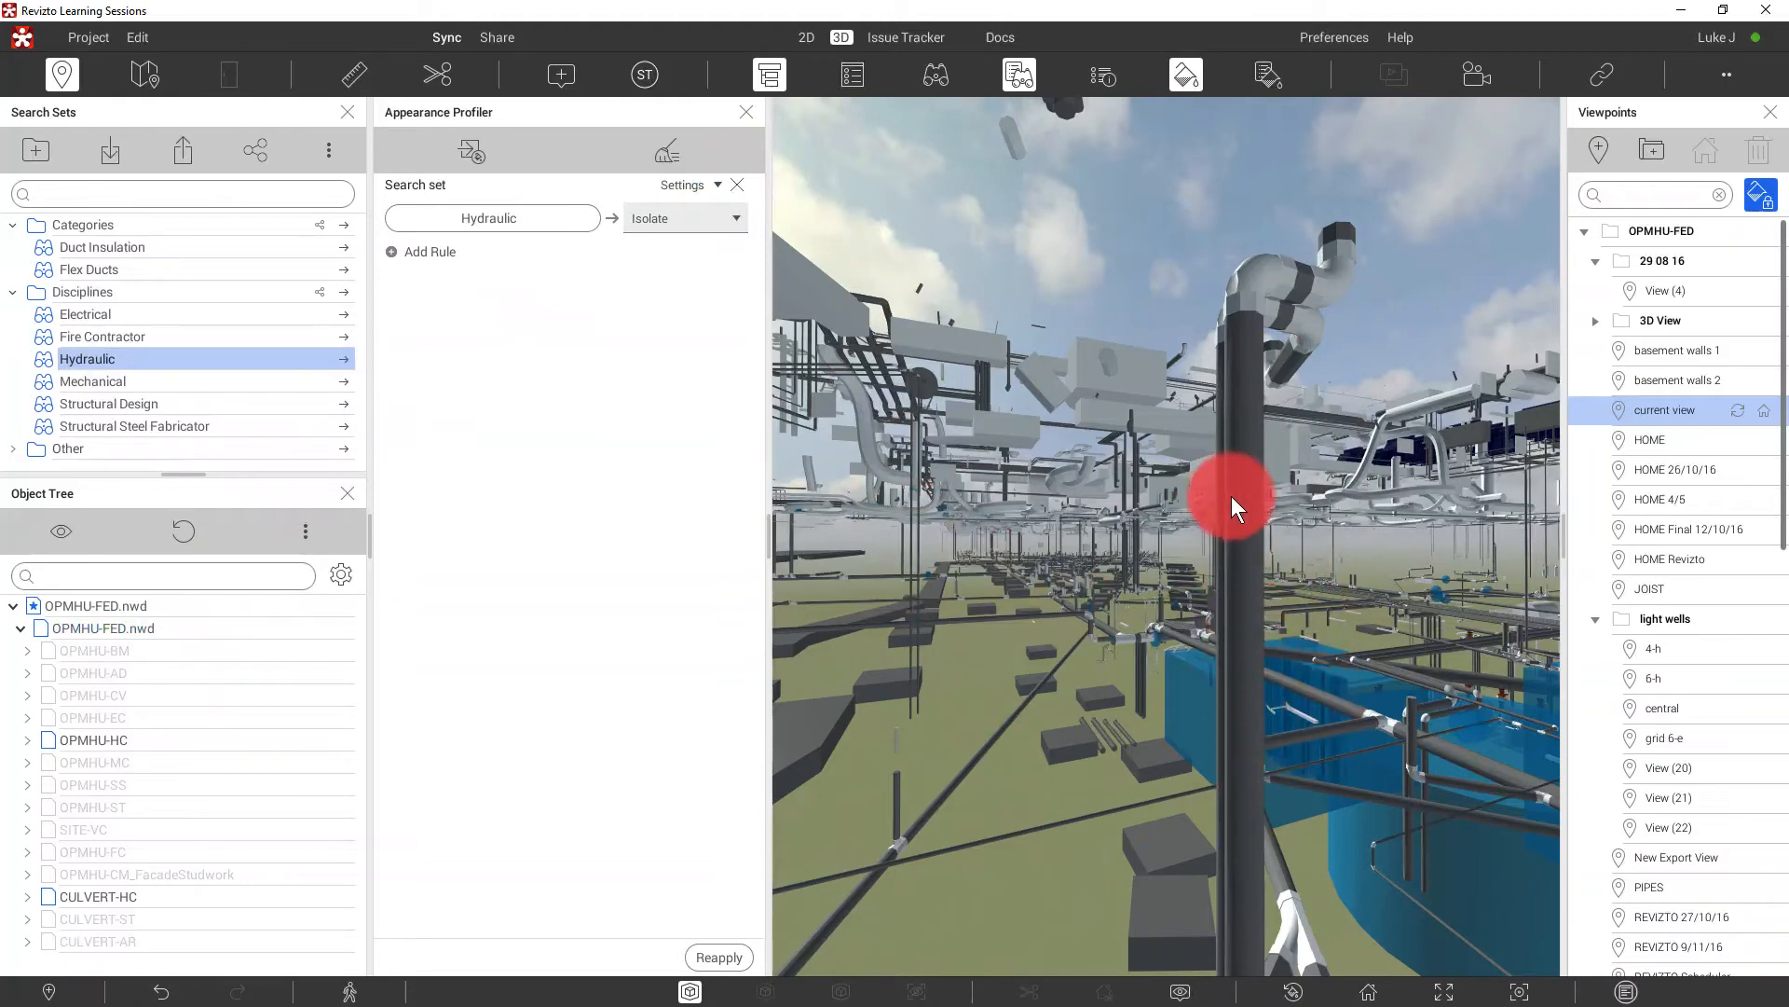
left_click(1230, 503)
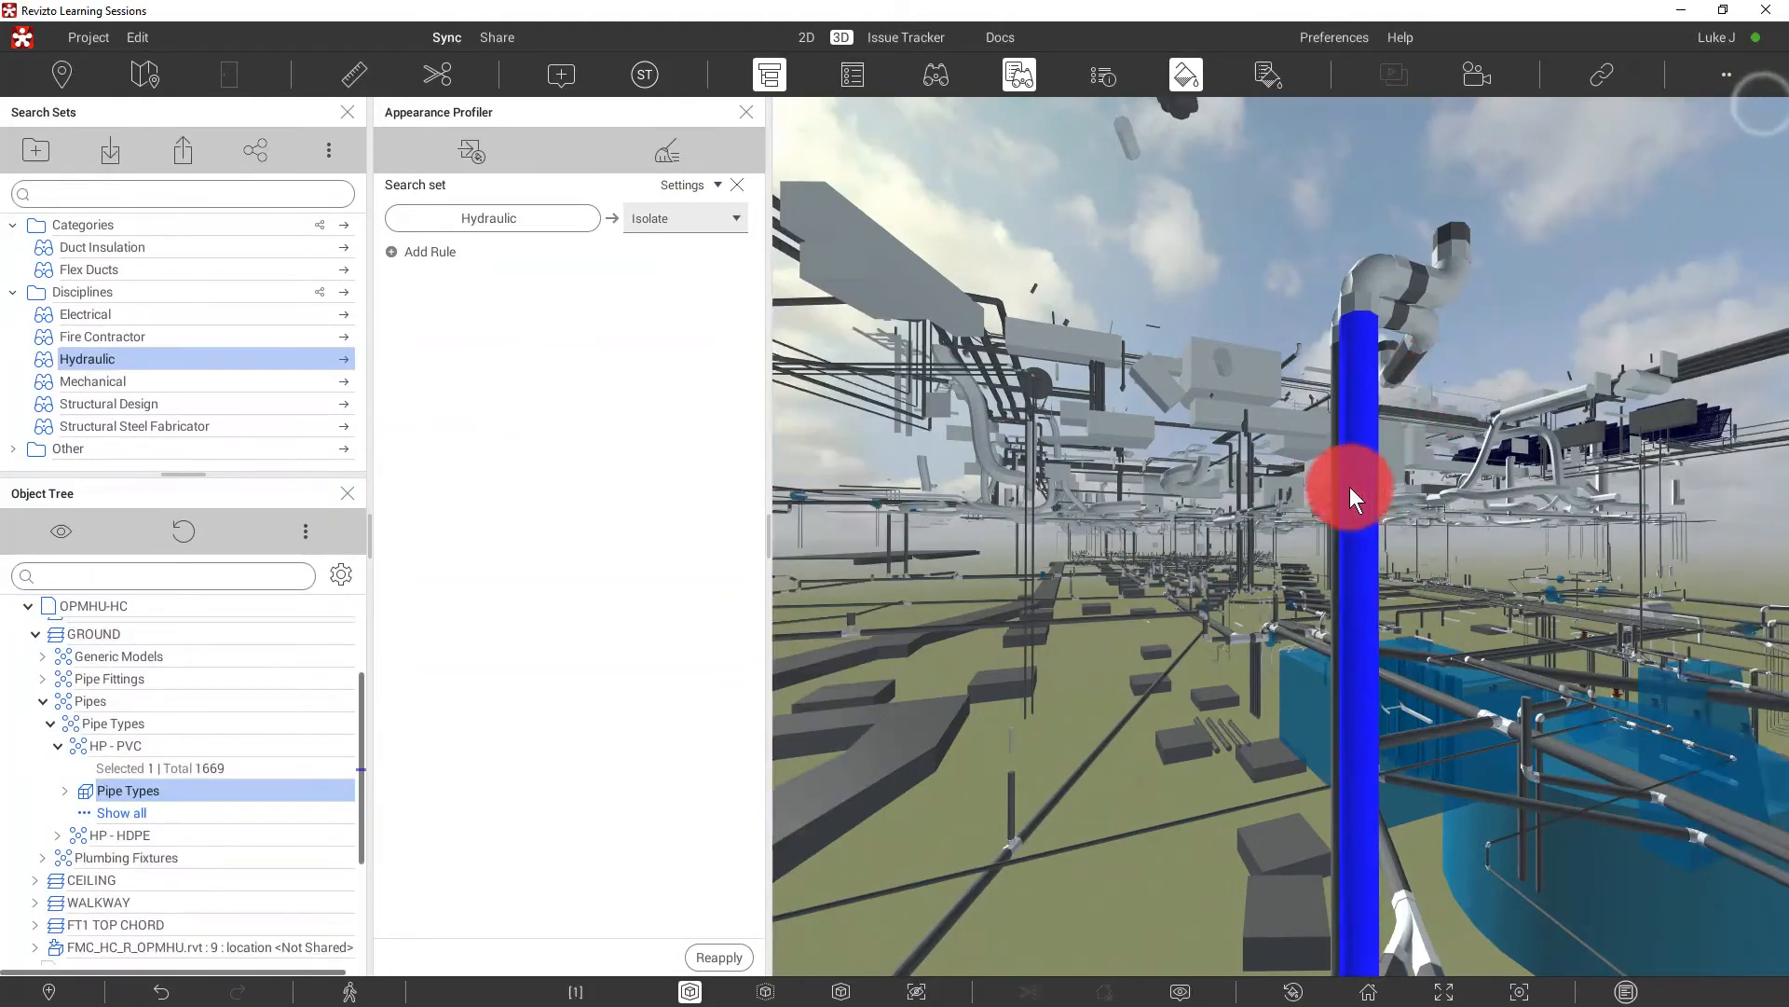
left_click(851, 76)
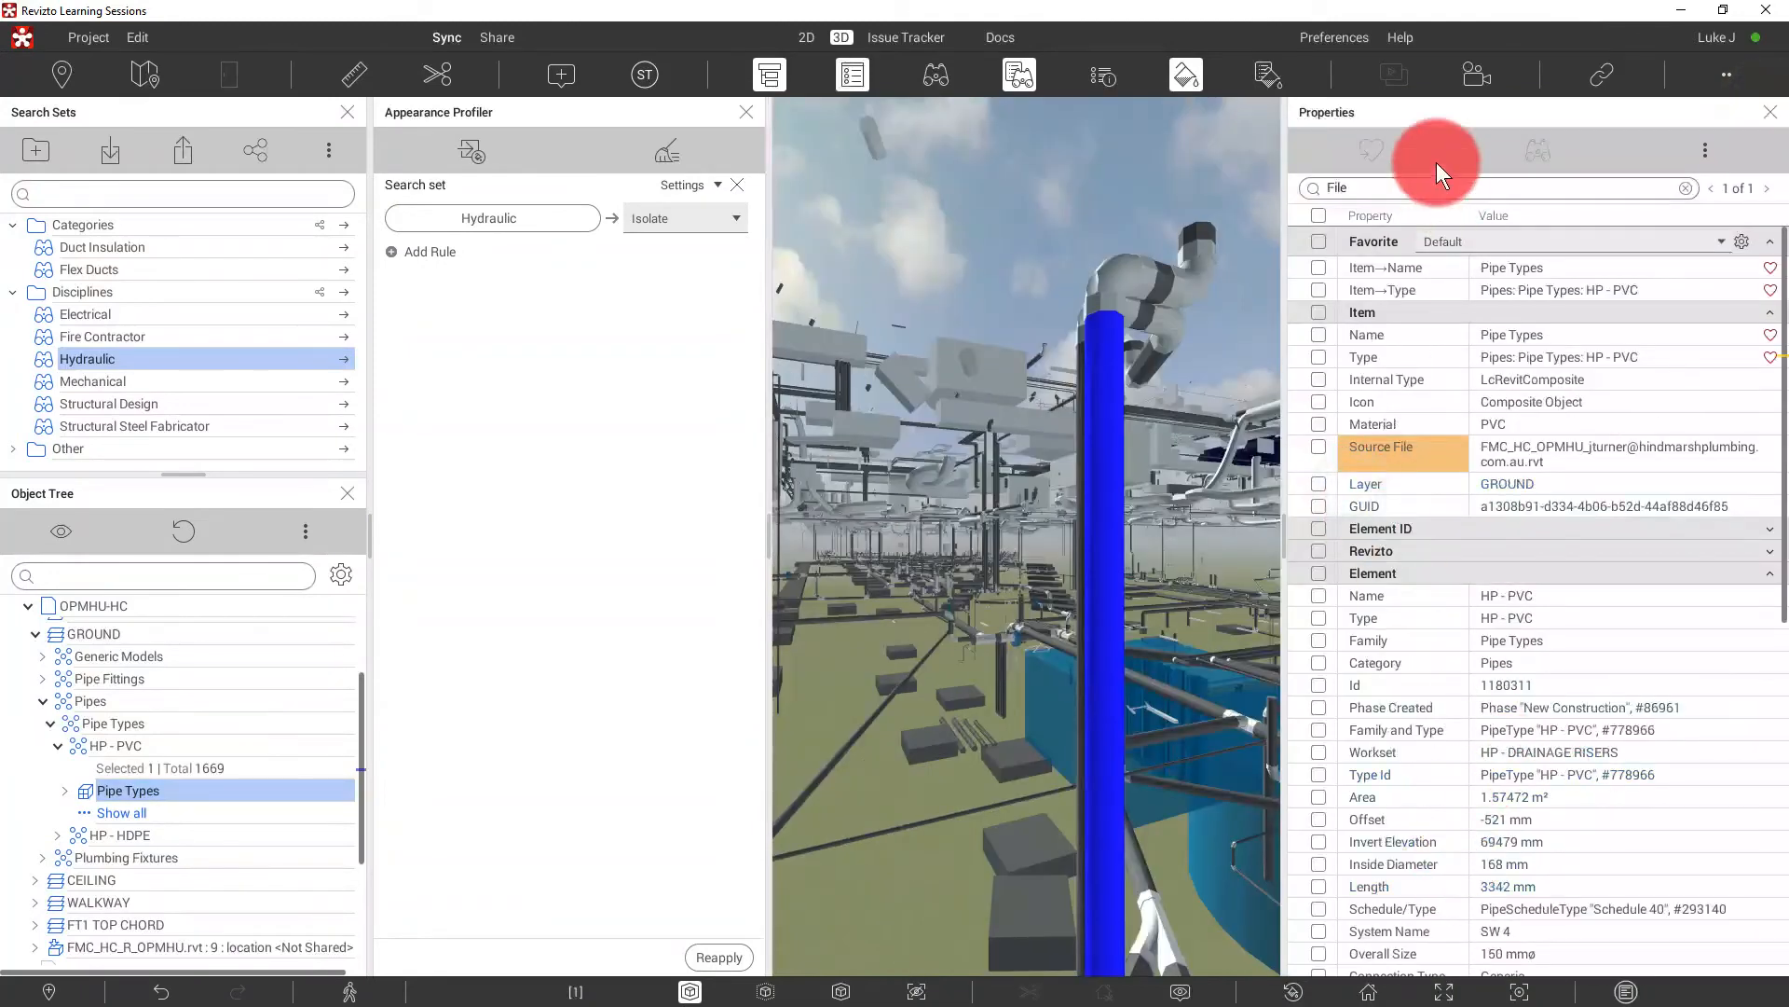
type("System")
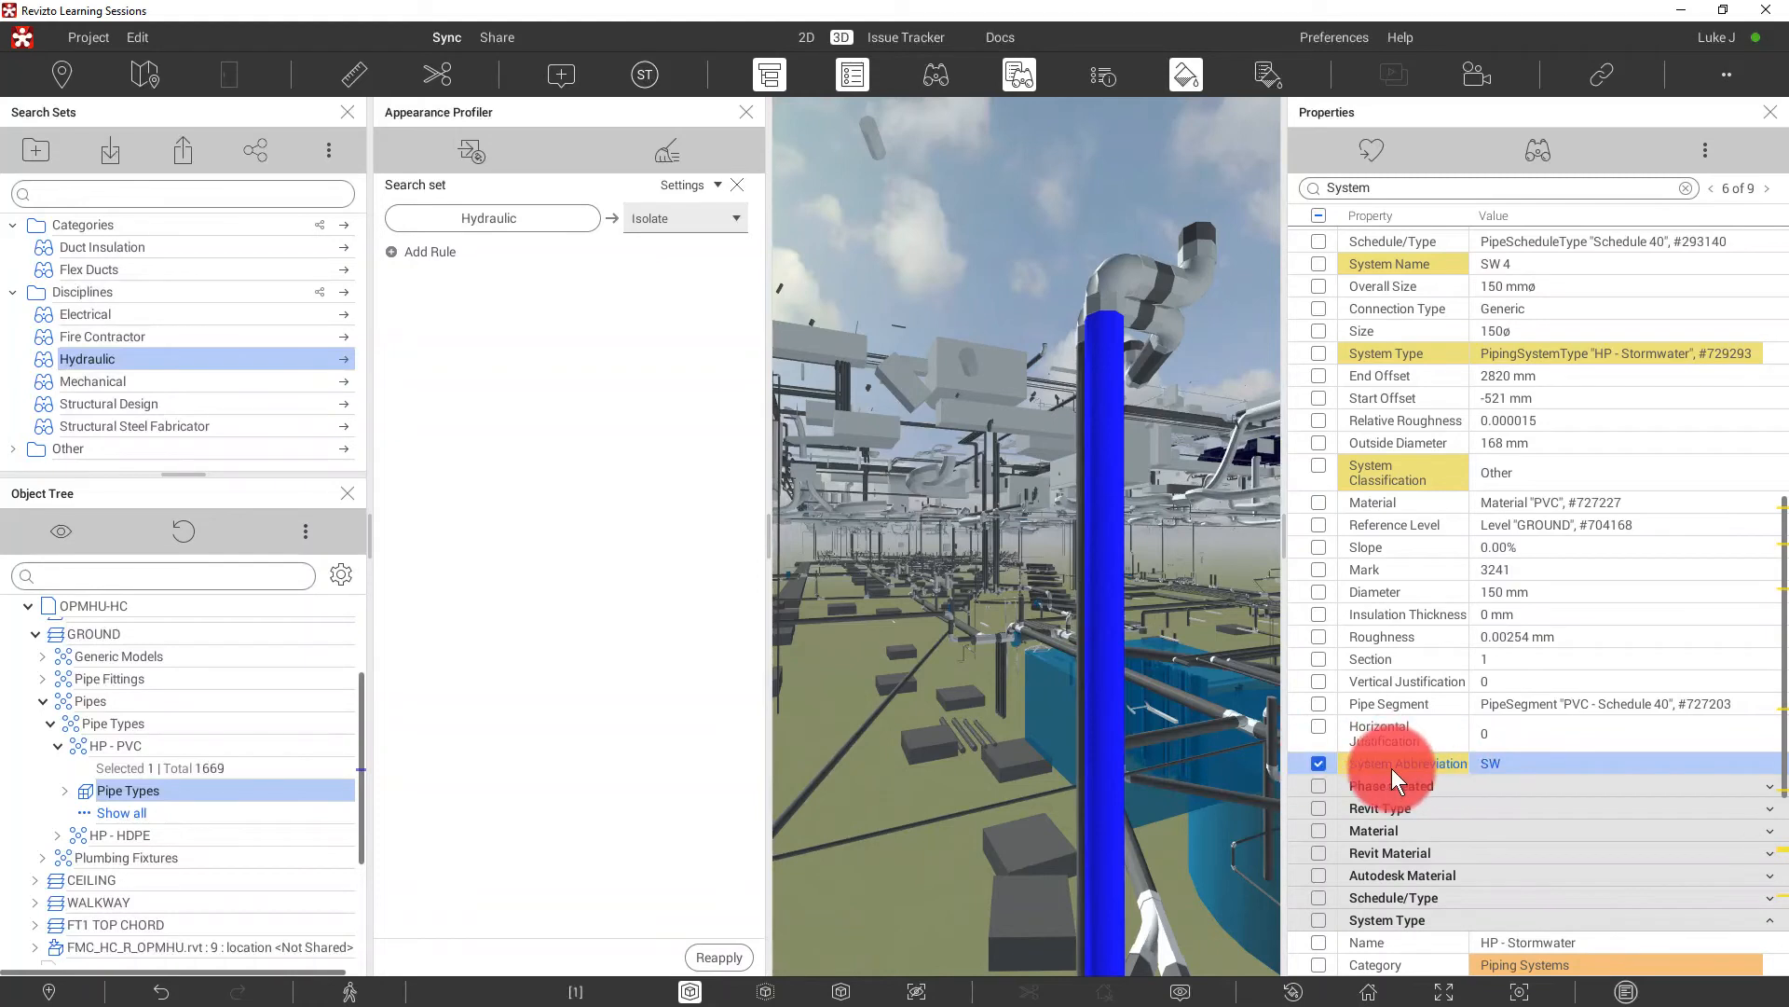
- Save a System Abbreviation SW search as 'Stormwater' in a new shared System Type folder
right_click(1398, 776)
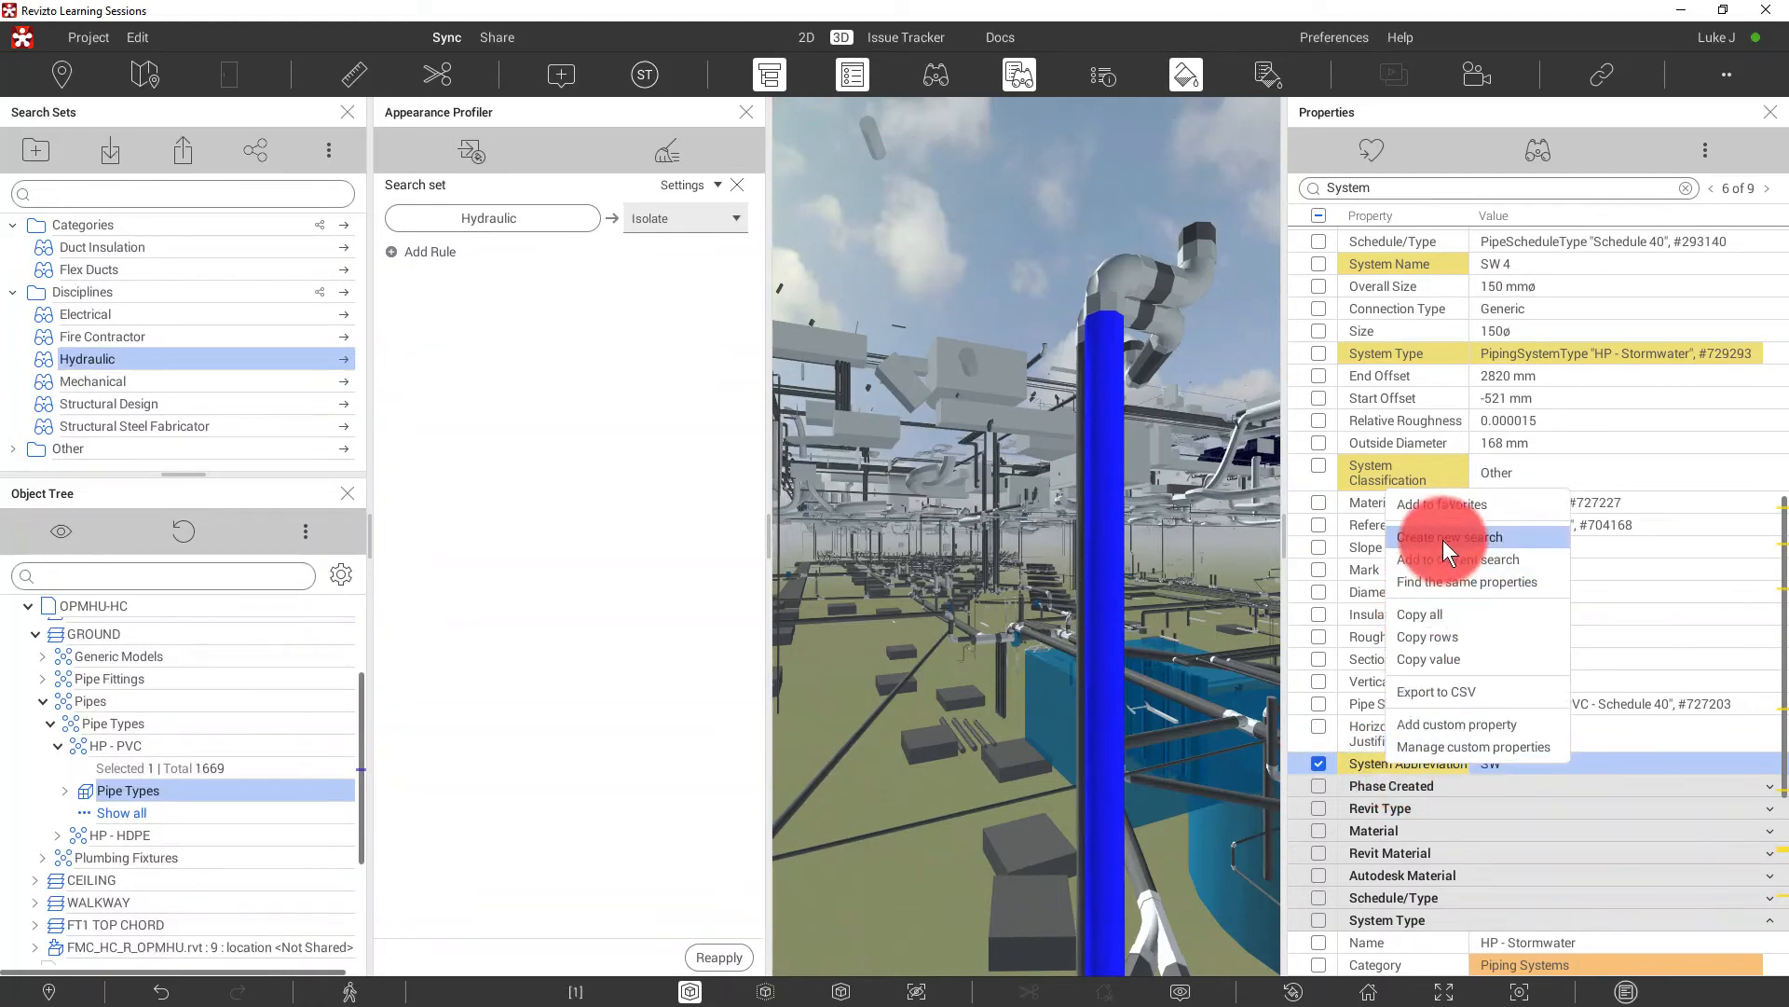
left_click(1449, 536)
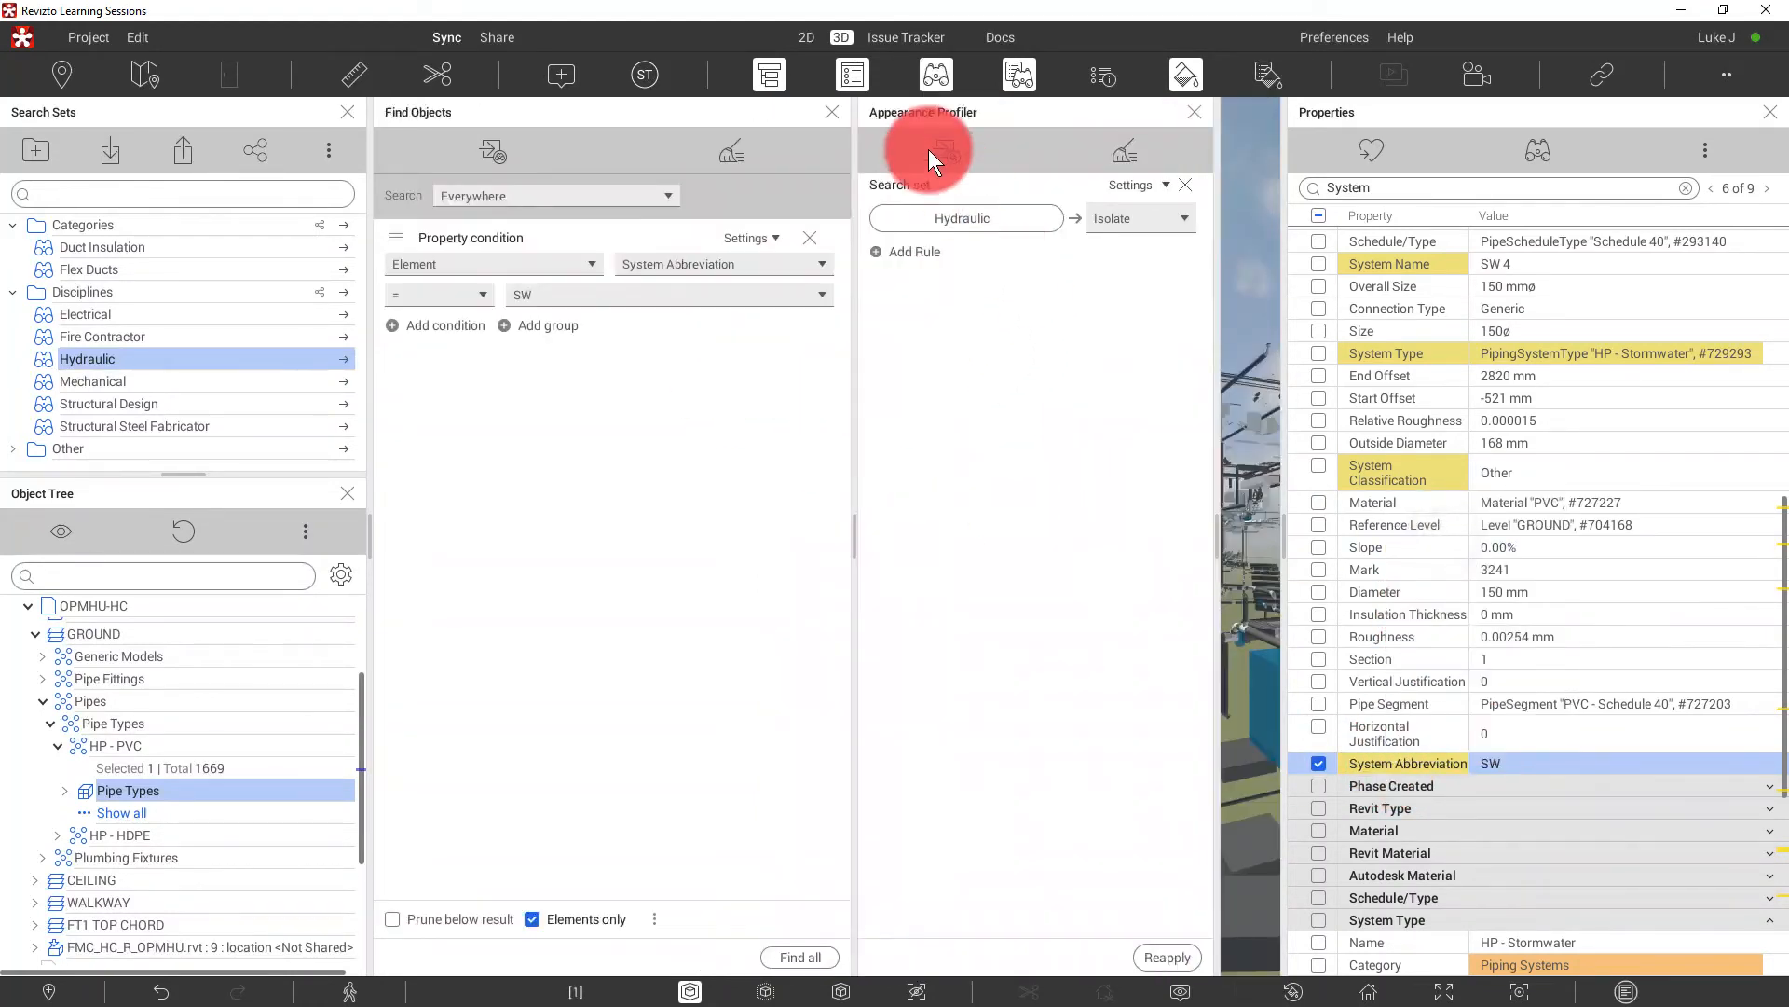
left_click(494, 149)
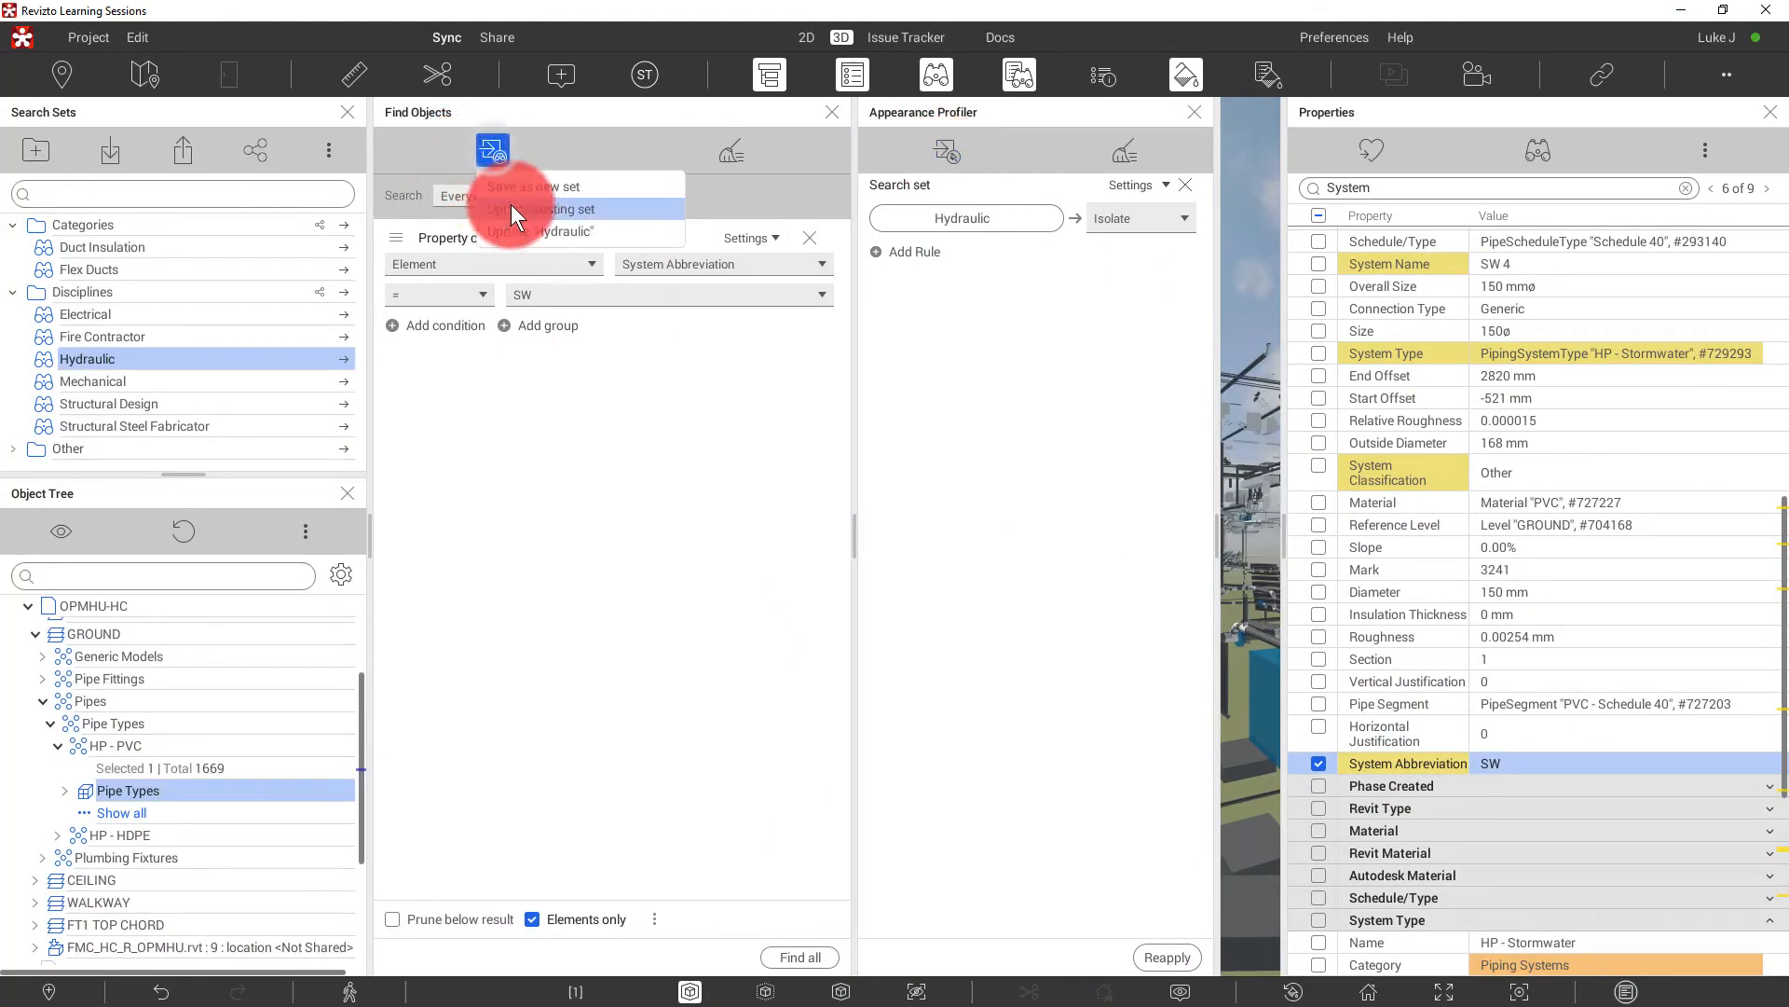
left_click(535, 187)
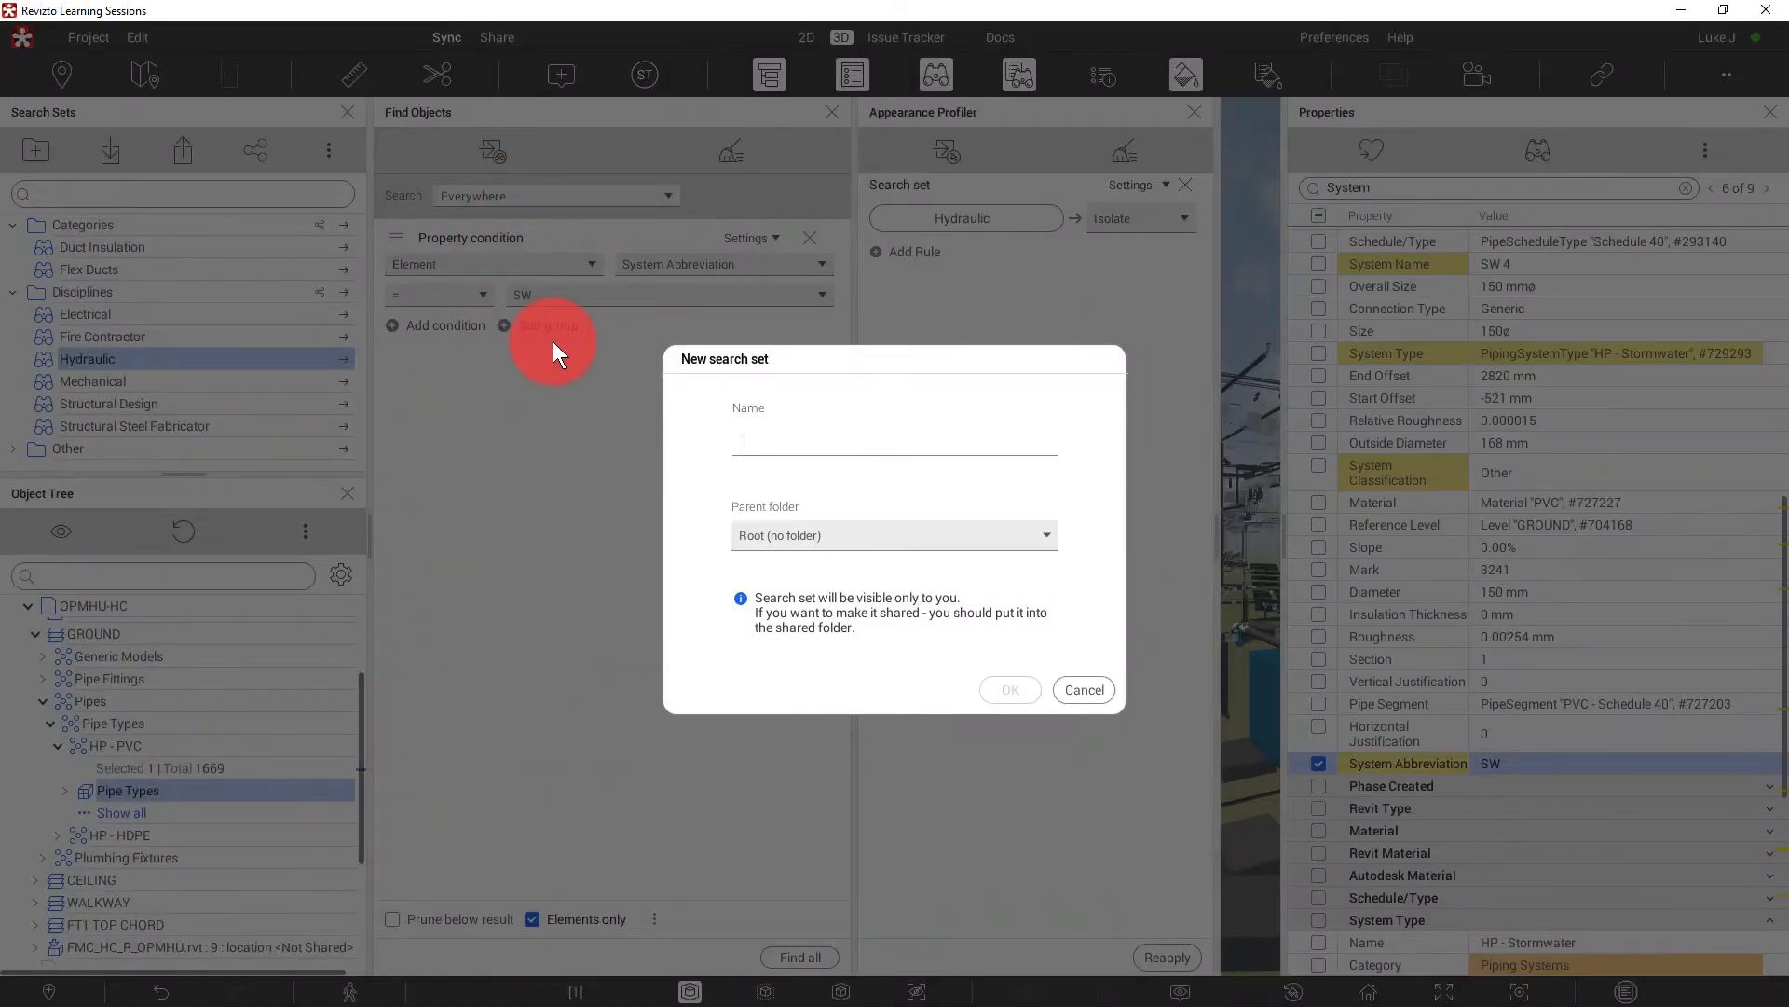
type("Stormwate")
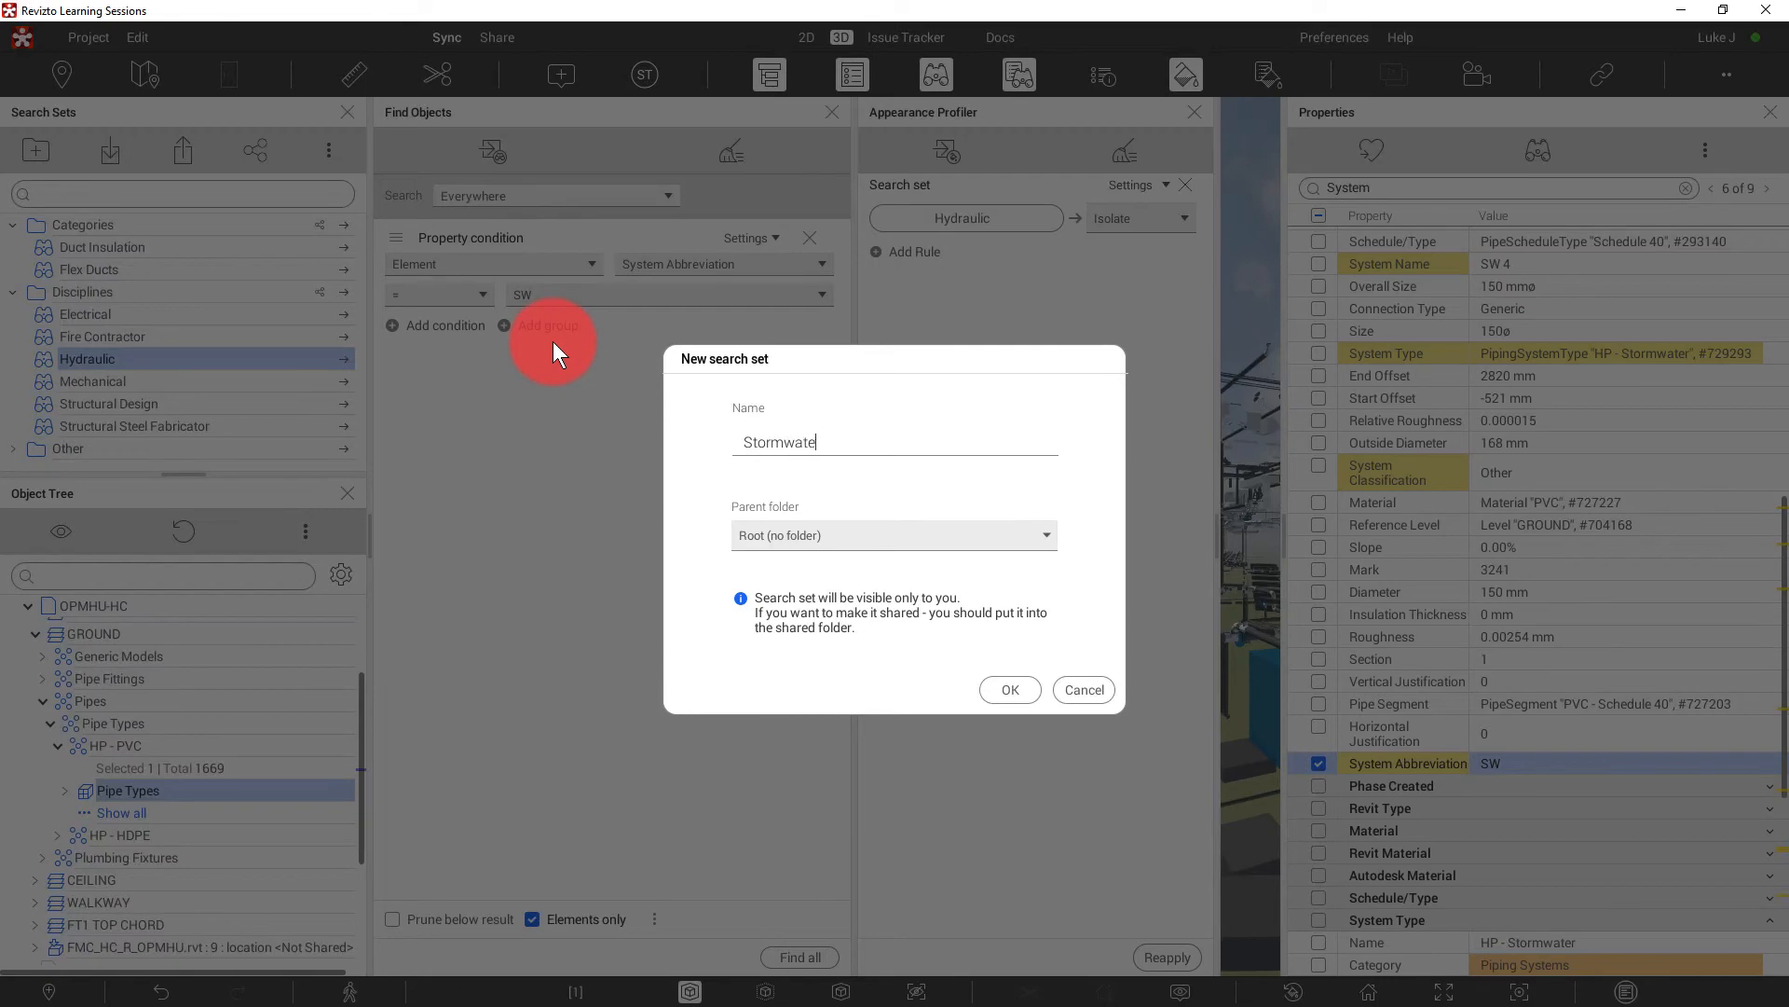
left_click(1007, 690)
type("System Type")
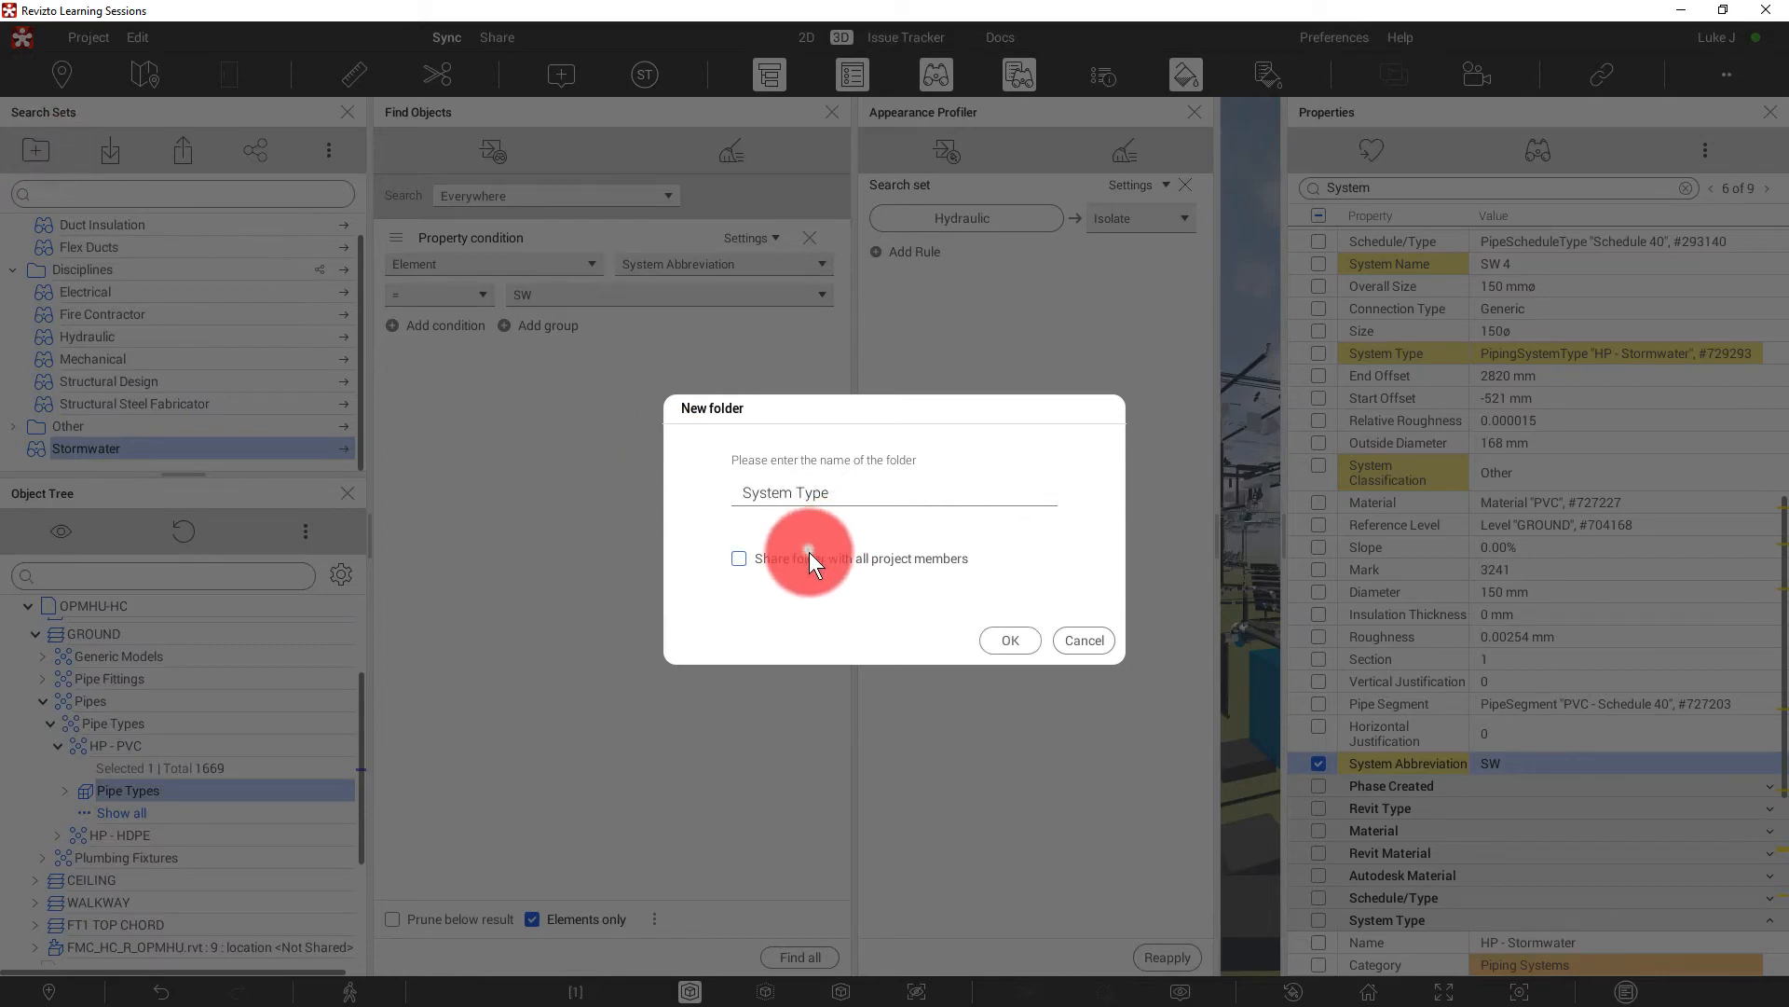
left_click(1009, 640)
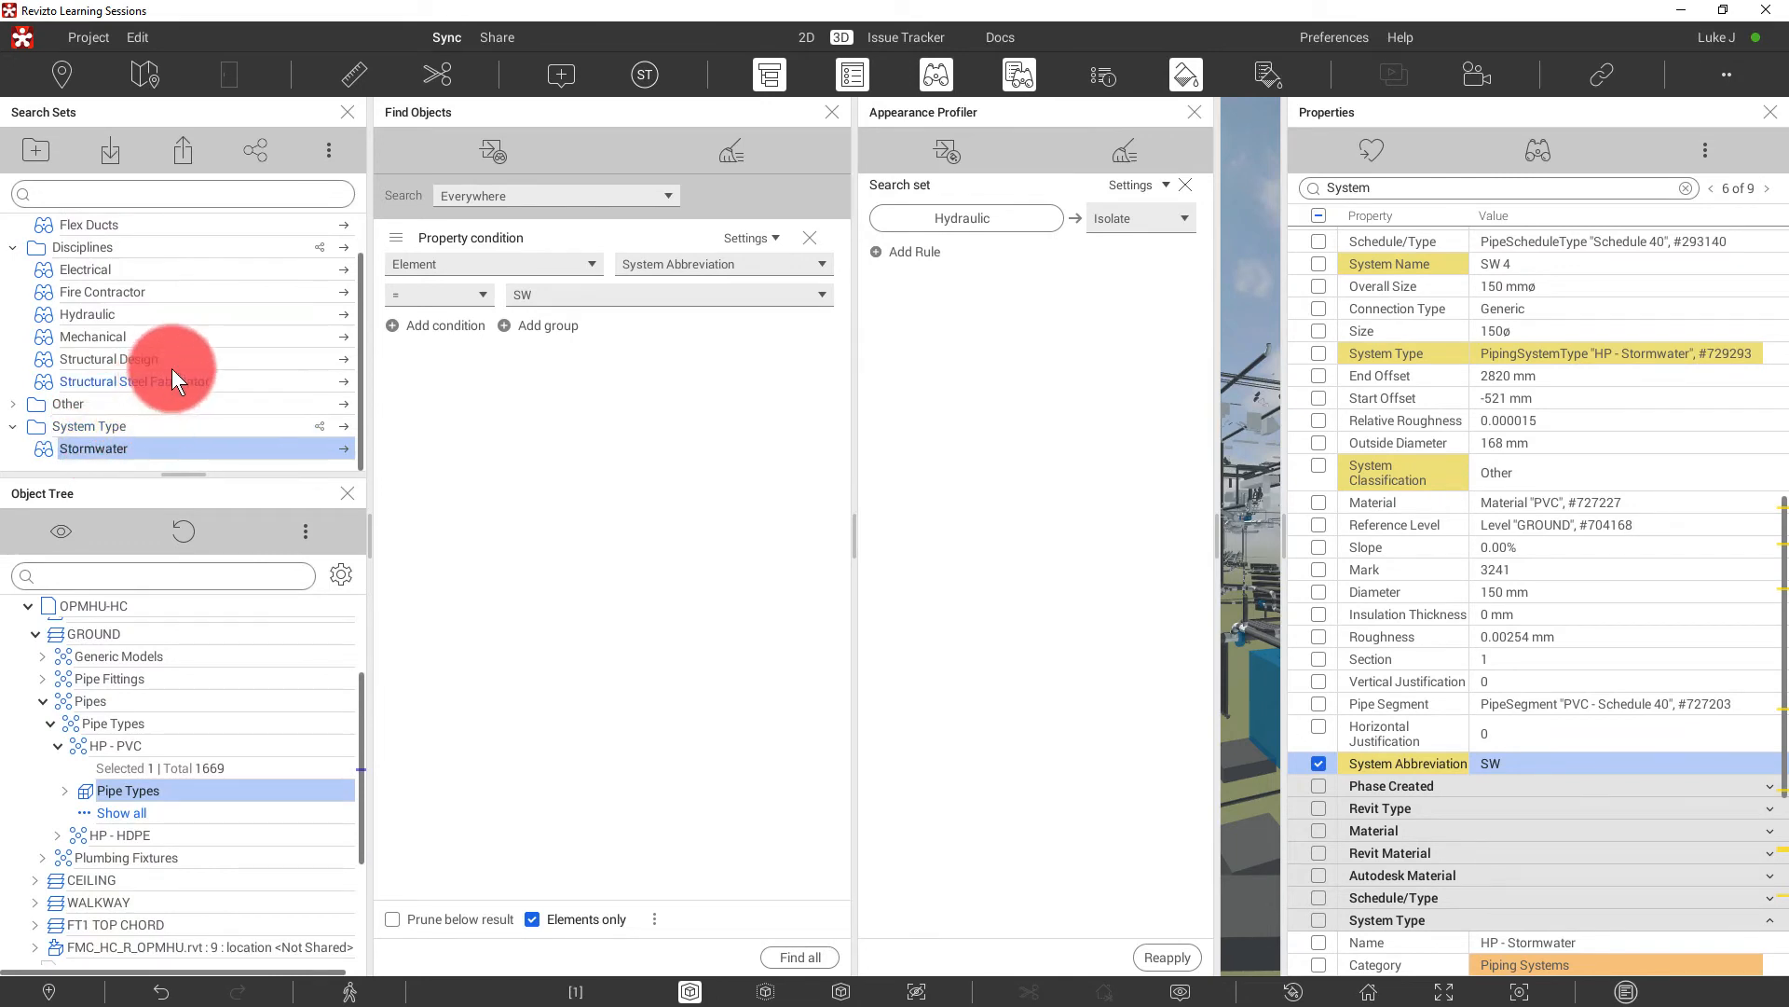
- Colour every pipe in the Stormwater search set blue
left_click(1194, 111)
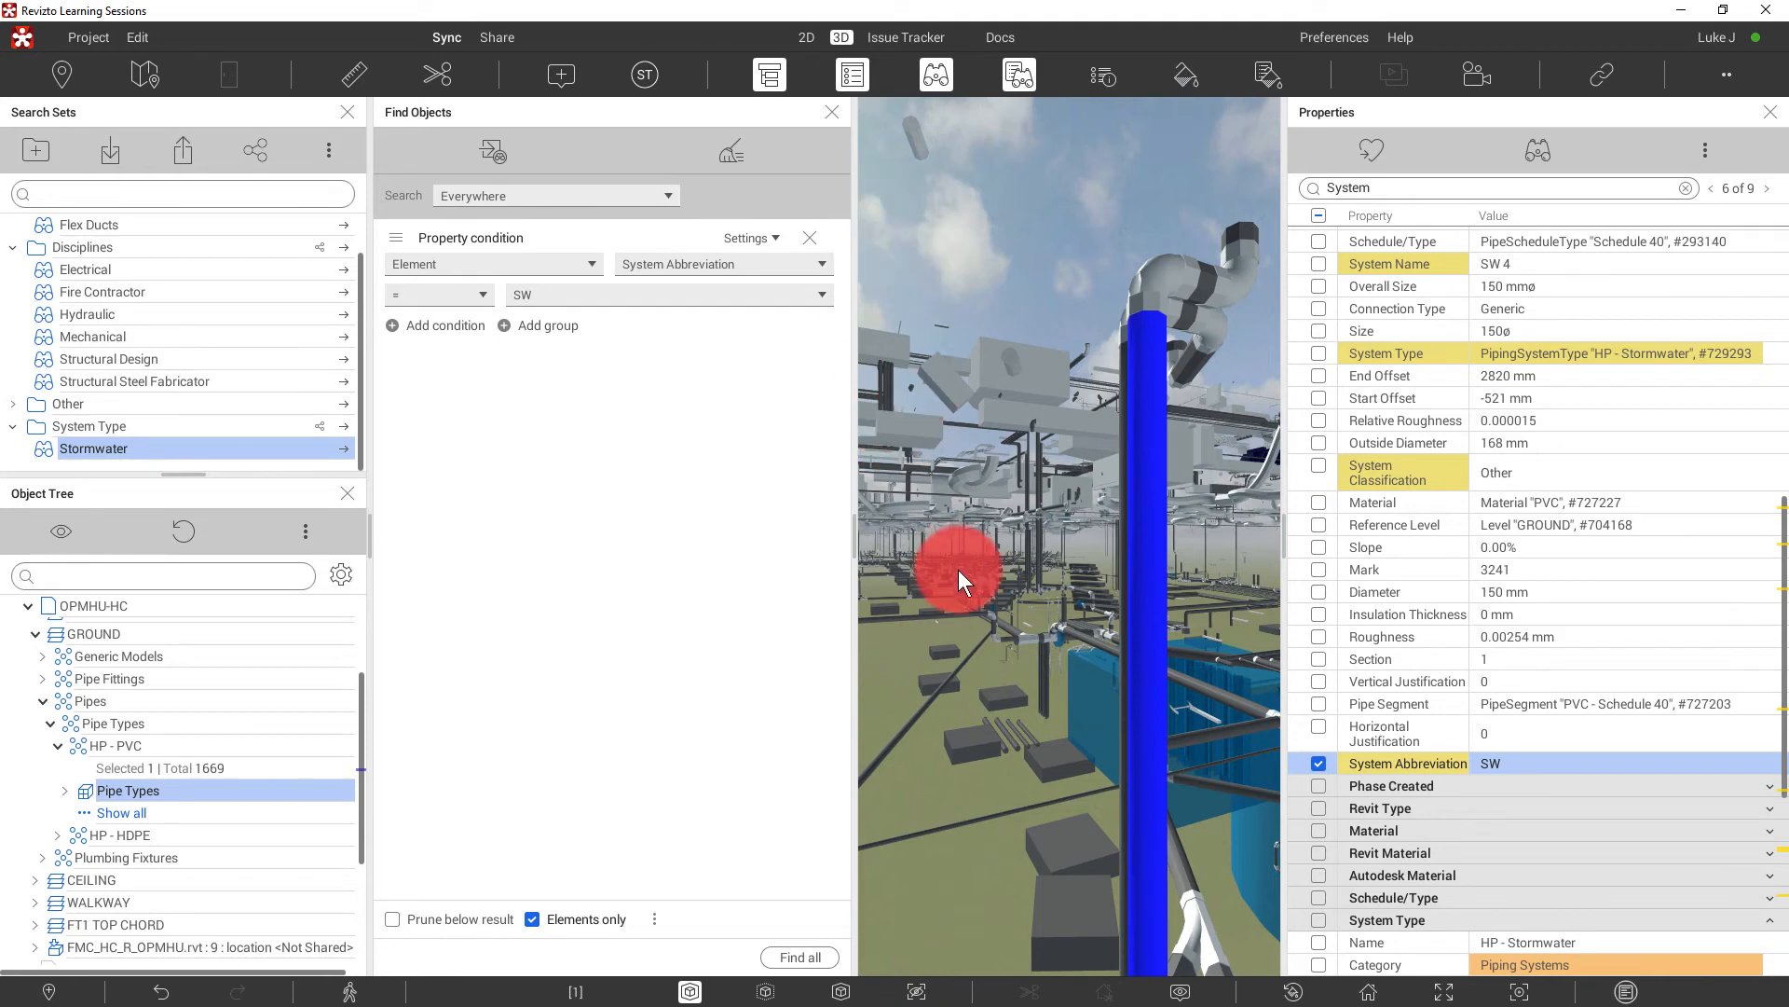
mouse_move(961, 542)
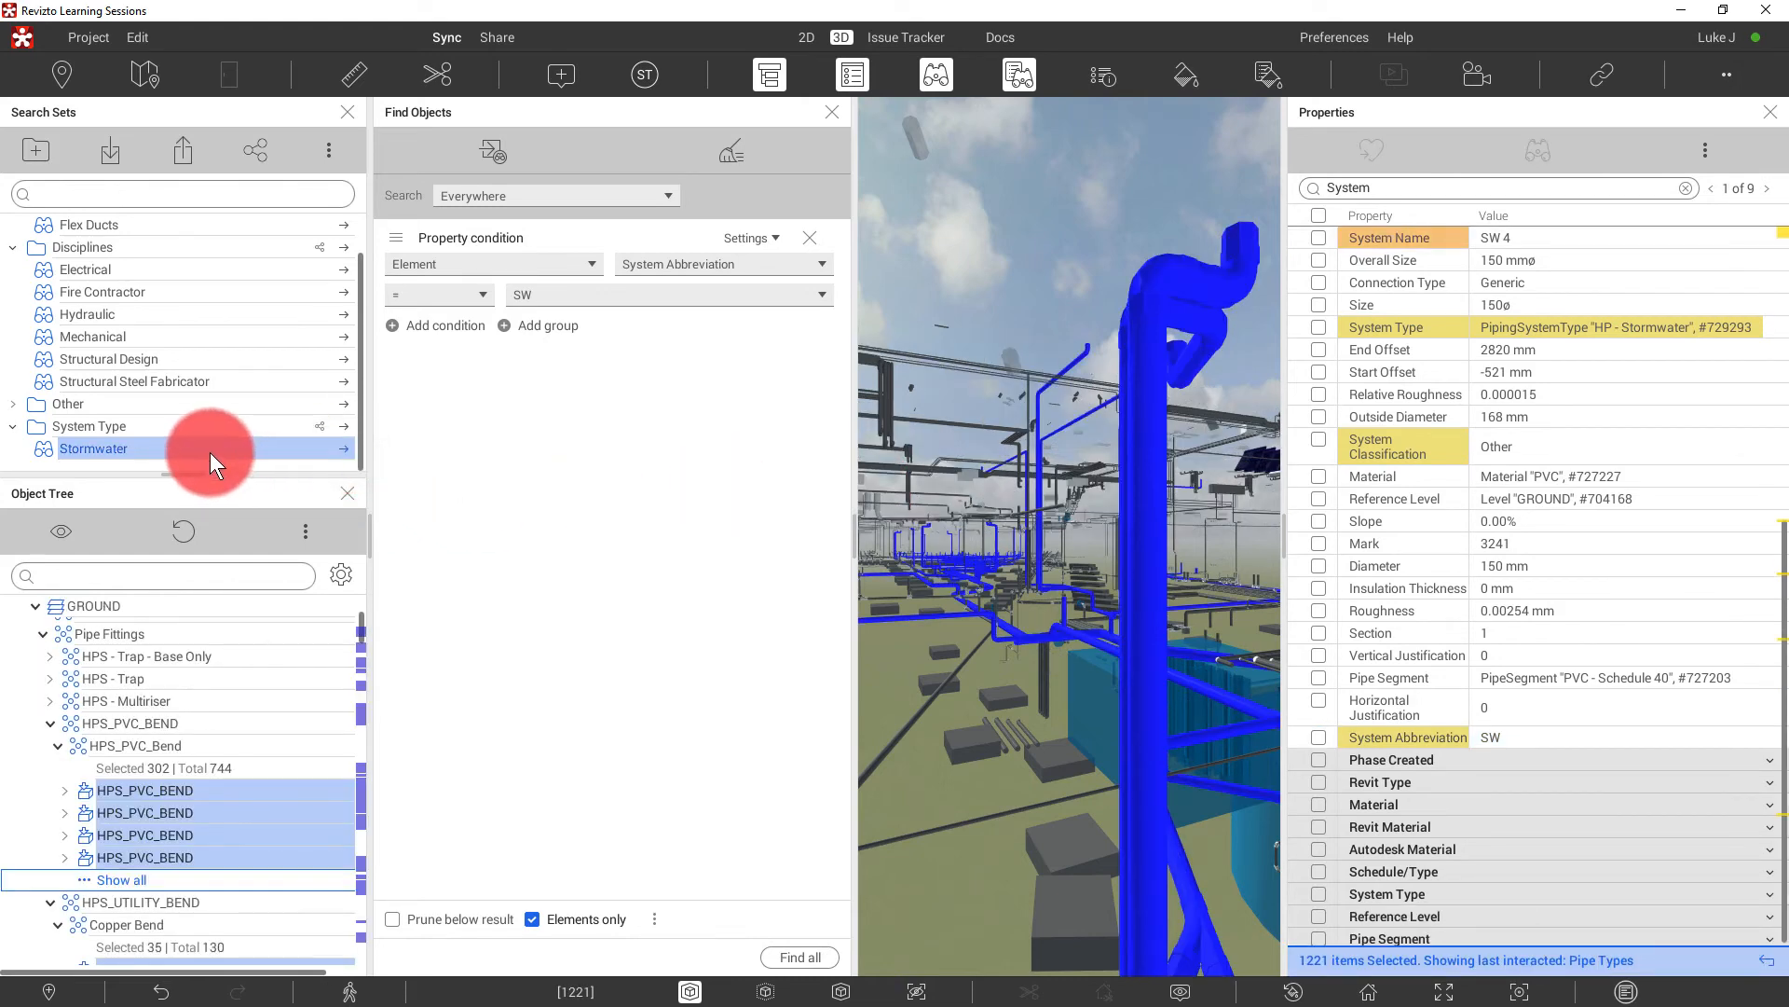
left_click(209, 448)
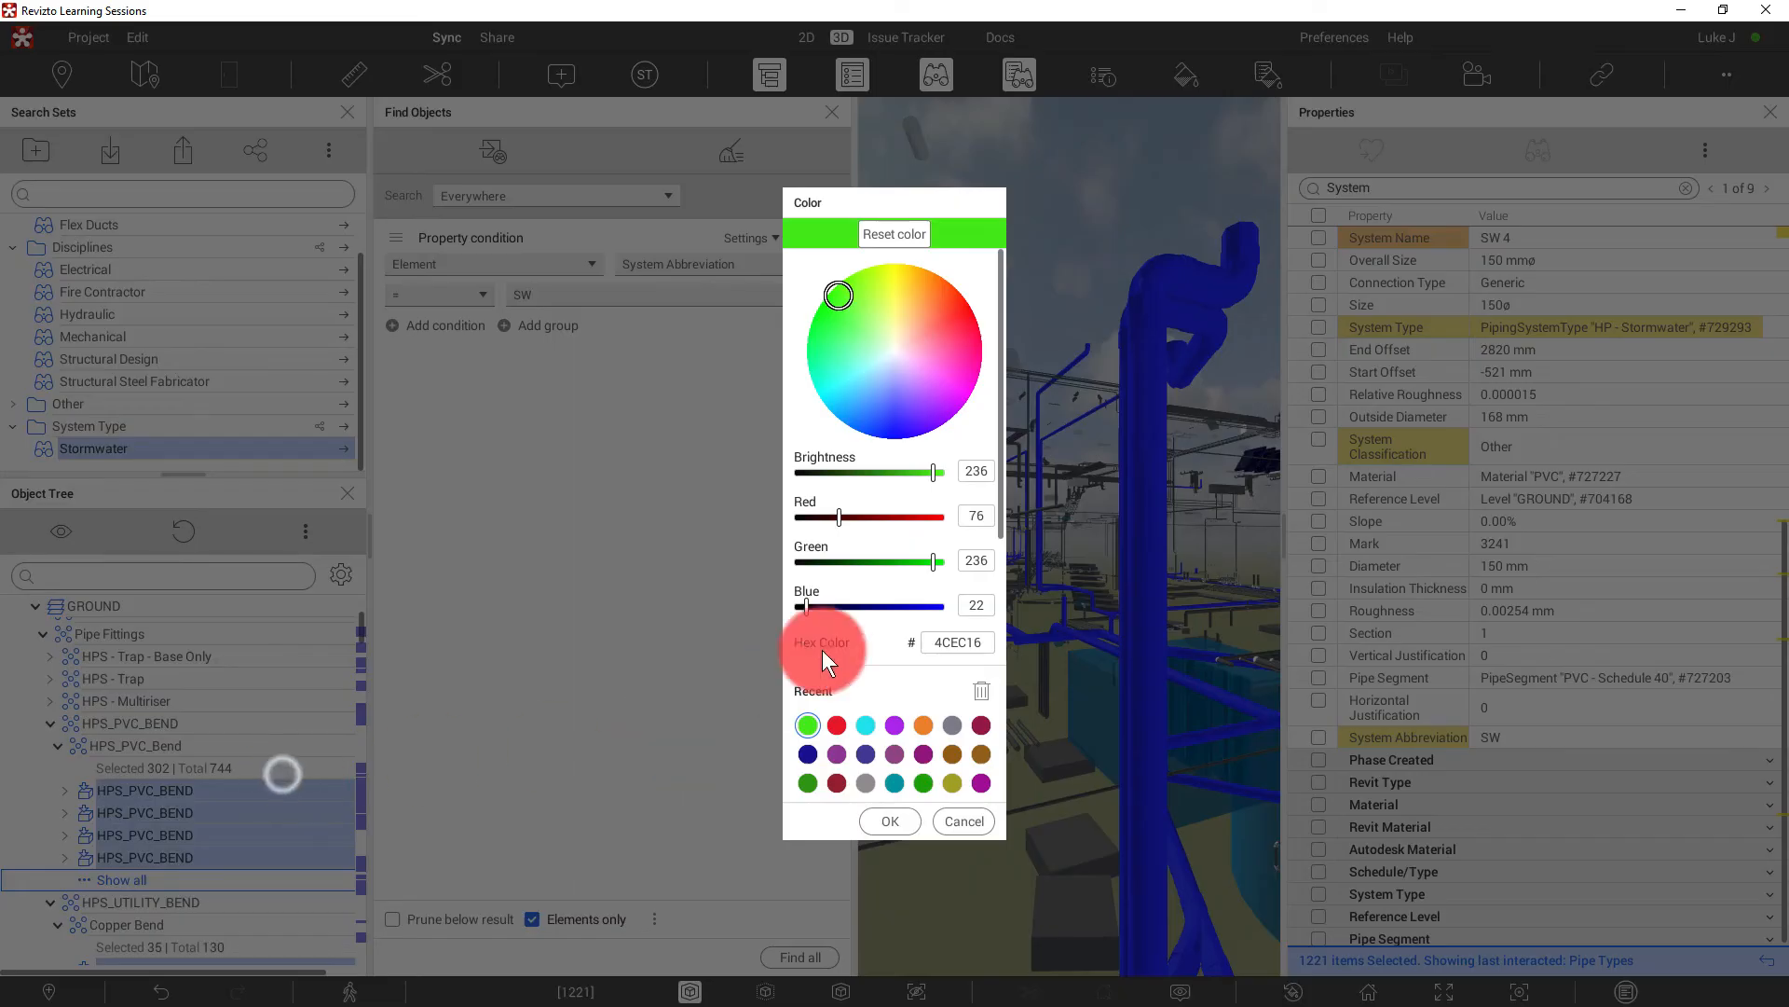
left_click(889, 820)
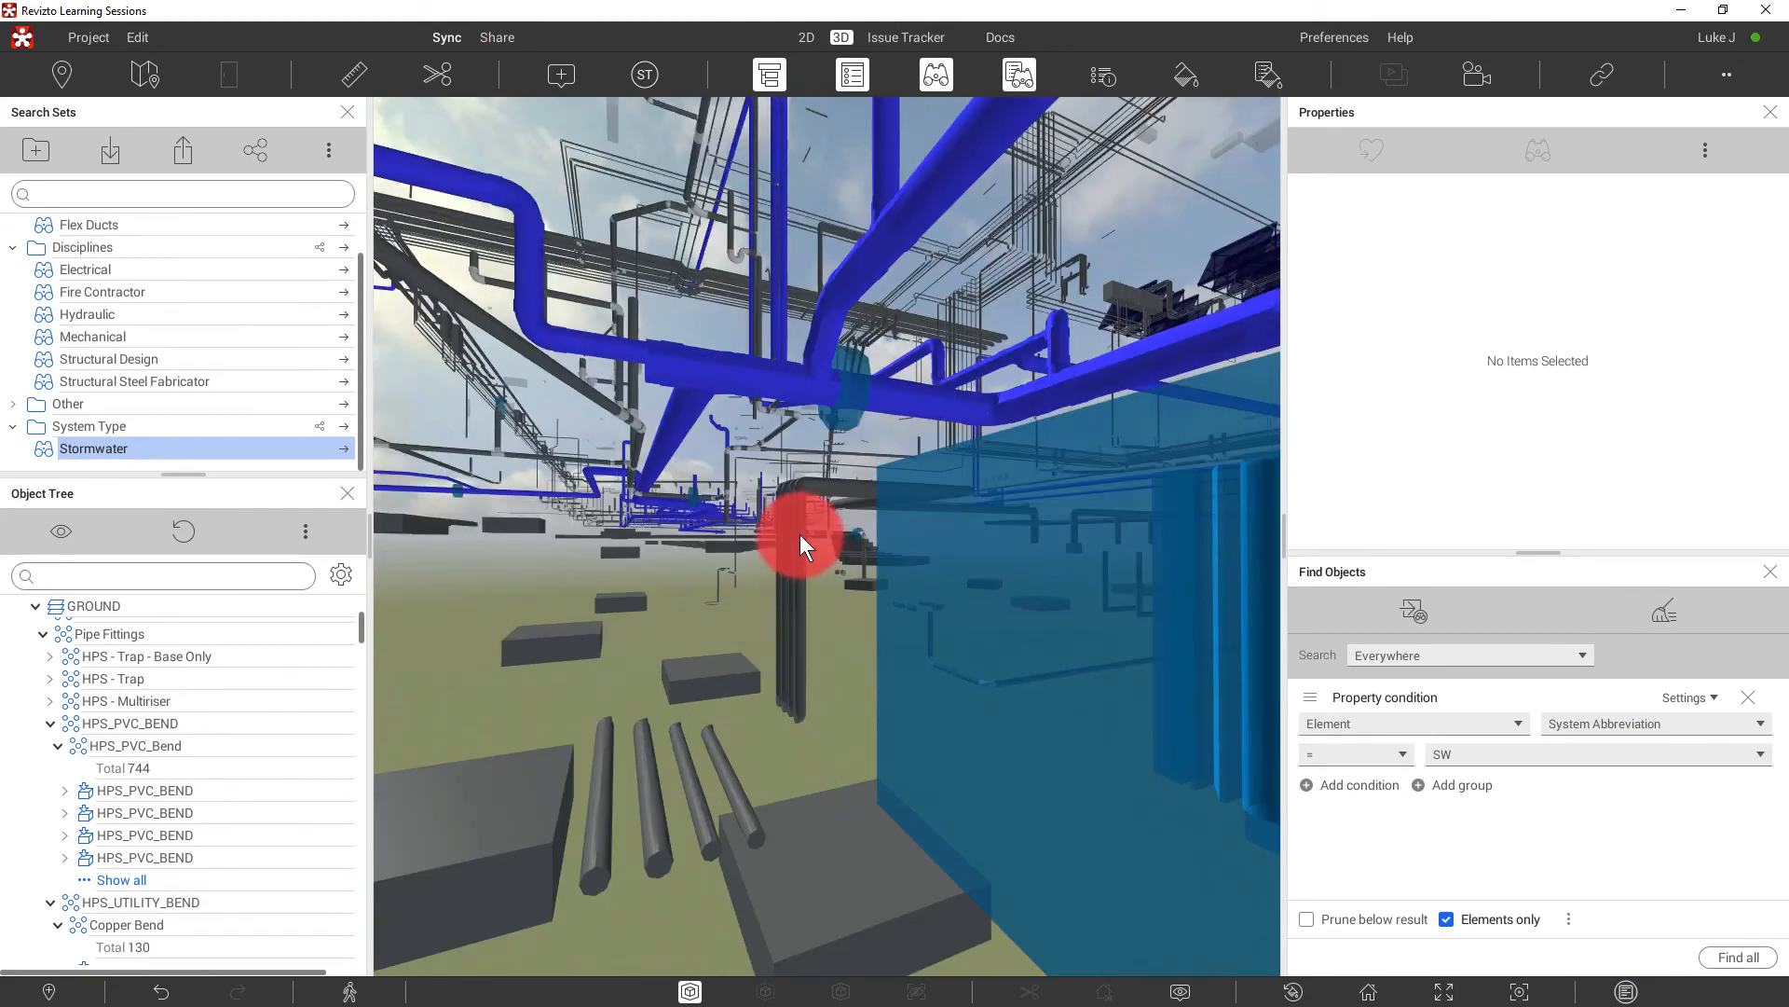
- Favourite System Abbreviation in a System Info preset and save CW as green 'Cold Water' set
left_click(804, 544)
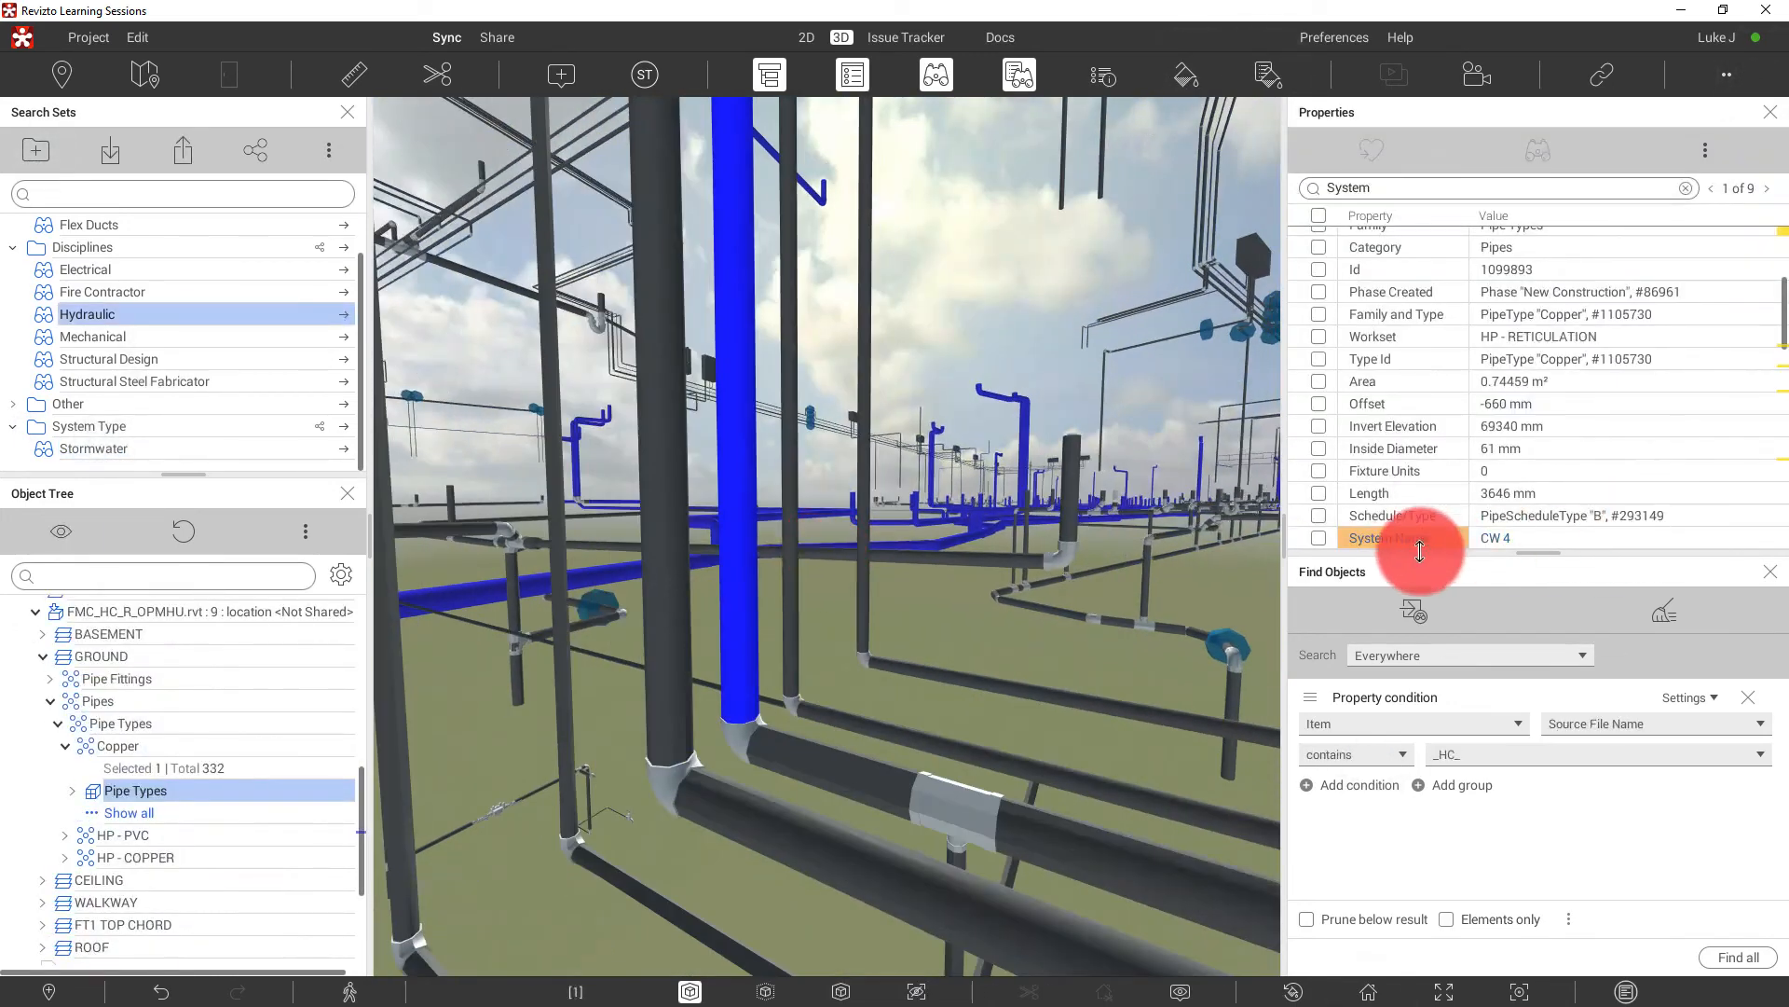
left_click(1320, 537)
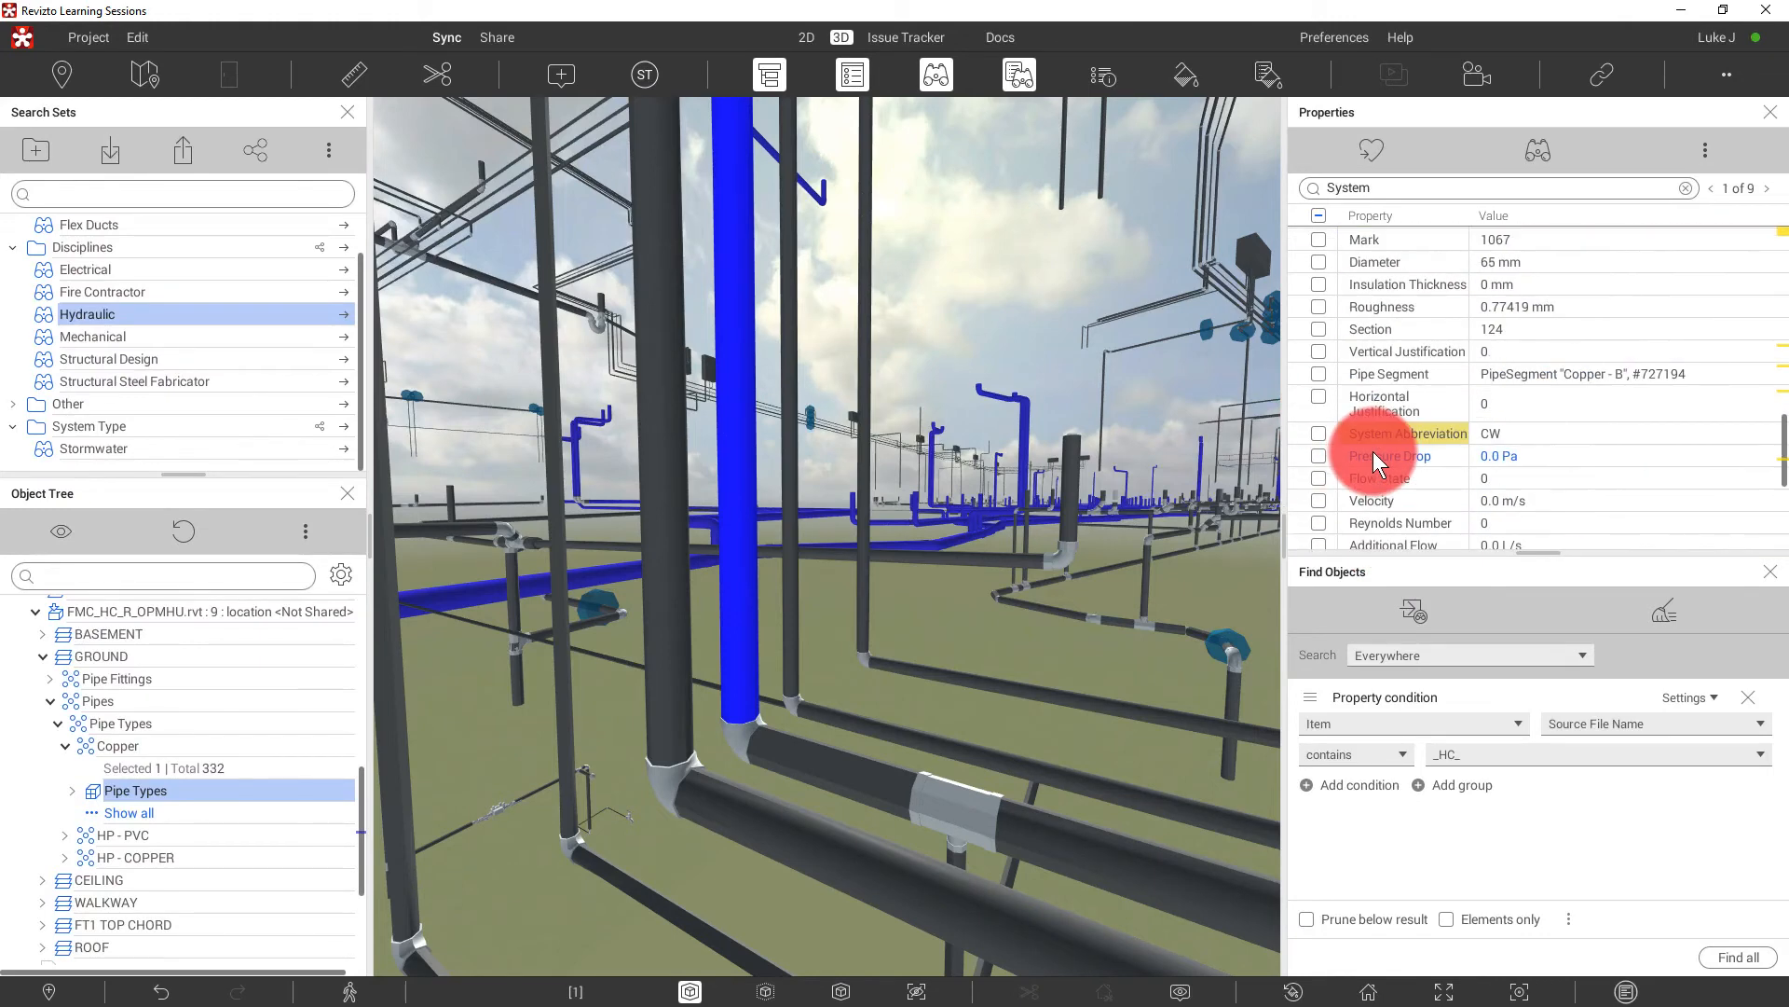
right_click(1409, 433)
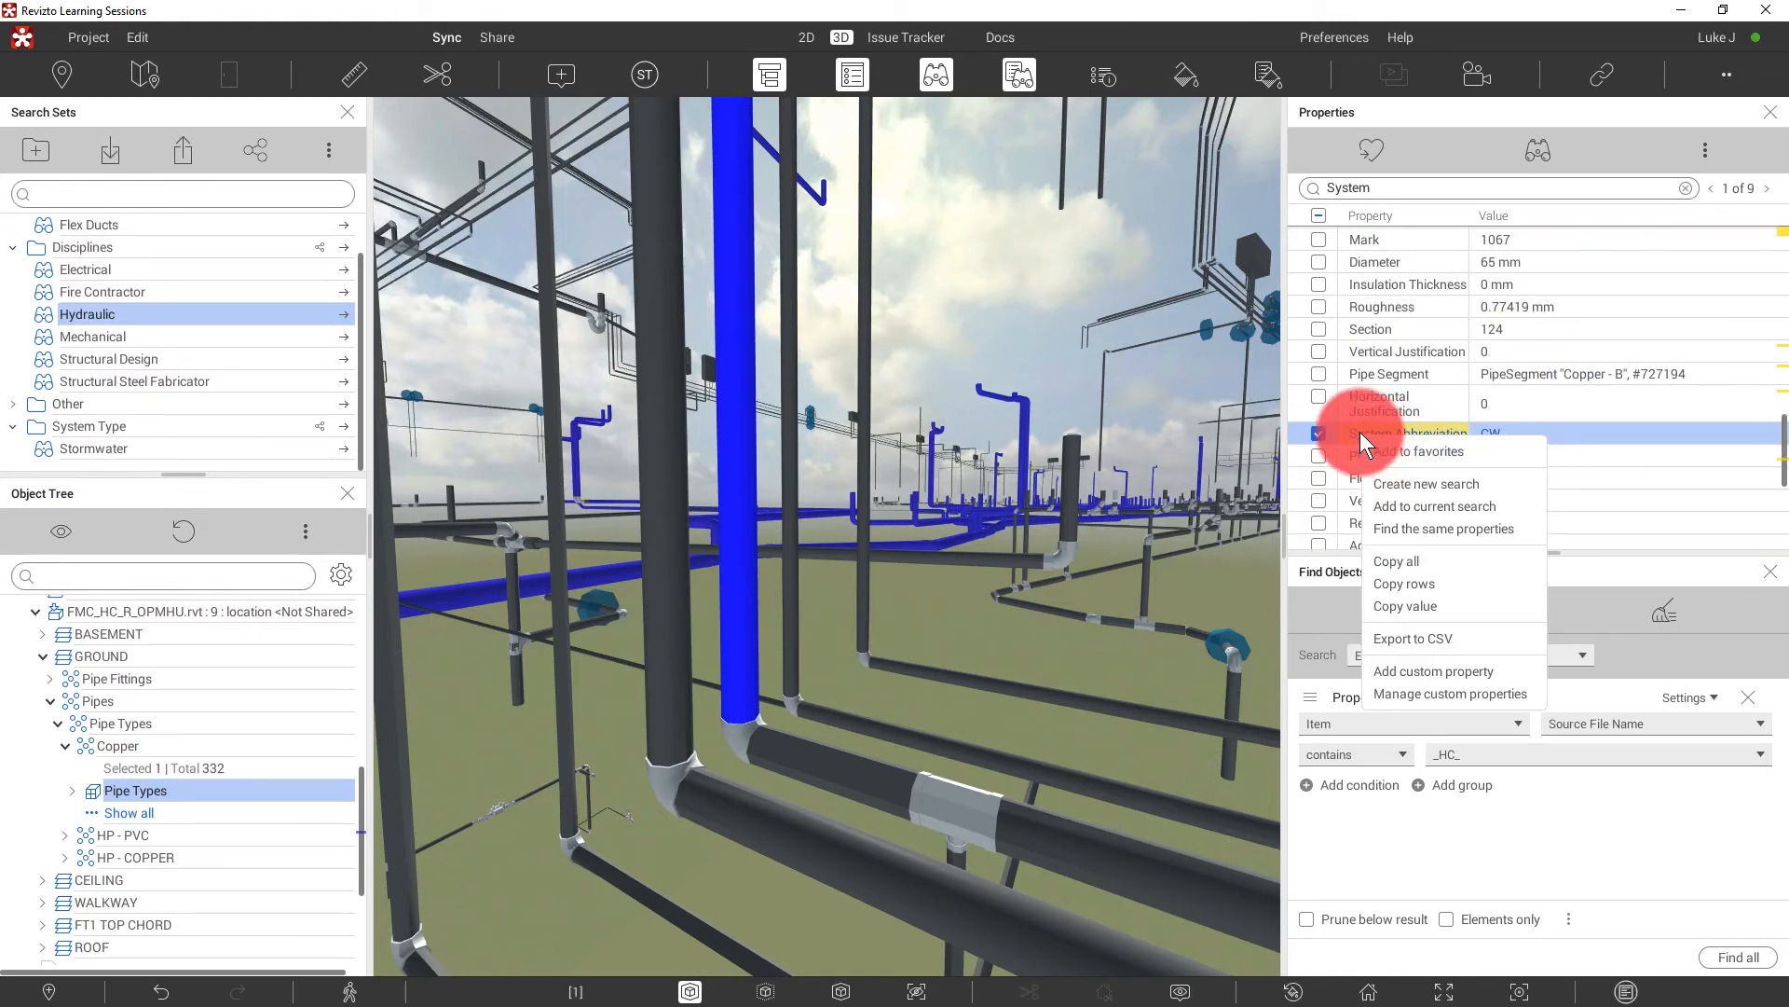
left_click(1403, 449)
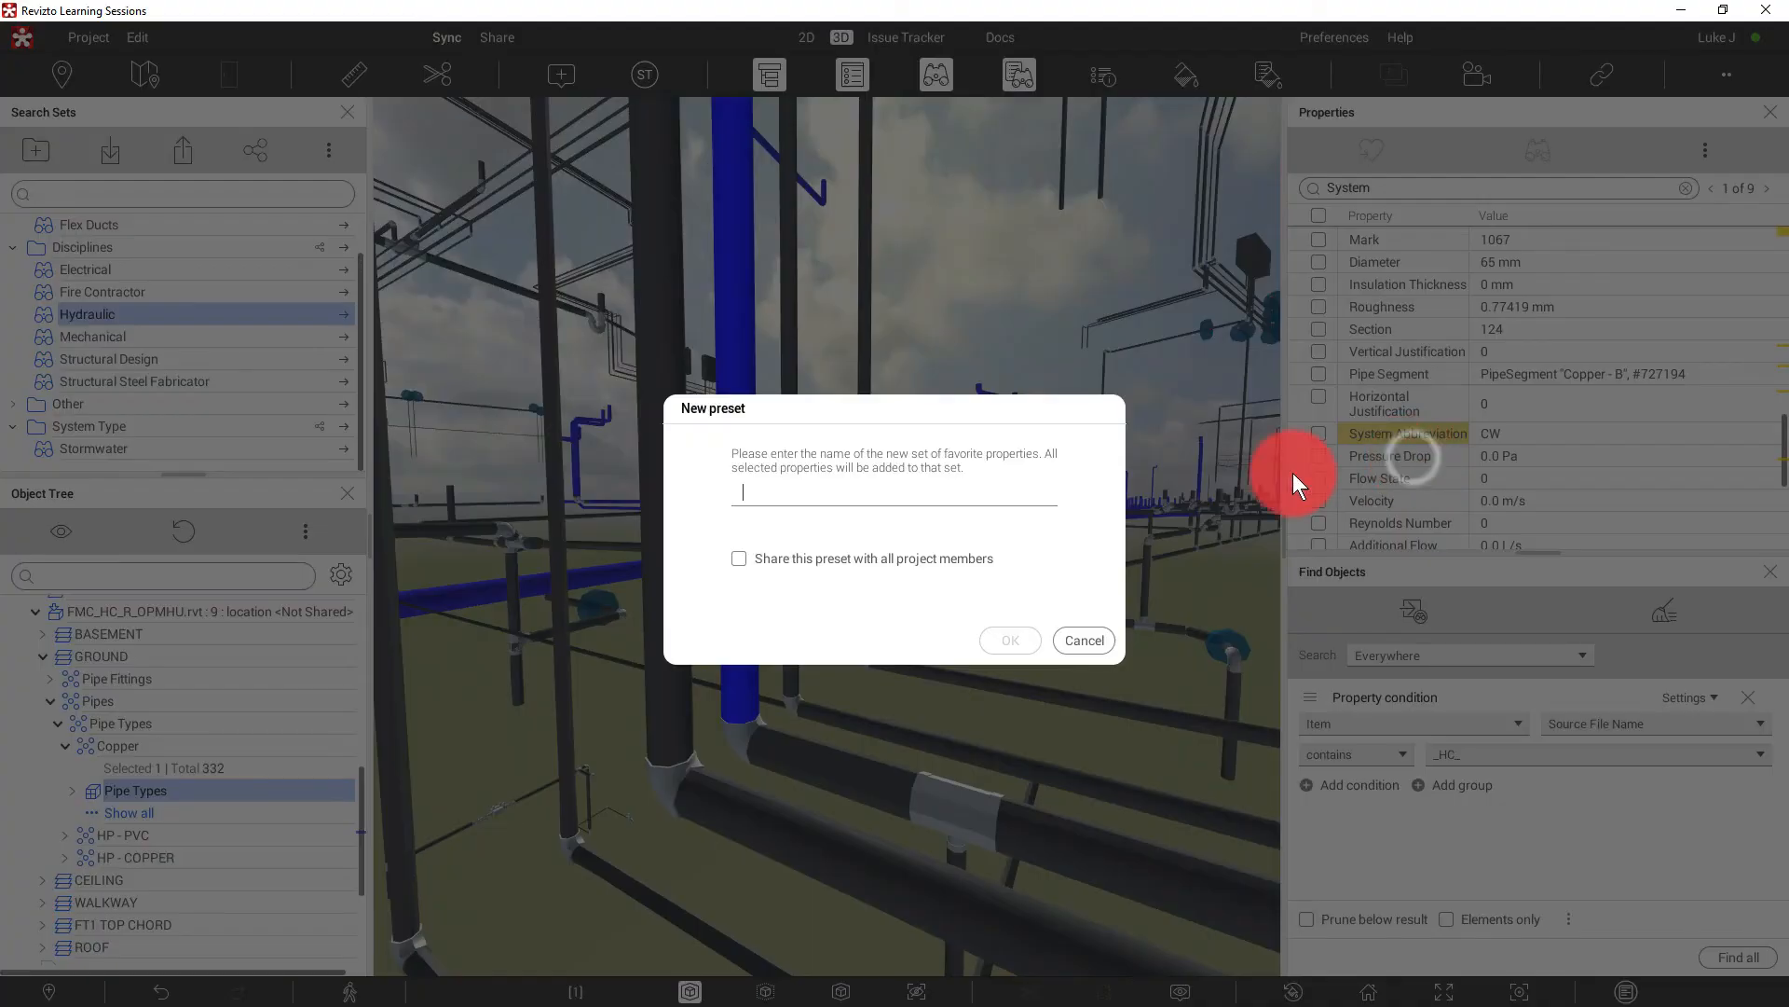
type("S")
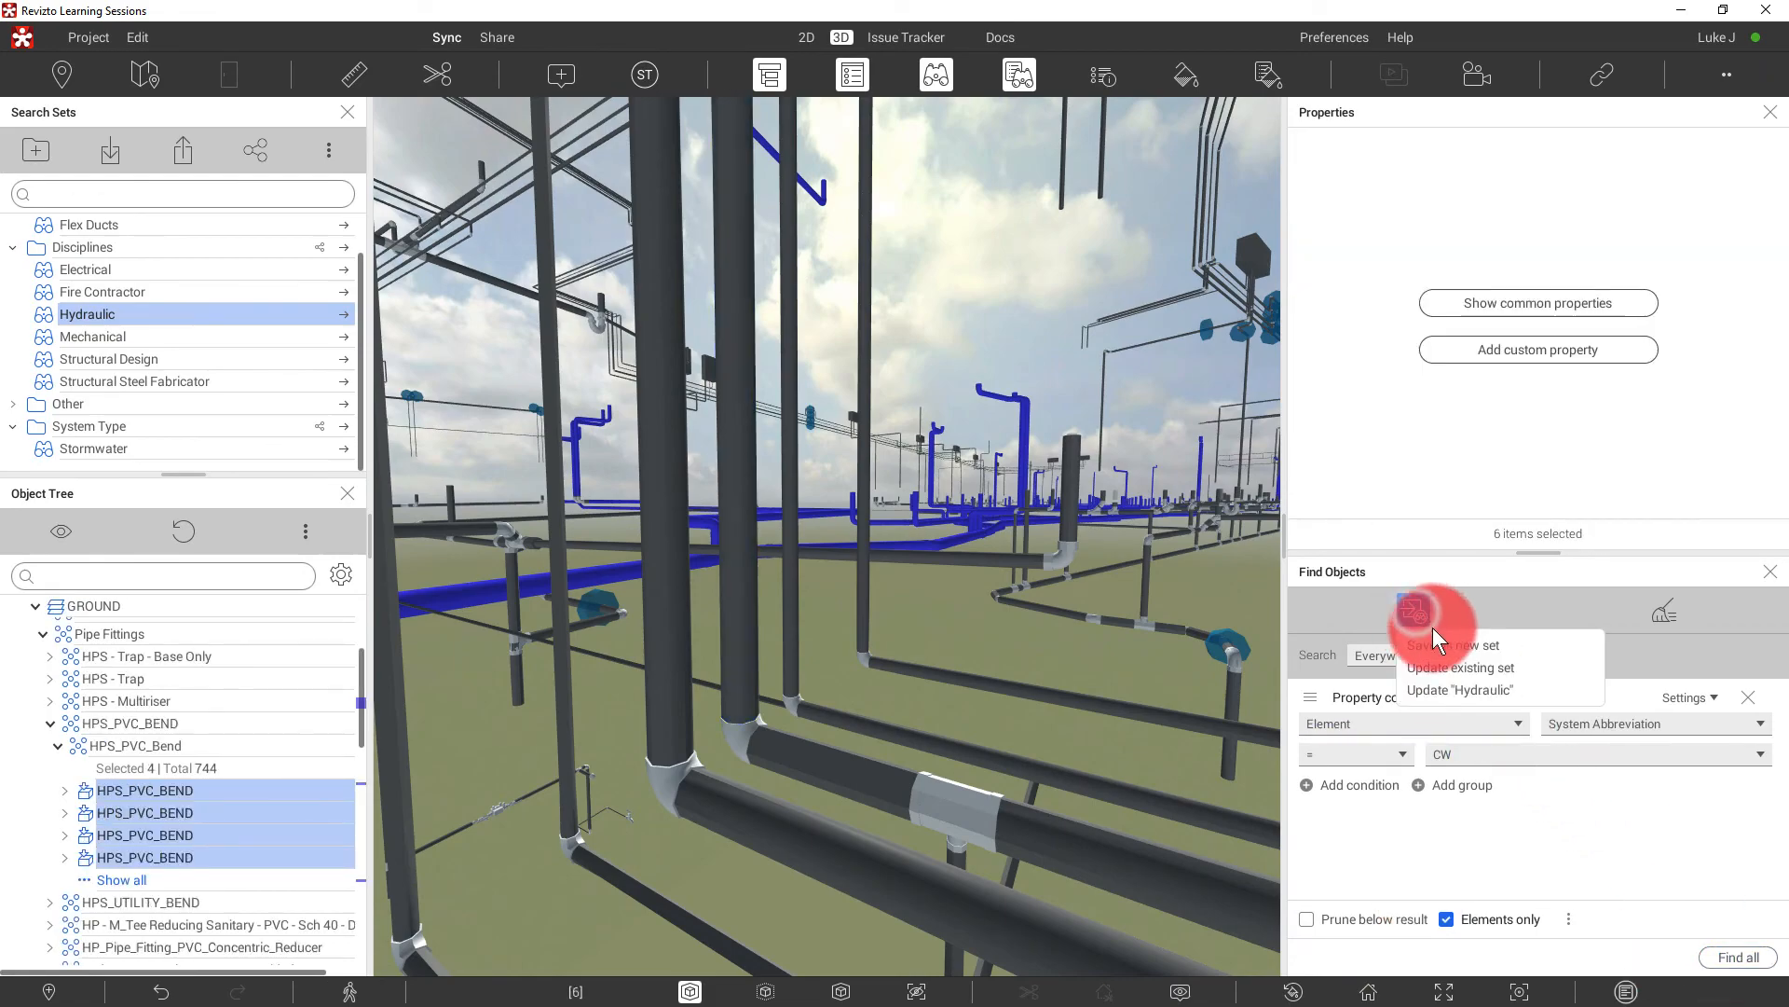
left_click(1453, 645)
type("Cold Water")
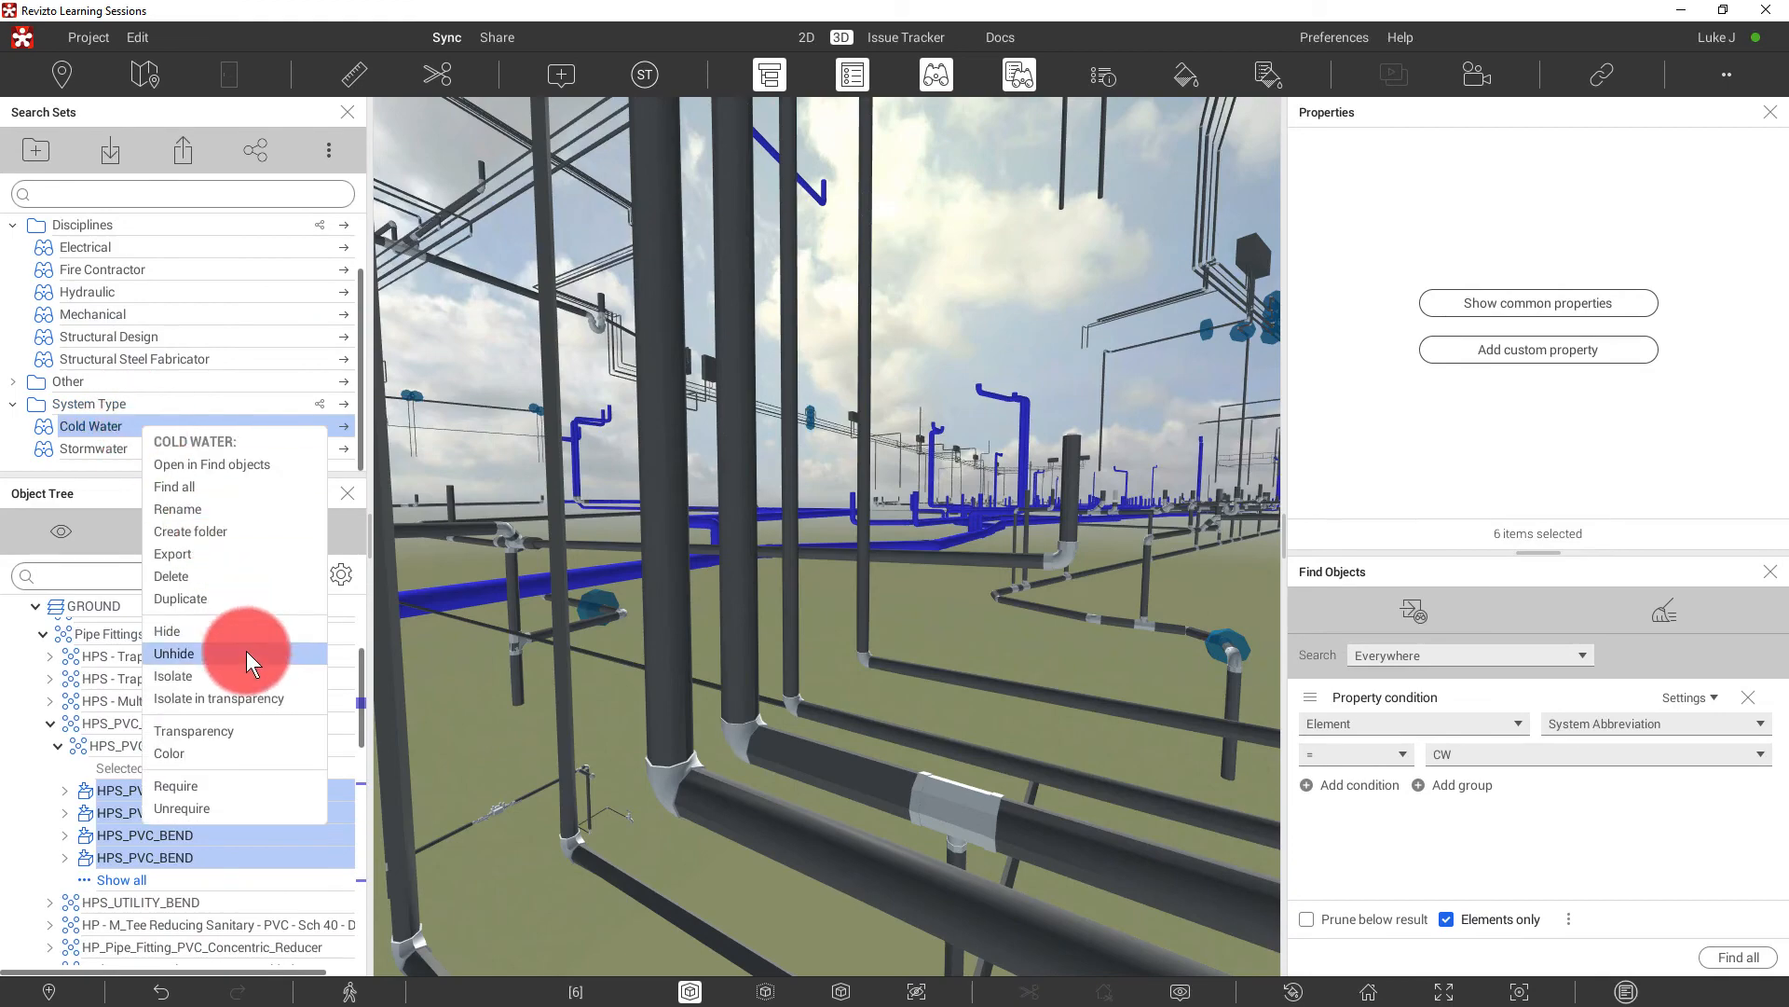
left_click(169, 753)
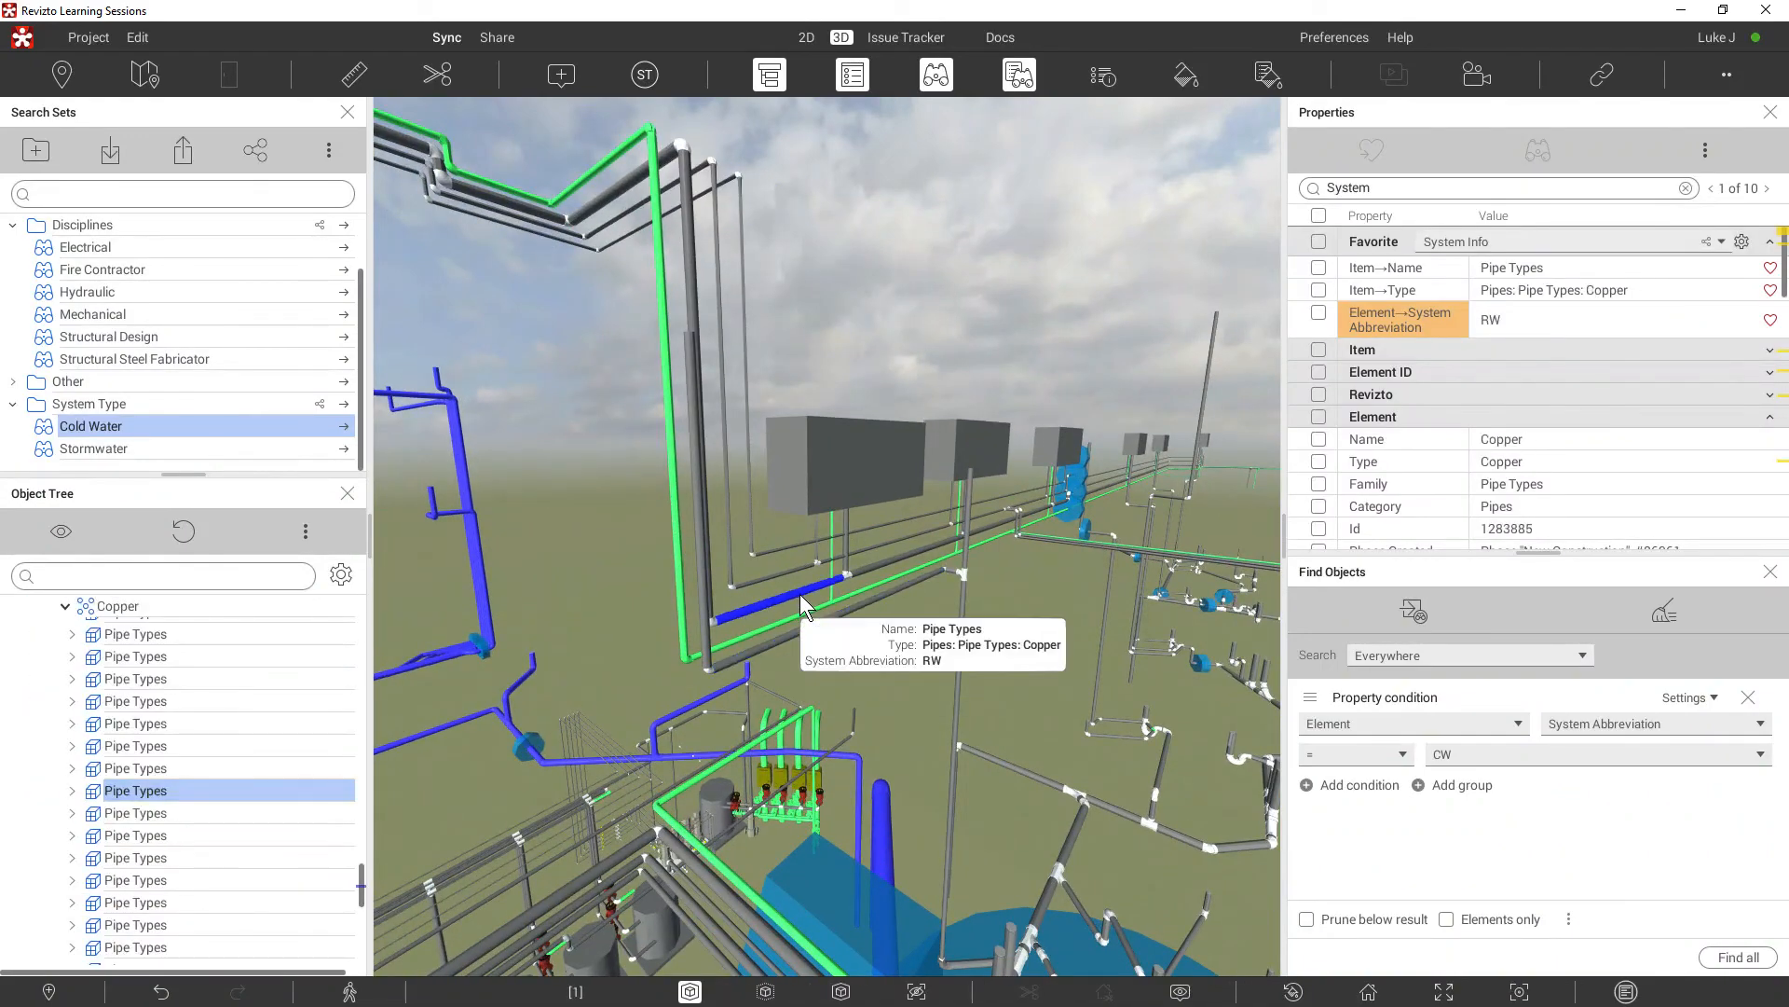
- Save the System Abbreviation RW search as set 'Reticulated' inside the System Type folder
left_click(1320, 313)
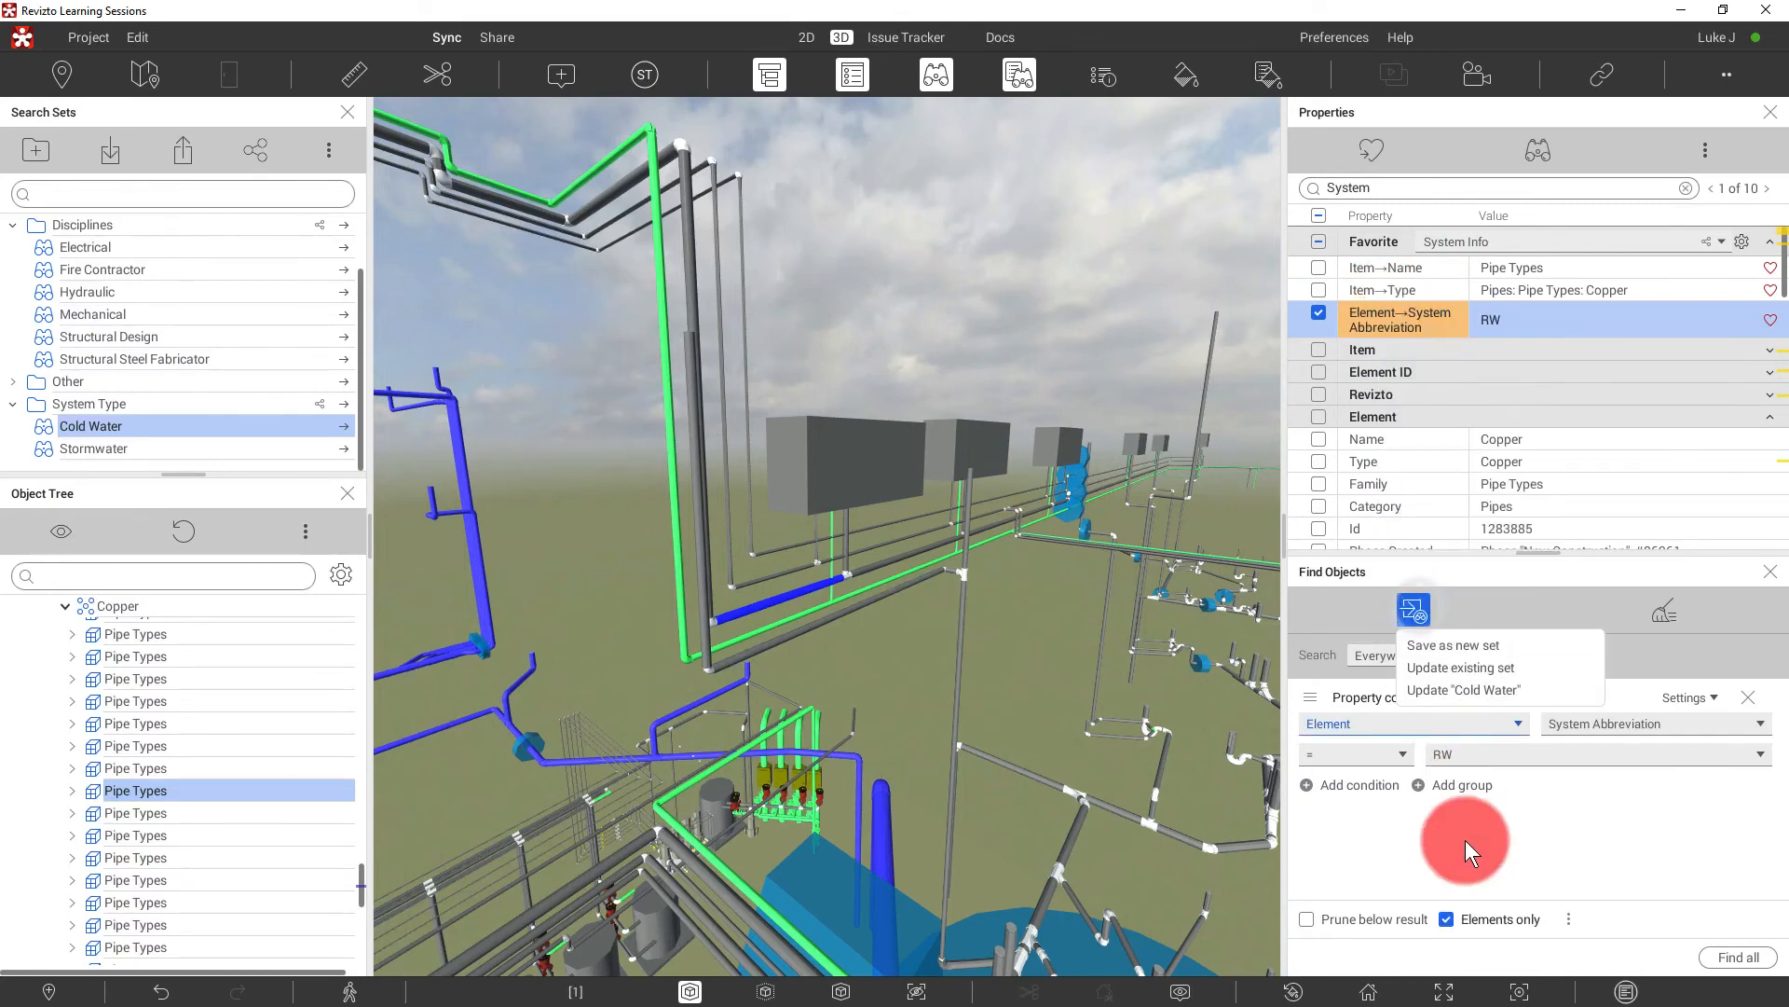
left_click(1455, 645)
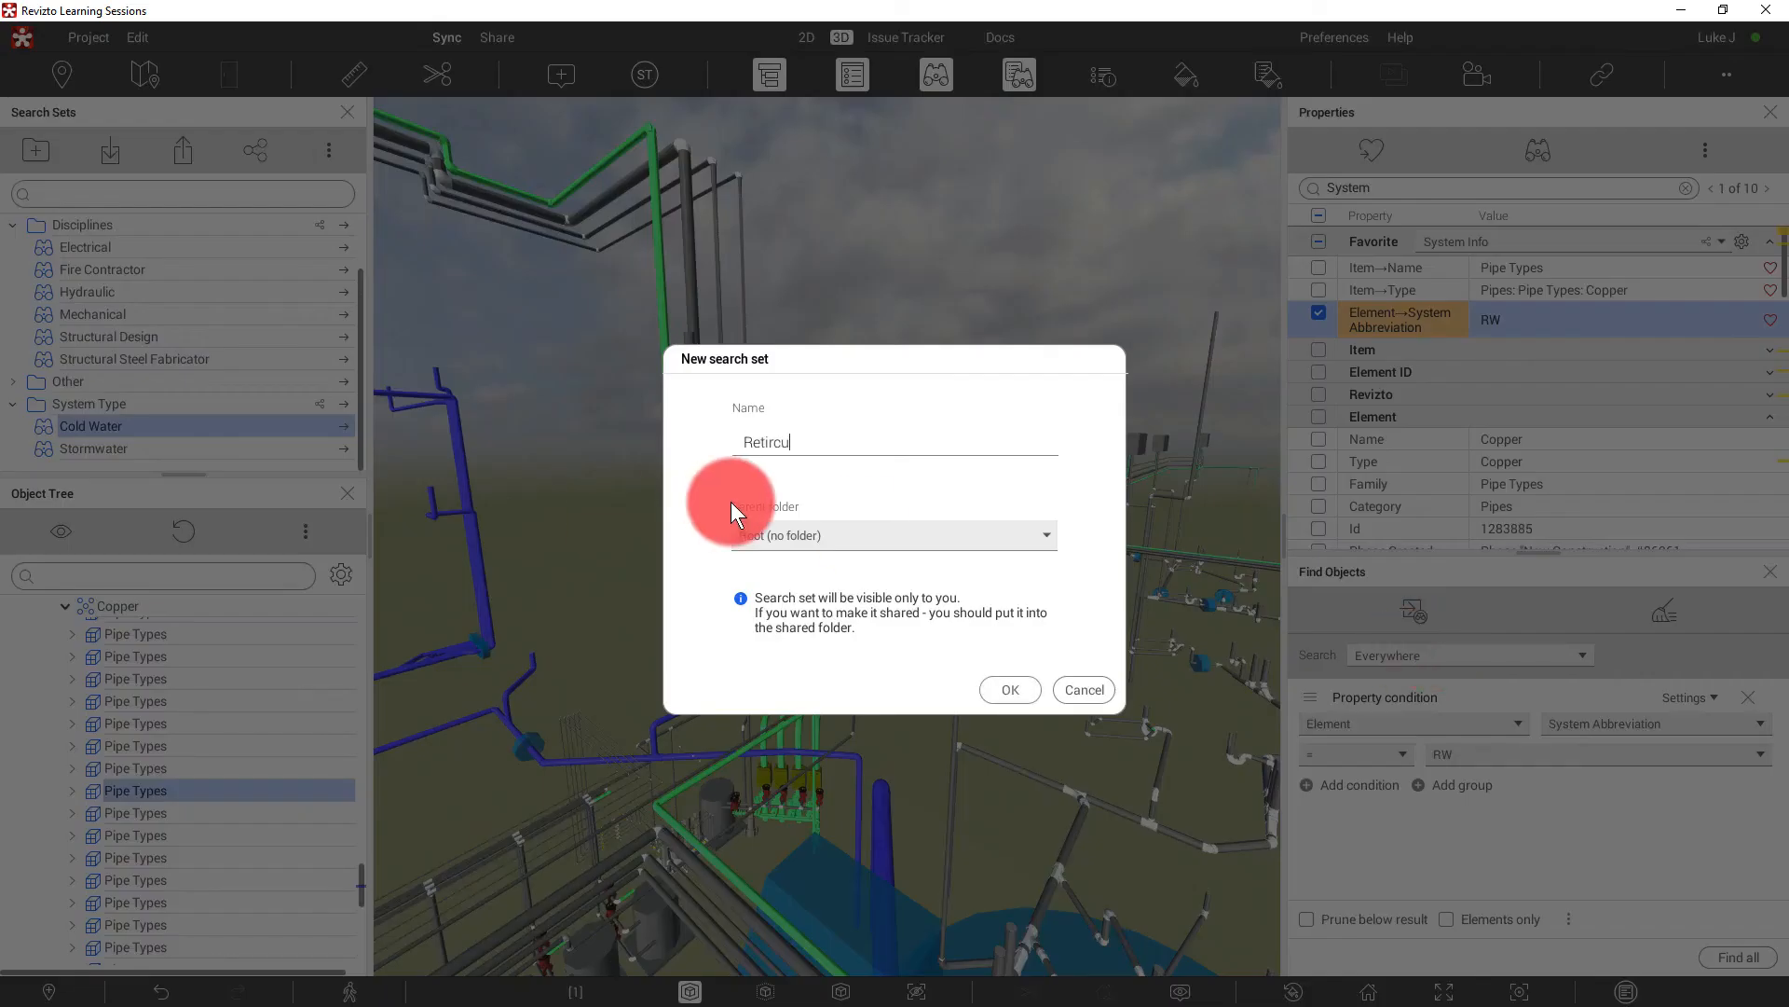
left_click(1007, 690)
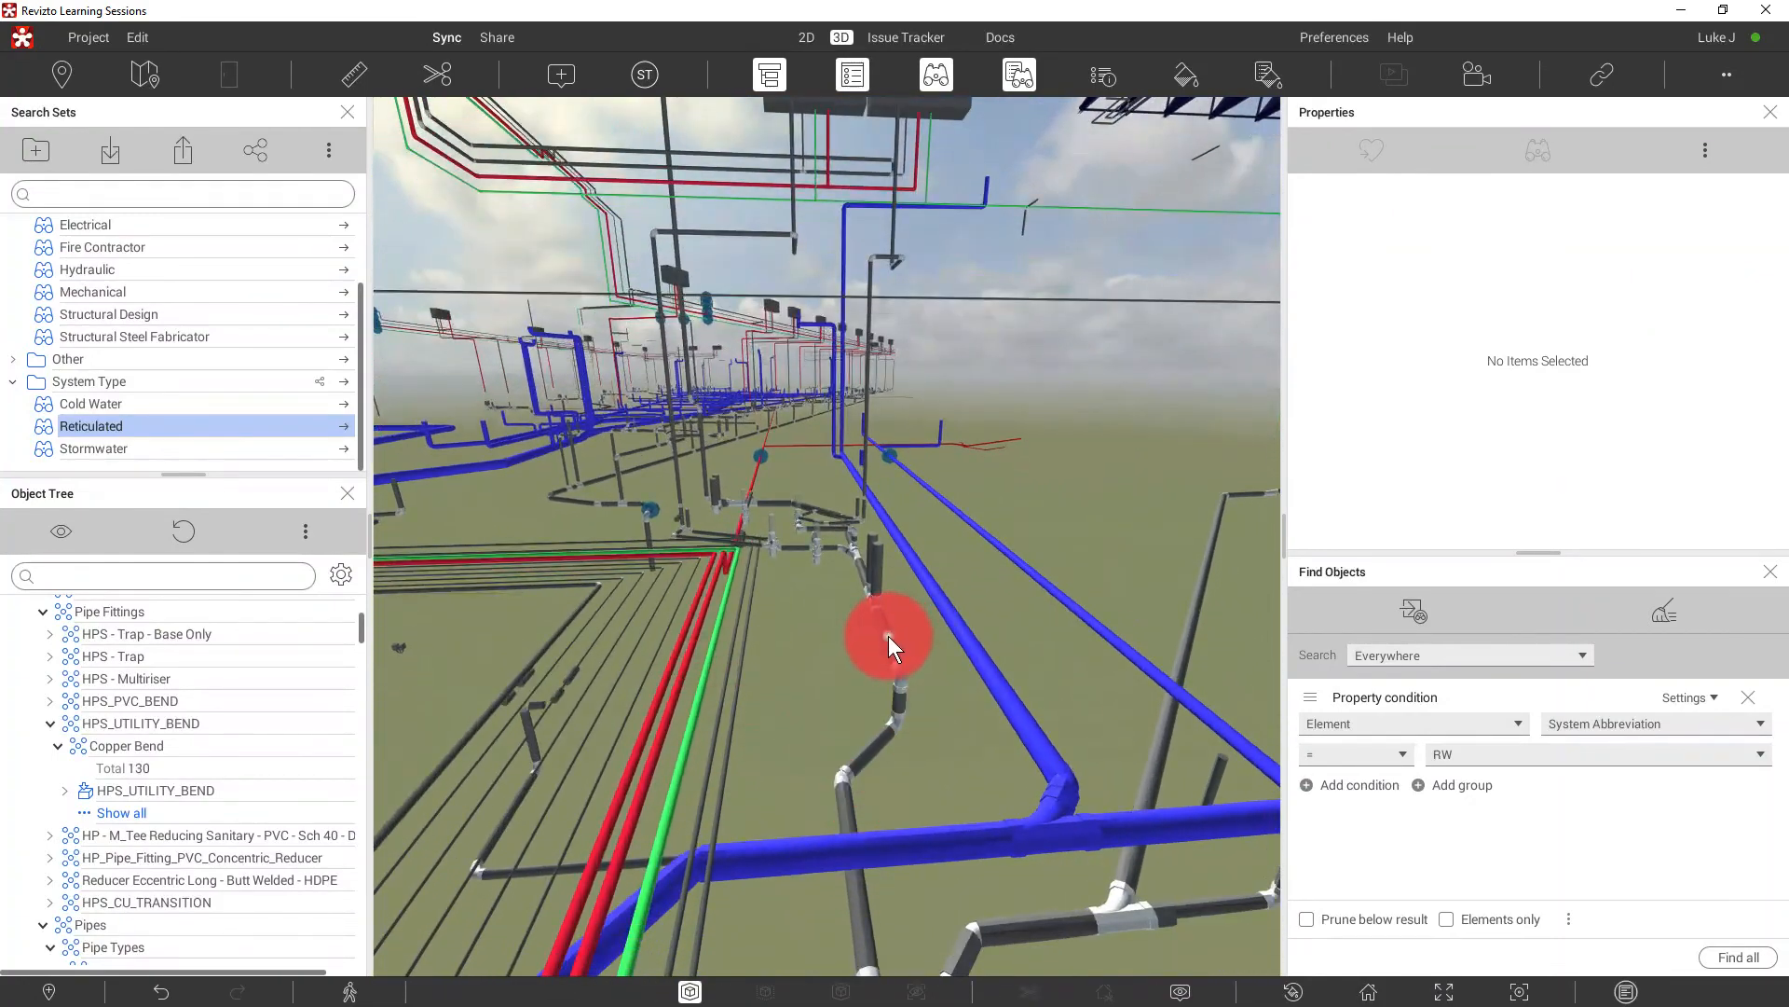
- Save a PVC pipe's System Abbreviation SD search as 'Sanitary Drainage' in System Type
left_click(890, 633)
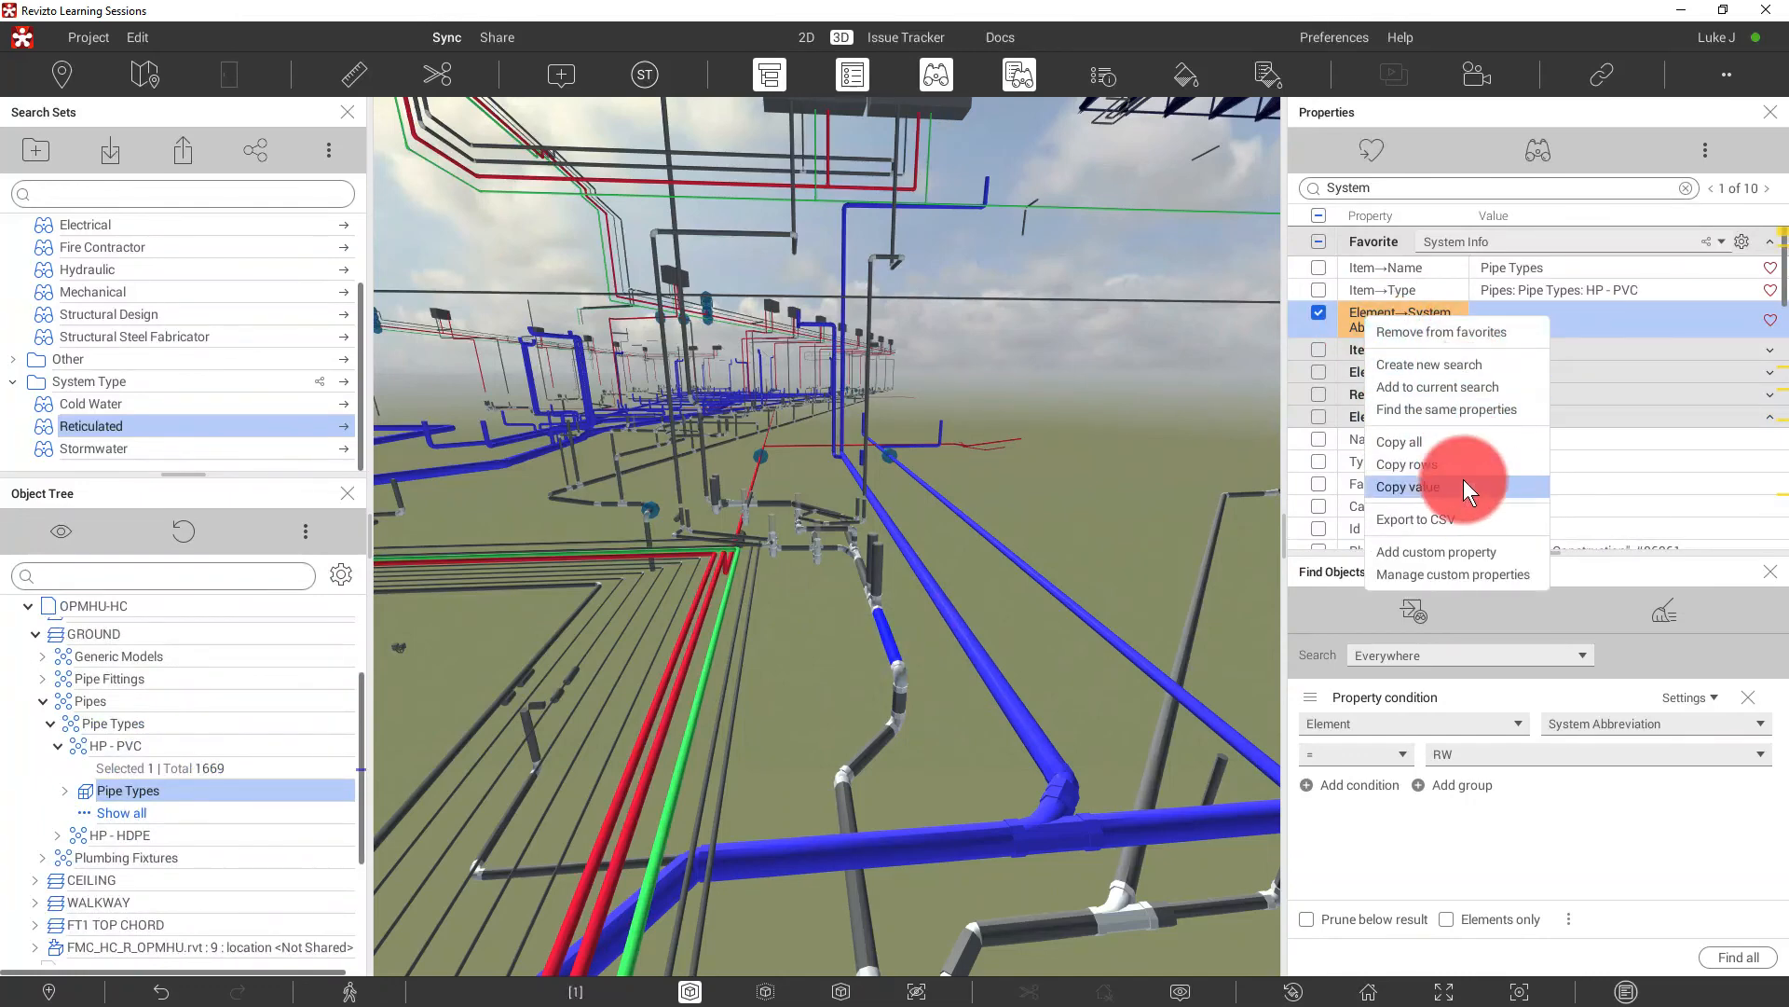
left_click(1409, 486)
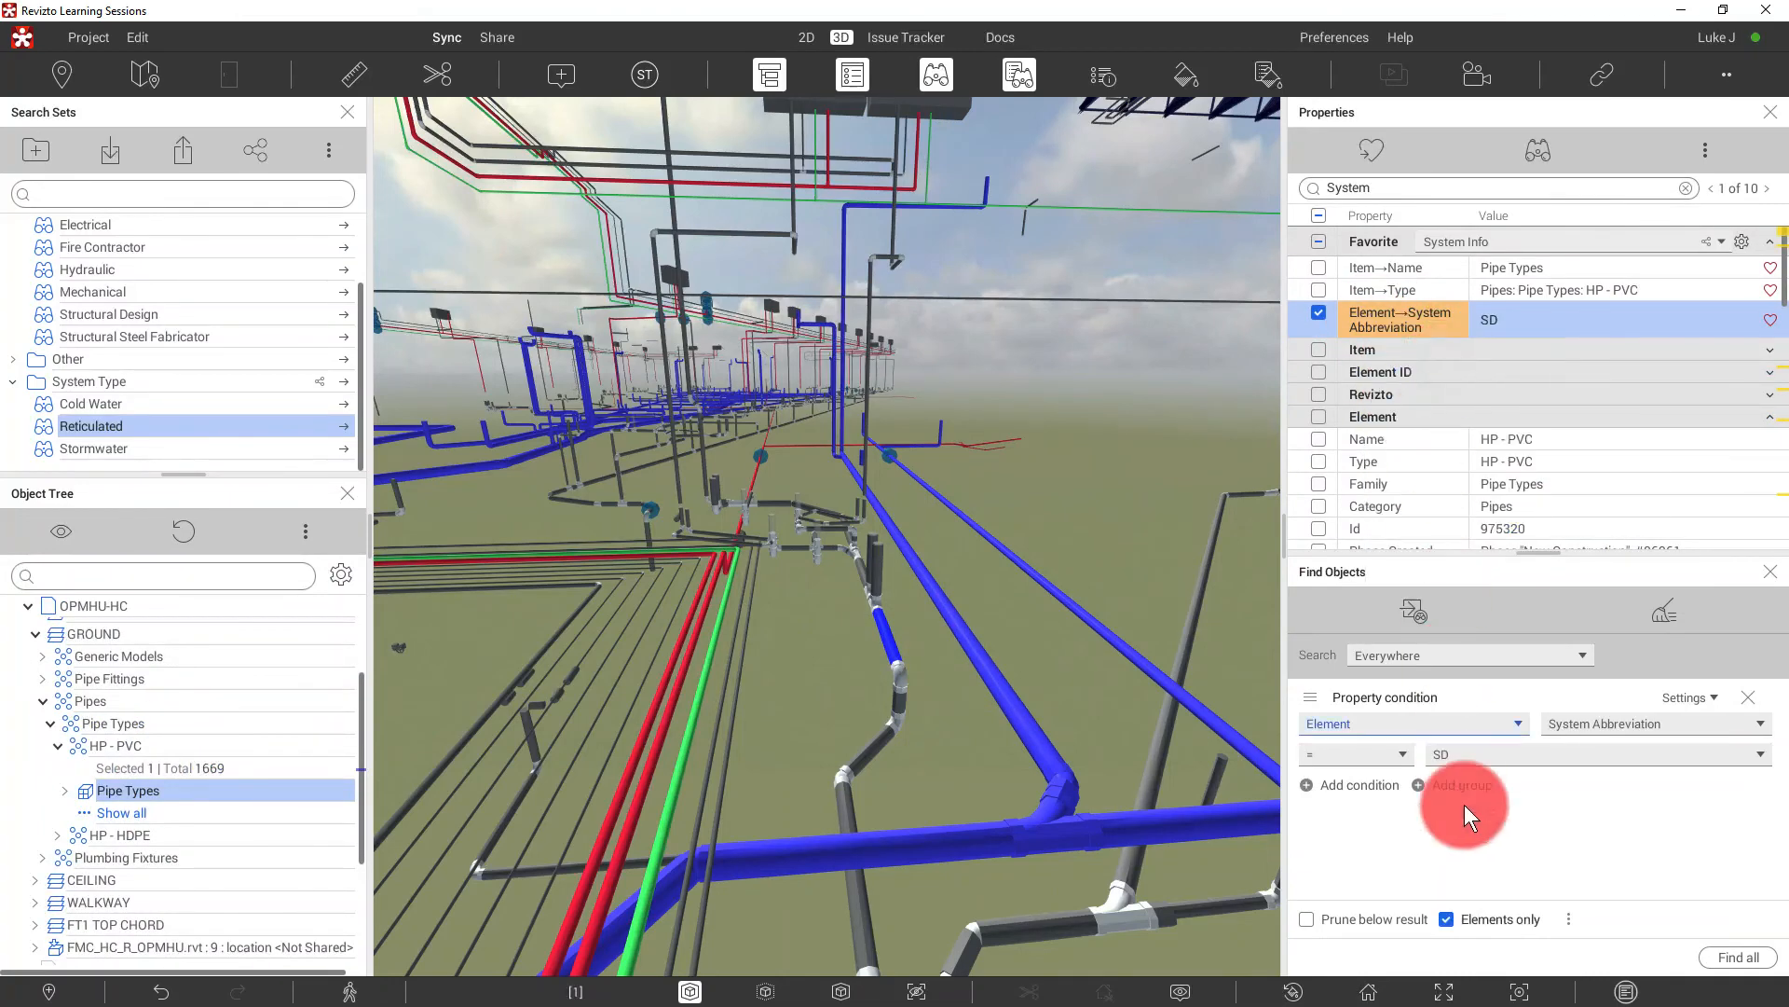
left_click(1736, 956)
type("Sanitary Draw")
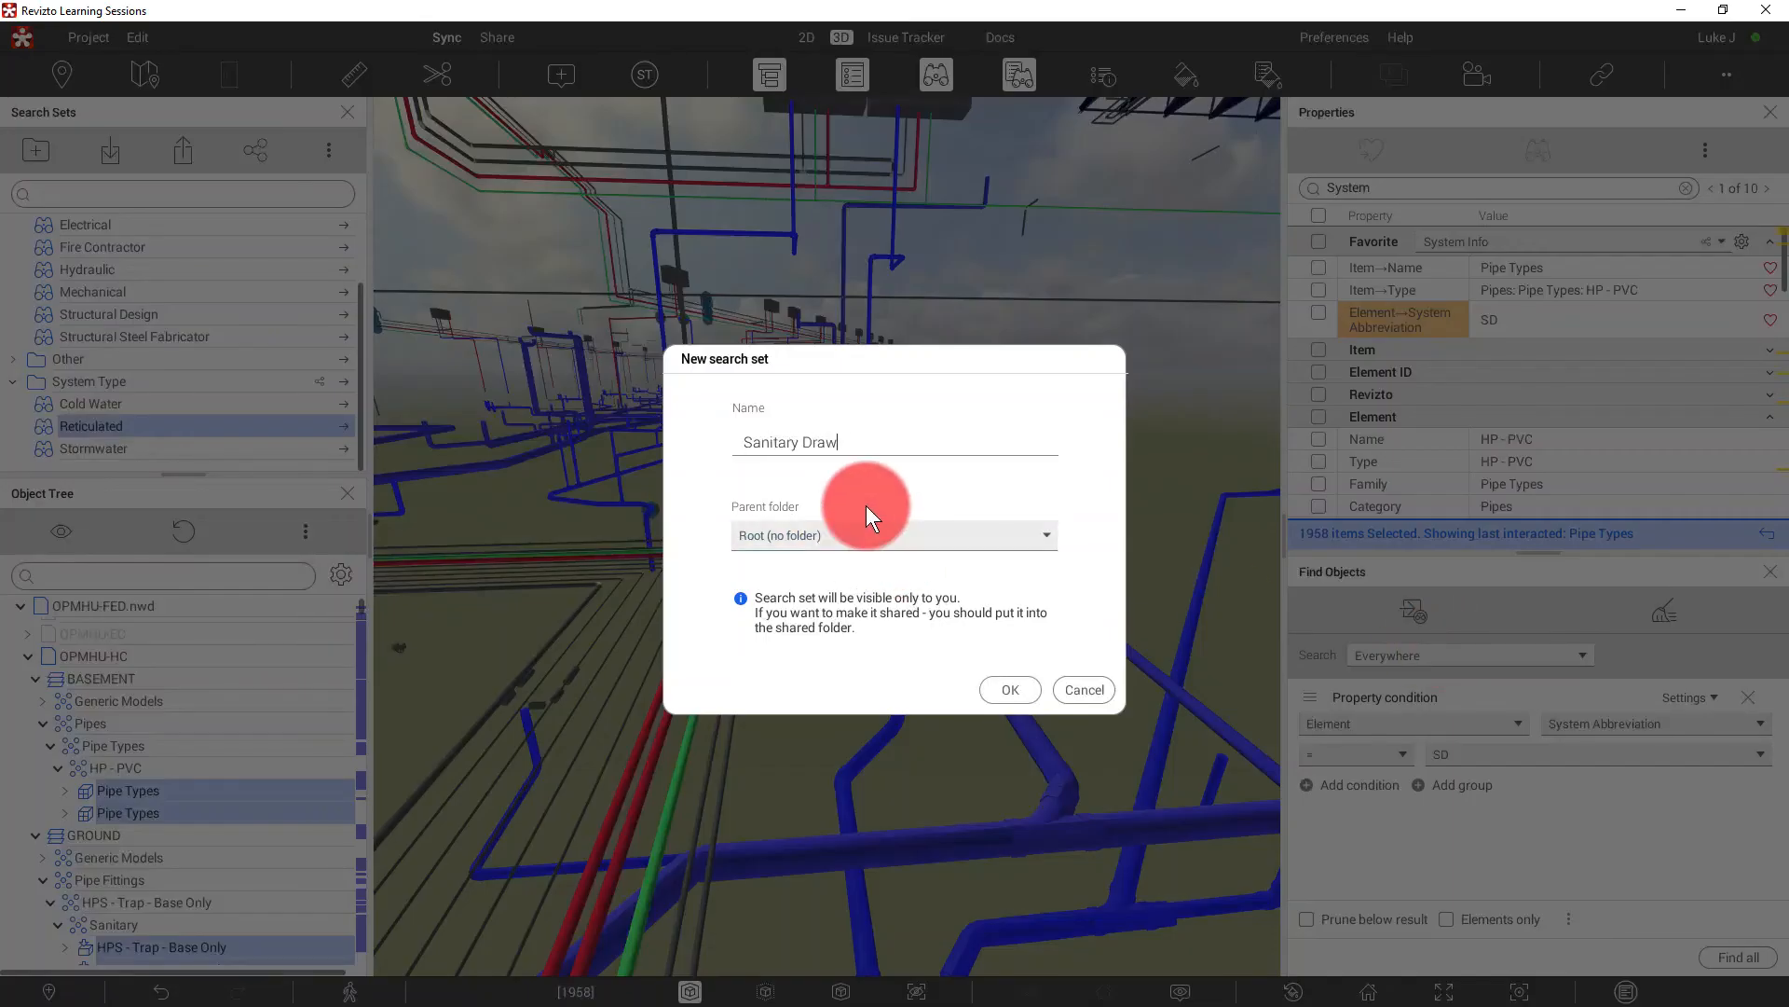
left_click(895, 535)
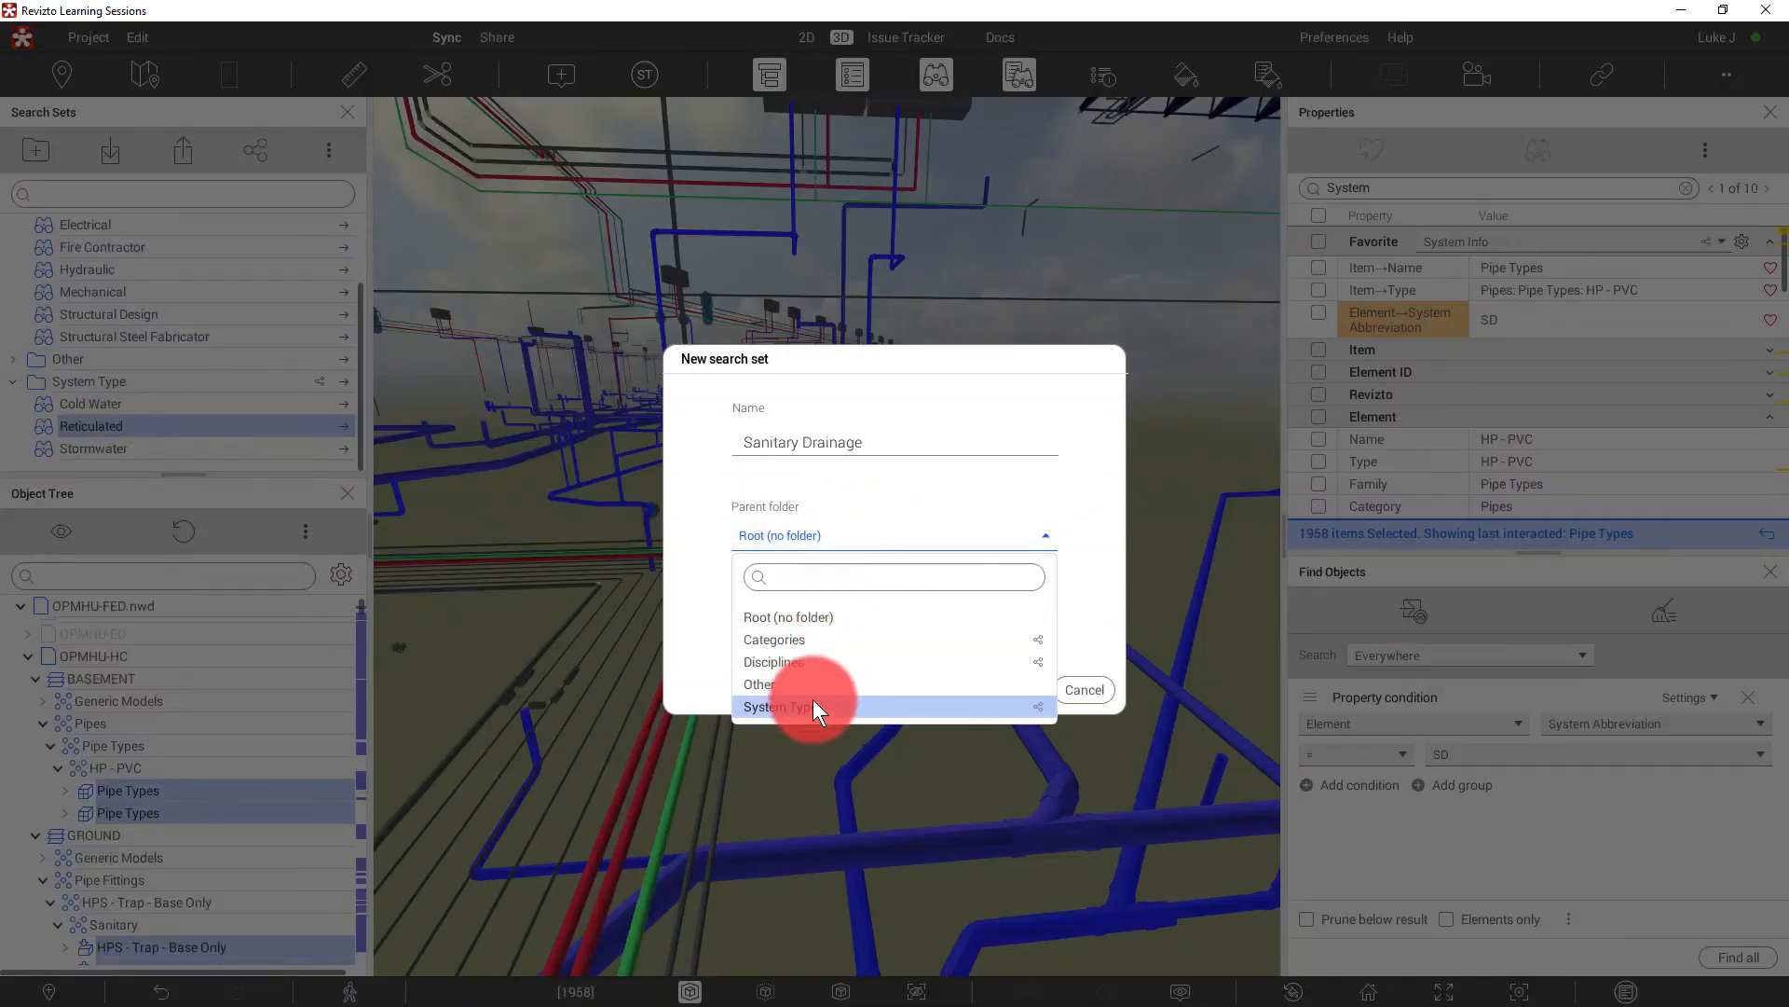
left_click(774, 706)
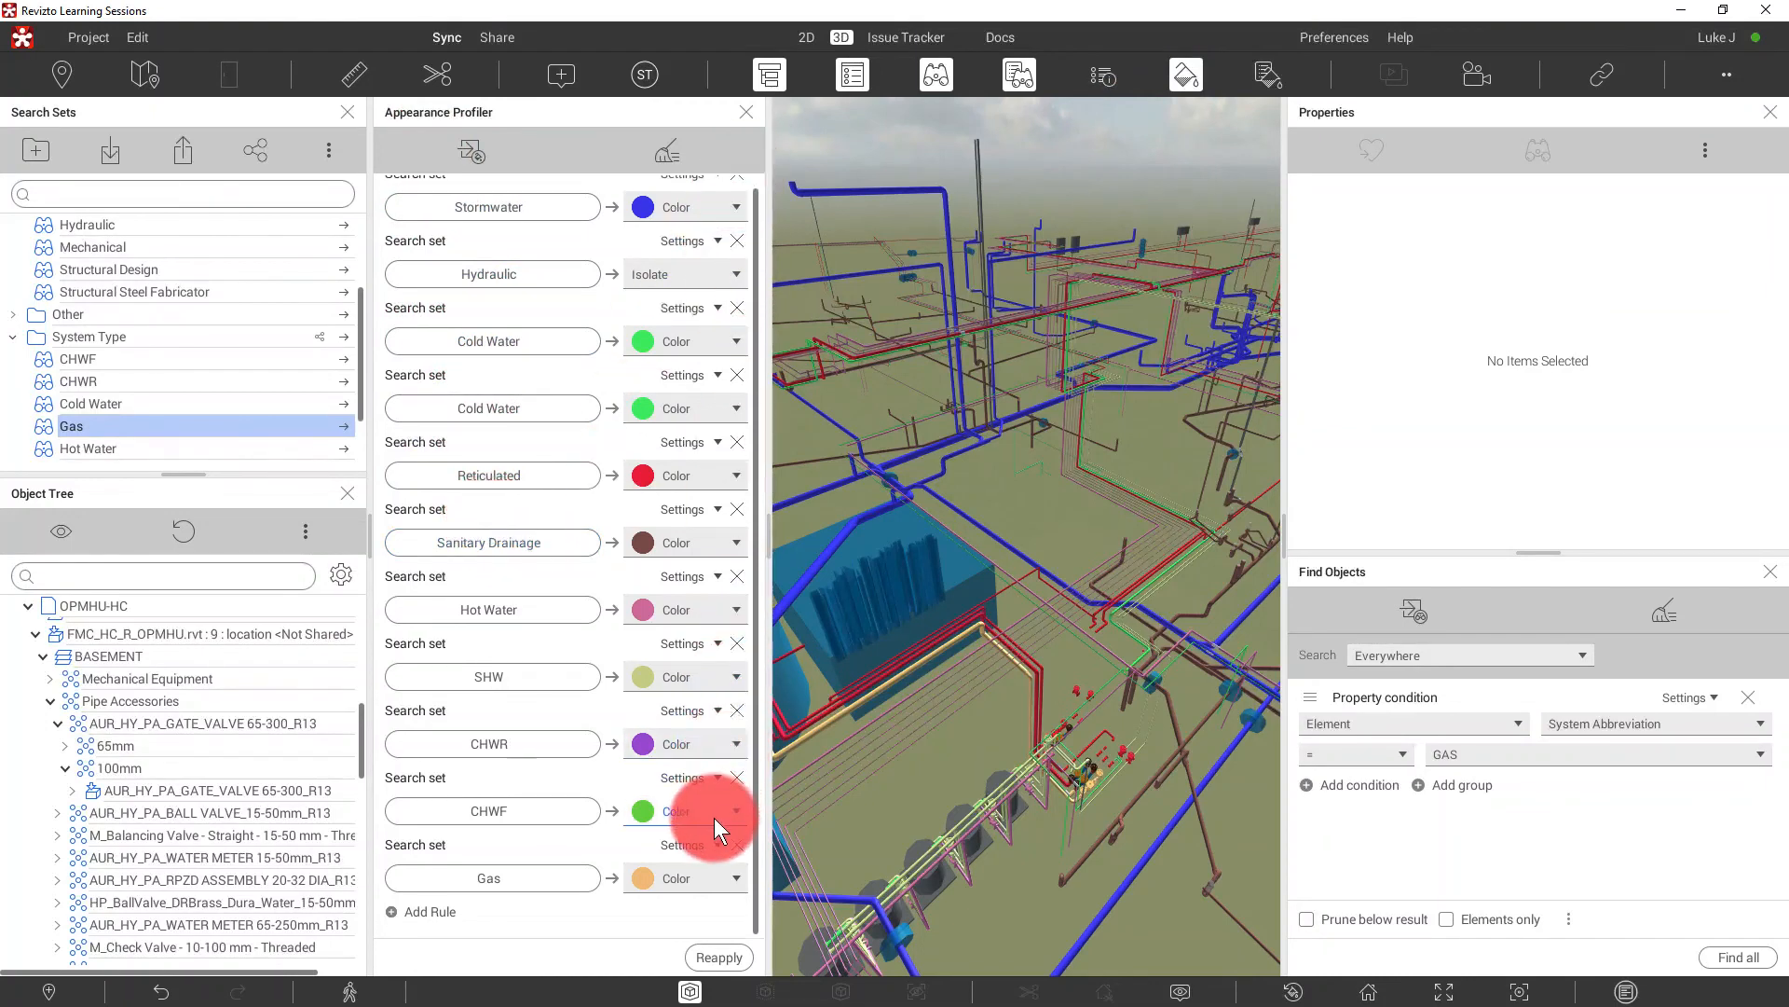
- Save the colour rules as template 'Colour by System' and close the Appearance Profiler
left_click(735, 609)
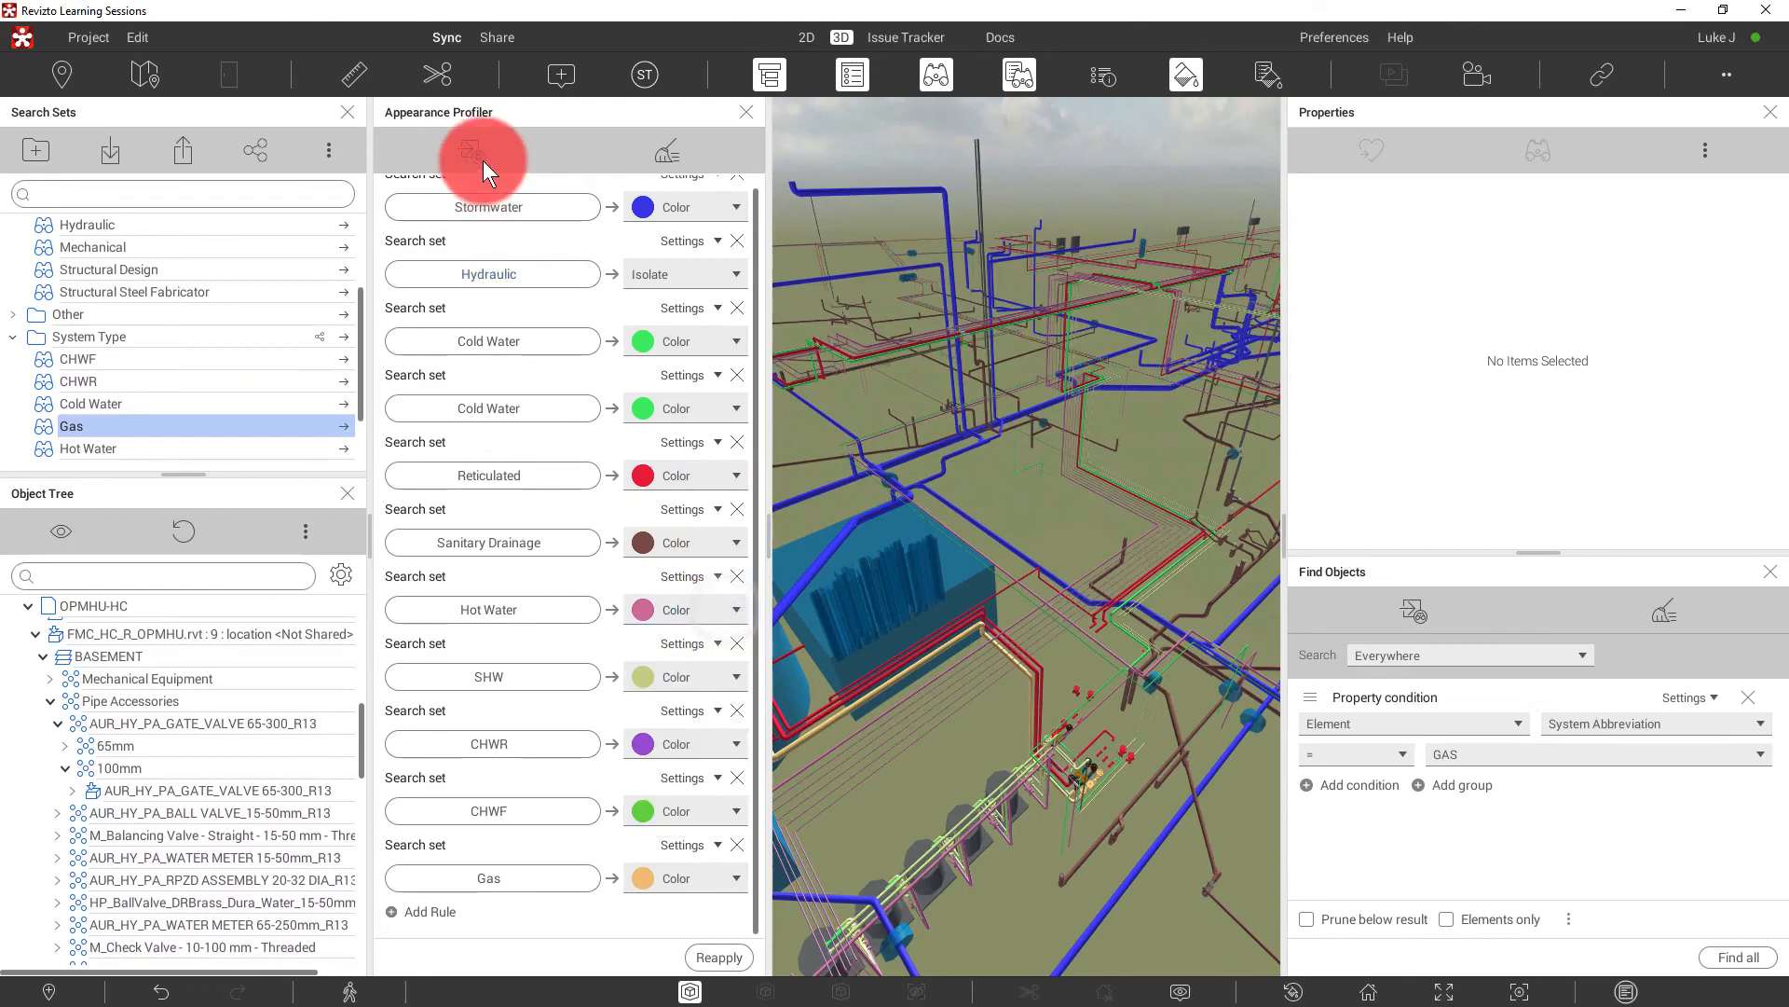
left_click(469, 149)
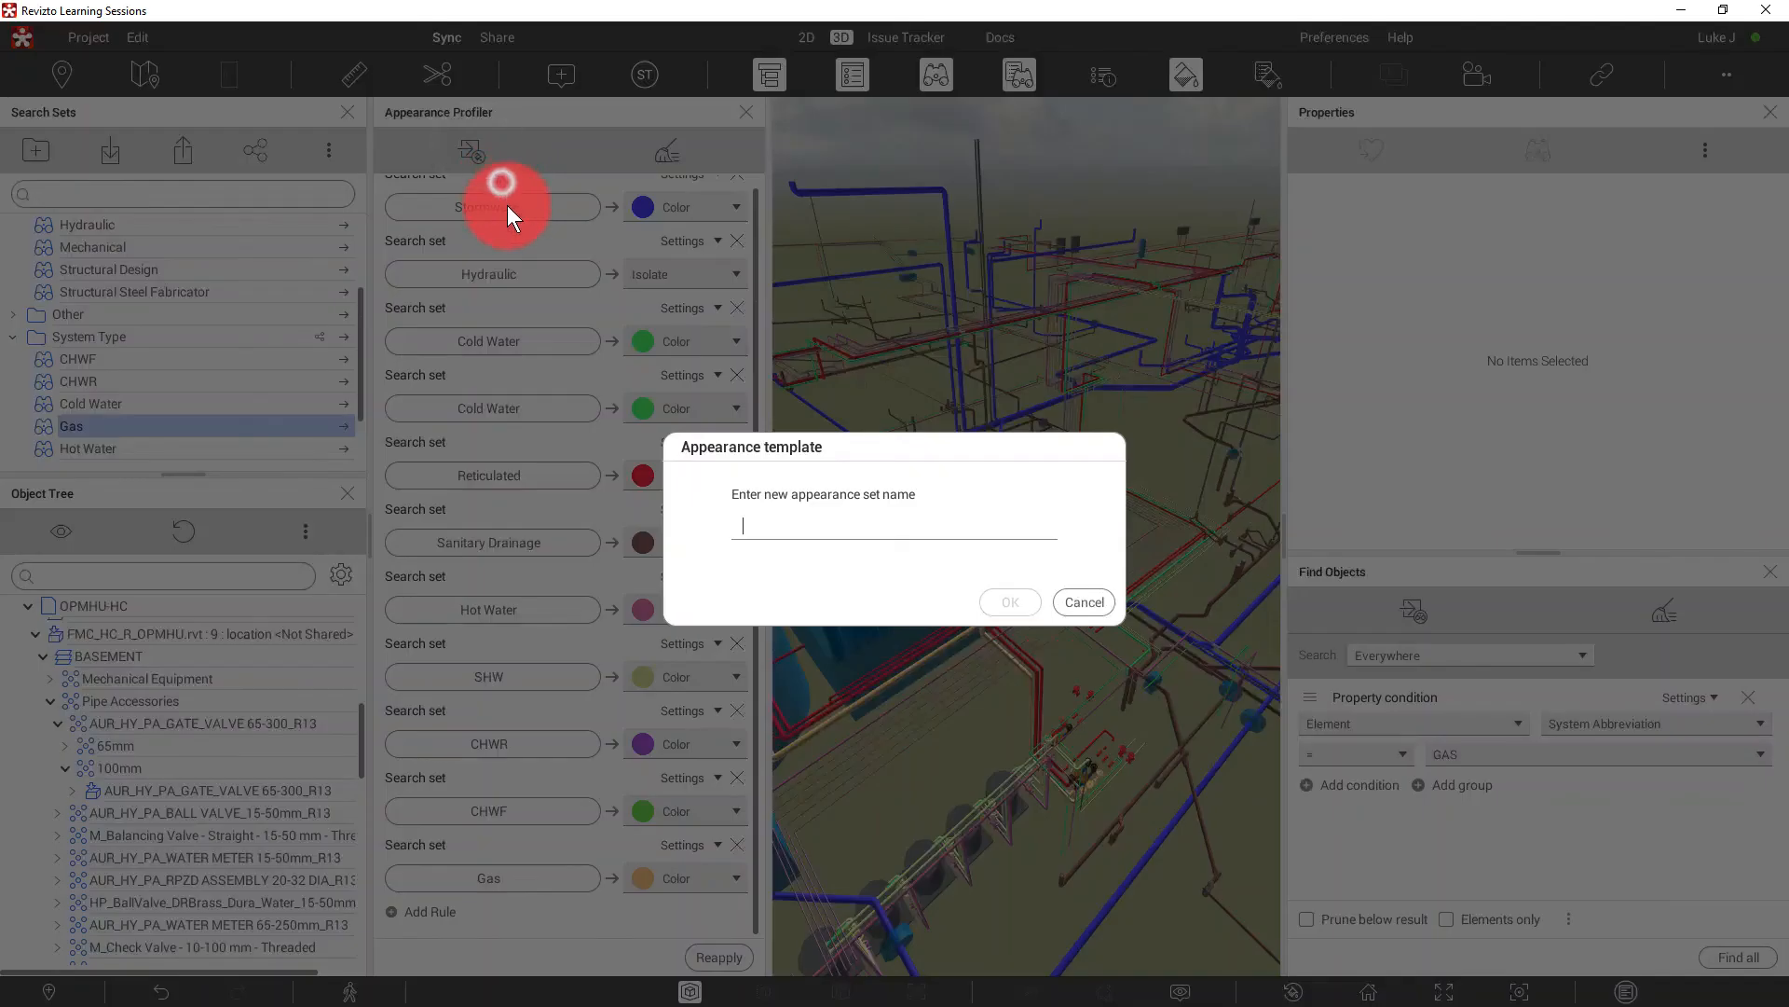
type("Col")
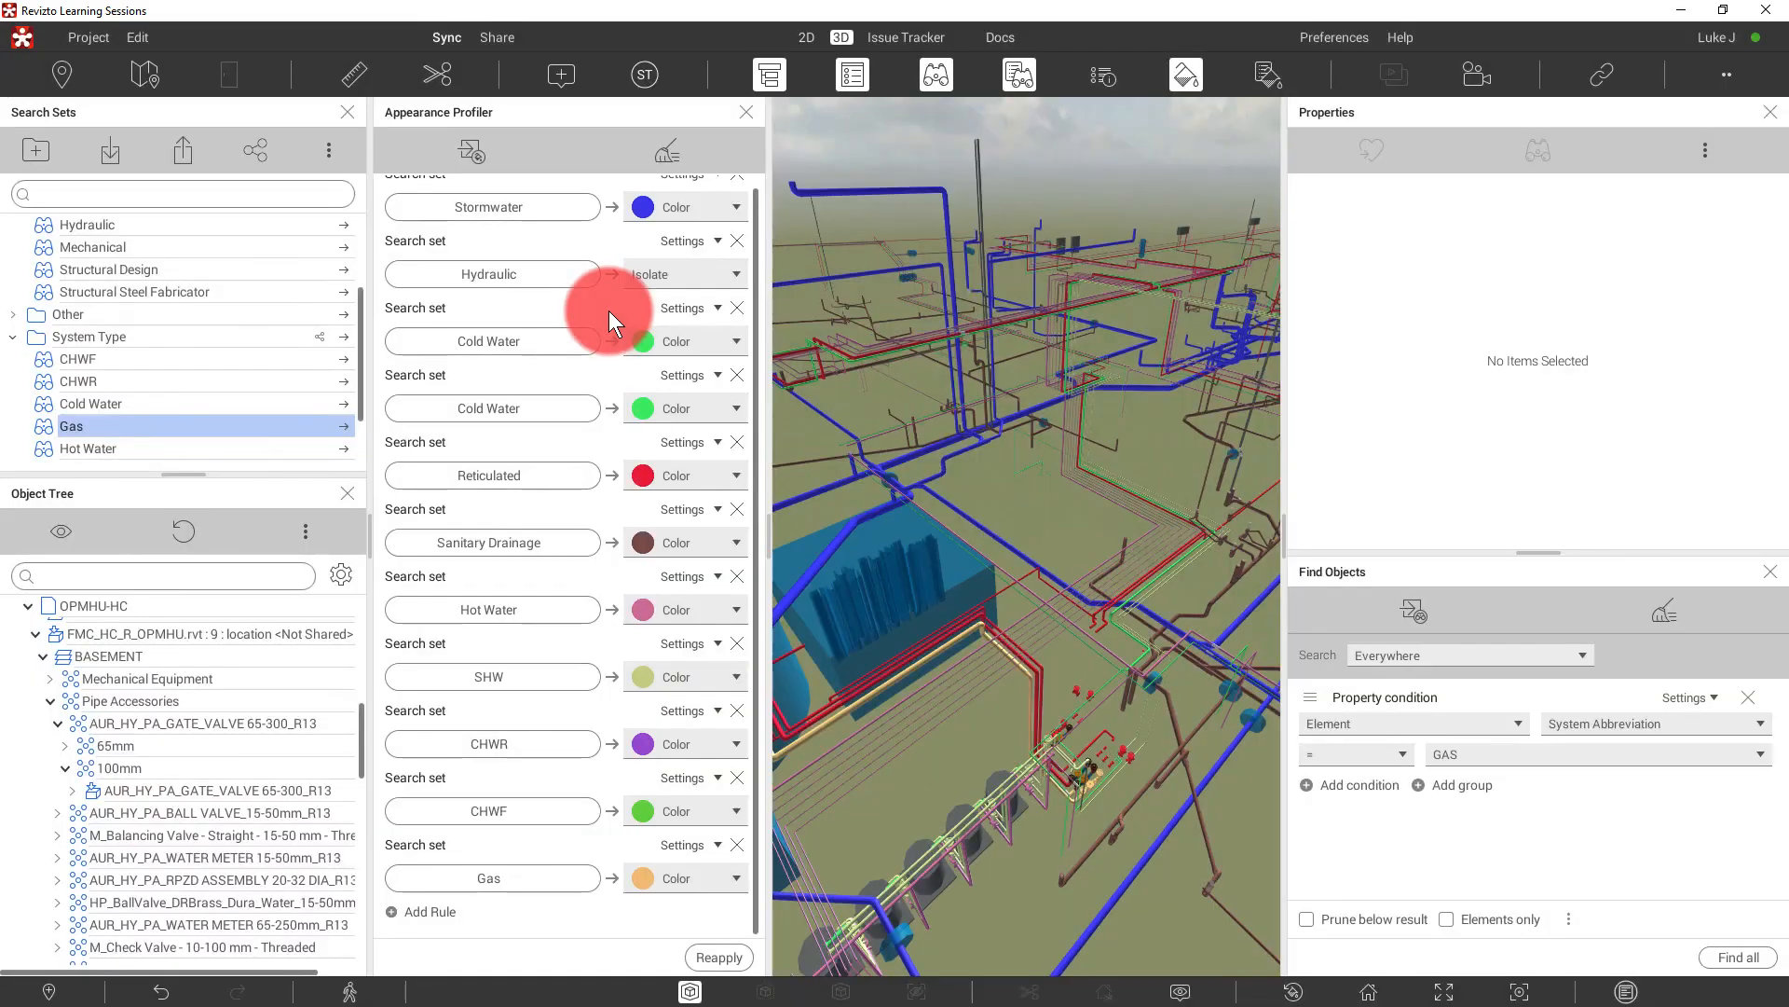
left_click(747, 112)
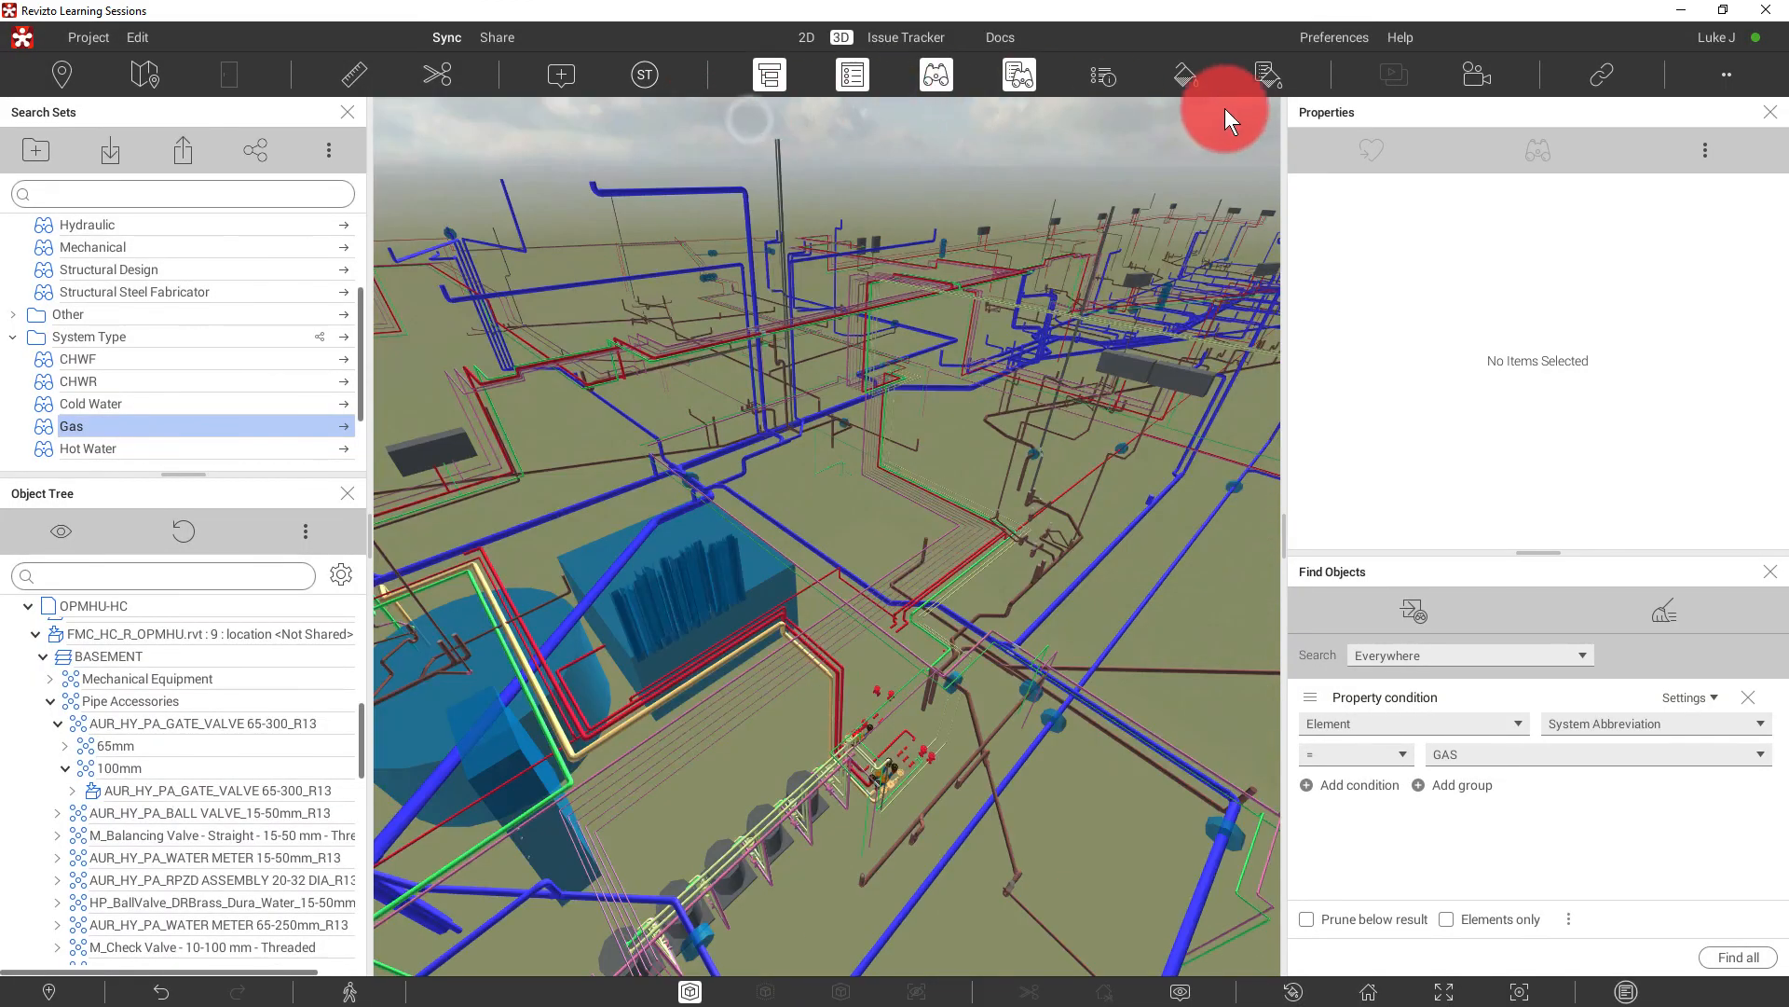
- Preview the Mech vs Plumbing and Colour by System templates, then view the Issue Tracker
left_click(1266, 74)
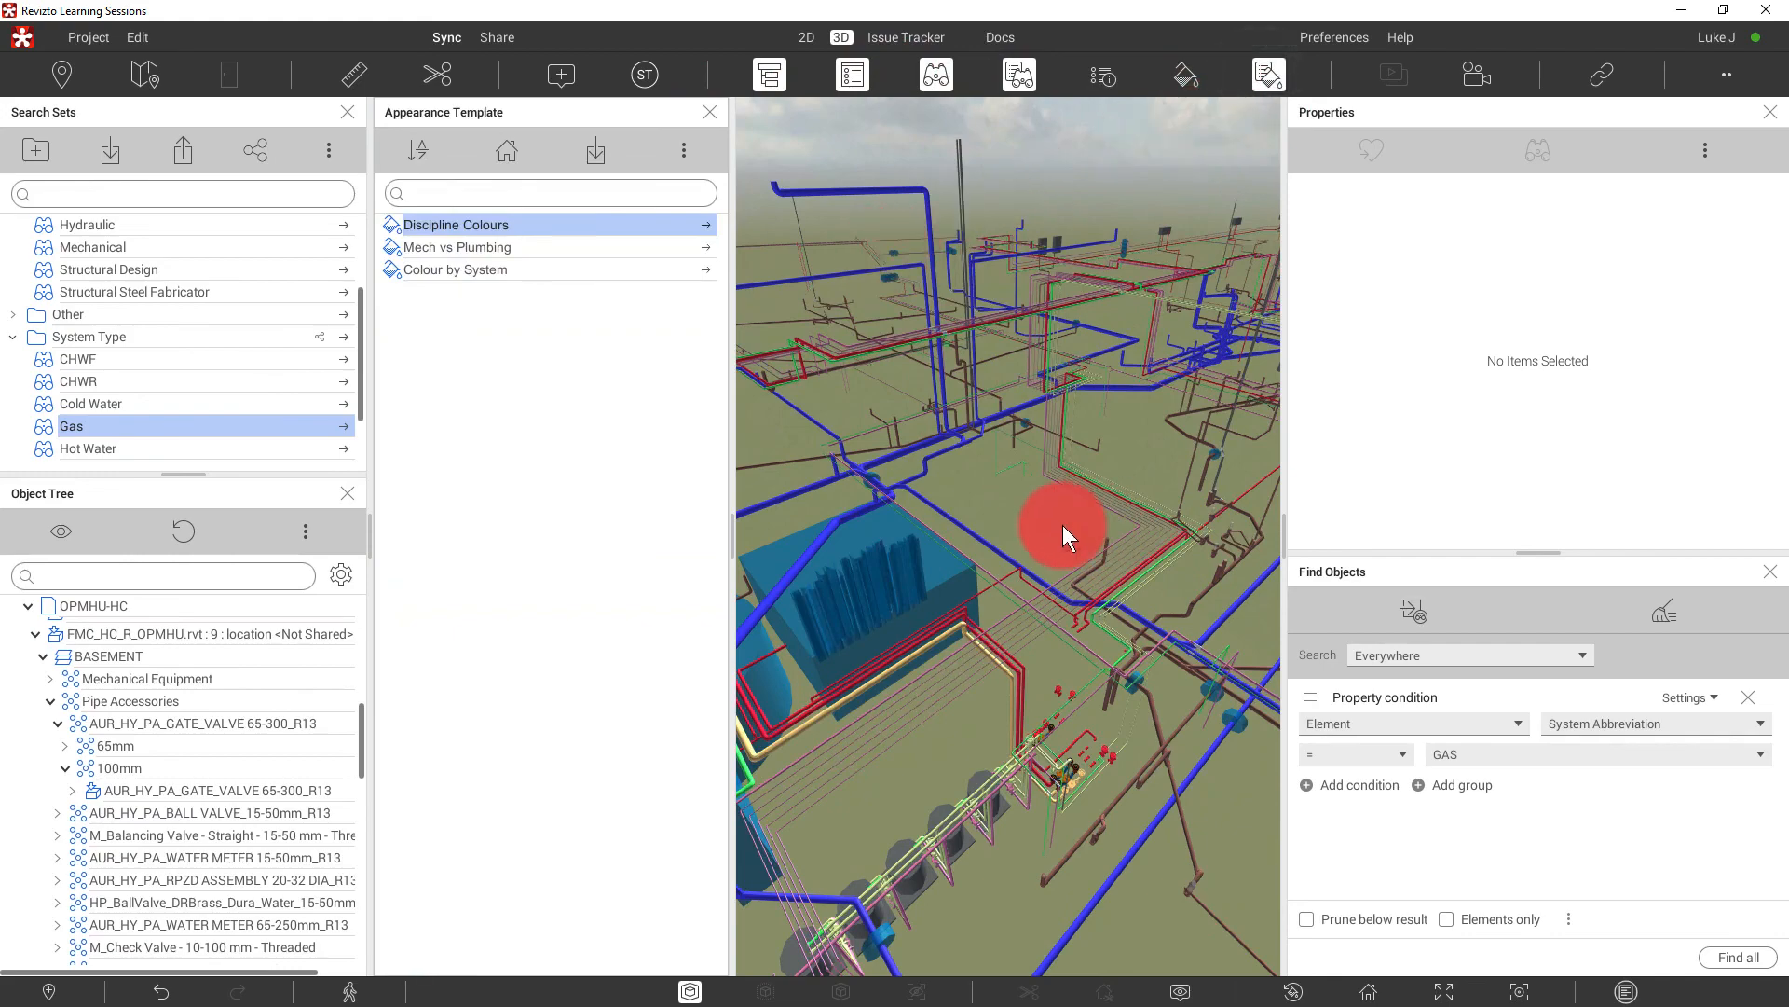
left_click_drag(1067, 536, 1164, 656)
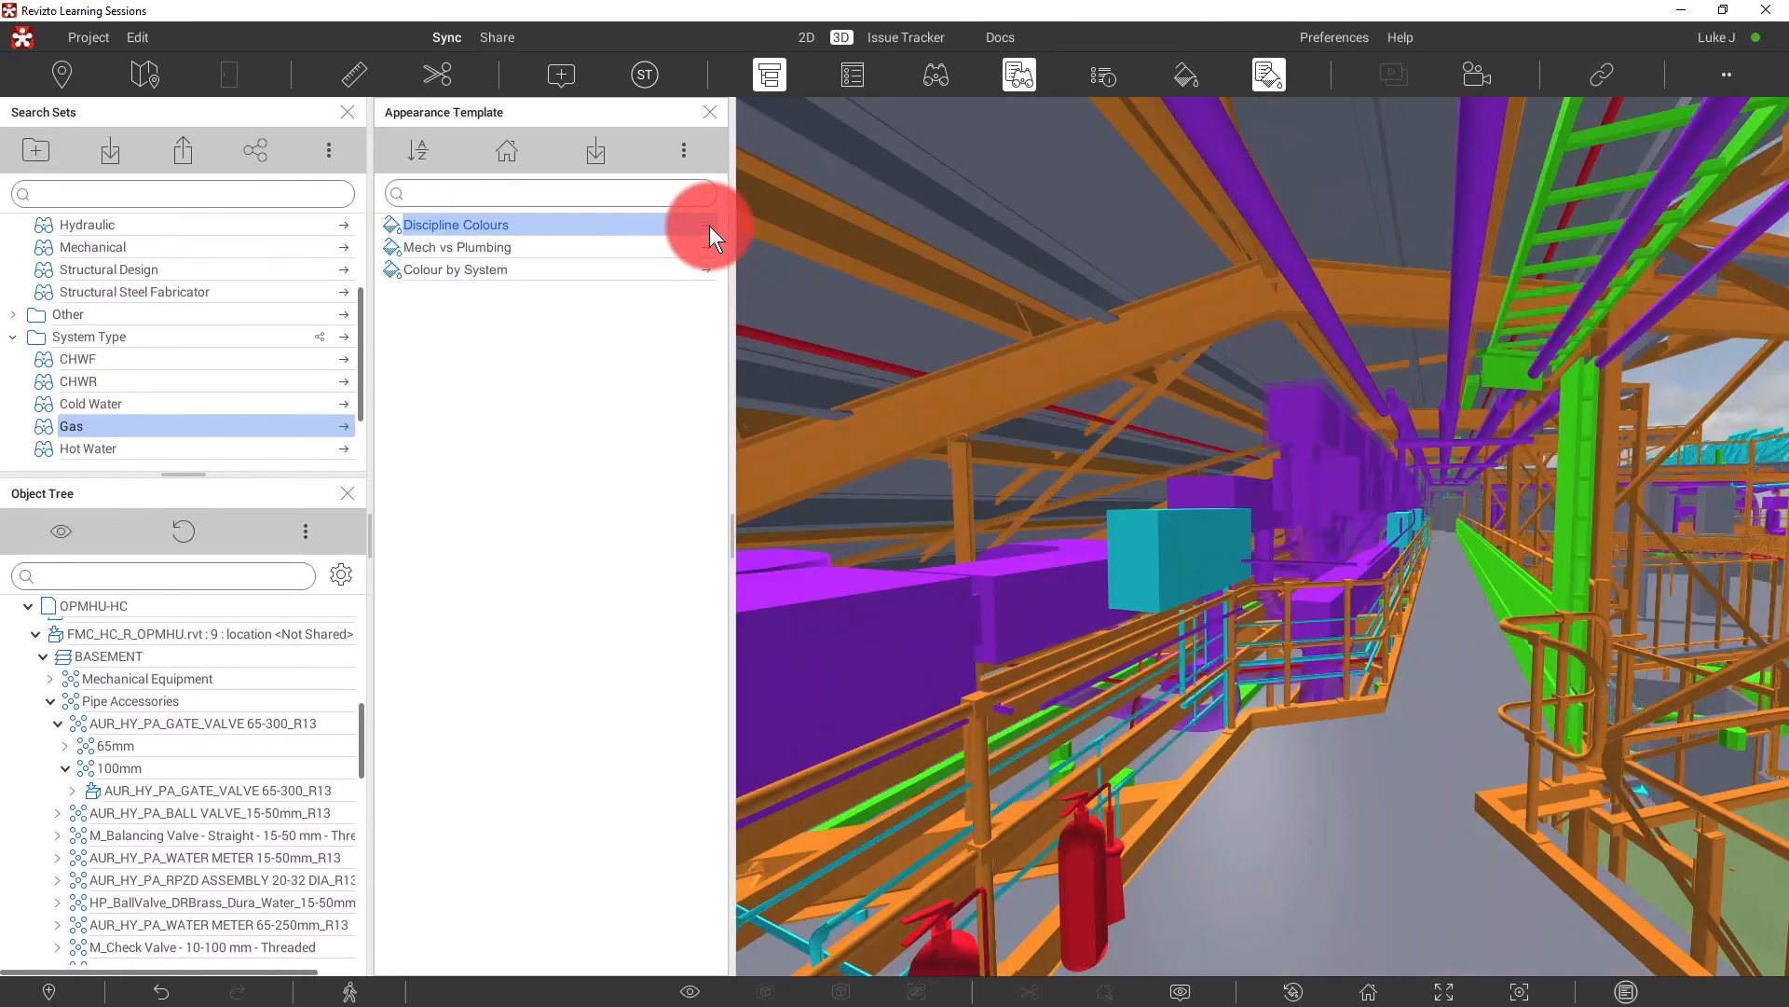
left_click(457, 246)
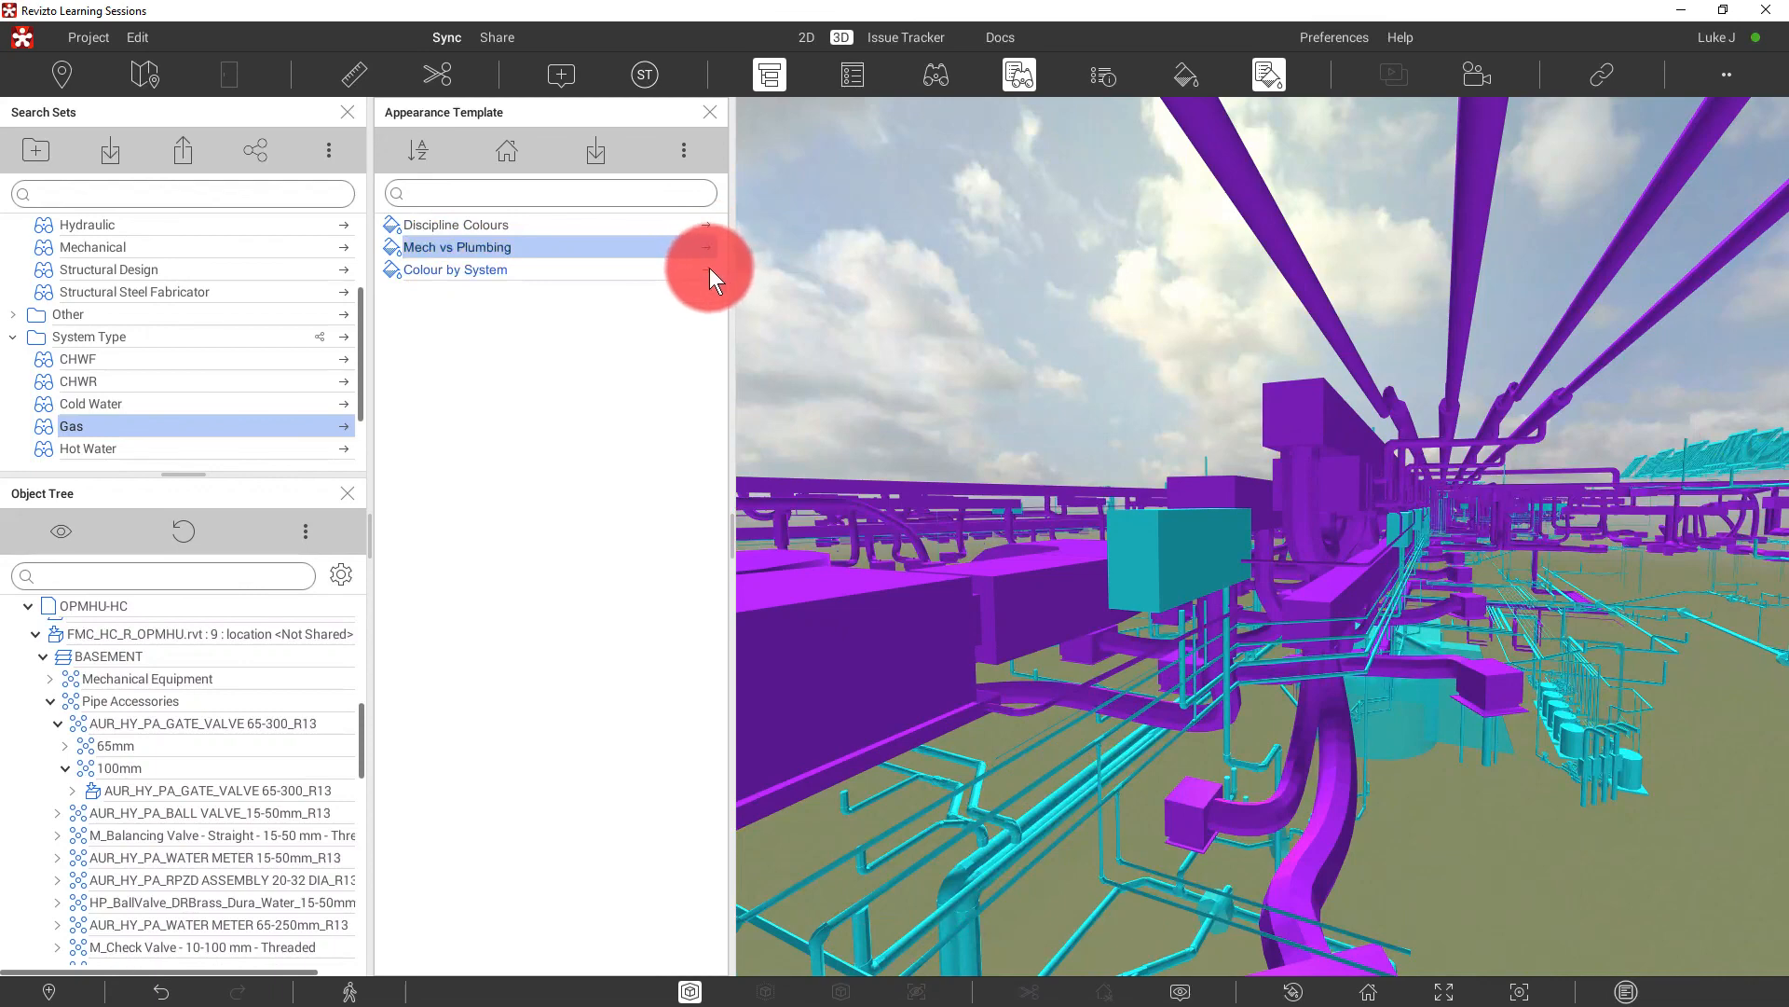
left_click(454, 269)
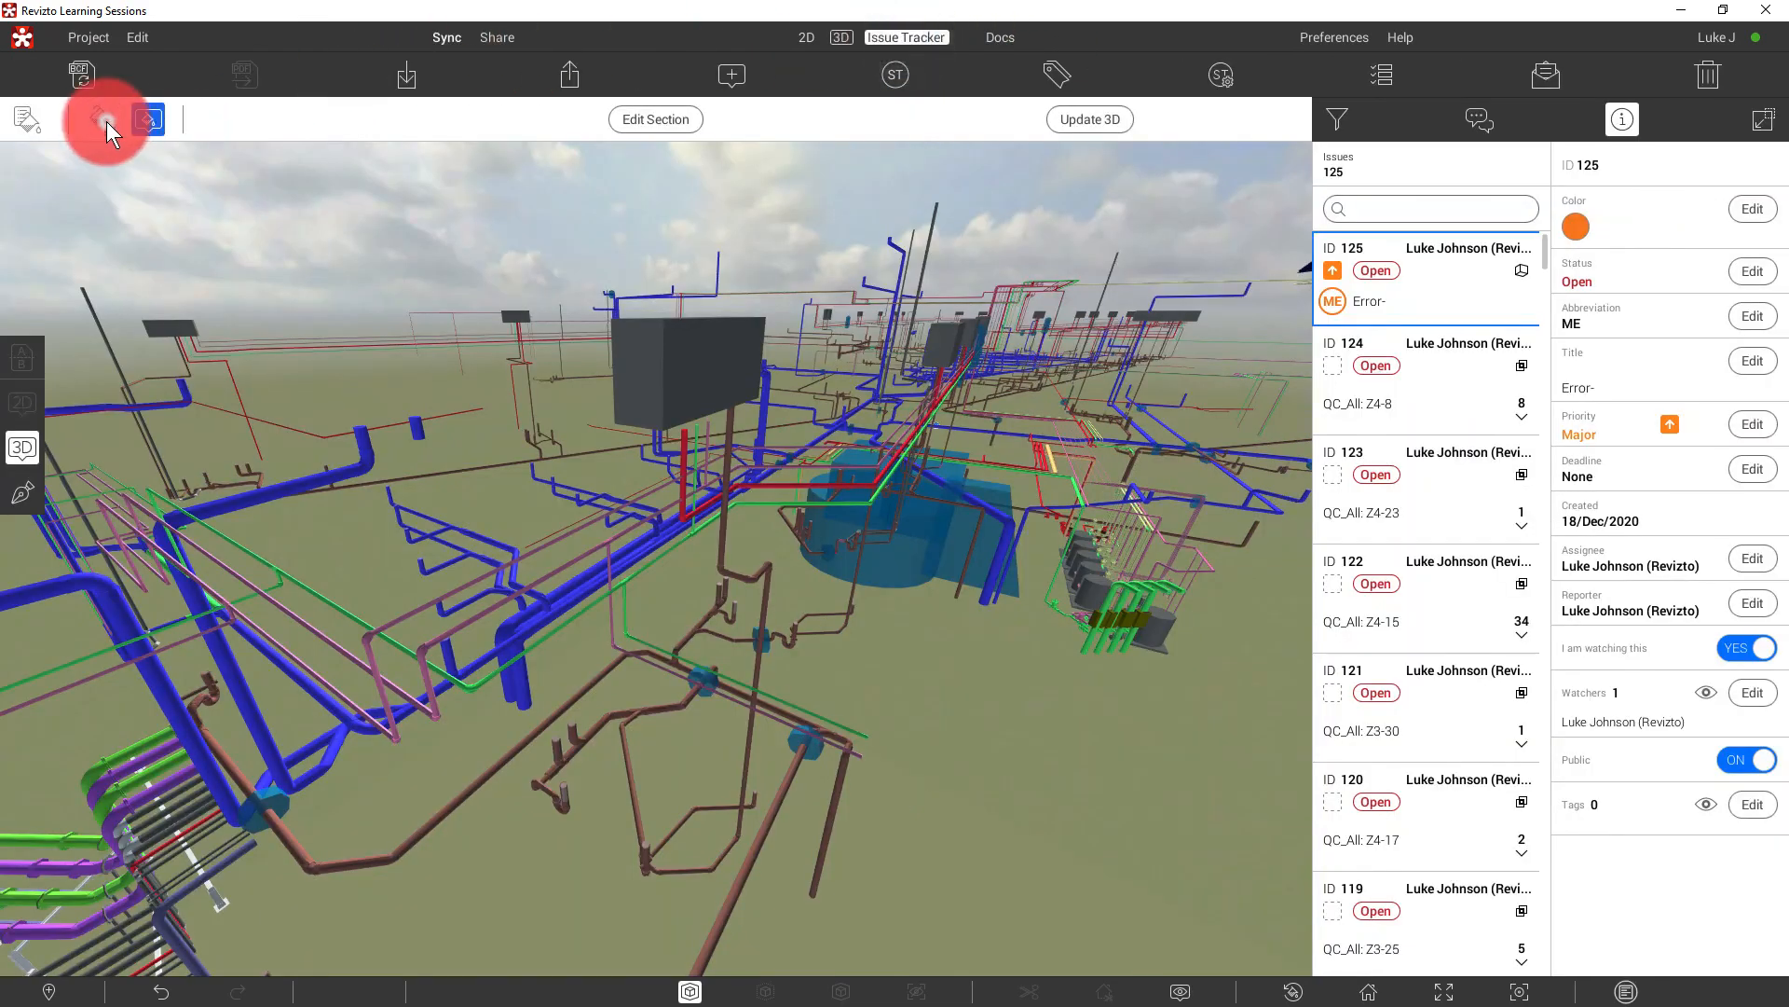
left_click(102, 119)
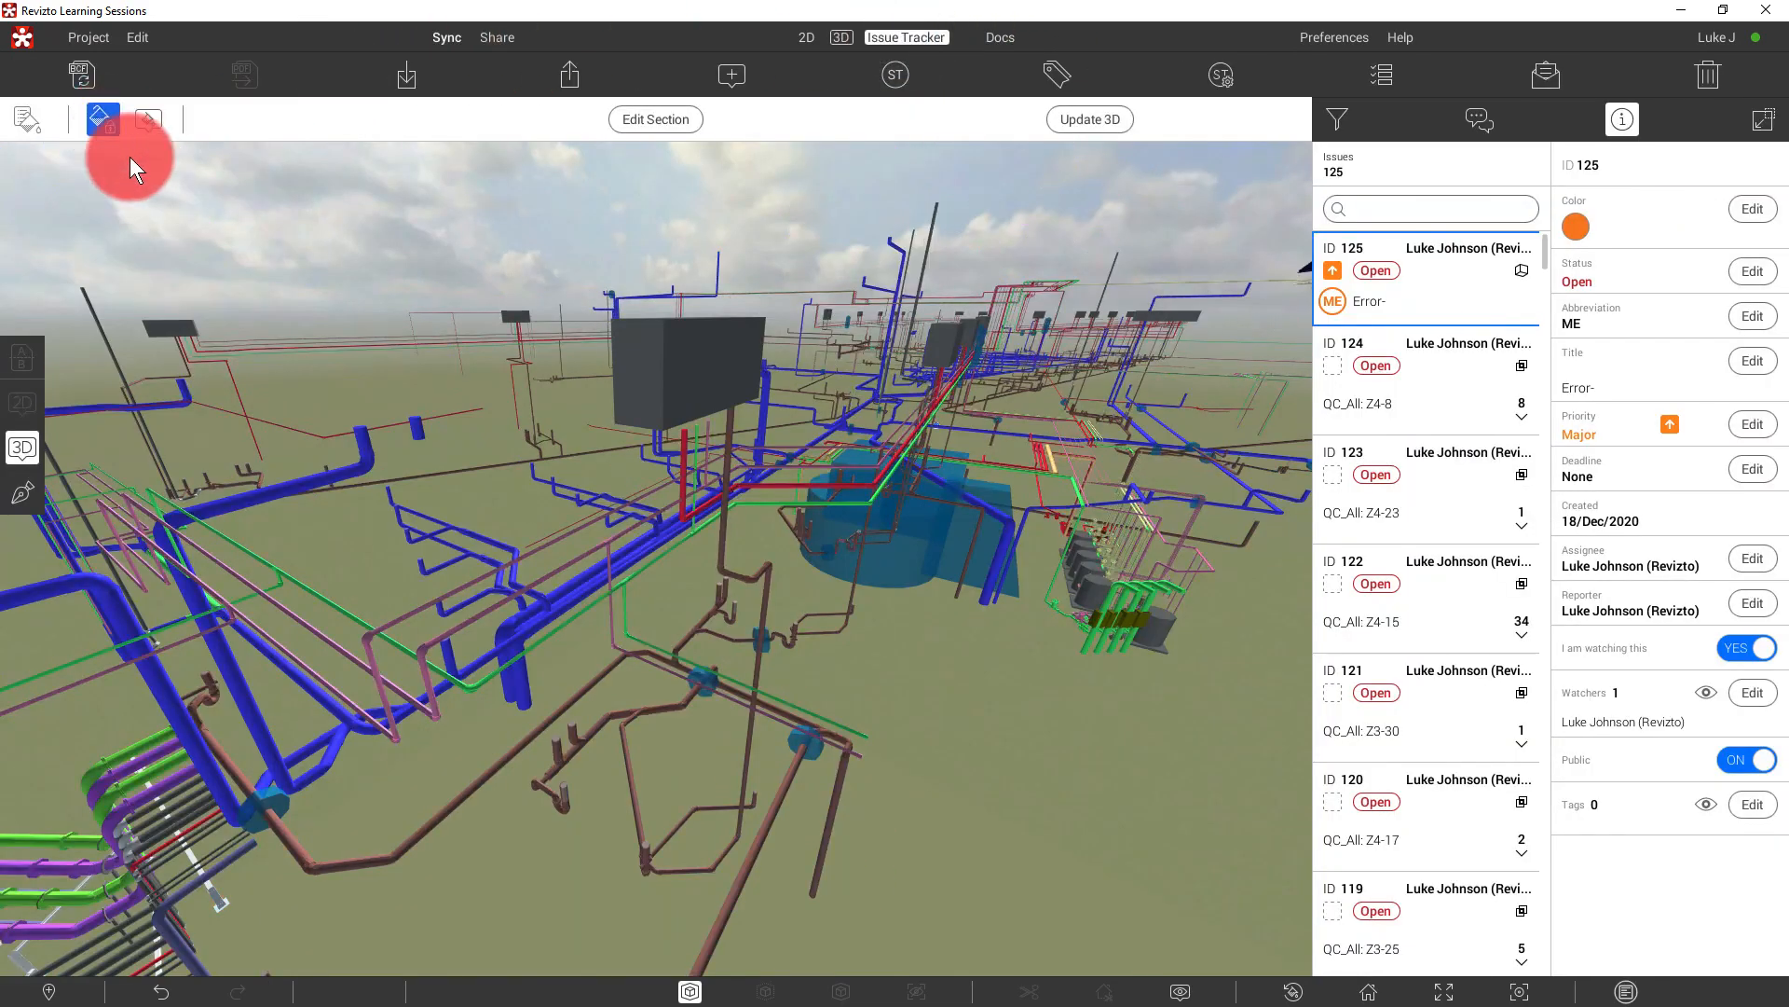